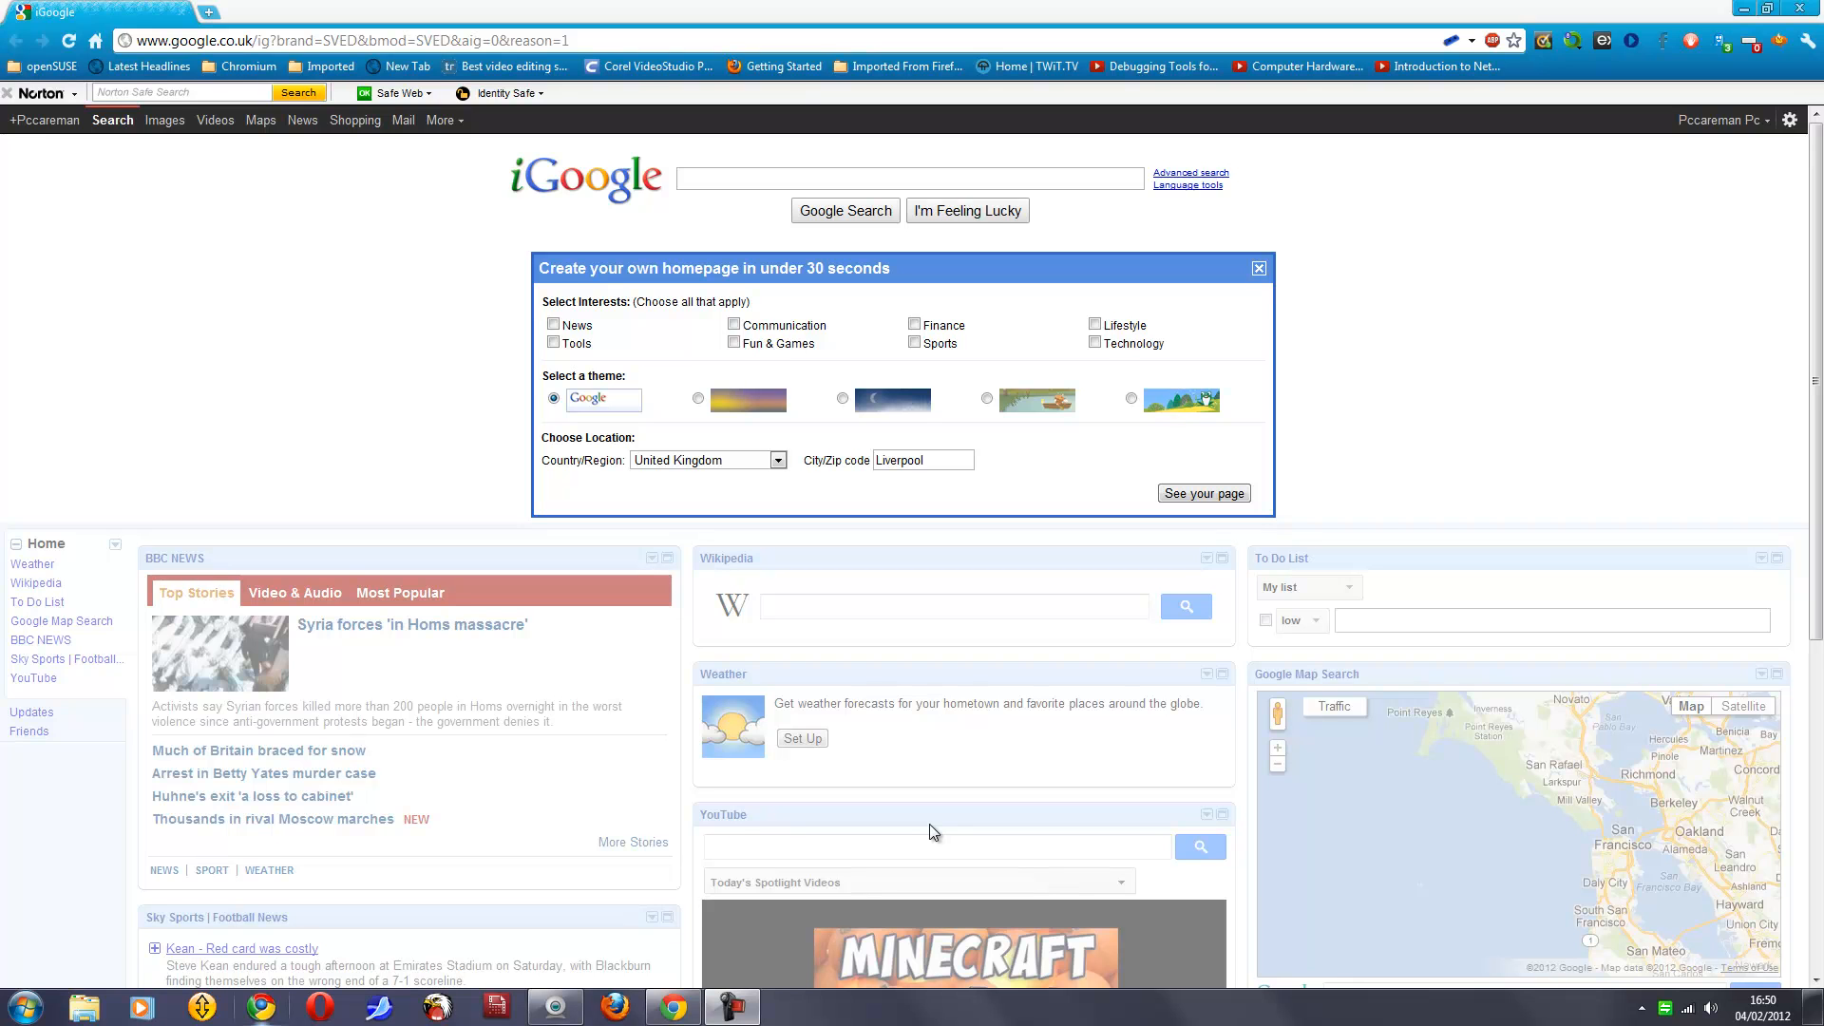
Step: Search Google for 'pingguyos' to list Pinguy OS results
{"action": "left_click", "coordinate": [840, 179]}
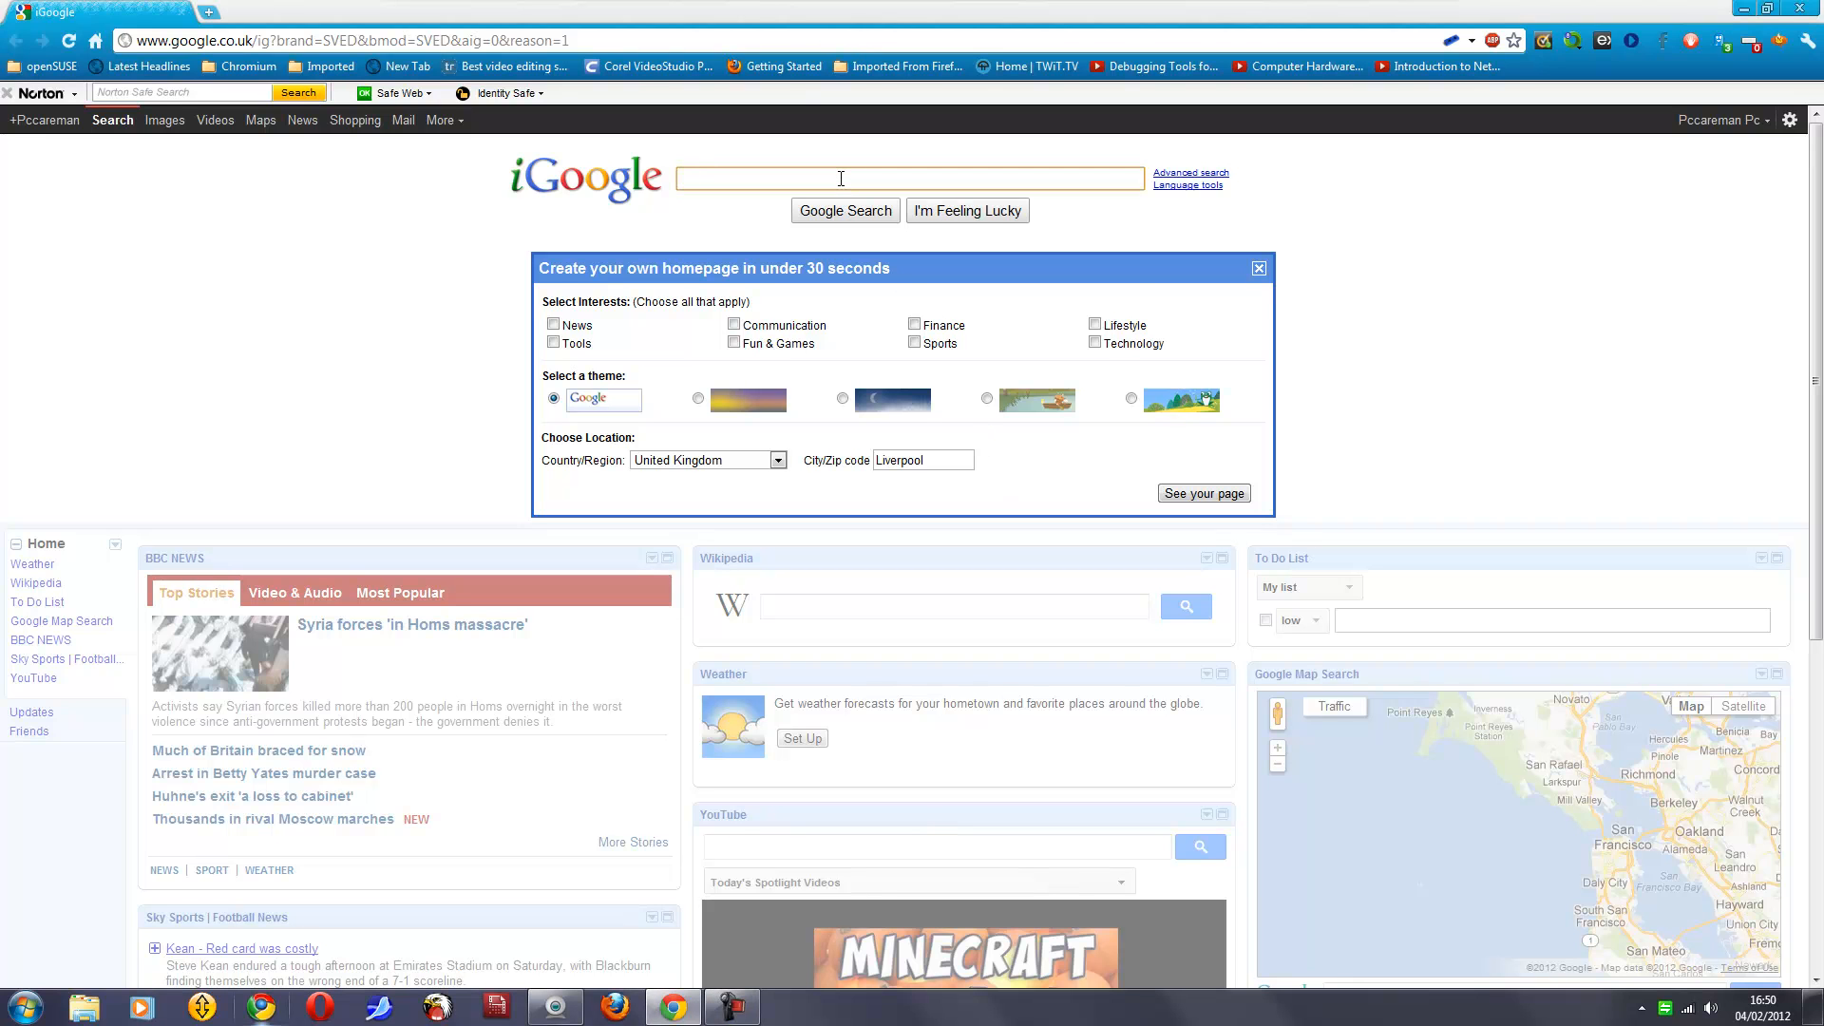
{"action": "type", "text": "pingguyos"}
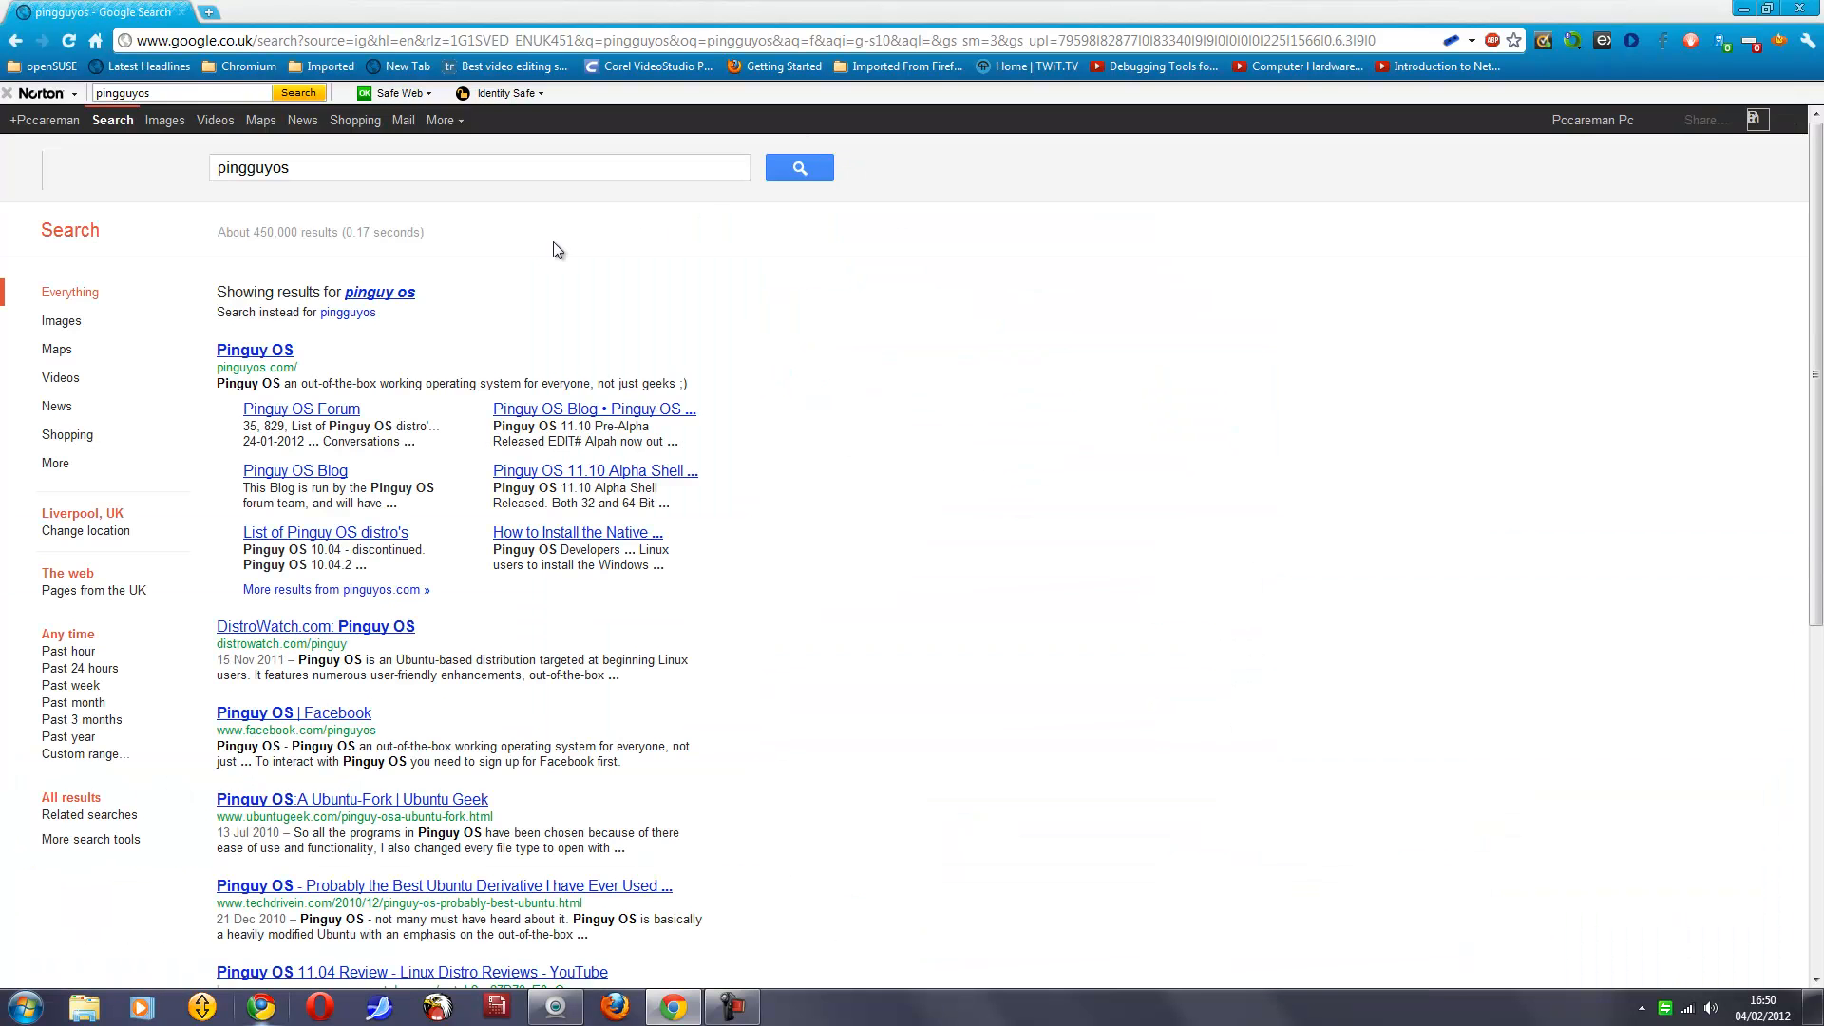
Step: Open the Pinguy OS website from the top search result
{"action": "left_click", "coordinate": [254, 349]}
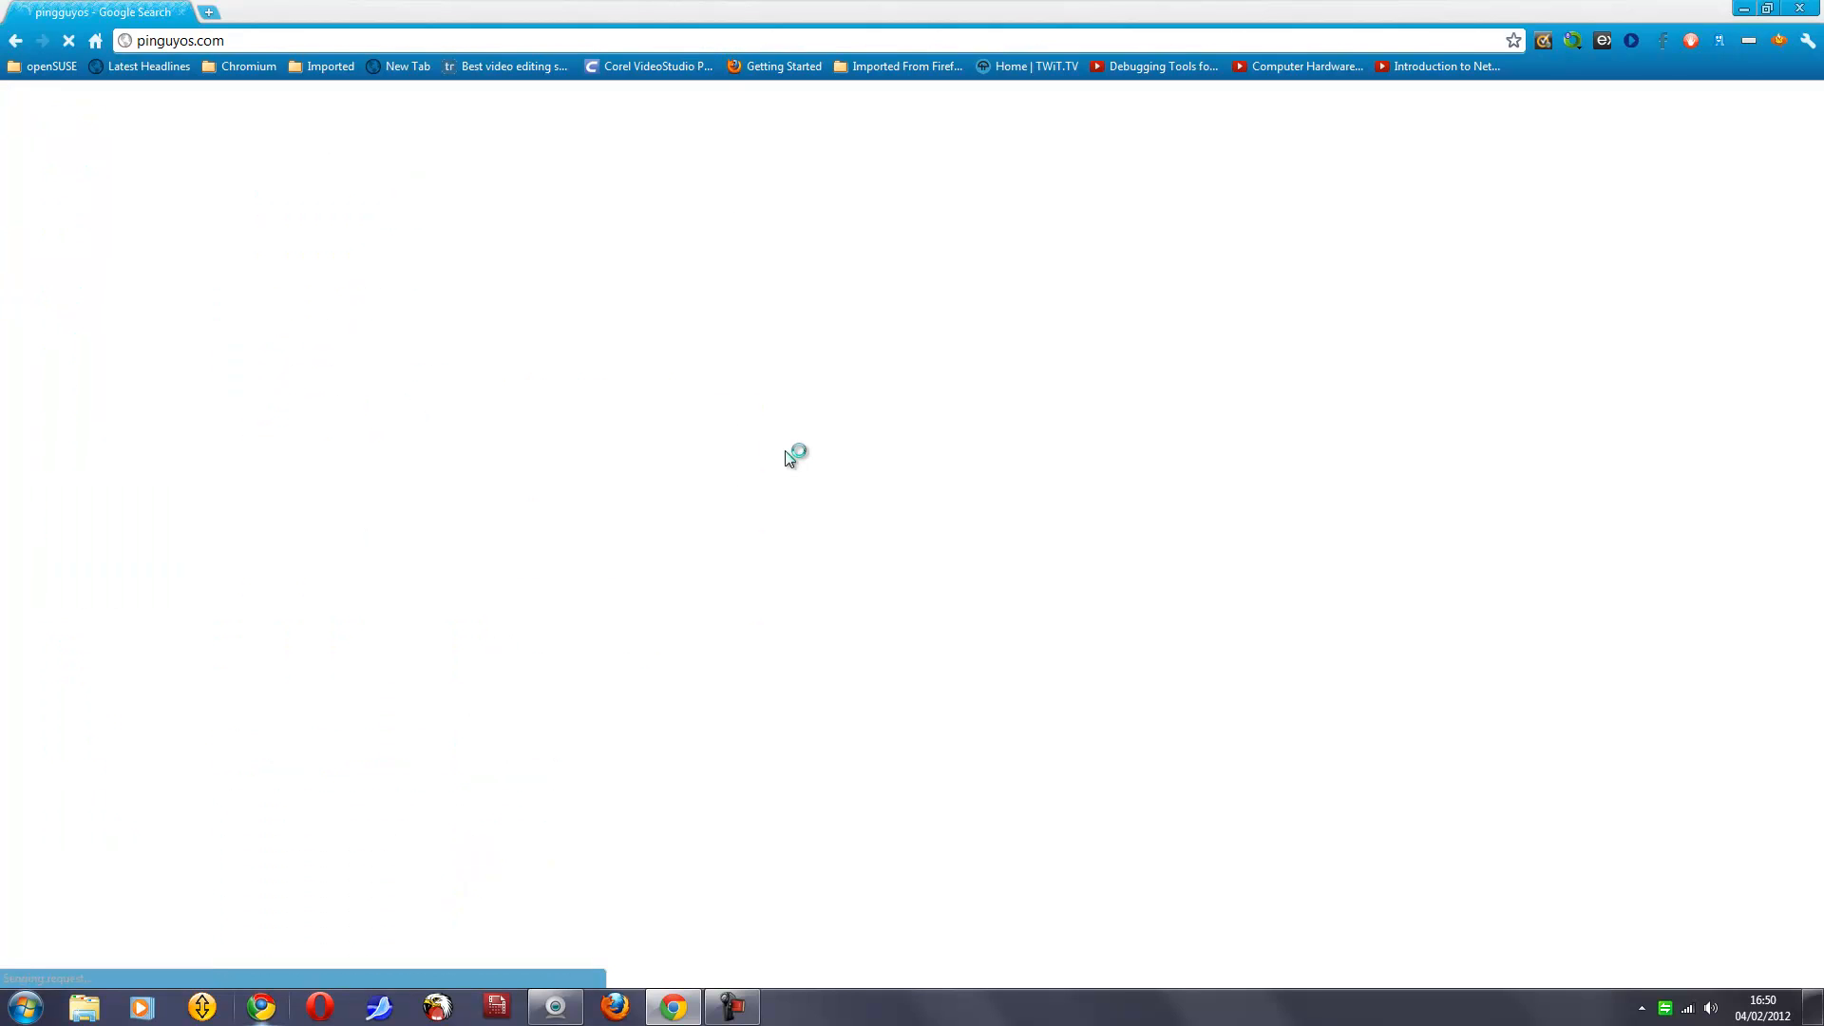
{"action": "mouse_move", "coordinate": [870, 471]}
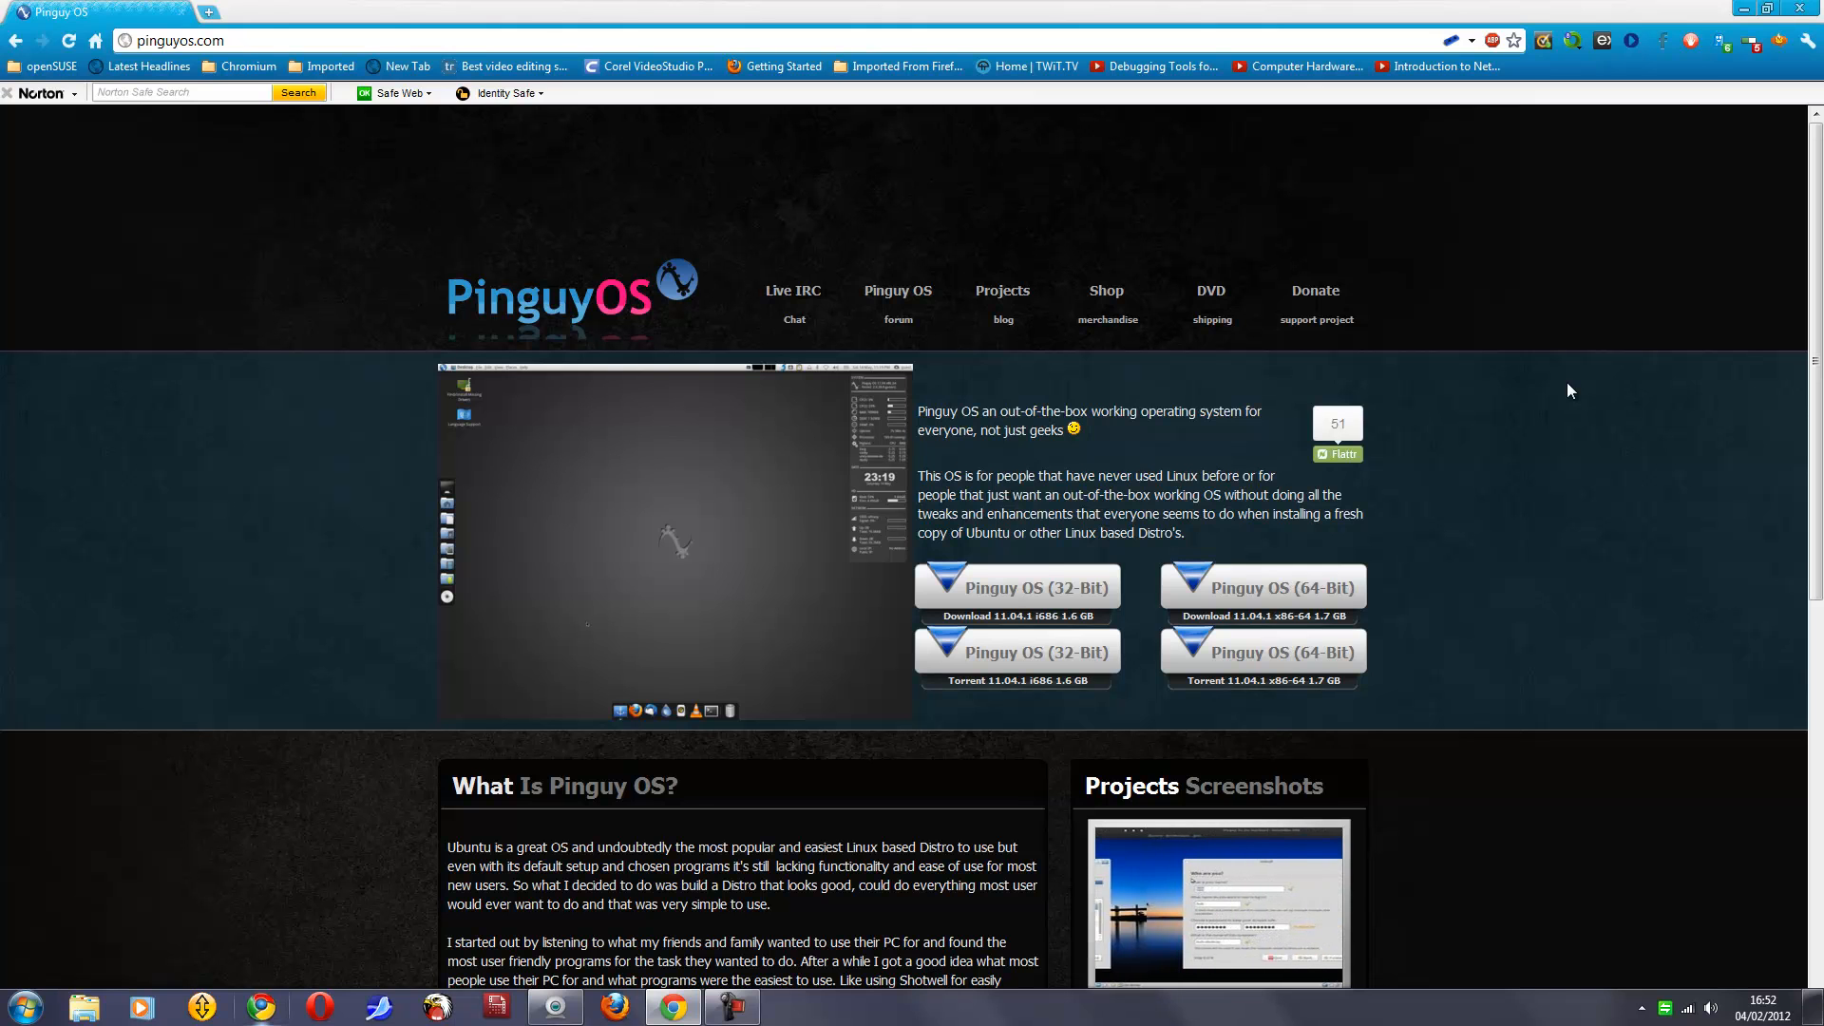
{"action": "mouse_move", "coordinate": [1480, 403]}
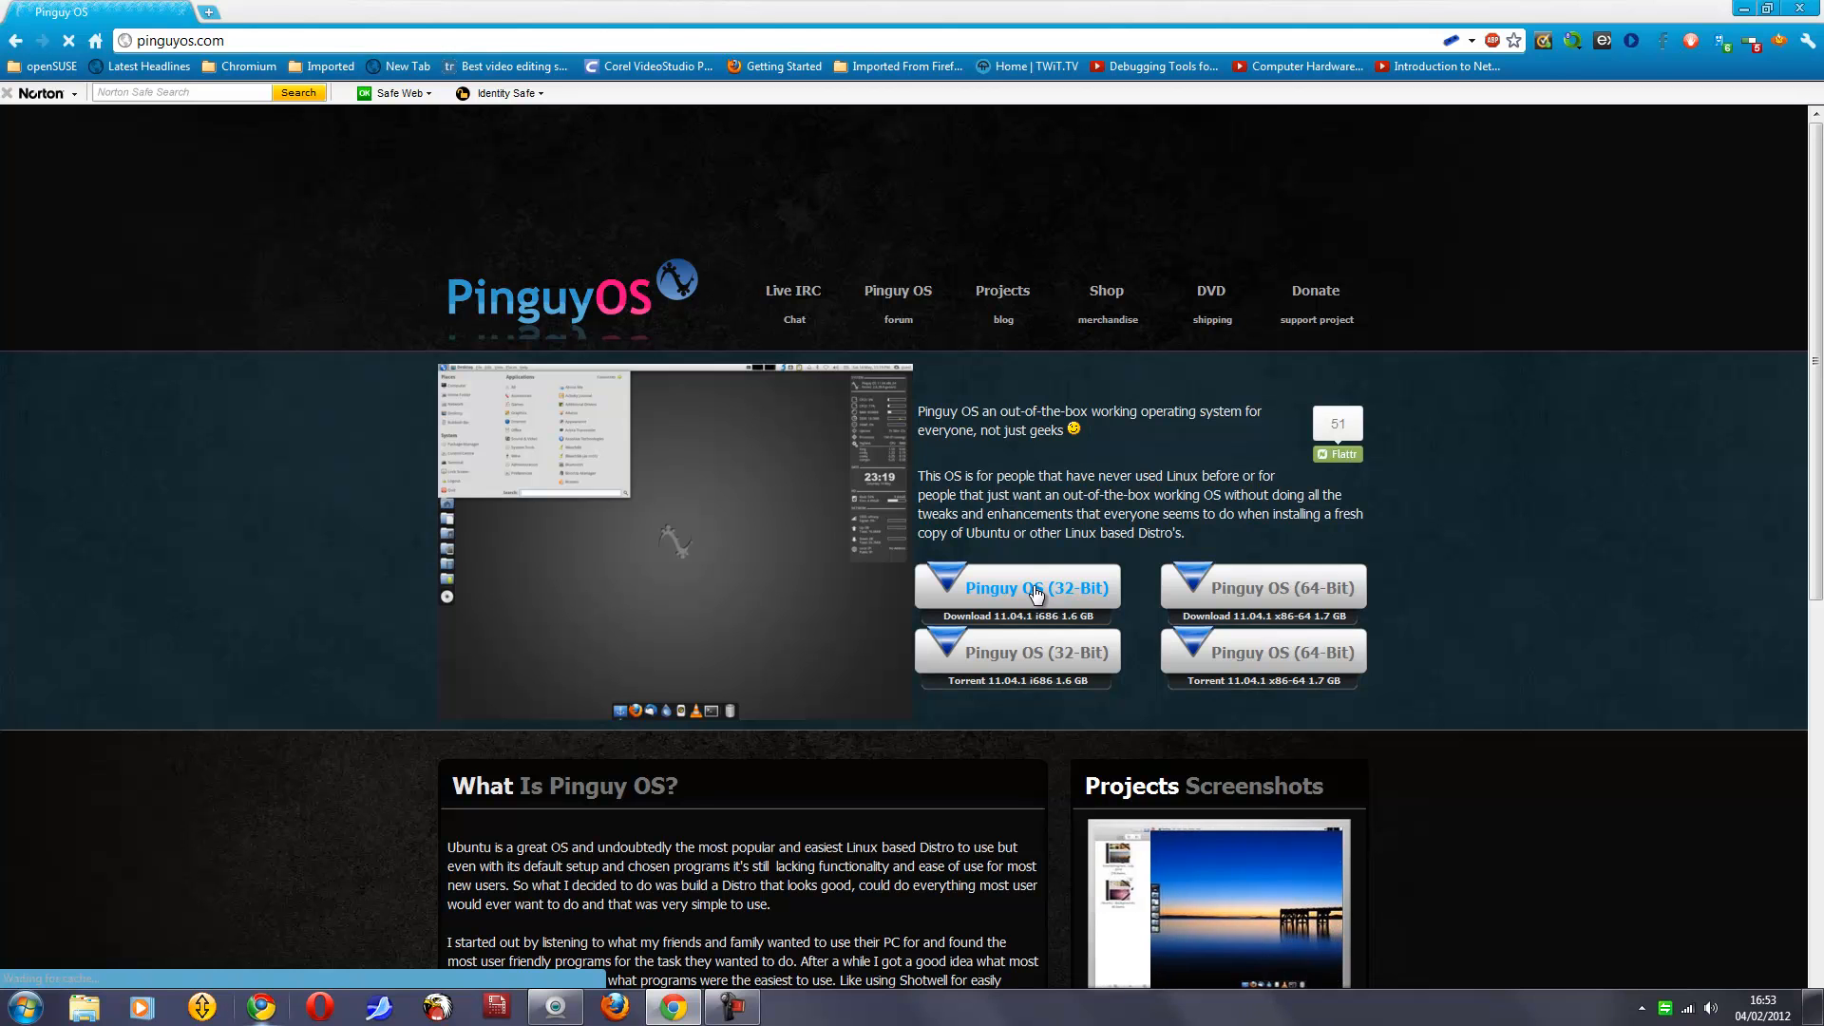
Step: Start the Pinguy OS 11.04.1 i686 (32-bit) ISO download
{"action": "left_click", "coordinate": [1038, 587]}
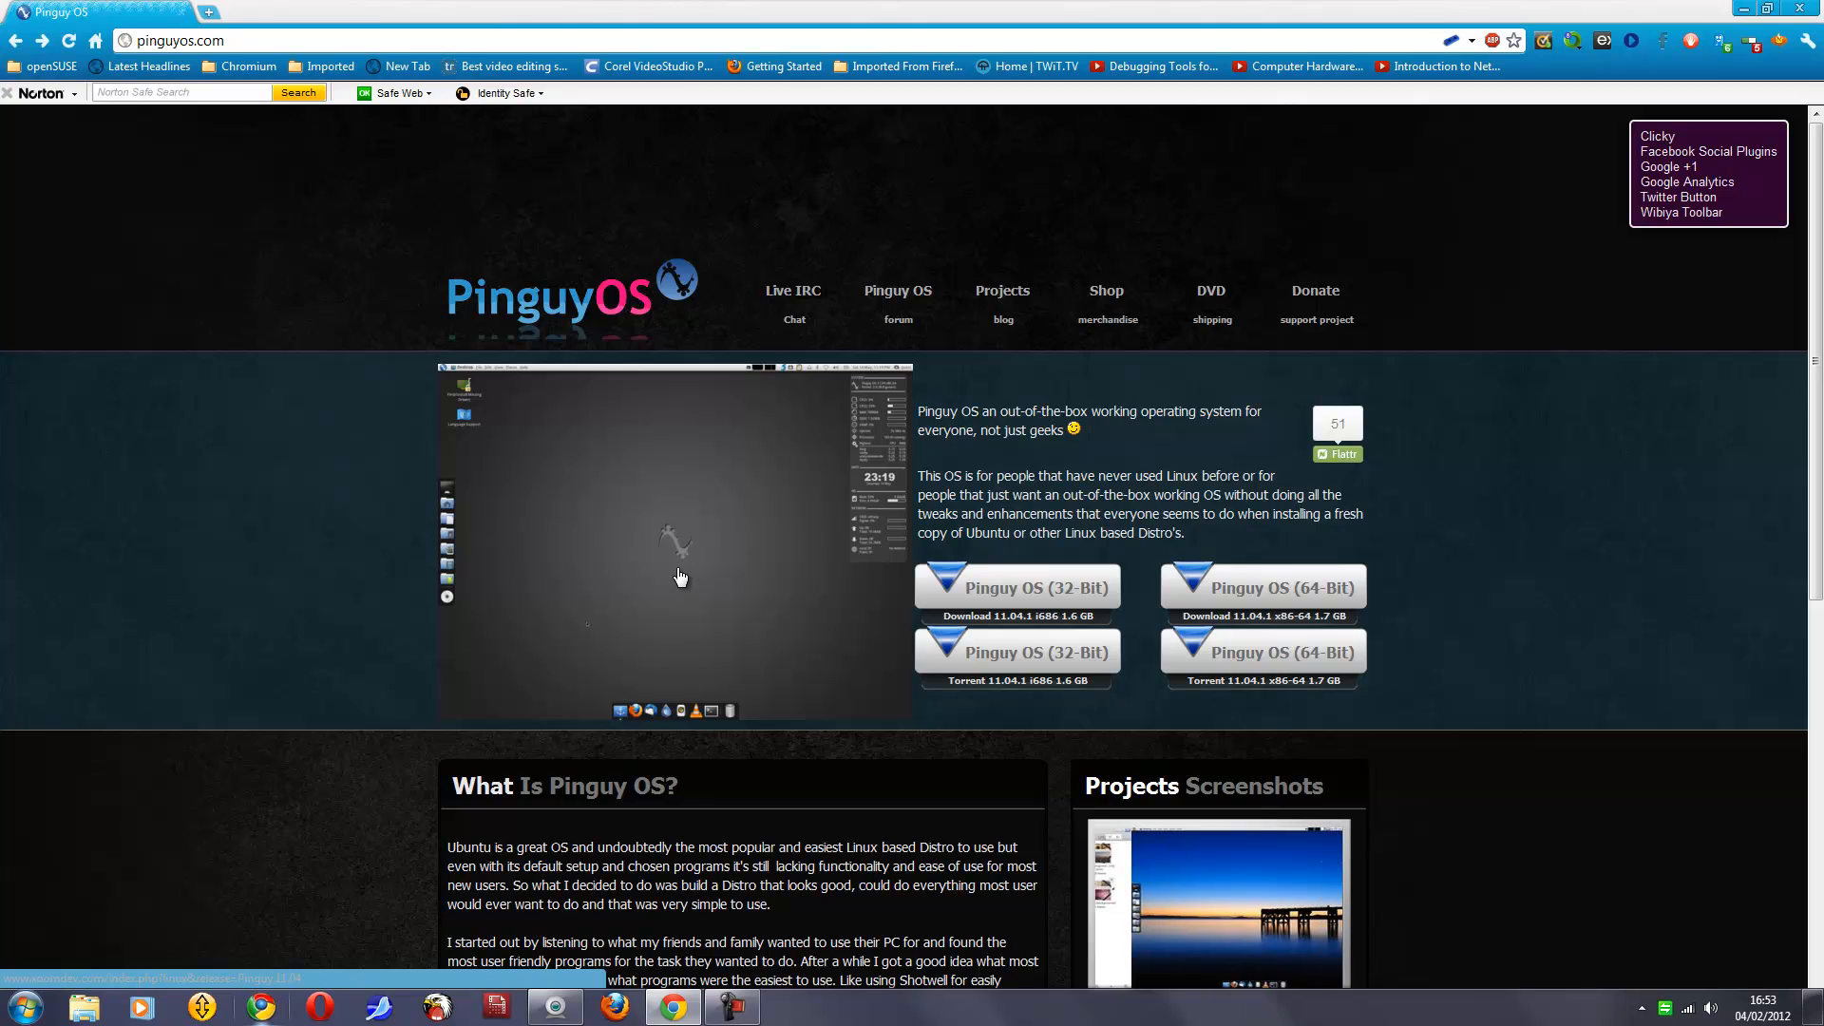
Step: Open the XoomDev Pinguy 11.04 screenshots gallery at the boot menu image
{"action": "left_click", "coordinate": [1231, 909]}
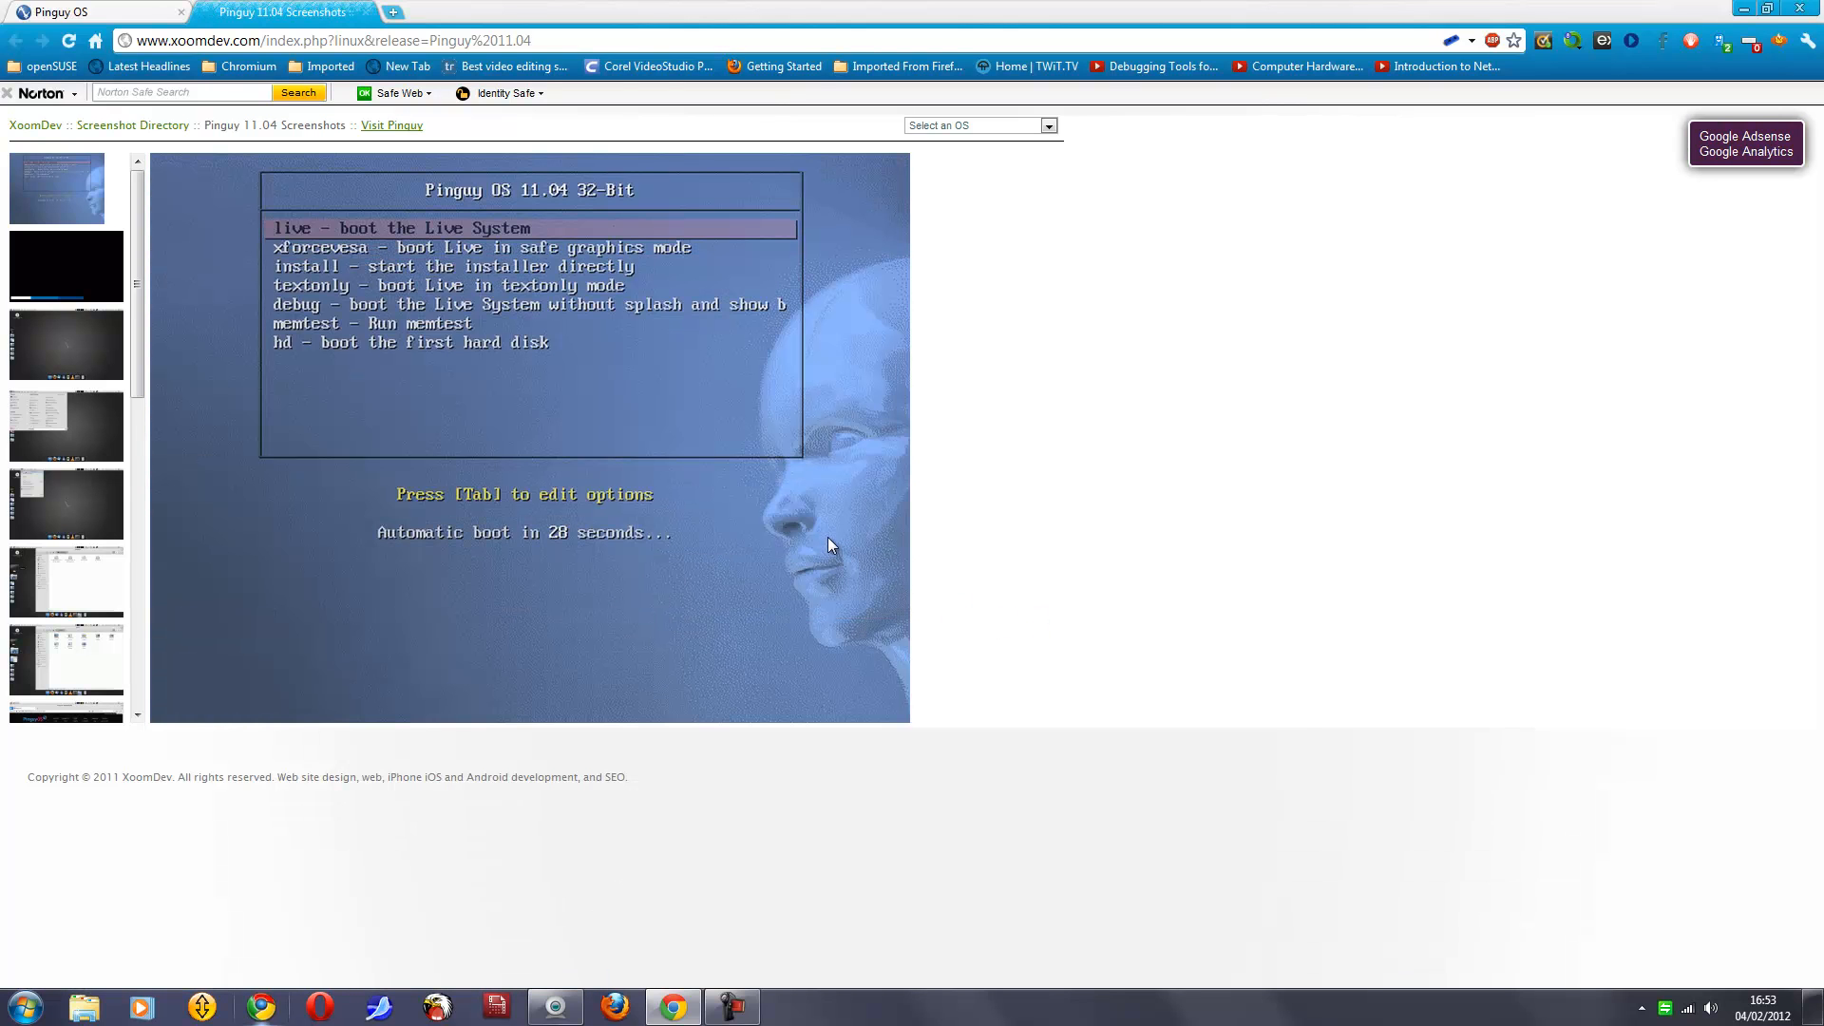
{"action": "mouse_move", "coordinate": [824, 570]}
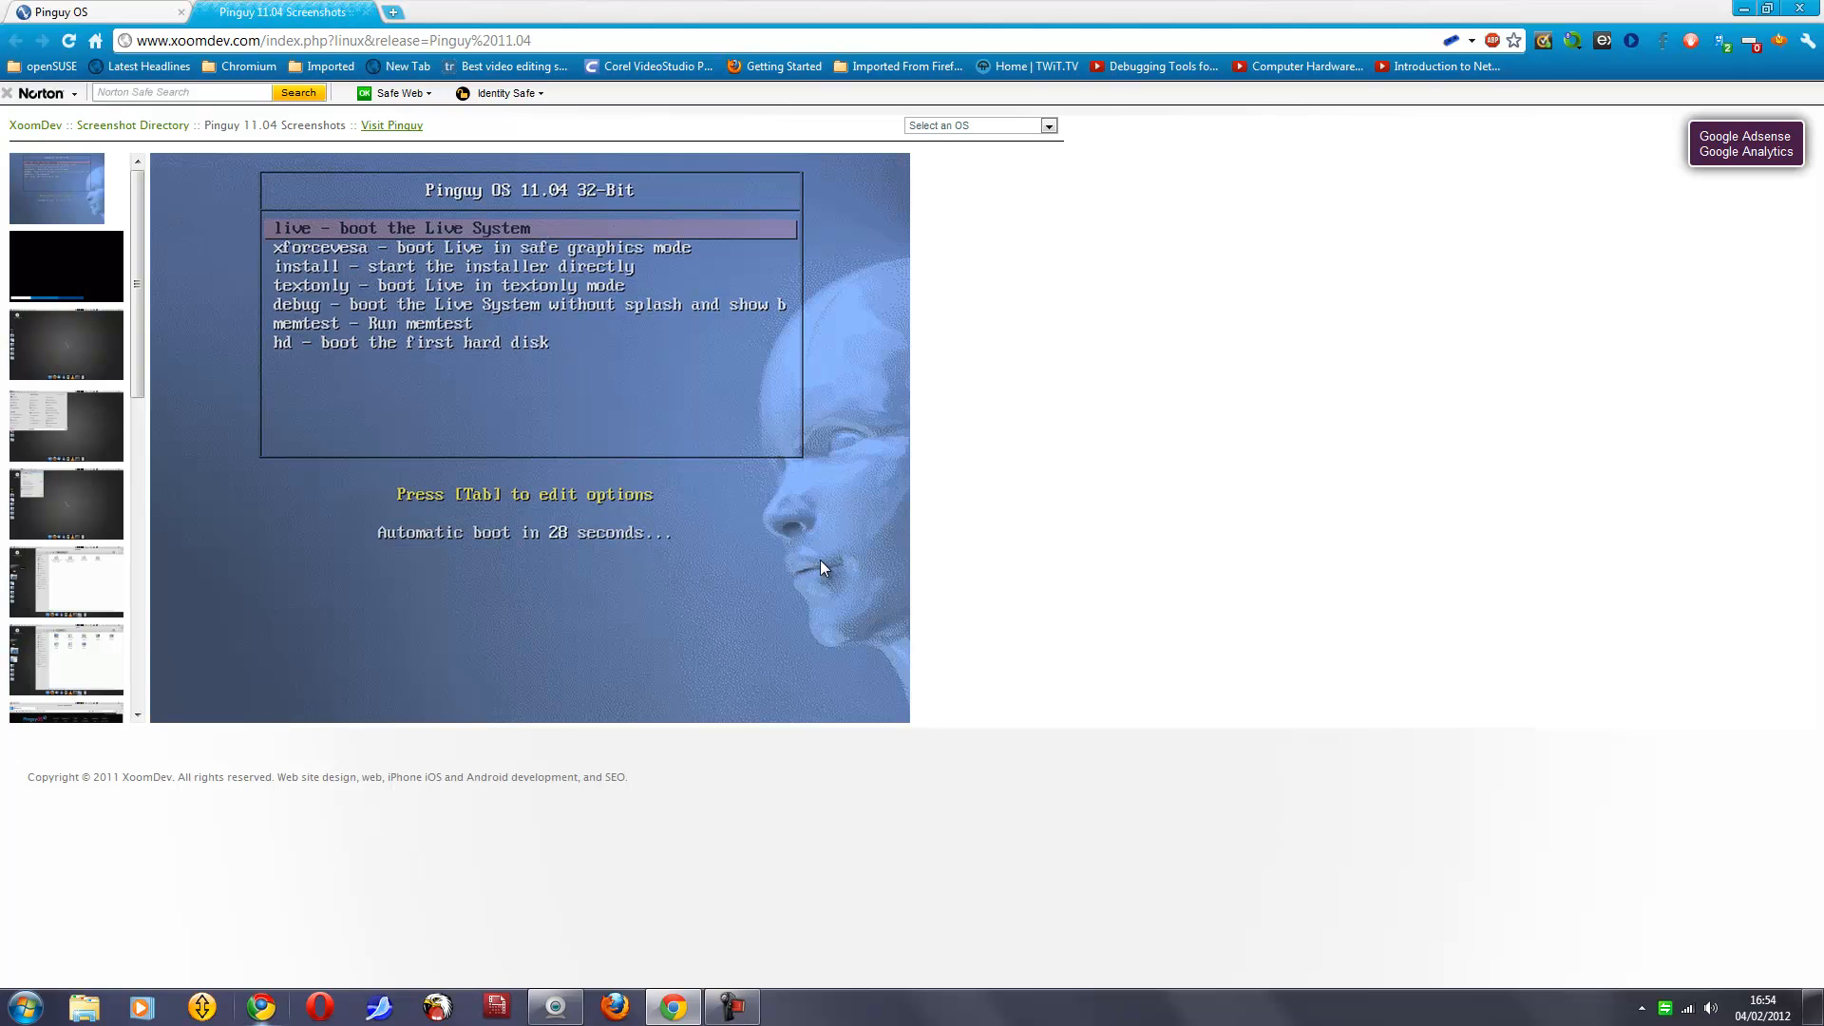
{"action": "mouse_move", "coordinate": [676, 585]}
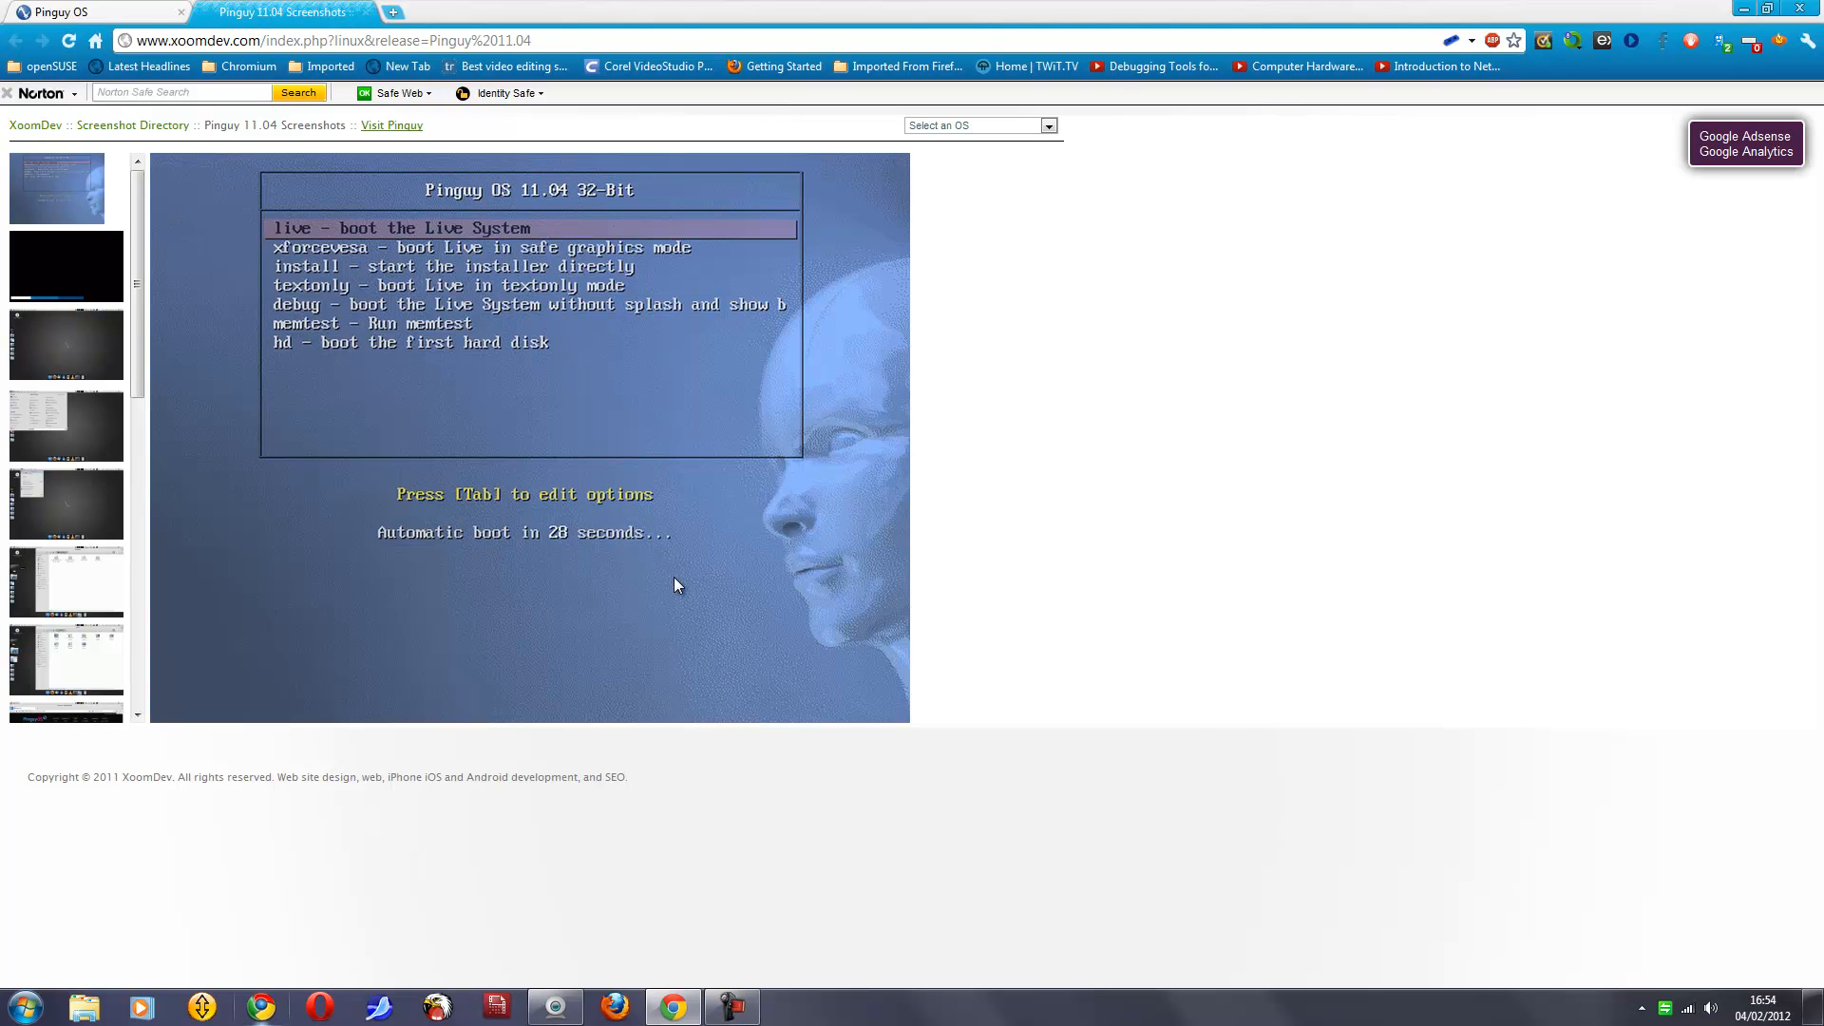
{"action": "mouse_move", "coordinate": [464, 254]}
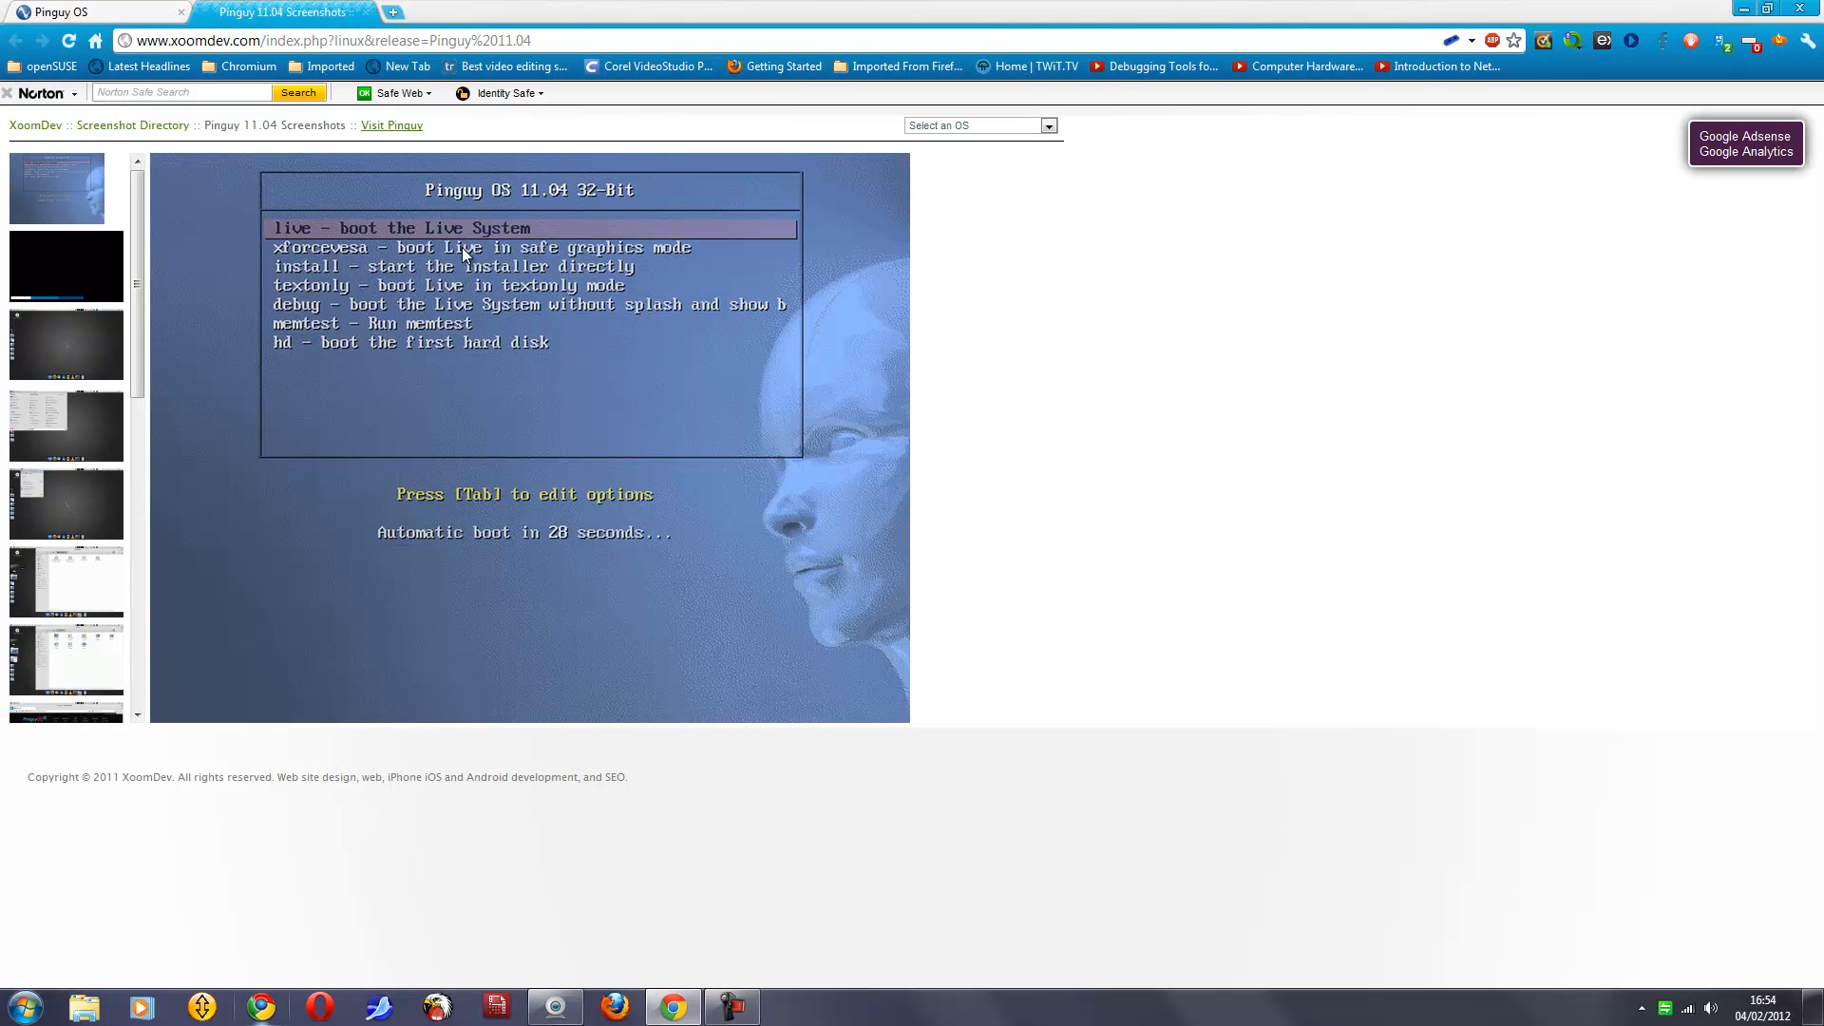
{"action": "mouse_move", "coordinate": [378, 650]}
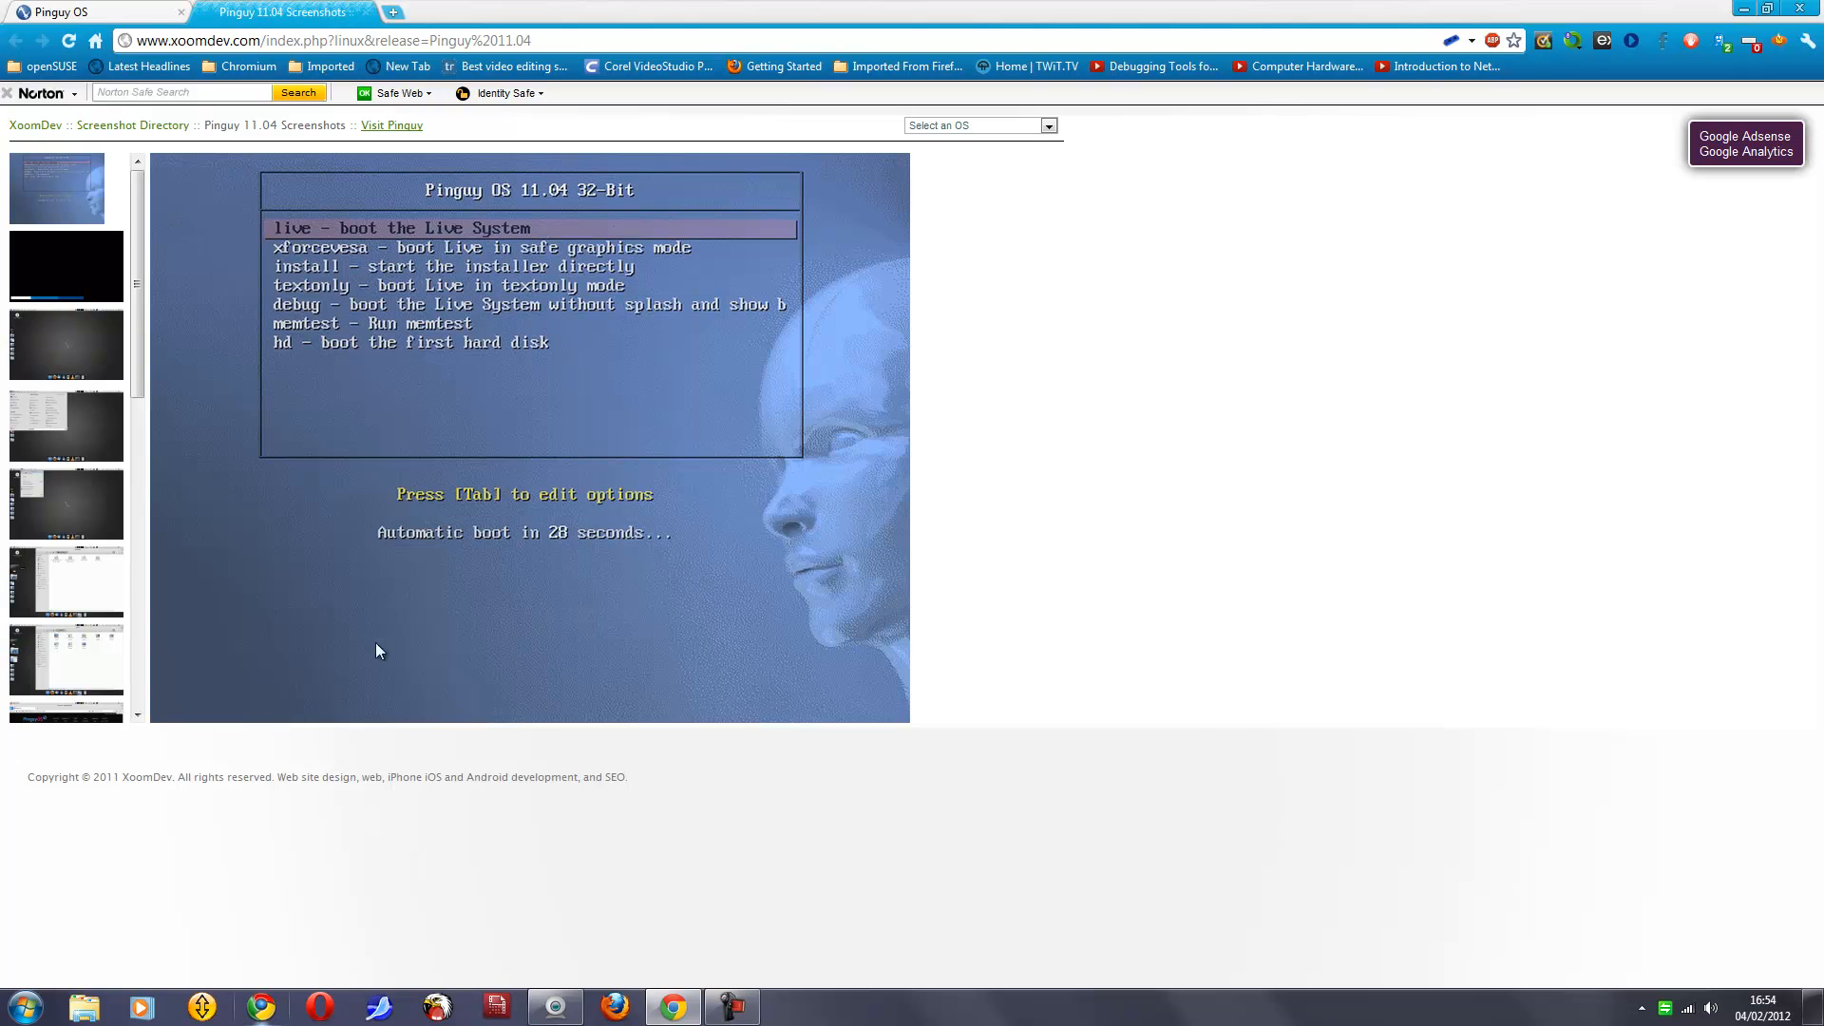
{"action": "mouse_move", "coordinate": [612, 615]}
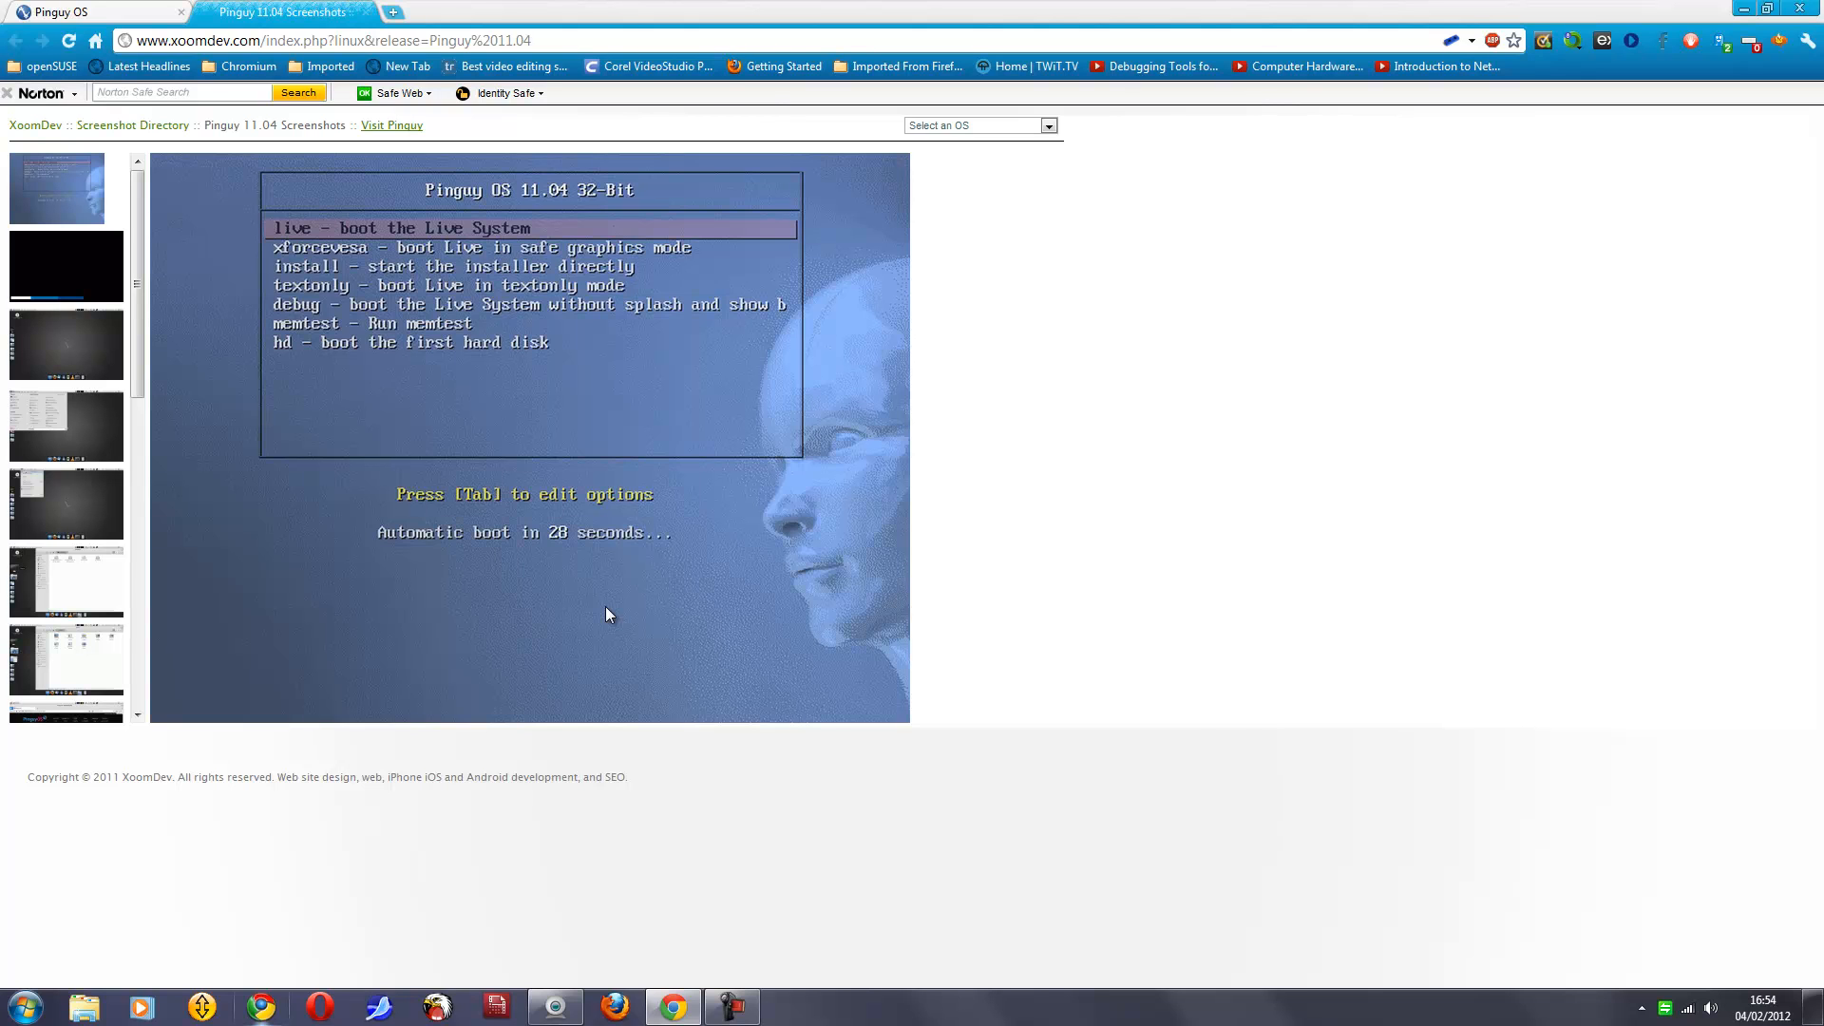
{"action": "mouse_move", "coordinate": [418, 274]}
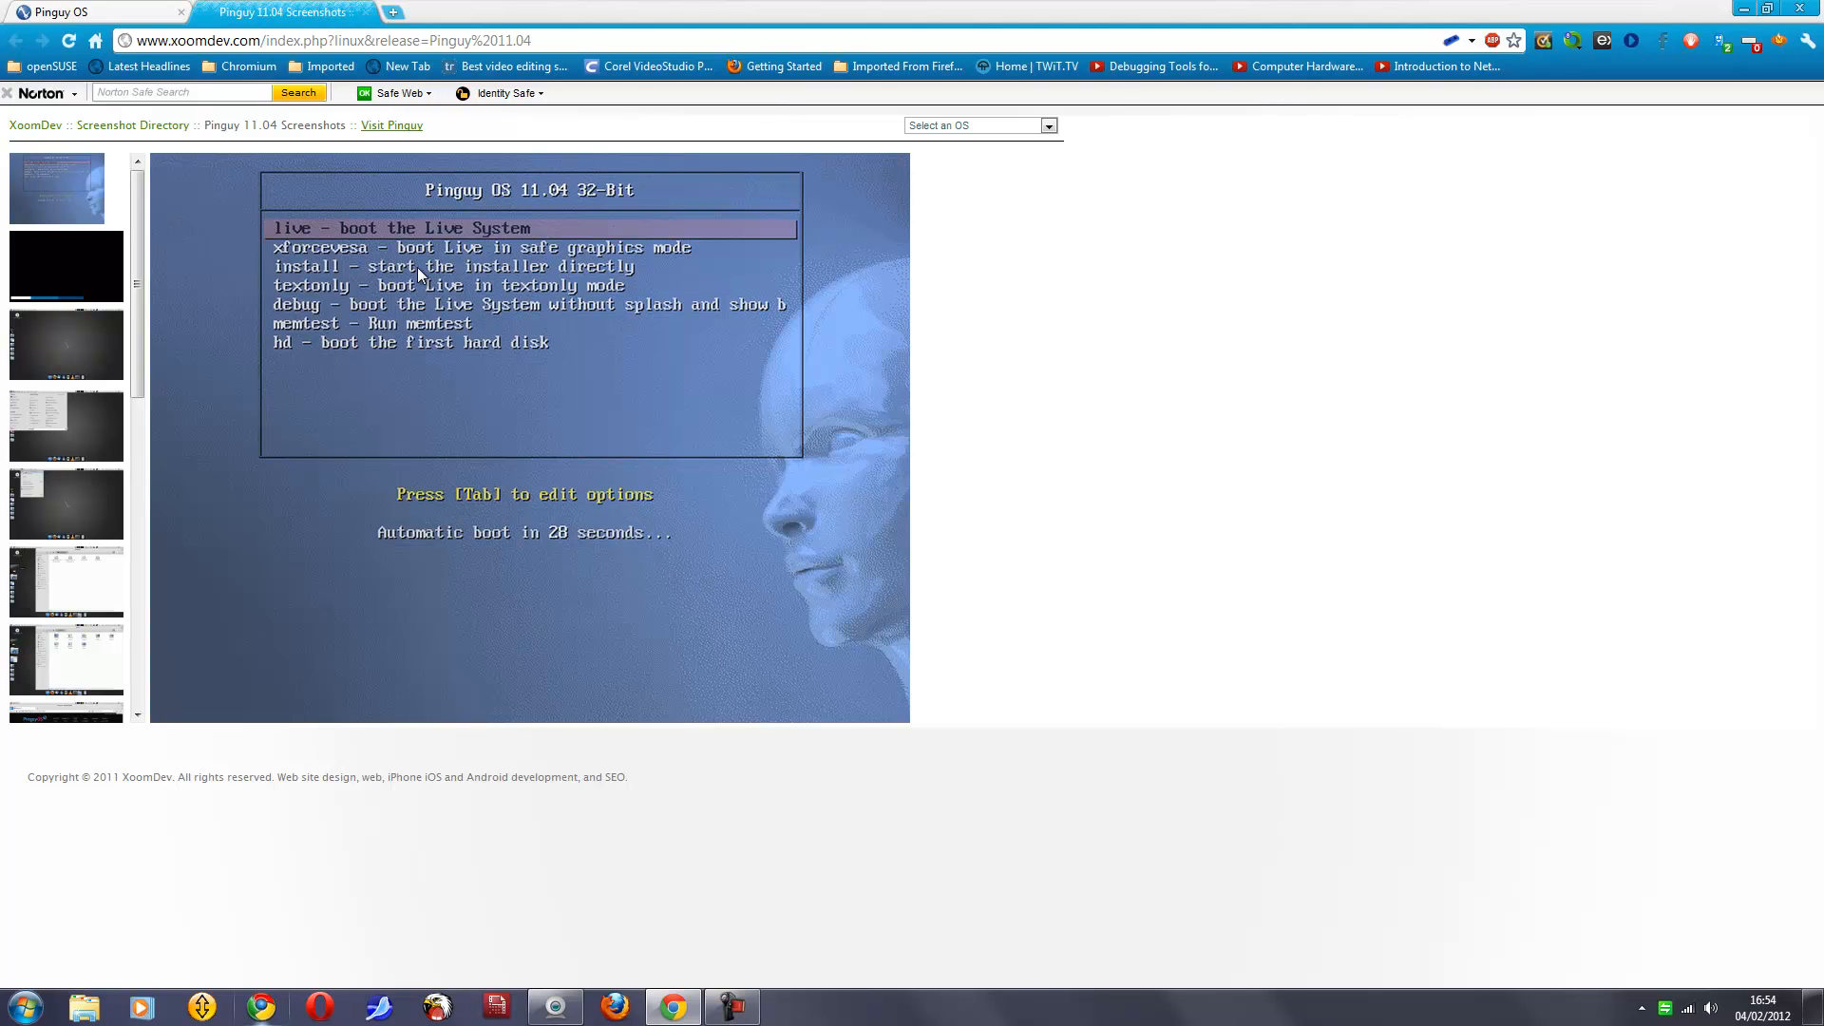
{"action": "mouse_move", "coordinate": [469, 296]}
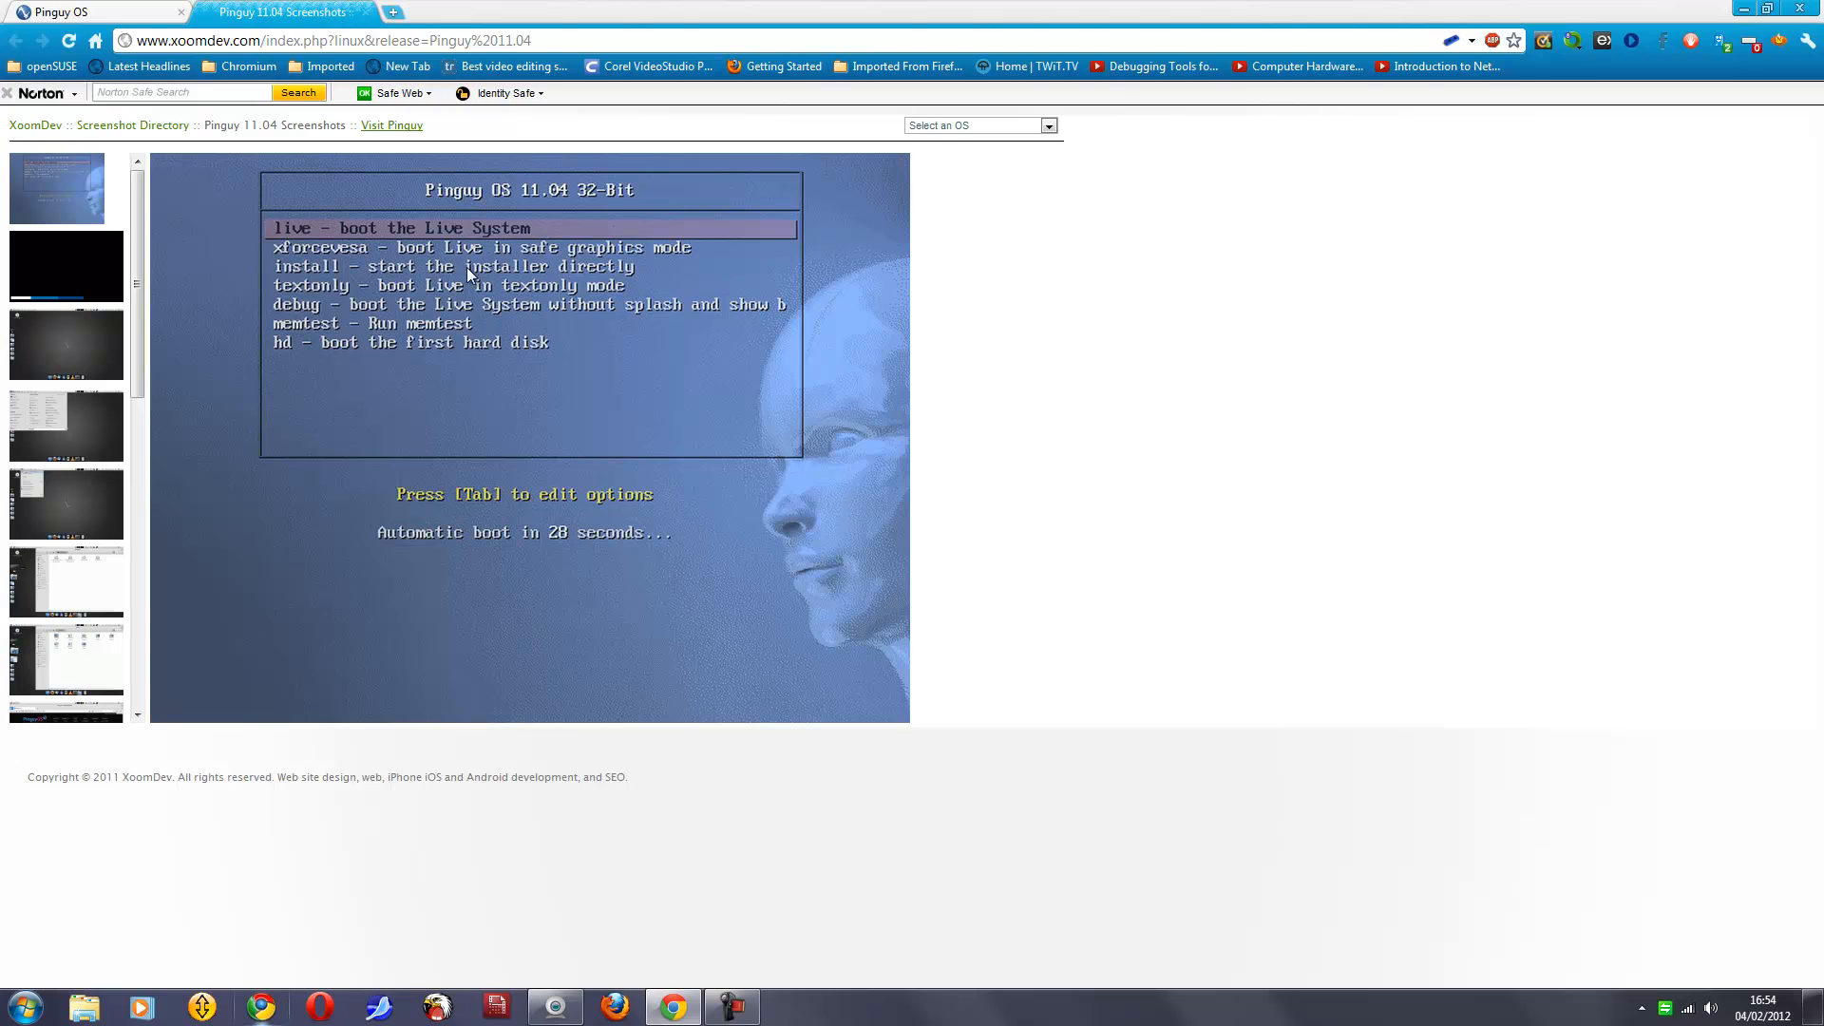
{"action": "mouse_move", "coordinate": [680, 600]}
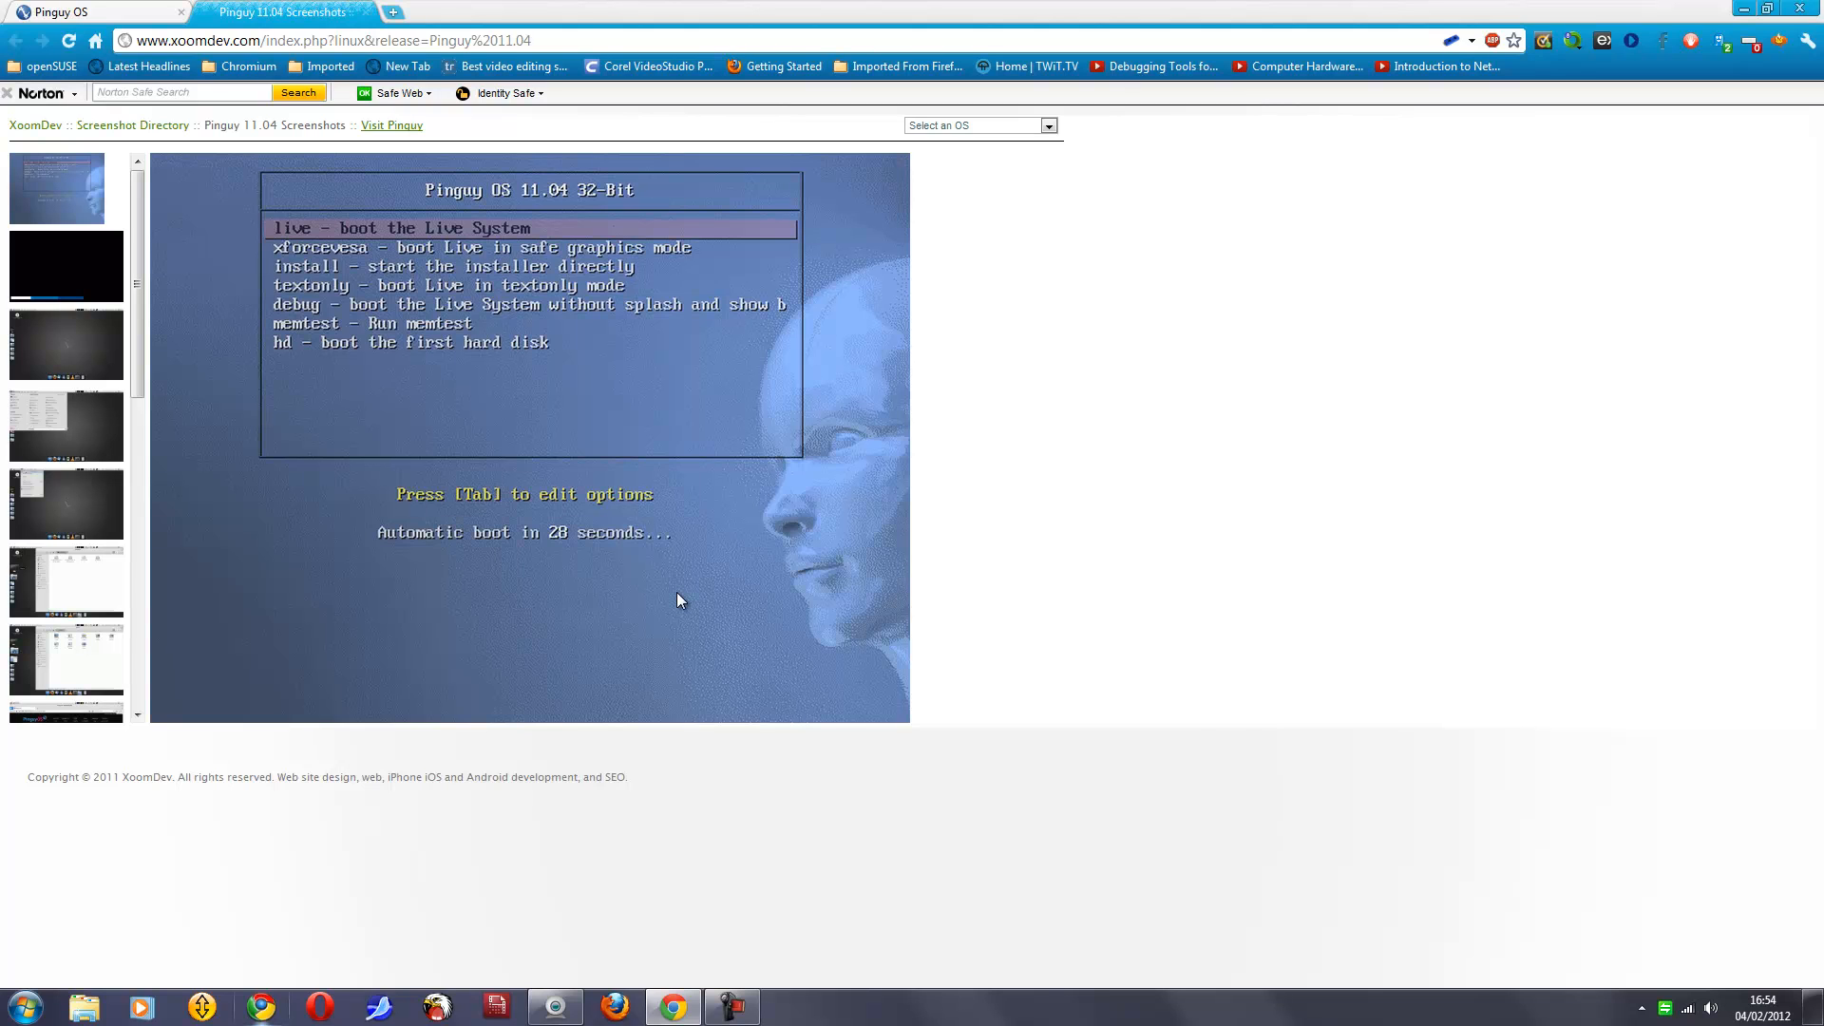
{"action": "mouse_move", "coordinate": [319, 650]}
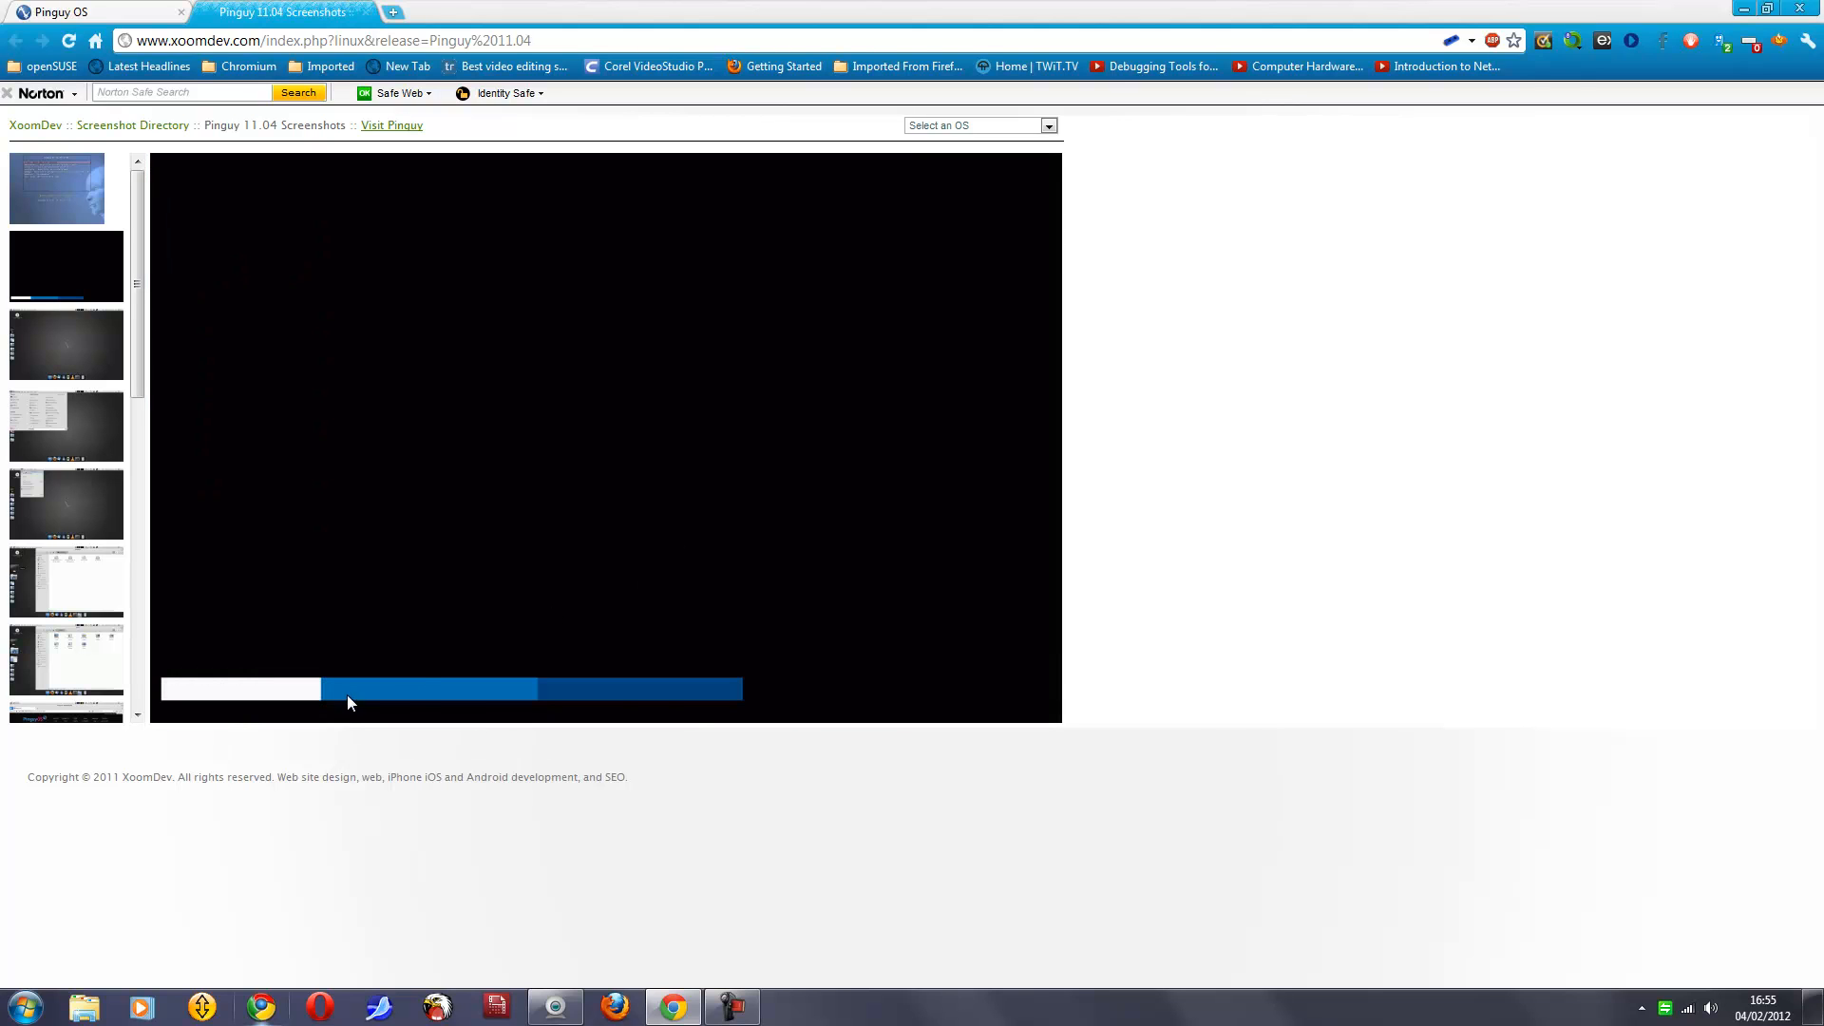
{"action": "mouse_move", "coordinate": [702, 711]}
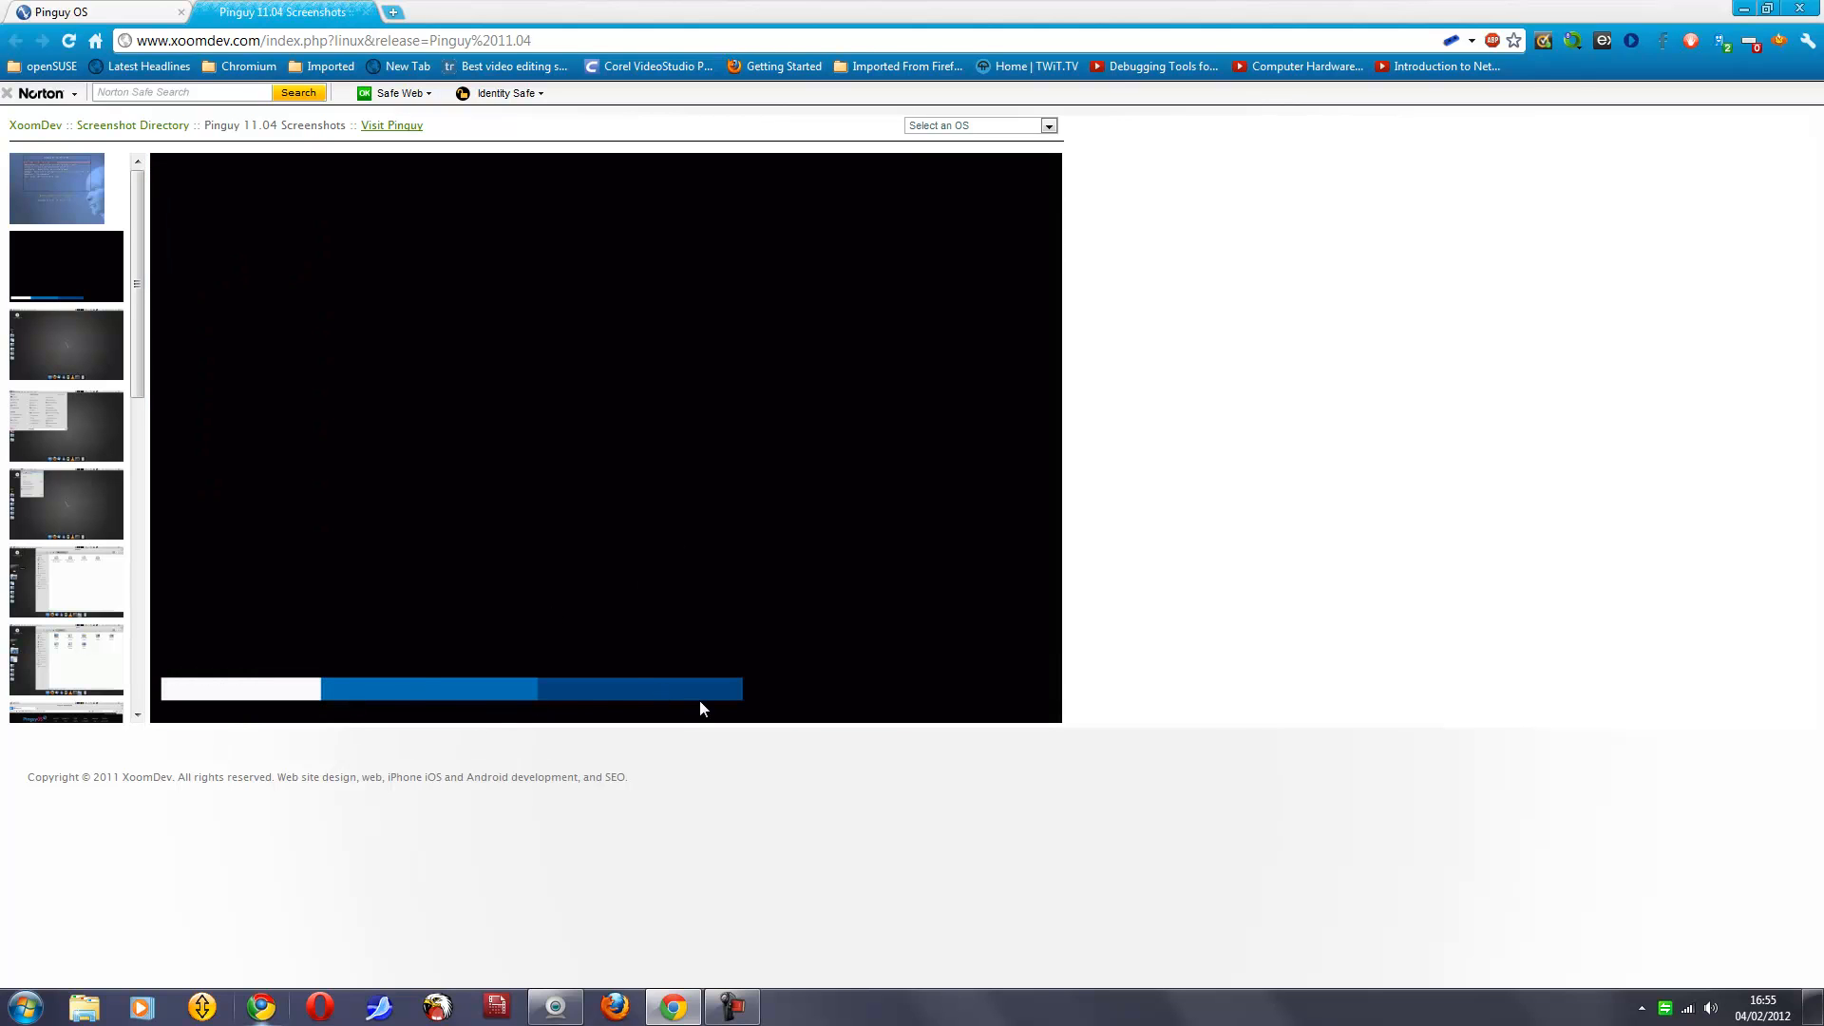
{"action": "mouse_move", "coordinate": [59, 378]}
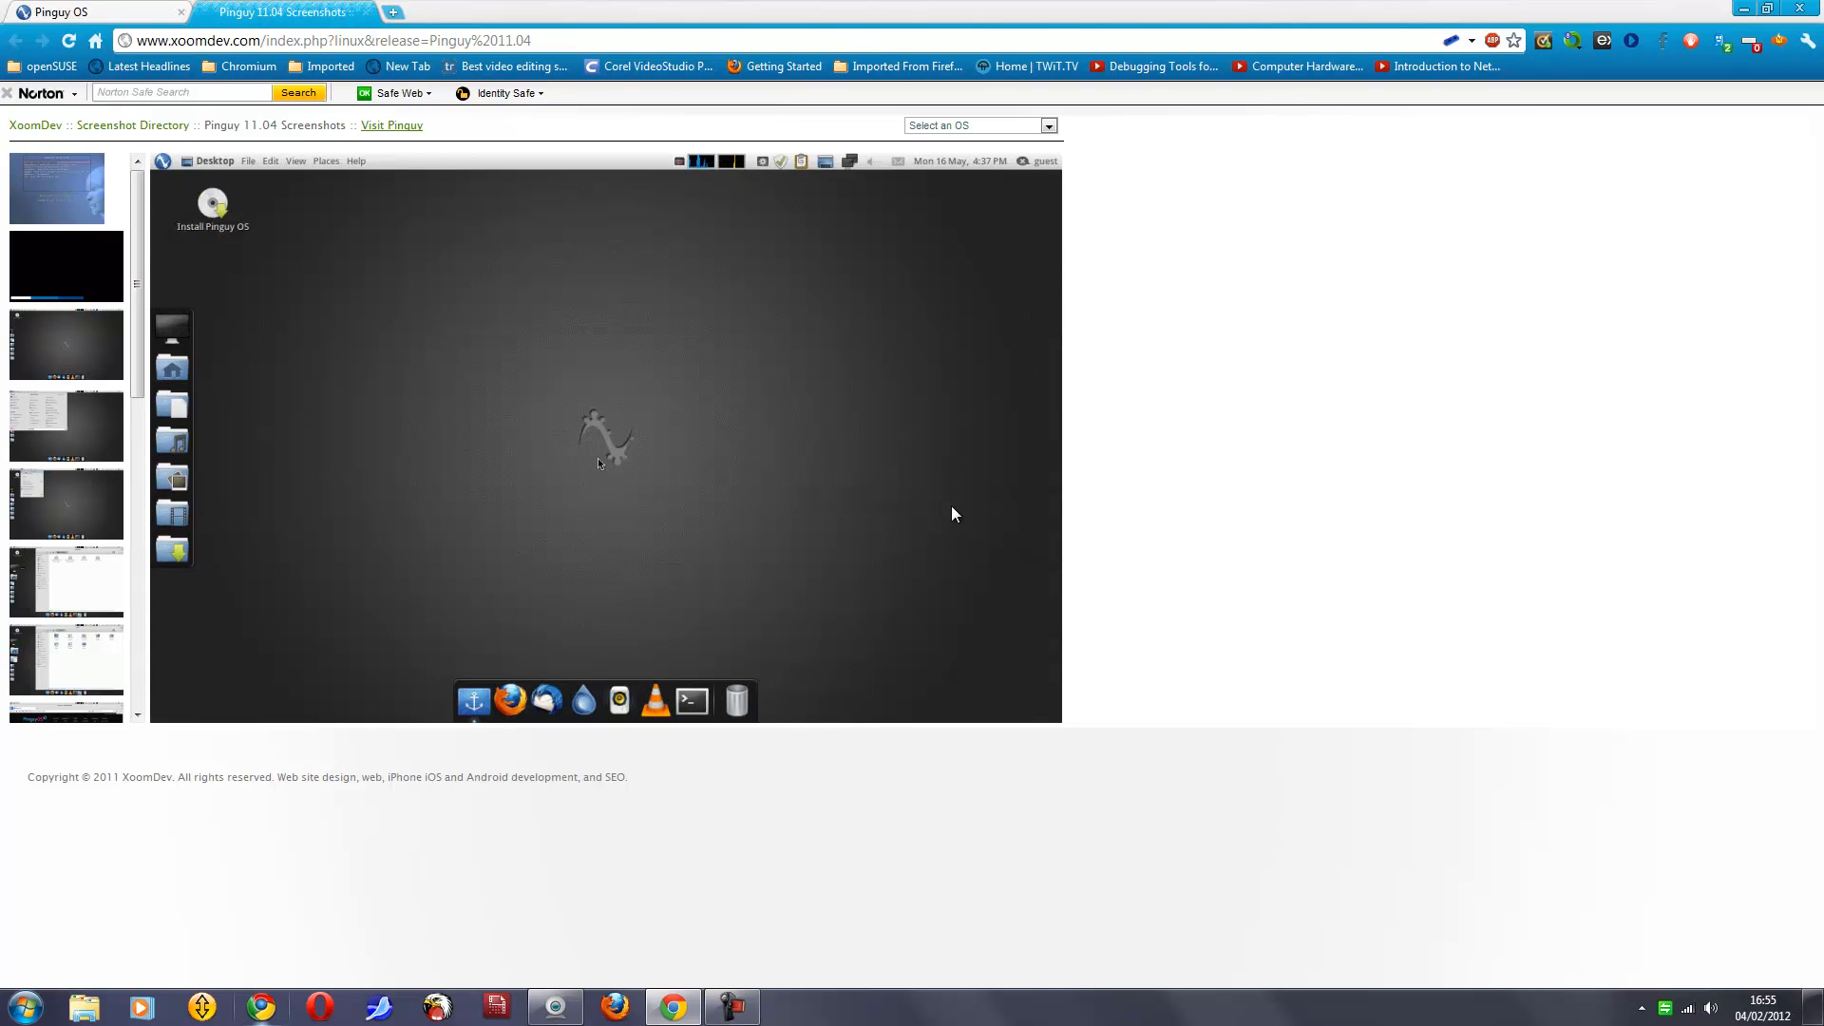
{"action": "mouse_move", "coordinate": [885, 528]}
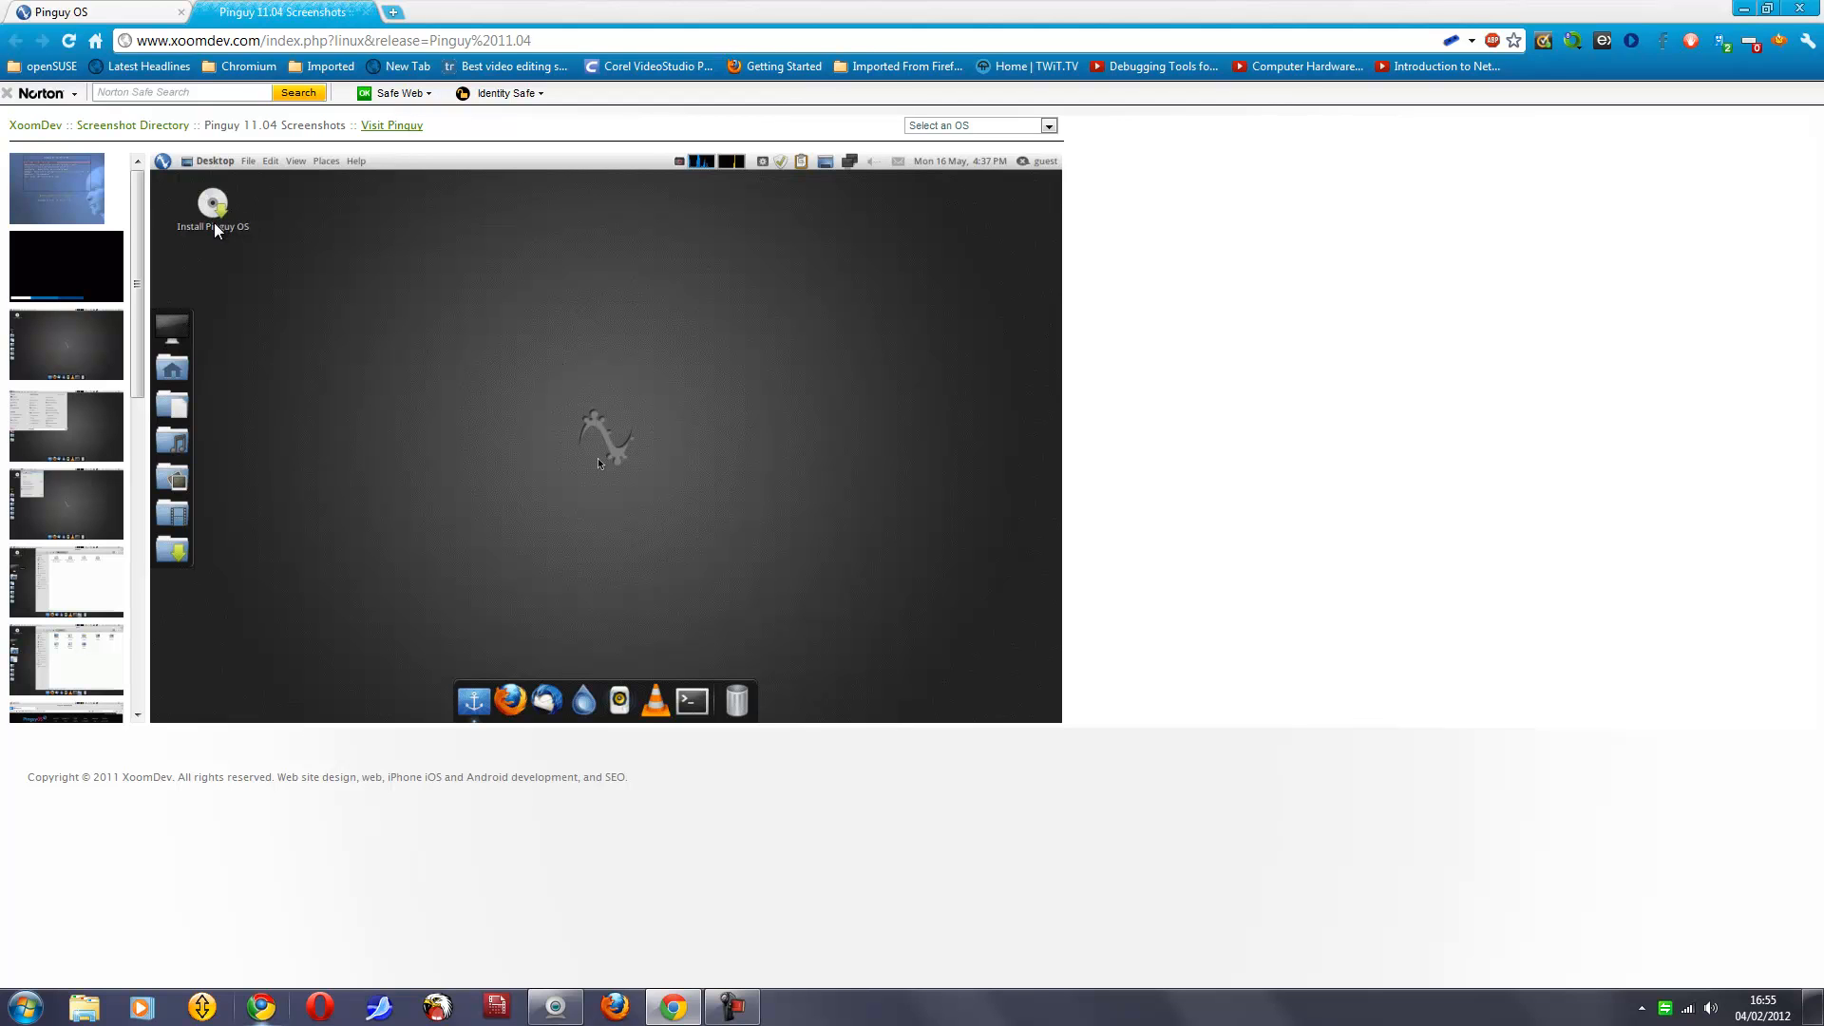
{"action": "mouse_move", "coordinate": [213, 247]}
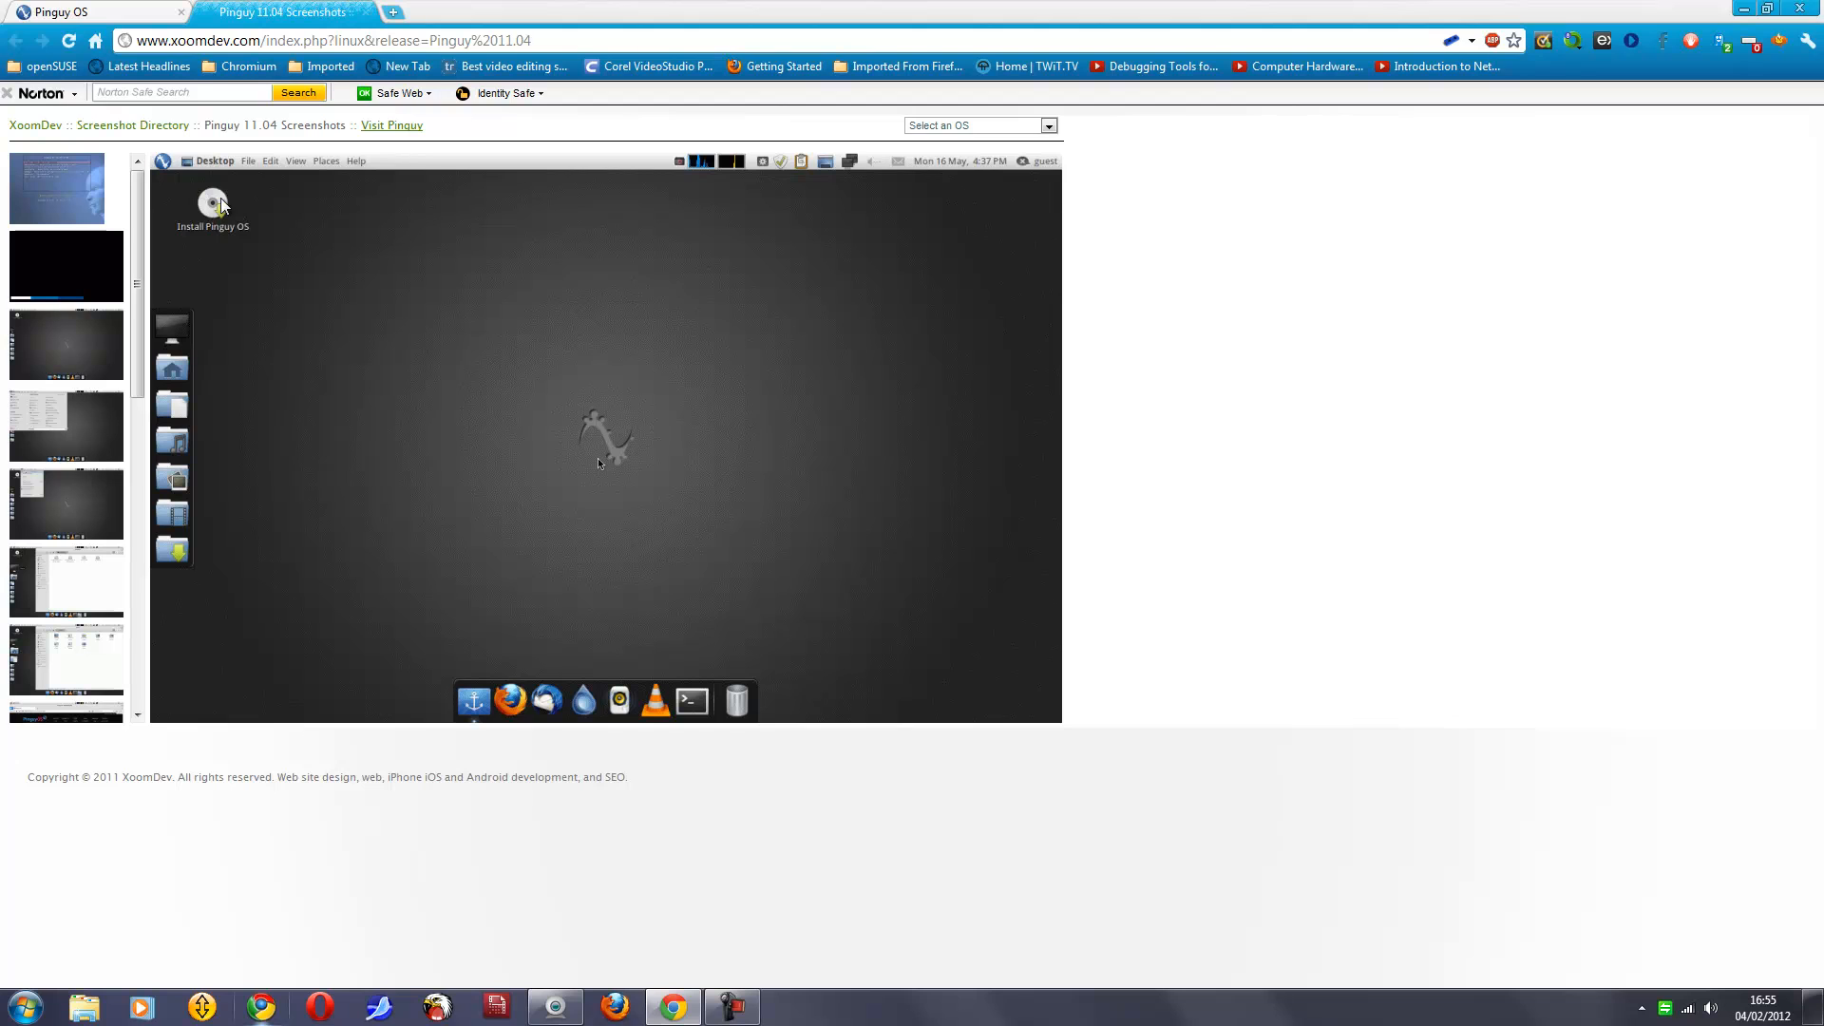
{"action": "mouse_move", "coordinate": [269, 293]}
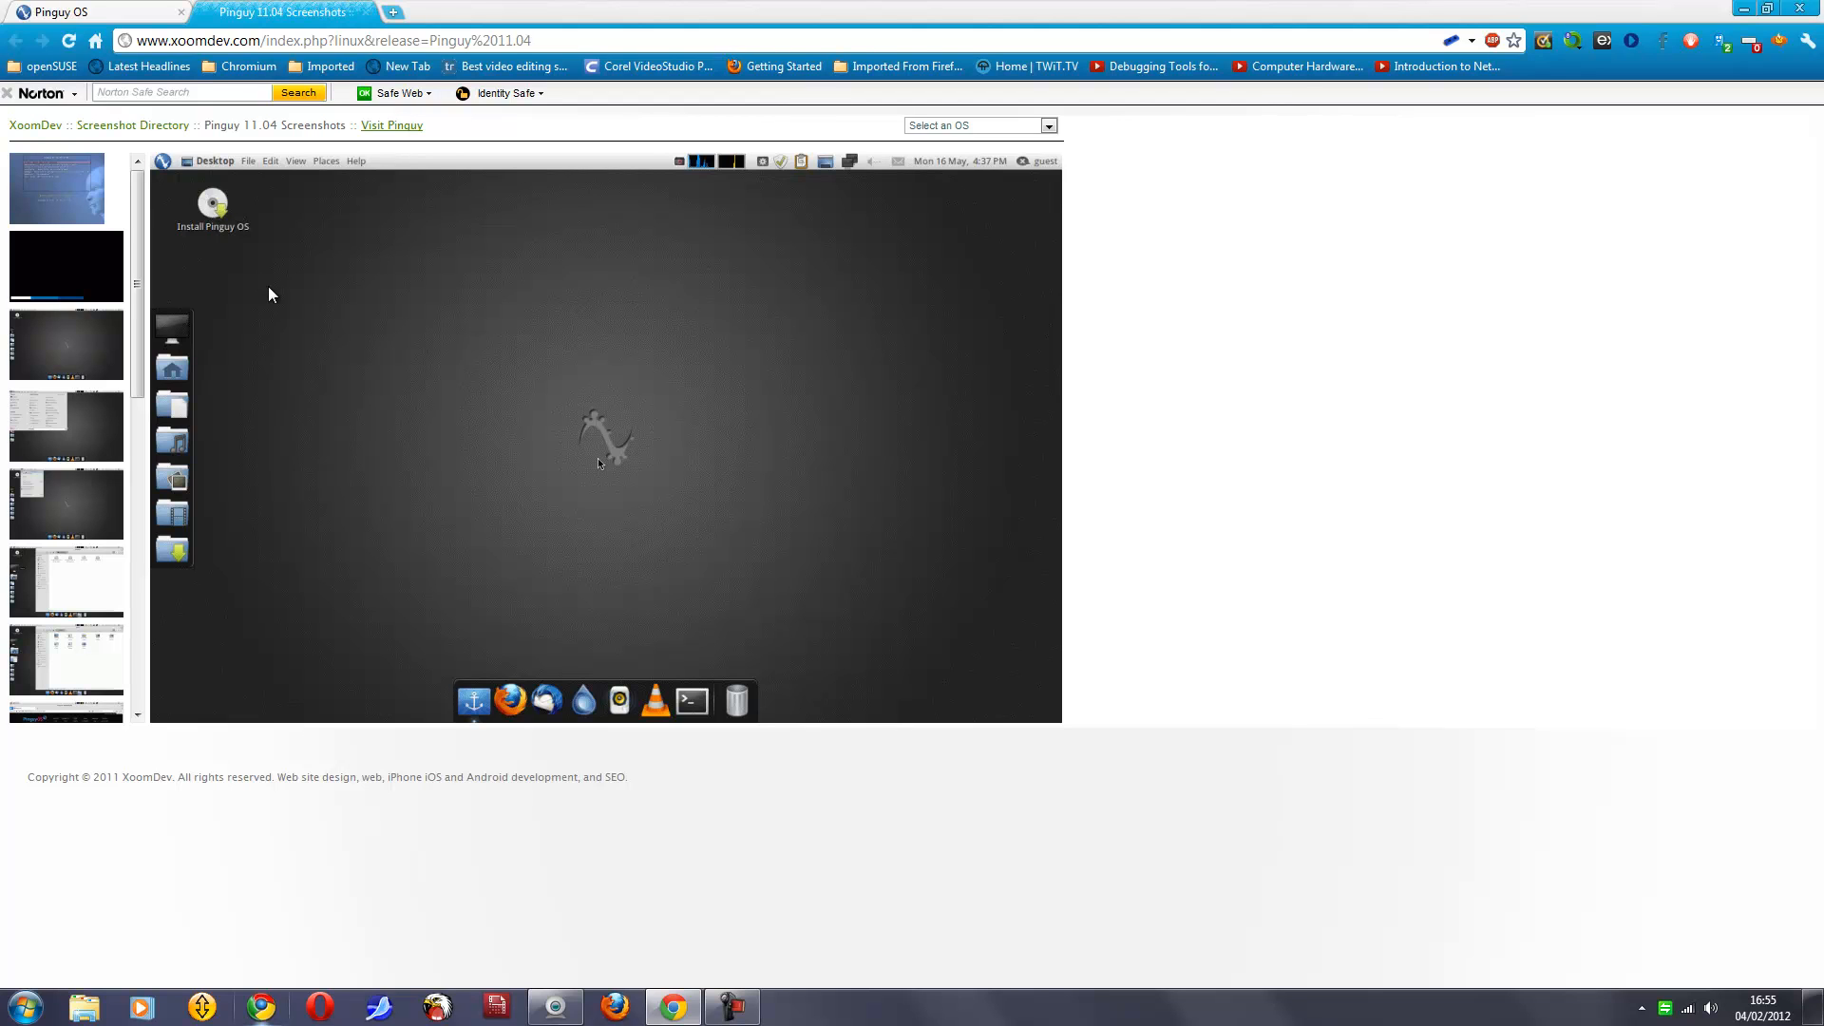
{"action": "mouse_move", "coordinate": [167, 380]}
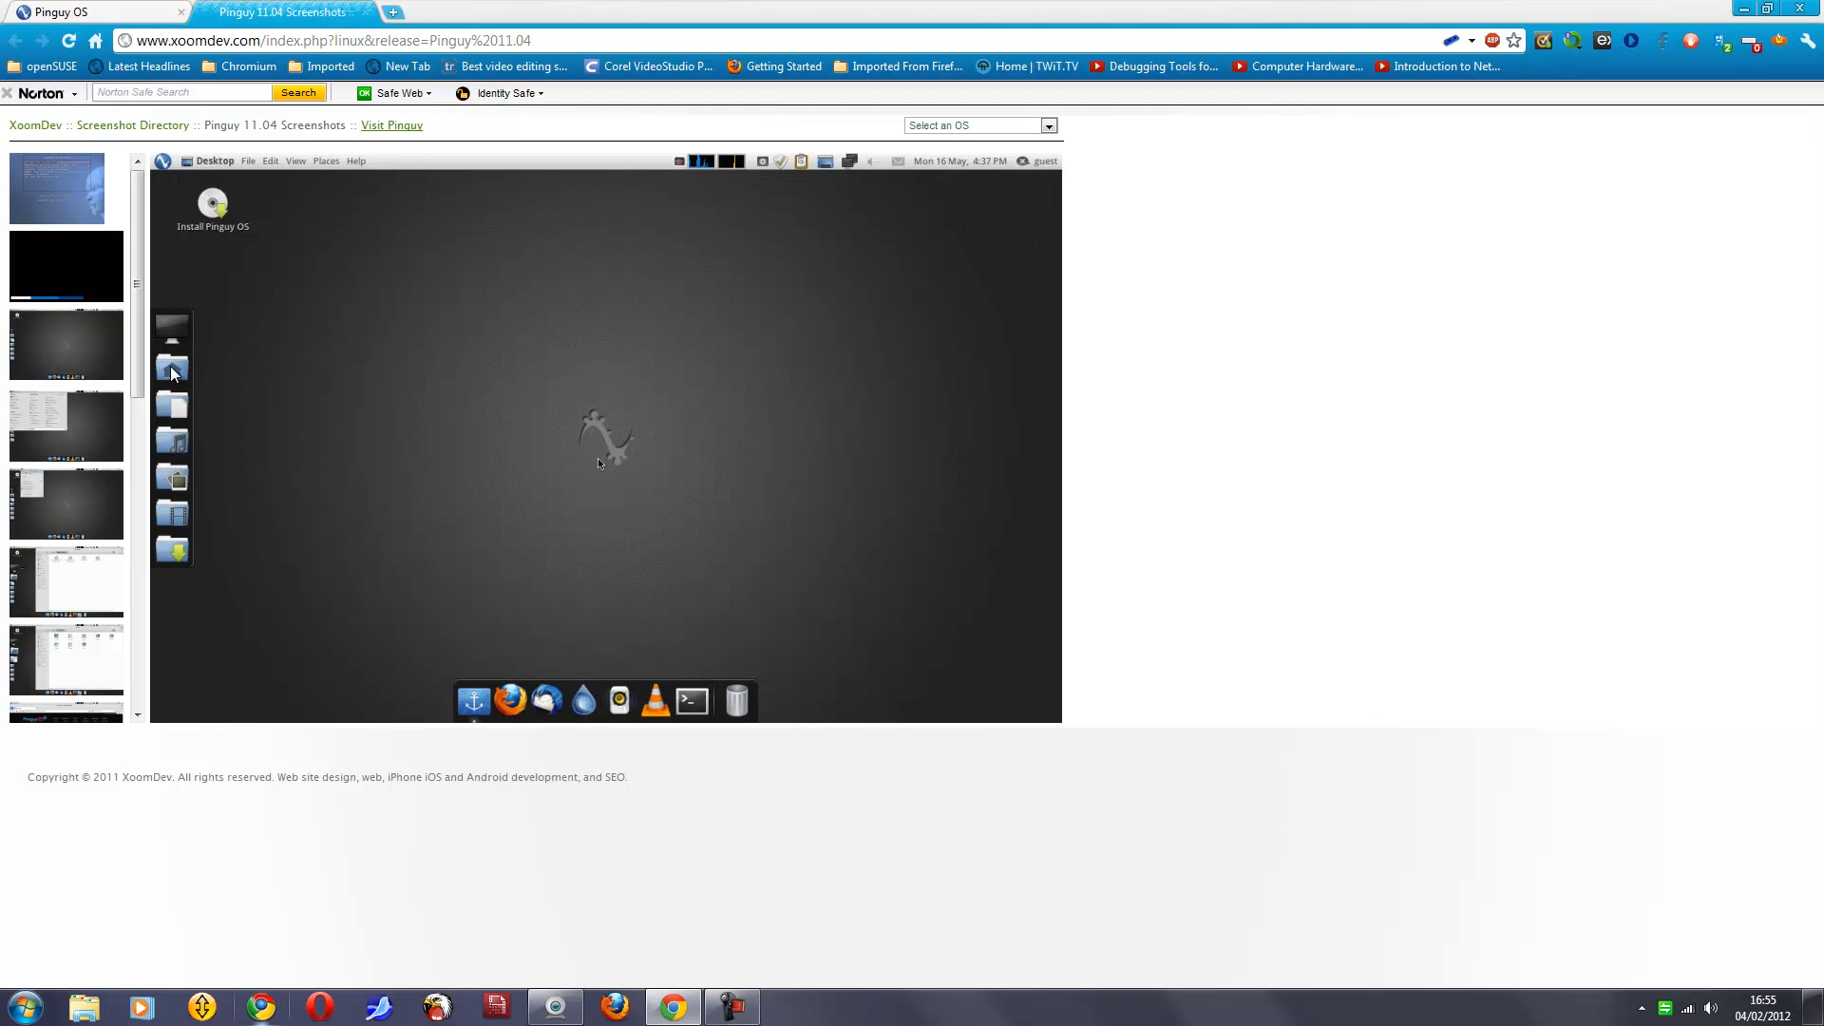
{"action": "mouse_move", "coordinate": [171, 475]}
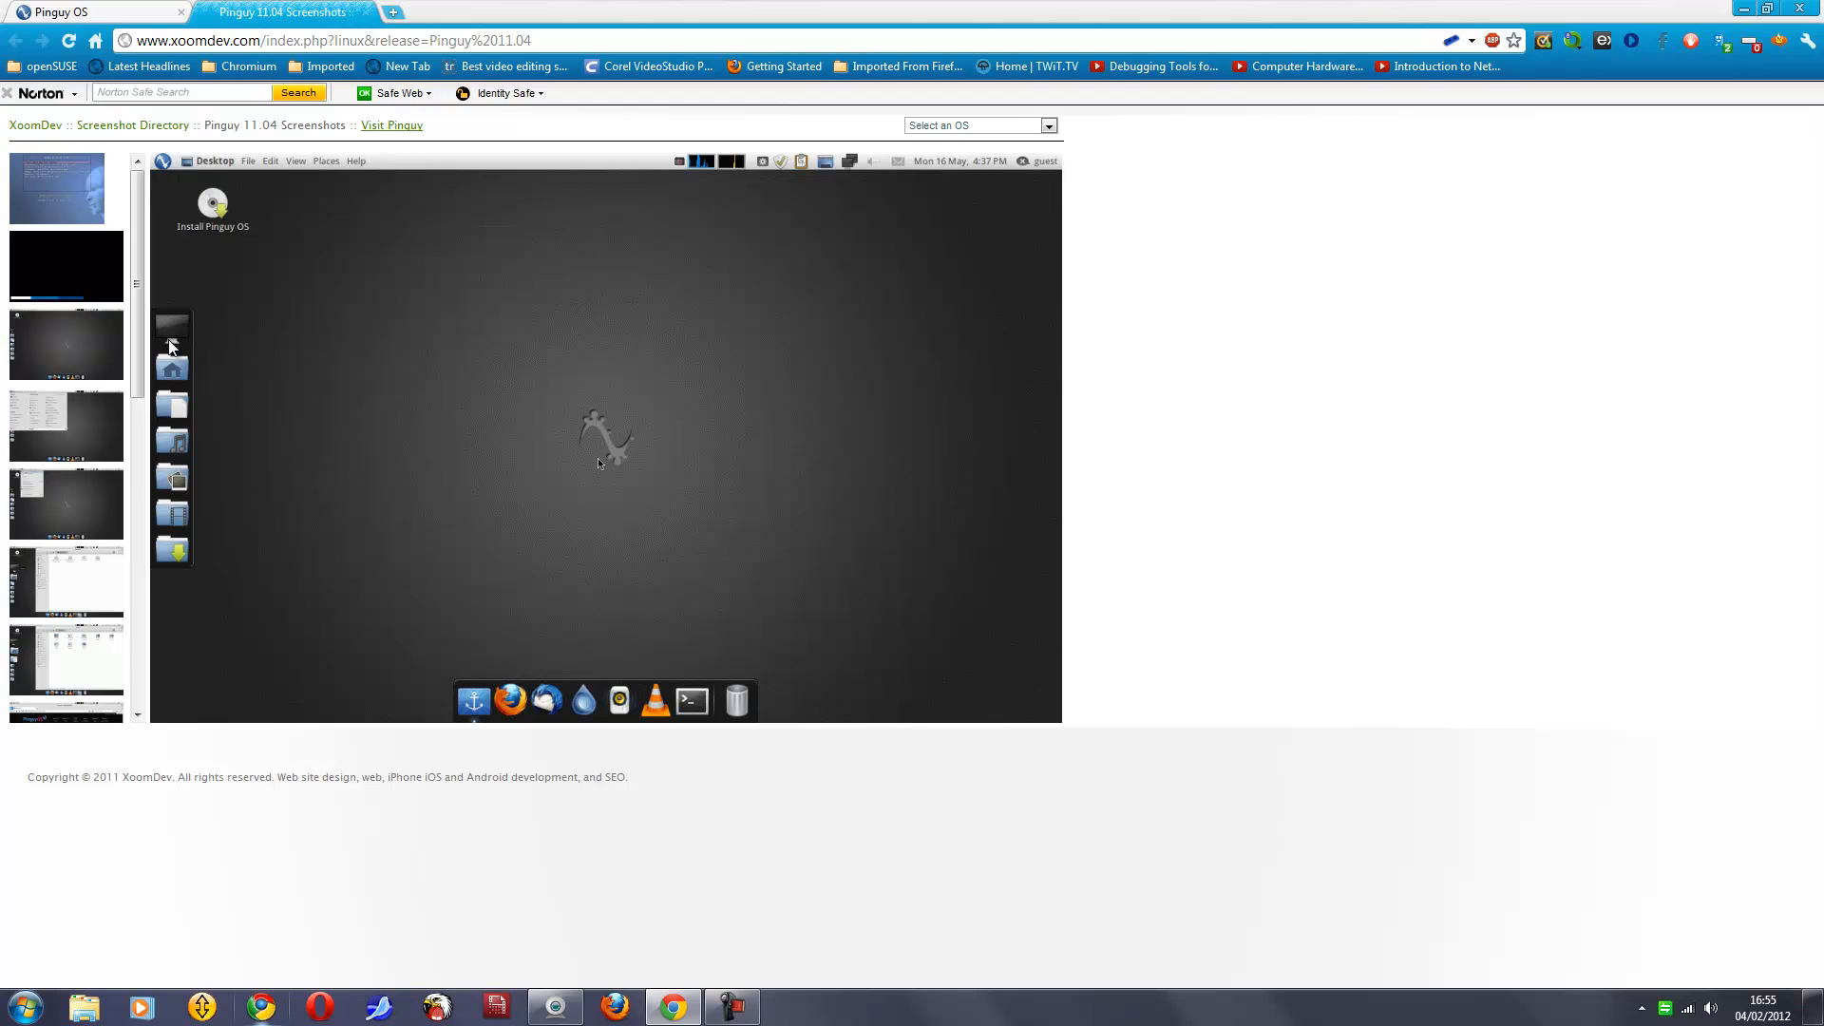
{"action": "mouse_move", "coordinate": [585, 672]}
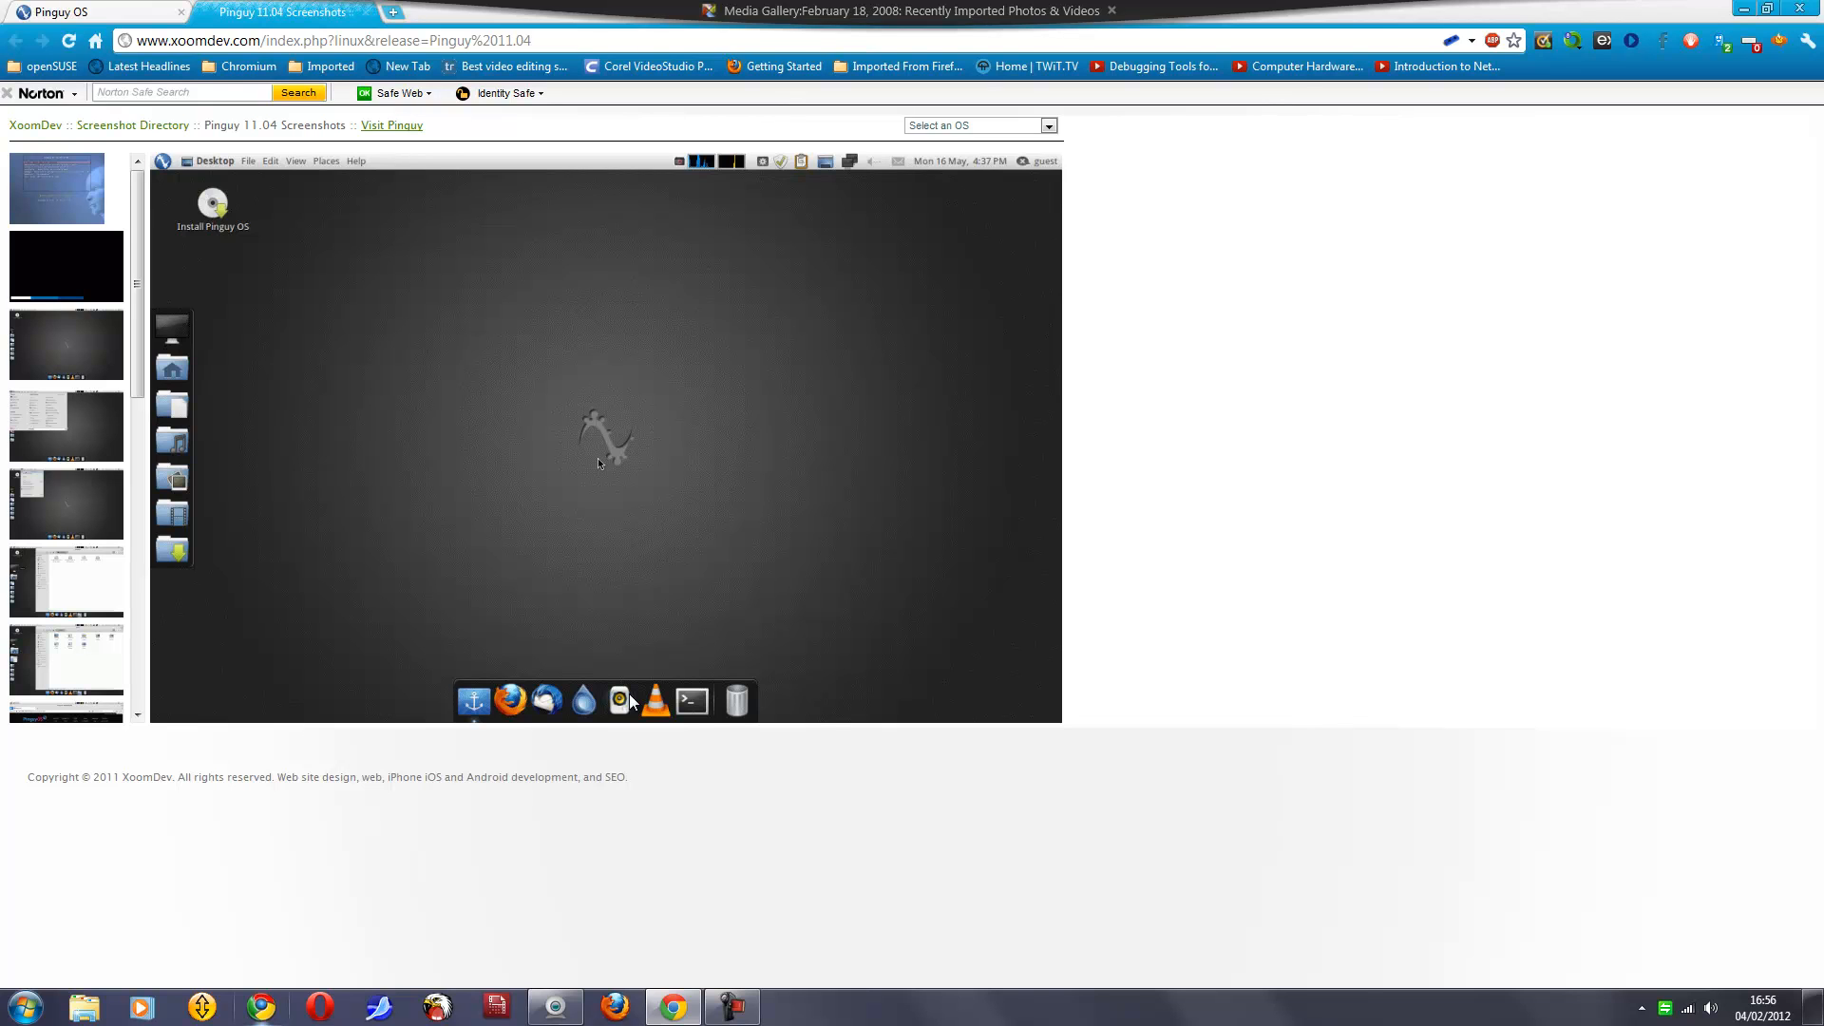
{"action": "mouse_move", "coordinate": [68, 337]}
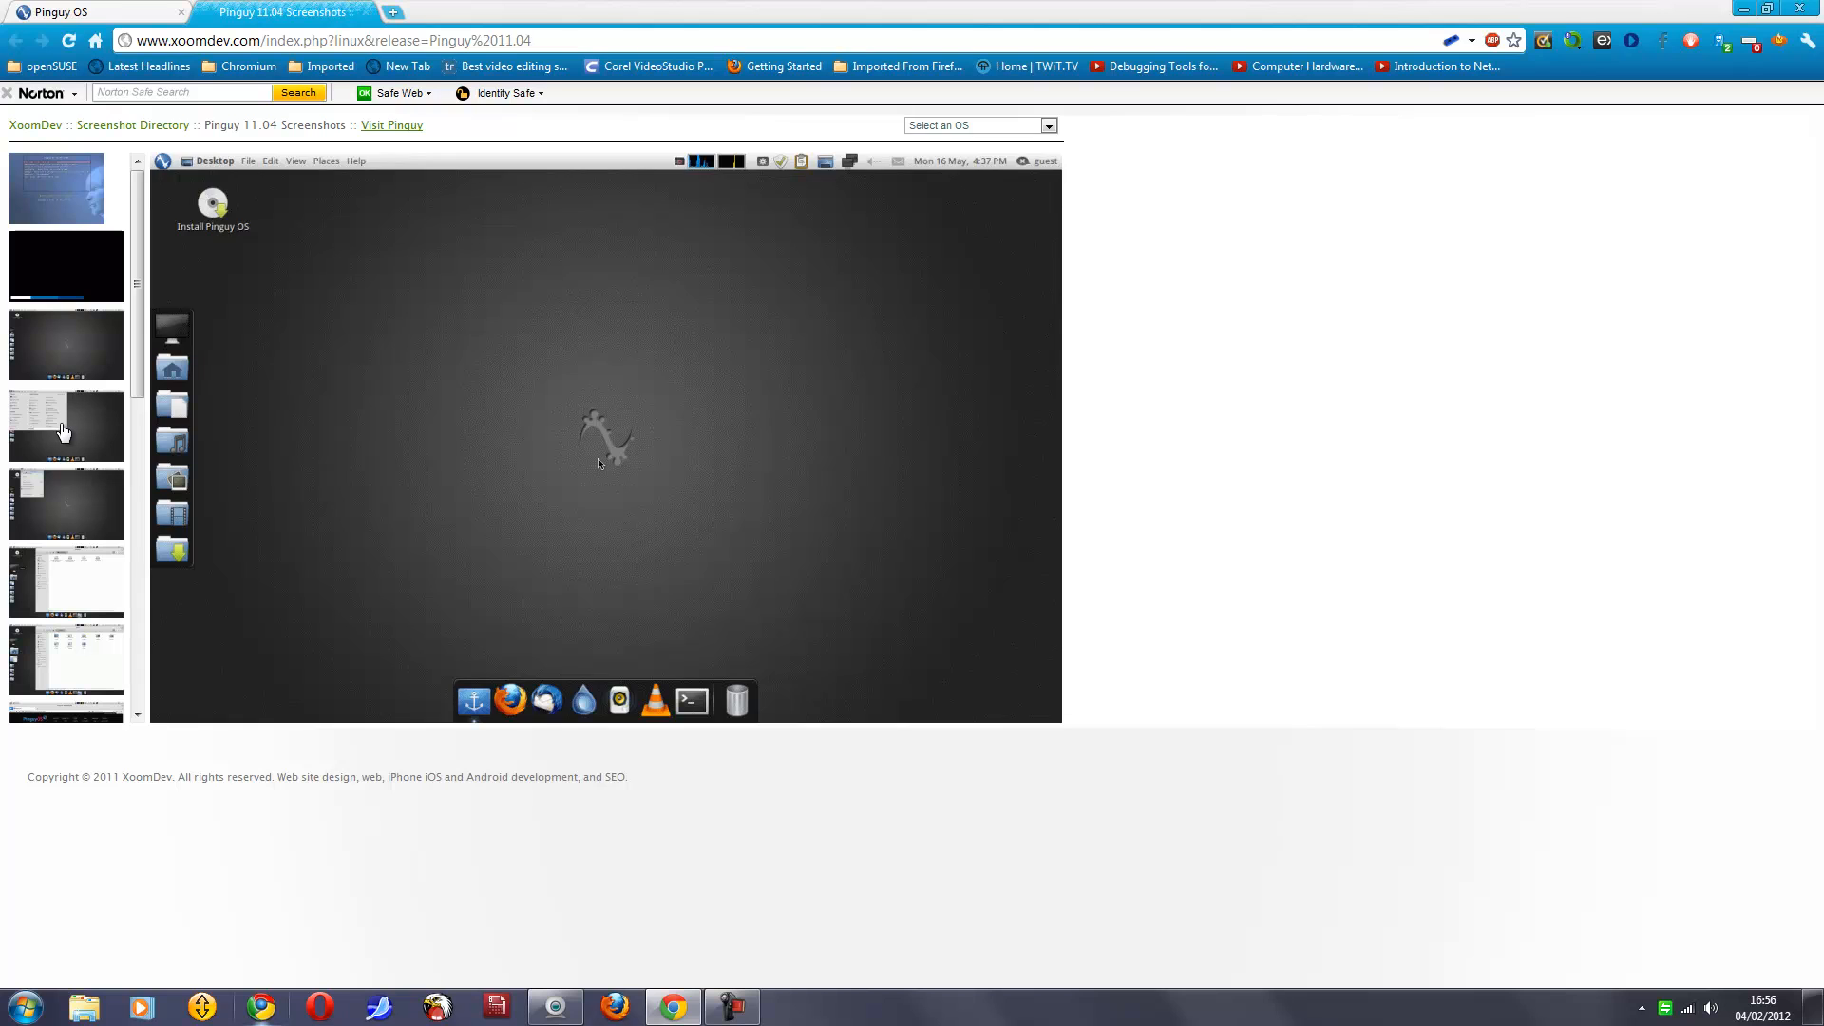
{"action": "left_click", "coordinate": [166, 159]}
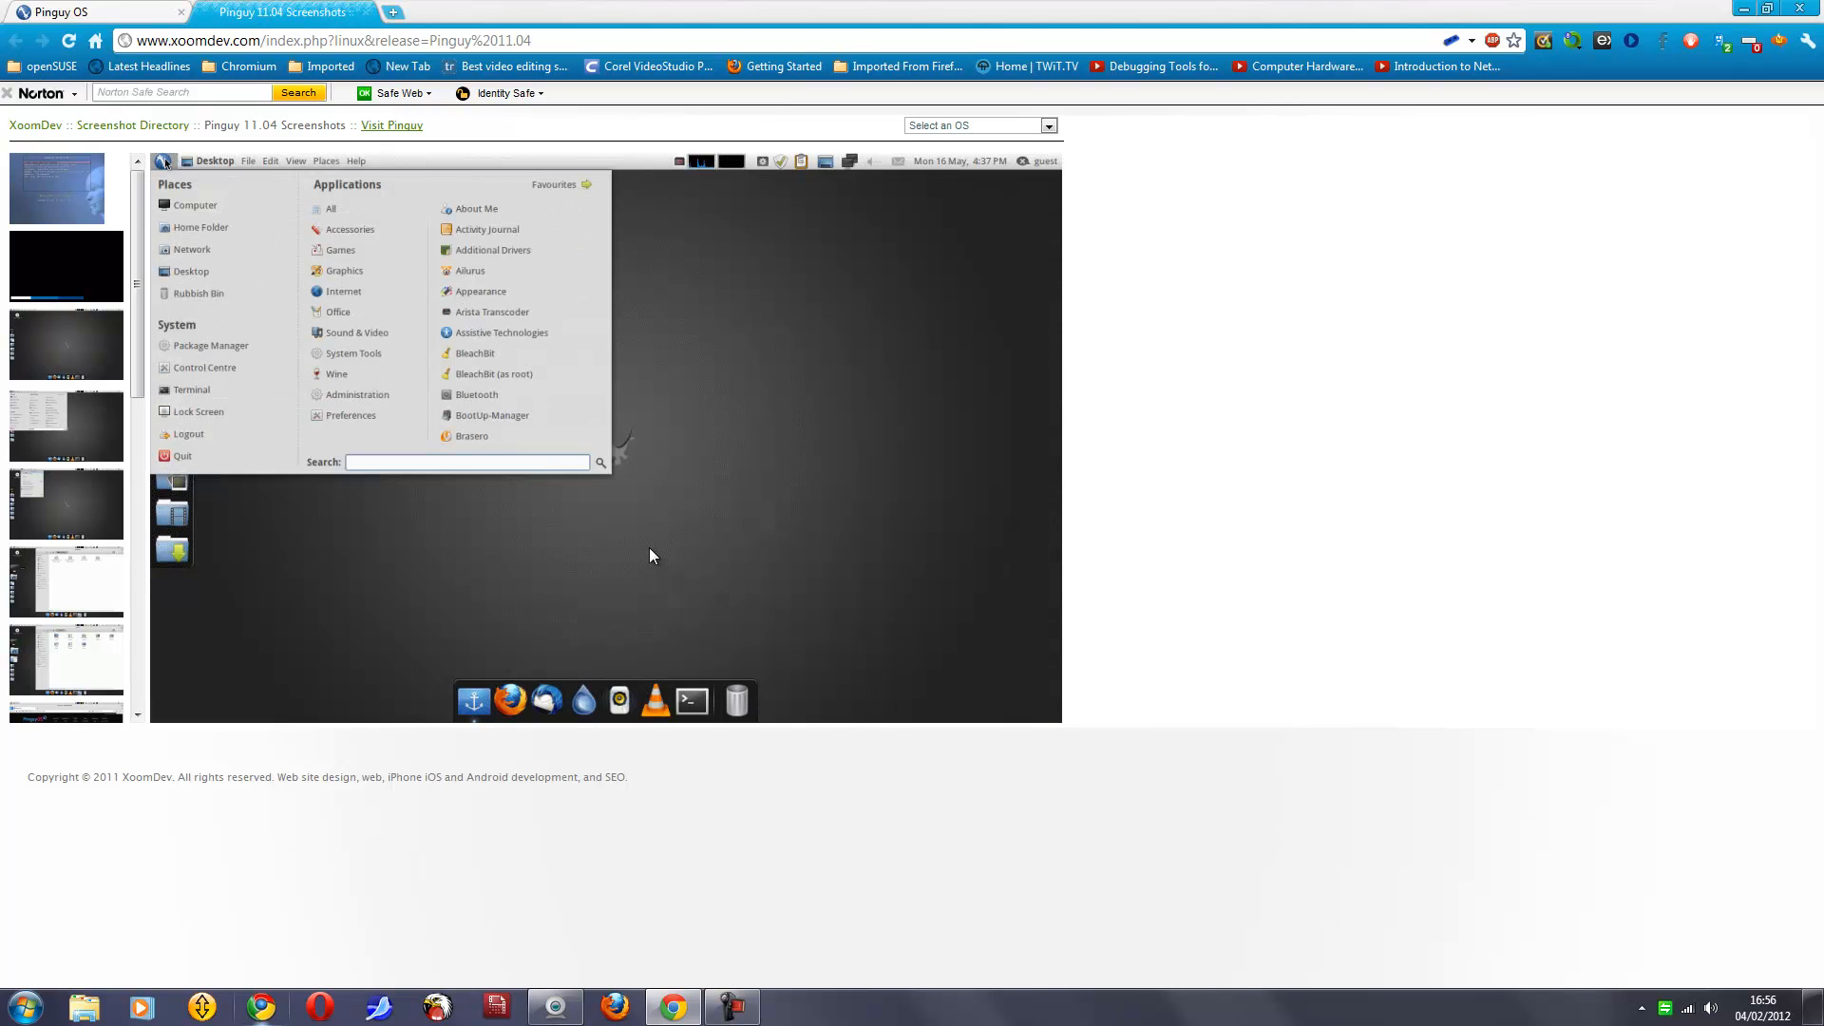
{"action": "mouse_move", "coordinate": [576, 591]}
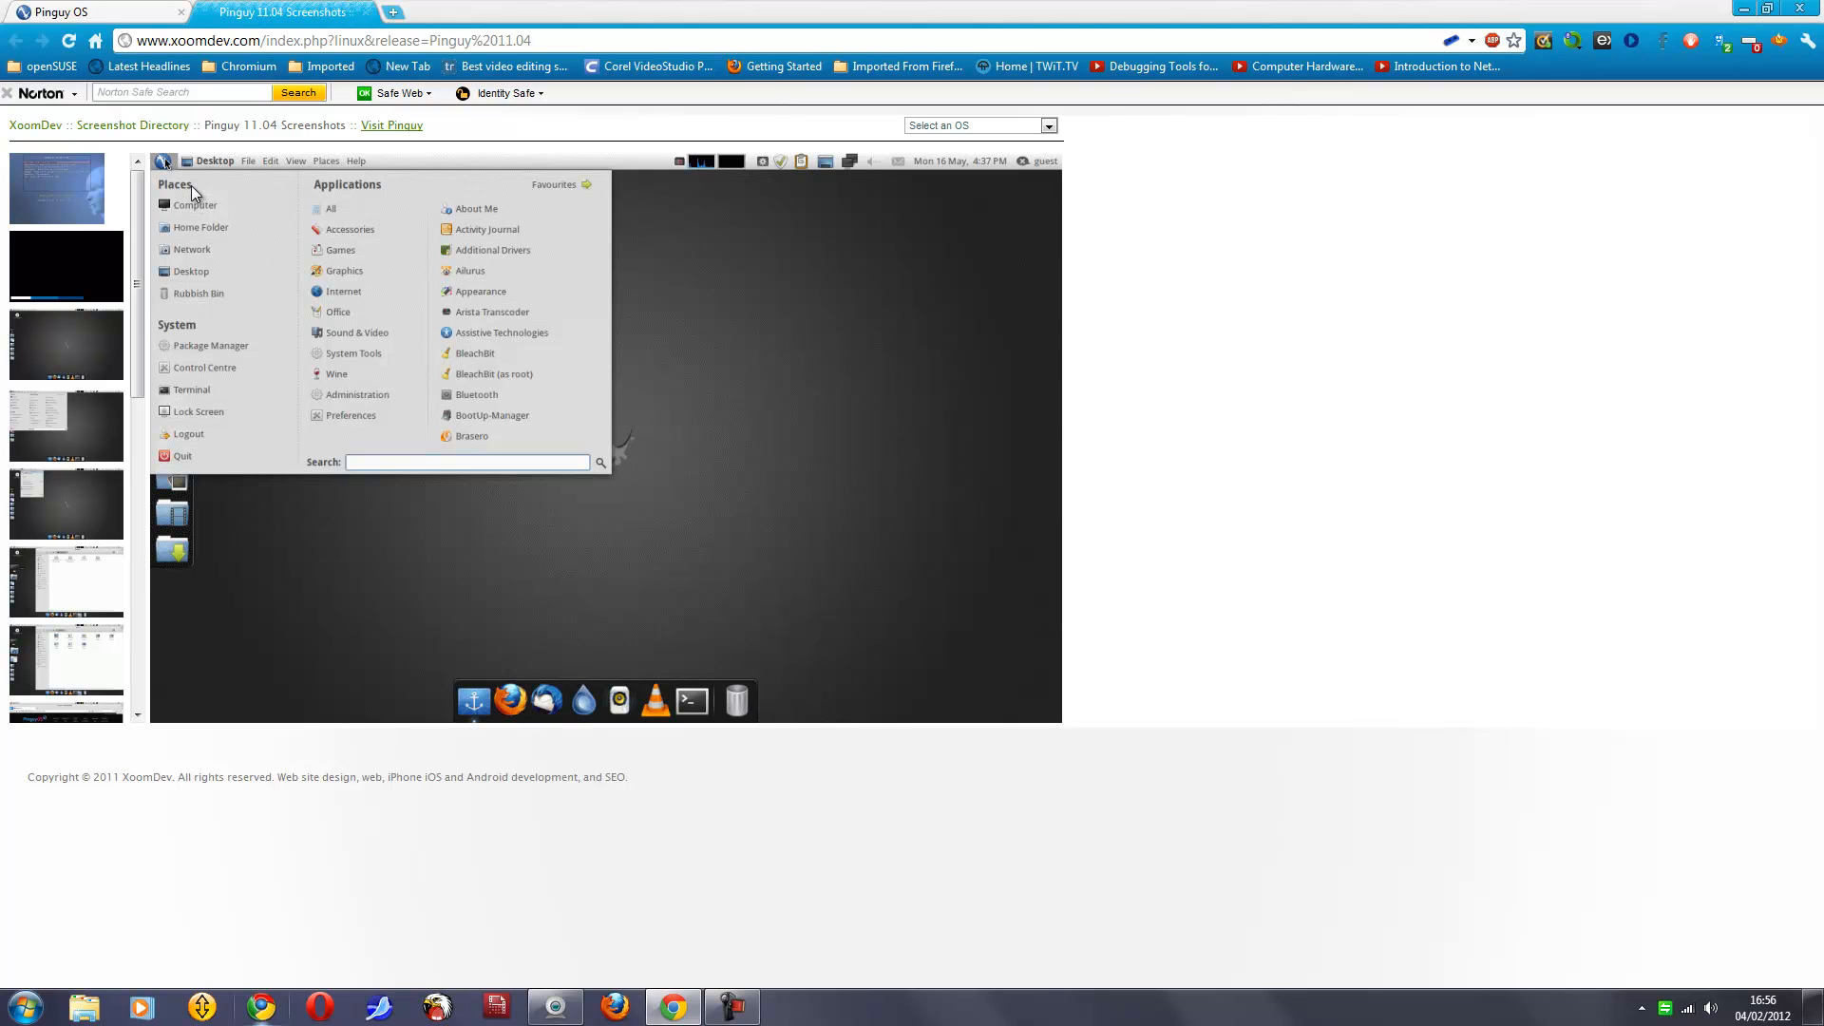
{"action": "mouse_move", "coordinate": [201, 211]}
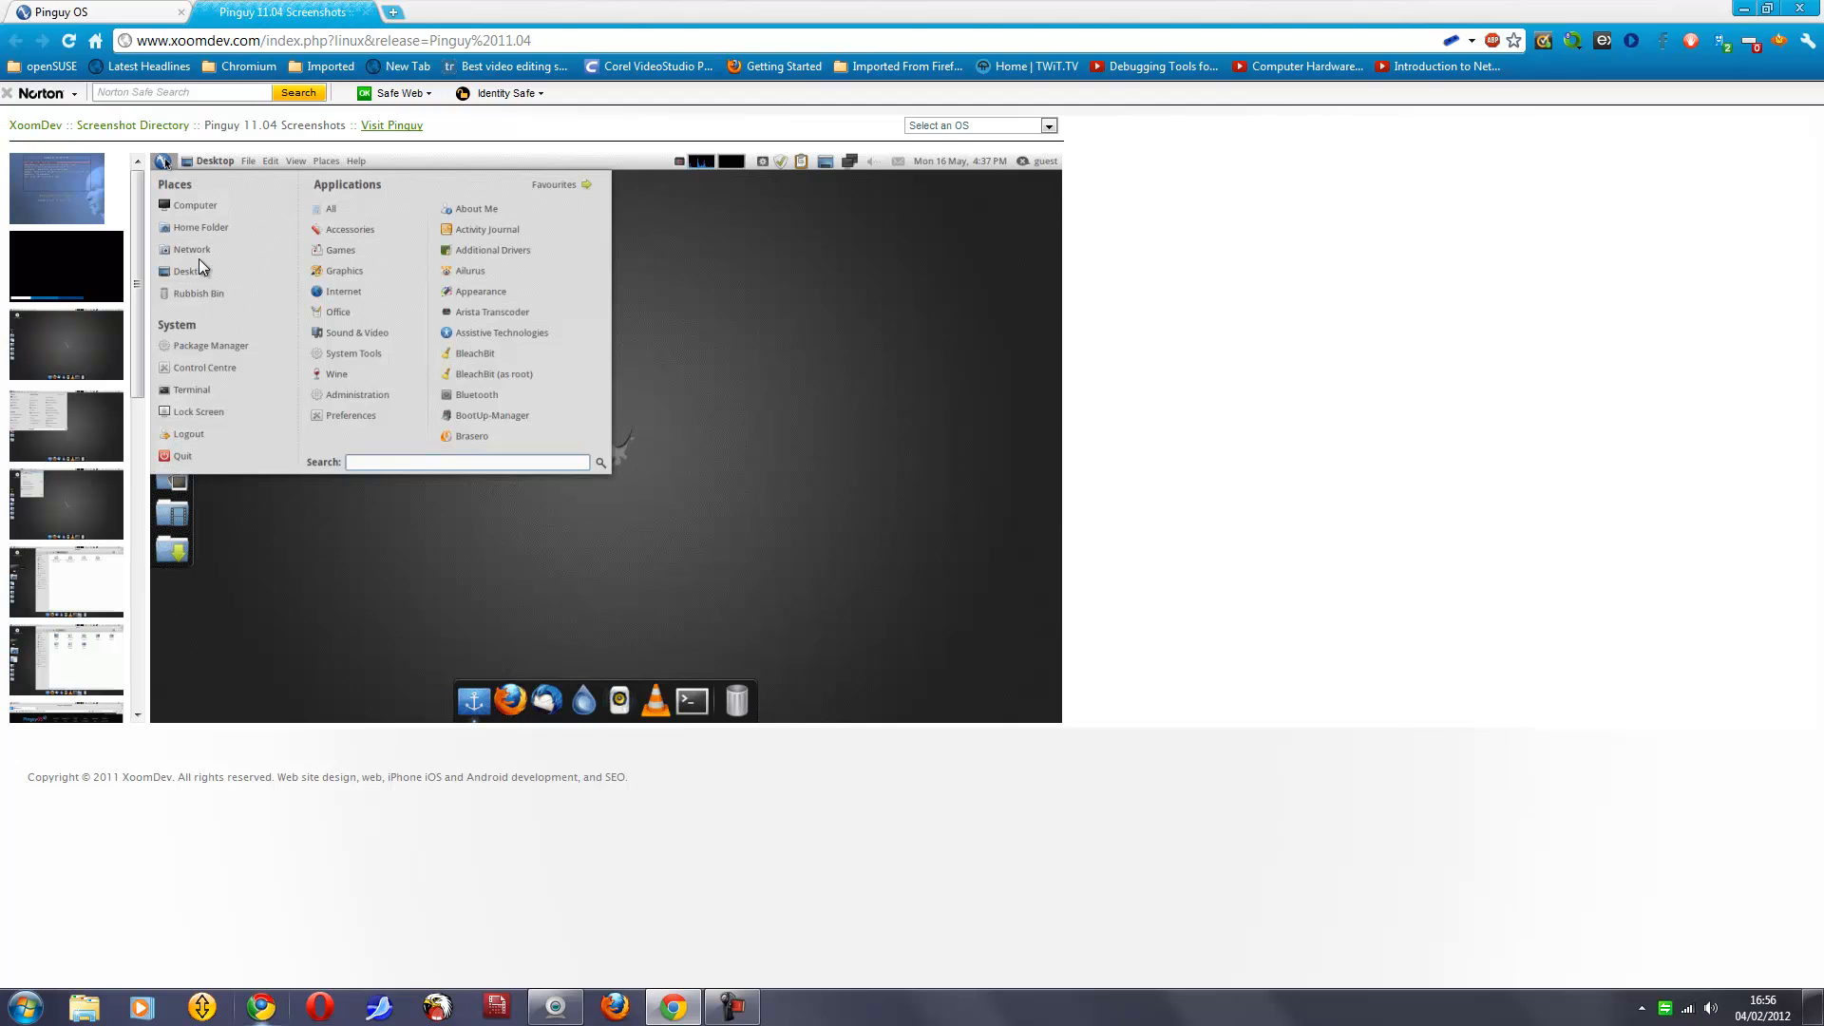
{"action": "mouse_move", "coordinate": [204, 300]}
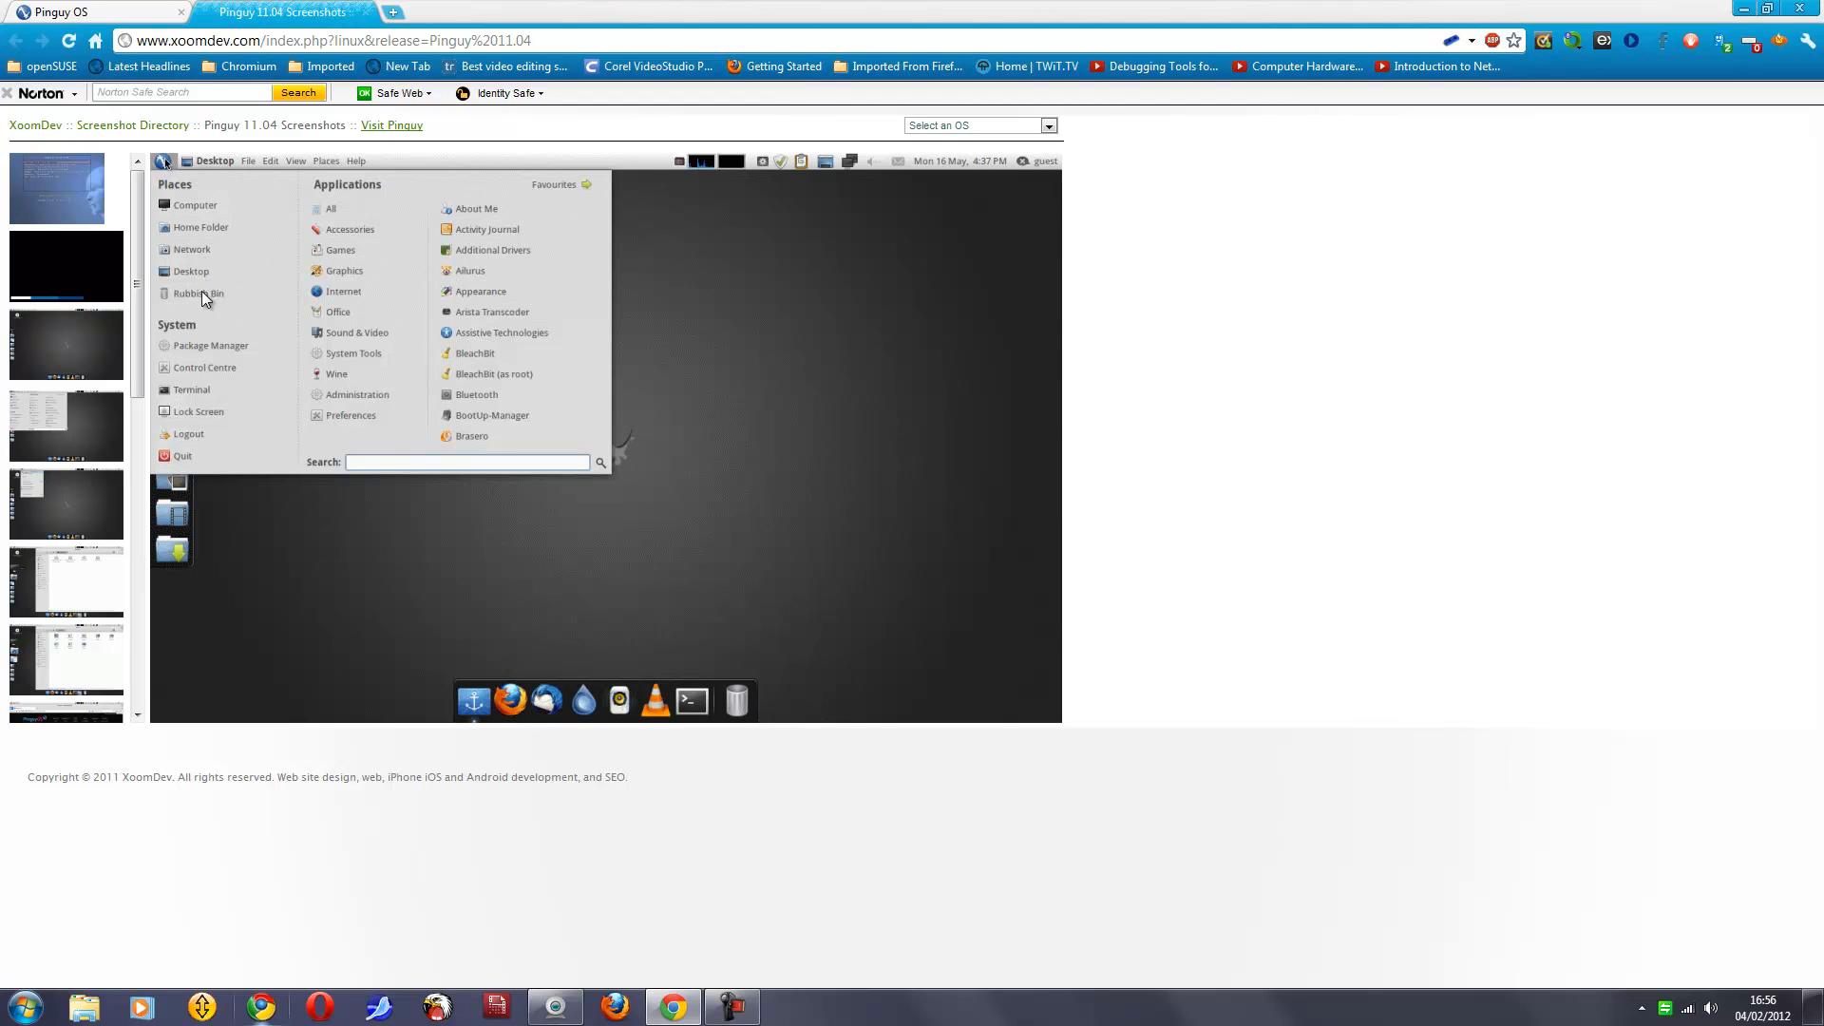
{"action": "mouse_move", "coordinate": [189, 322]}
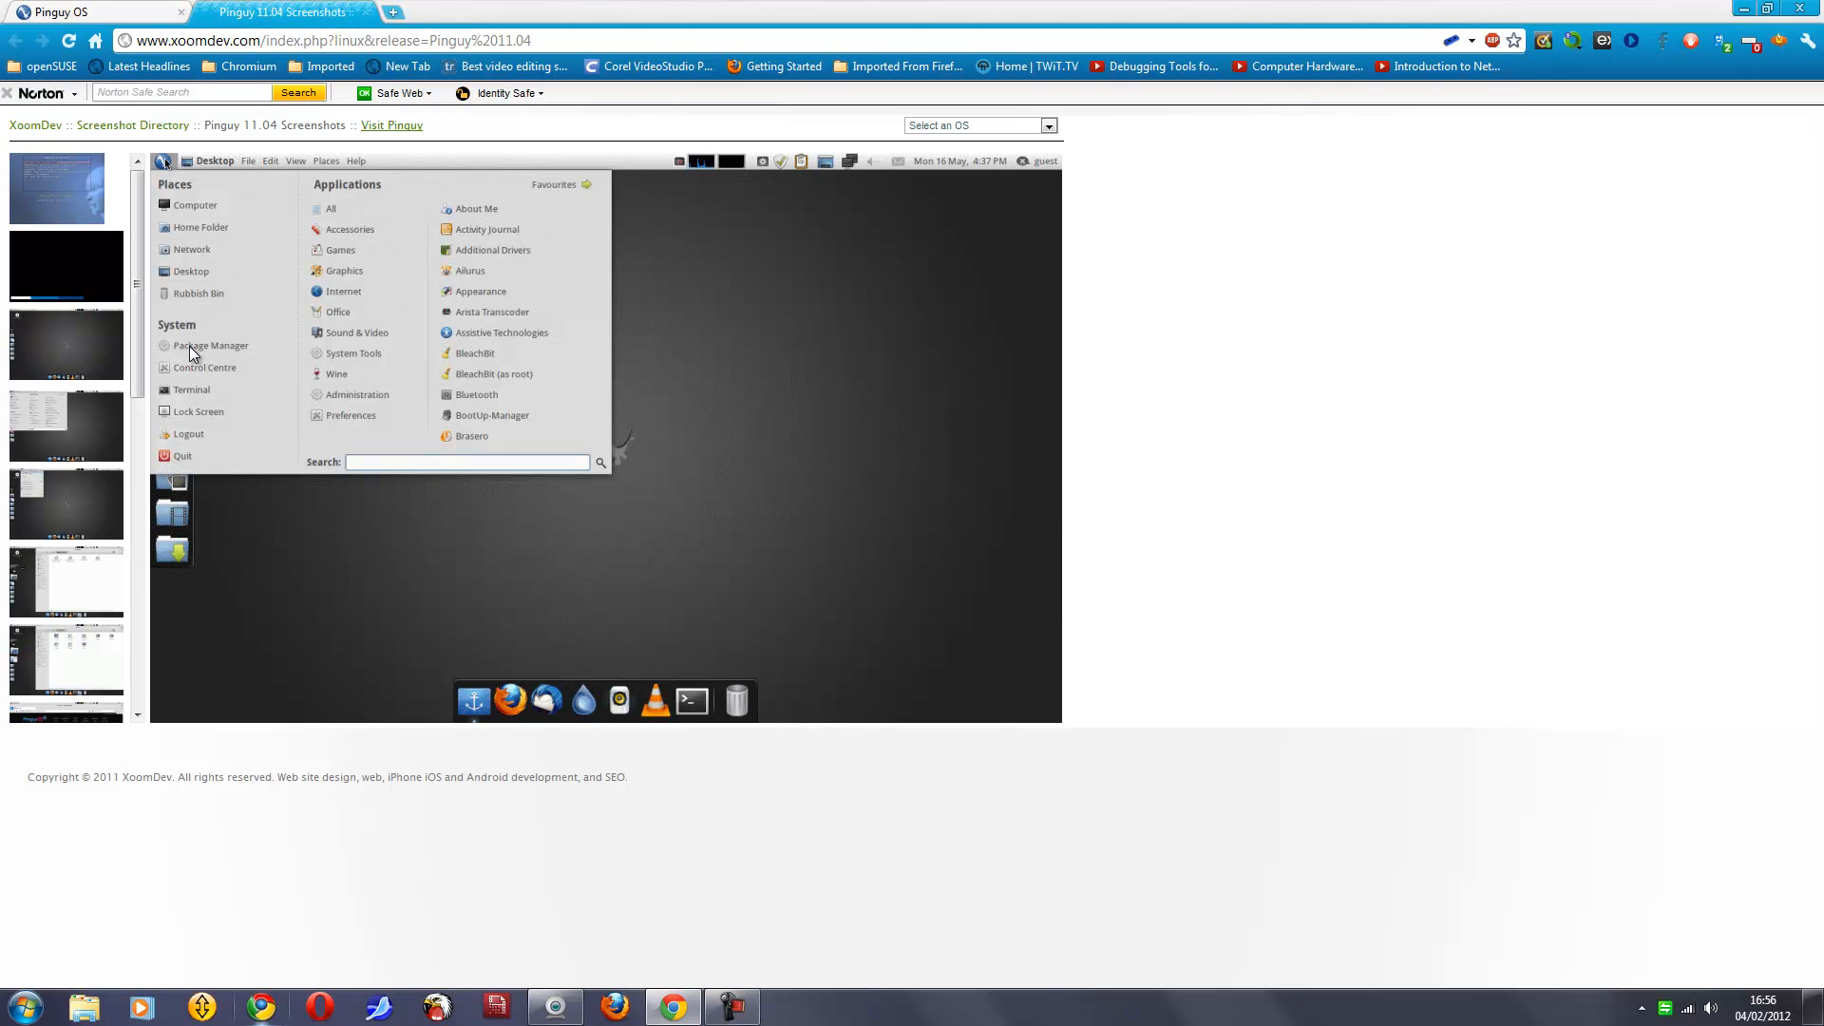
{"action": "mouse_move", "coordinate": [202, 368]}
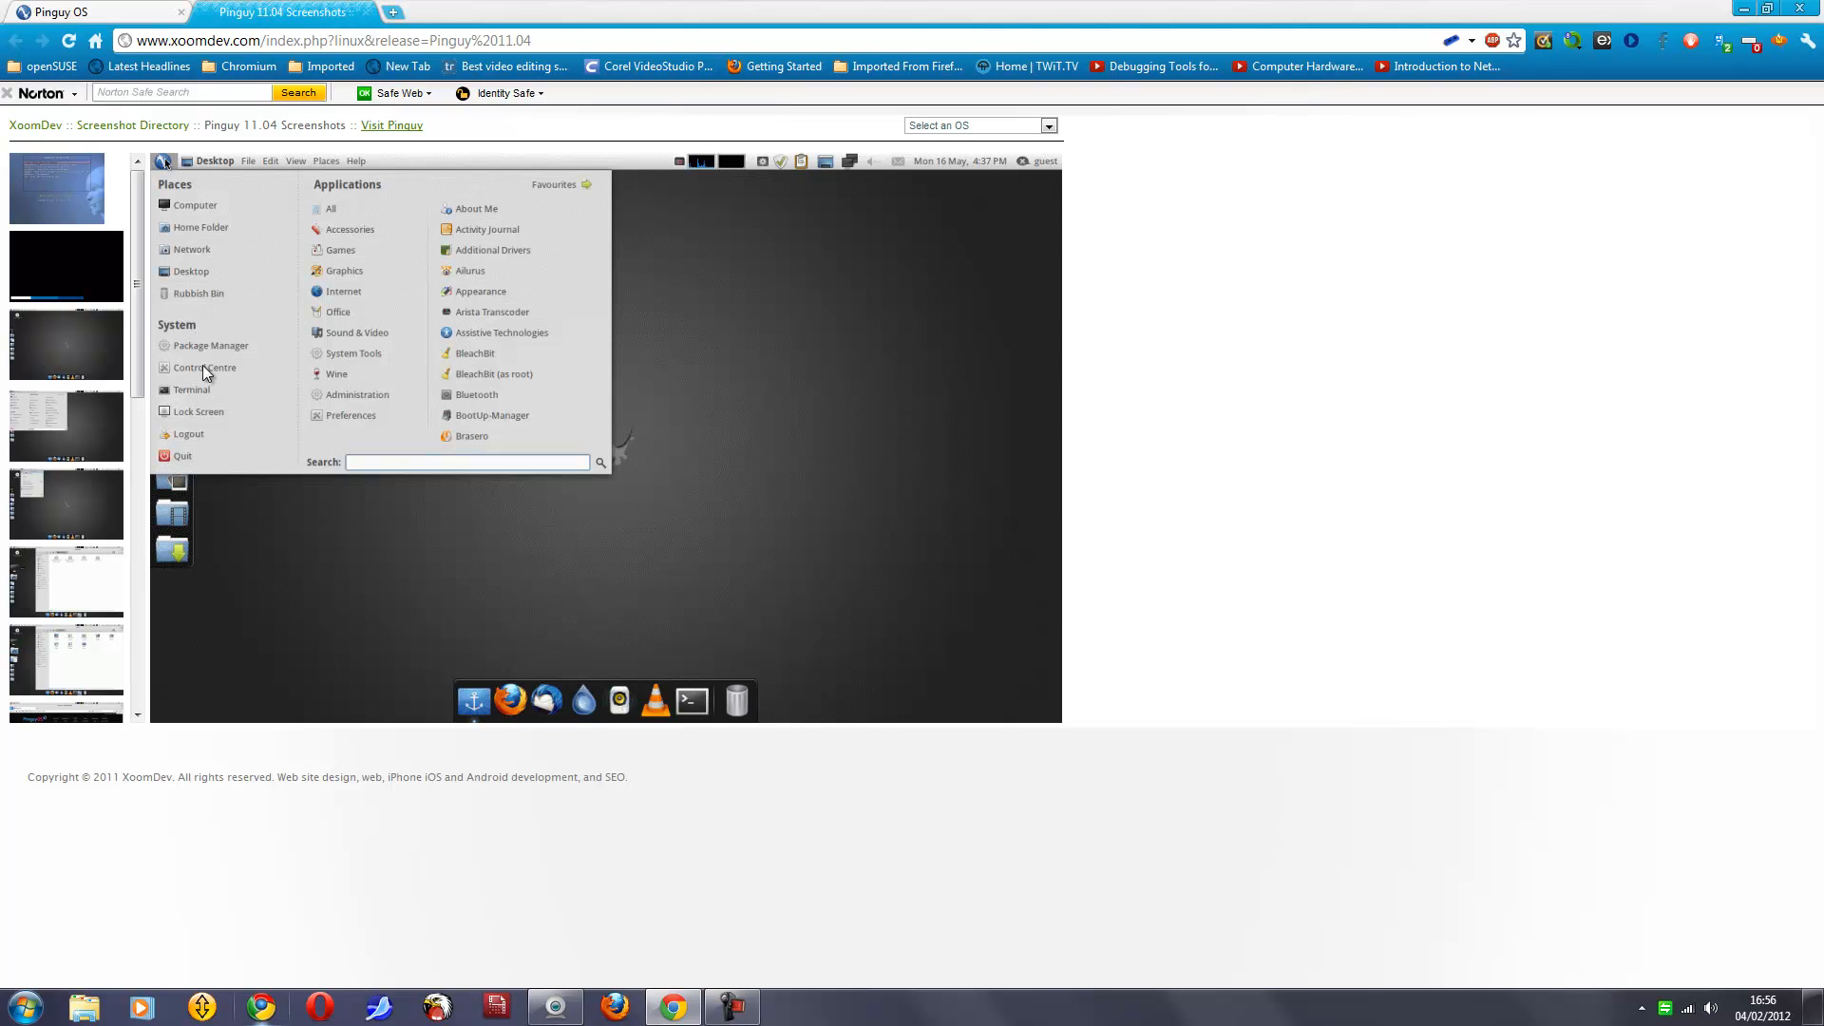
{"action": "mouse_move", "coordinate": [195, 395]}
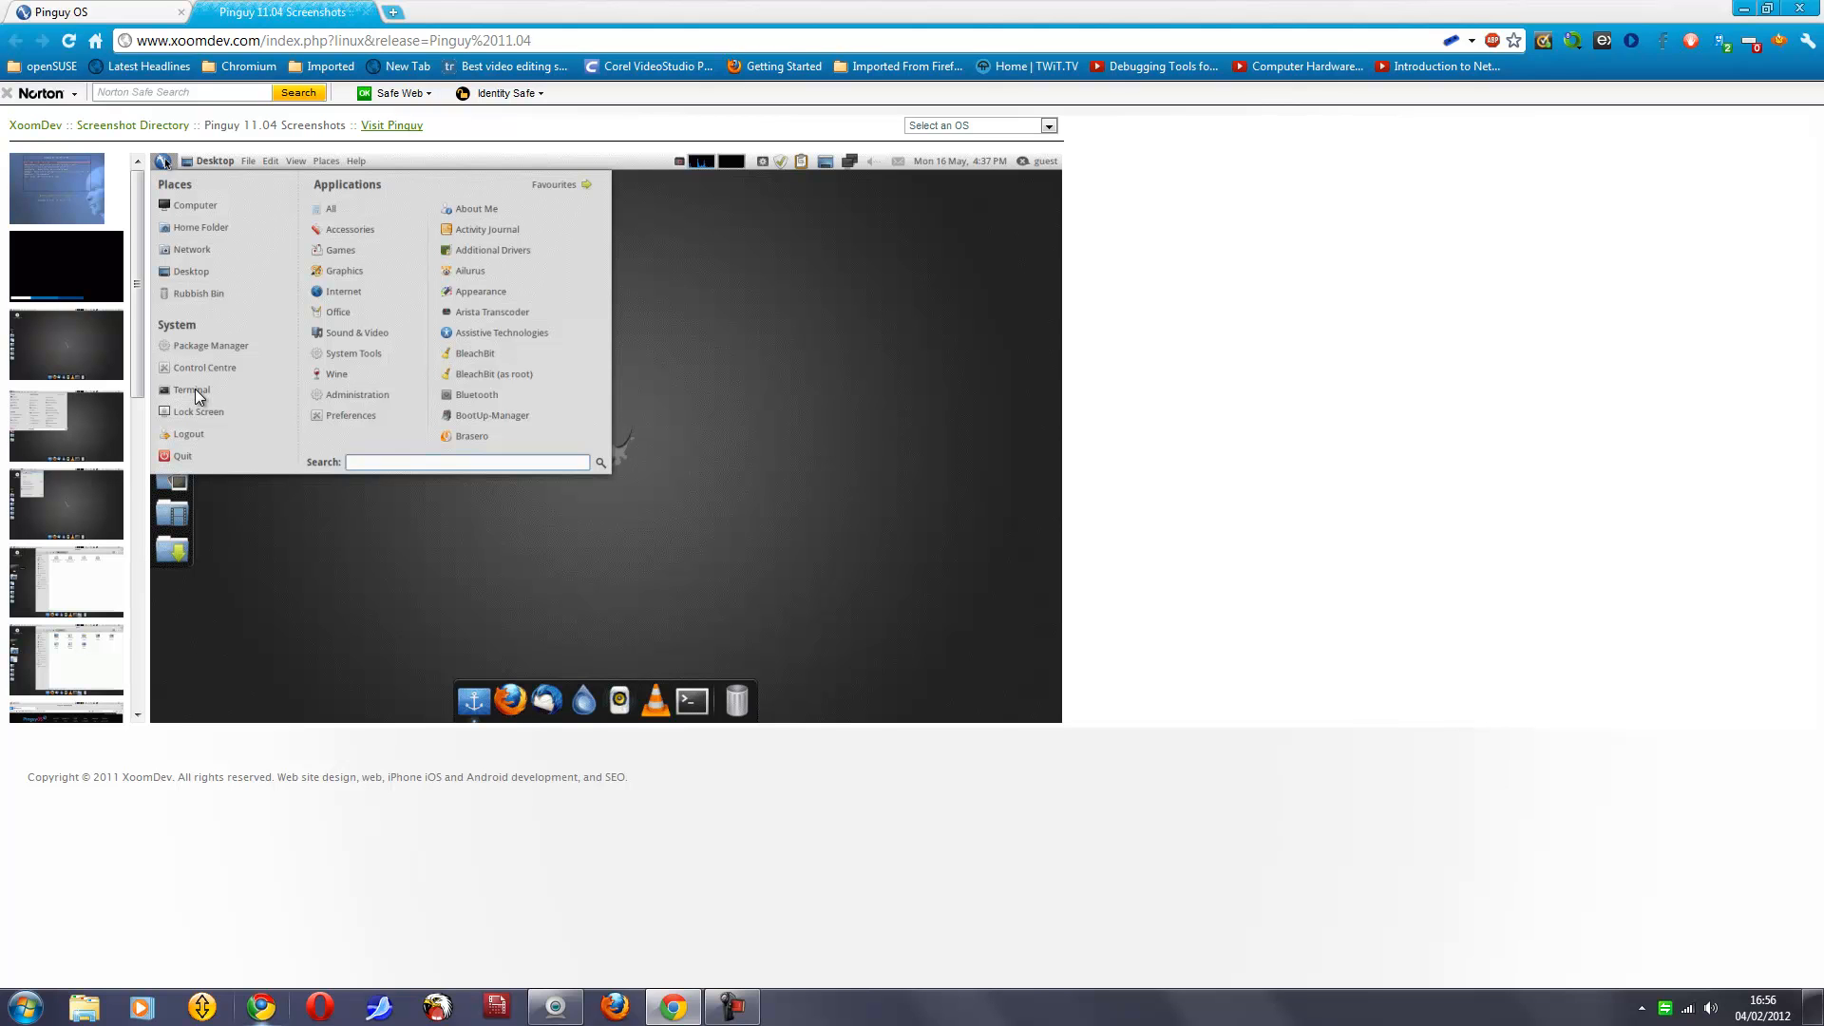
{"action": "mouse_move", "coordinate": [195, 413]}
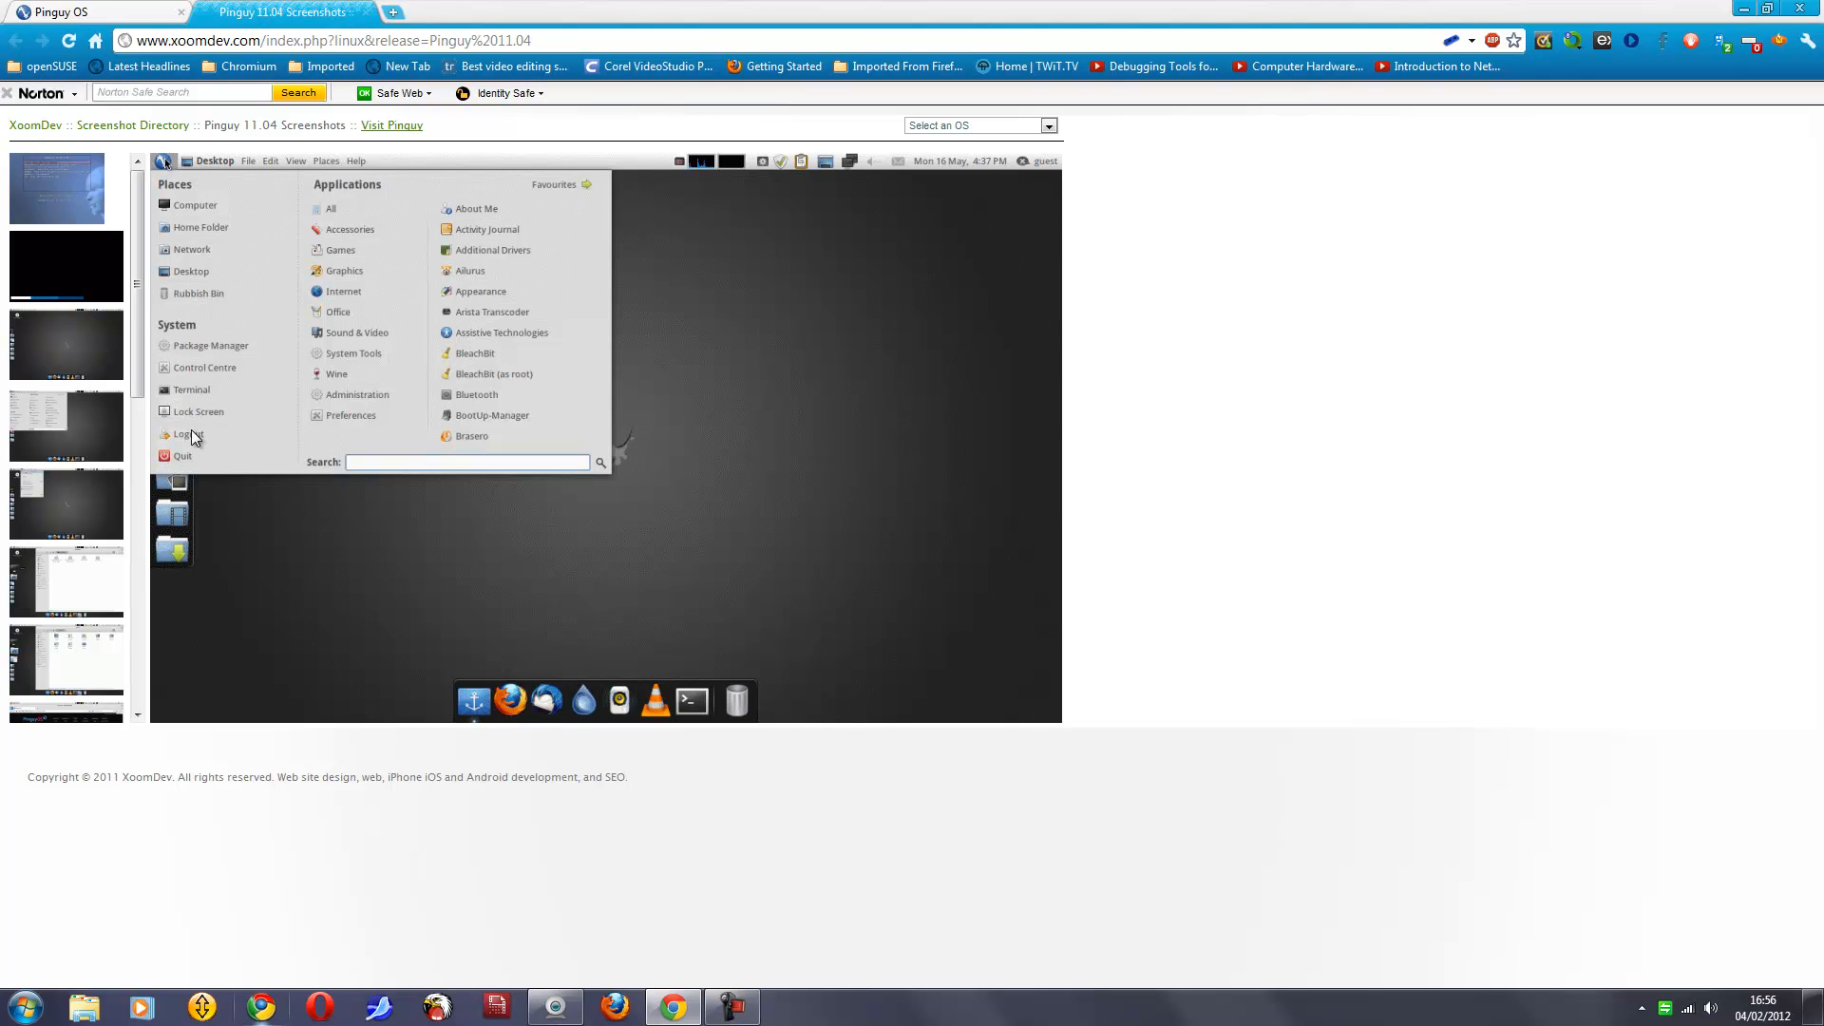
{"action": "mouse_move", "coordinate": [192, 459]}
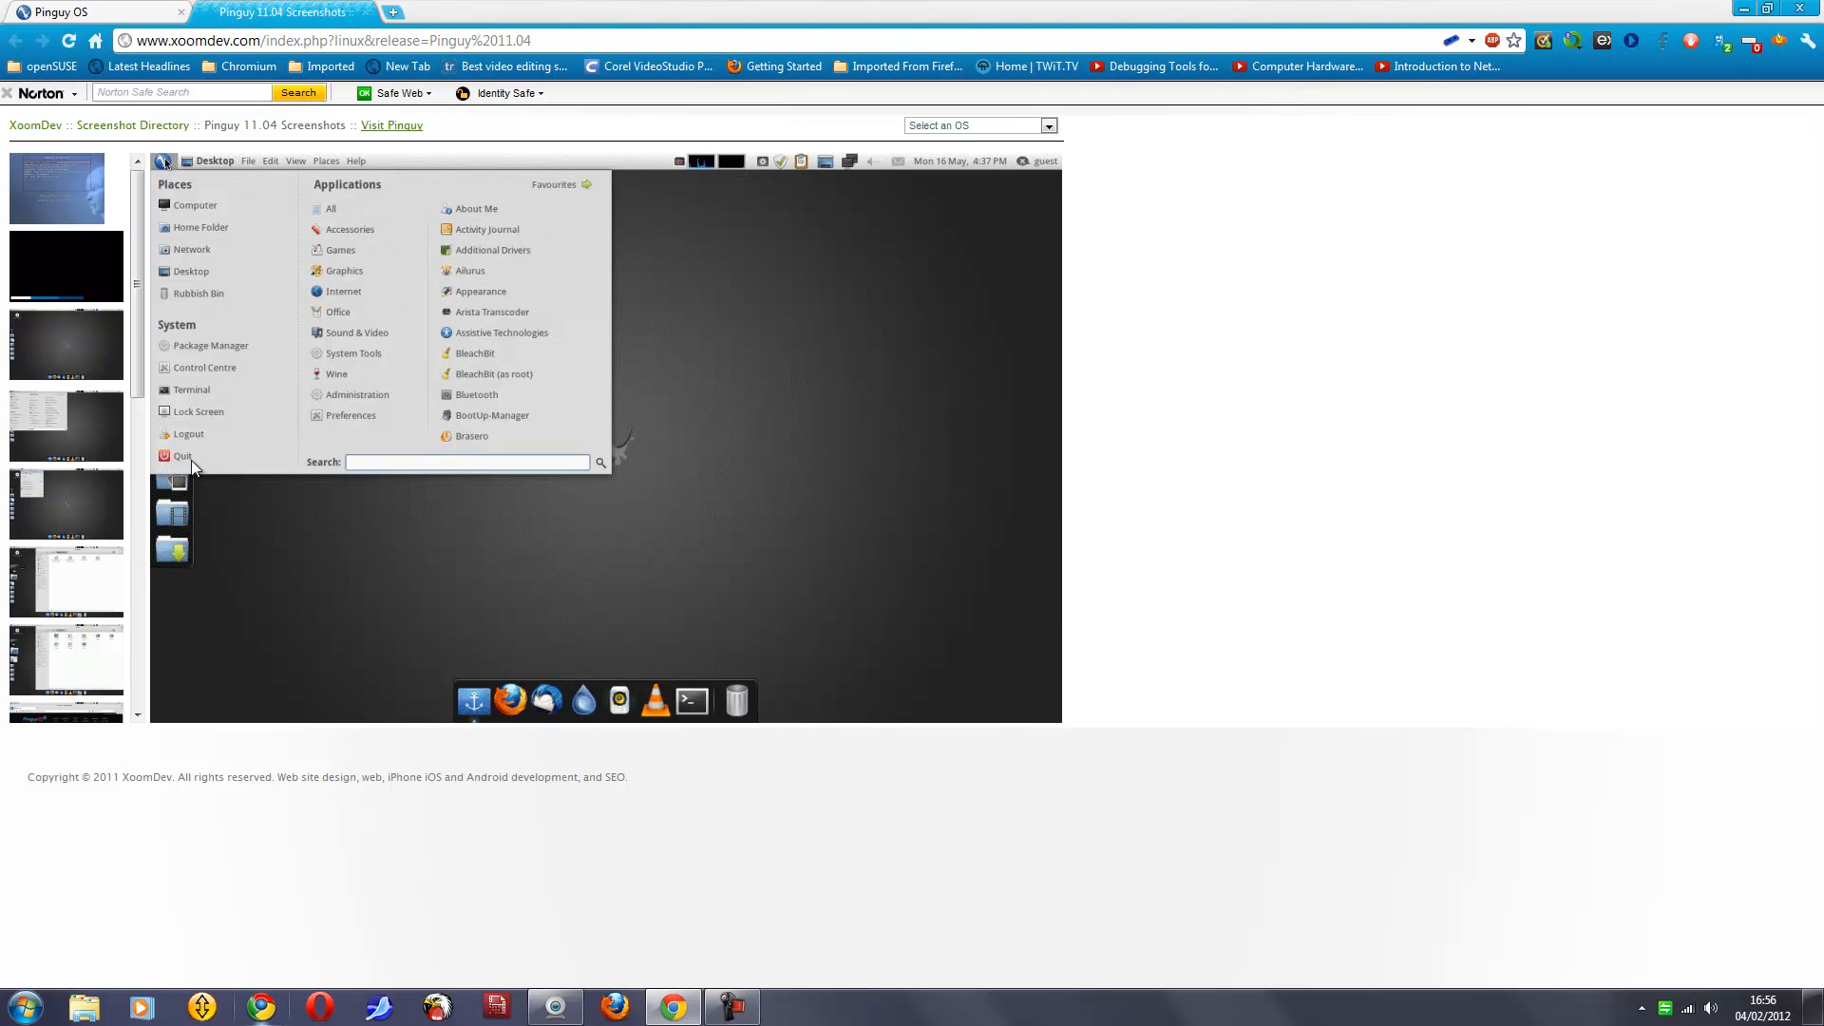
{"action": "mouse_move", "coordinate": [536, 524]}
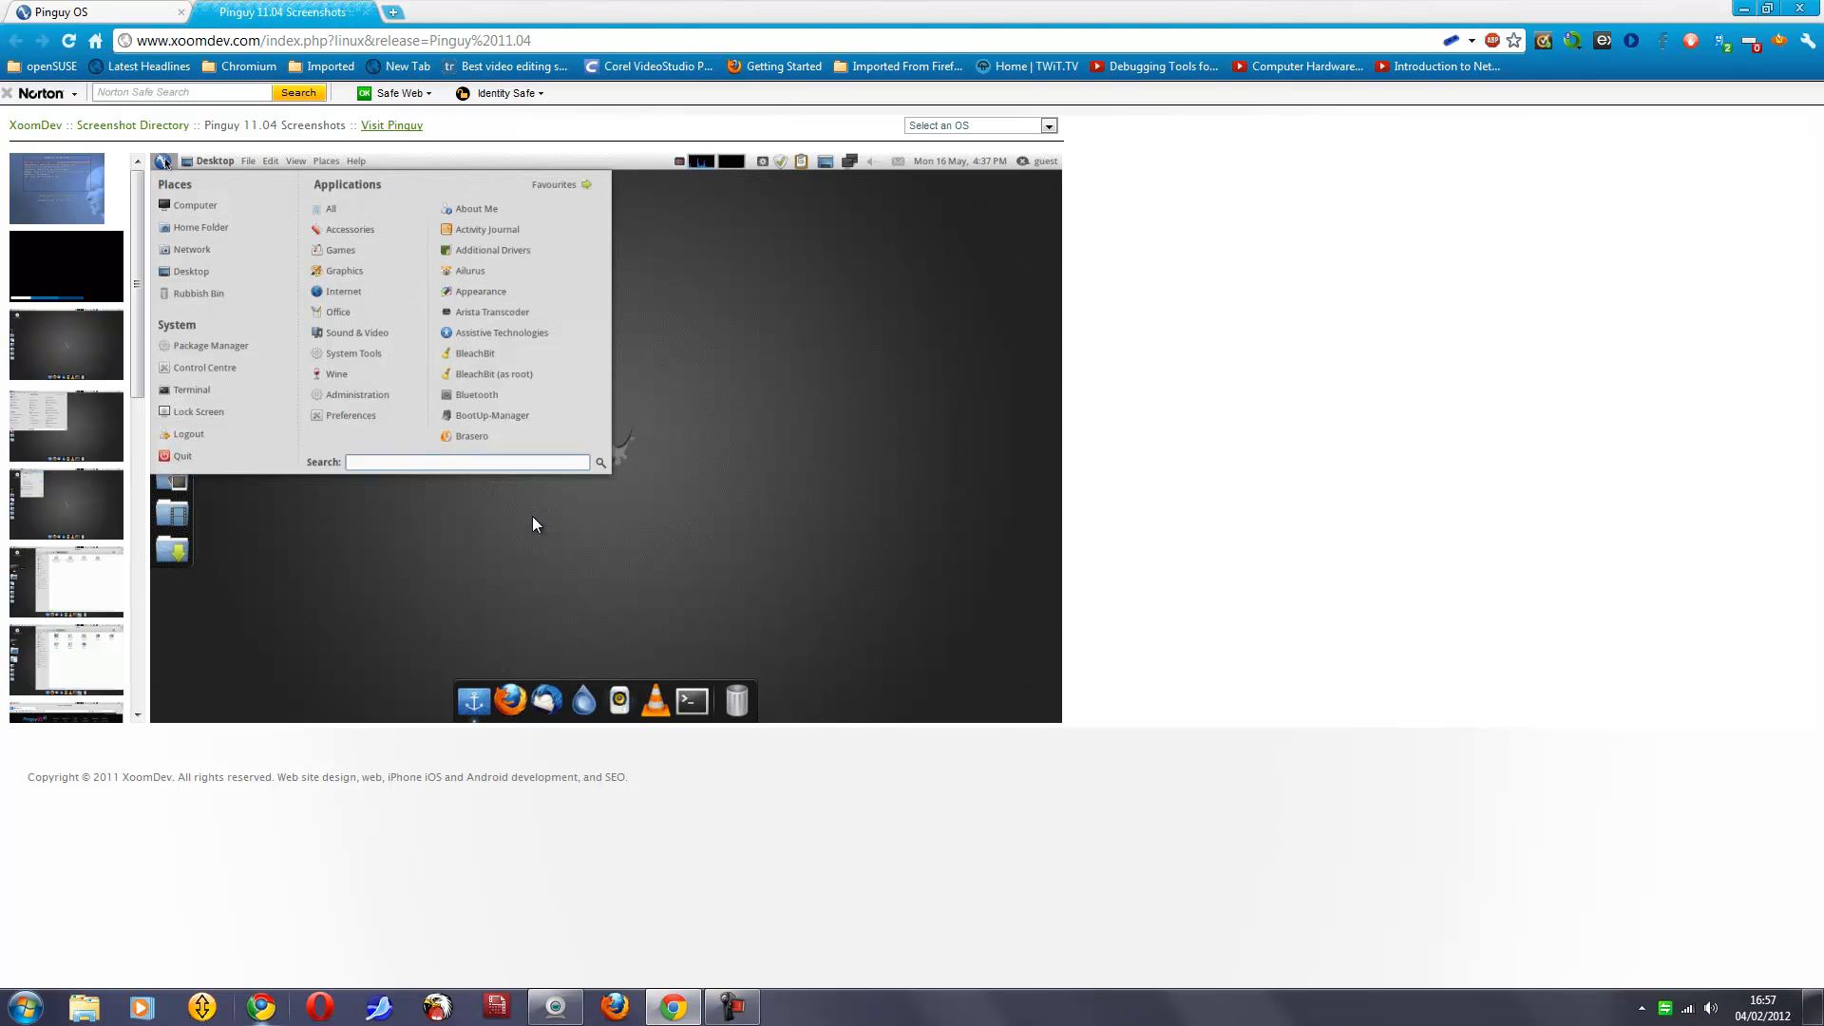
{"action": "mouse_move", "coordinate": [353, 207]}
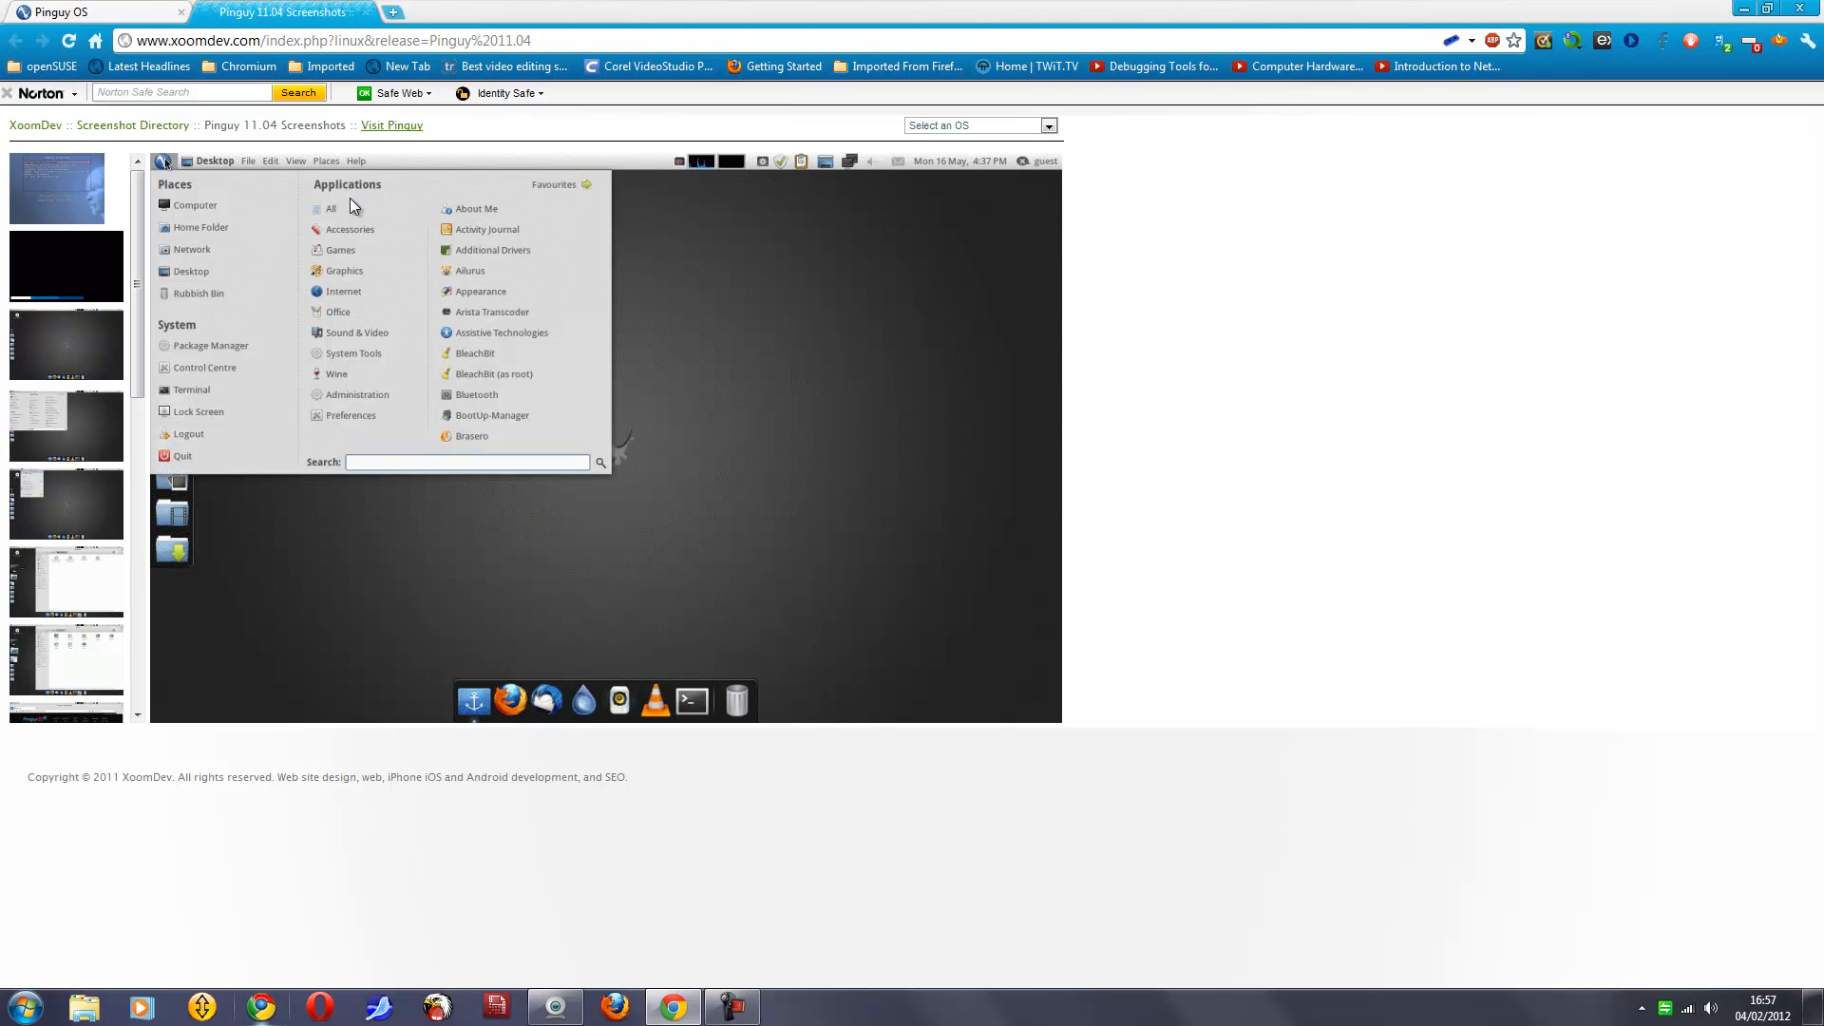
{"action": "mouse_move", "coordinate": [323, 221]}
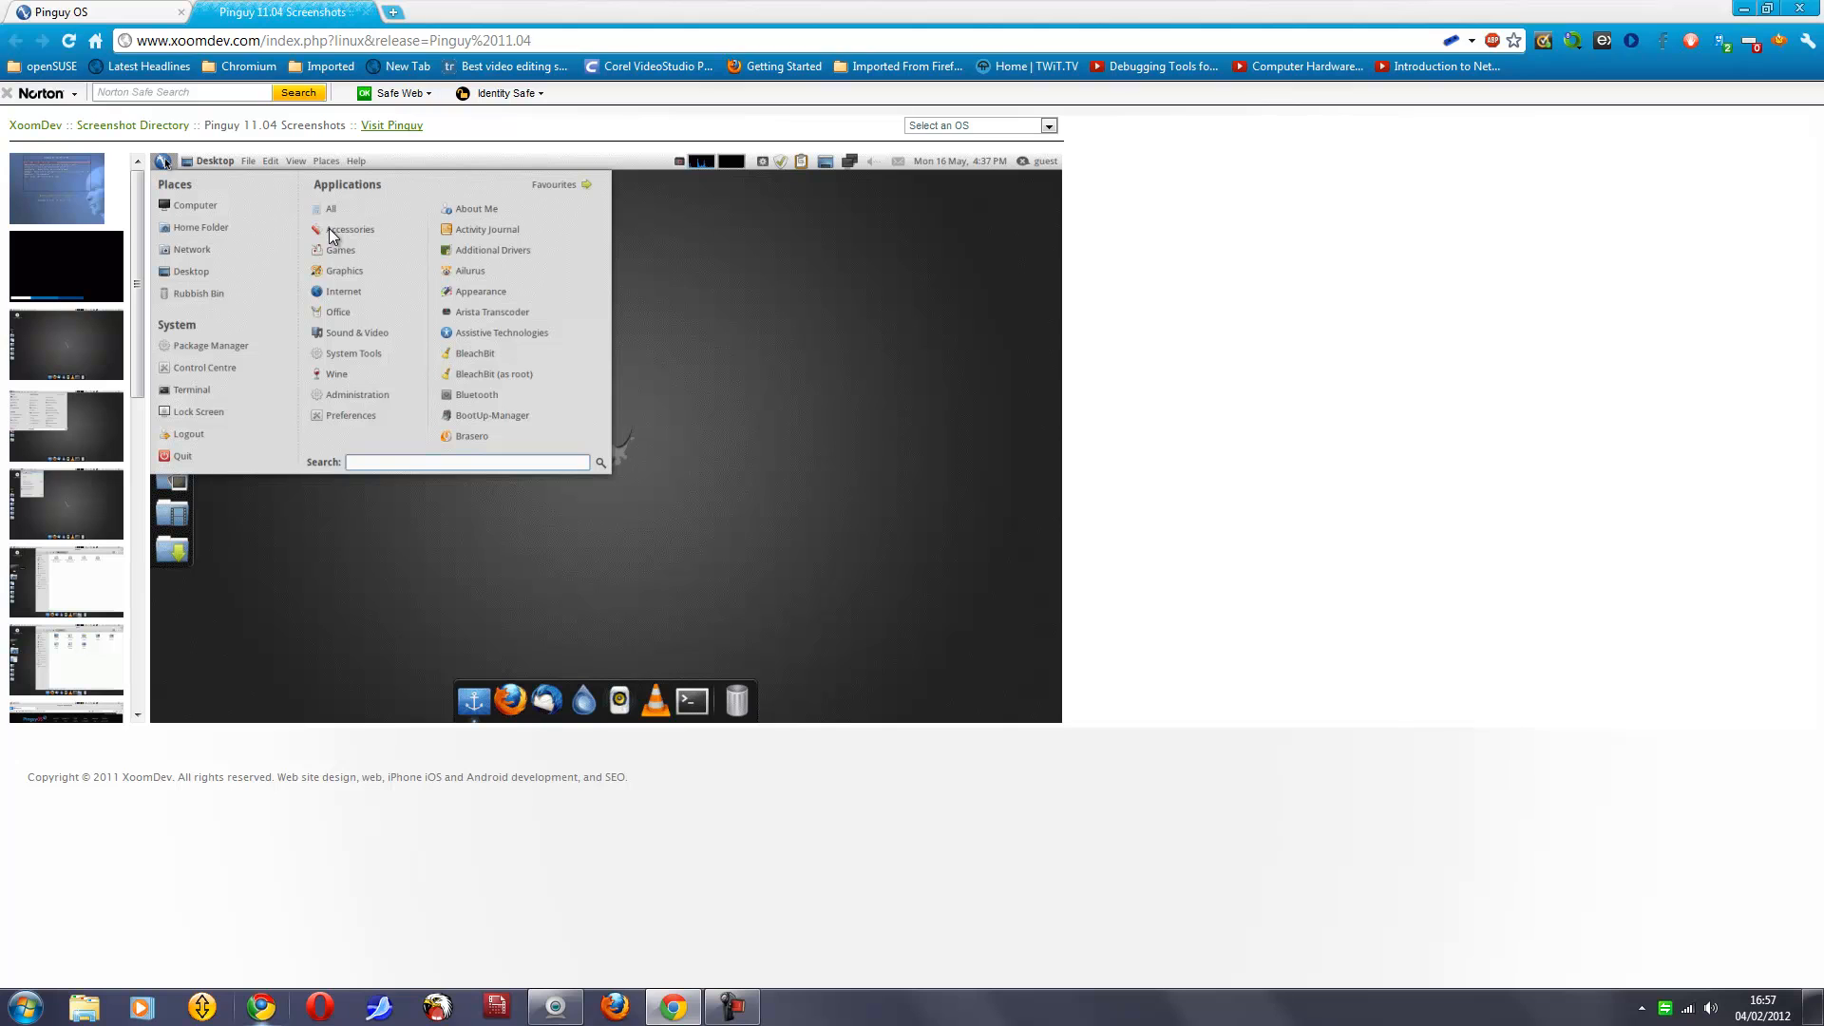
{"action": "mouse_move", "coordinate": [359, 295]}
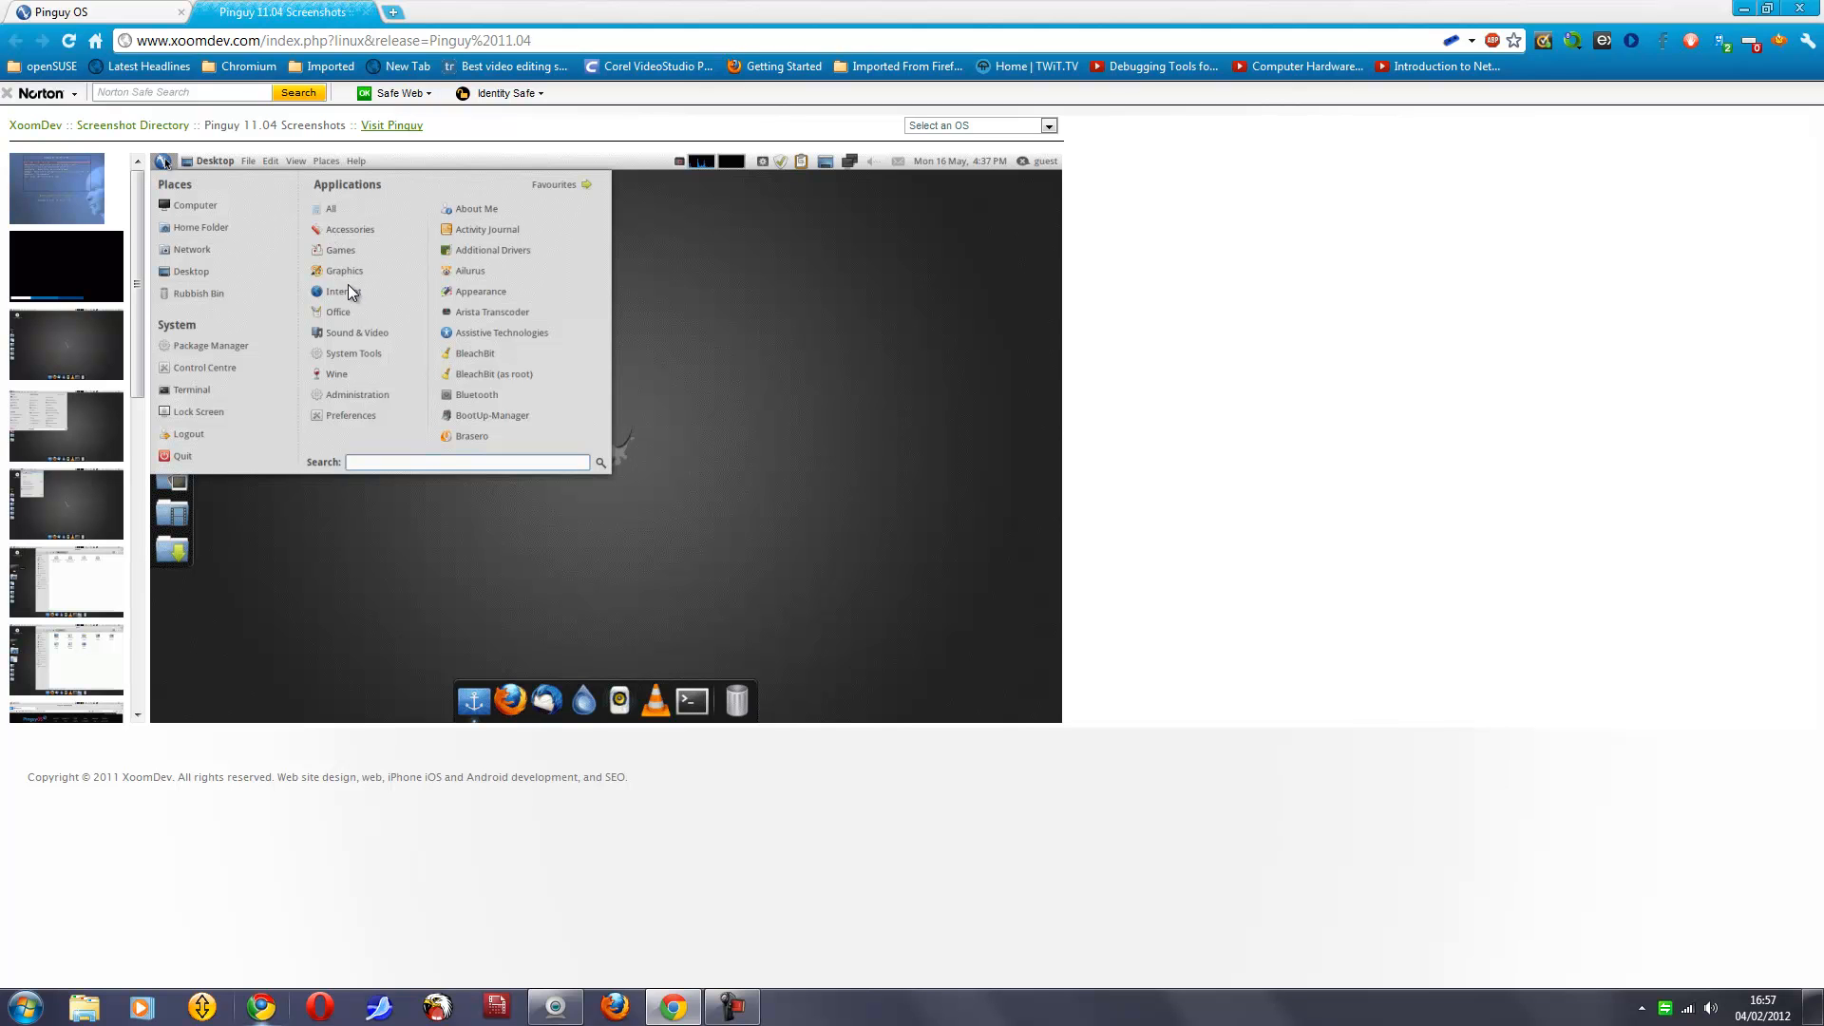
{"action": "mouse_move", "coordinate": [368, 353]}
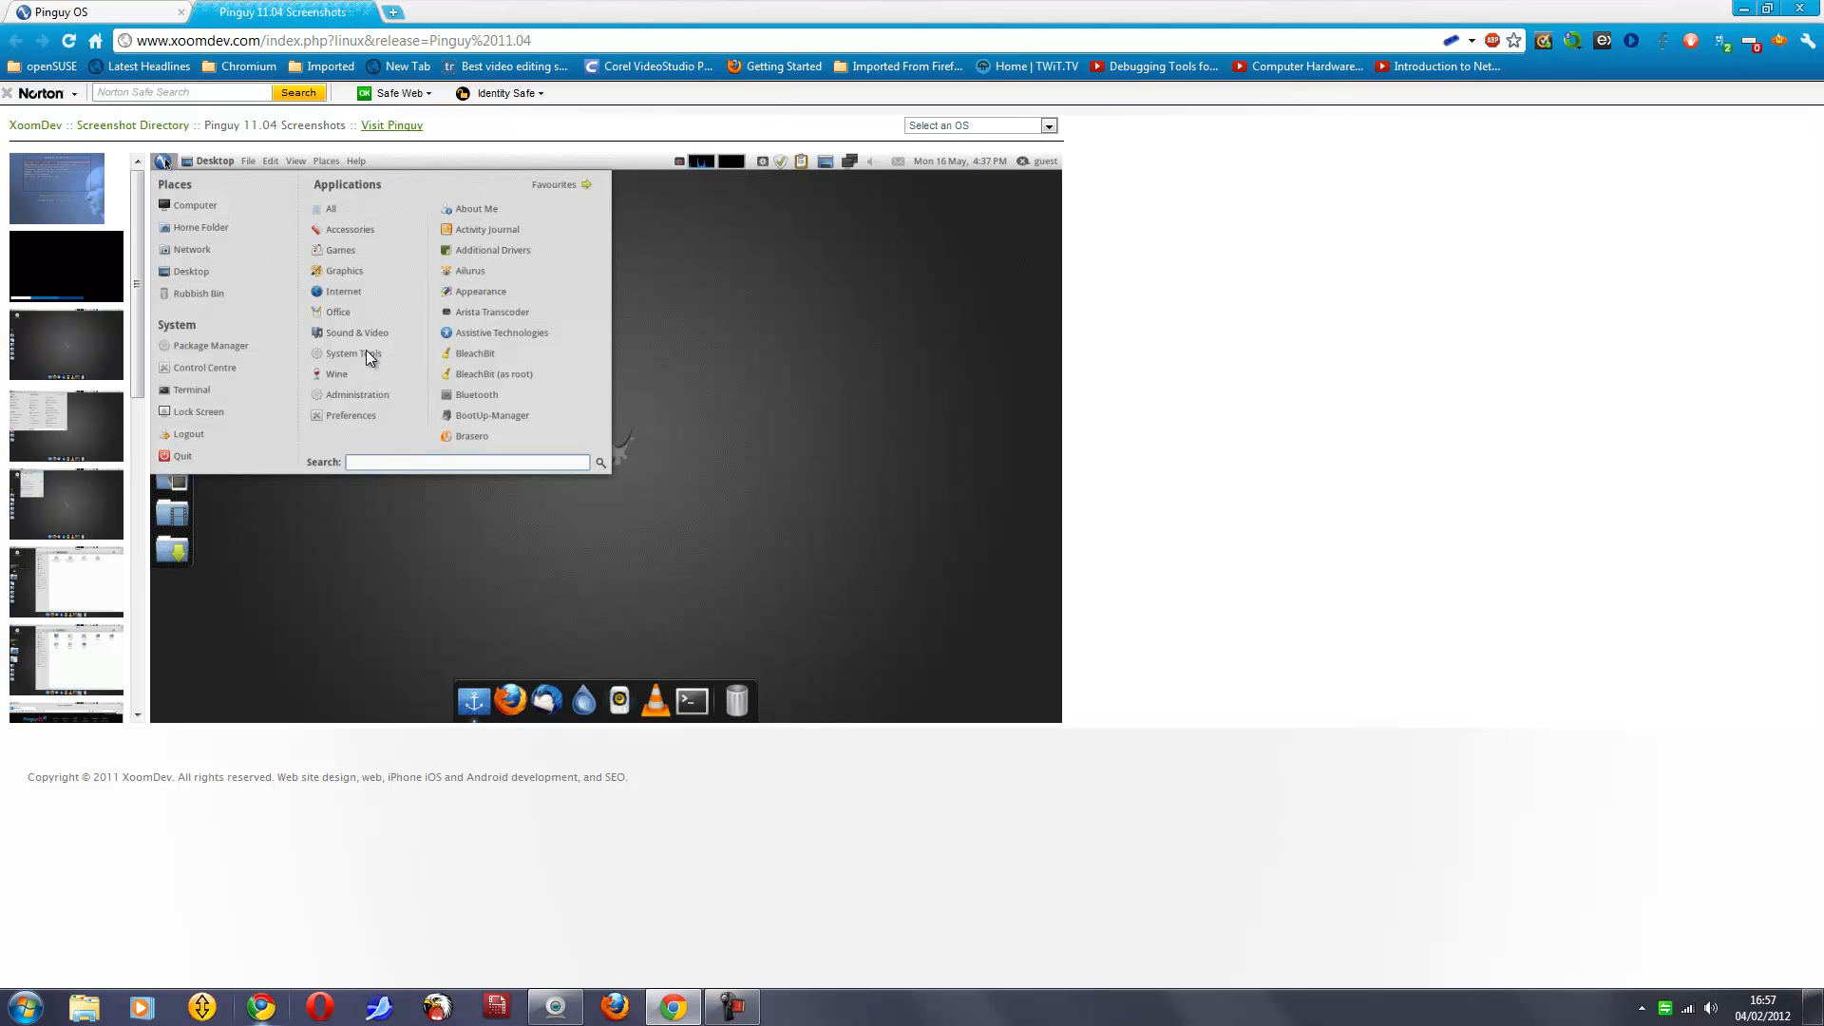
{"action": "mouse_move", "coordinate": [340, 380]}
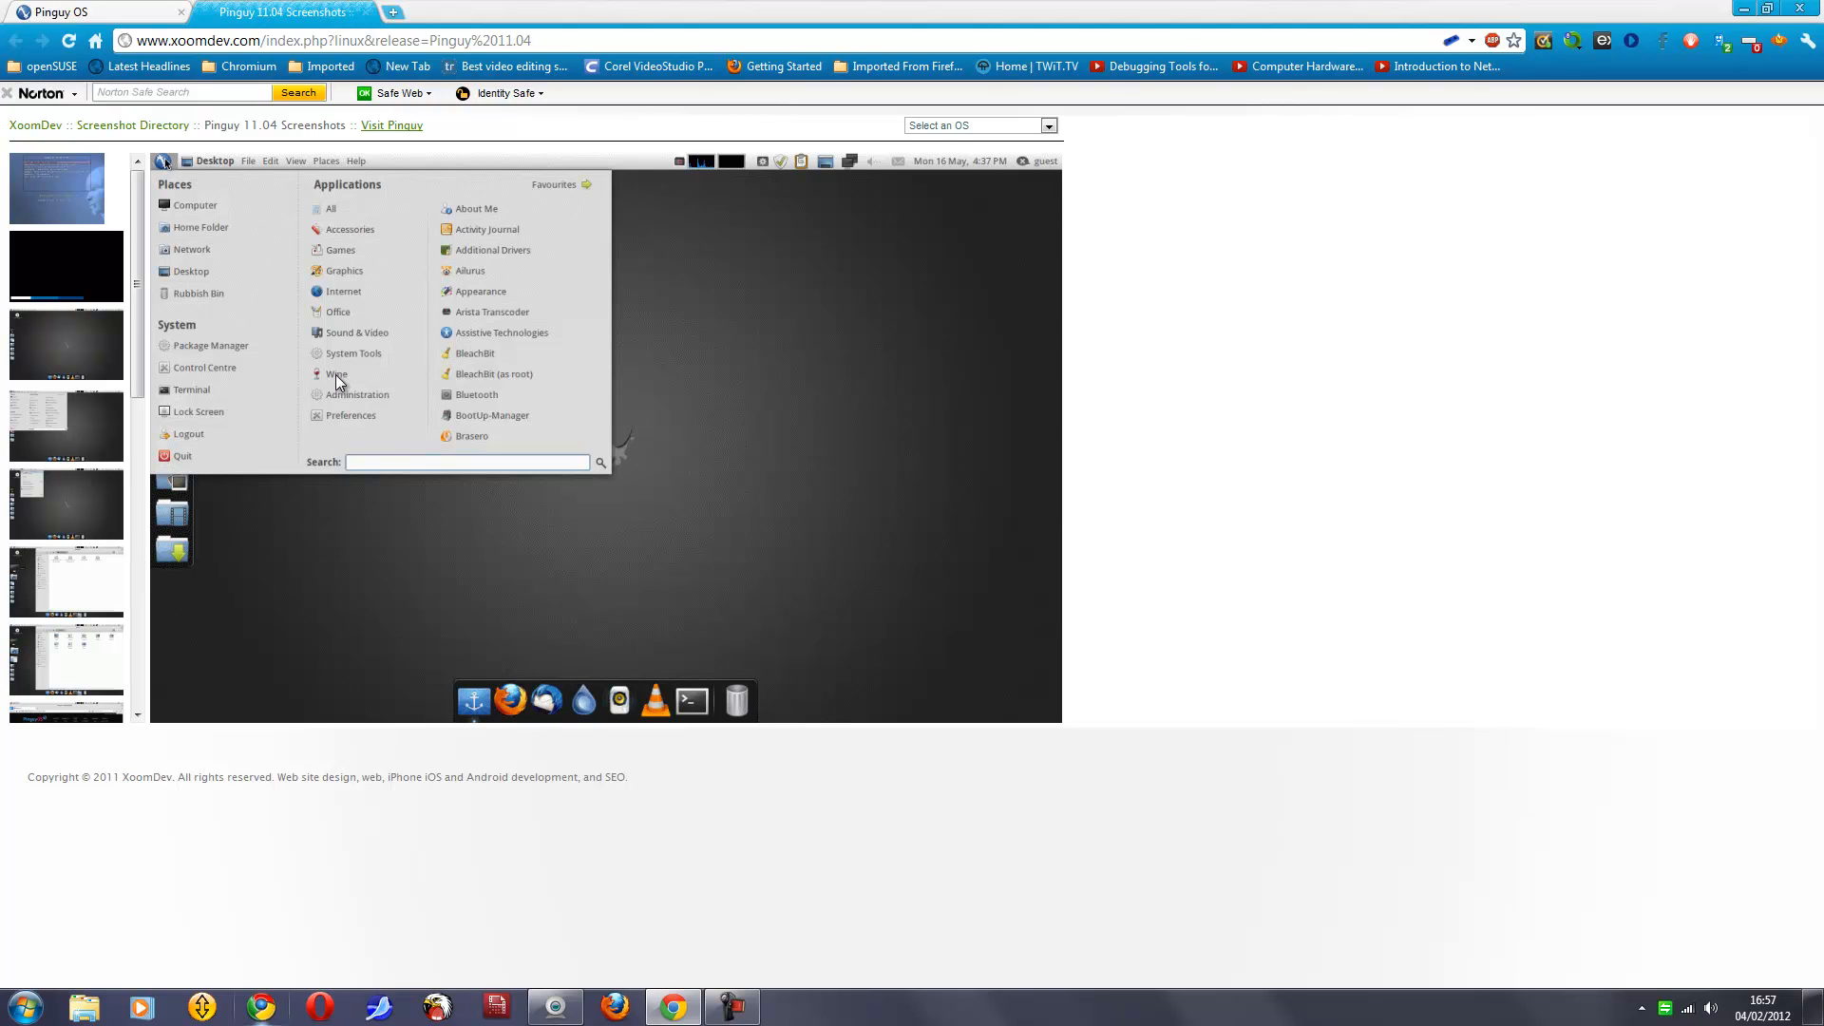
{"action": "mouse_move", "coordinate": [361, 397]}
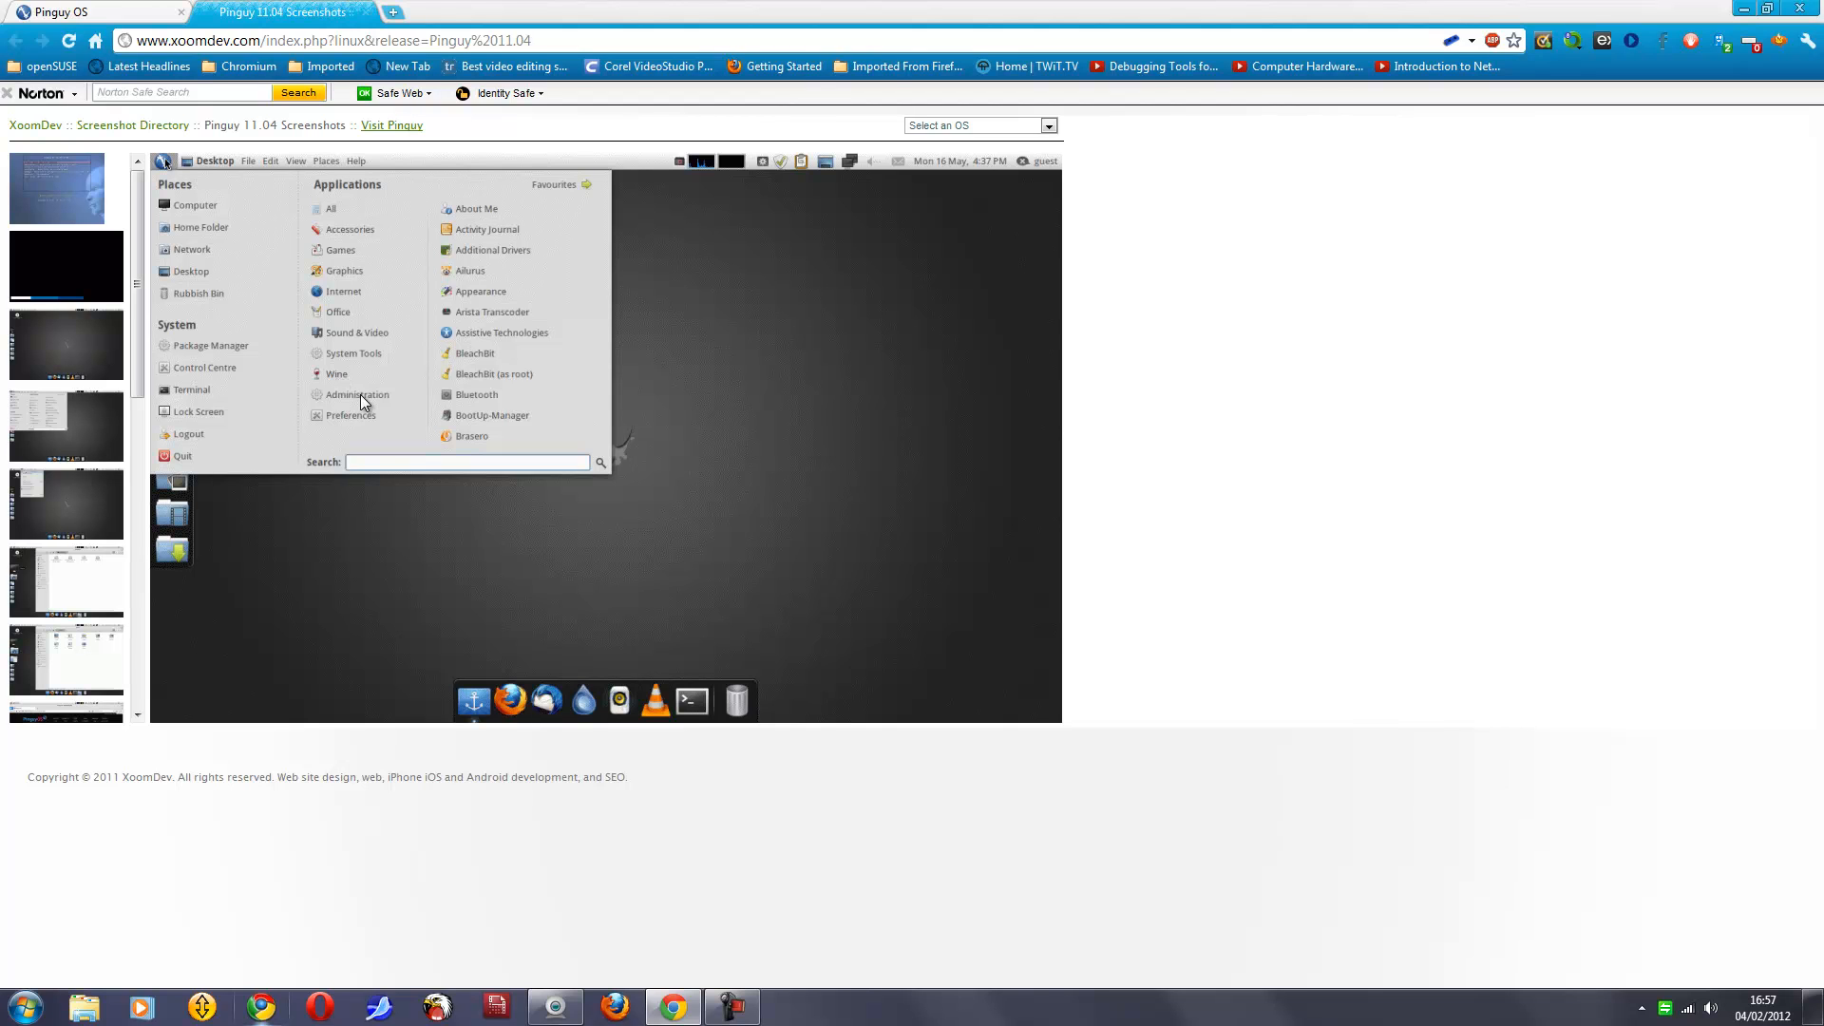
{"action": "mouse_move", "coordinate": [360, 416]}
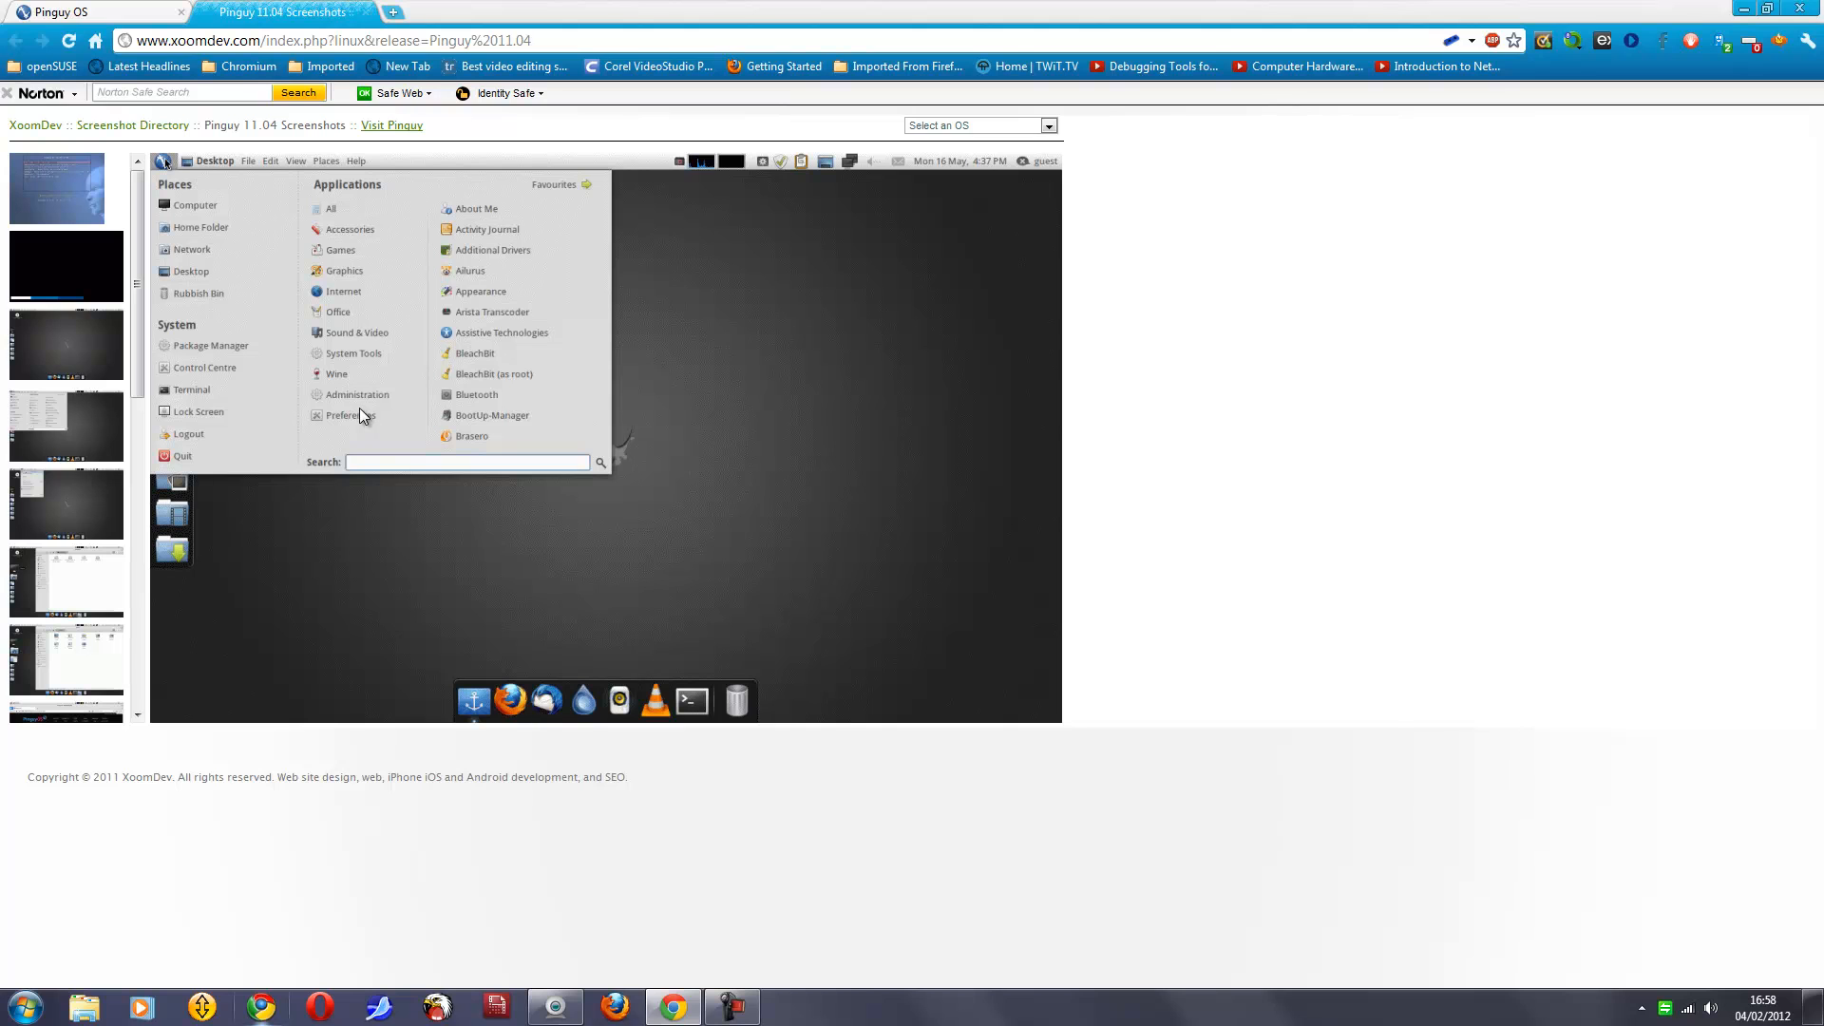
{"action": "mouse_move", "coordinate": [53, 505]}
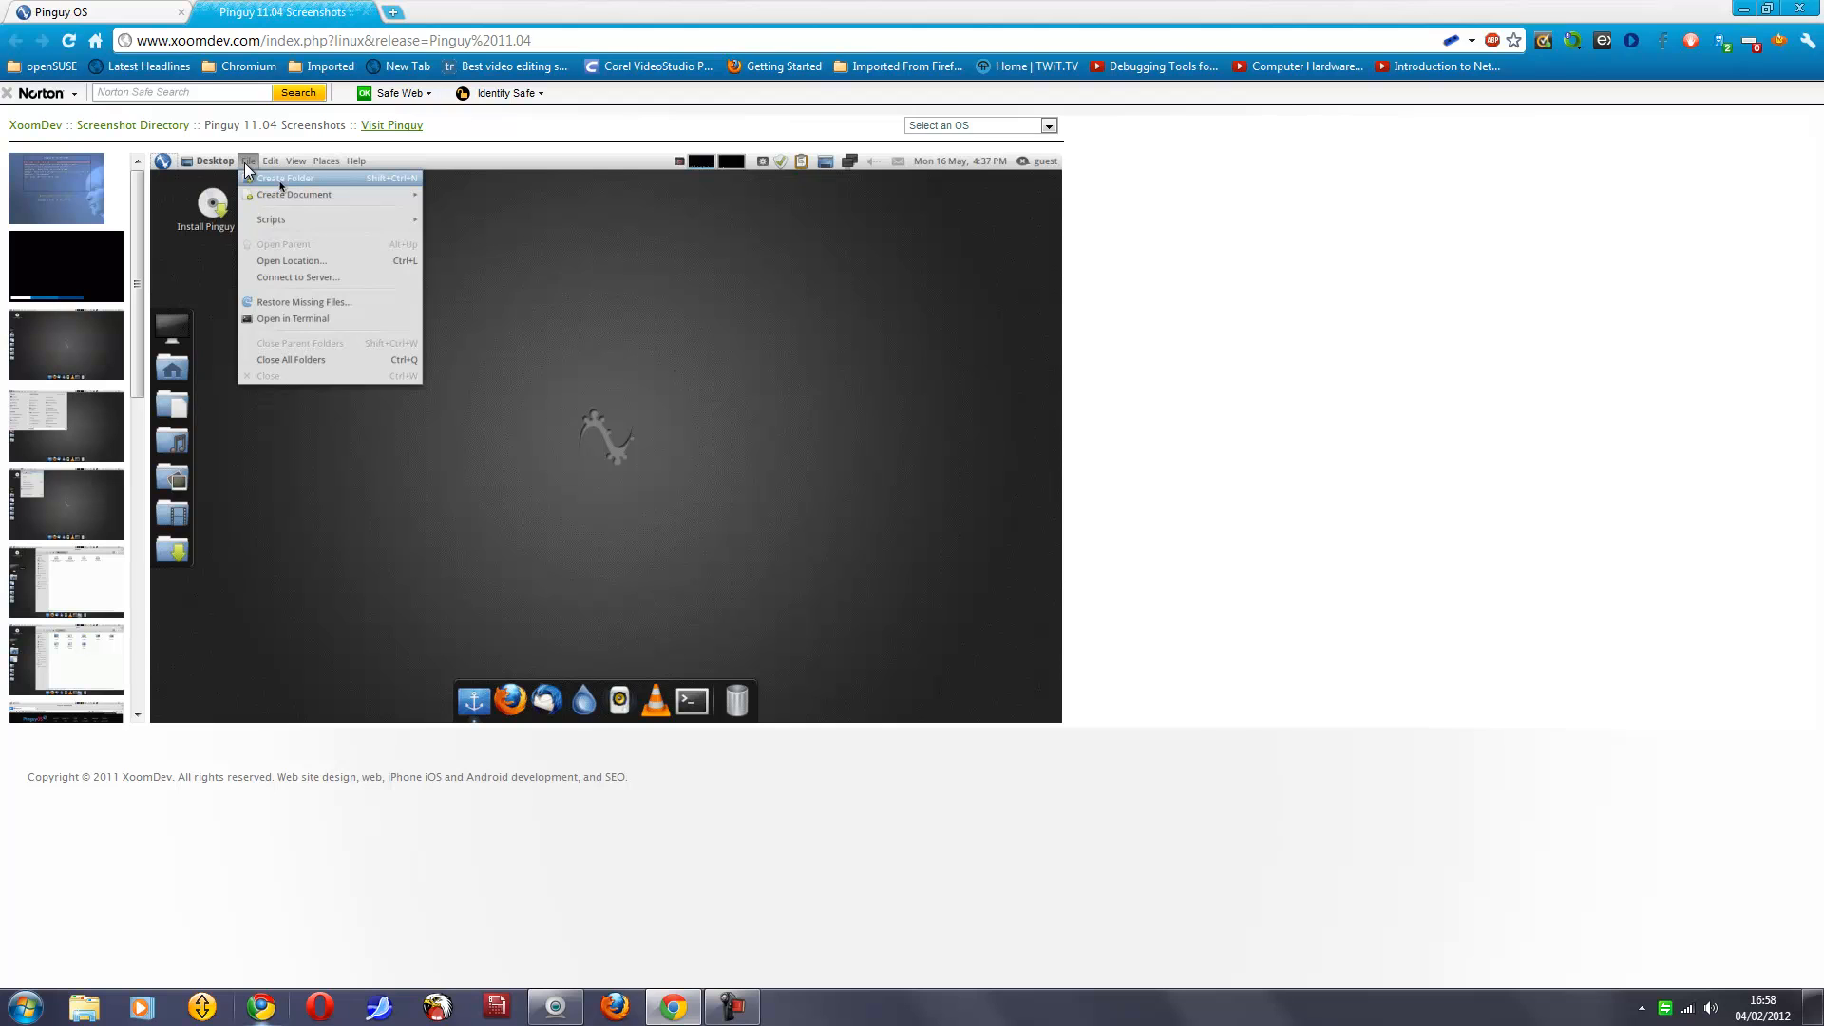
{"action": "mouse_move", "coordinate": [232, 163]}
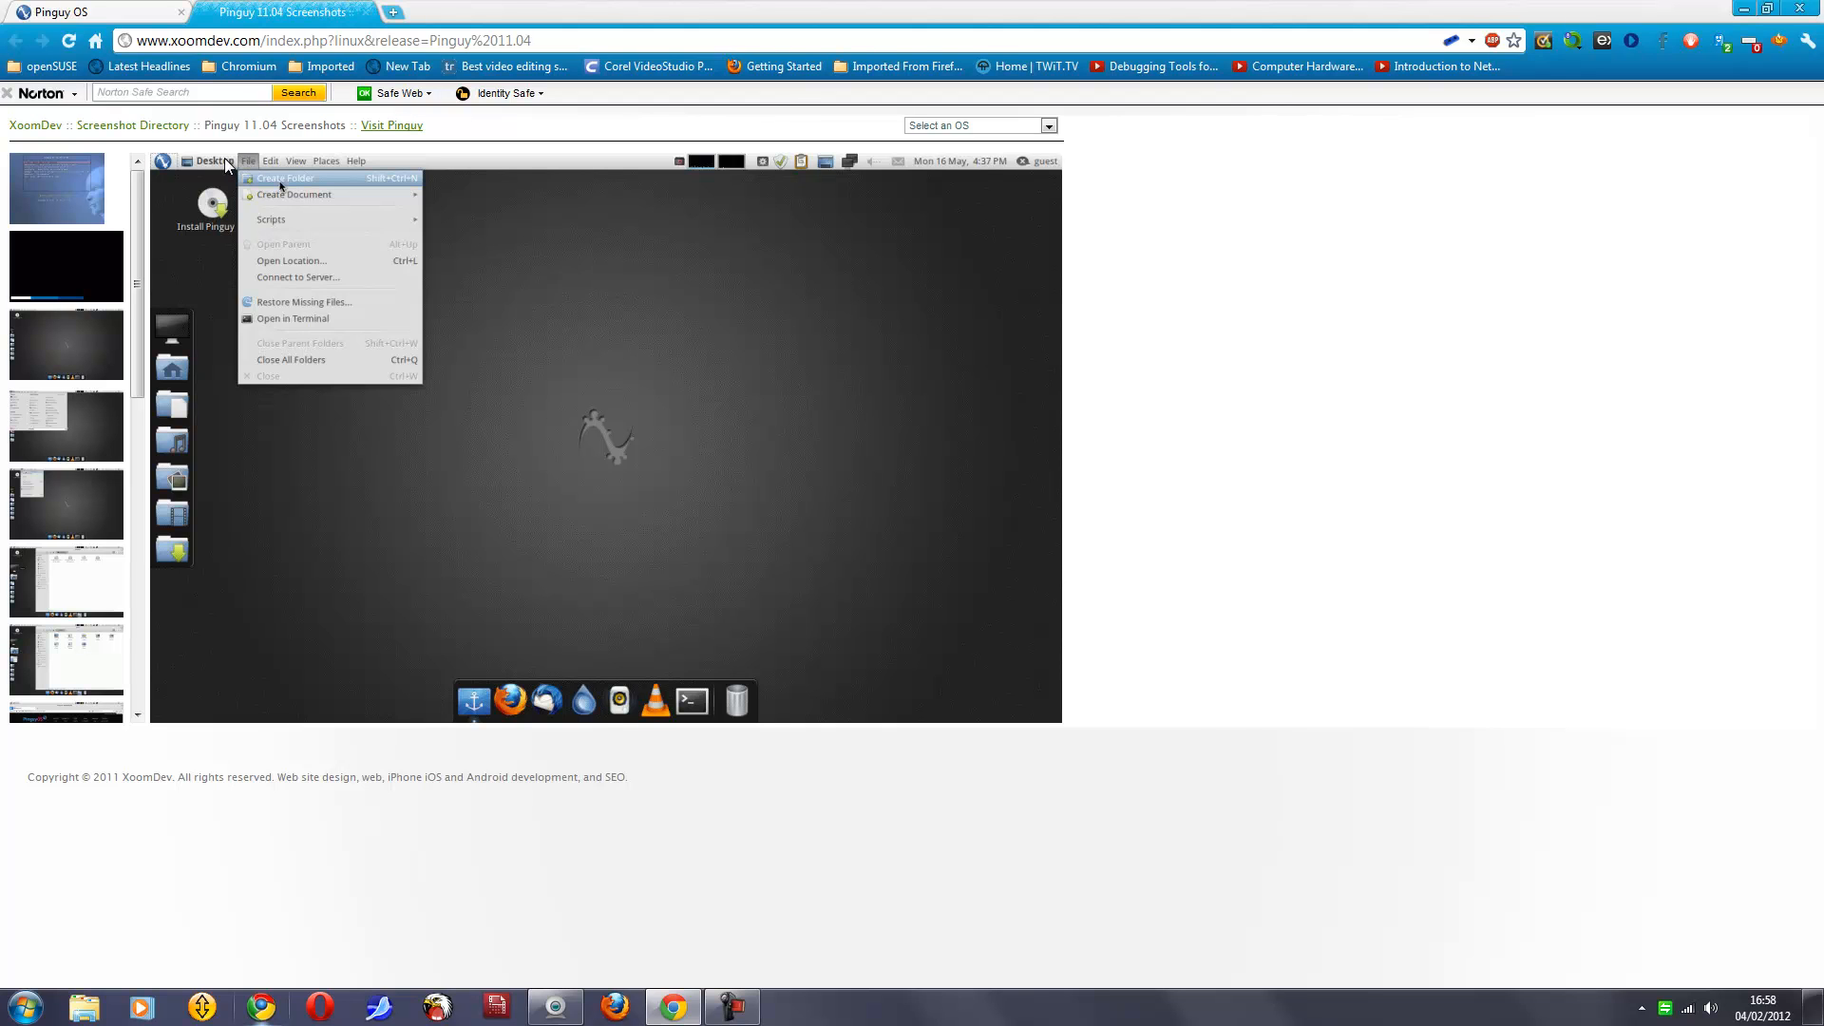
{"action": "mouse_move", "coordinate": [403, 319]}
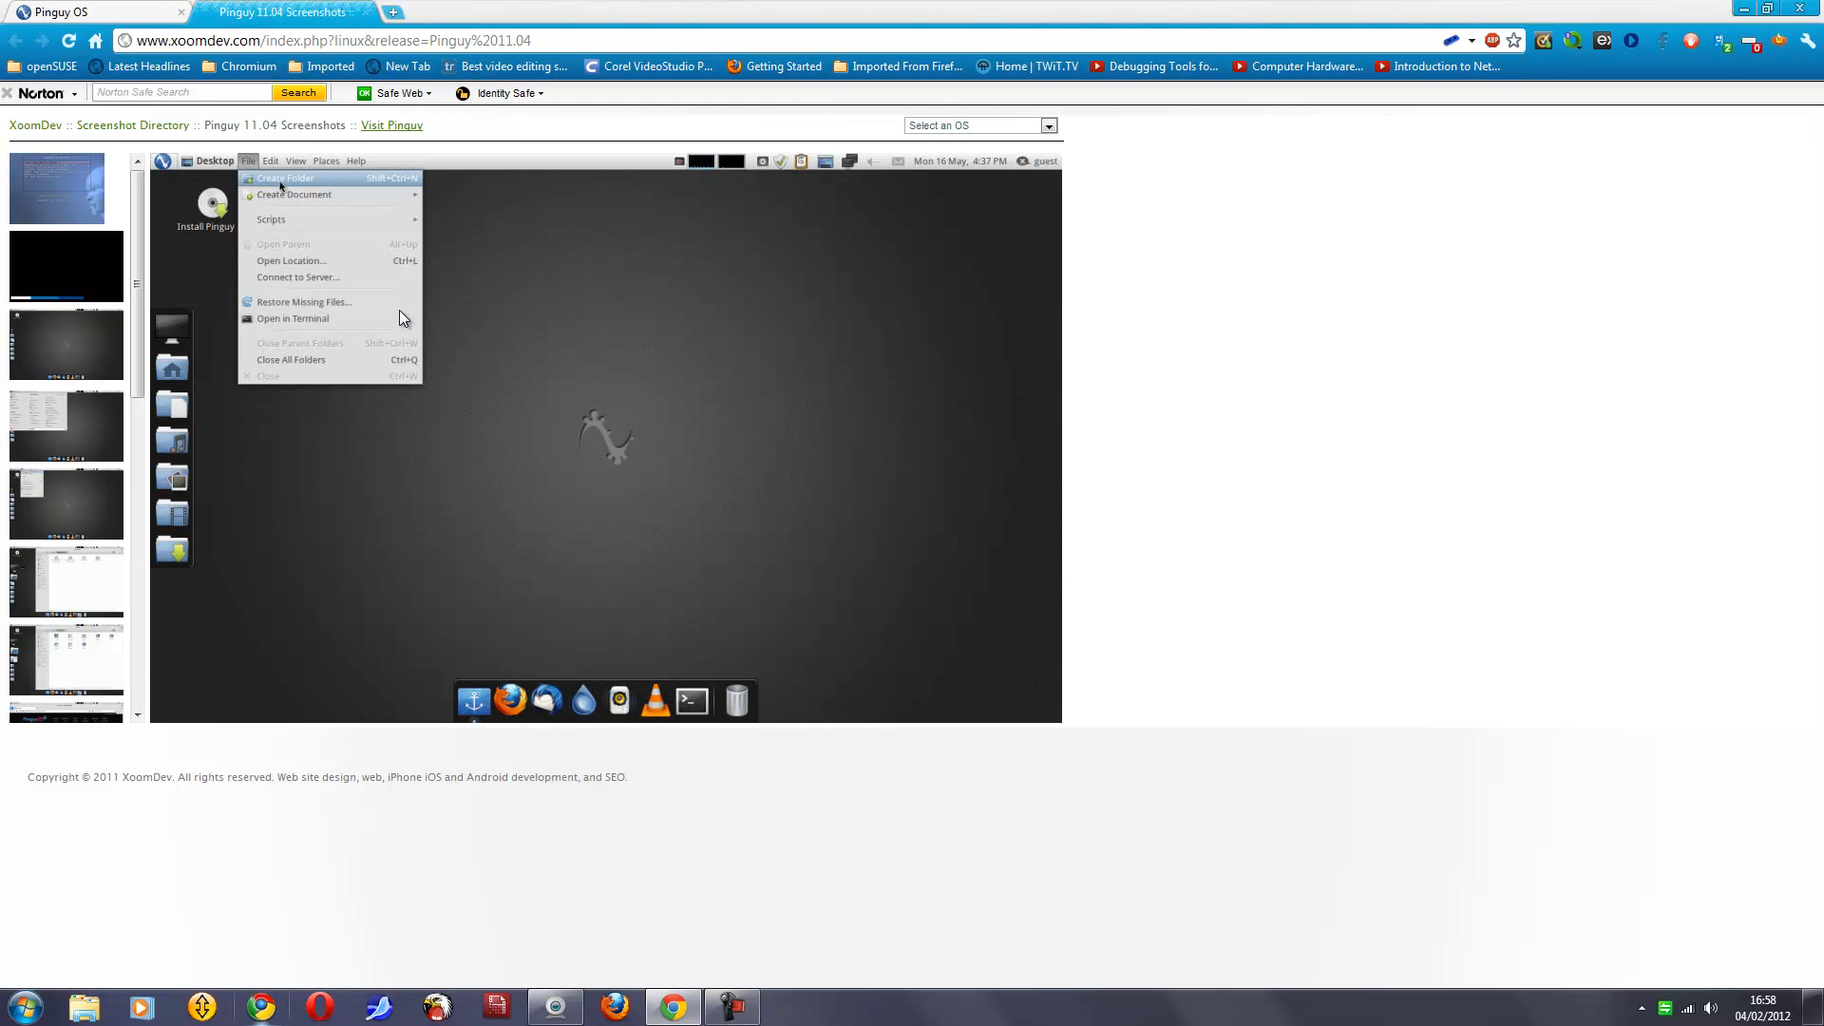
{"action": "mouse_move", "coordinate": [74, 570]}
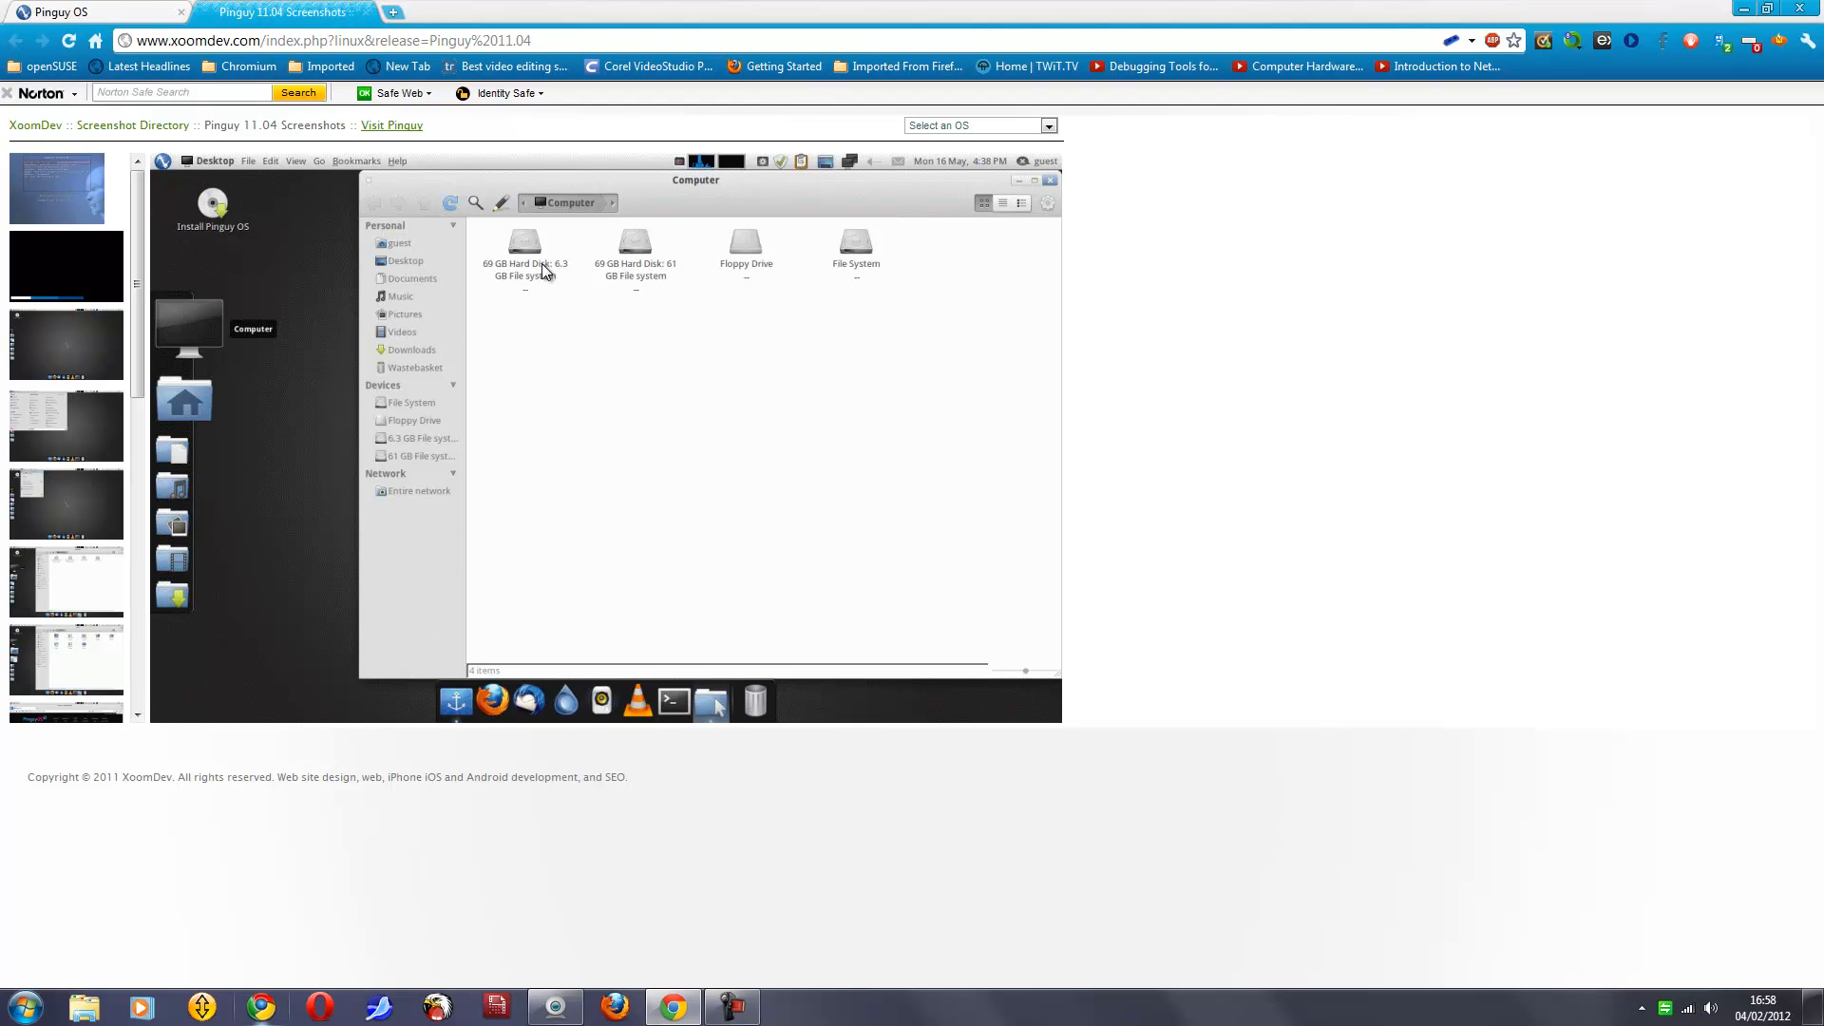
{"action": "mouse_move", "coordinate": [775, 258]}
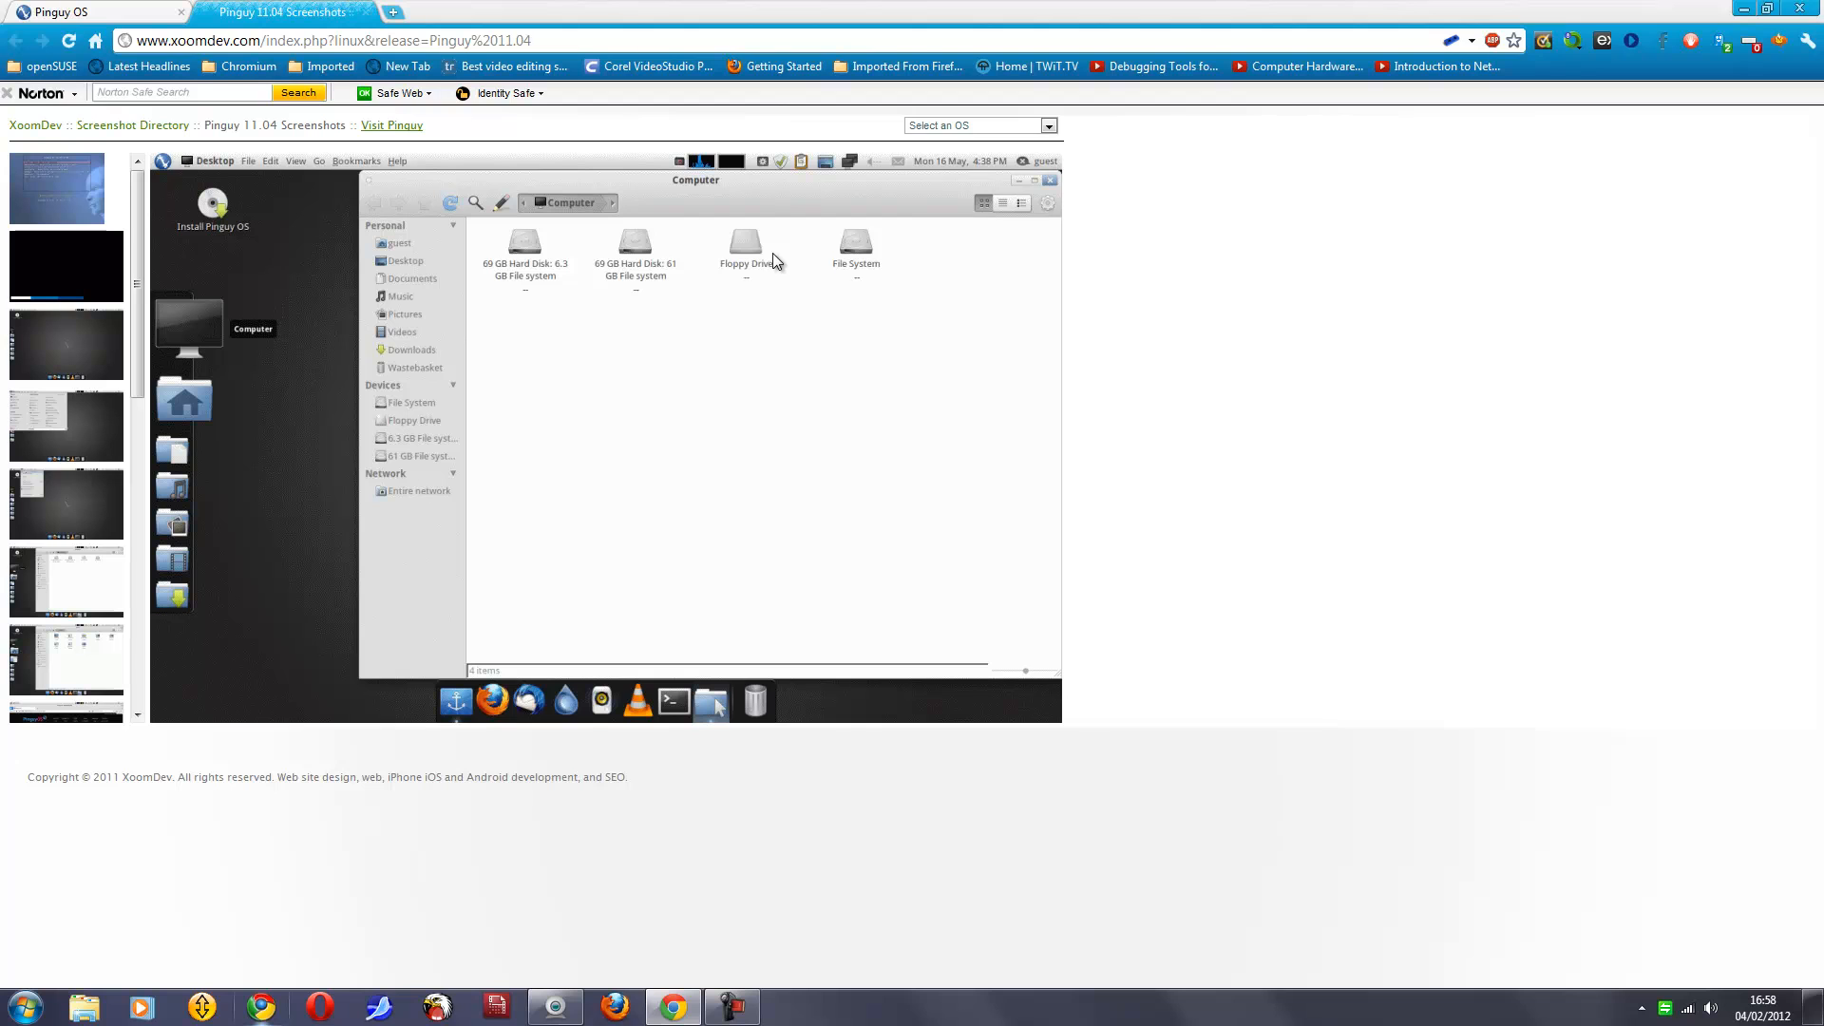
{"action": "mouse_move", "coordinate": [384, 412]}
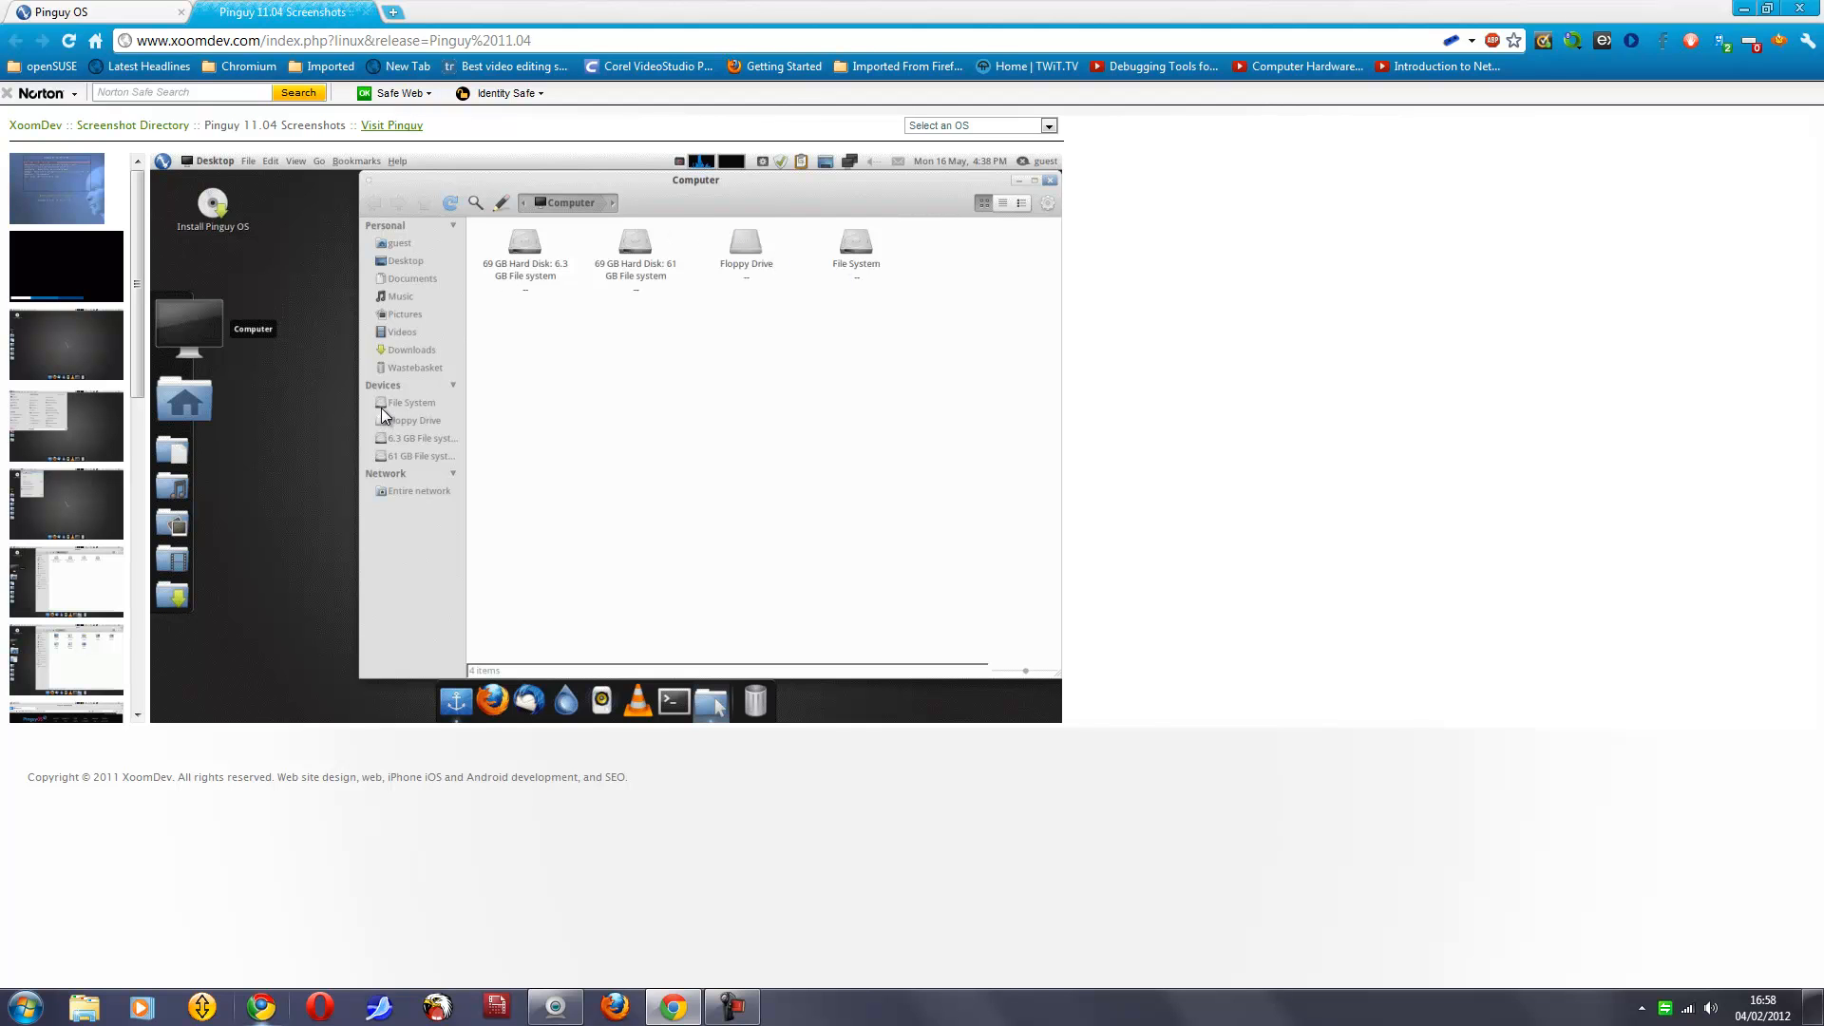
{"action": "mouse_move", "coordinate": [414, 258]}
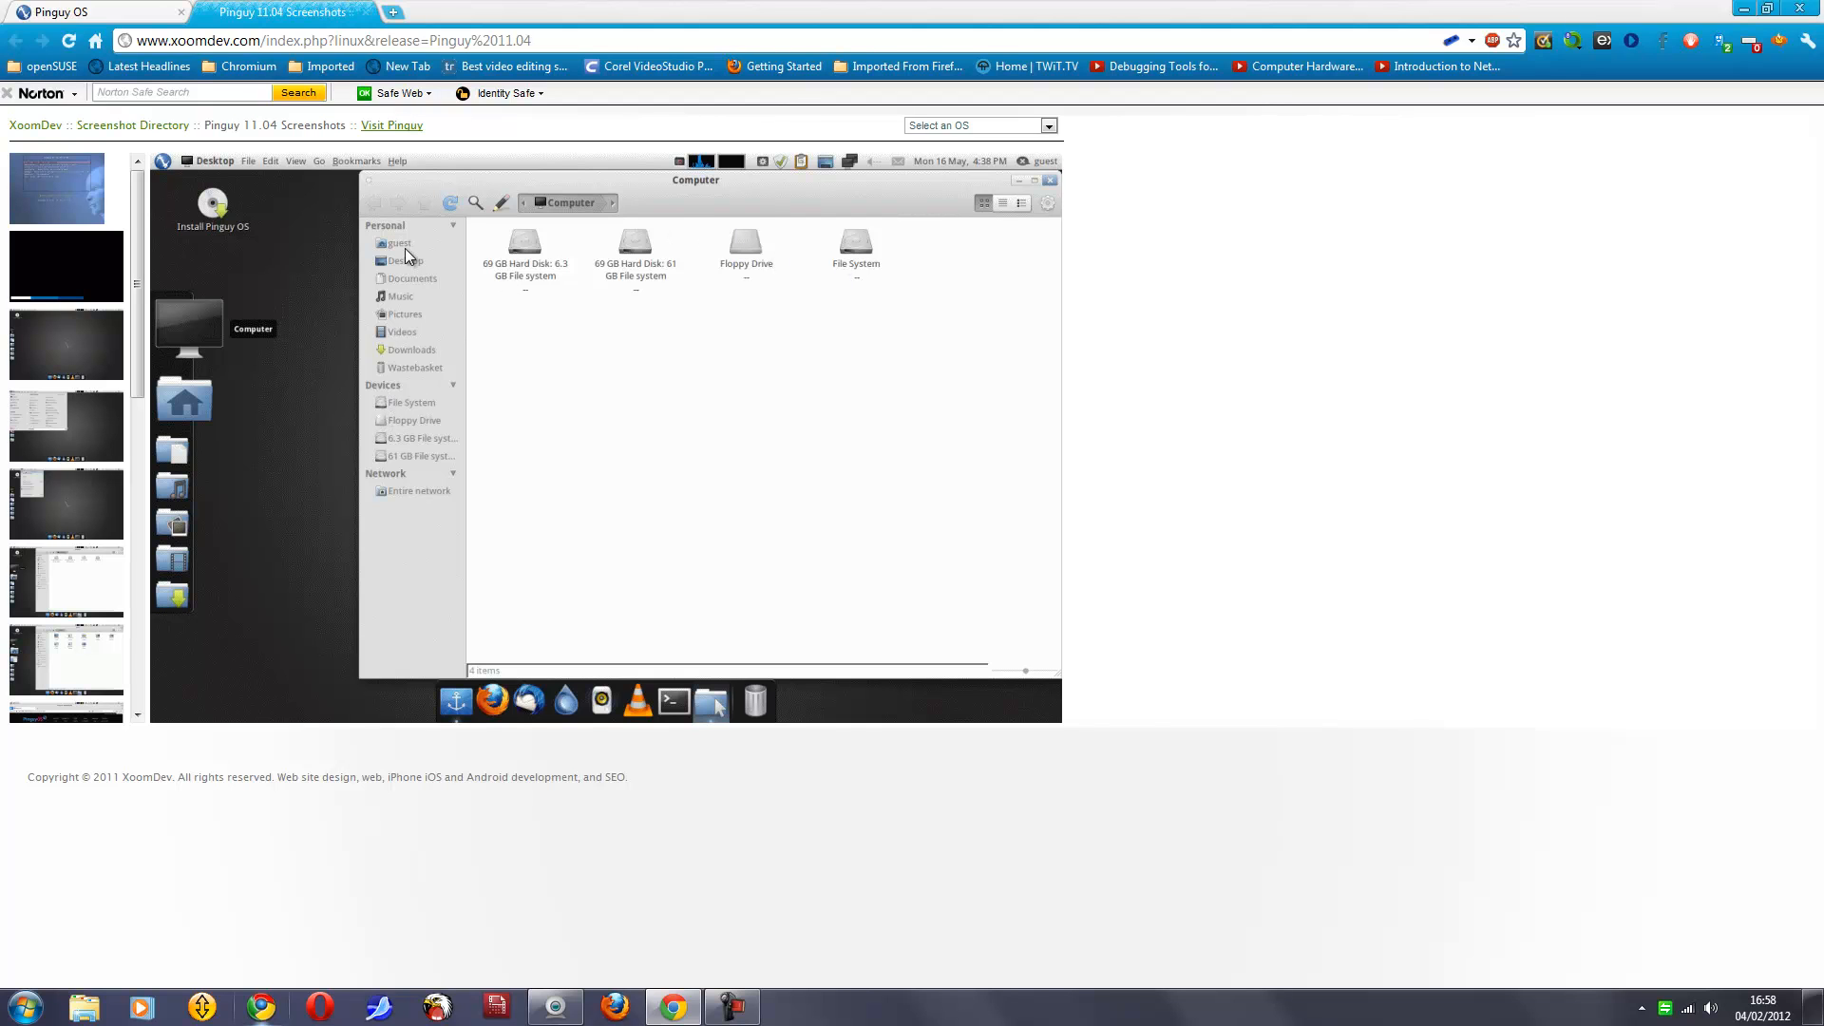
{"action": "mouse_move", "coordinate": [401, 501]}
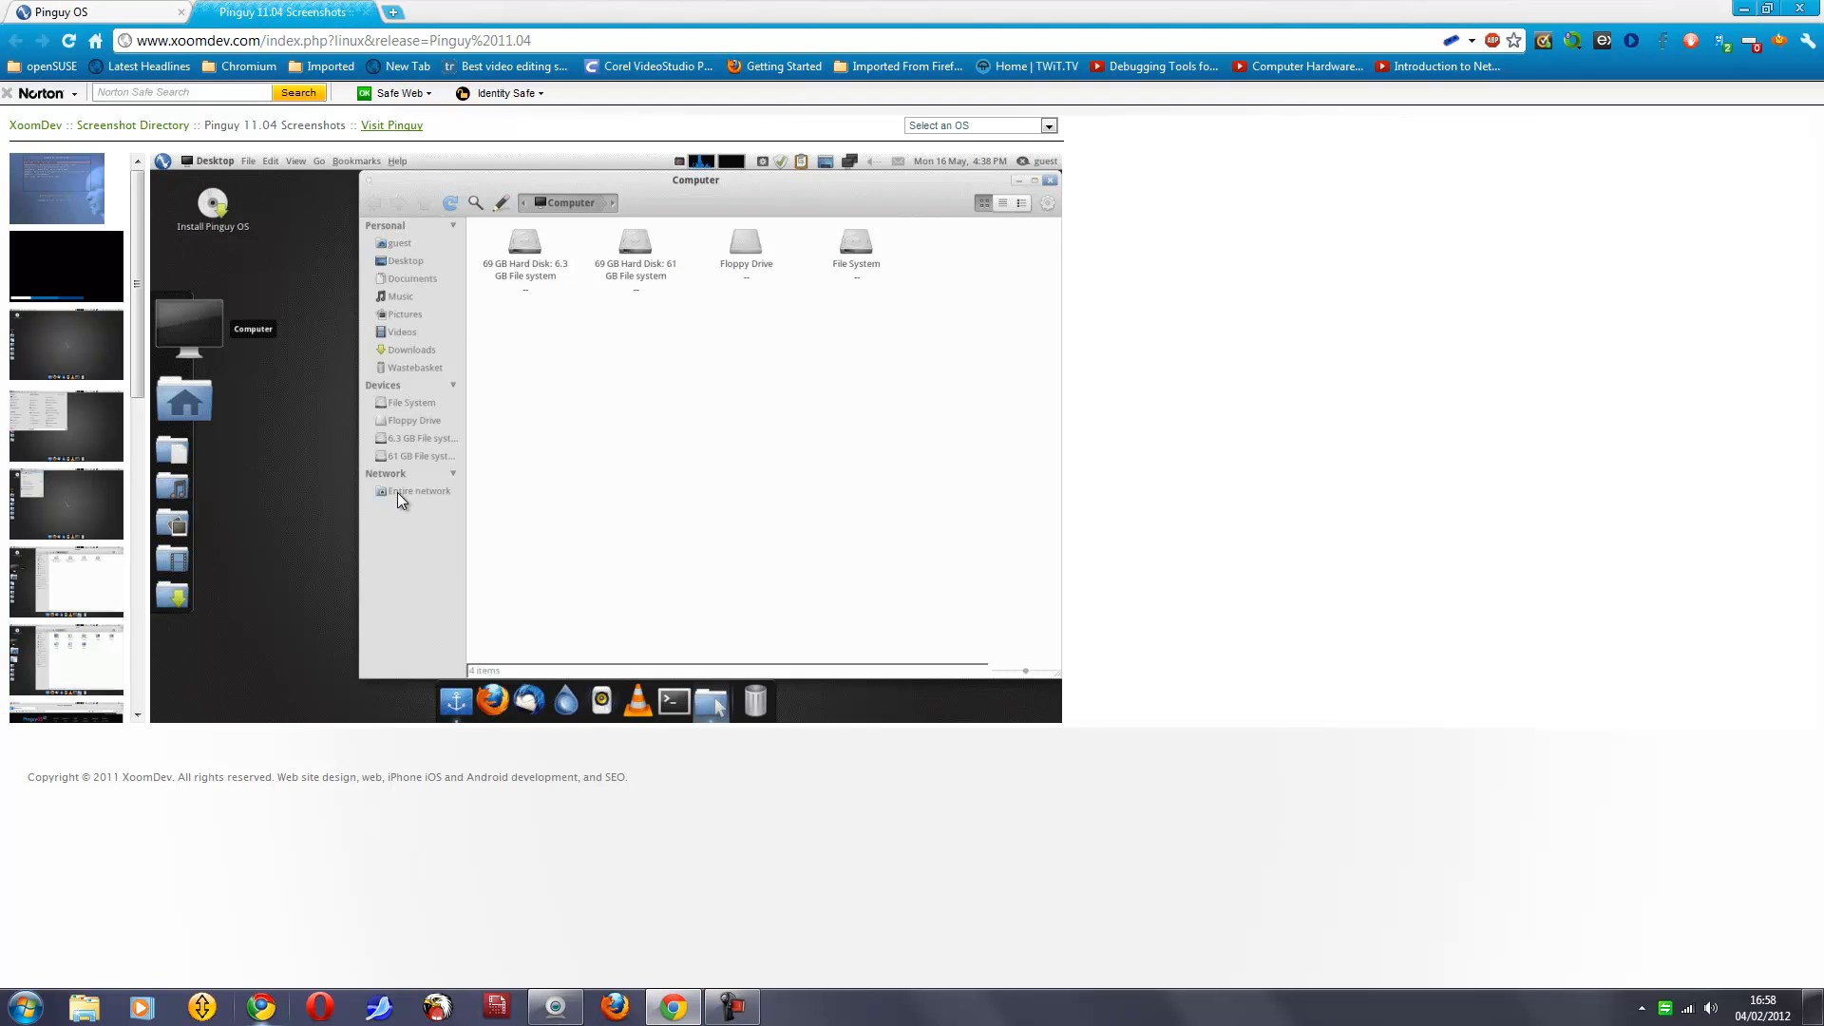
{"action": "mouse_move", "coordinate": [53, 581]}
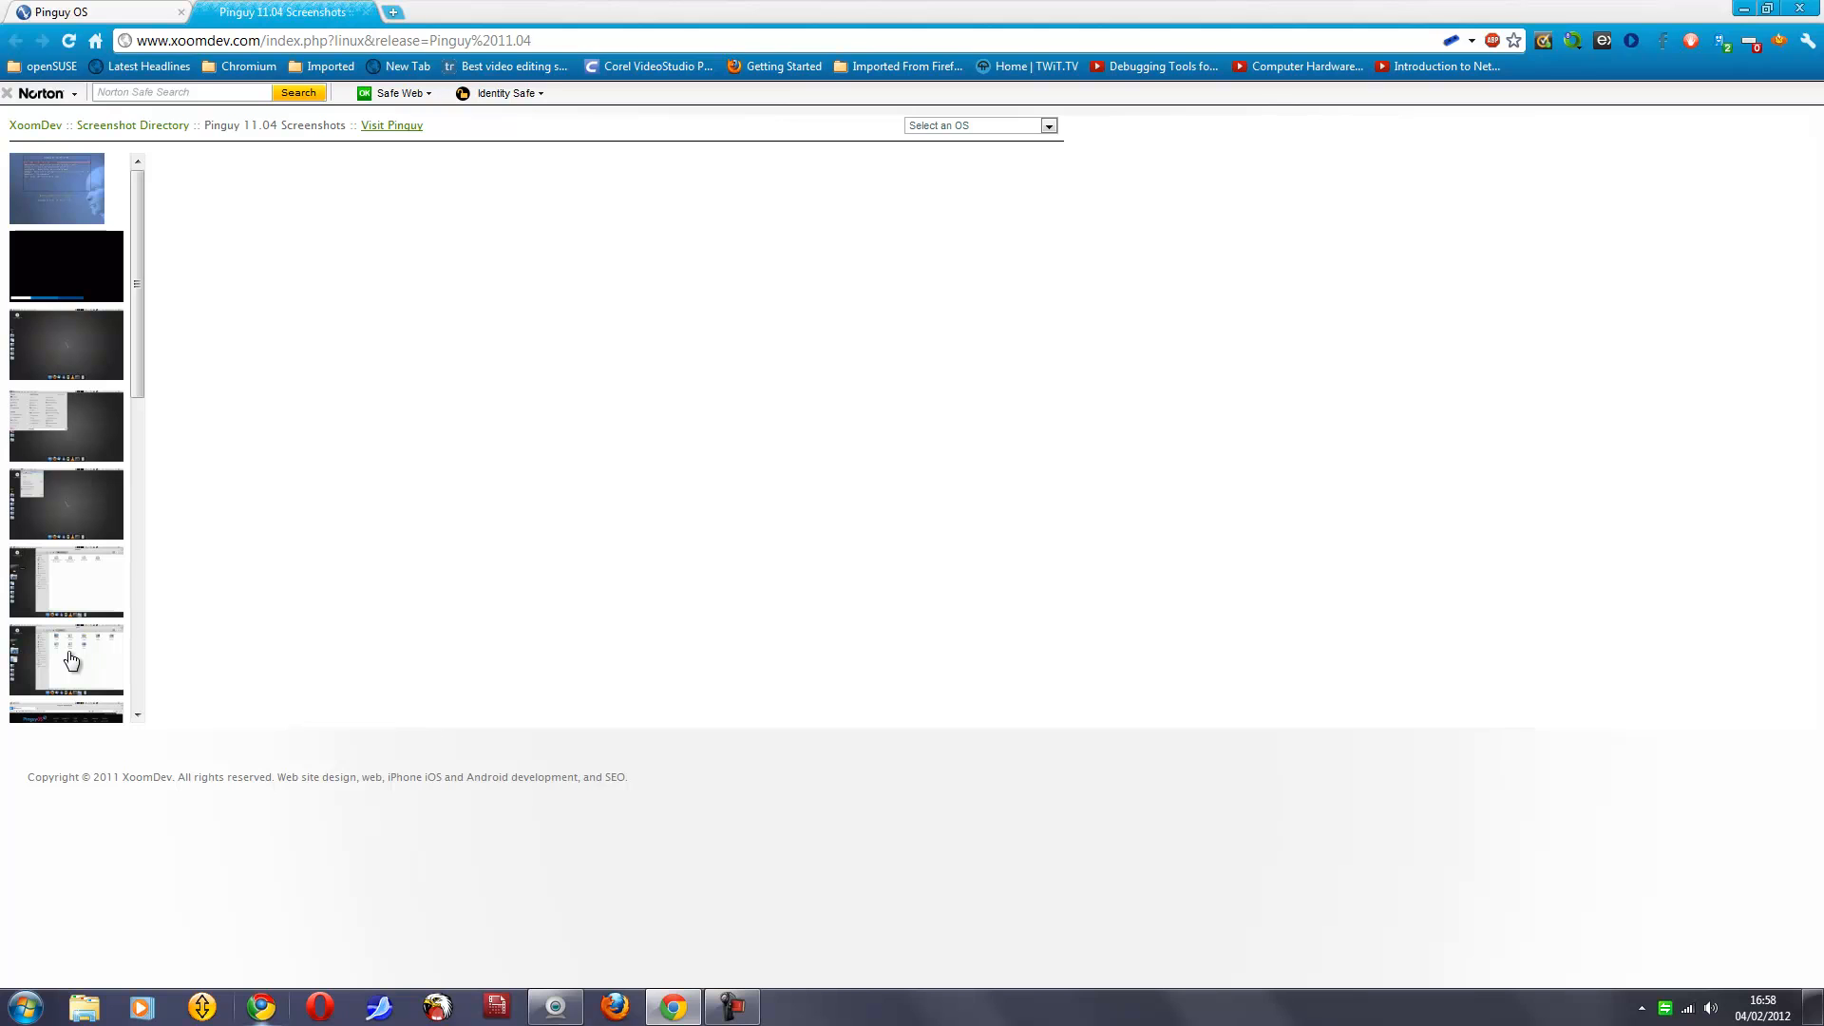
Step: Show the guest home folder screenshot and move further down the thumbnail column
{"action": "left_click", "coordinate": [67, 657]}
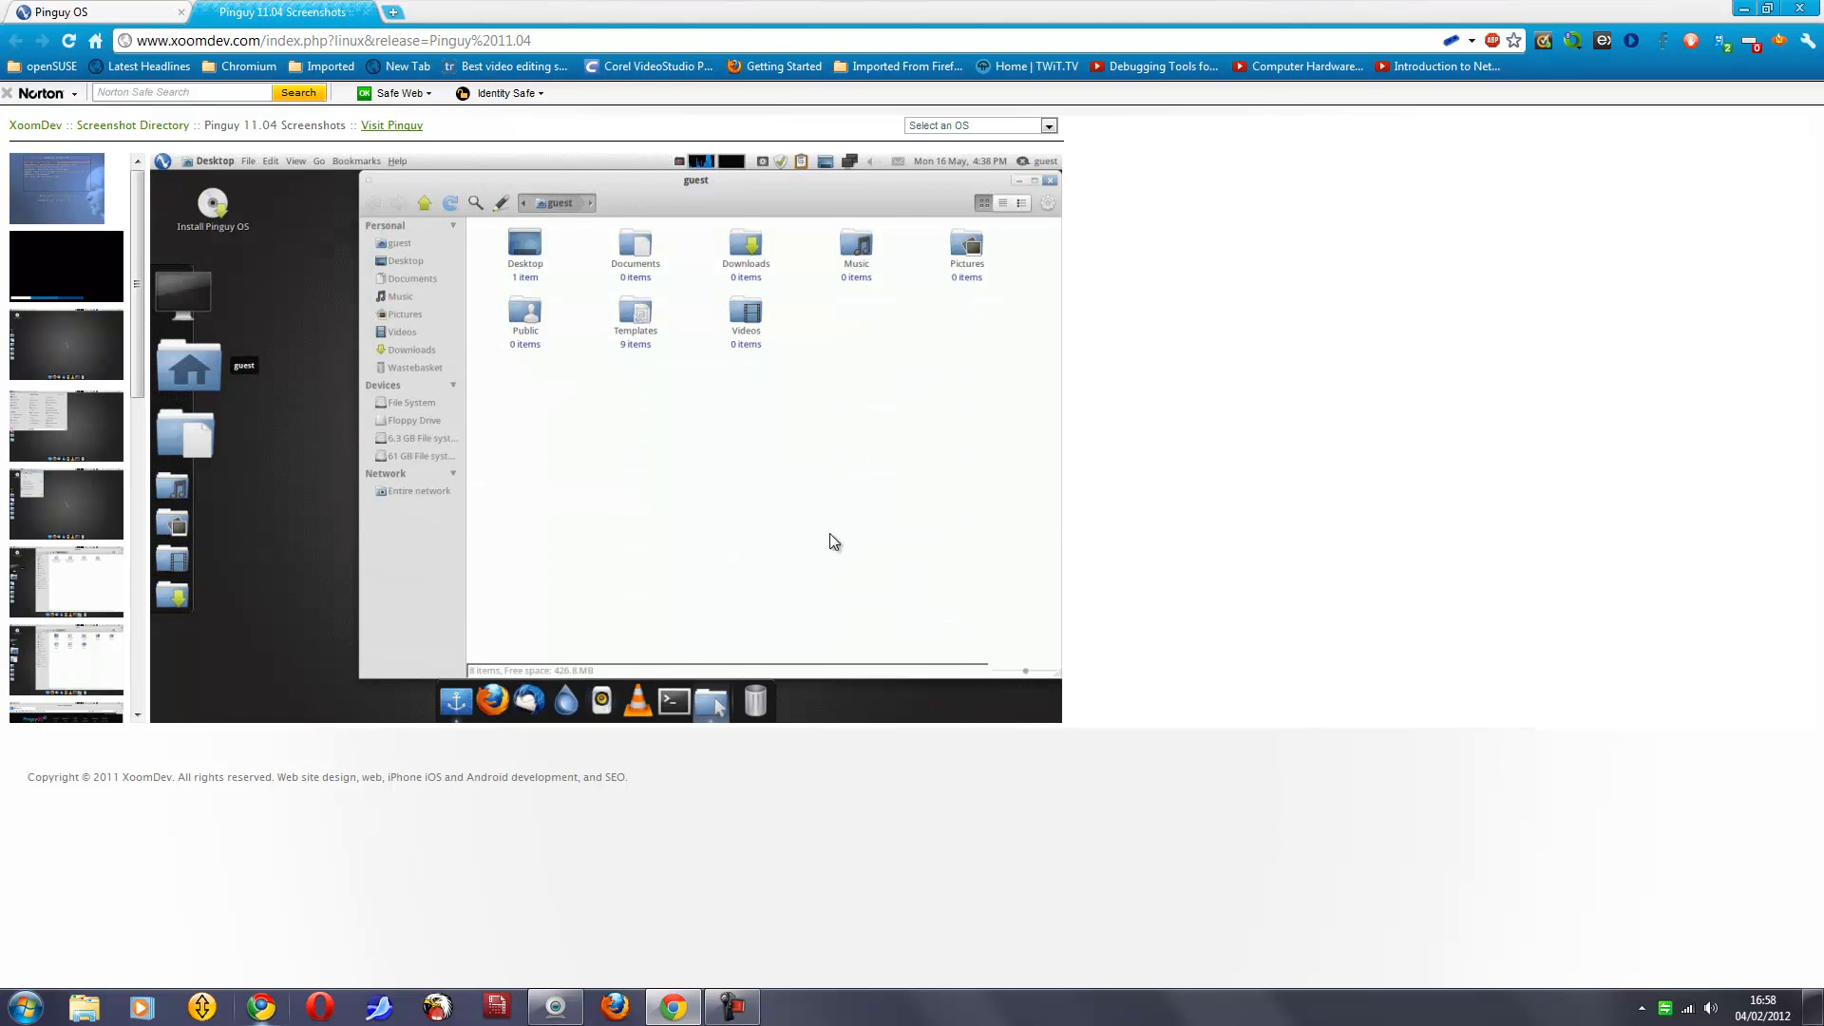
{"action": "mouse_move", "coordinate": [893, 504]}
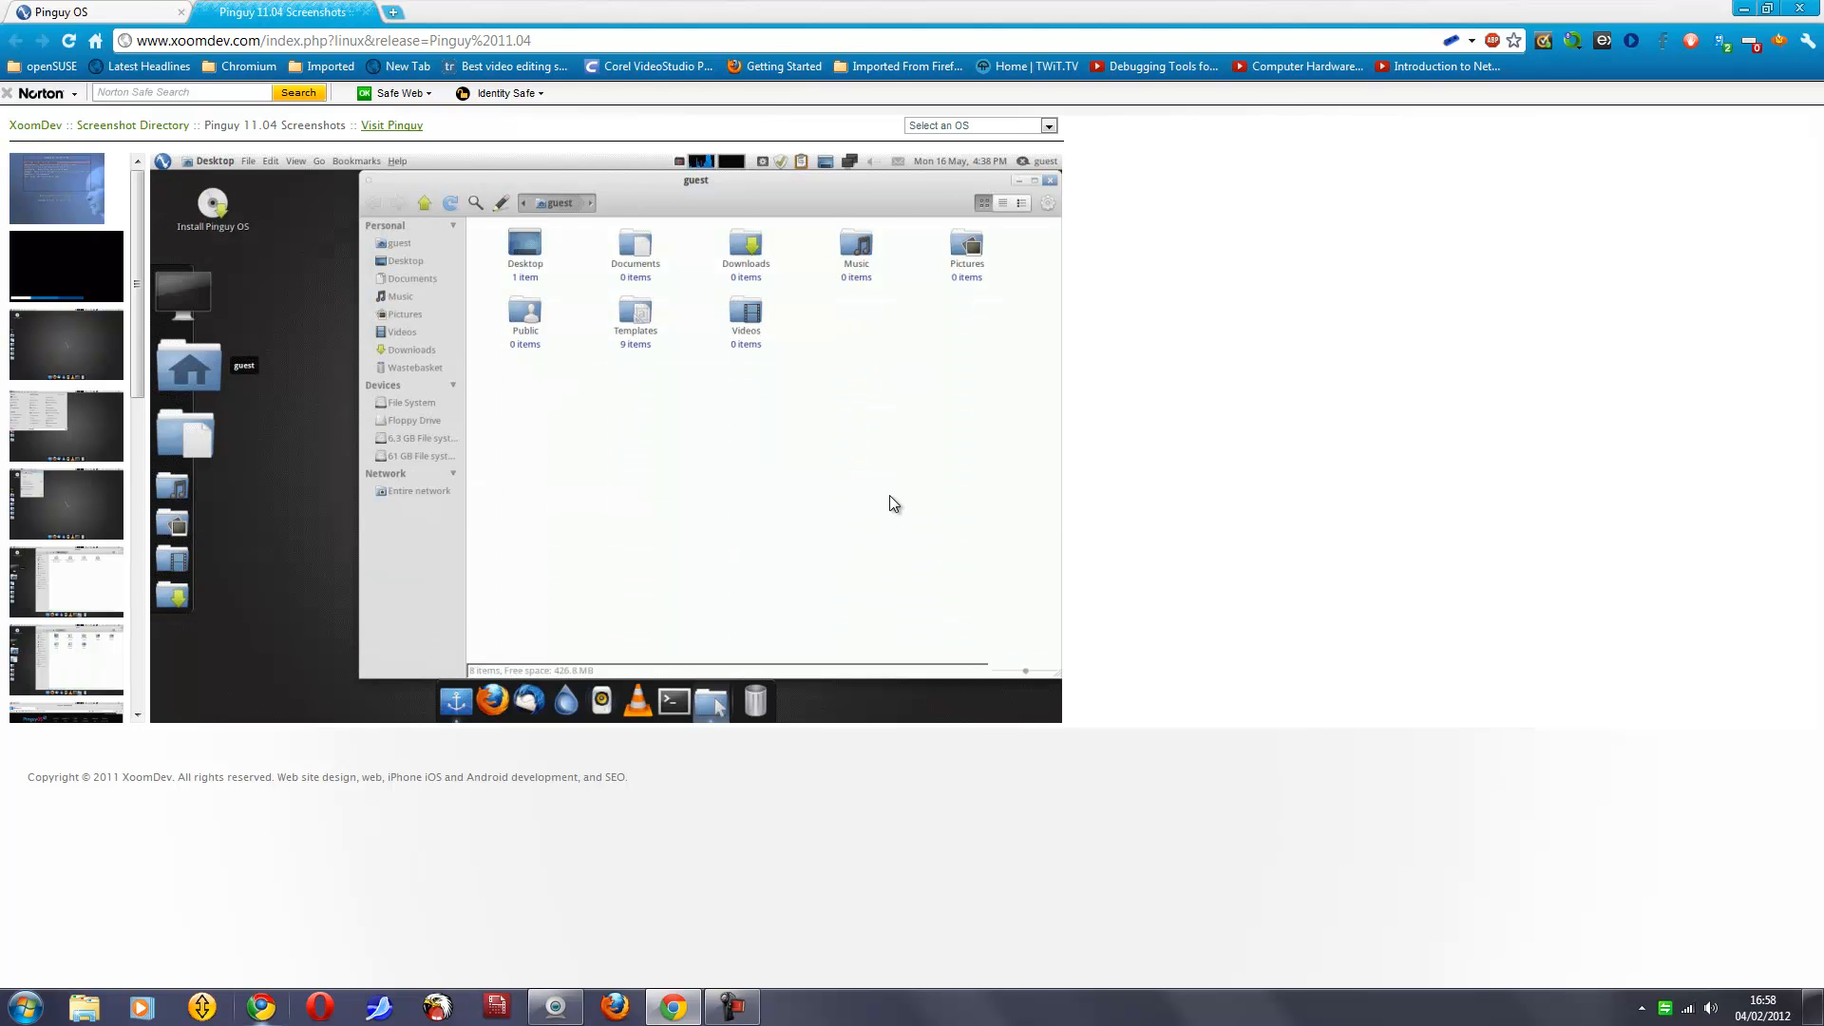
{"action": "mouse_move", "coordinate": [737, 359]}
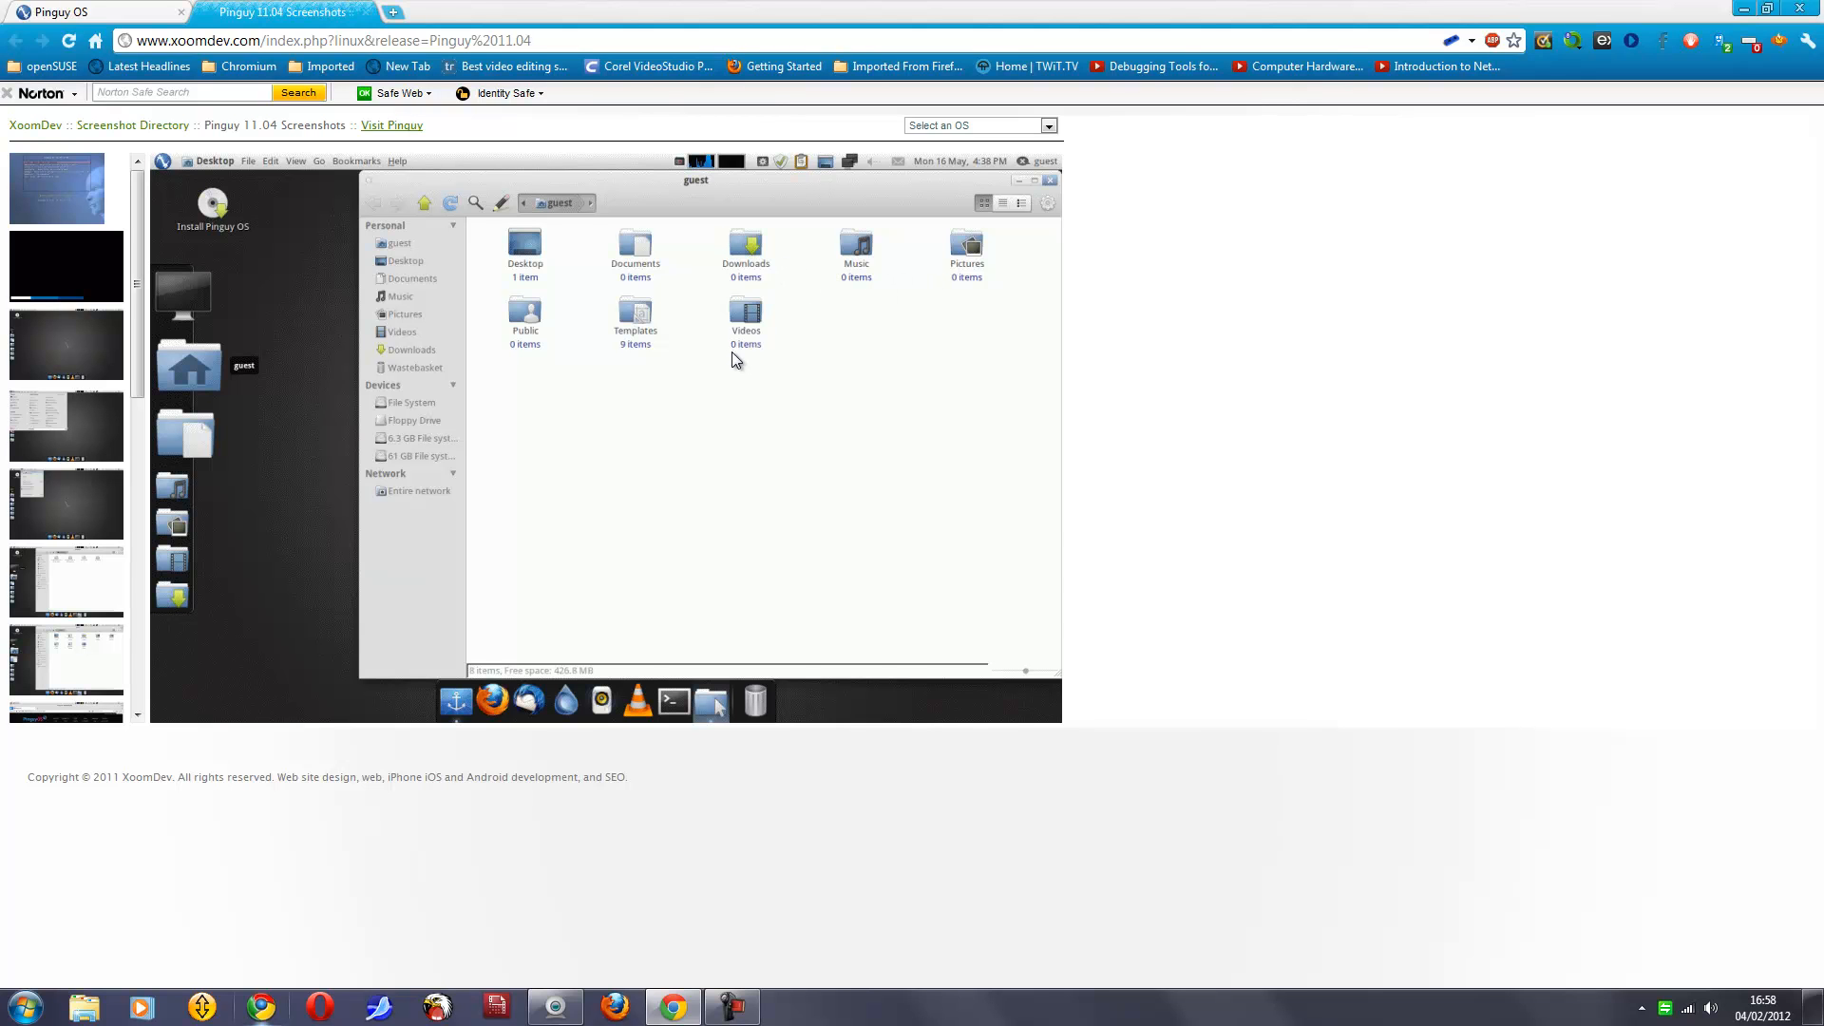
{"action": "mouse_move", "coordinate": [741, 363]}
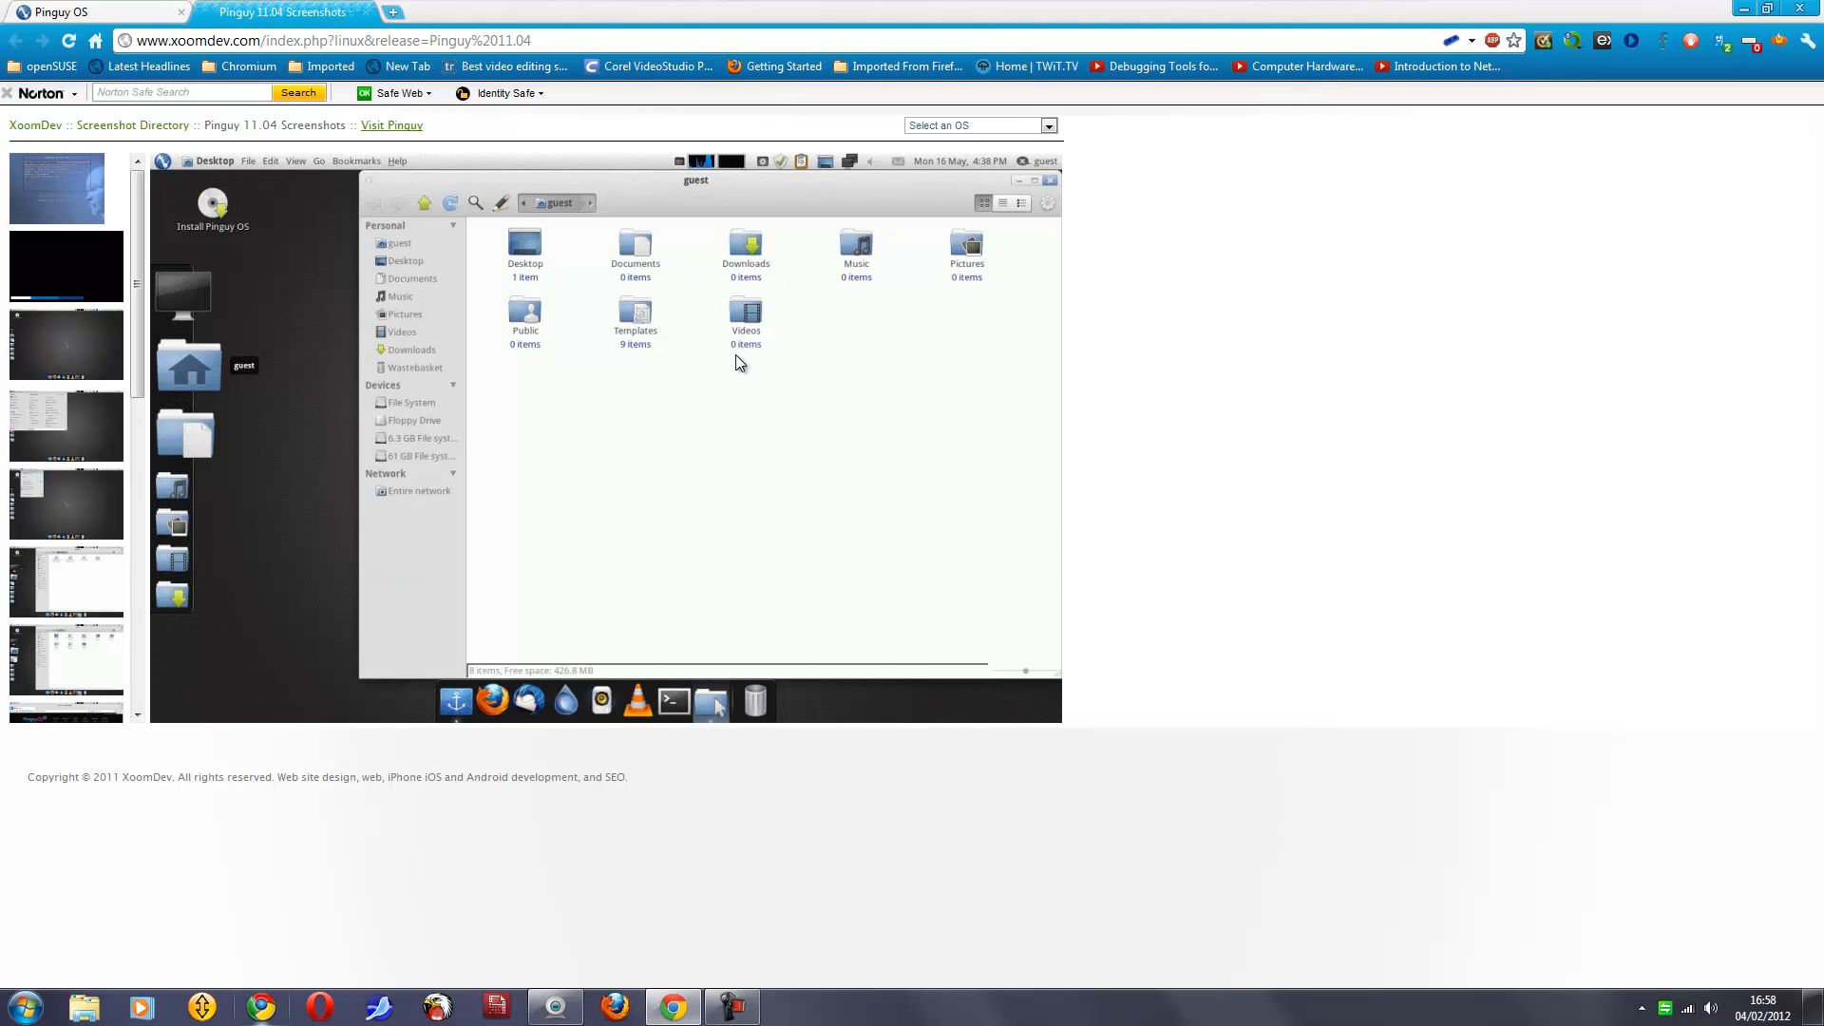
{"action": "mouse_move", "coordinate": [570, 425]}
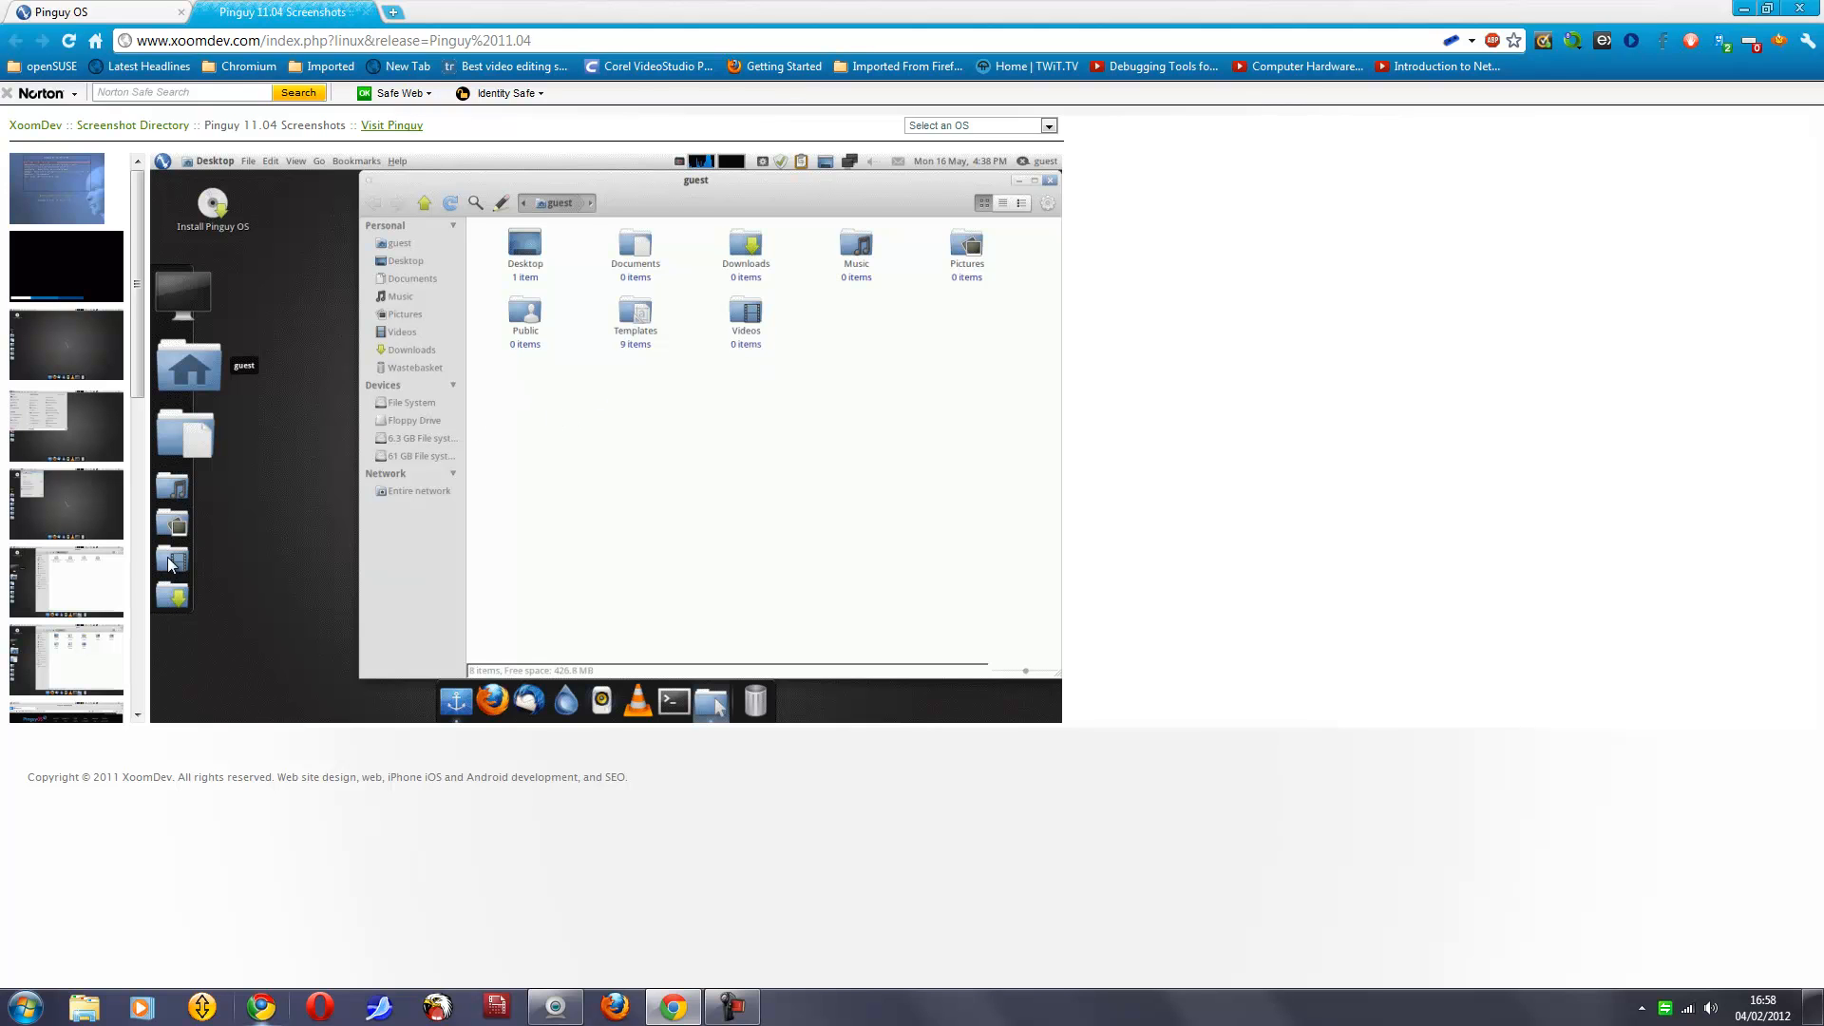
{"action": "scroll", "scroll_direction": "down", "scroll_amount": 3}
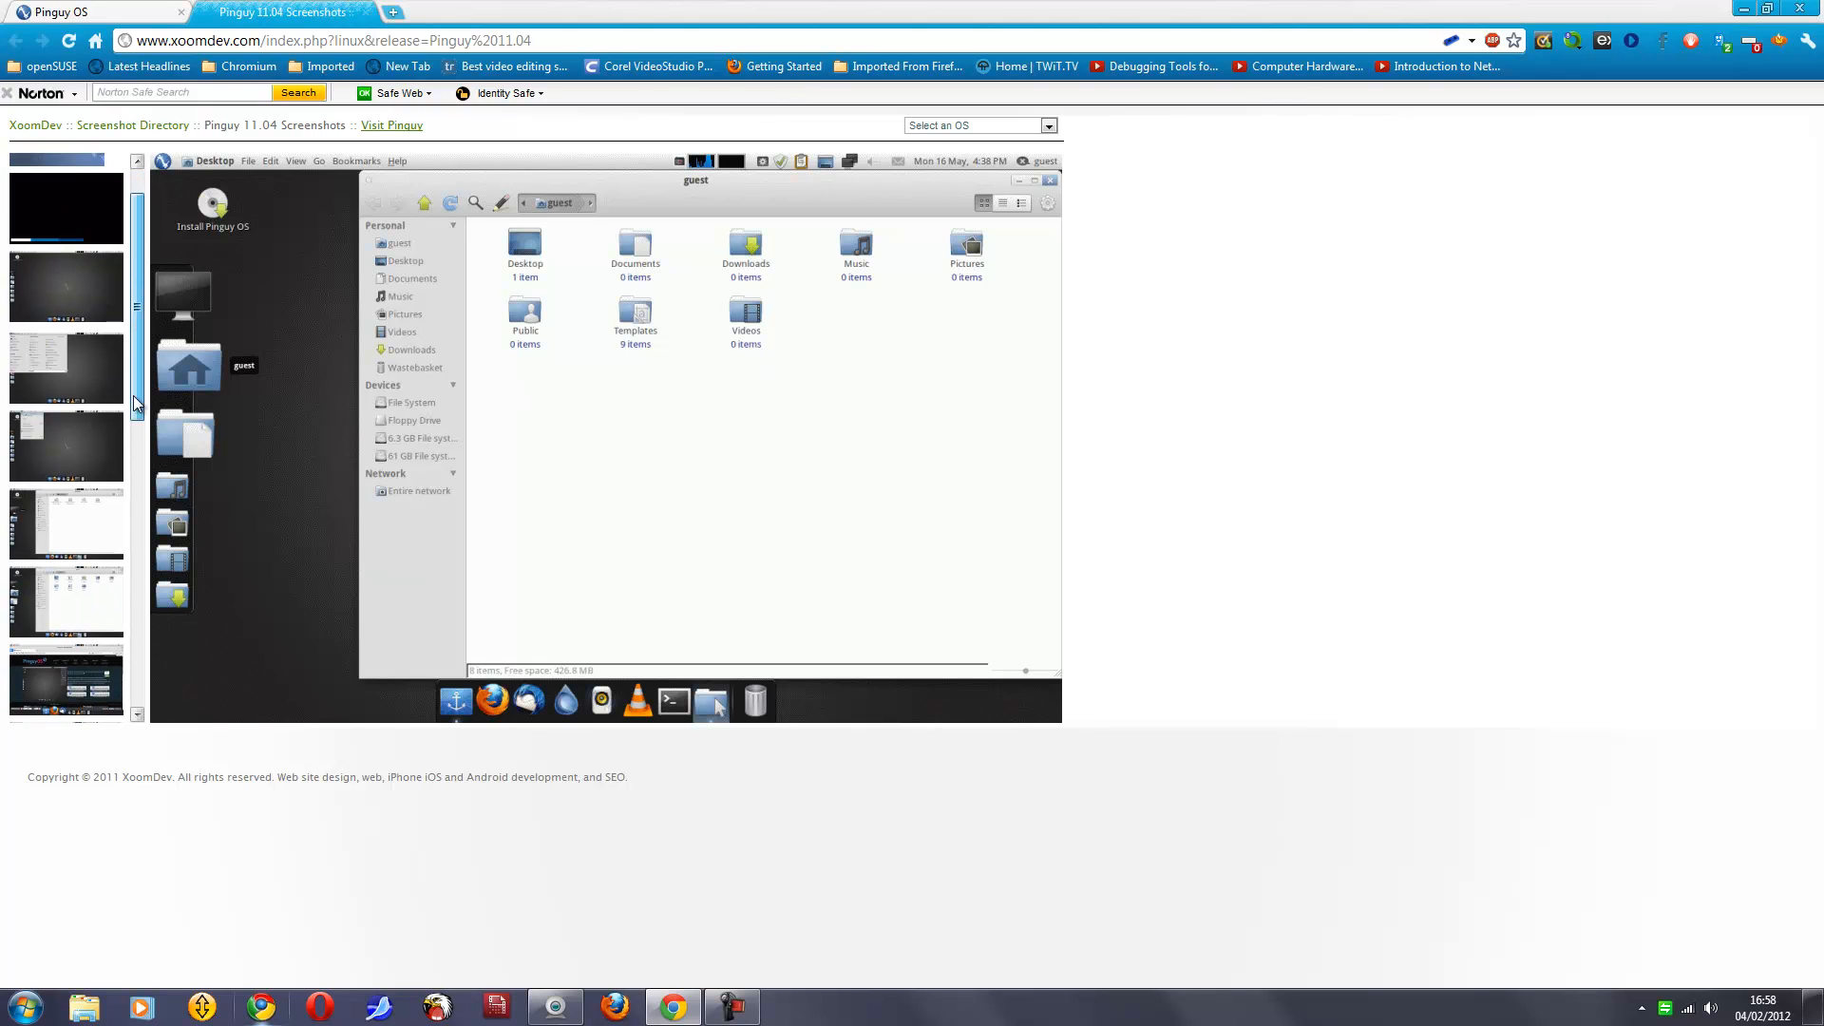
{"action": "scroll", "scroll_direction": "down", "scroll_amount": 3}
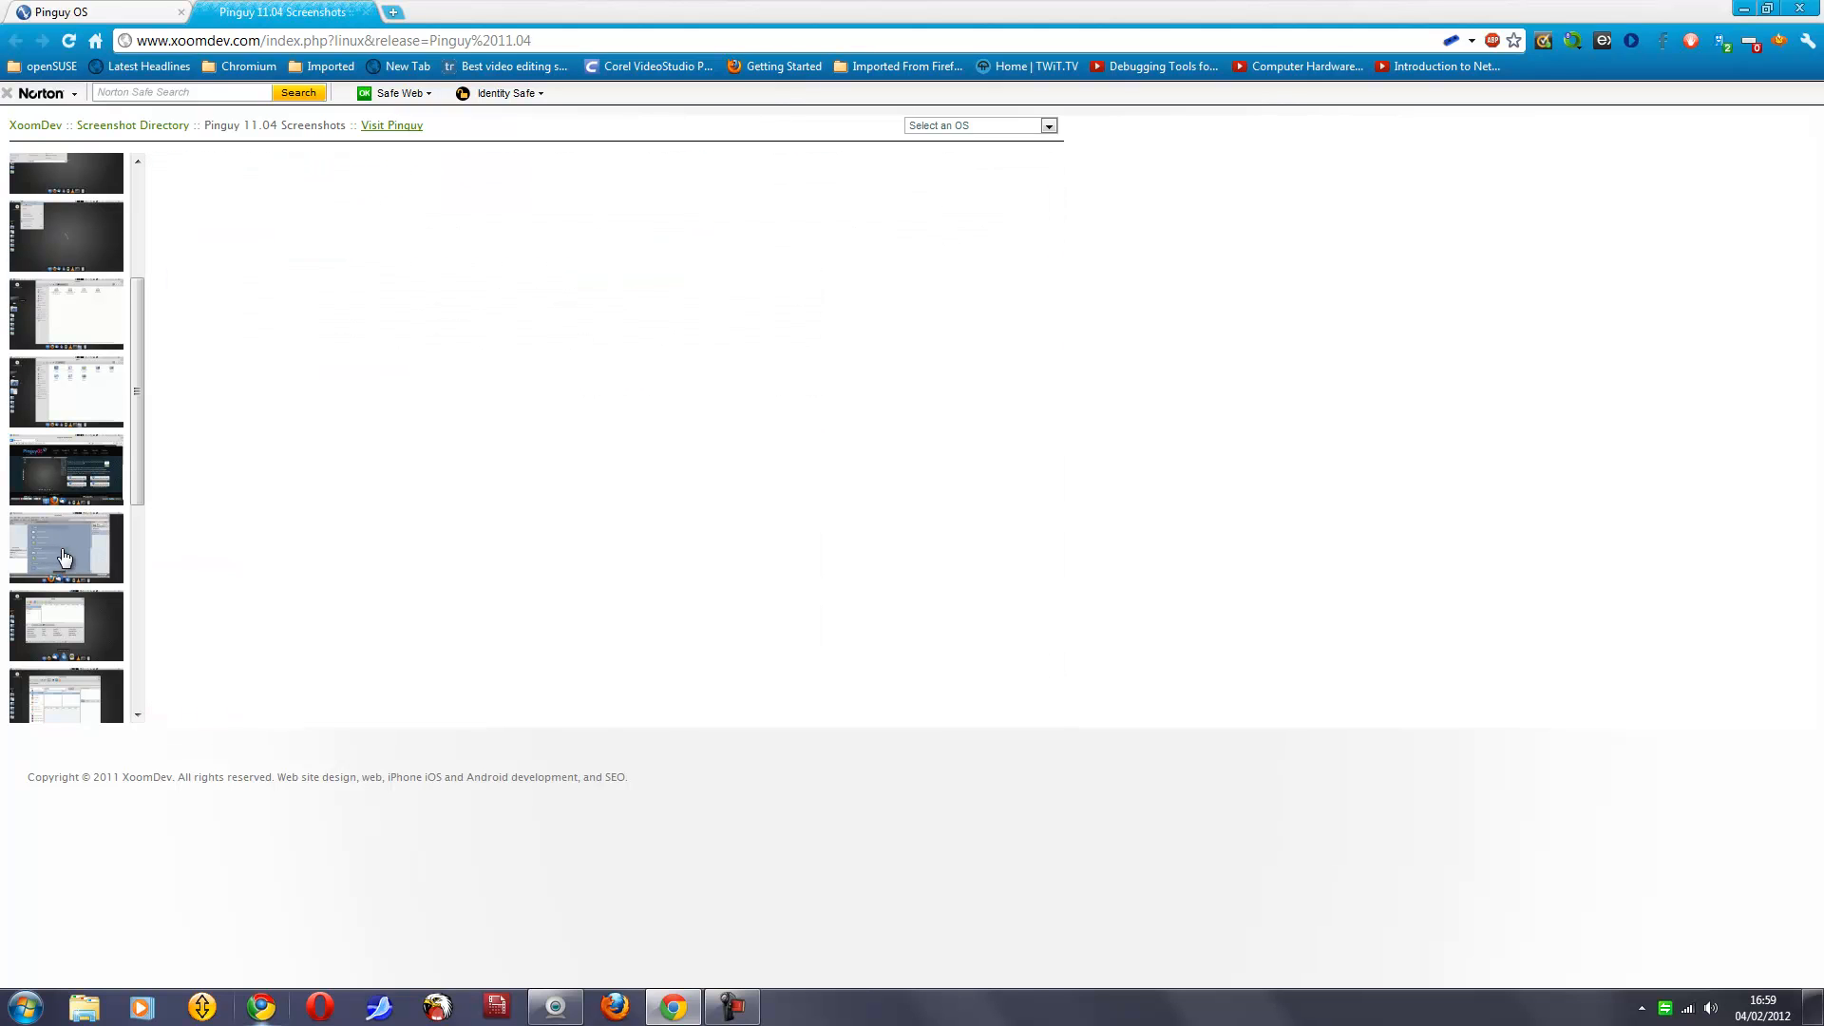
{"action": "mouse_move", "coordinate": [539, 555]}
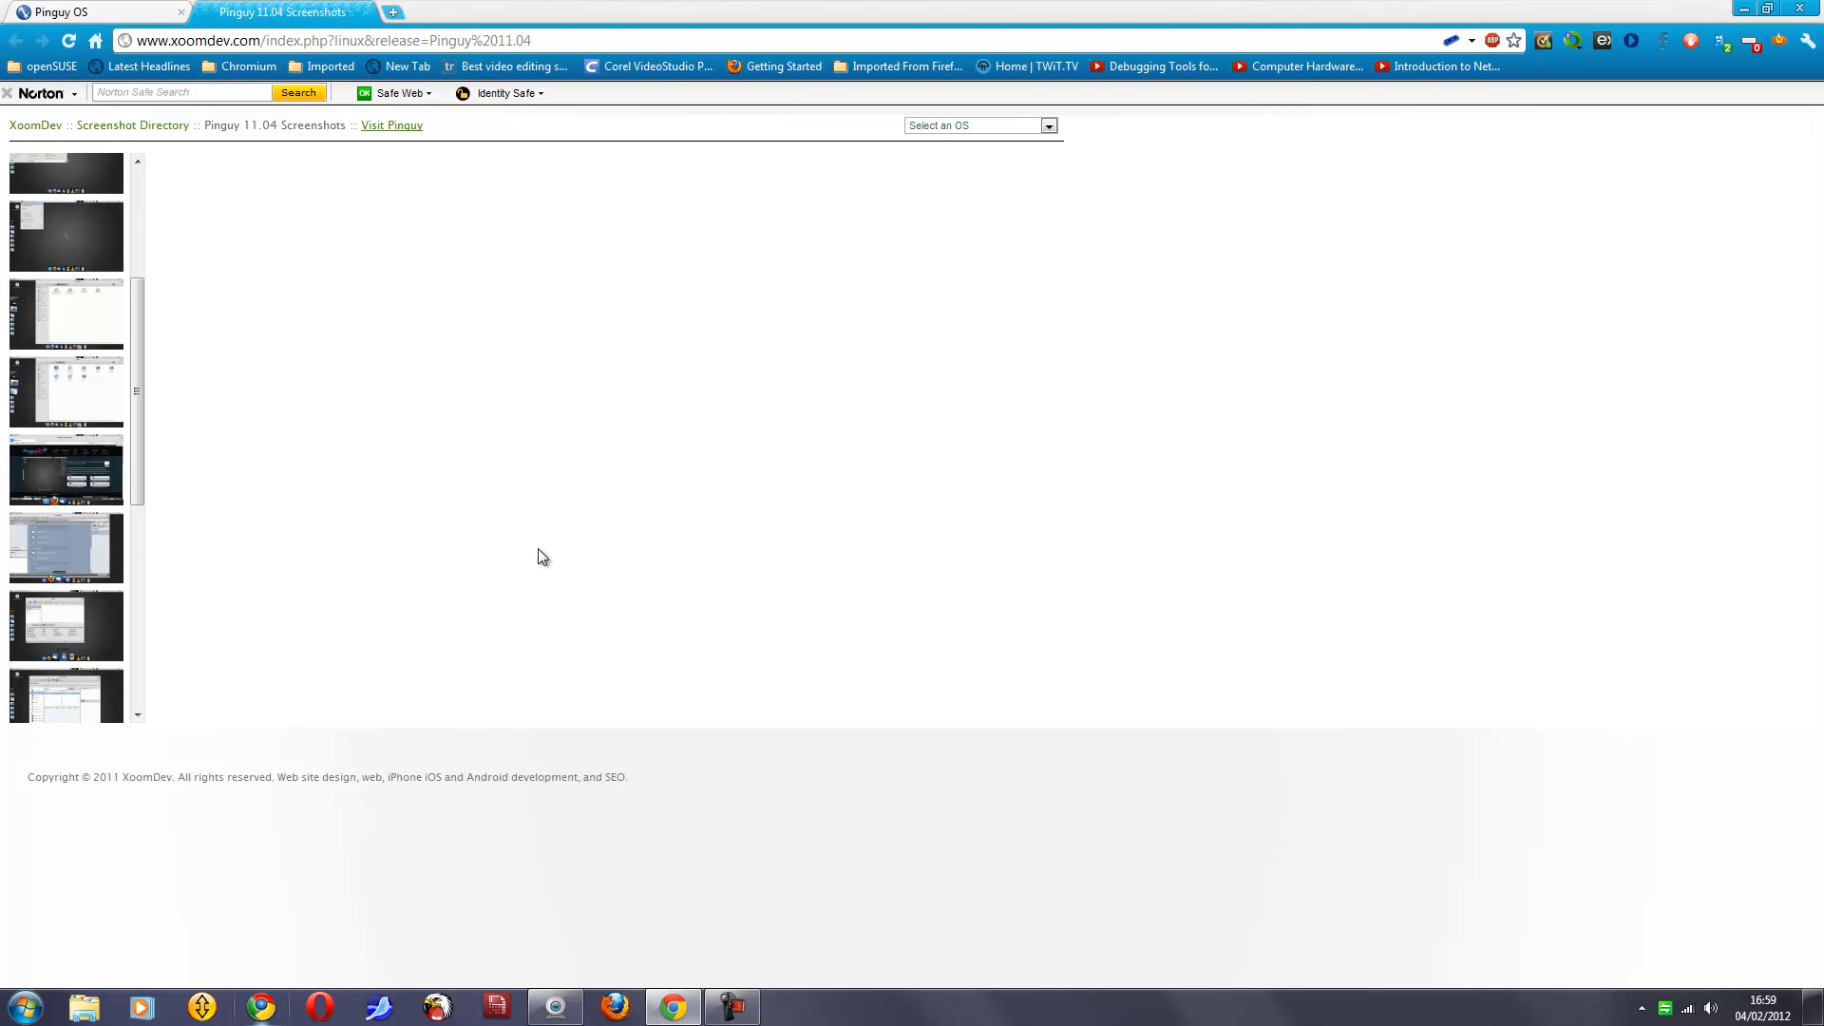
{"action": "mouse_move", "coordinate": [555, 555]}
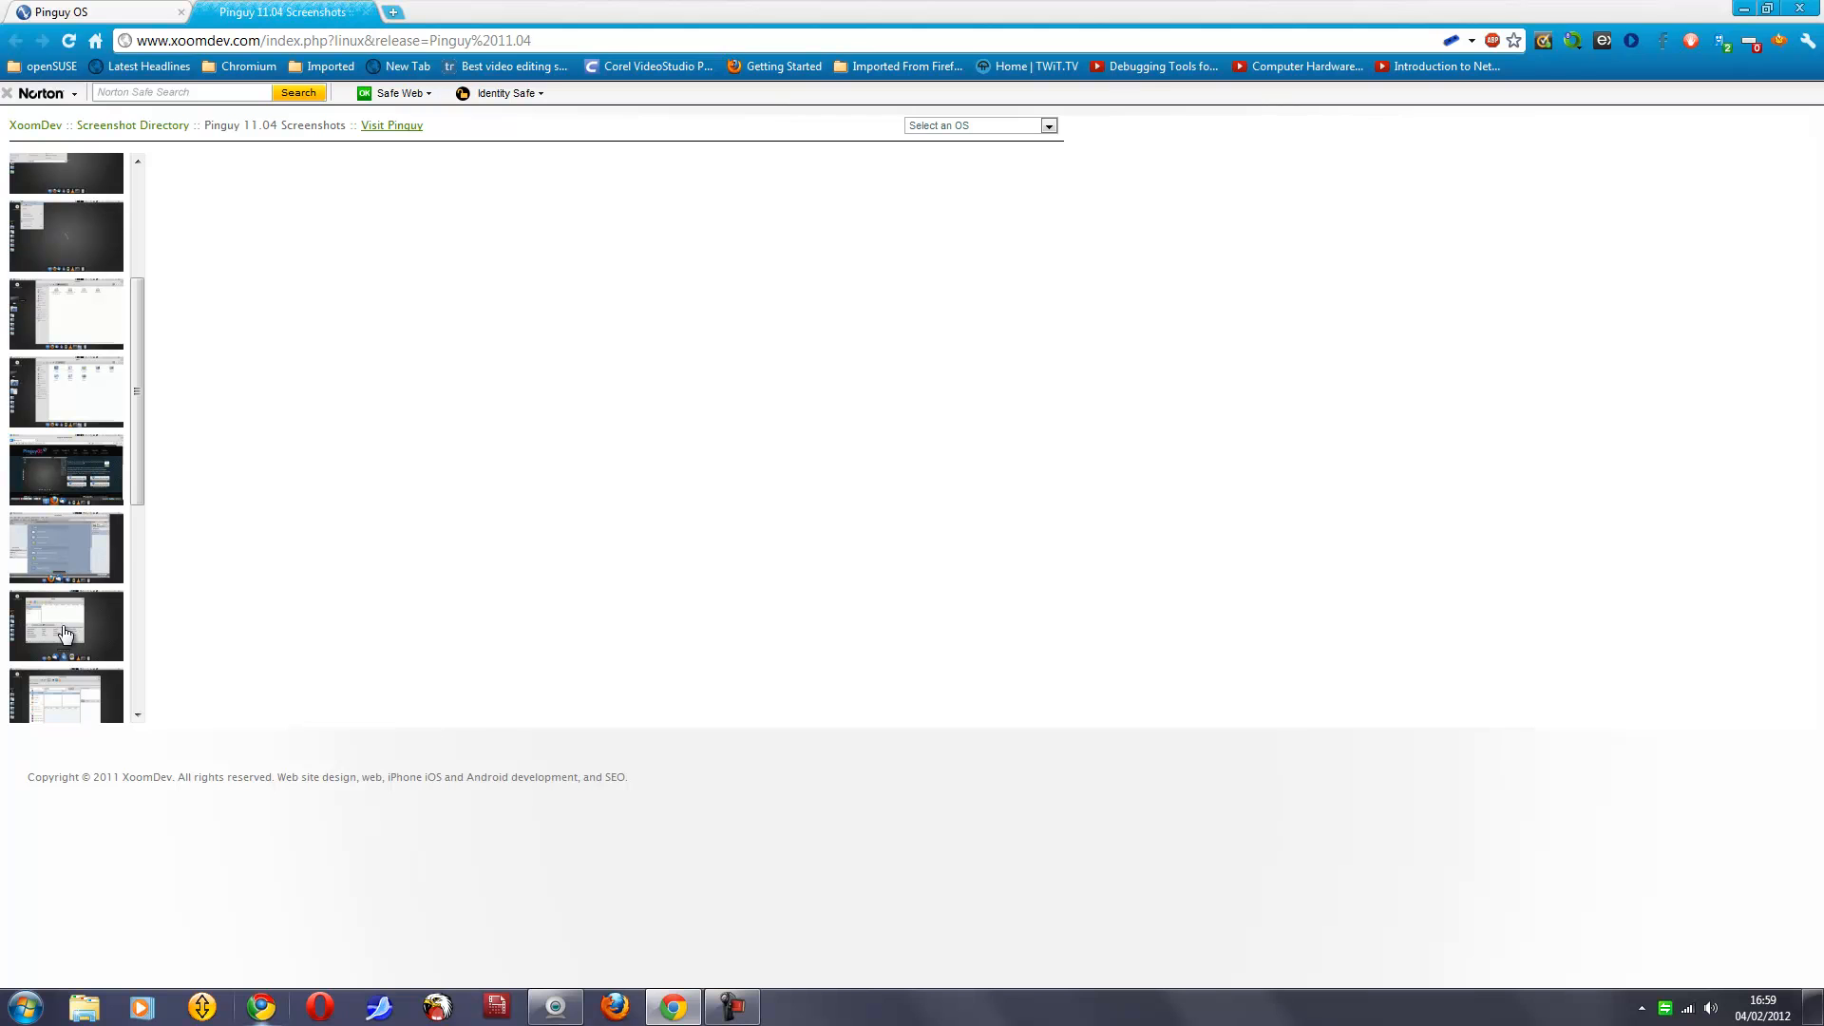
{"action": "mouse_move", "coordinate": [239, 566]}
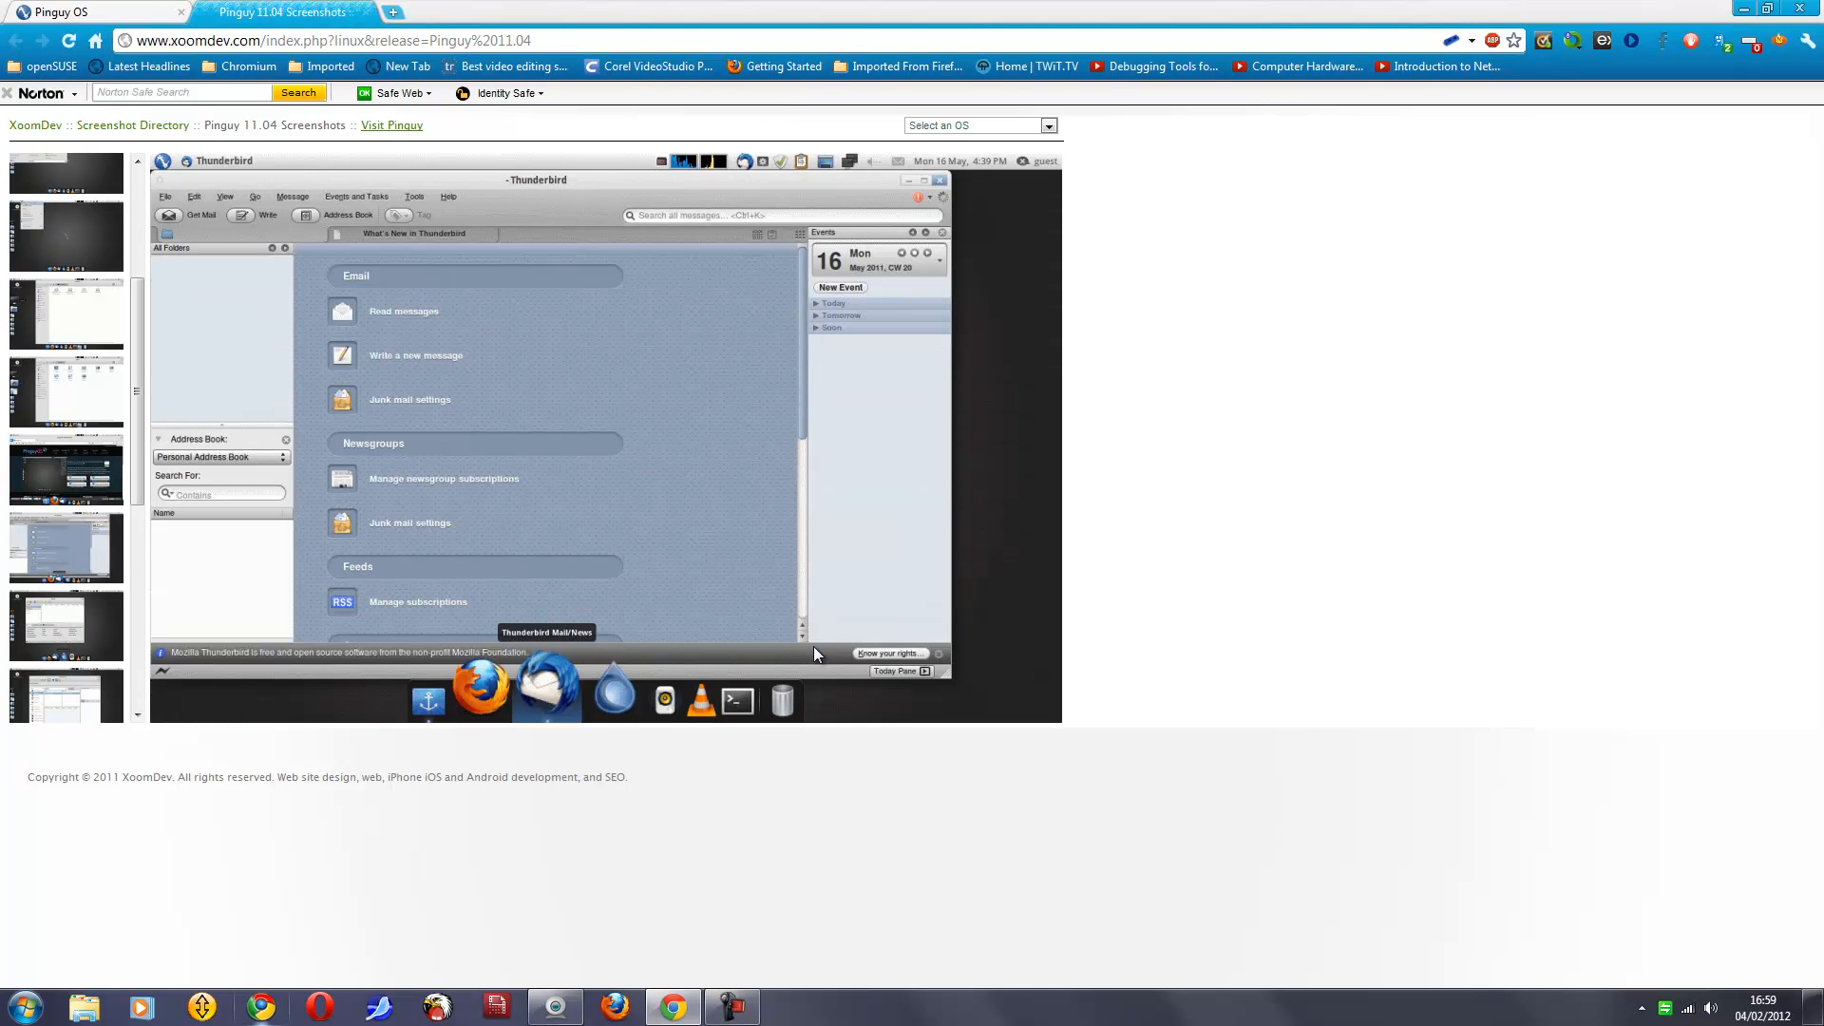
{"action": "mouse_move", "coordinate": [680, 441]}
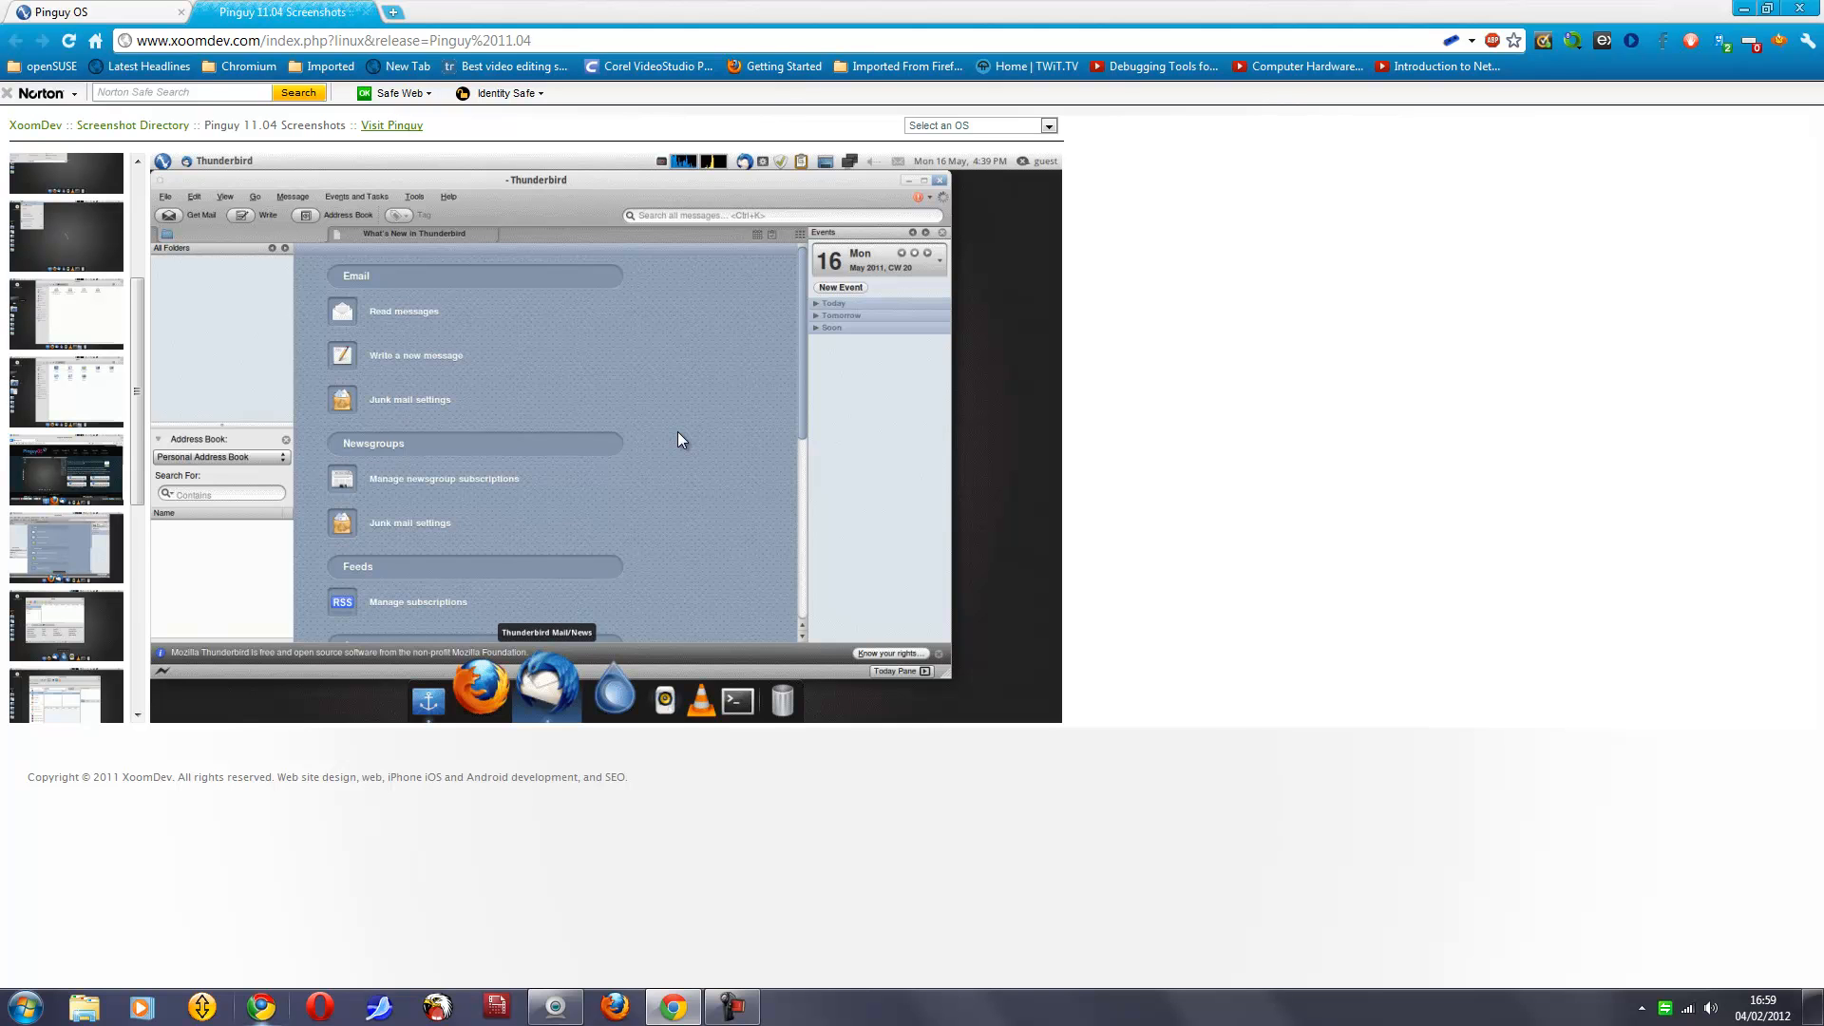
{"action": "mouse_move", "coordinate": [639, 431]}
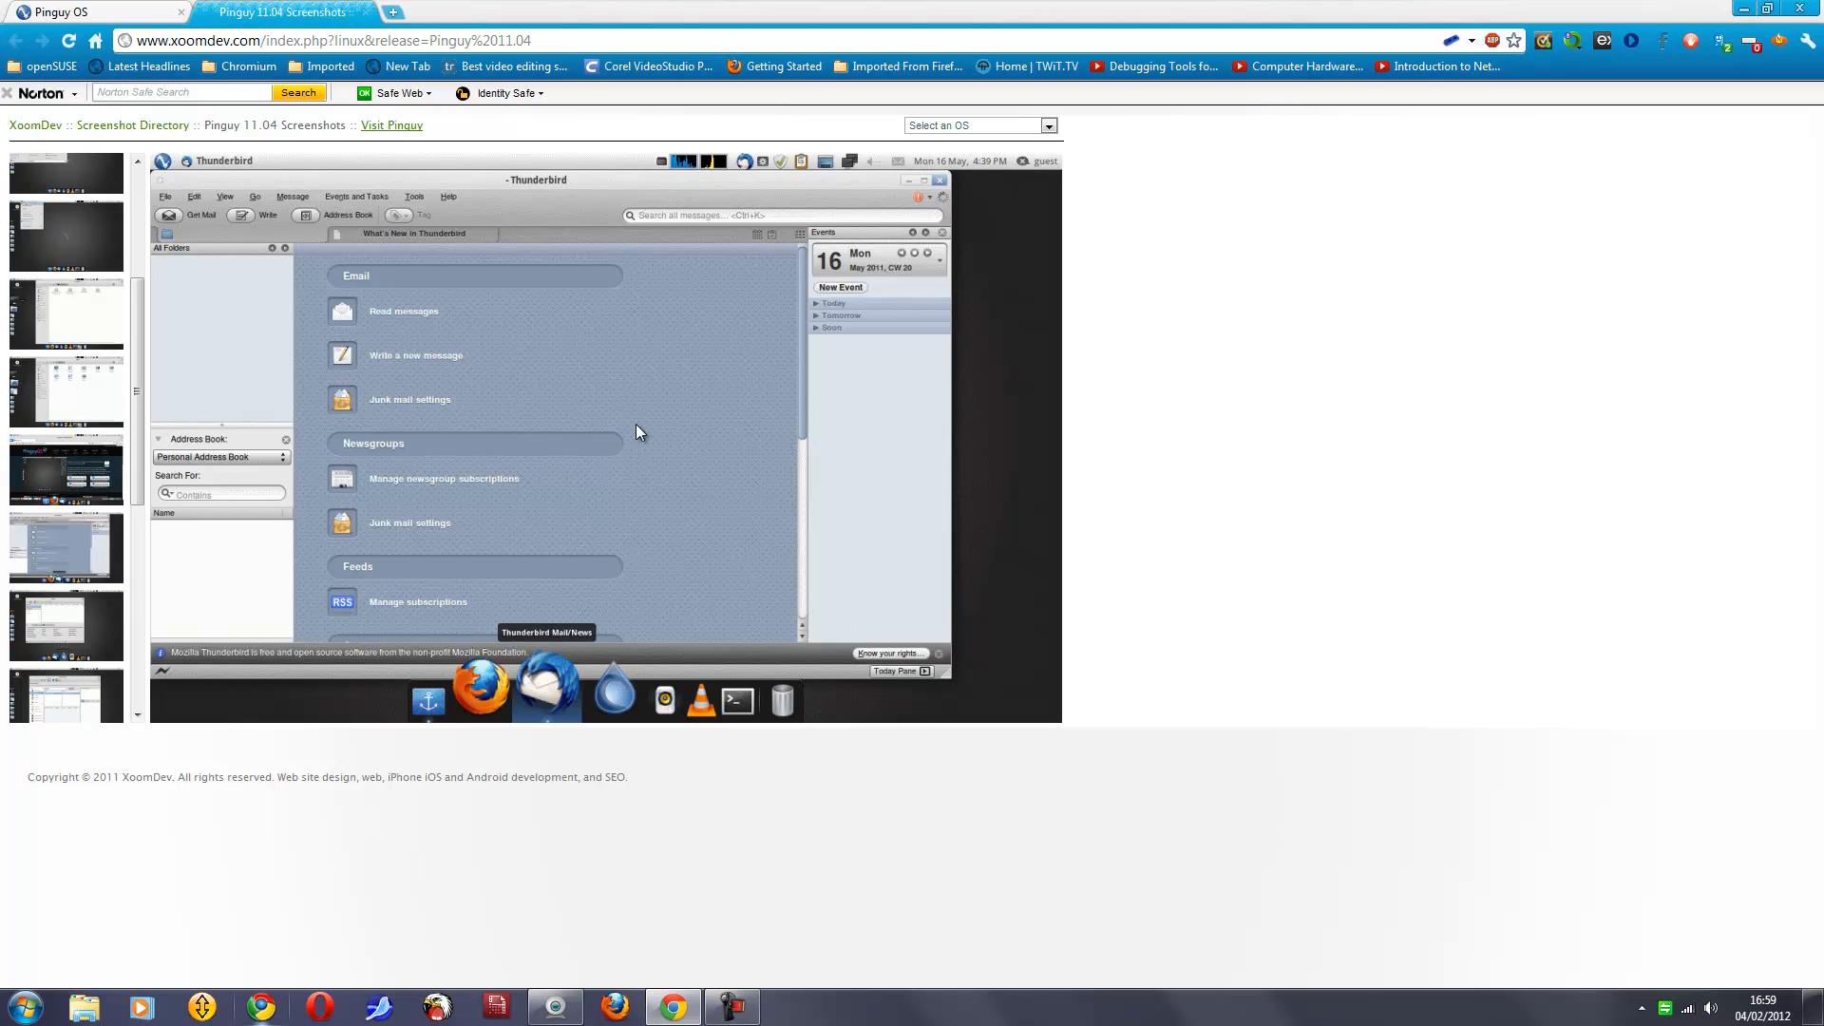
{"action": "mouse_move", "coordinate": [125, 500]}
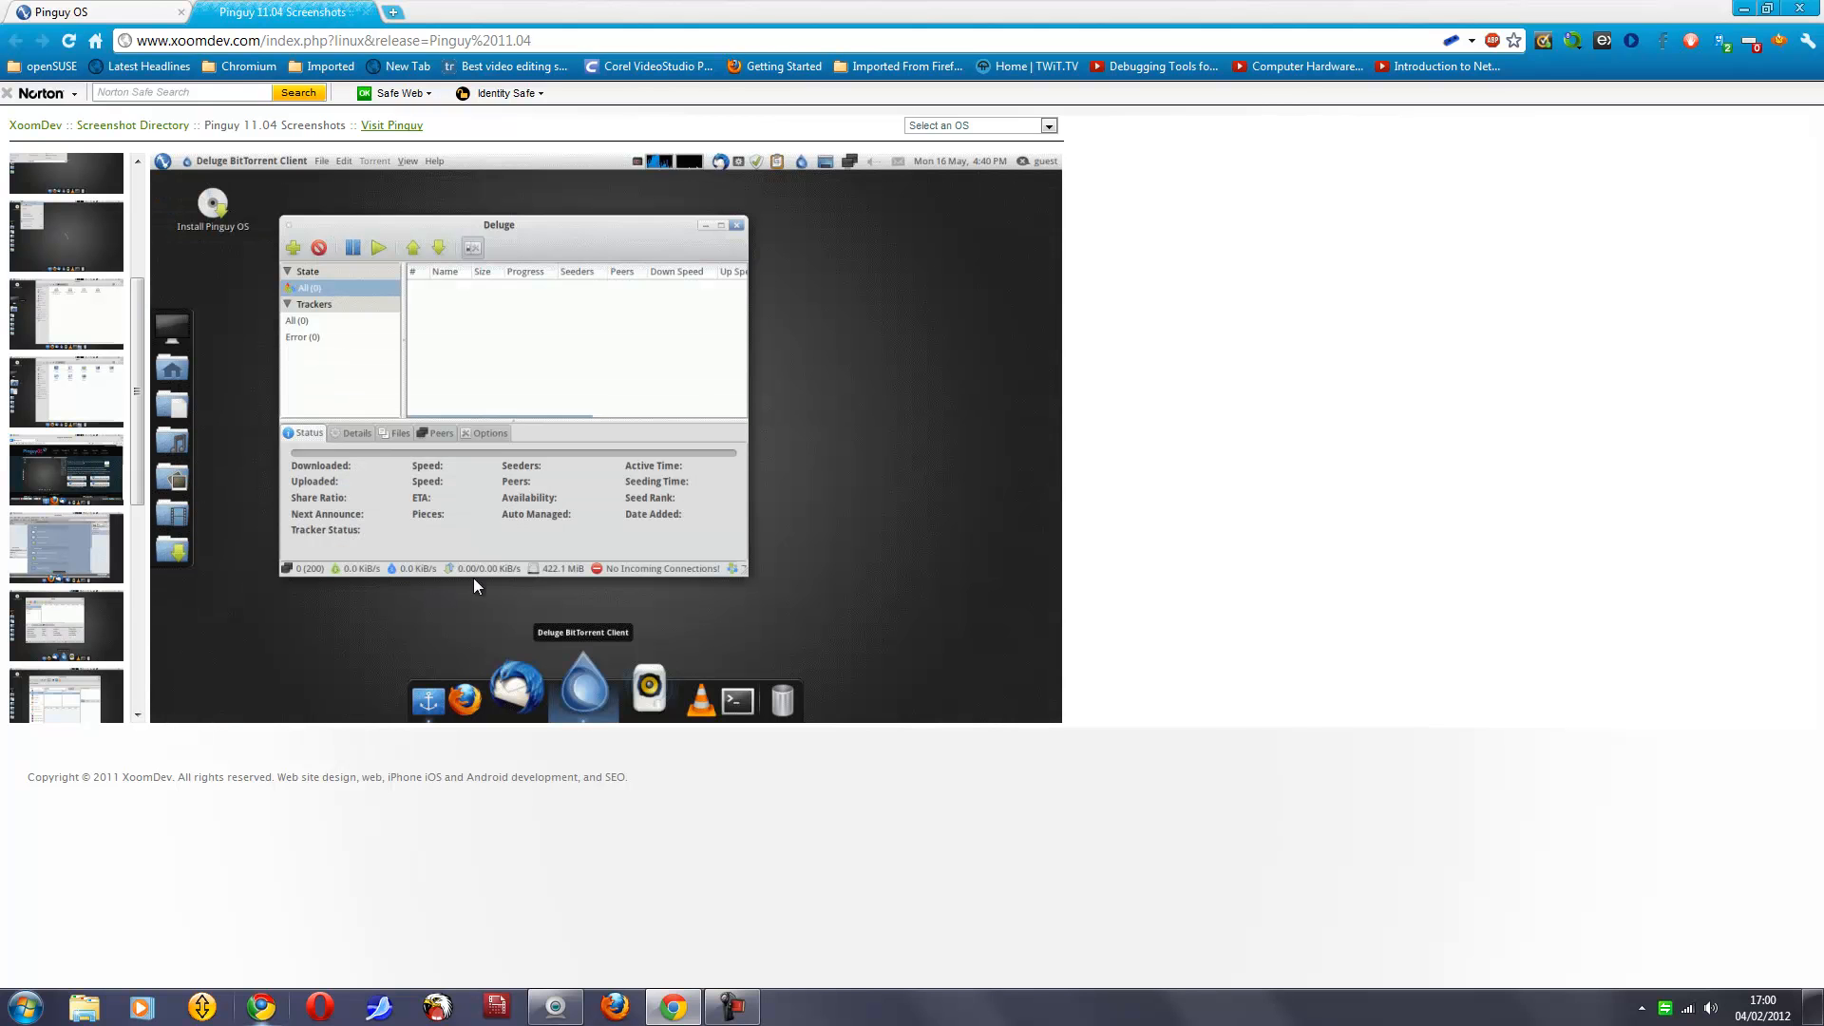
{"action": "mouse_move", "coordinate": [528, 551]}
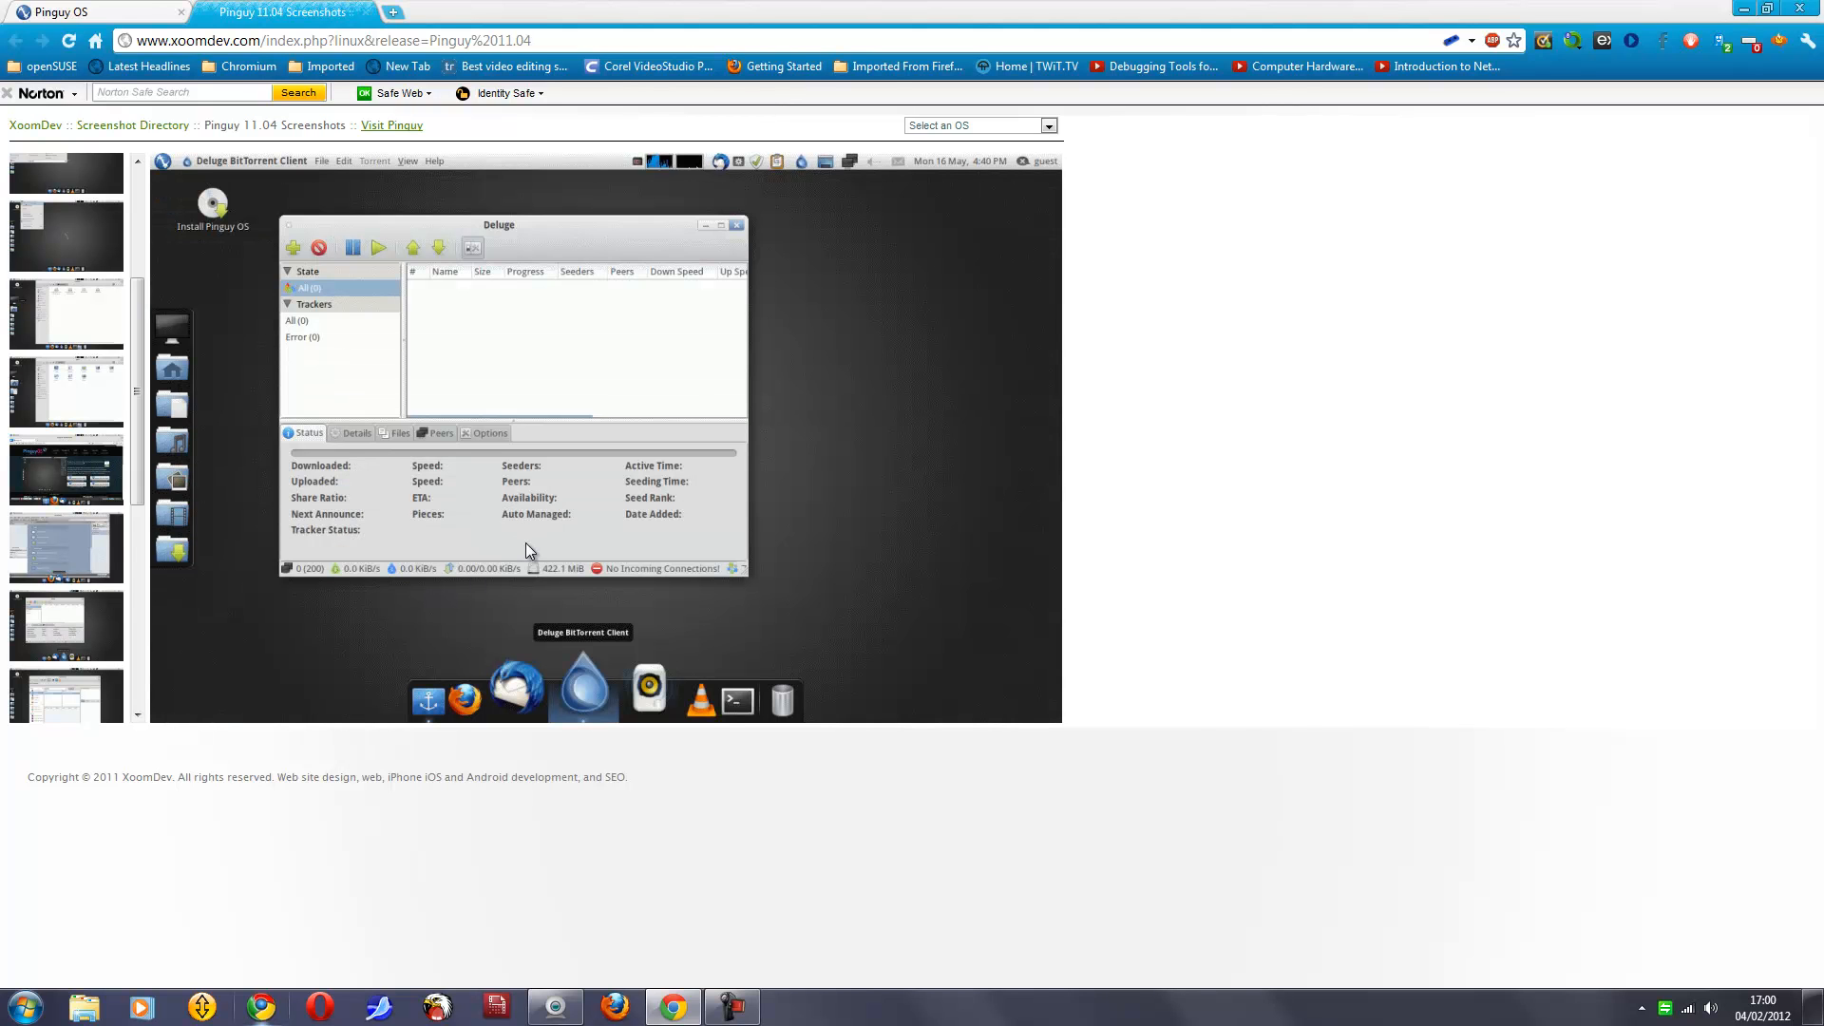
{"action": "mouse_move", "coordinate": [335, 547]}
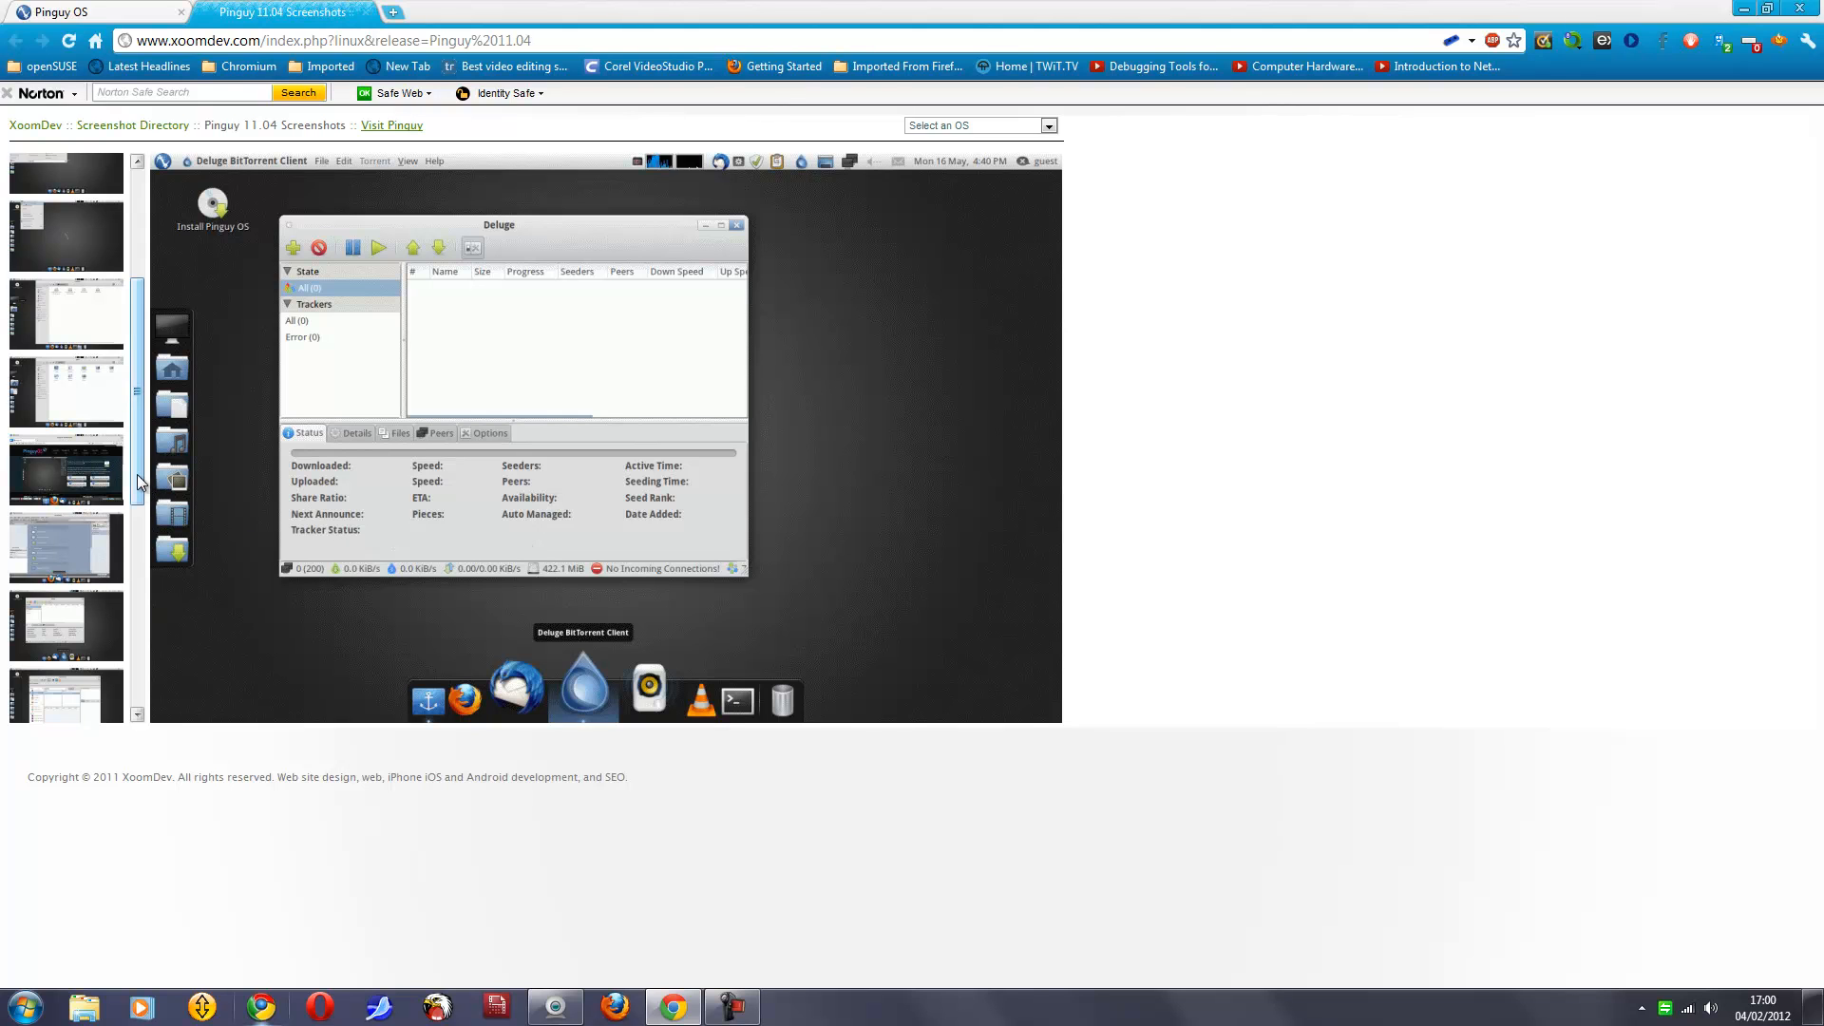
Step: Scroll the thumbnail column to later screenshots while Deluge stays displayed
{"action": "scroll", "scroll_direction": "down", "scroll_amount": 3}
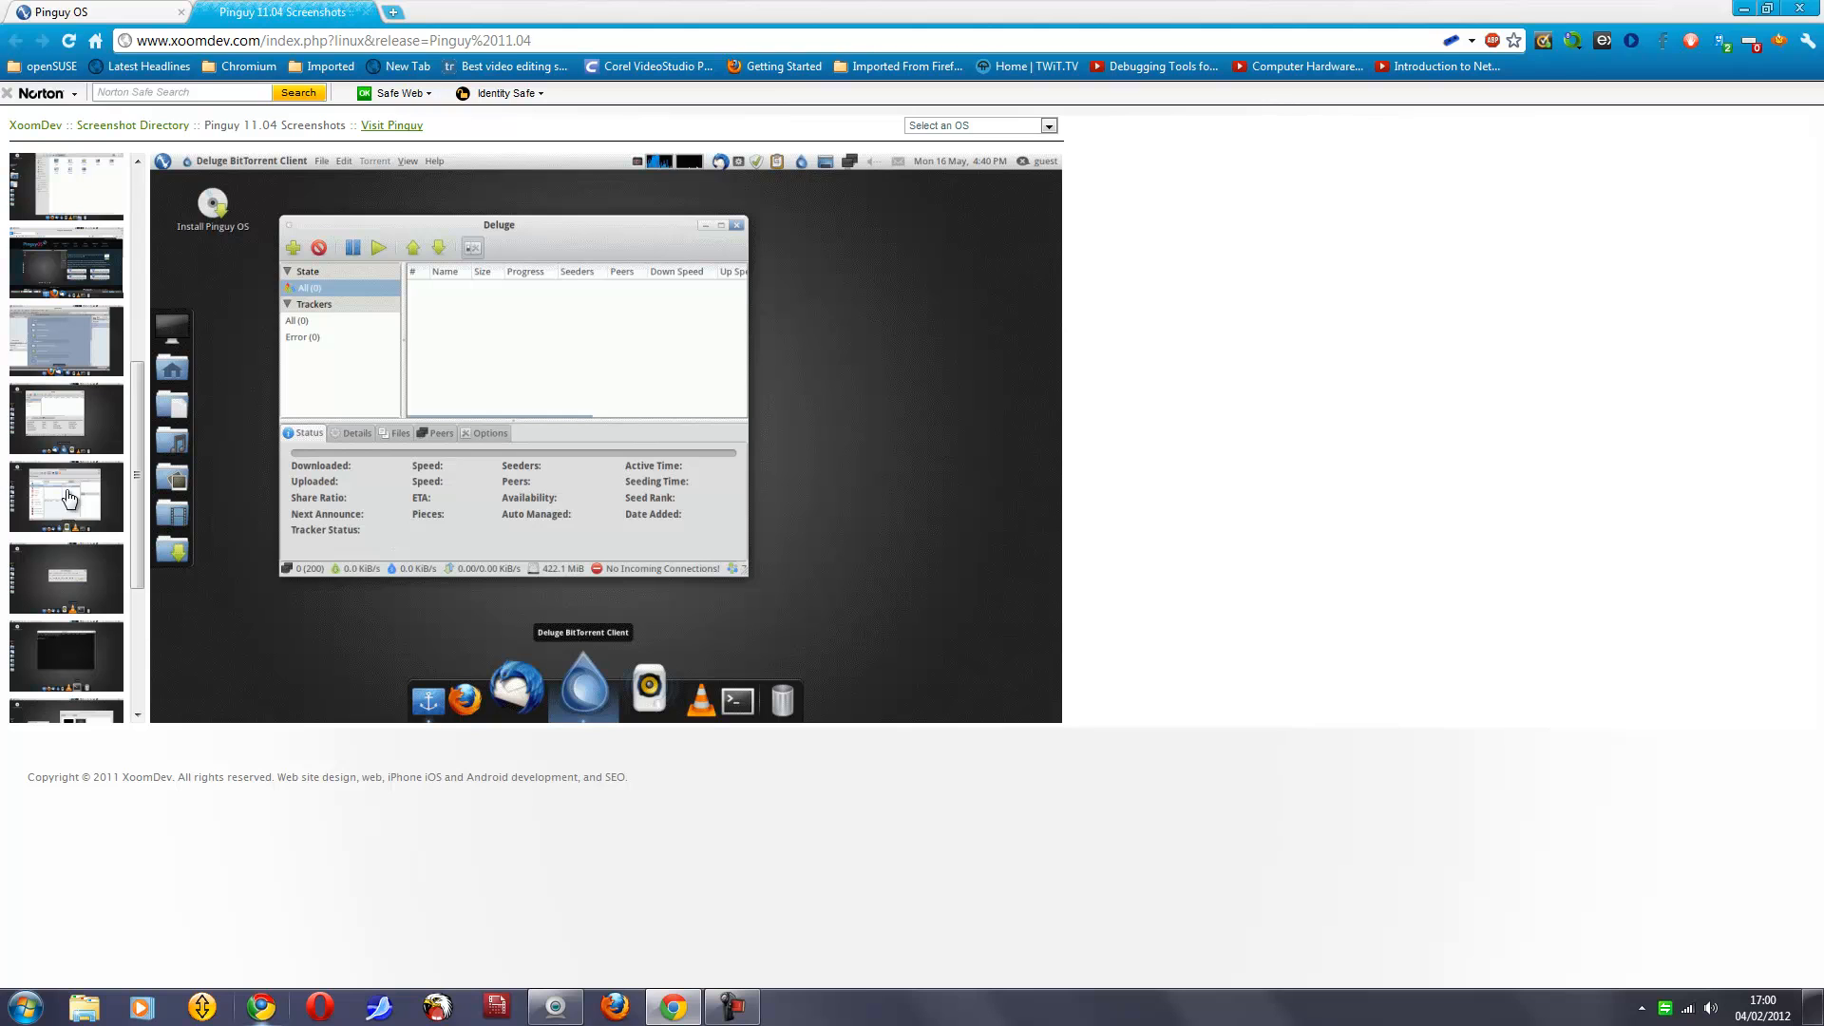
{"action": "mouse_move", "coordinate": [56, 506]}
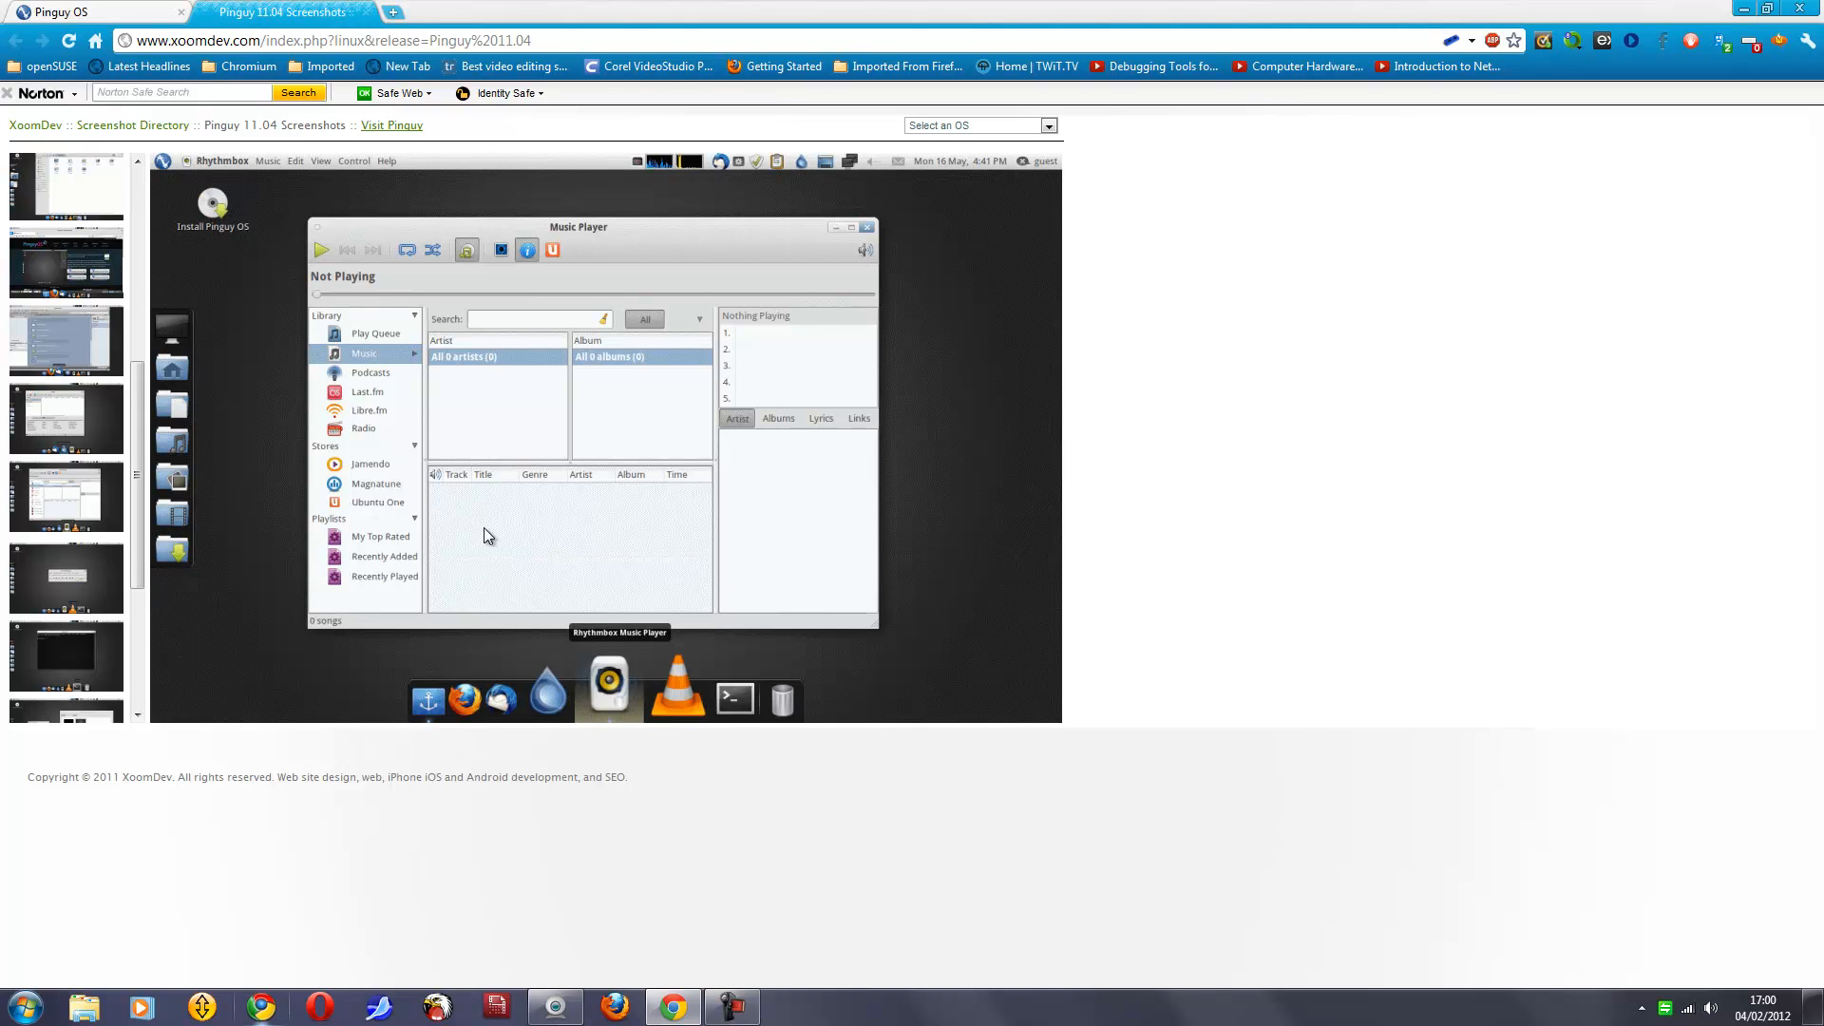
{"action": "mouse_move", "coordinate": [514, 532]}
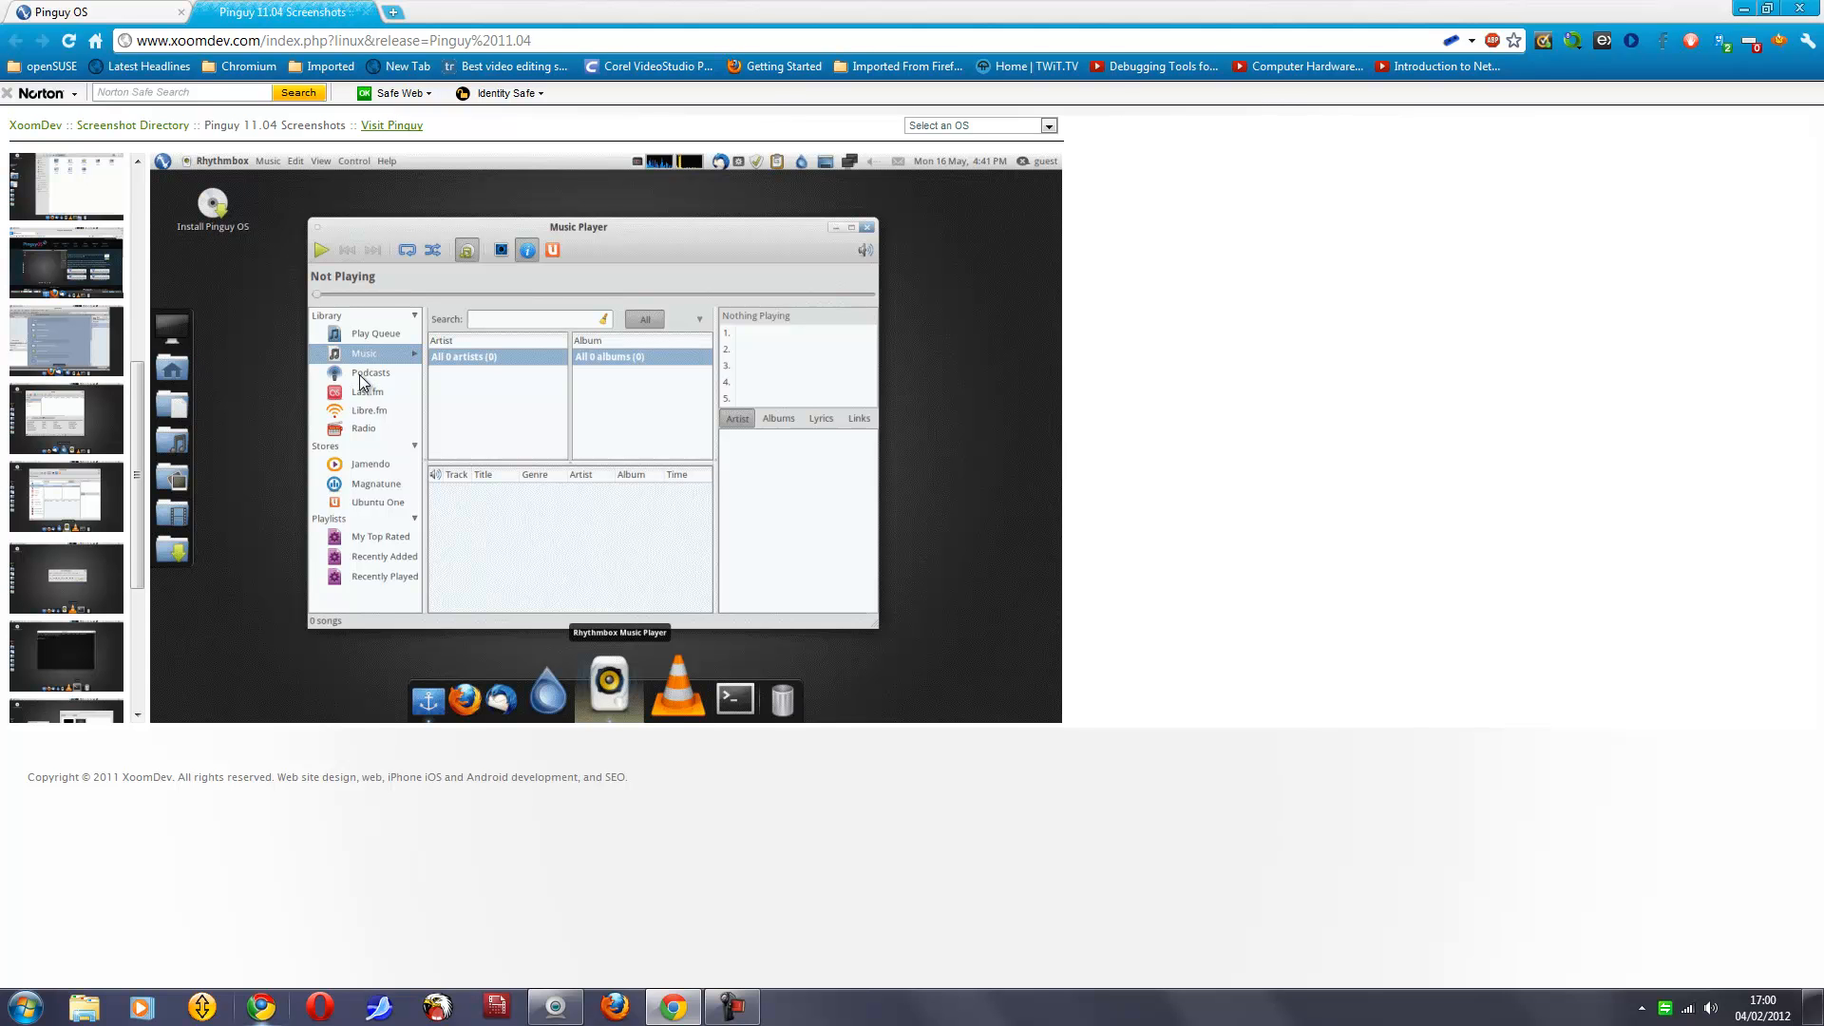
{"action": "mouse_move", "coordinate": [384, 515]}
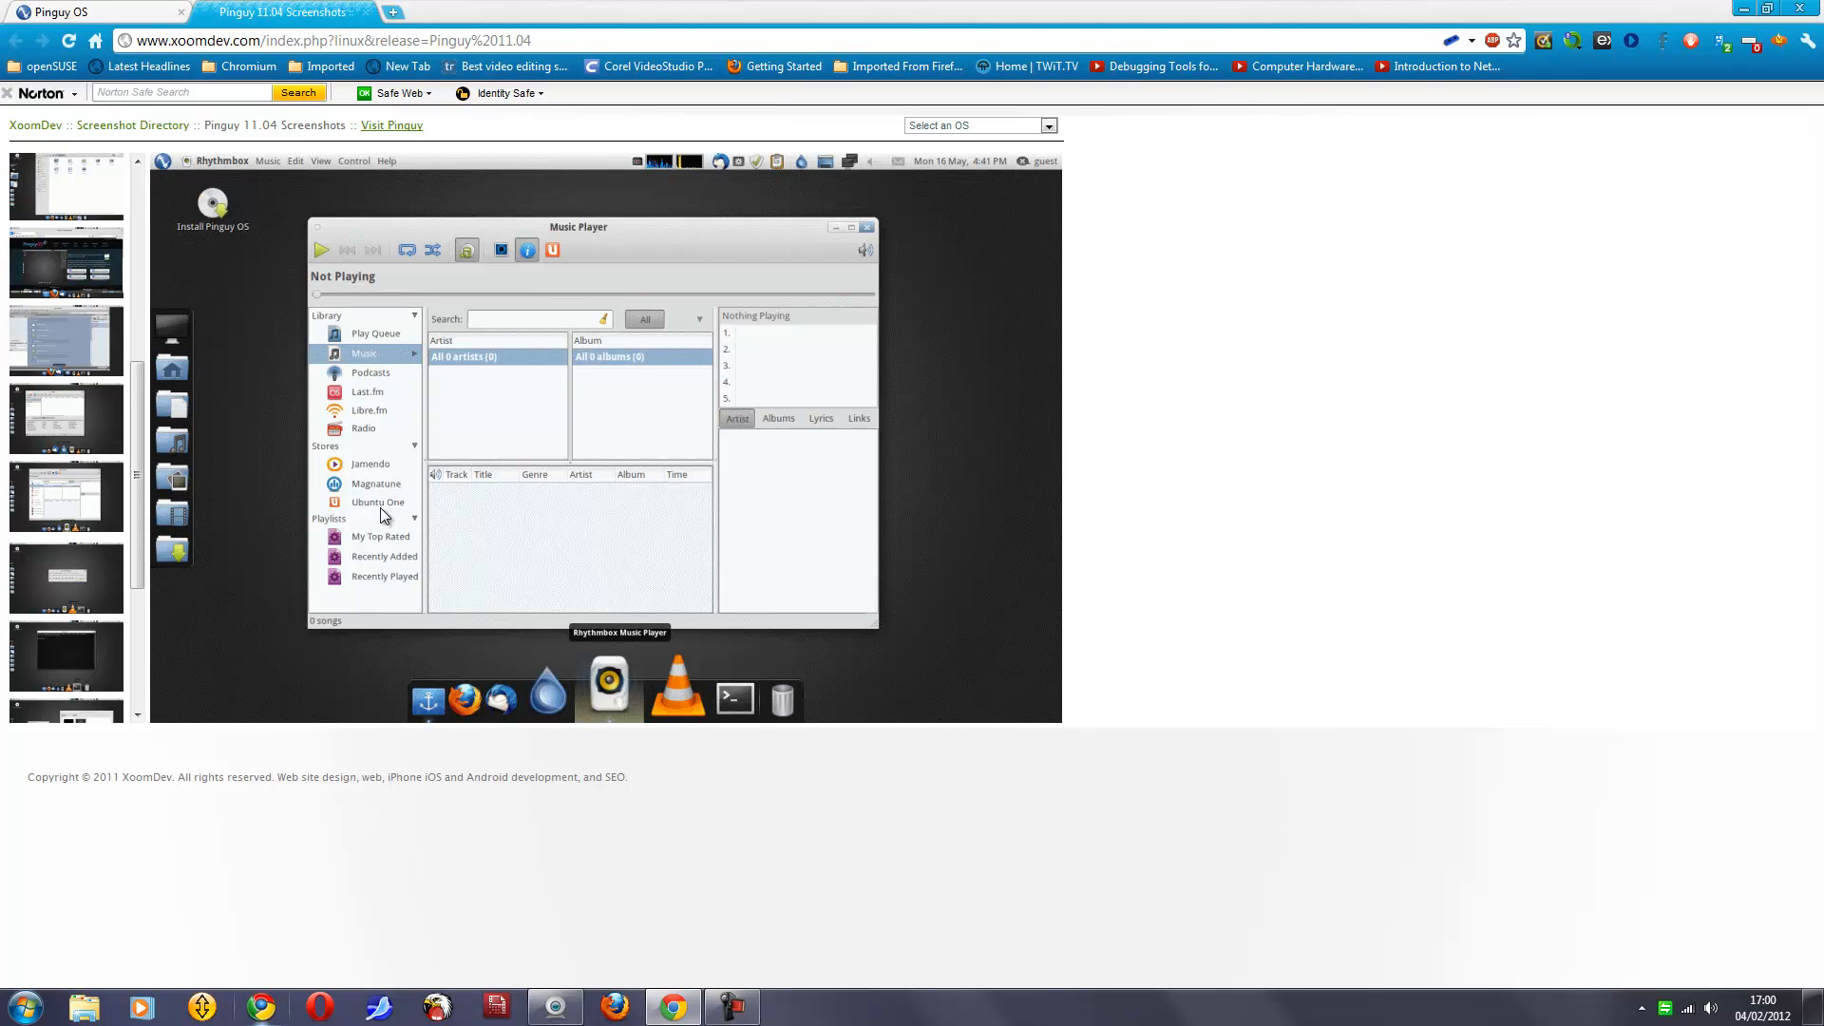
{"action": "mouse_move", "coordinate": [376, 511]}
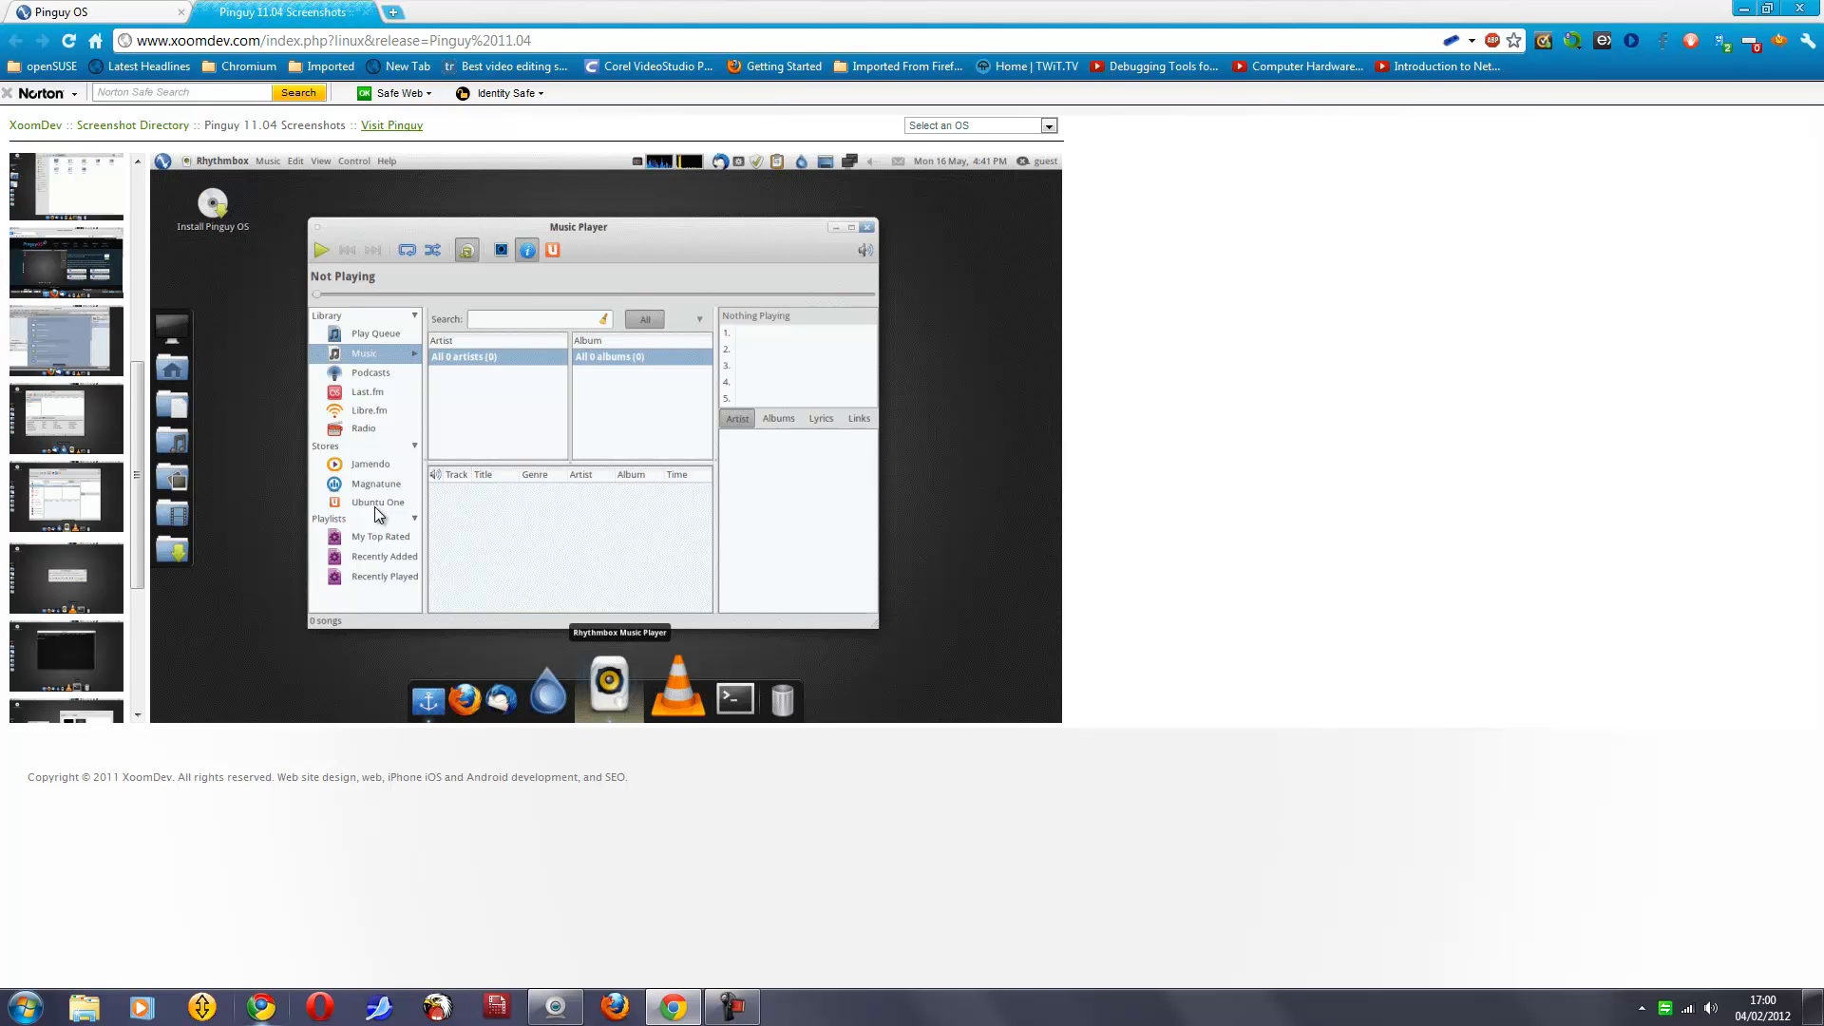
{"action": "mouse_move", "coordinate": [76, 591]}
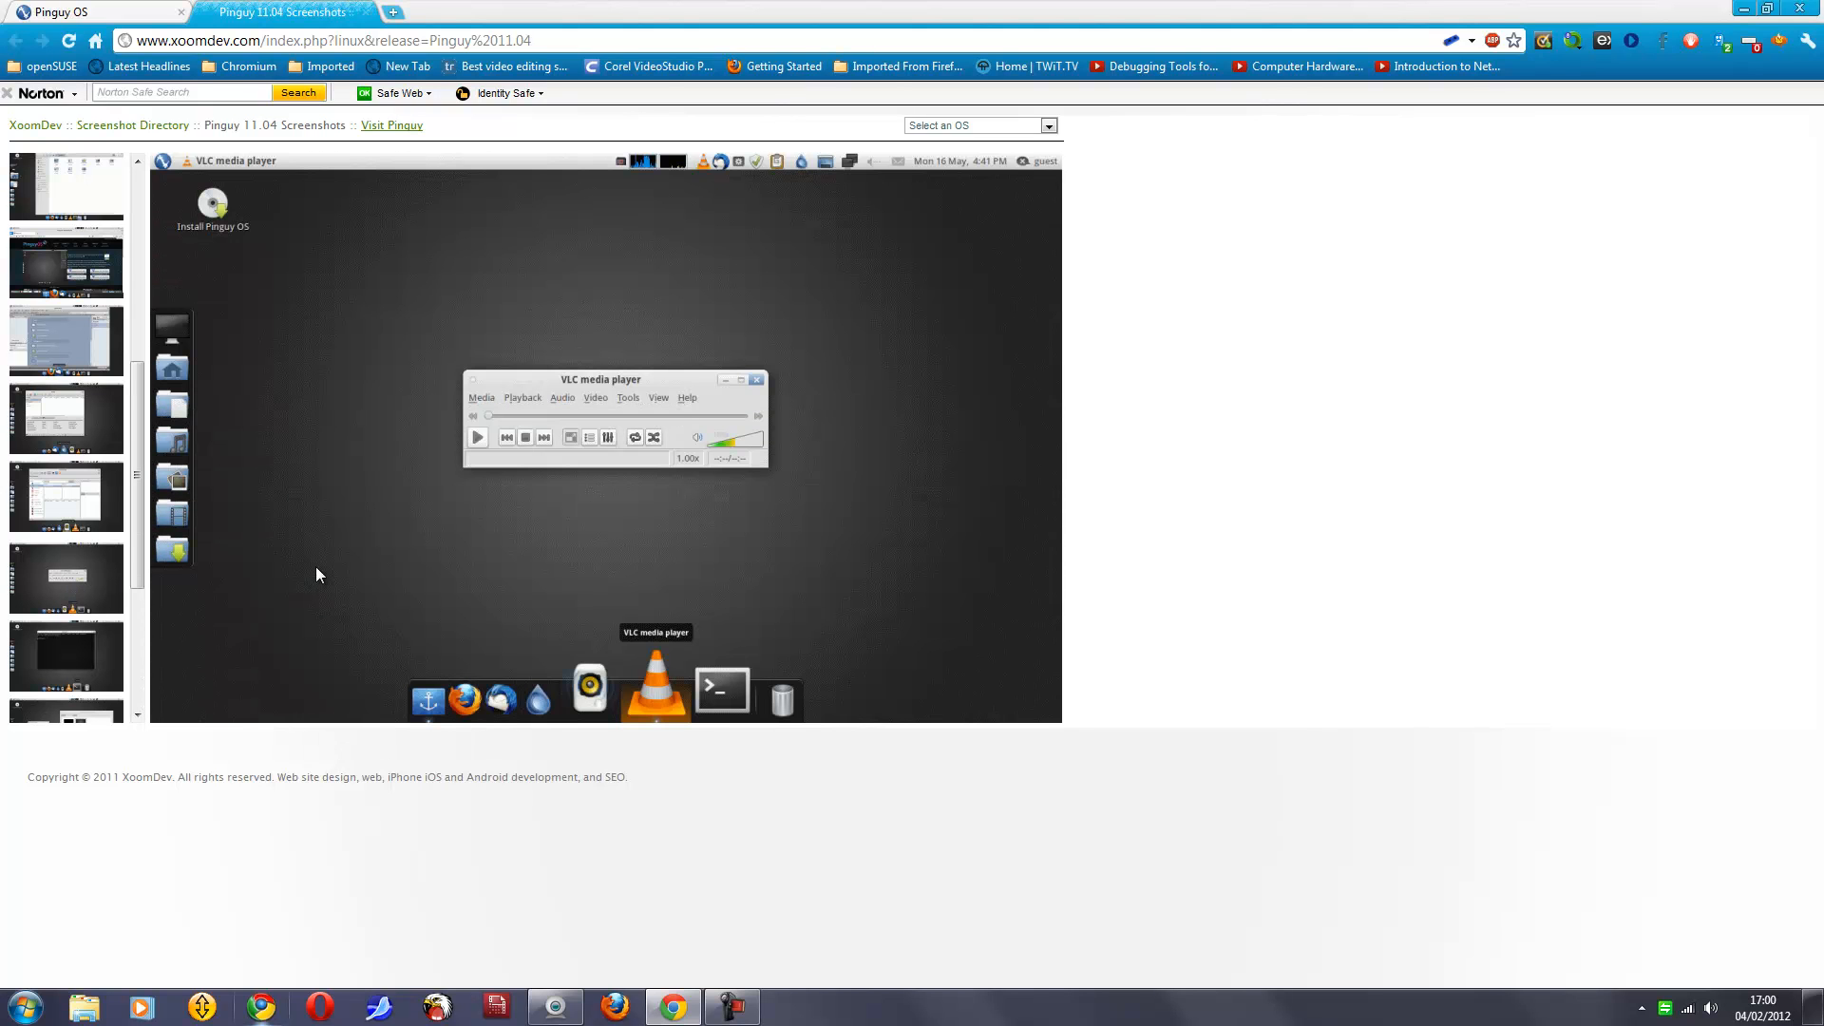
{"action": "mouse_move", "coordinate": [438, 570]}
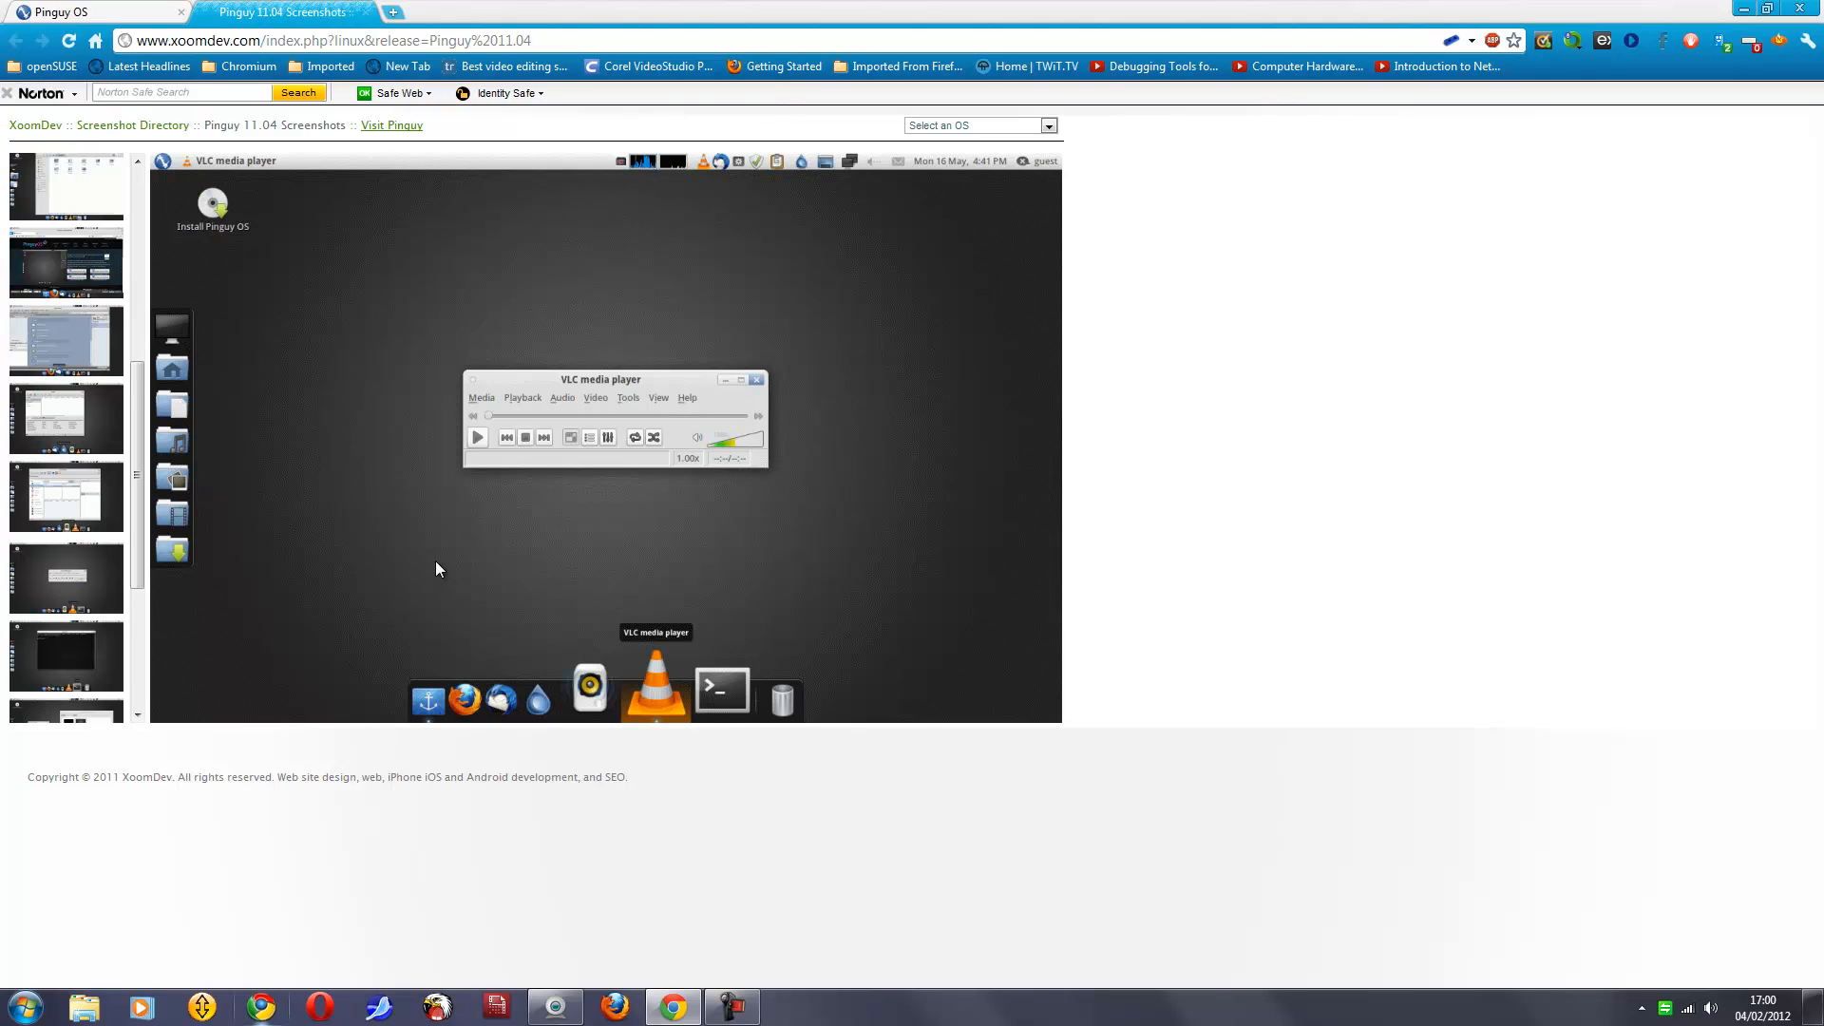
{"action": "mouse_move", "coordinate": [84, 654]}
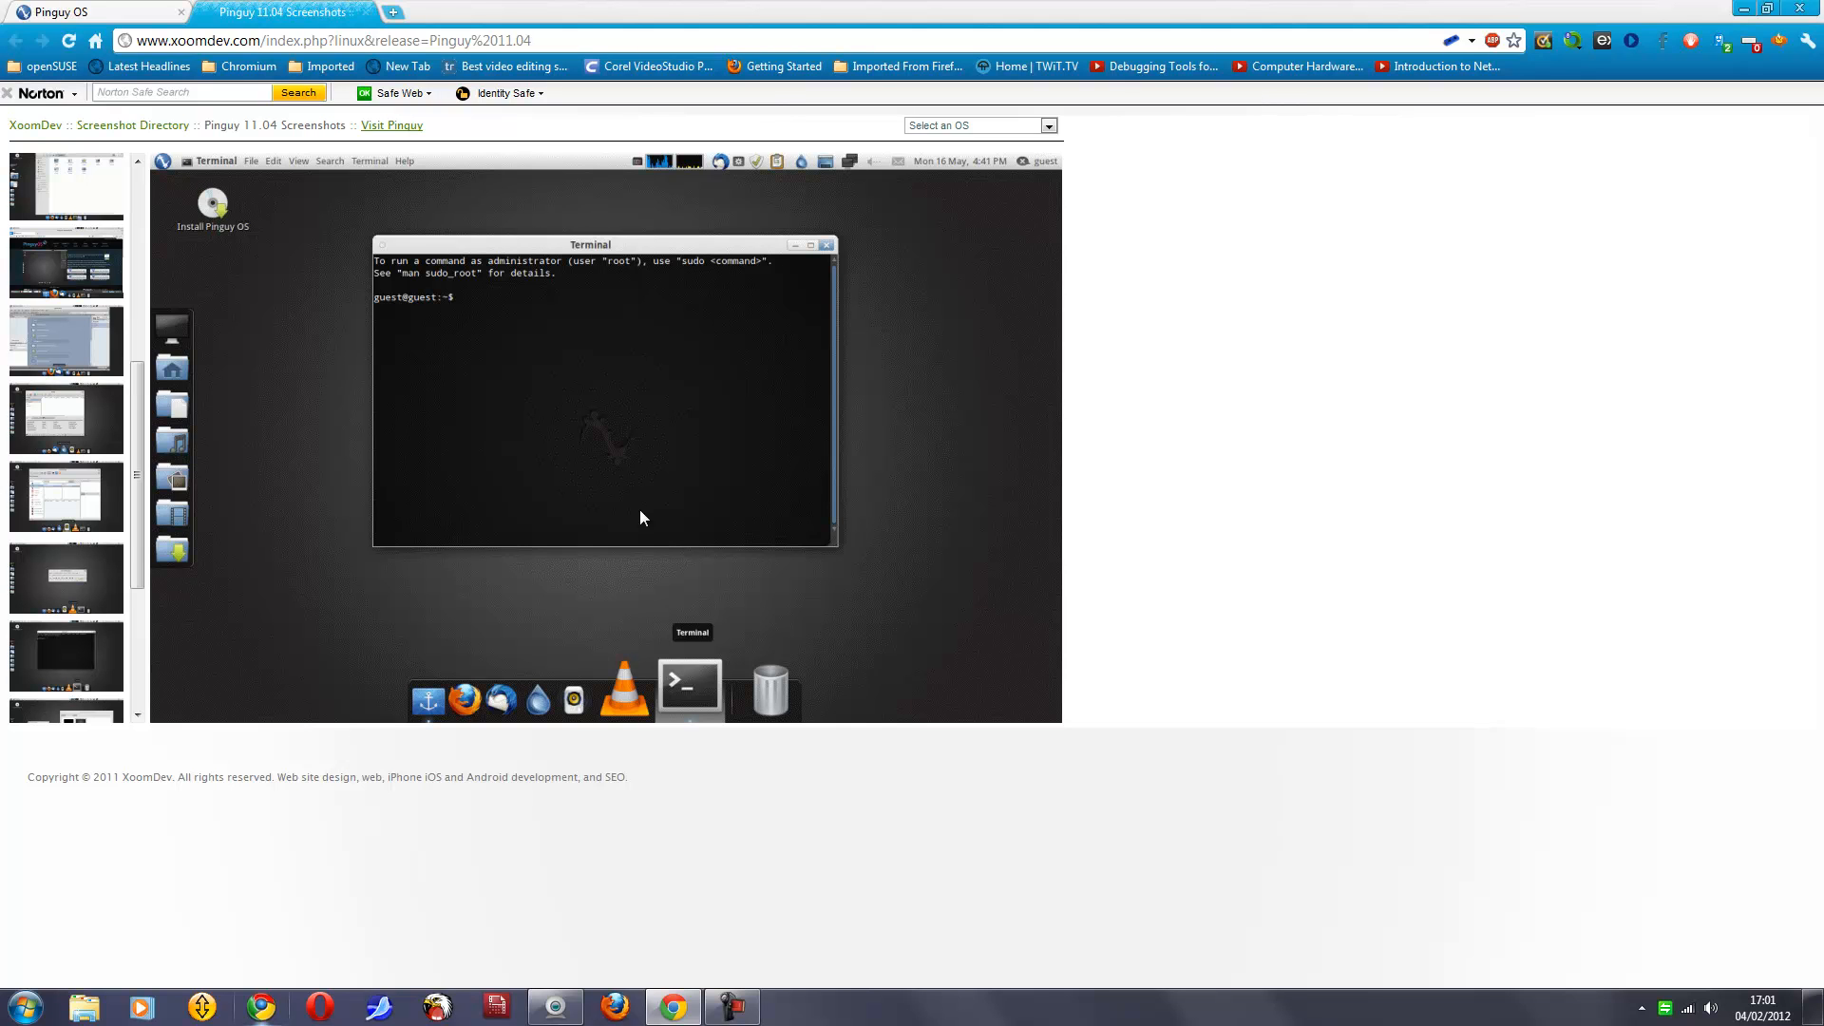
{"action": "mouse_move", "coordinate": [686, 433]}
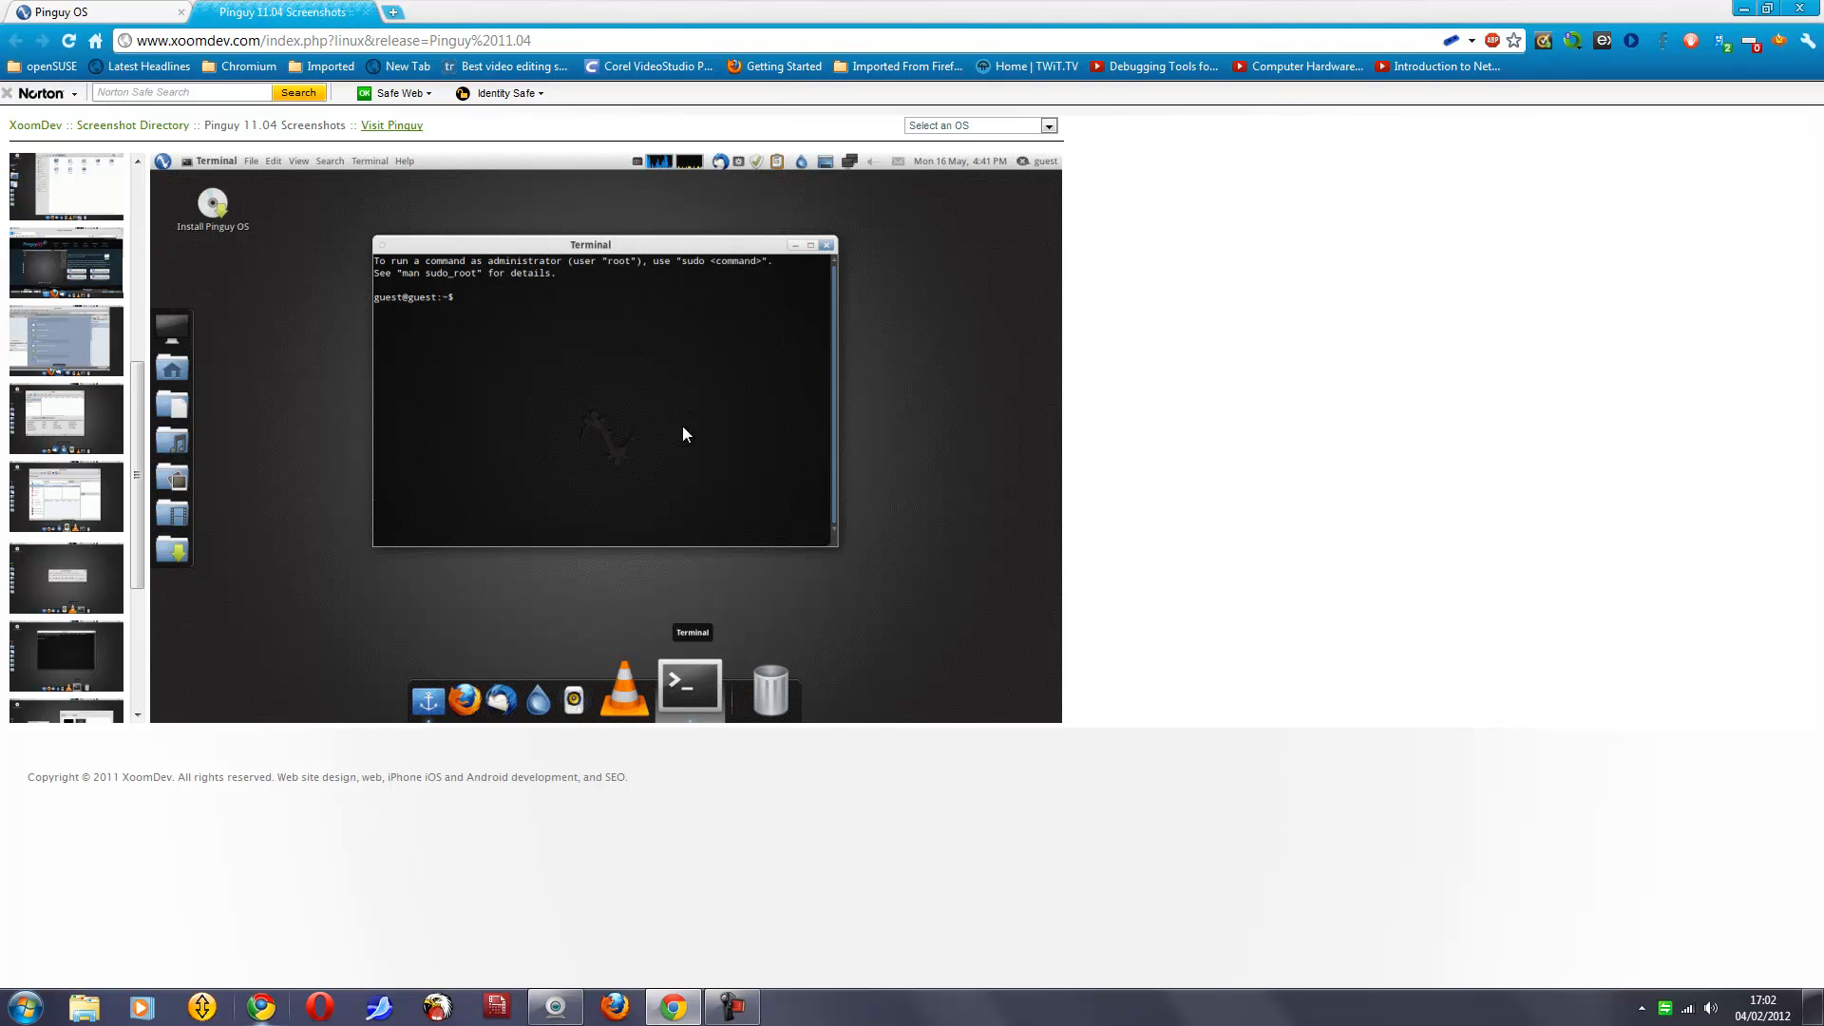
{"action": "mouse_move", "coordinate": [695, 433]}
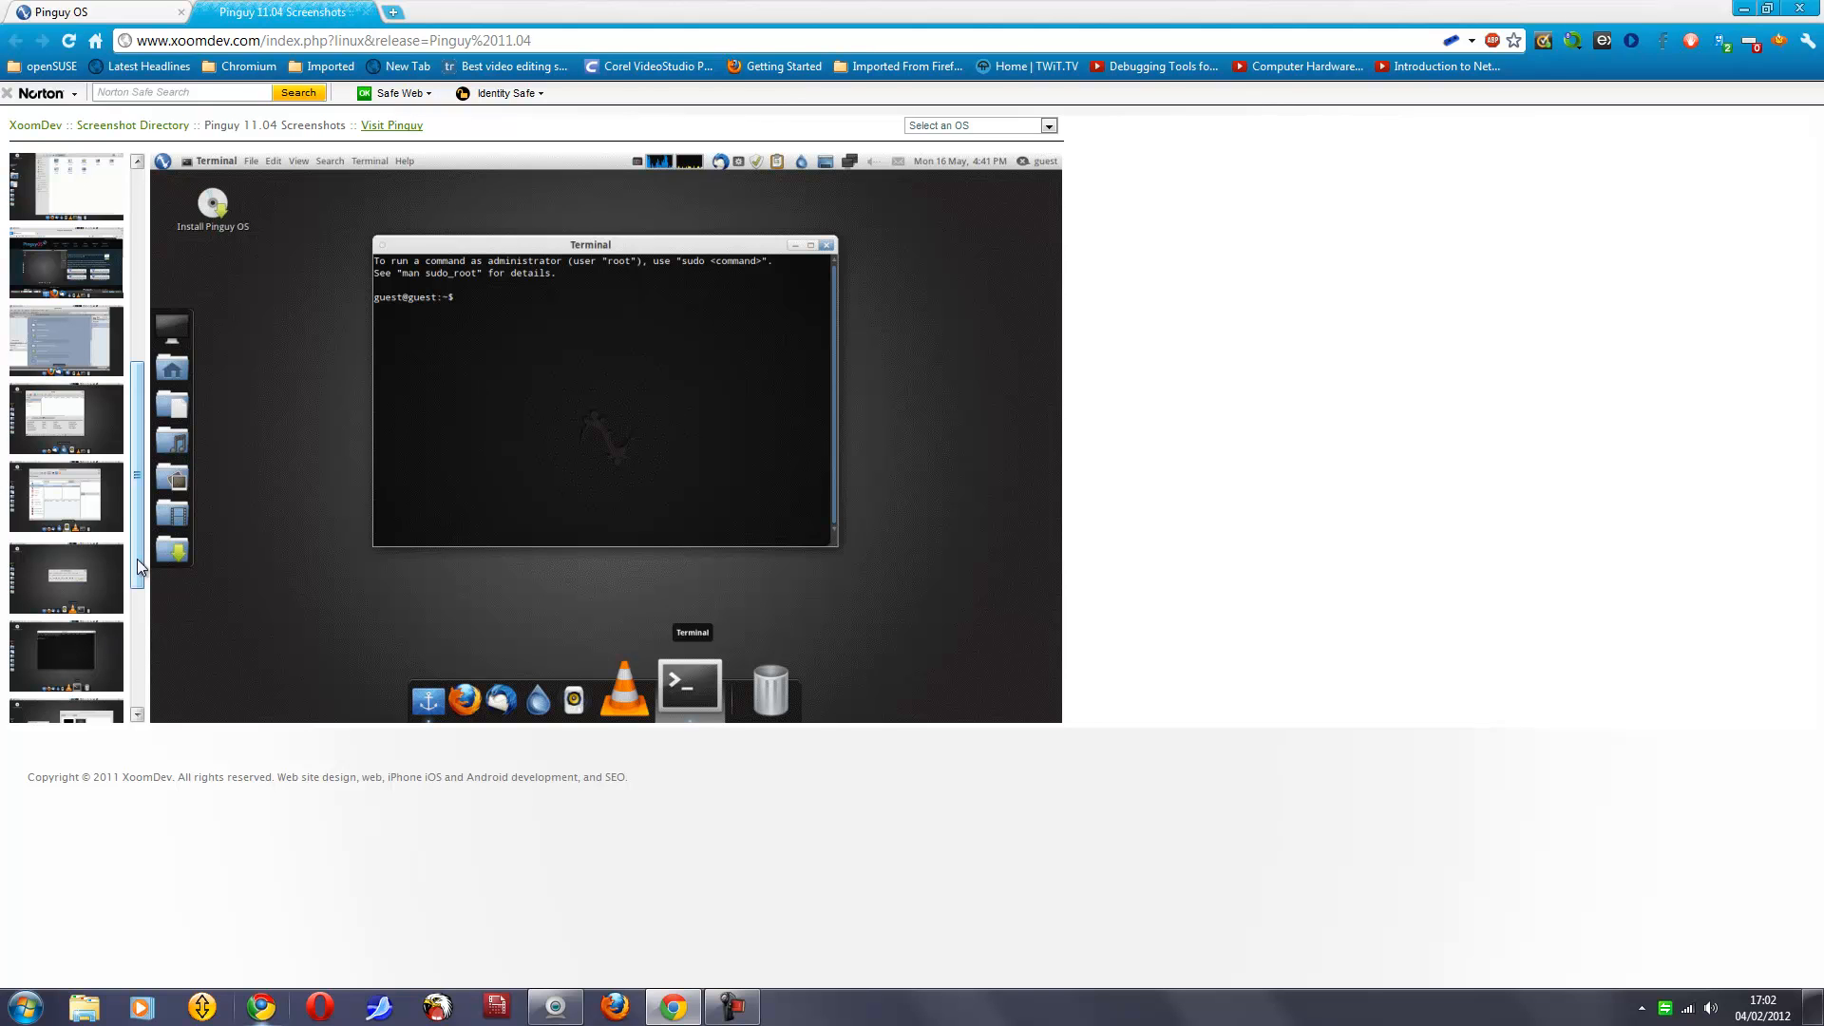
Step: Scroll the thumbnail column down while the Terminal screenshot stays displayed
{"action": "scroll", "scroll_direction": "down", "scroll_amount": 3}
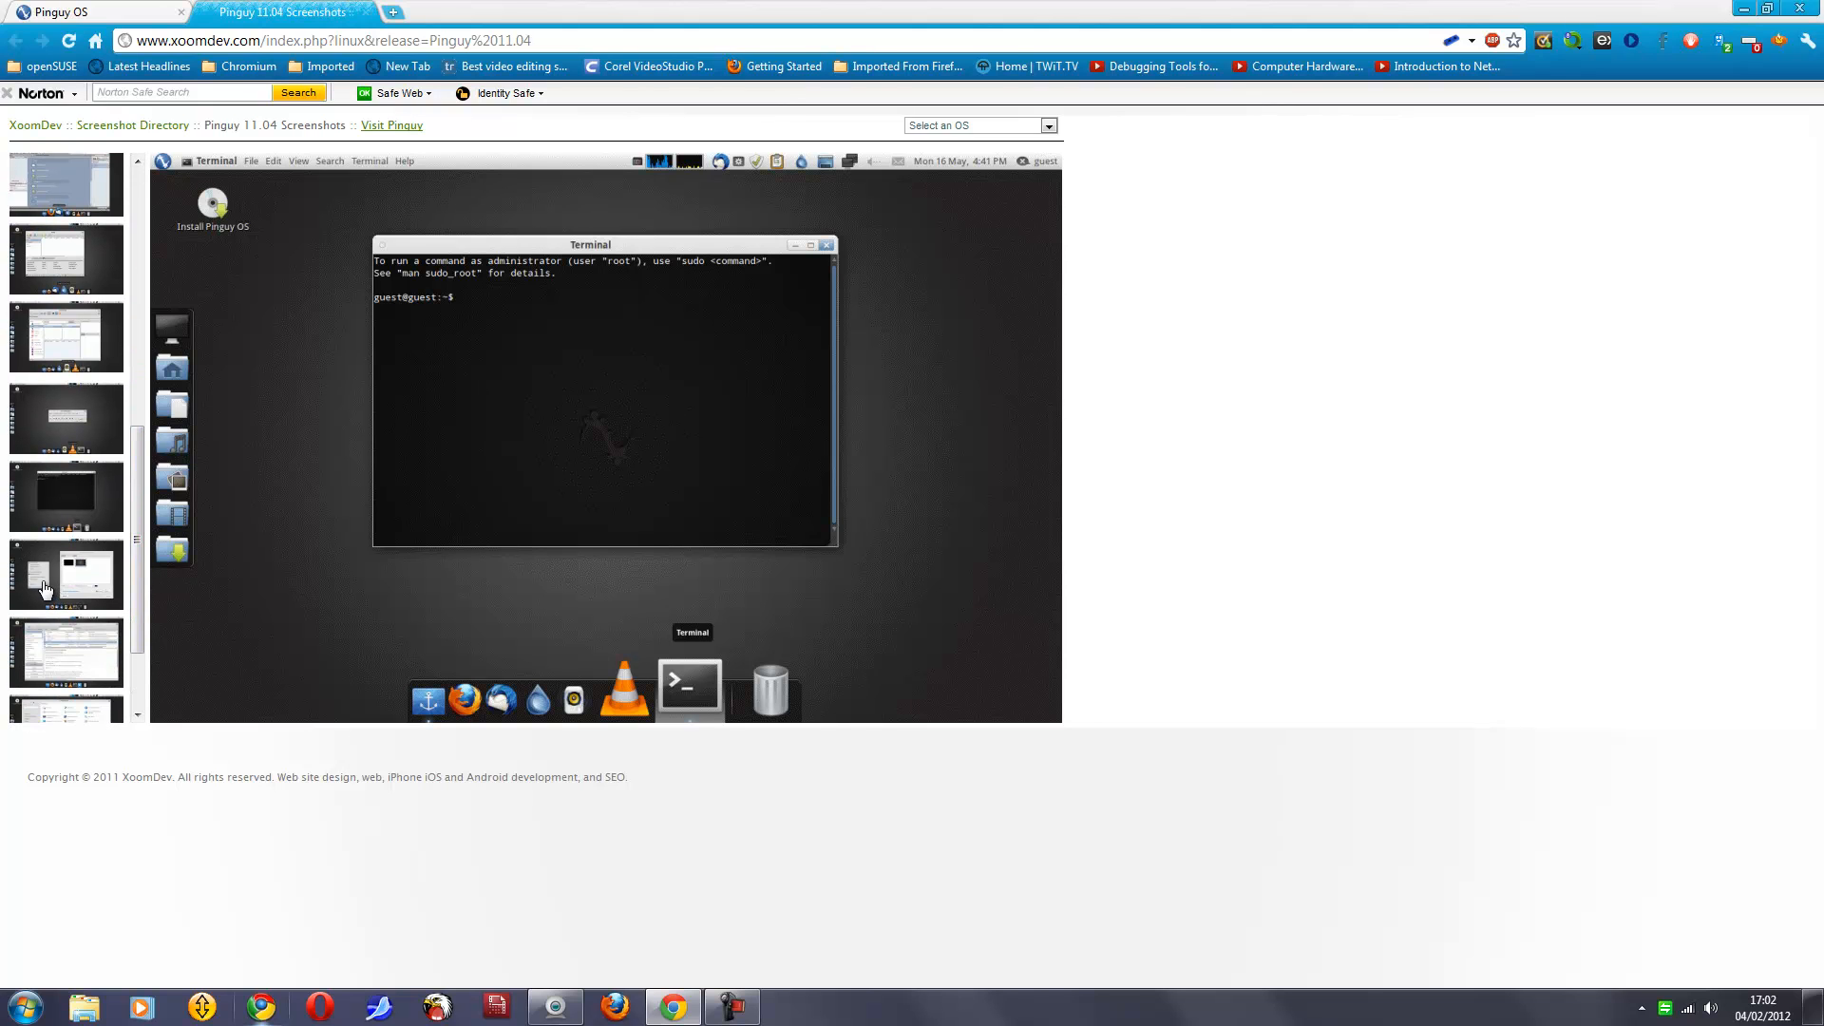
{"action": "mouse_move", "coordinate": [63, 583]}
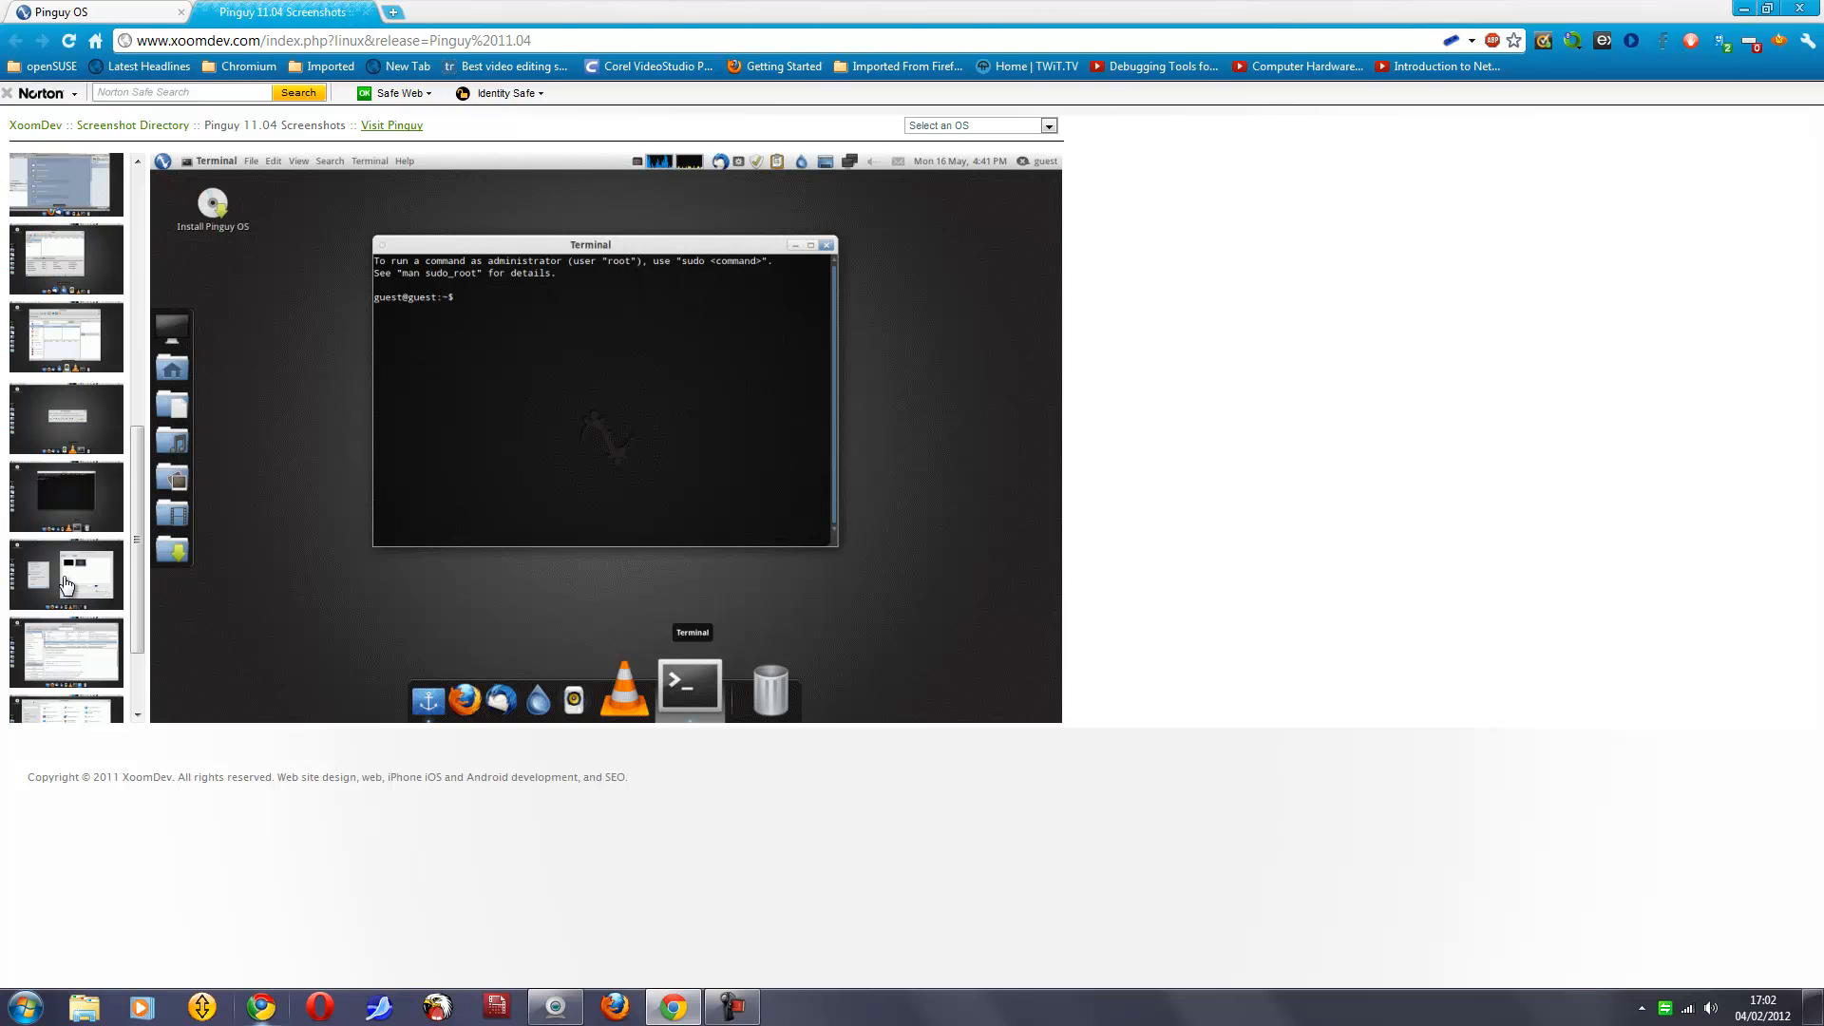
{"action": "mouse_move", "coordinate": [59, 593]}
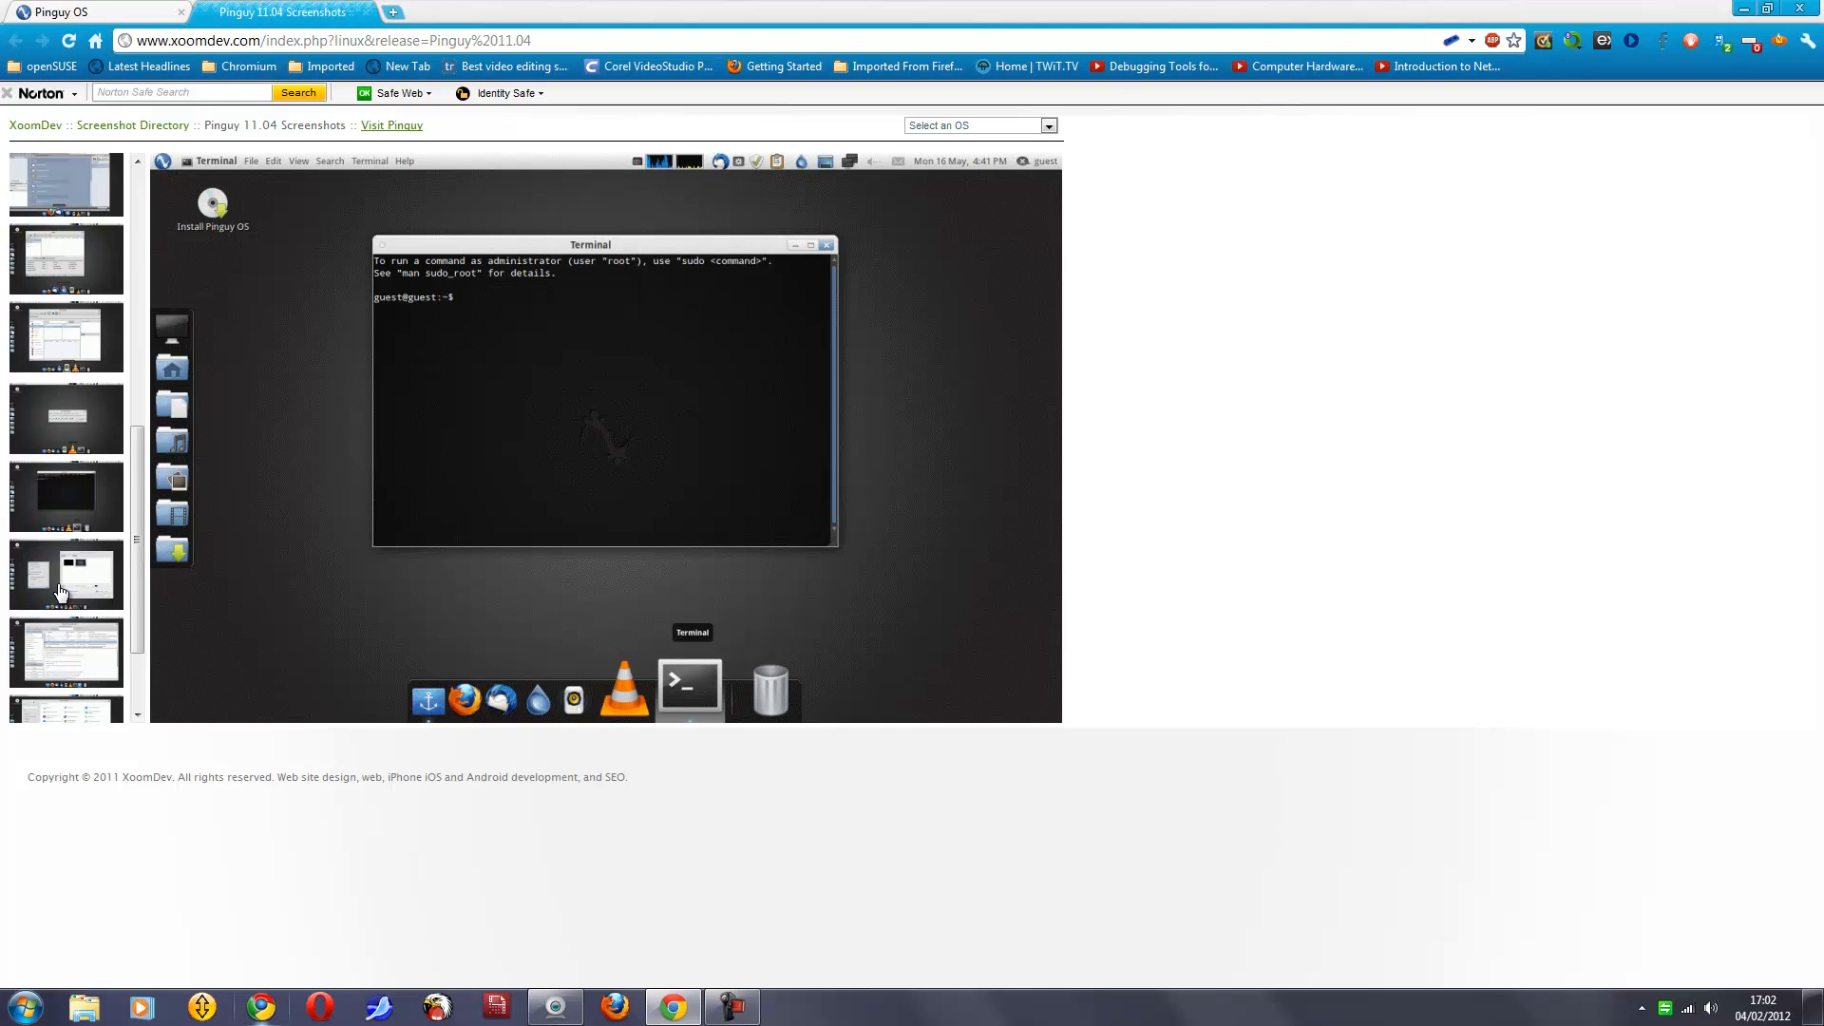
{"action": "mouse_move", "coordinate": [60, 578]}
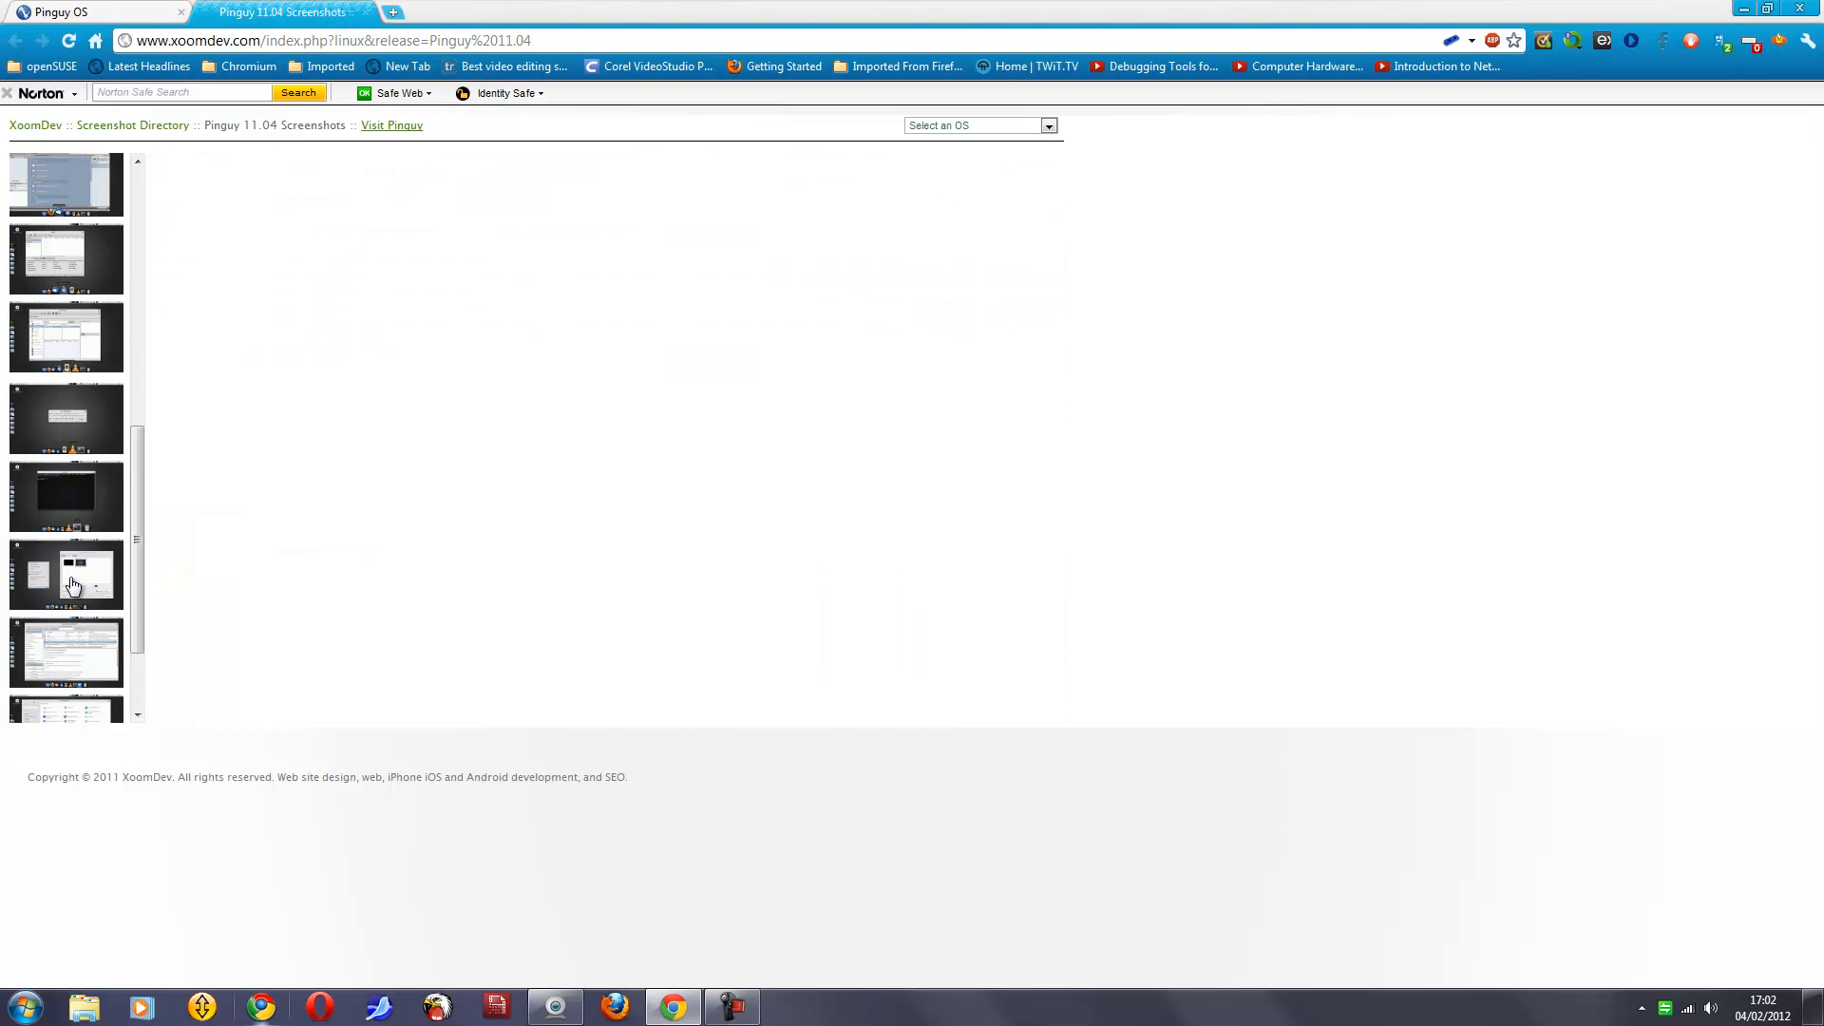
Step: Show the desktop context menu screenshot with background options open
{"action": "left_click", "coordinate": [66, 573]}
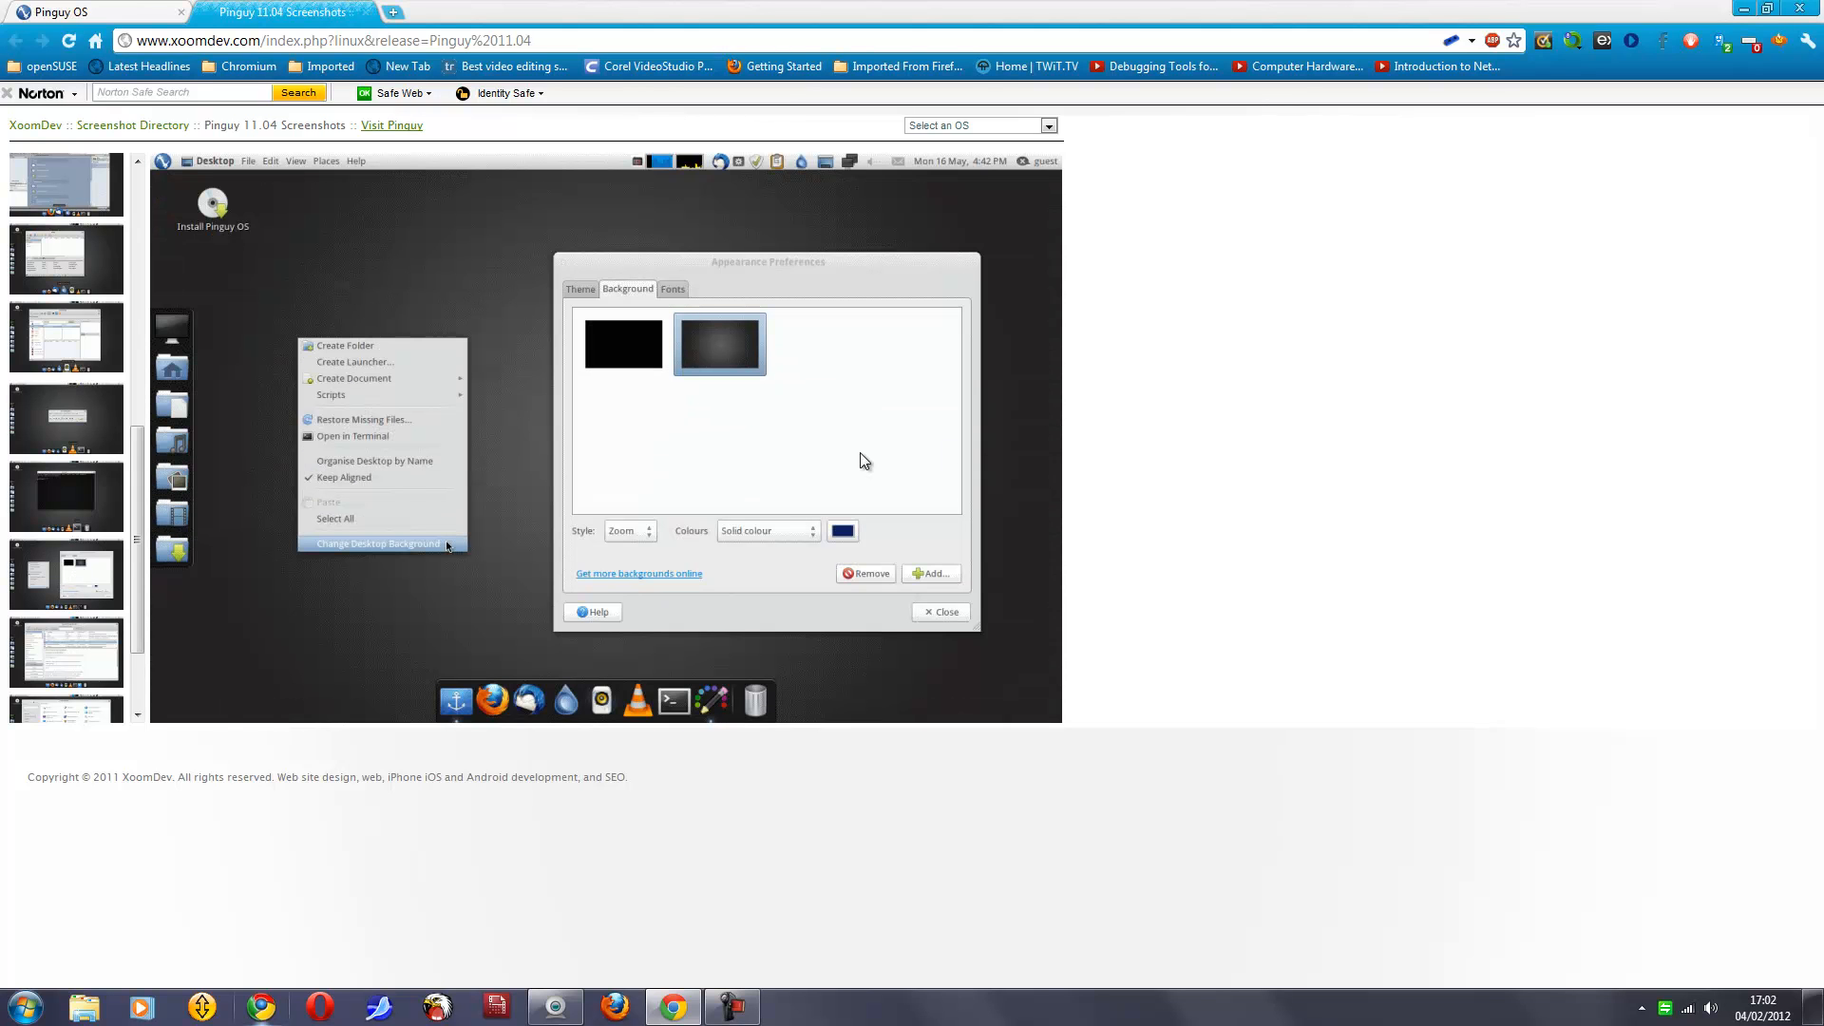
{"action": "mouse_move", "coordinate": [802, 483]}
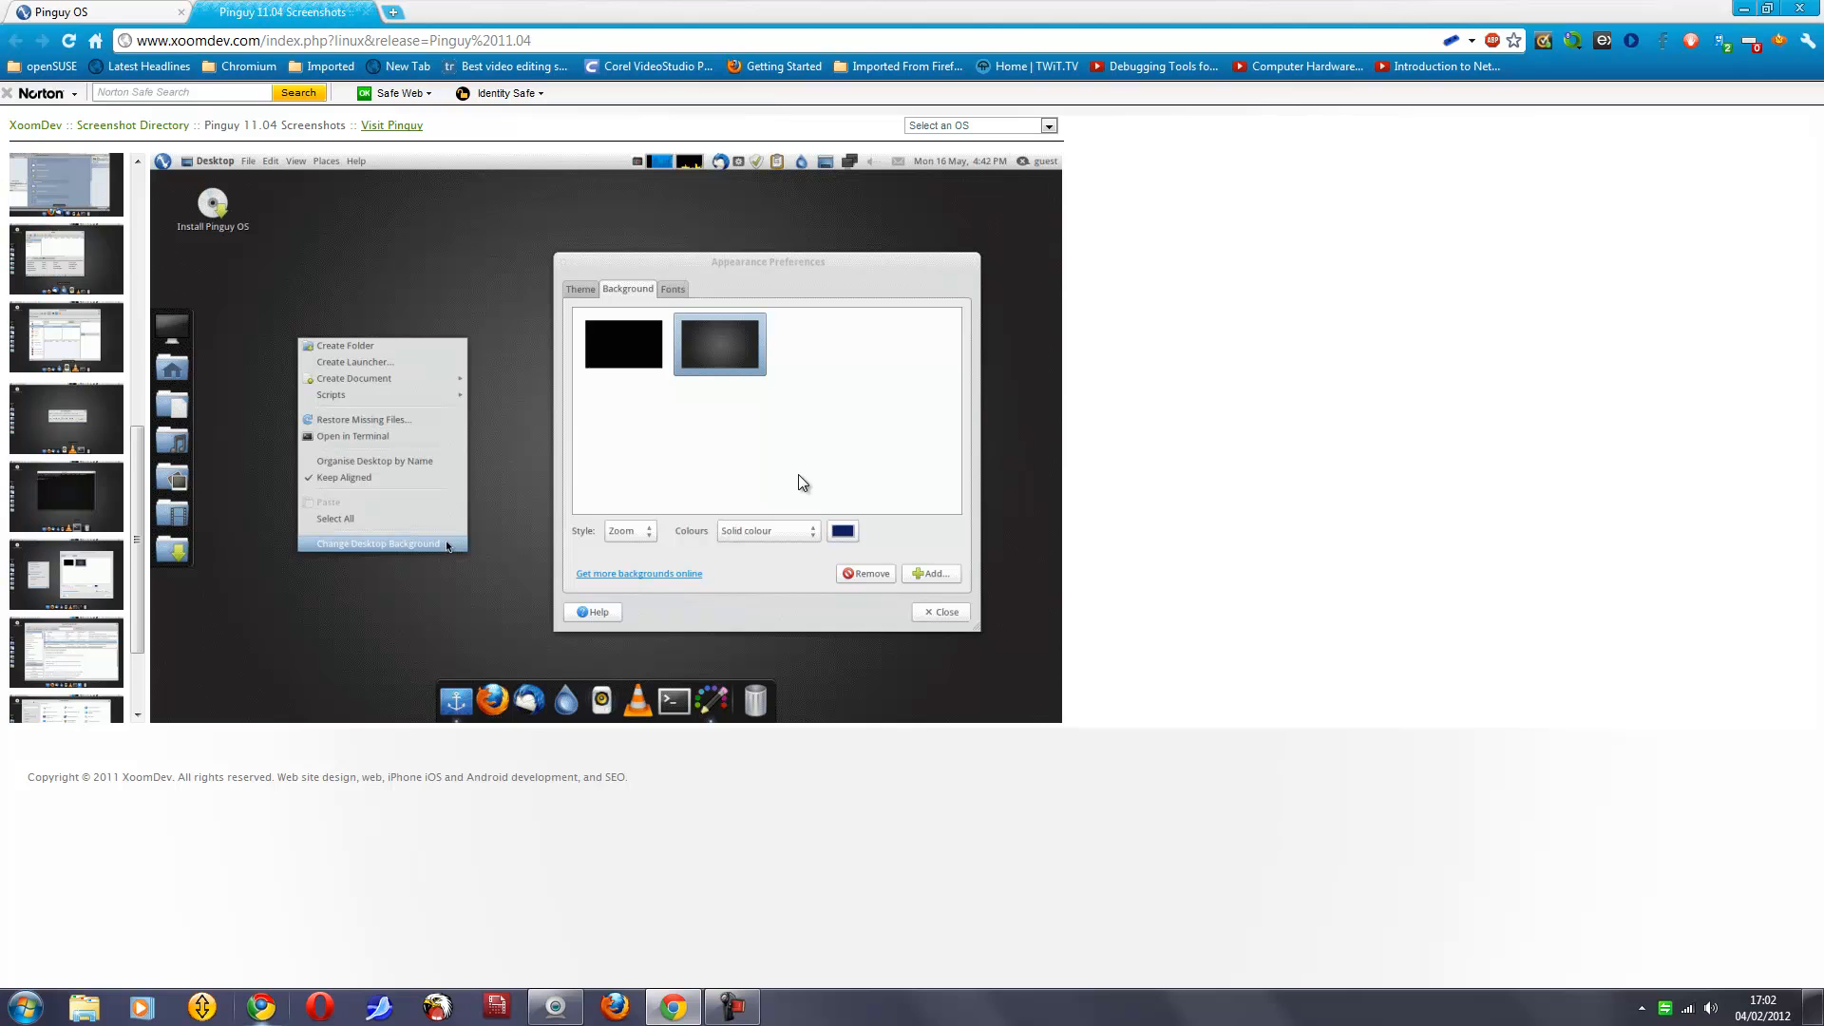
{"action": "mouse_move", "coordinate": [699, 547]}
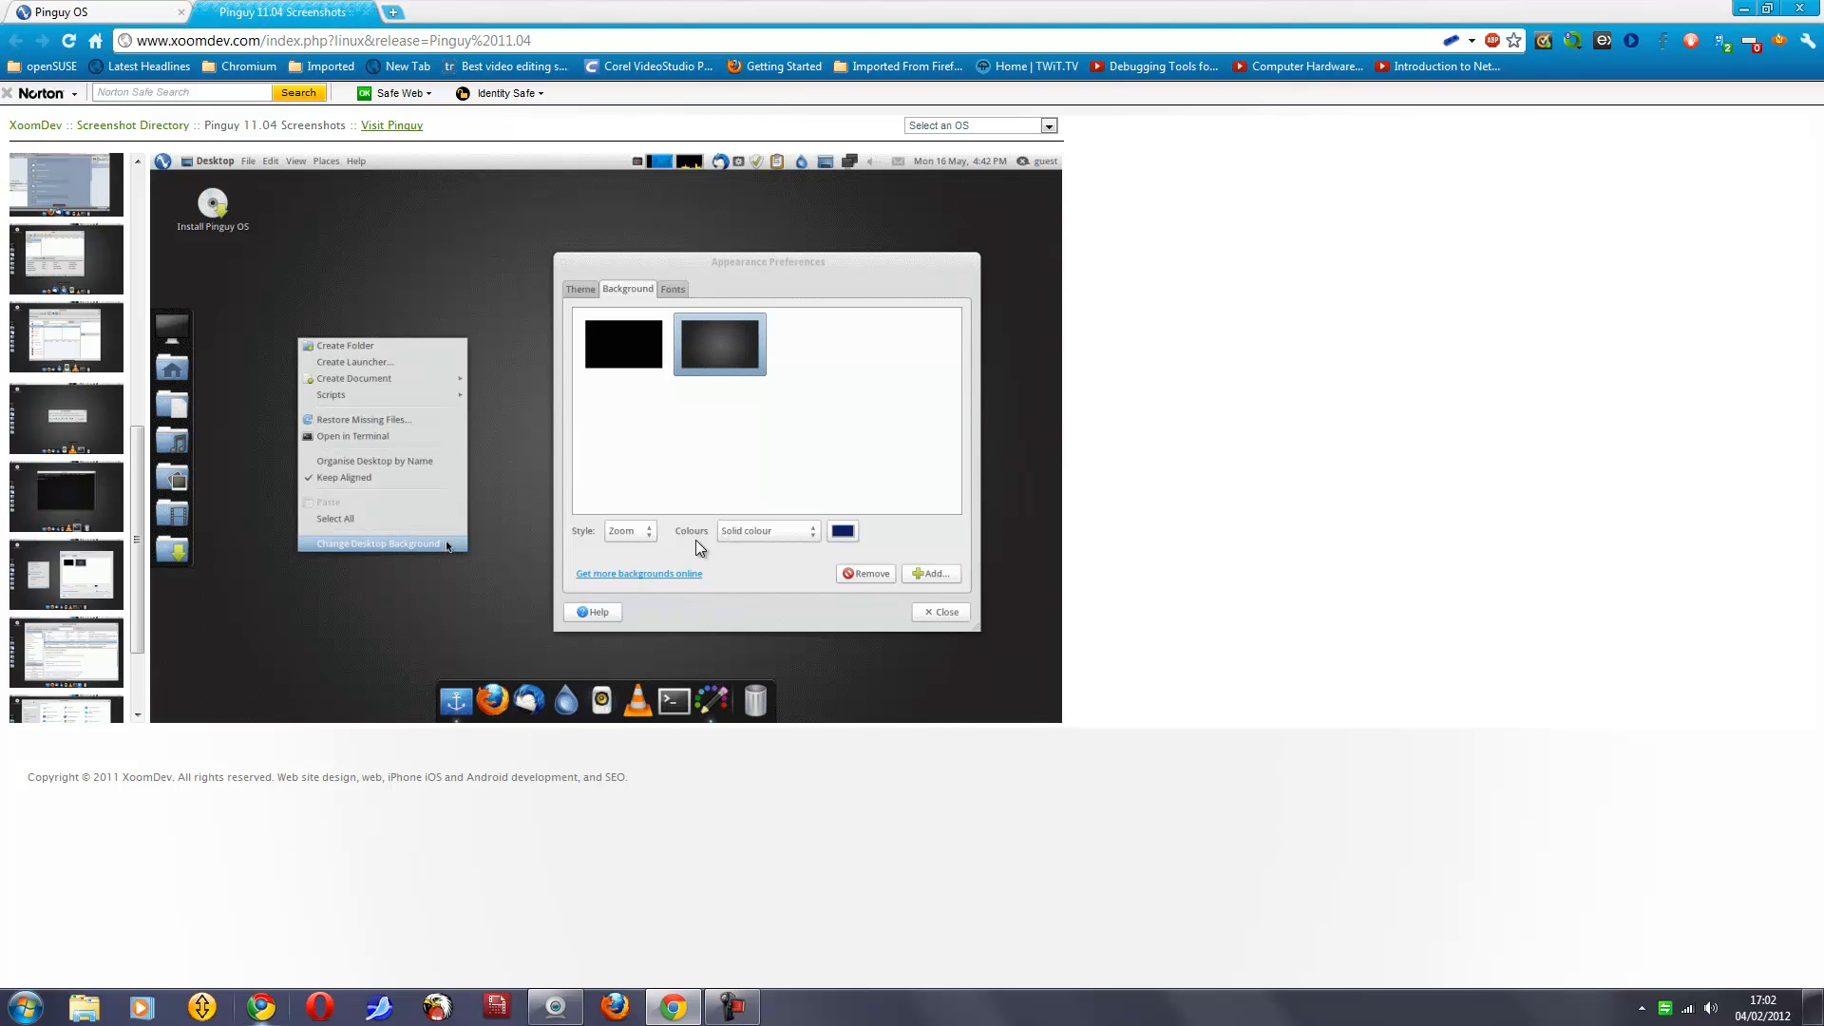
{"action": "mouse_move", "coordinate": [697, 494]}
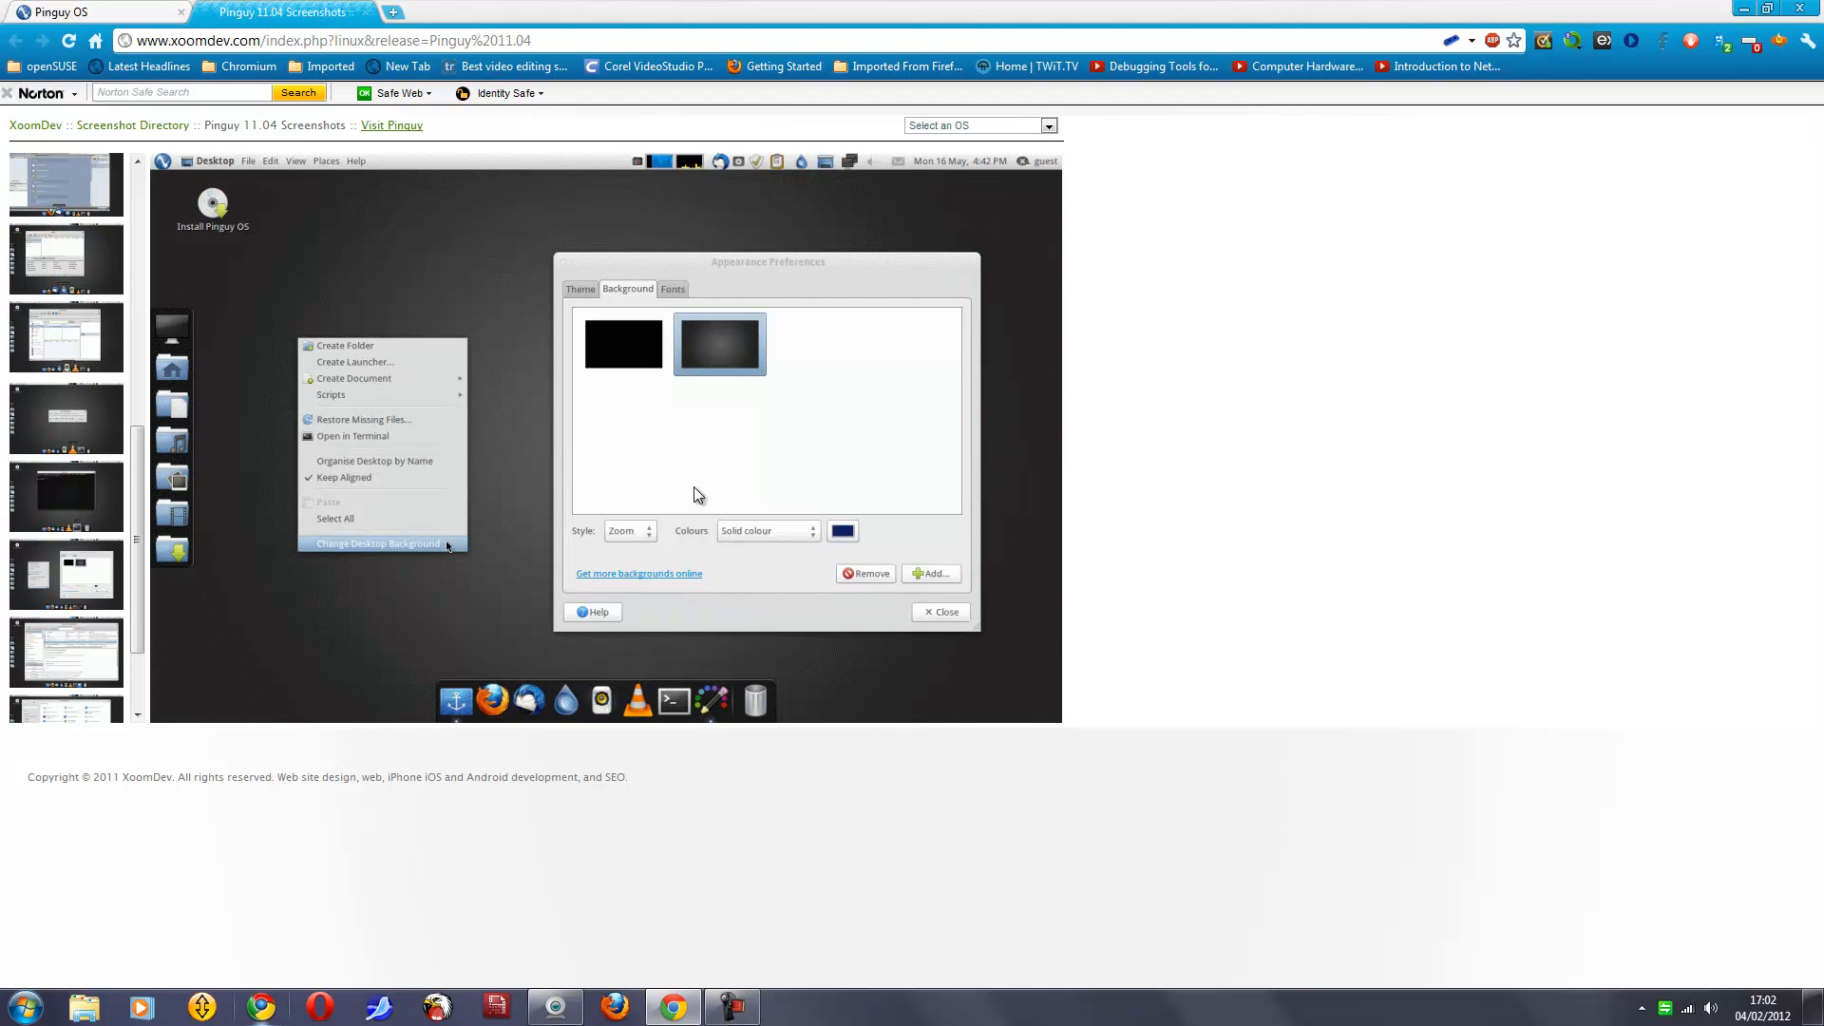
{"action": "mouse_move", "coordinate": [593, 308]}
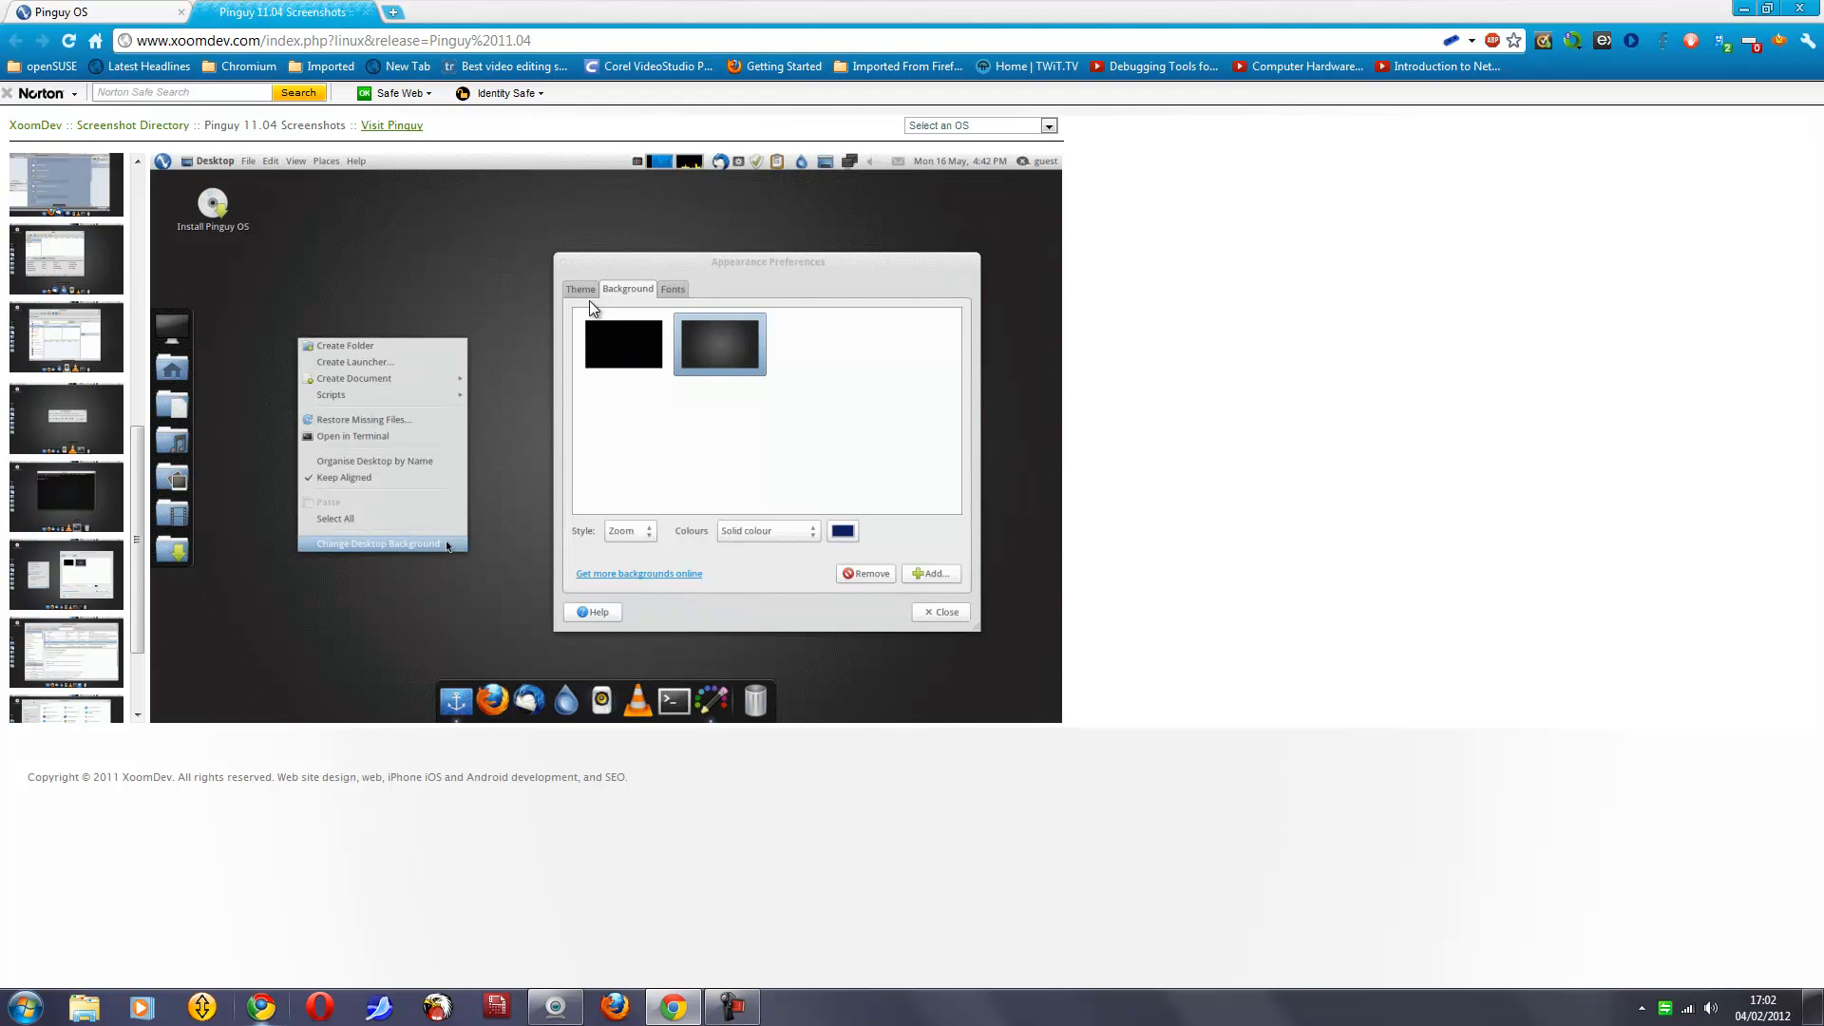
{"action": "mouse_move", "coordinate": [577, 299]}
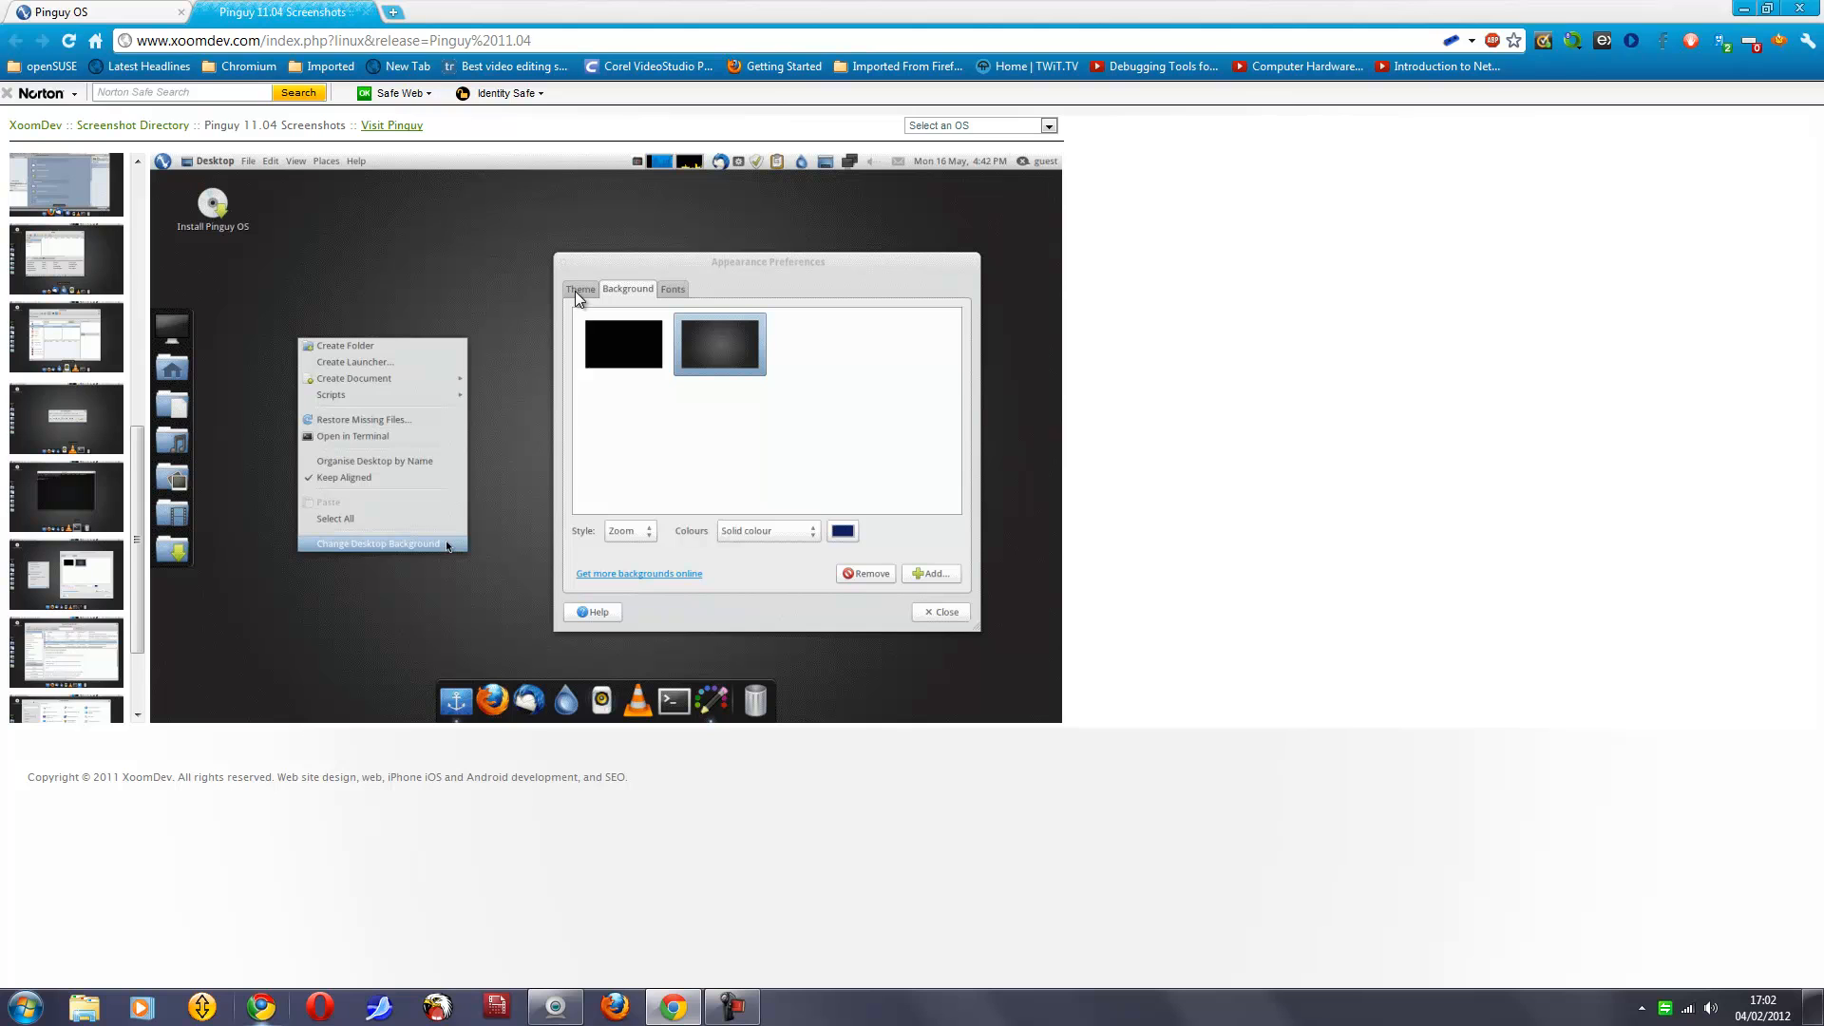
{"action": "mouse_move", "coordinate": [33, 669]}
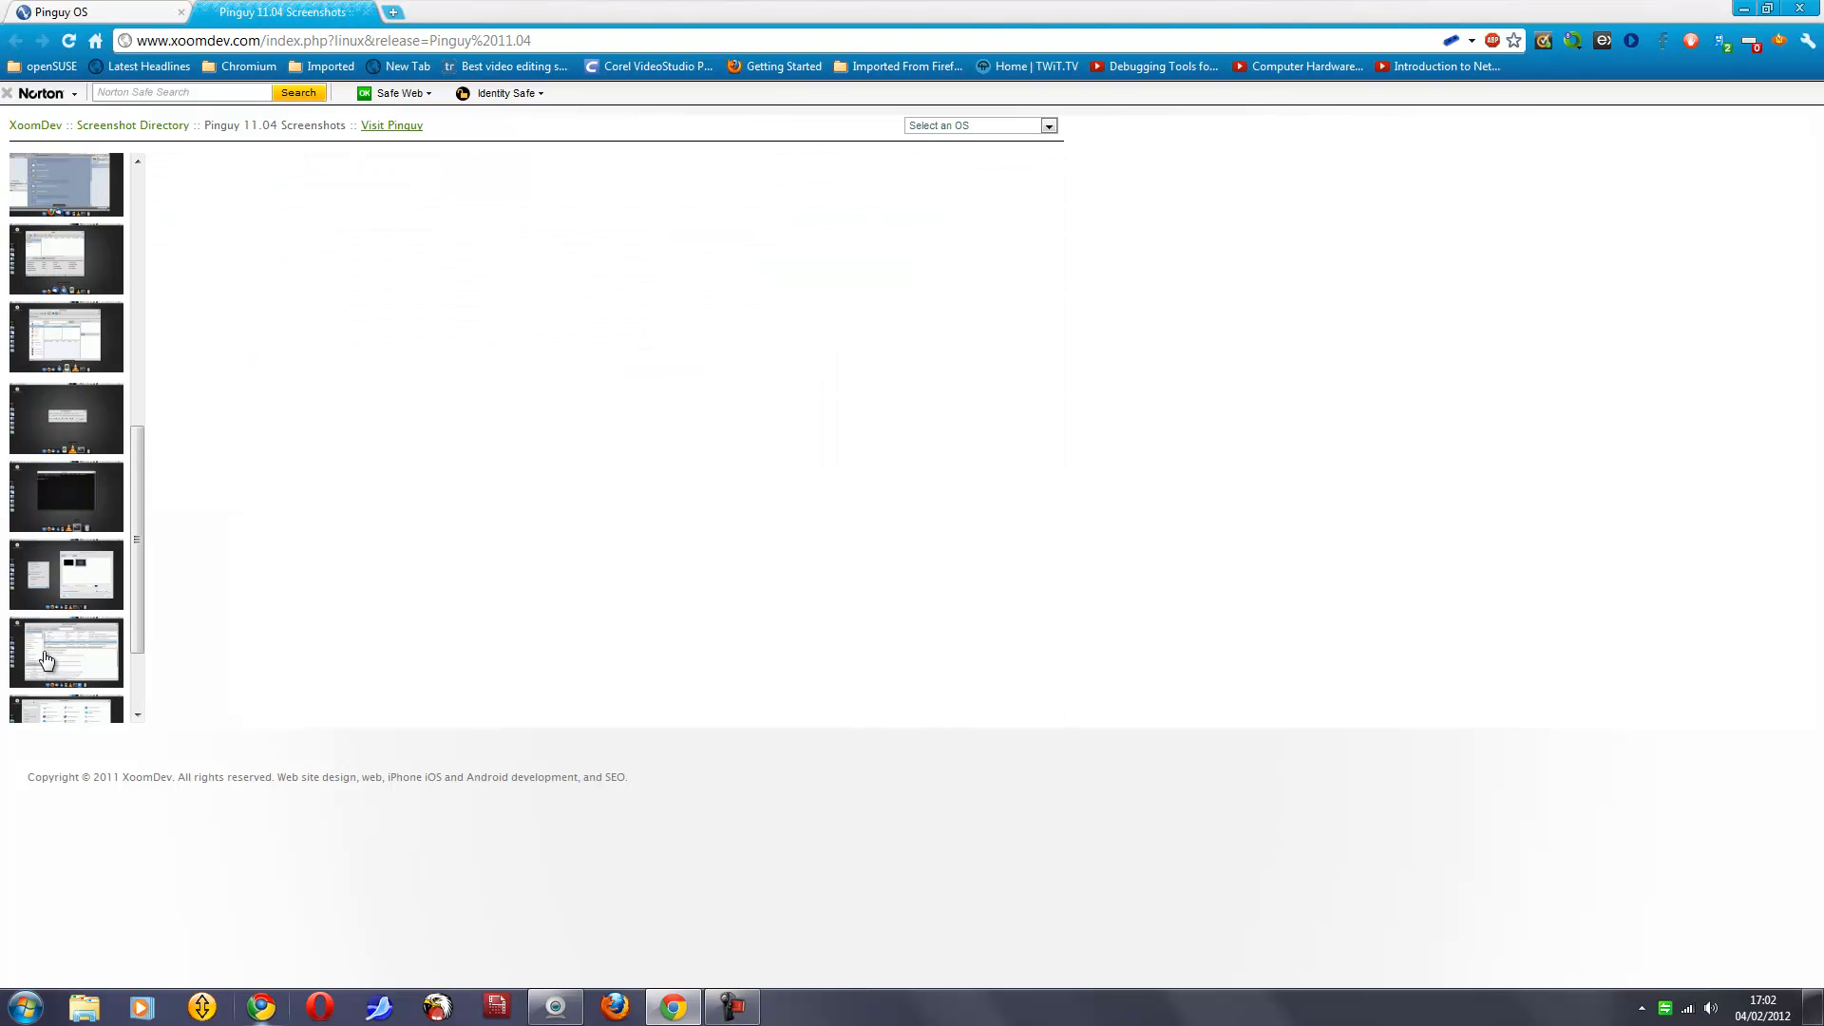
Step: Show the Synaptic Package Manager screenshot with adduser package details
{"action": "left_click", "coordinate": [66, 652]}
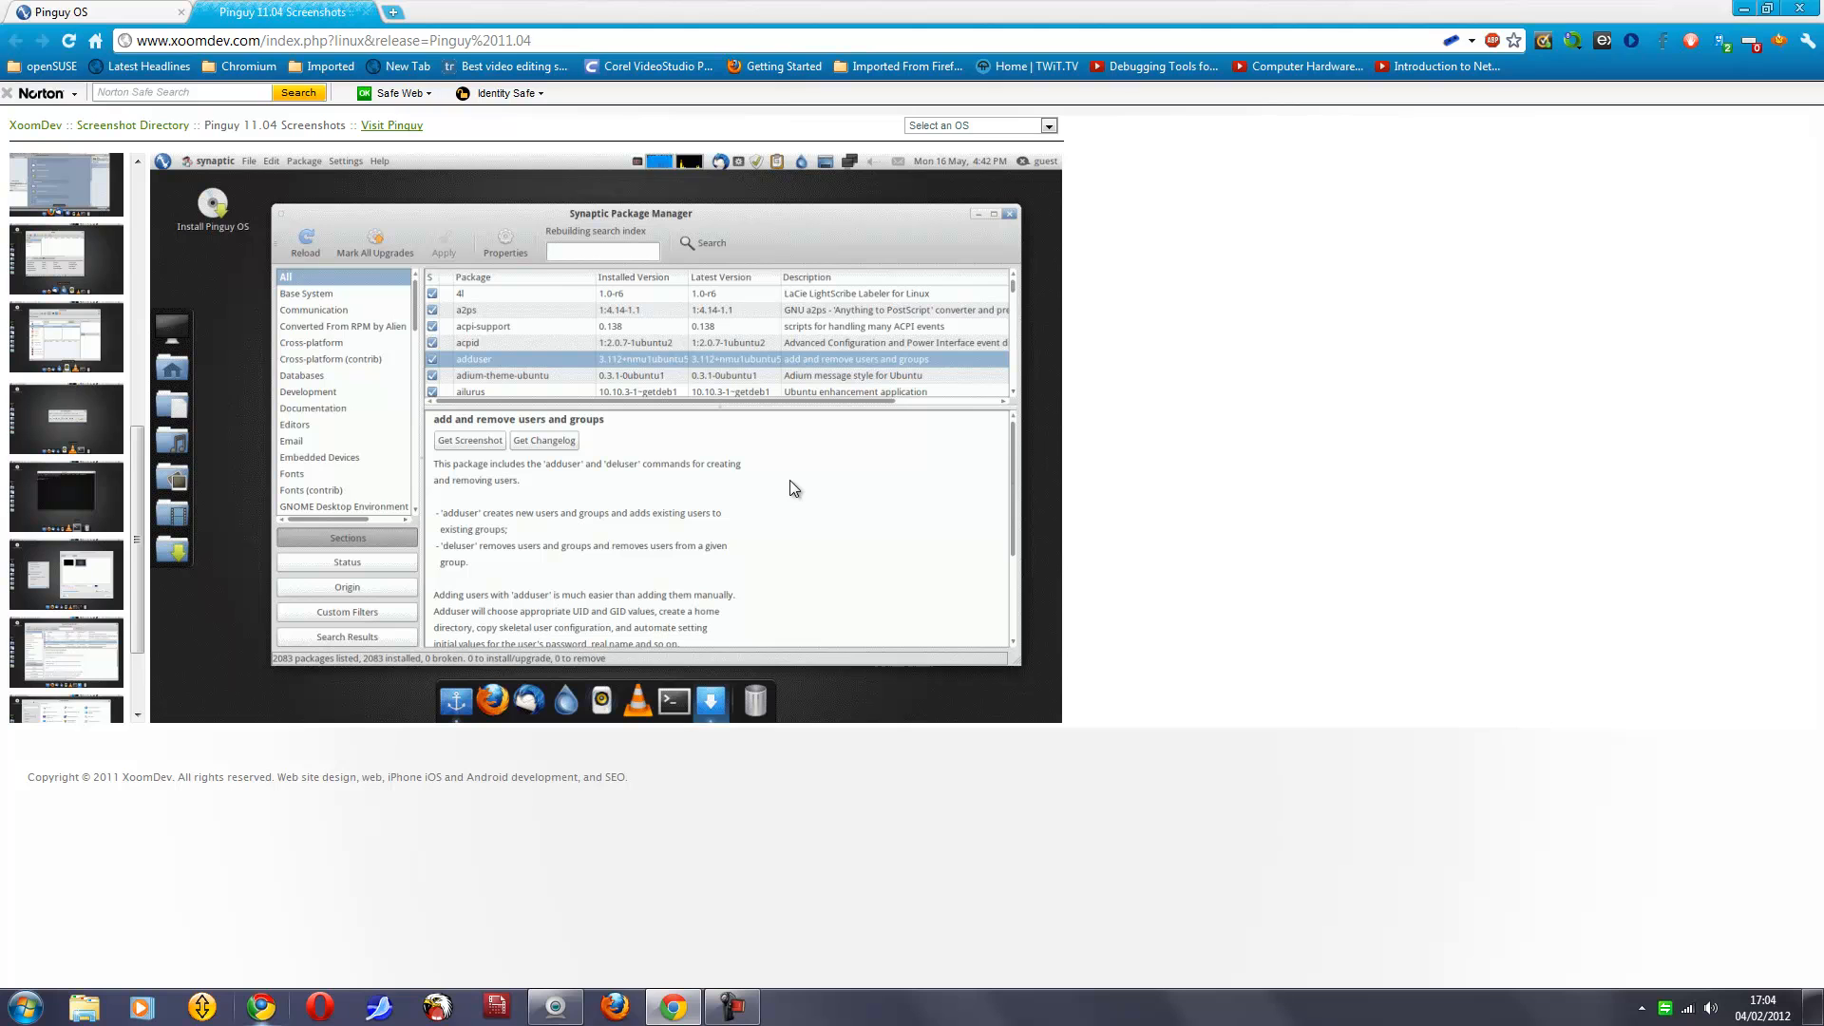
{"action": "mouse_move", "coordinate": [745, 396]}
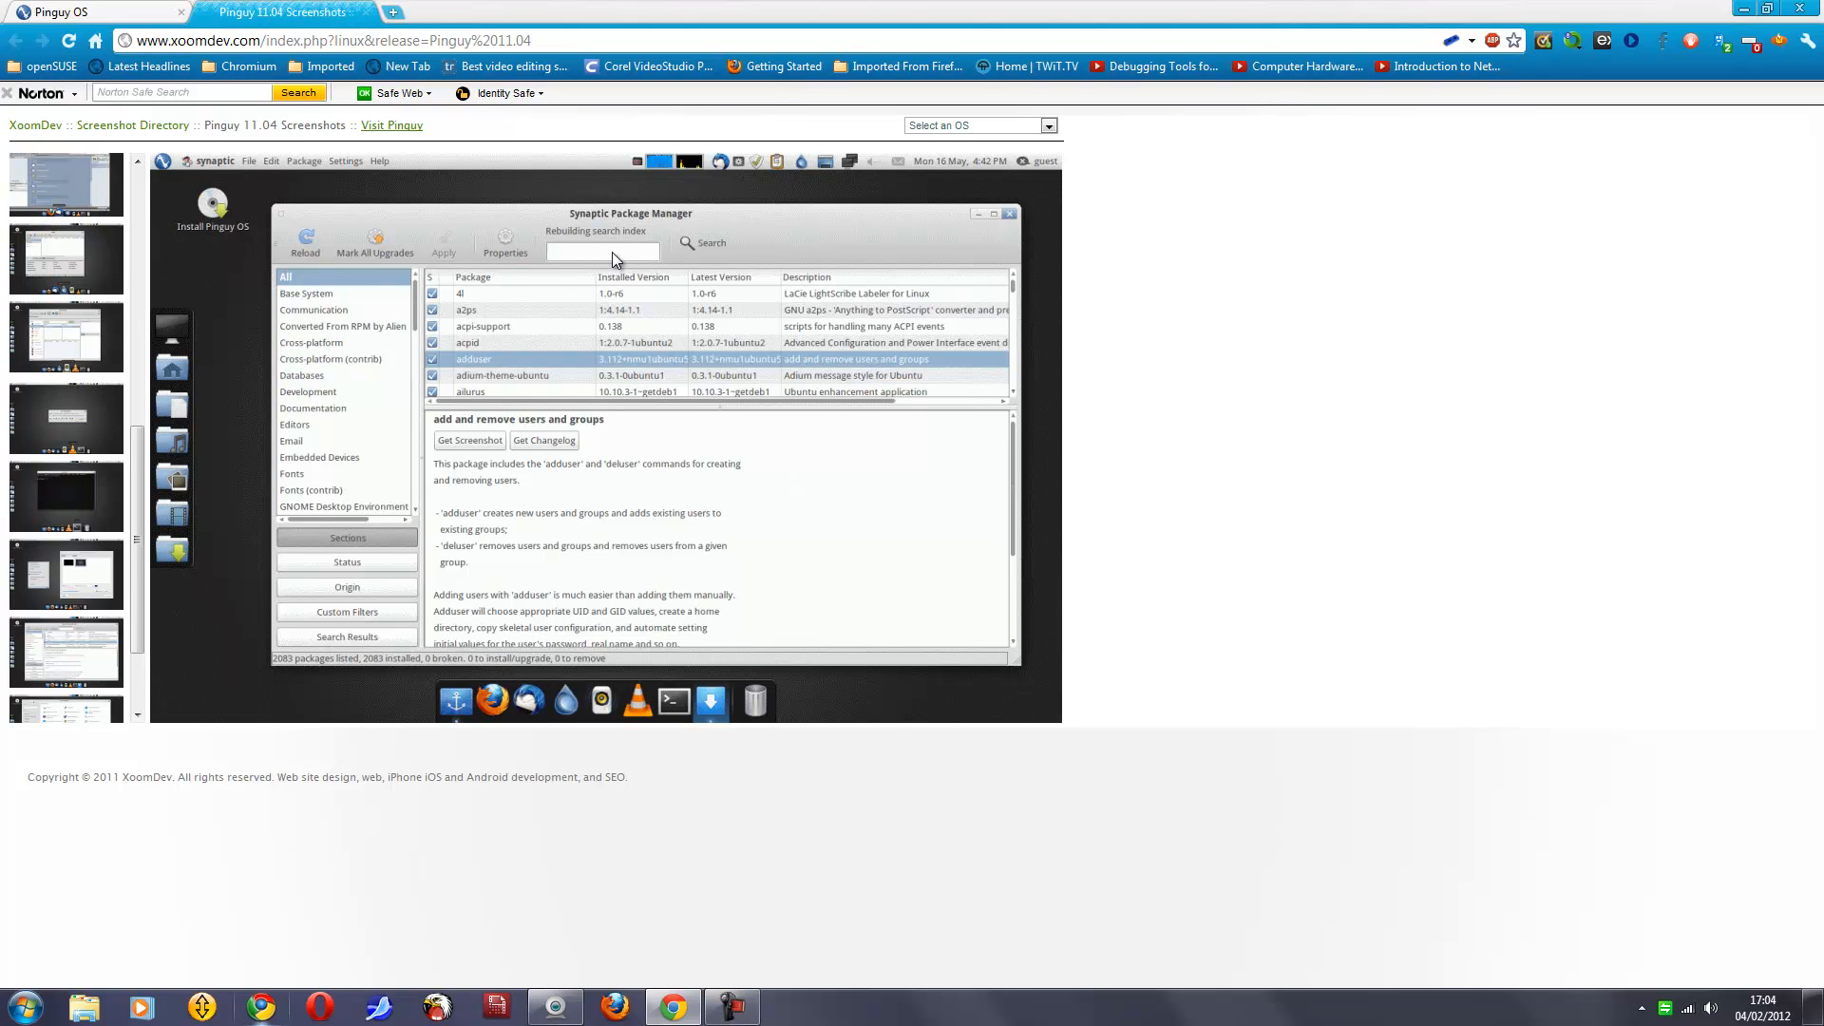
{"action": "mouse_move", "coordinate": [733, 552]}
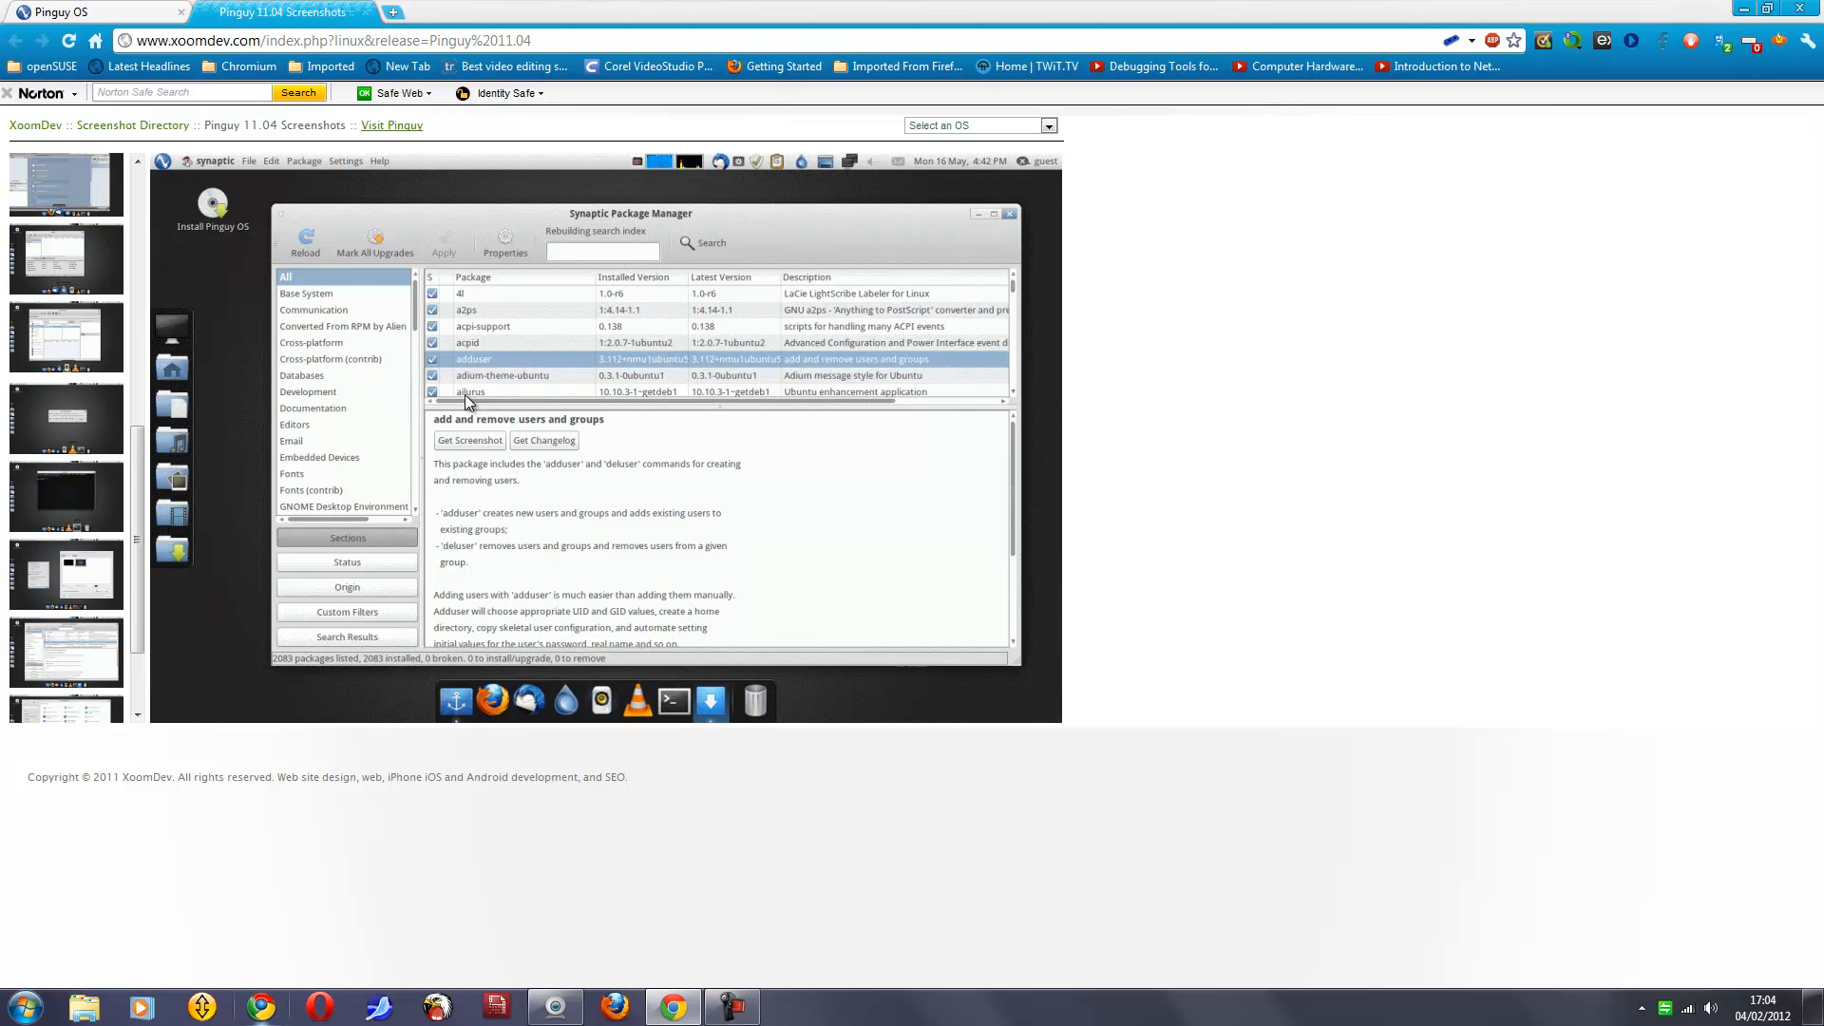
{"action": "mouse_move", "coordinate": [623, 492]}
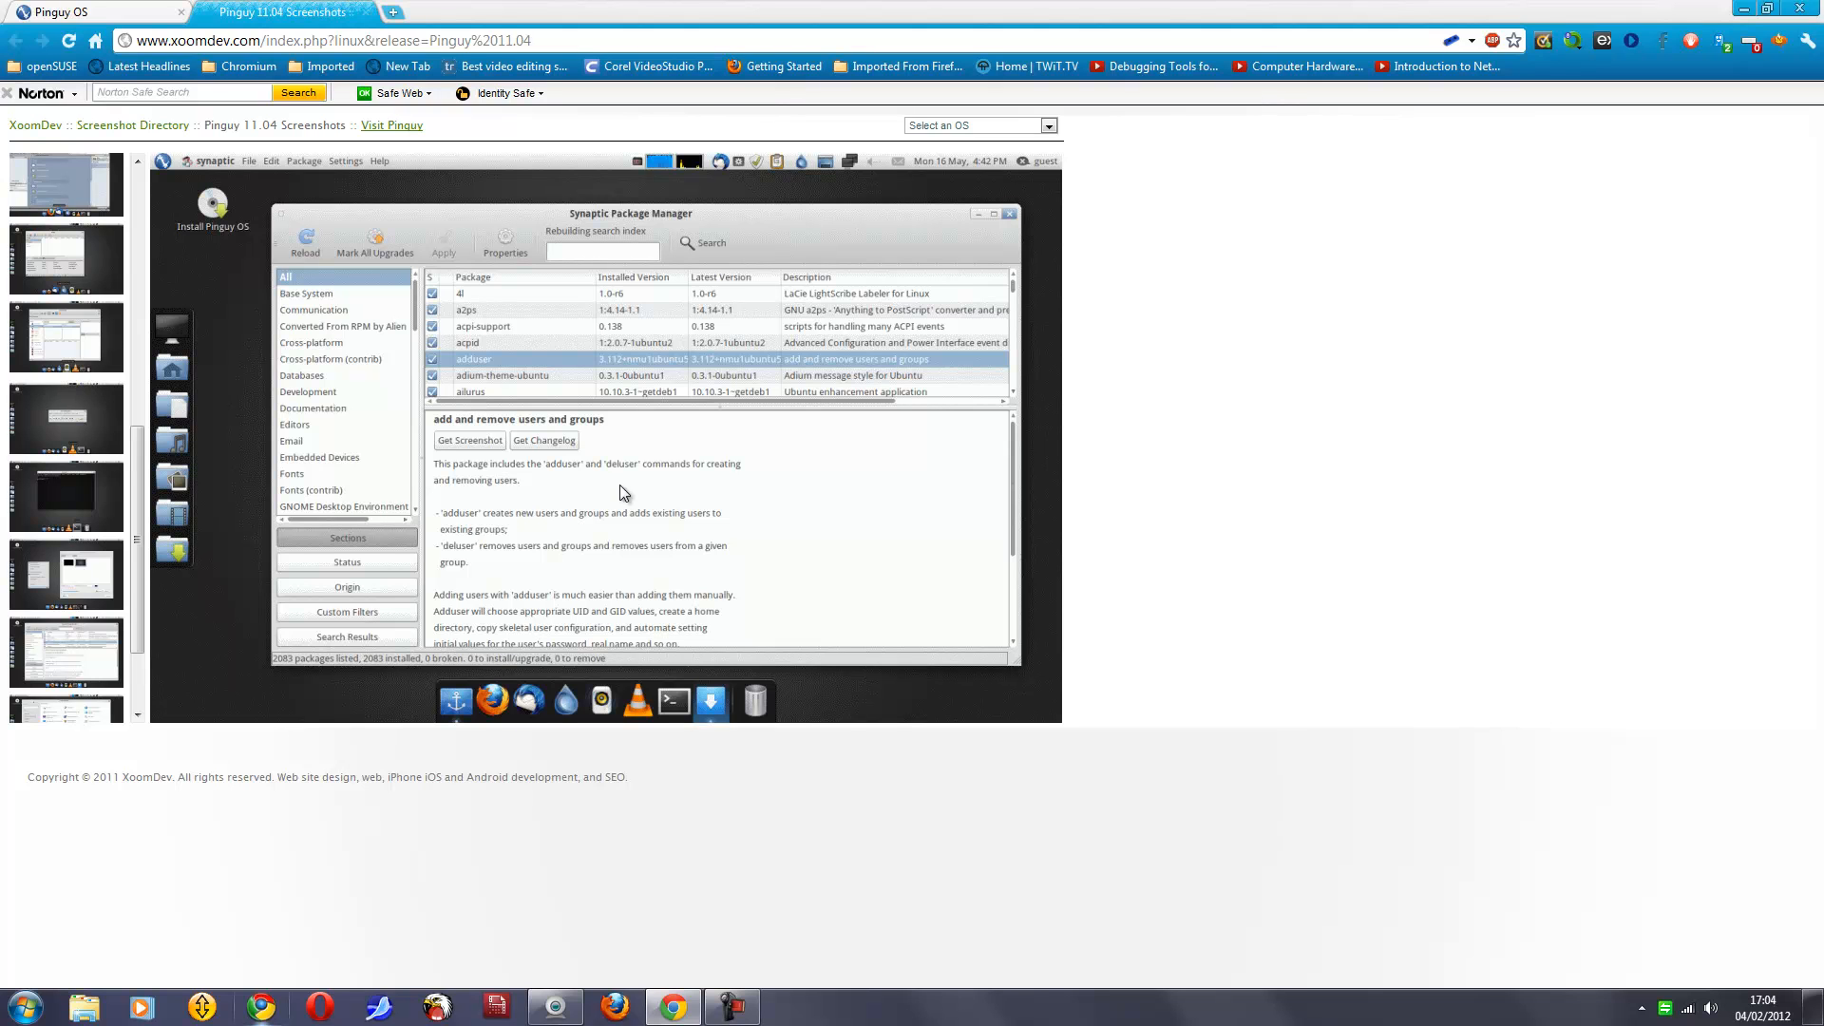
{"action": "mouse_move", "coordinate": [221, 632]}
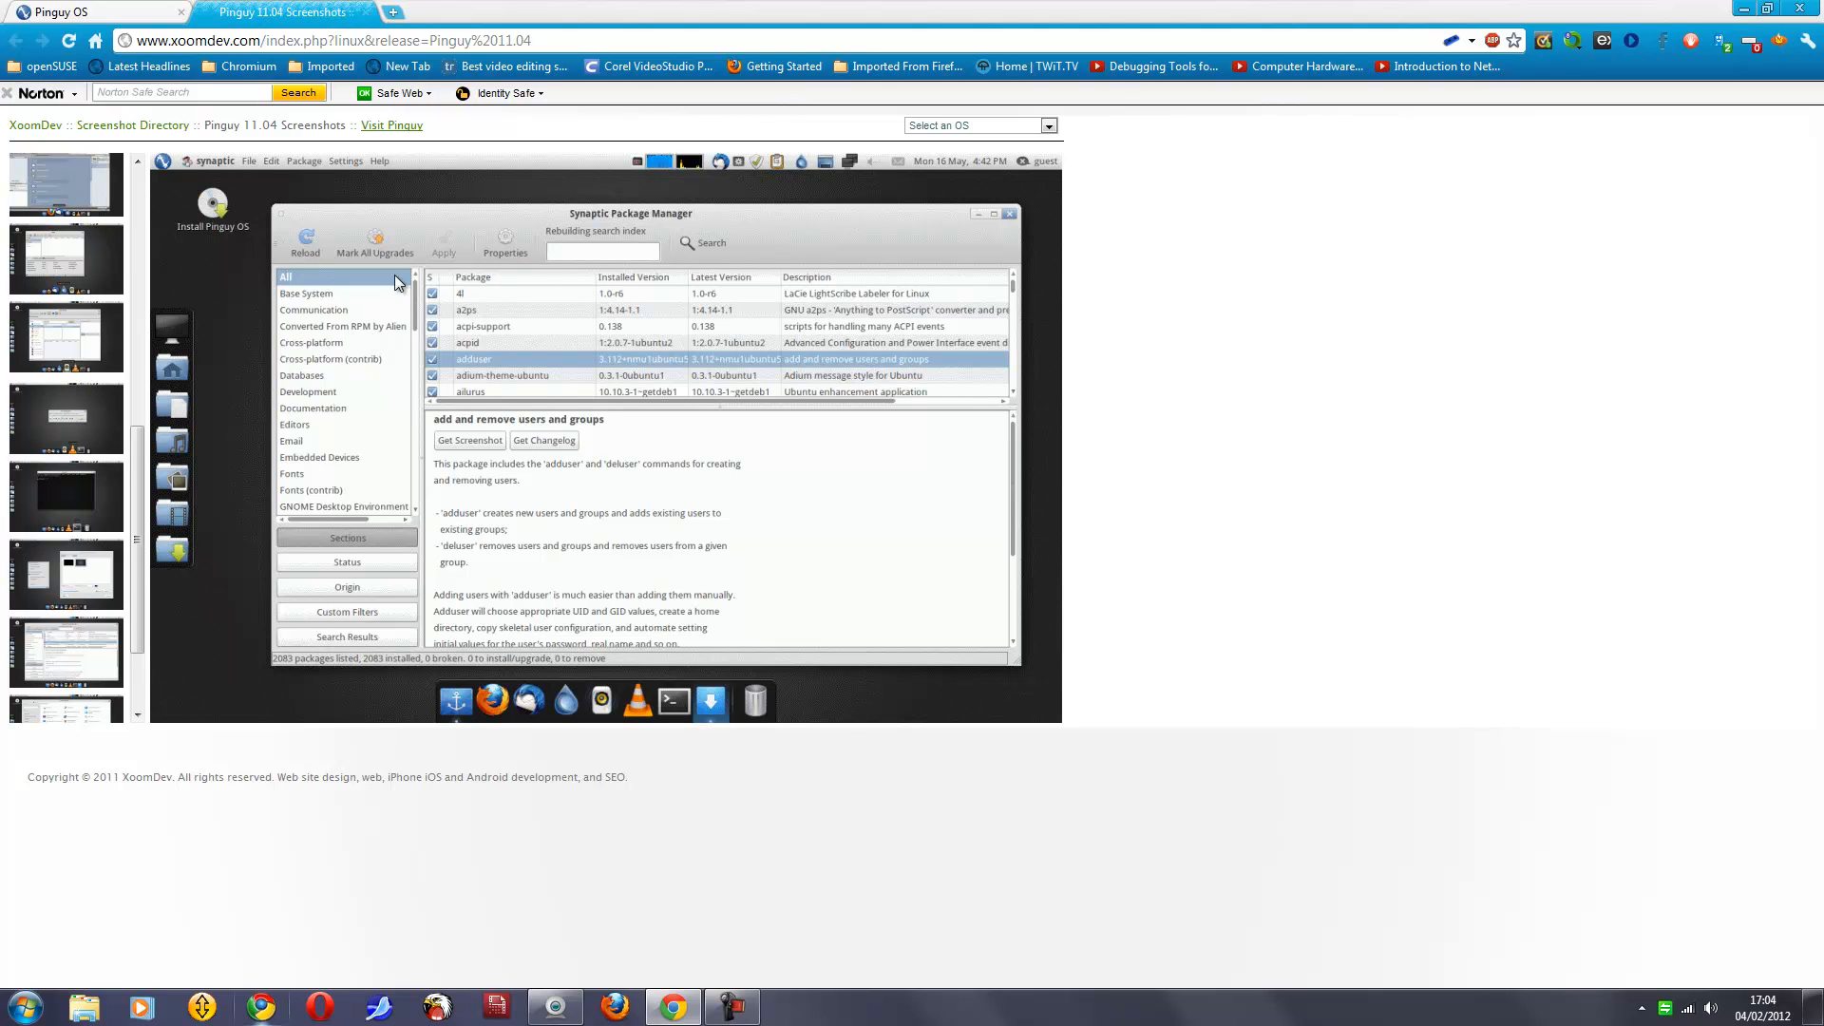
{"action": "mouse_move", "coordinate": [296, 167]}
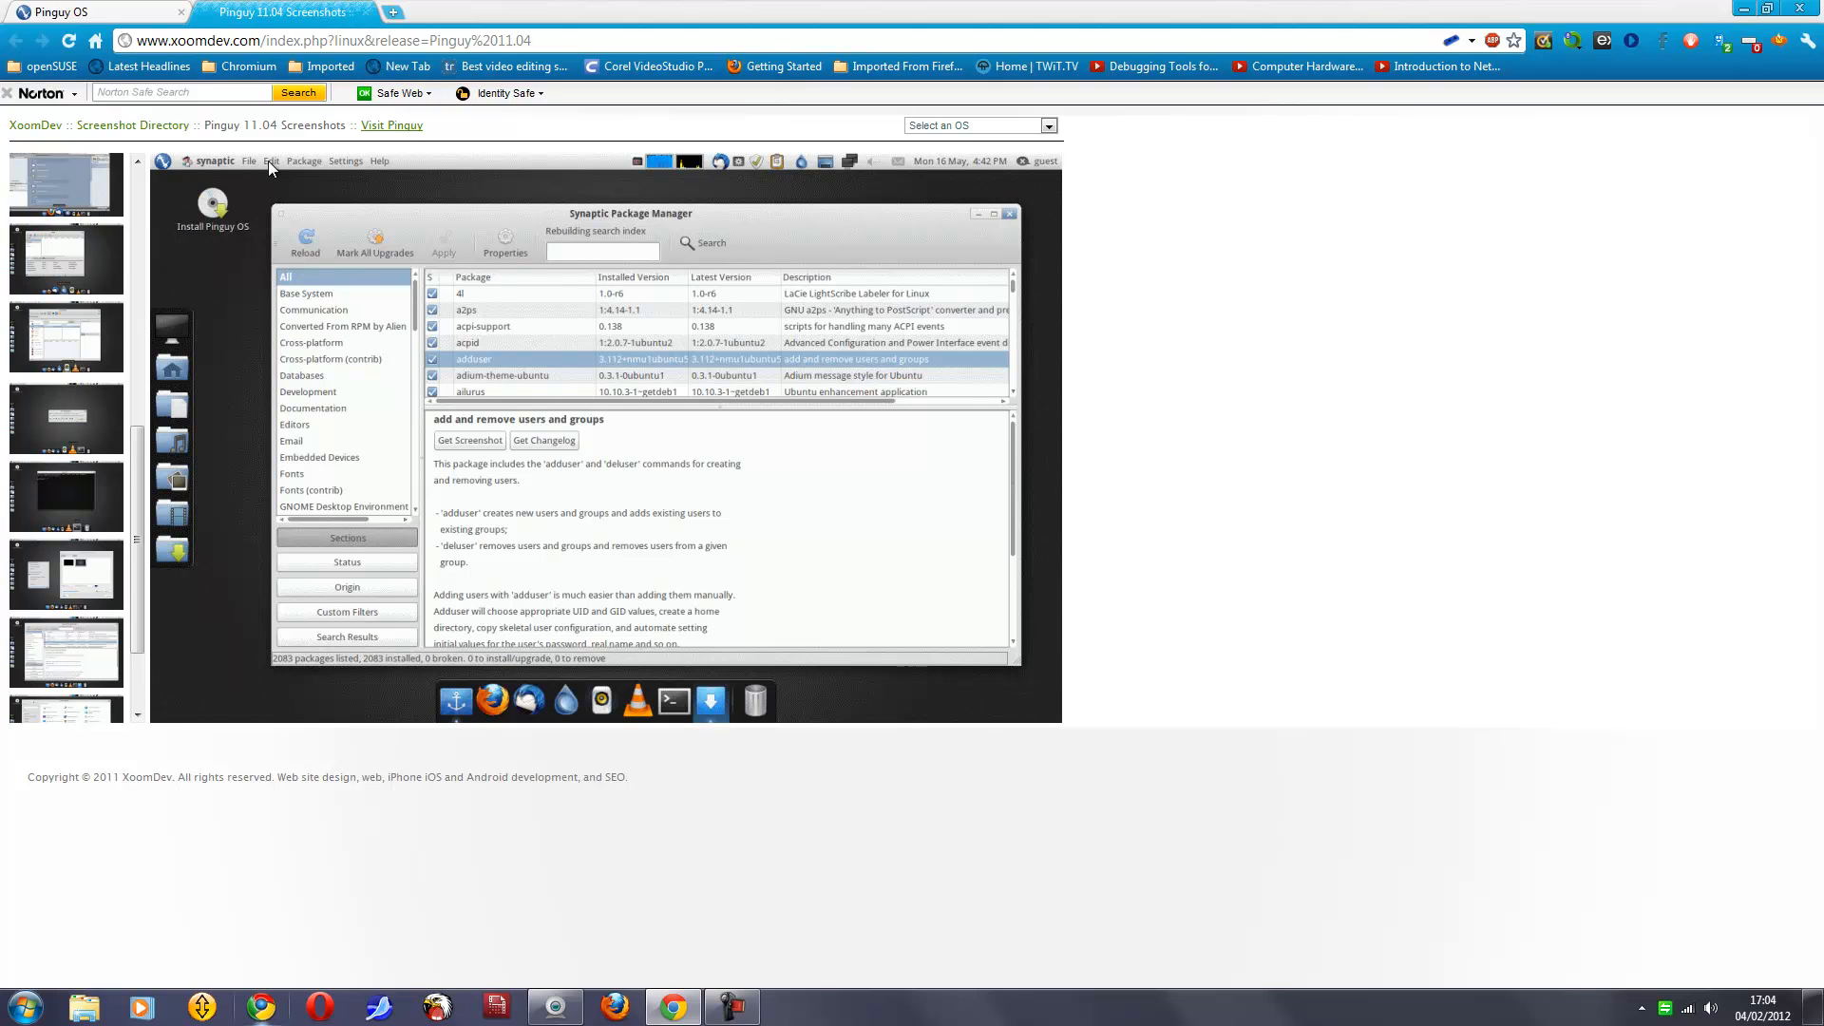
{"action": "mouse_move", "coordinate": [517, 404]}
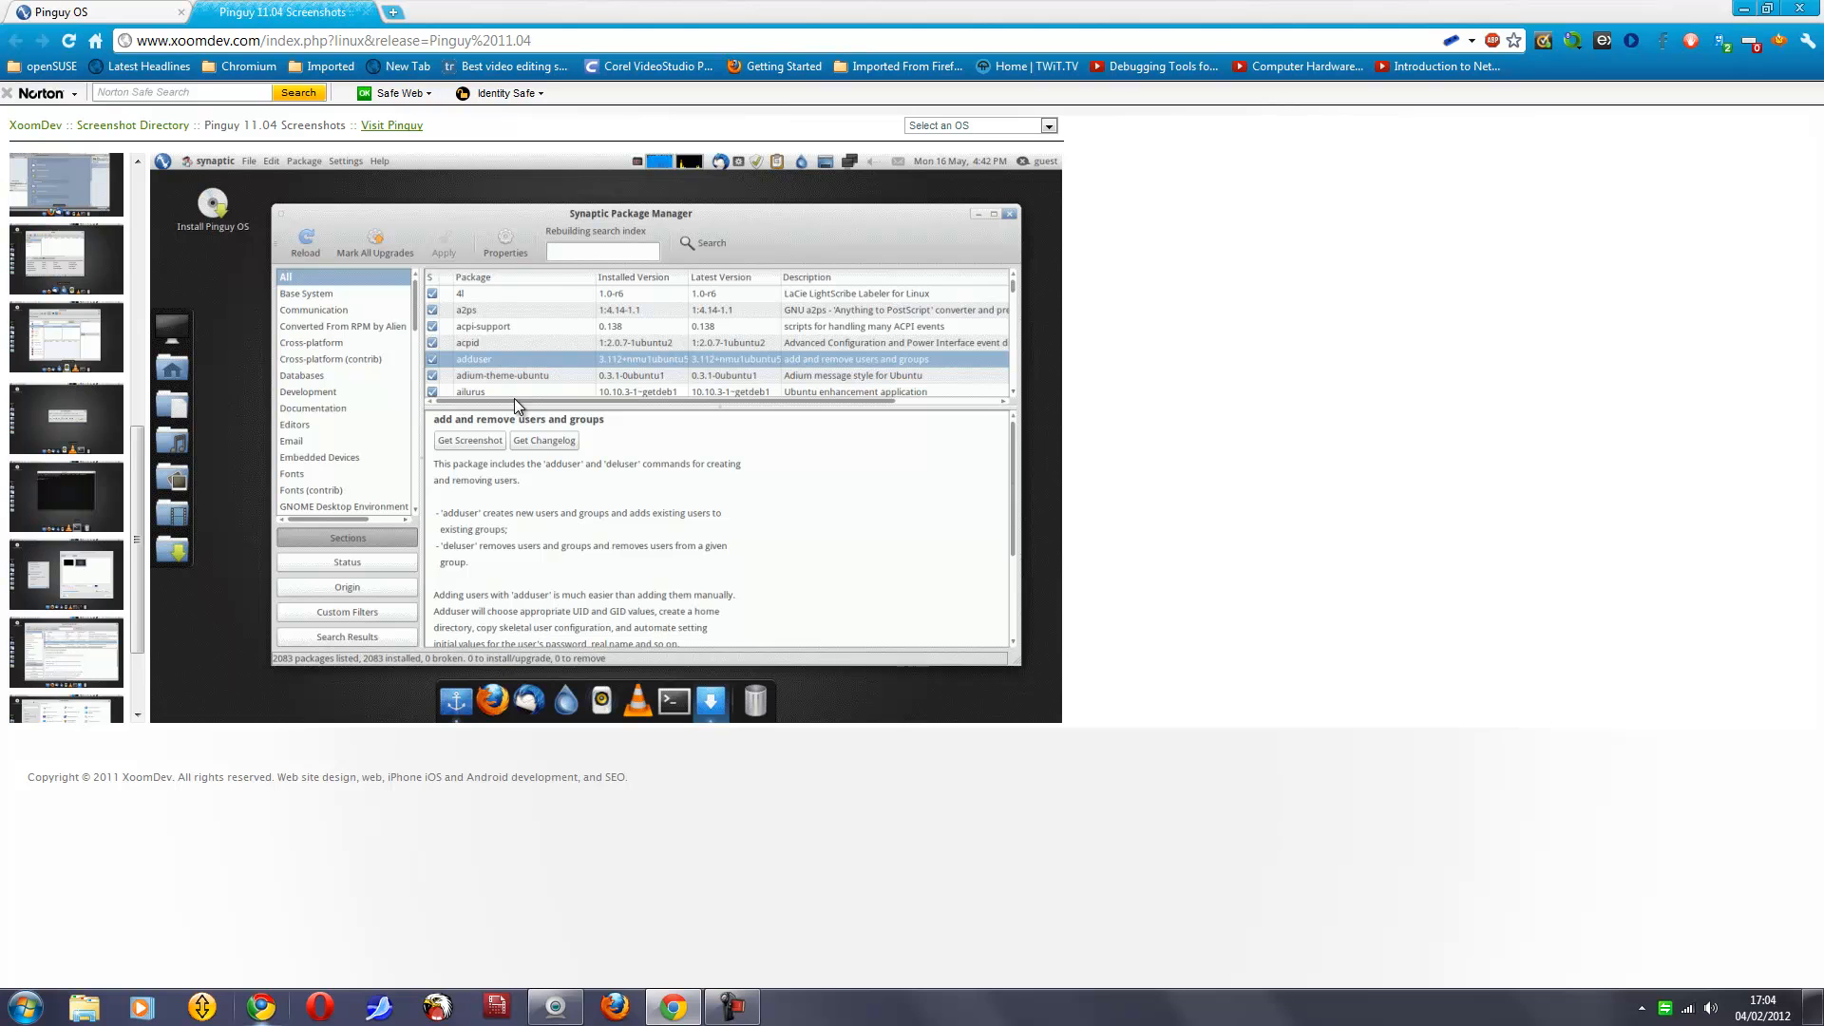
{"action": "mouse_move", "coordinate": [235, 171]}
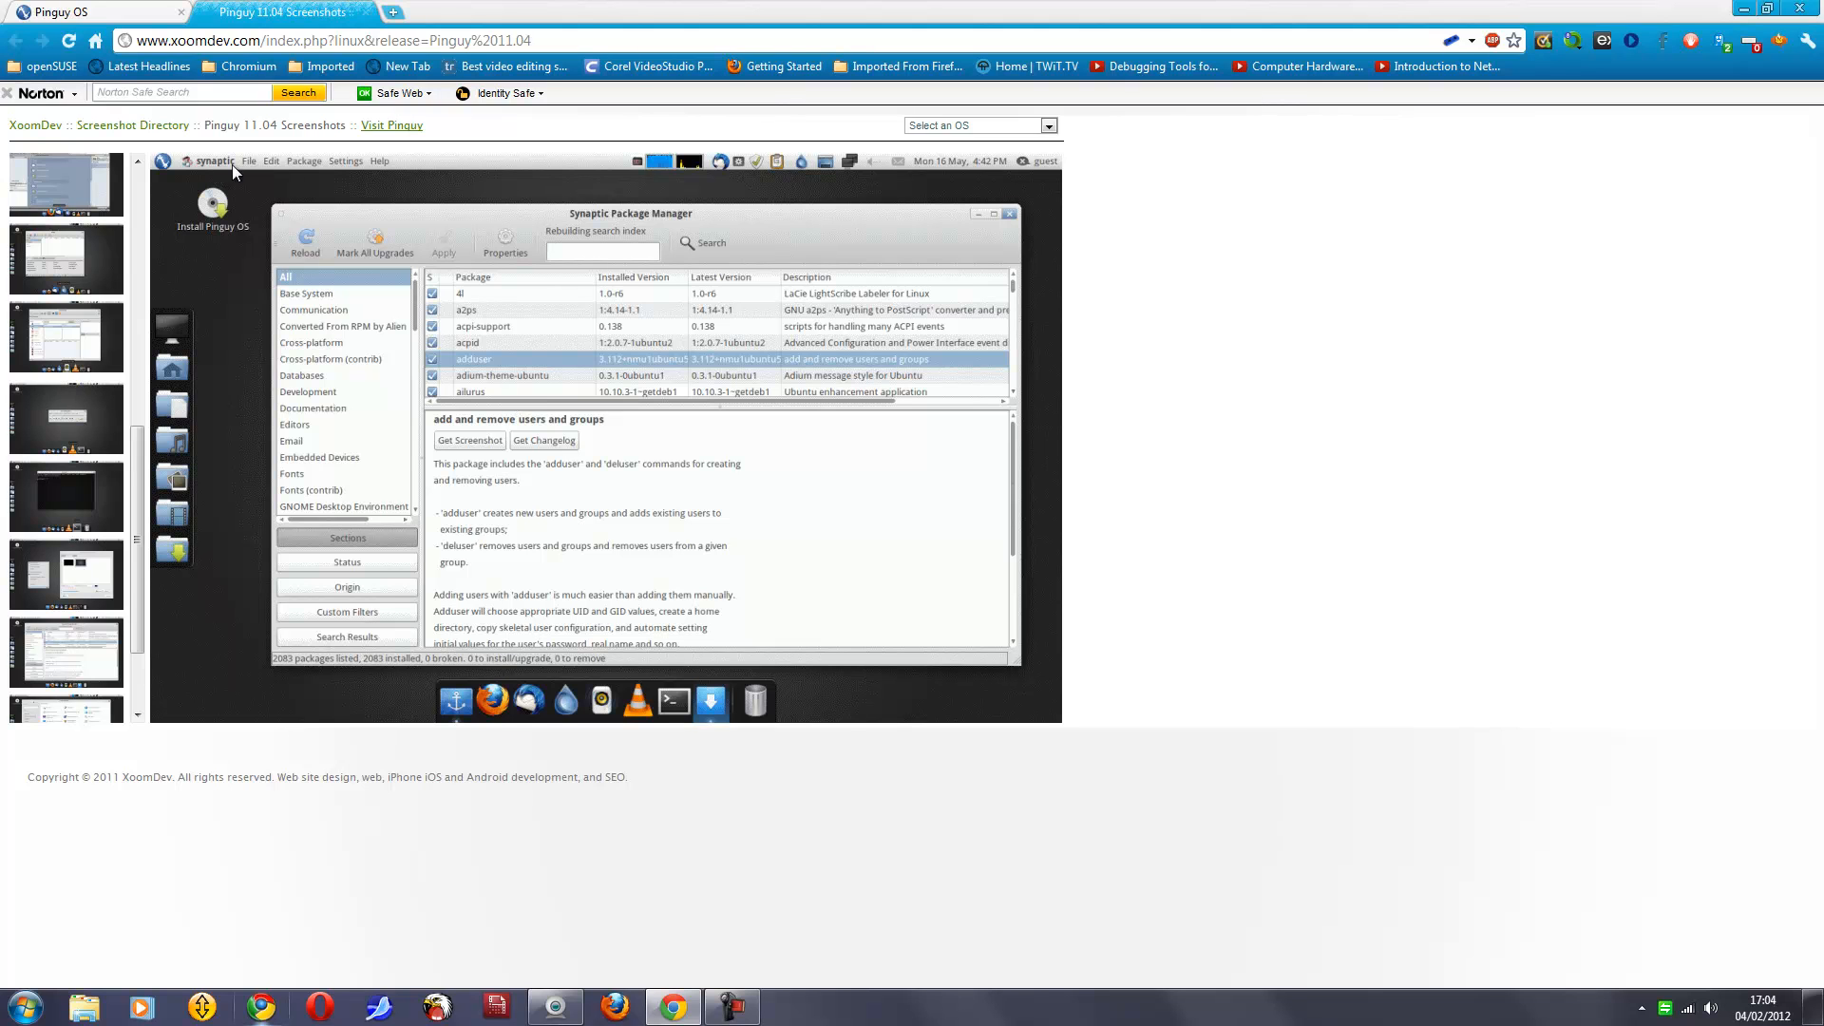
{"action": "mouse_move", "coordinate": [274, 177]}
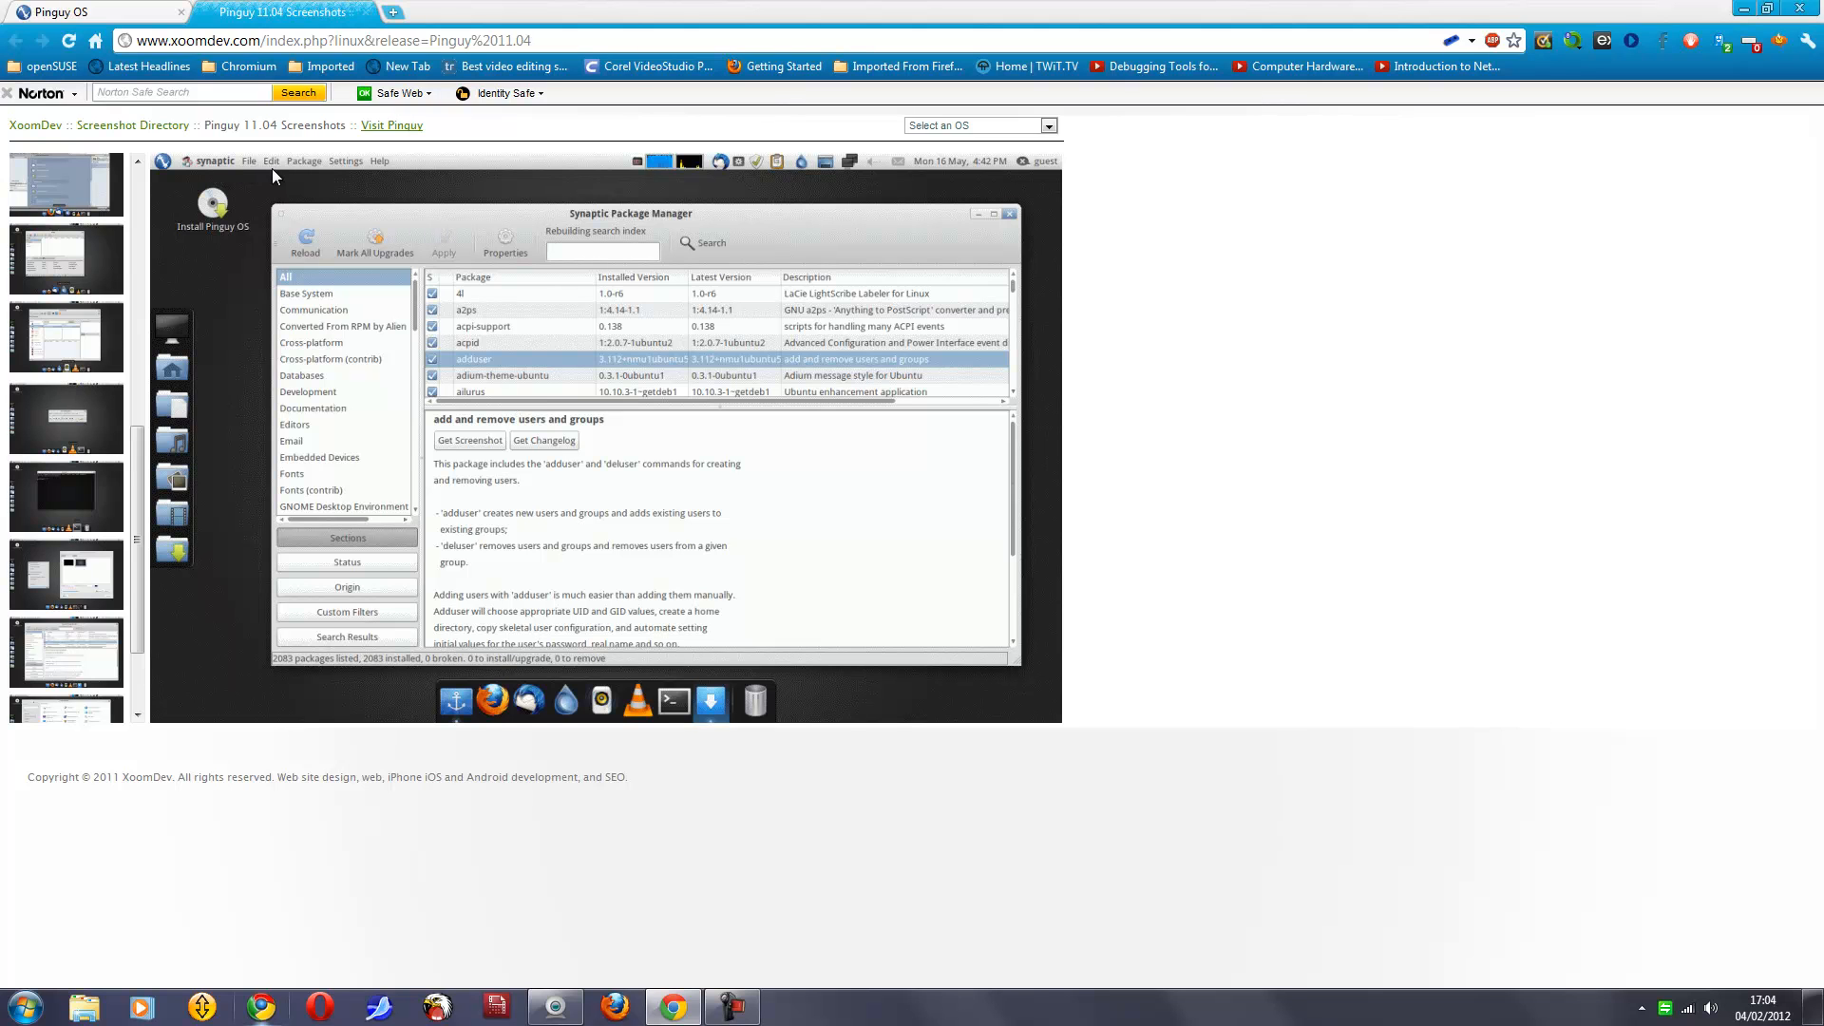
{"action": "mouse_move", "coordinate": [218, 169]}
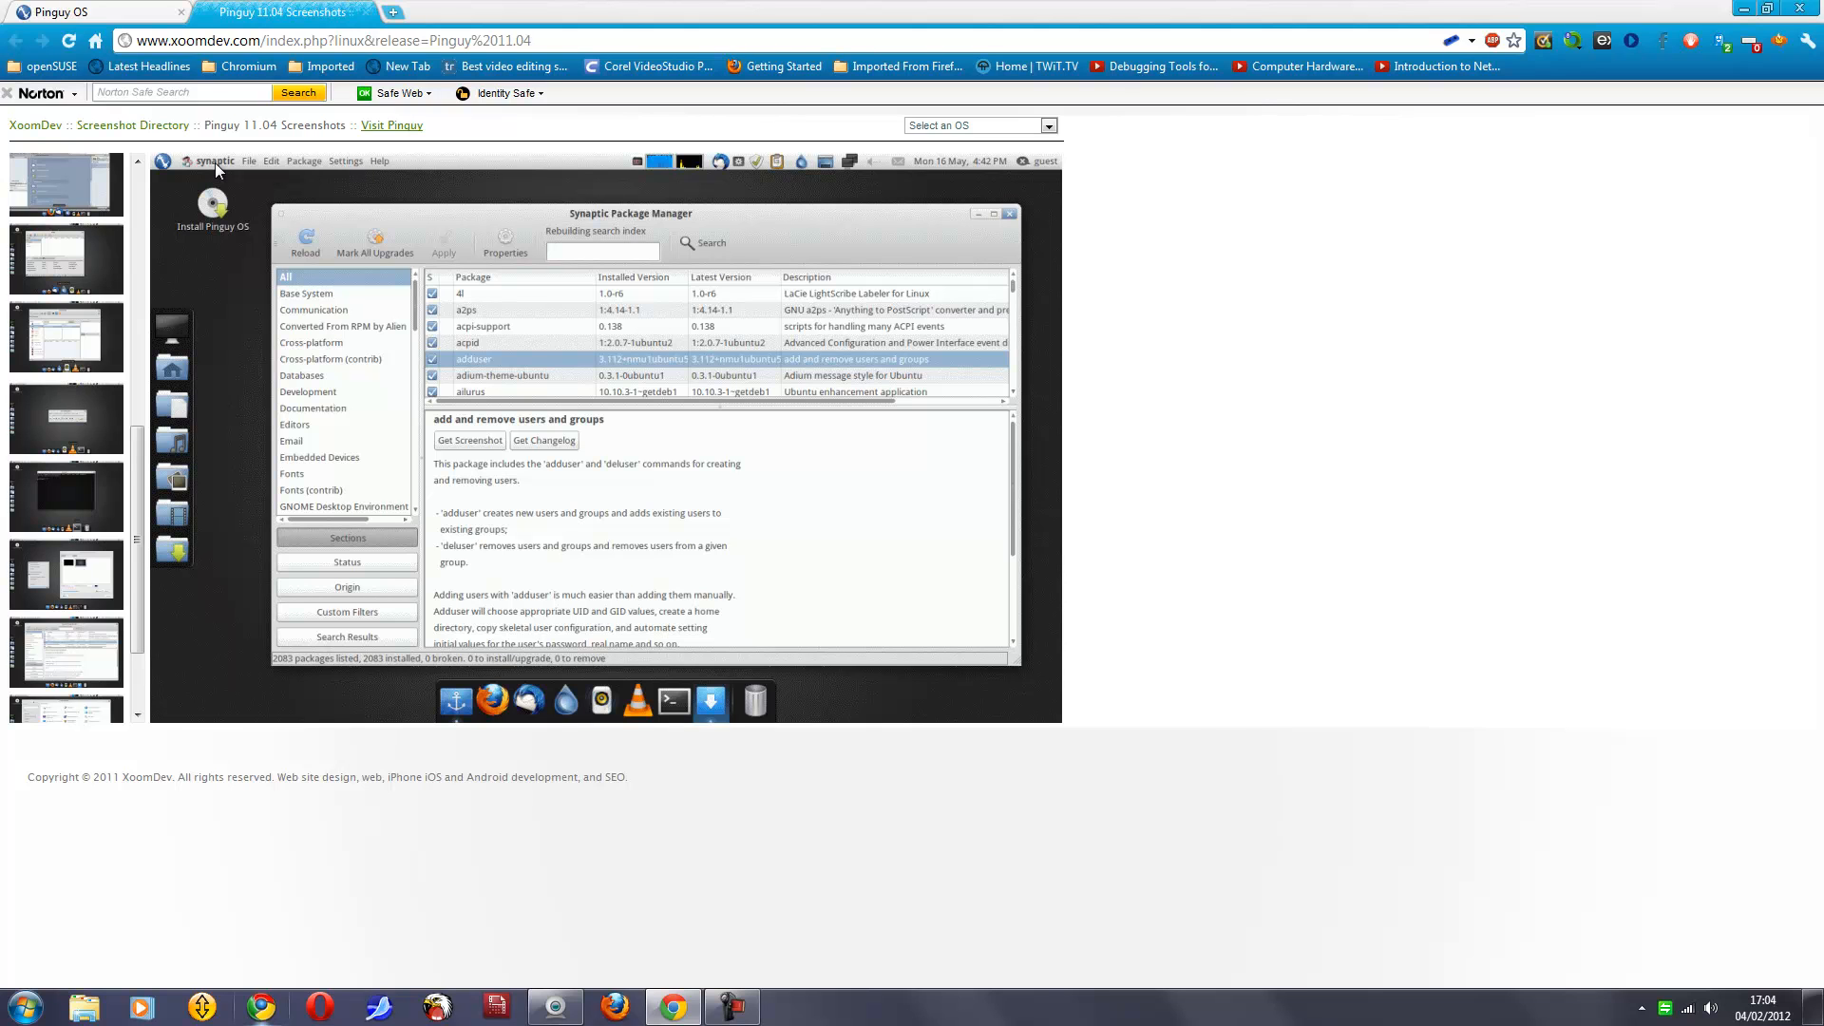
{"action": "mouse_move", "coordinate": [274, 211]}
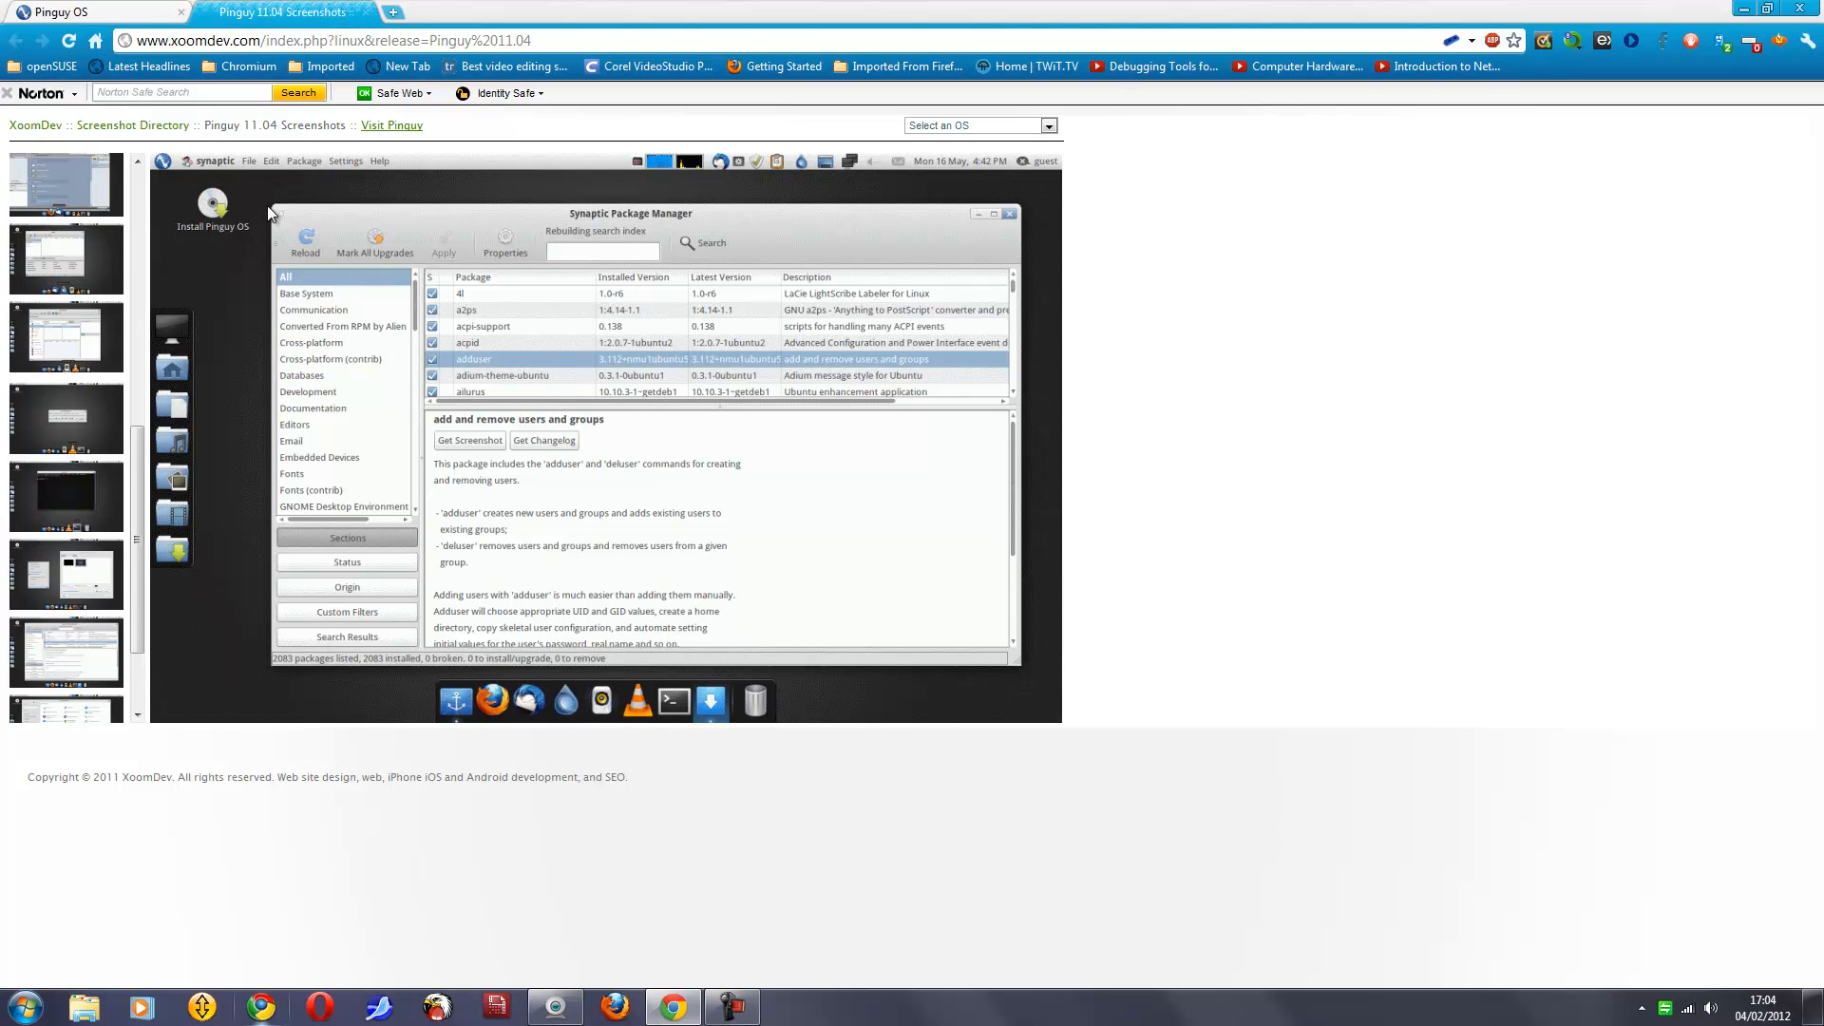
{"action": "mouse_move", "coordinate": [98, 677]}
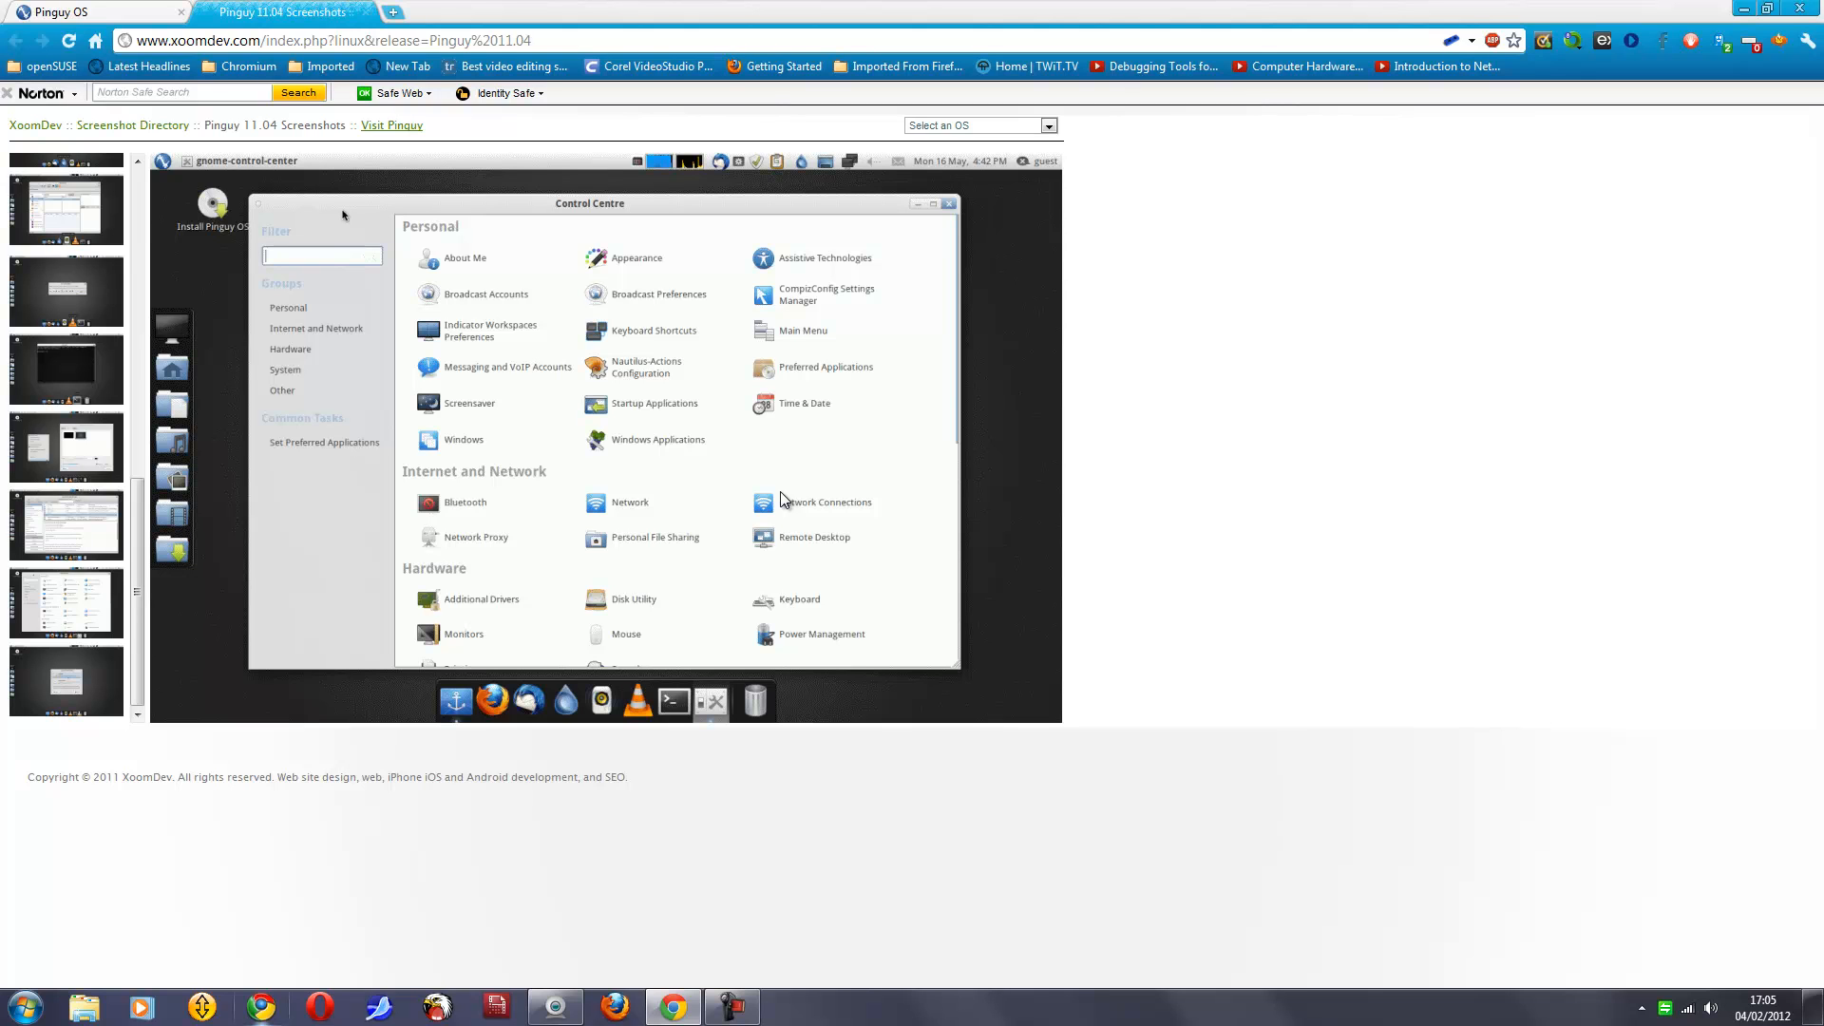
{"action": "mouse_move", "coordinate": [430, 418]}
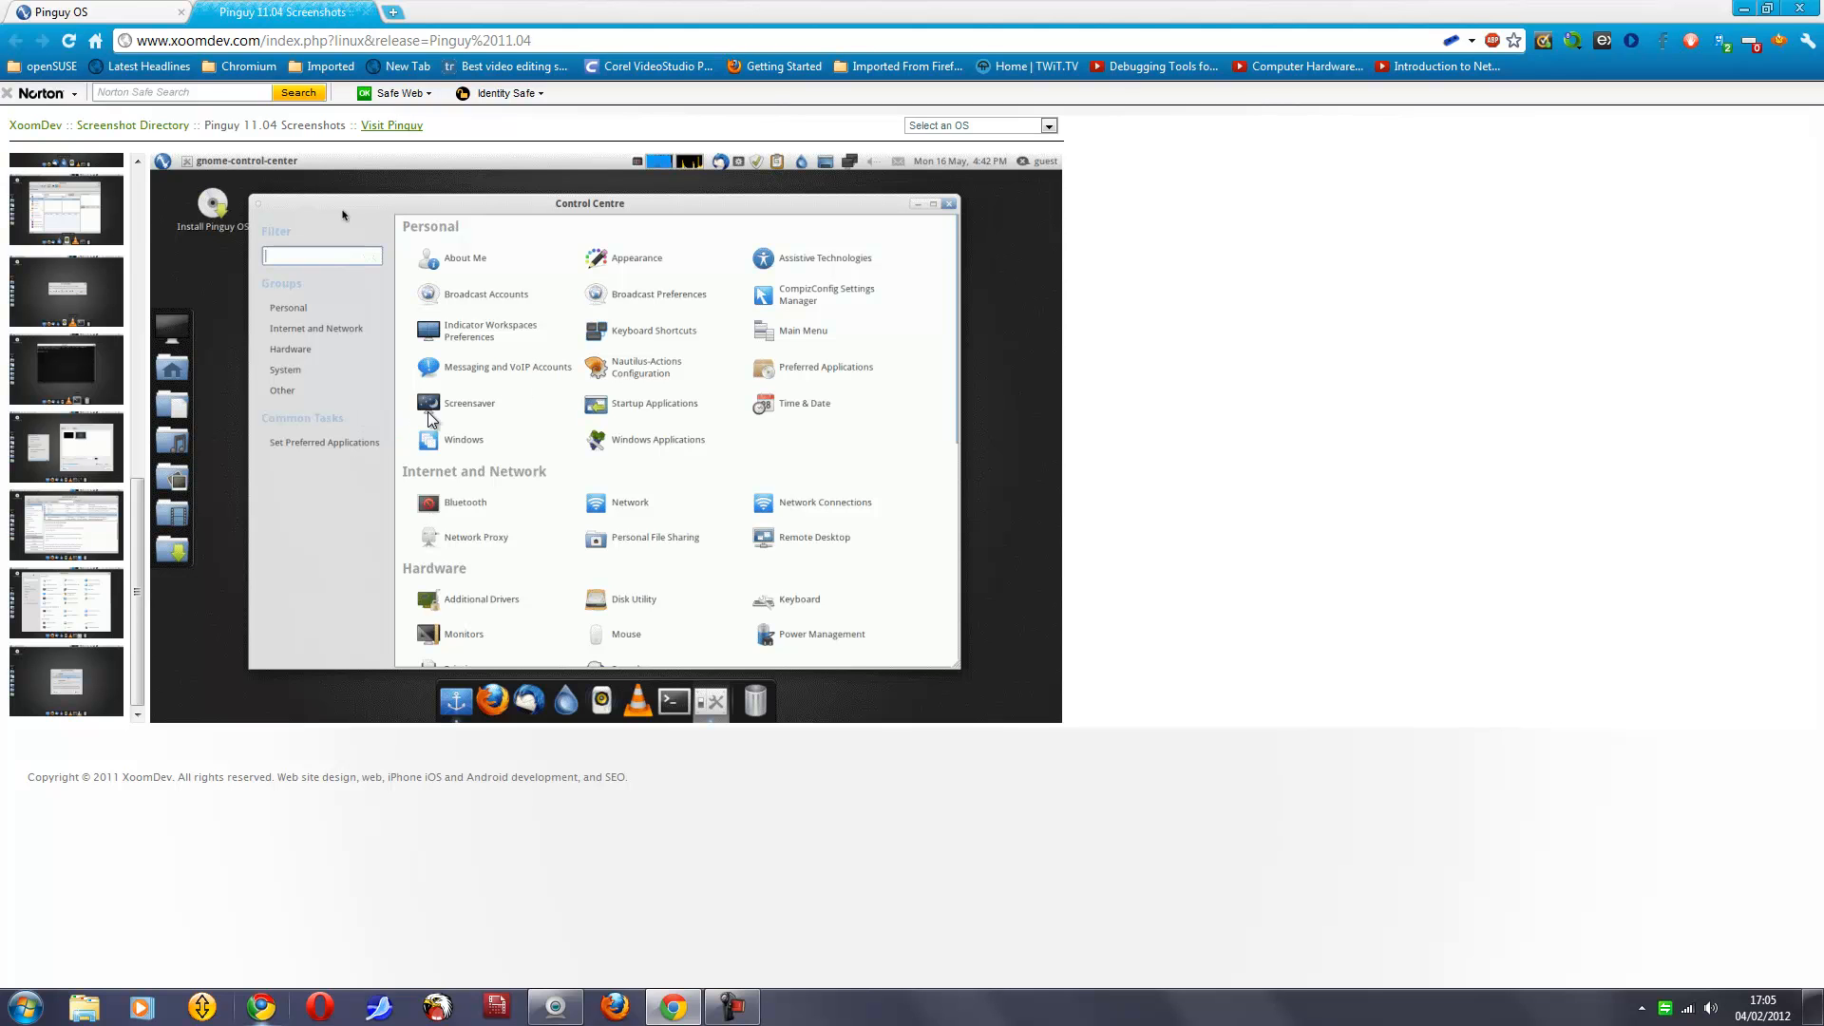
{"action": "mouse_move", "coordinate": [447, 412]}
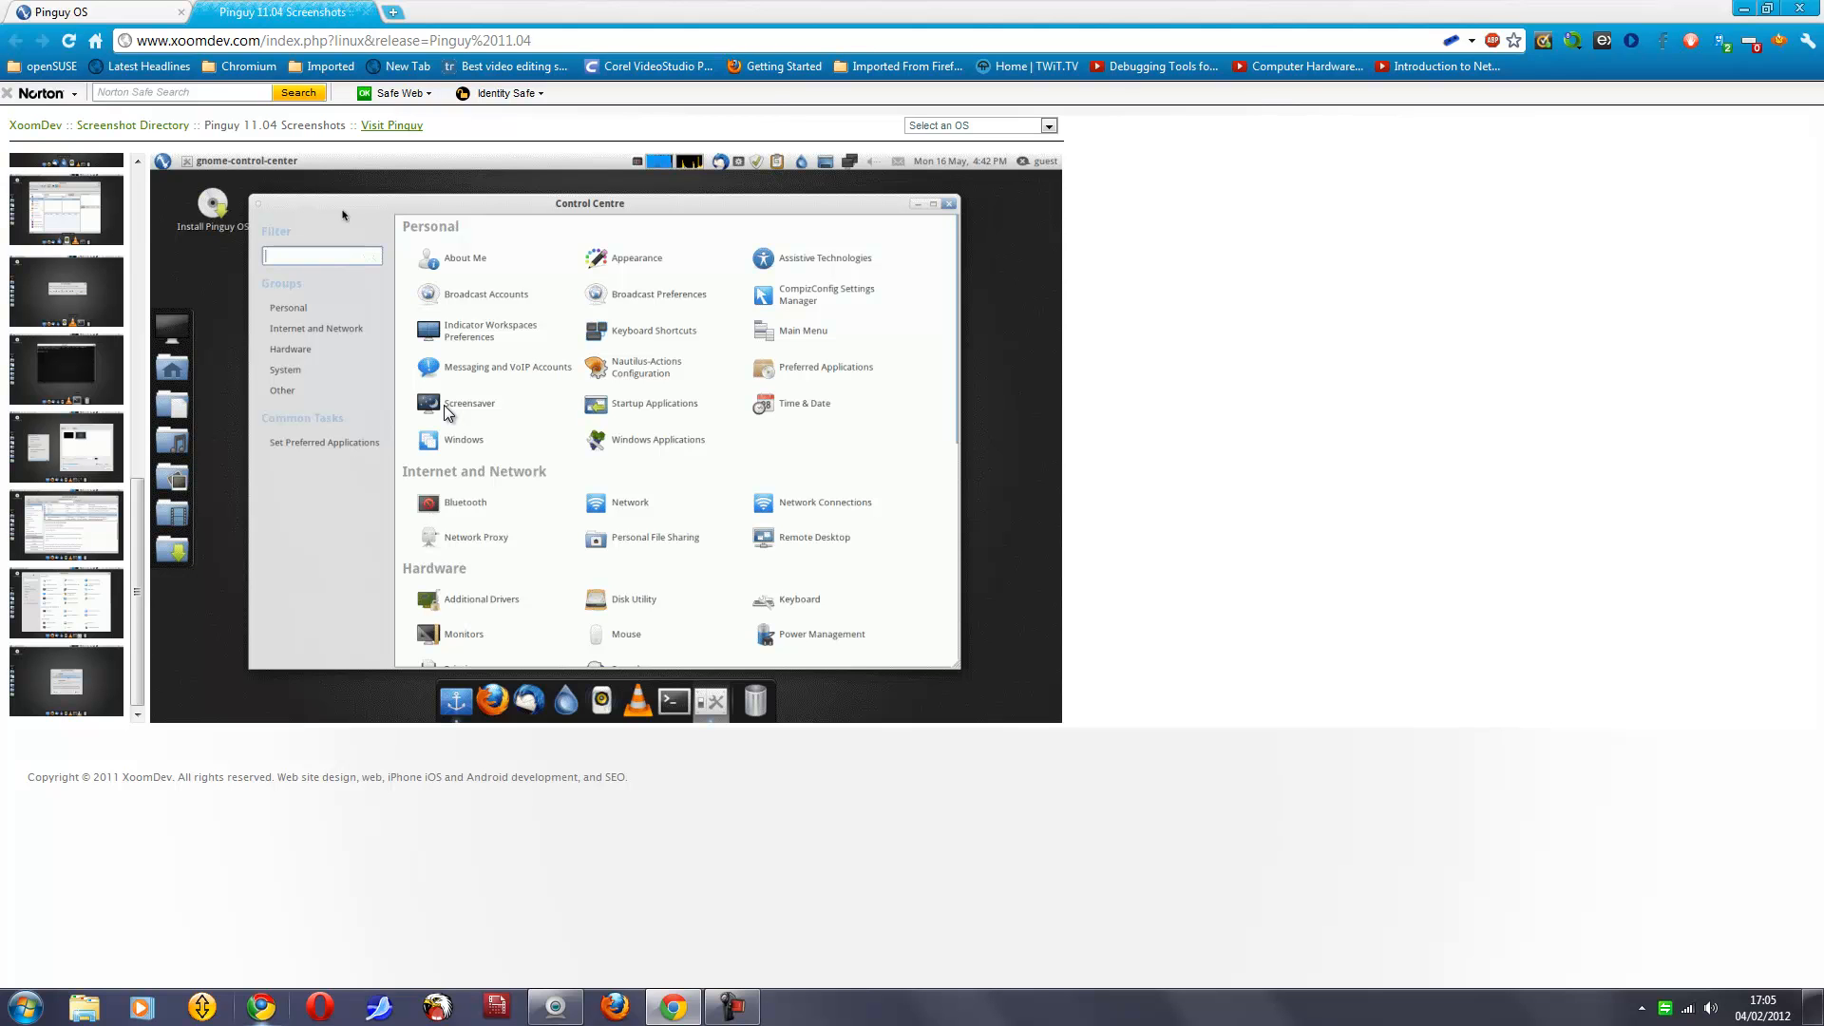
{"action": "mouse_move", "coordinate": [456, 686]}
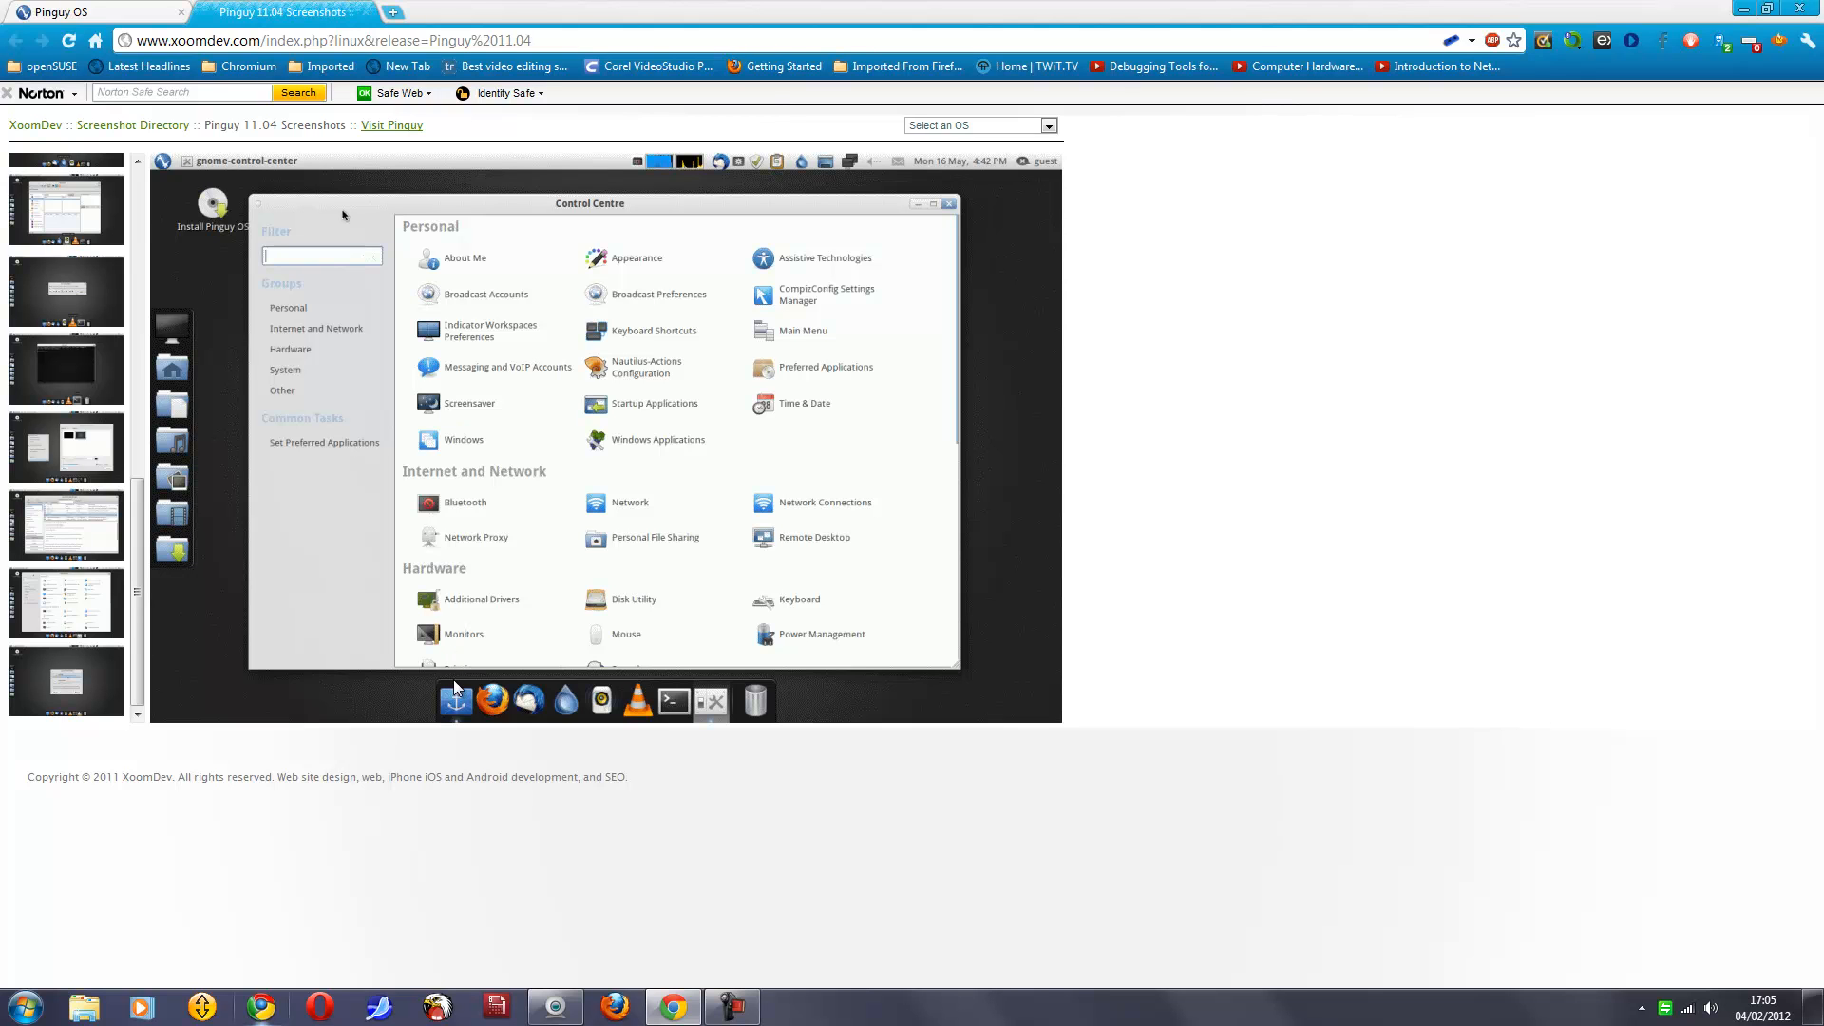
{"action": "mouse_move", "coordinate": [481, 608]}
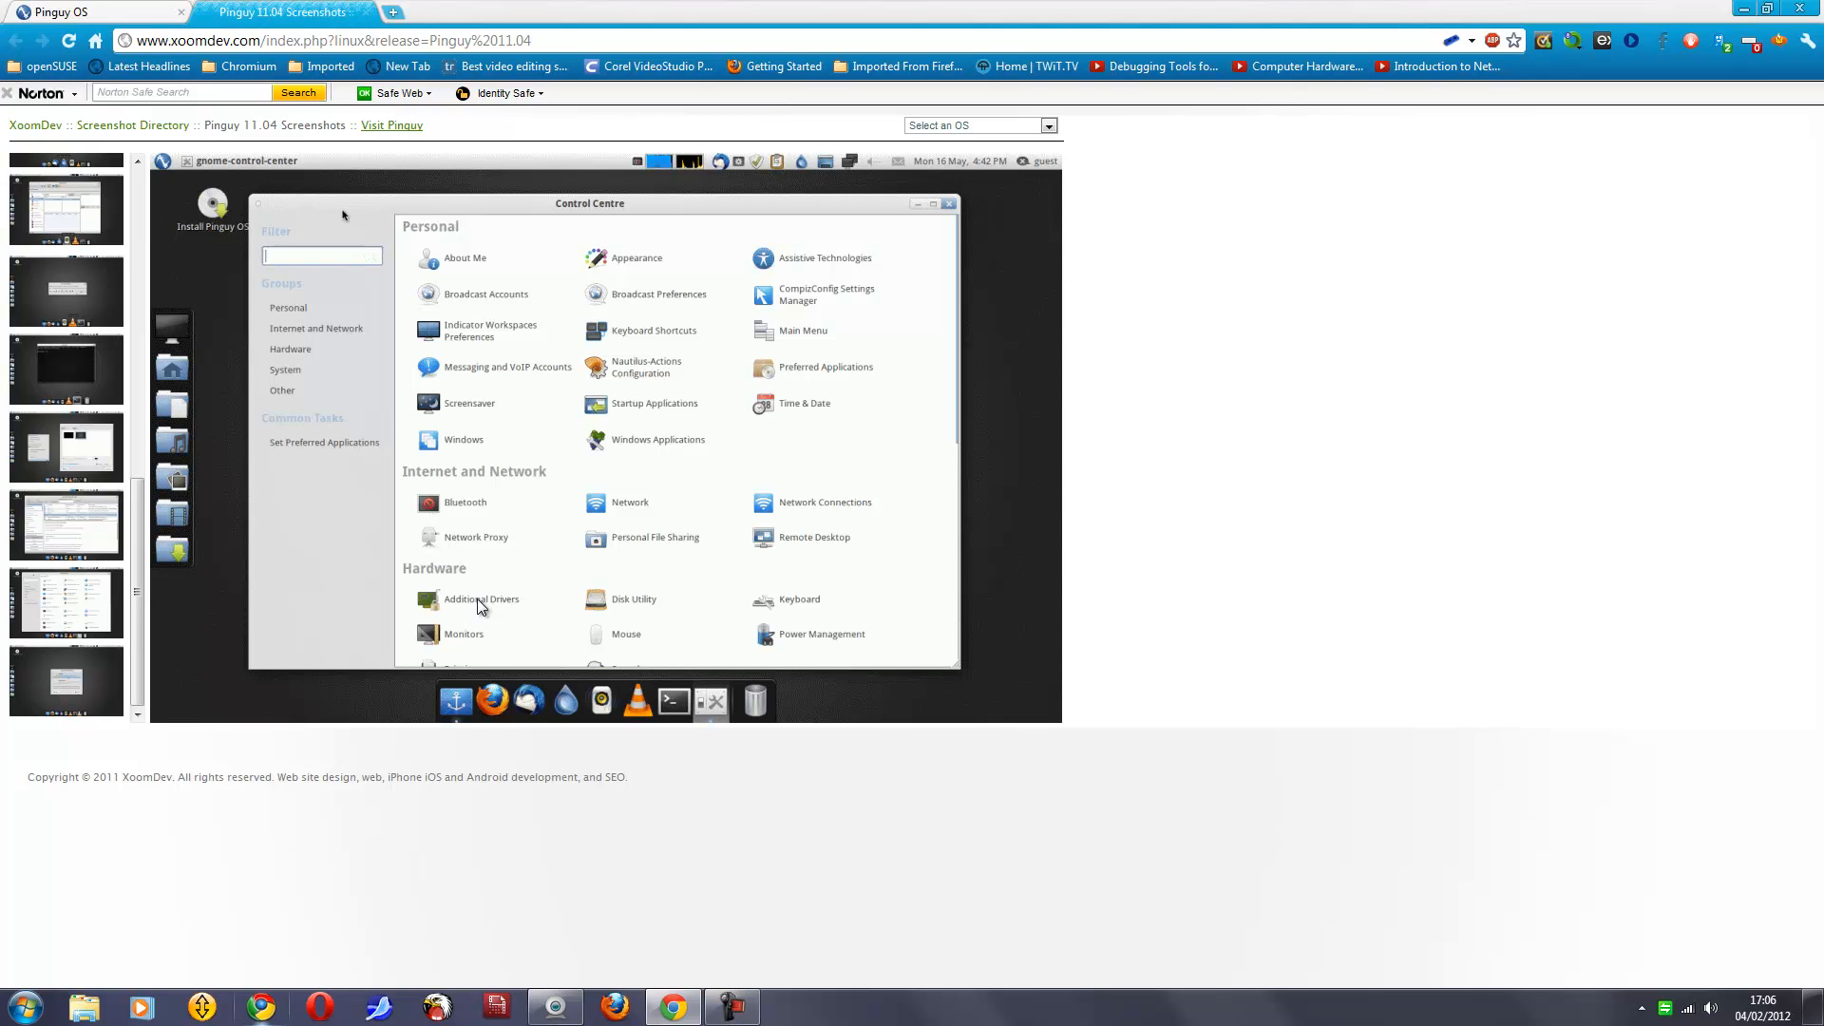
{"action": "mouse_move", "coordinate": [798, 551]}
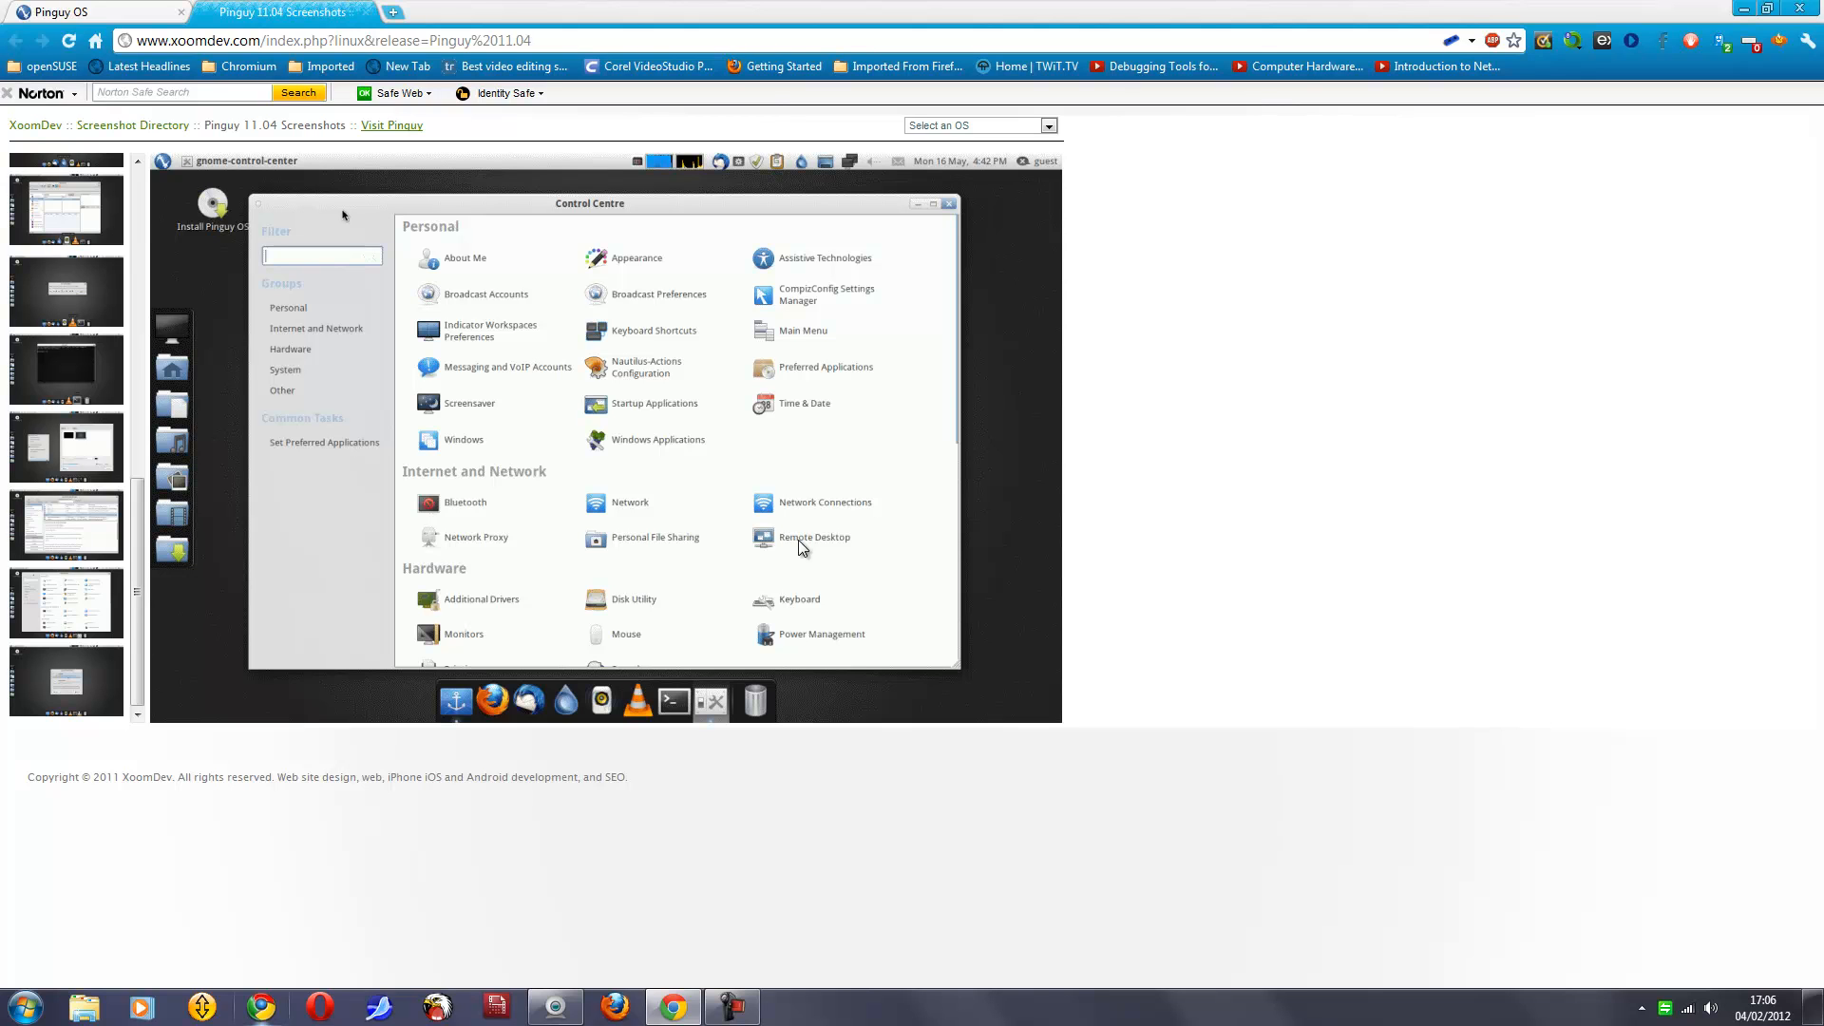
{"action": "mouse_move", "coordinate": [990, 471]}
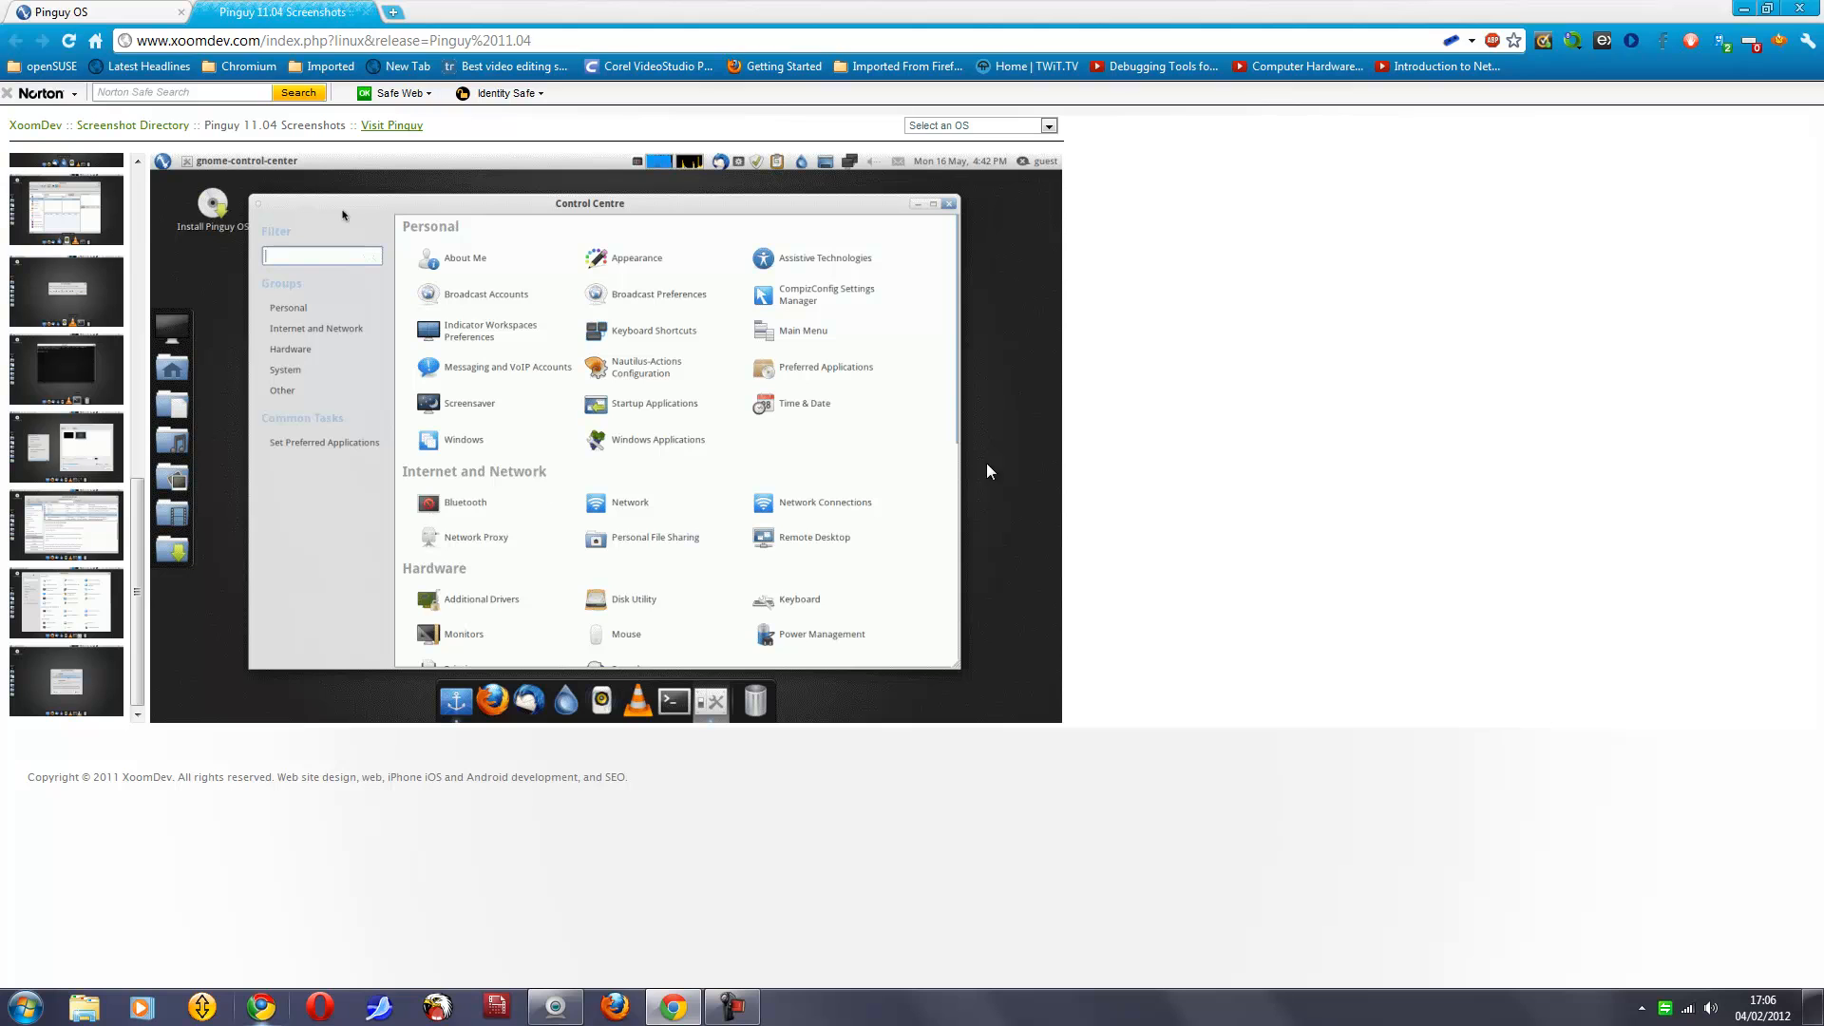
{"action": "mouse_move", "coordinate": [843, 446]}
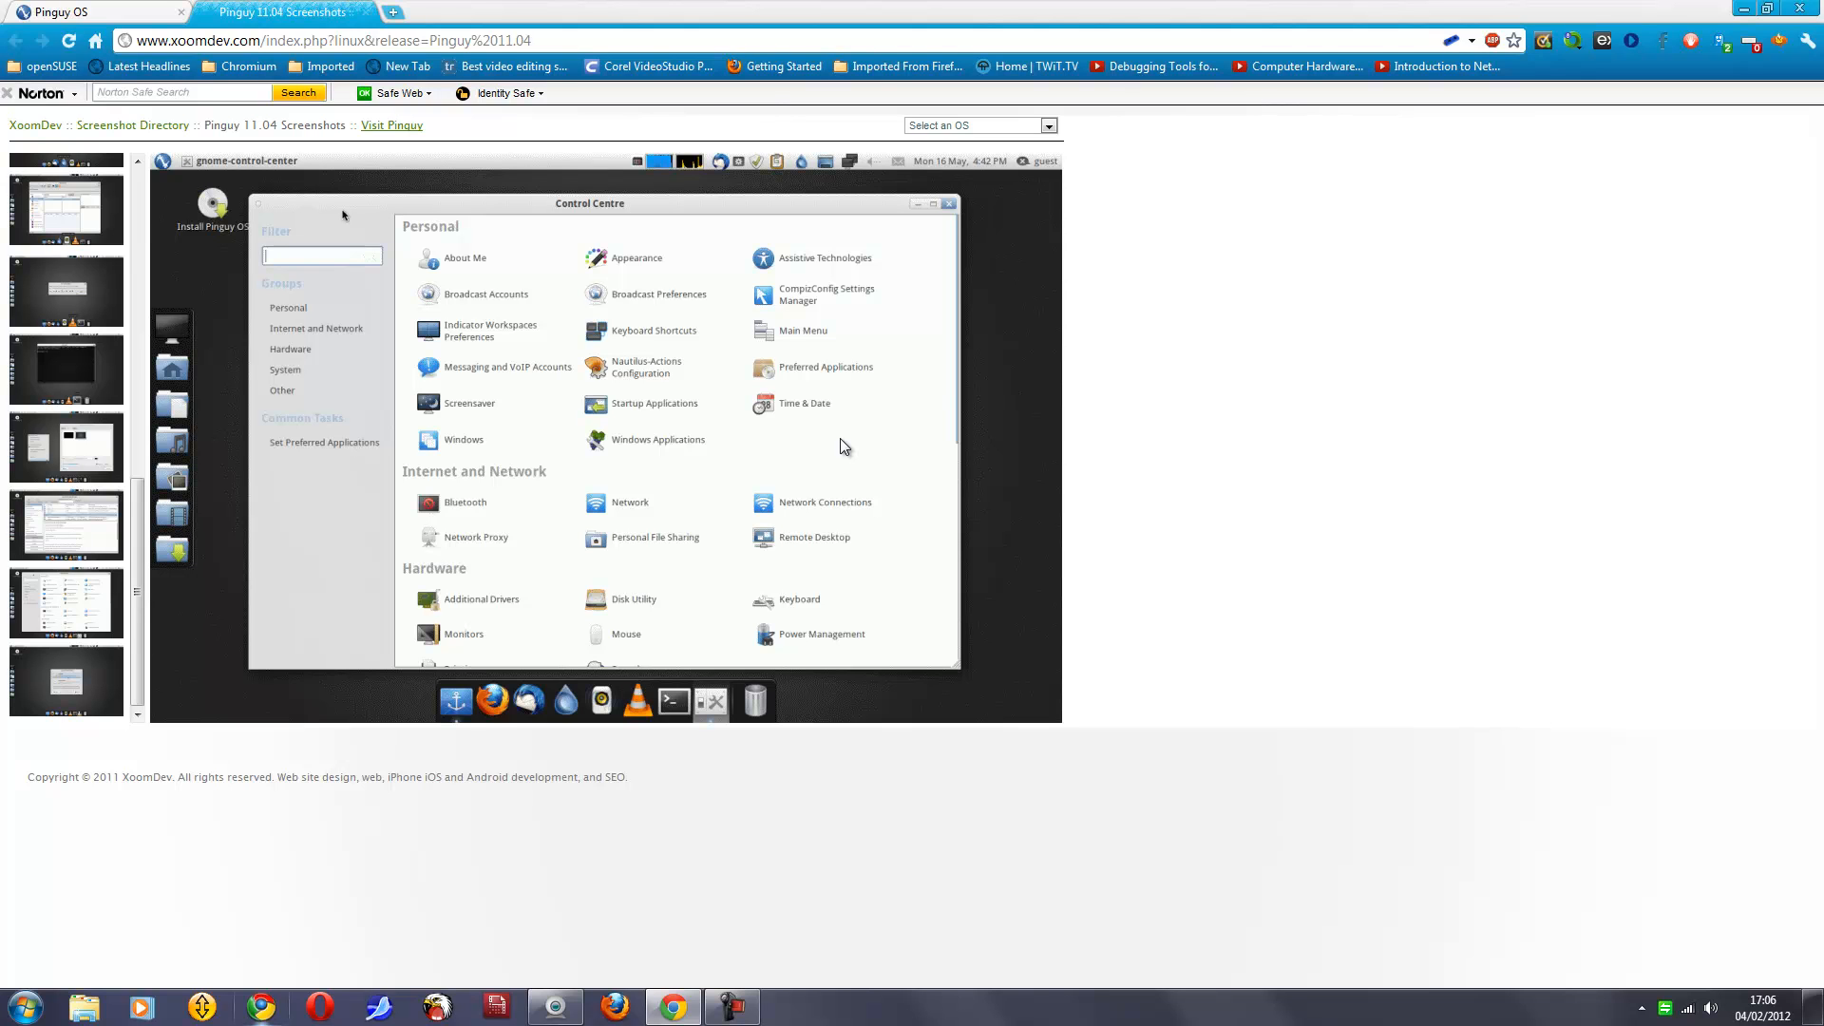
{"action": "mouse_move", "coordinate": [719, 316]}
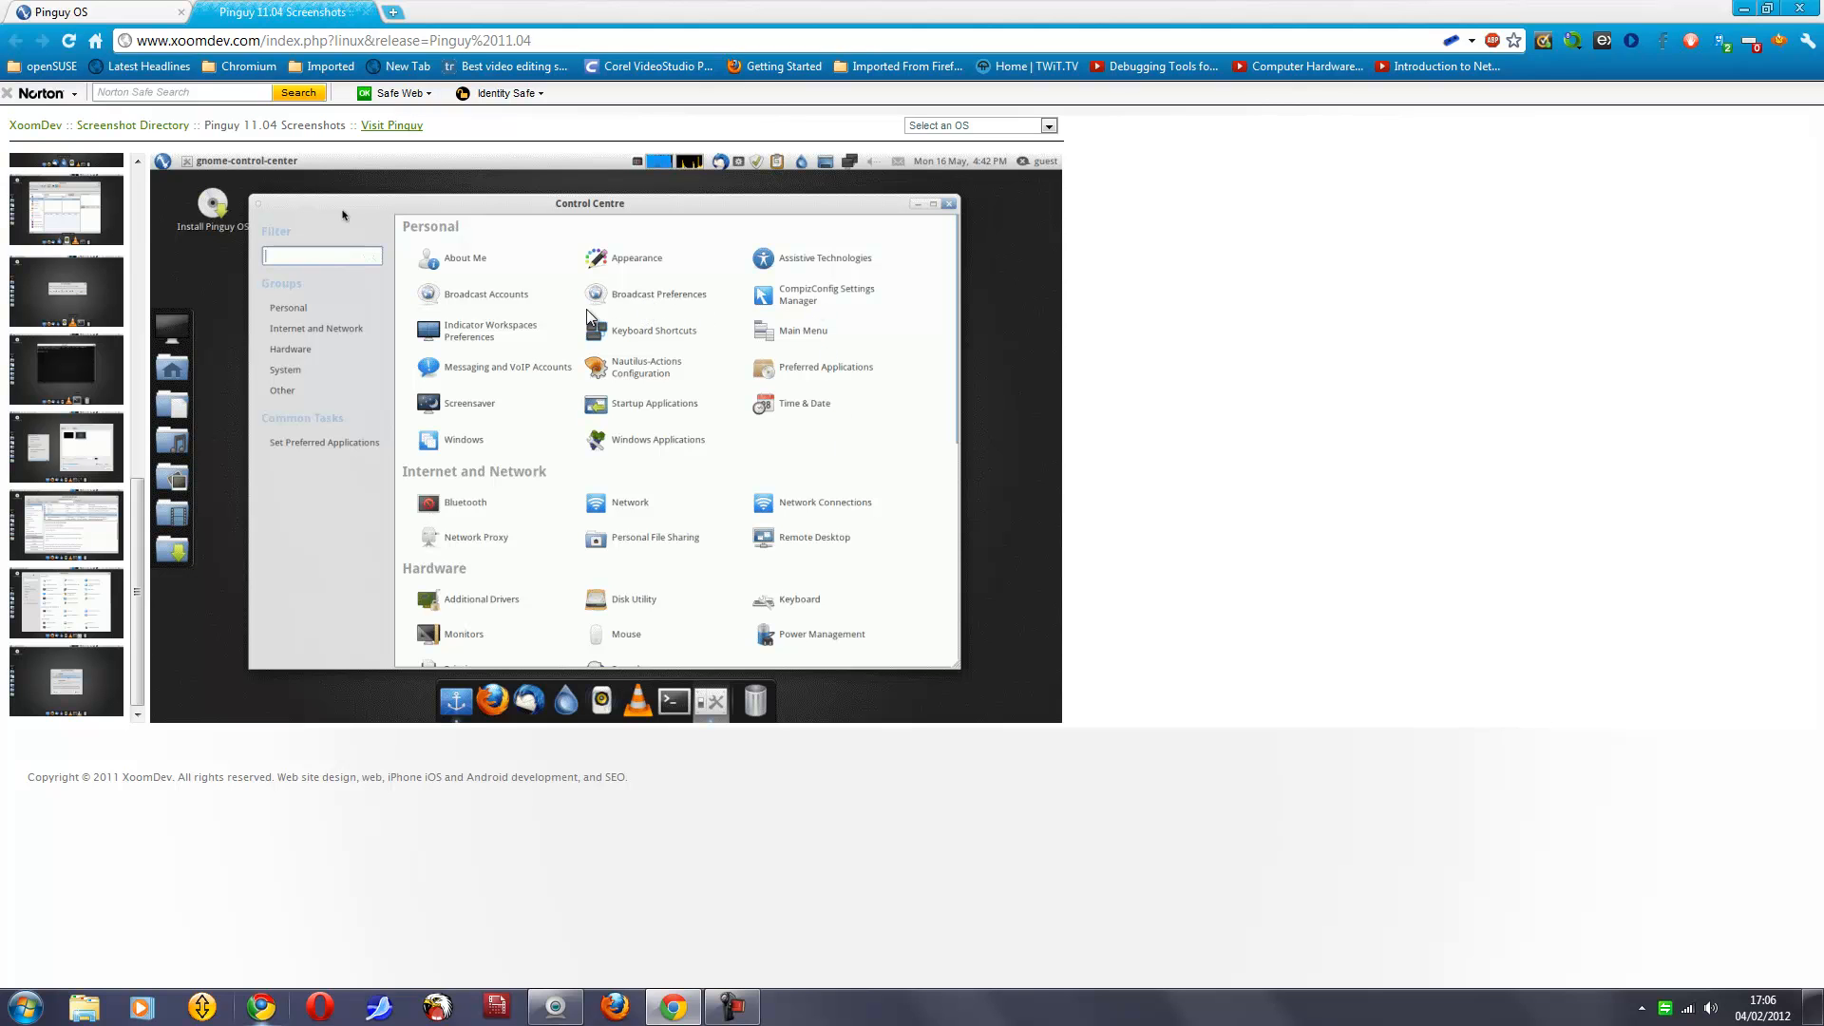
{"action": "mouse_move", "coordinate": [627, 751]}
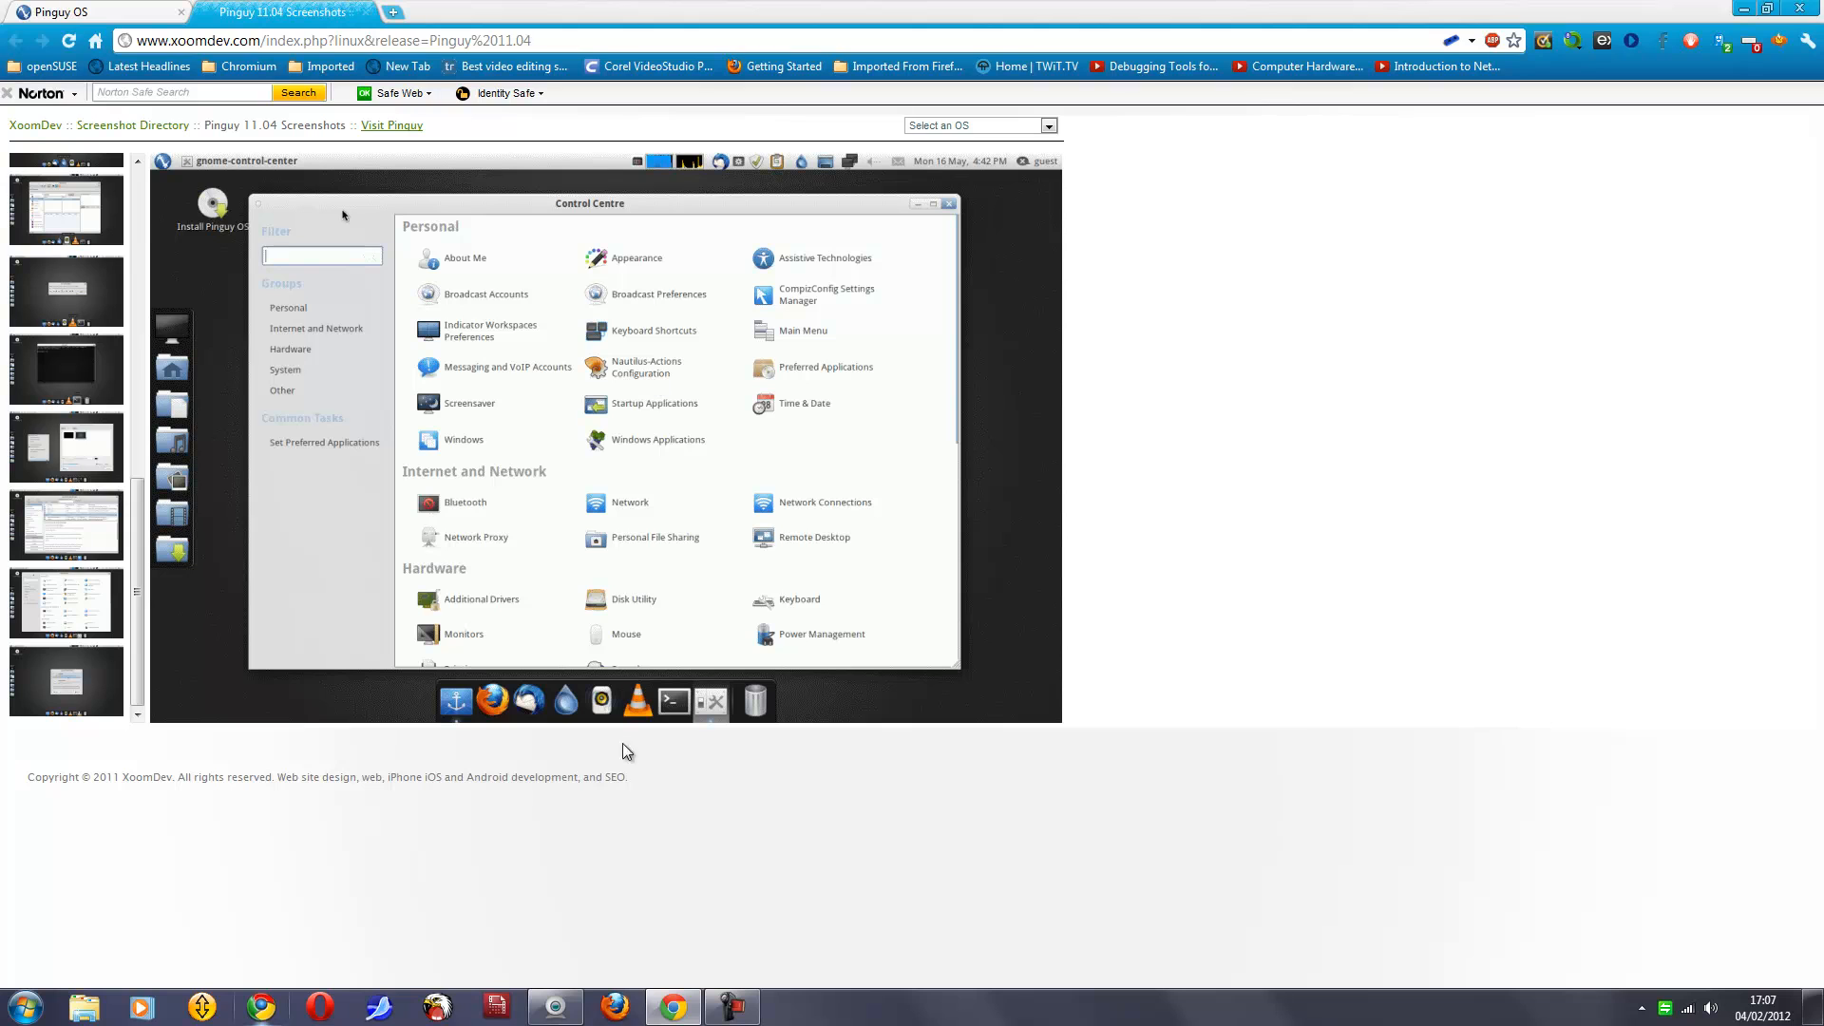
{"action": "mouse_move", "coordinate": [631, 612]}
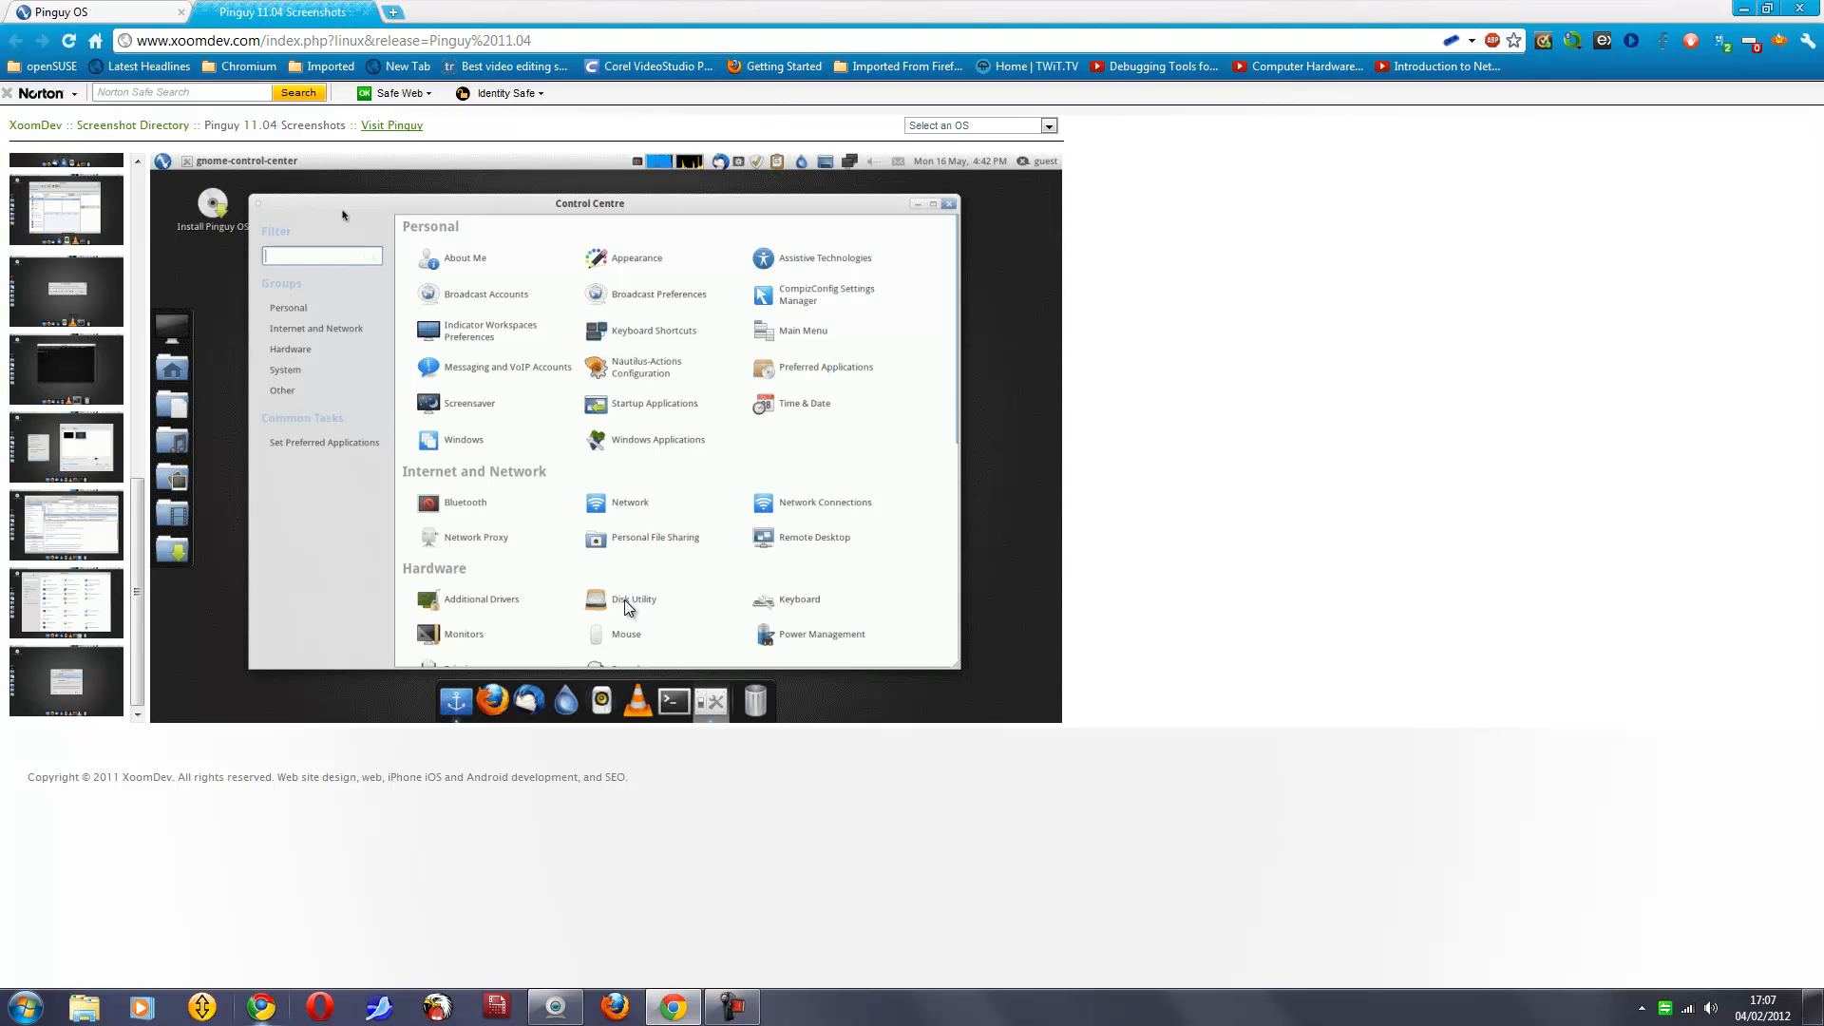
{"action": "mouse_move", "coordinate": [619, 642]}
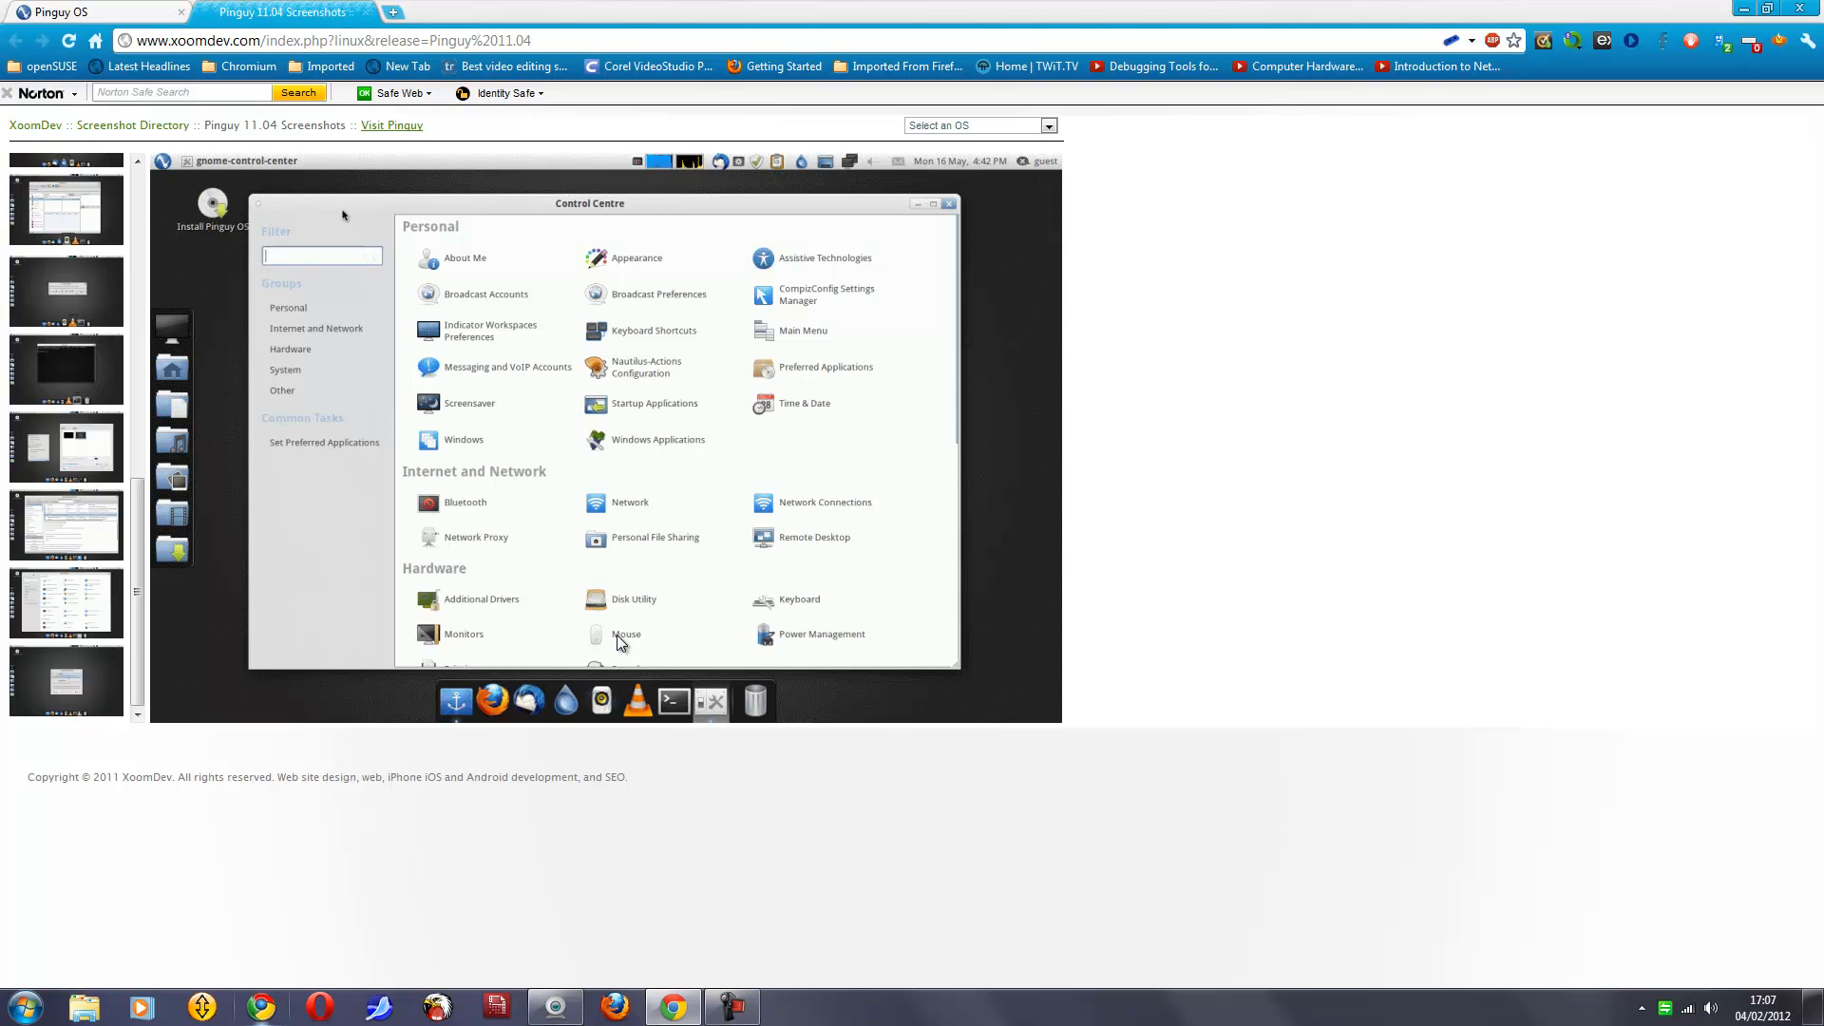
{"action": "mouse_move", "coordinate": [471, 646]}
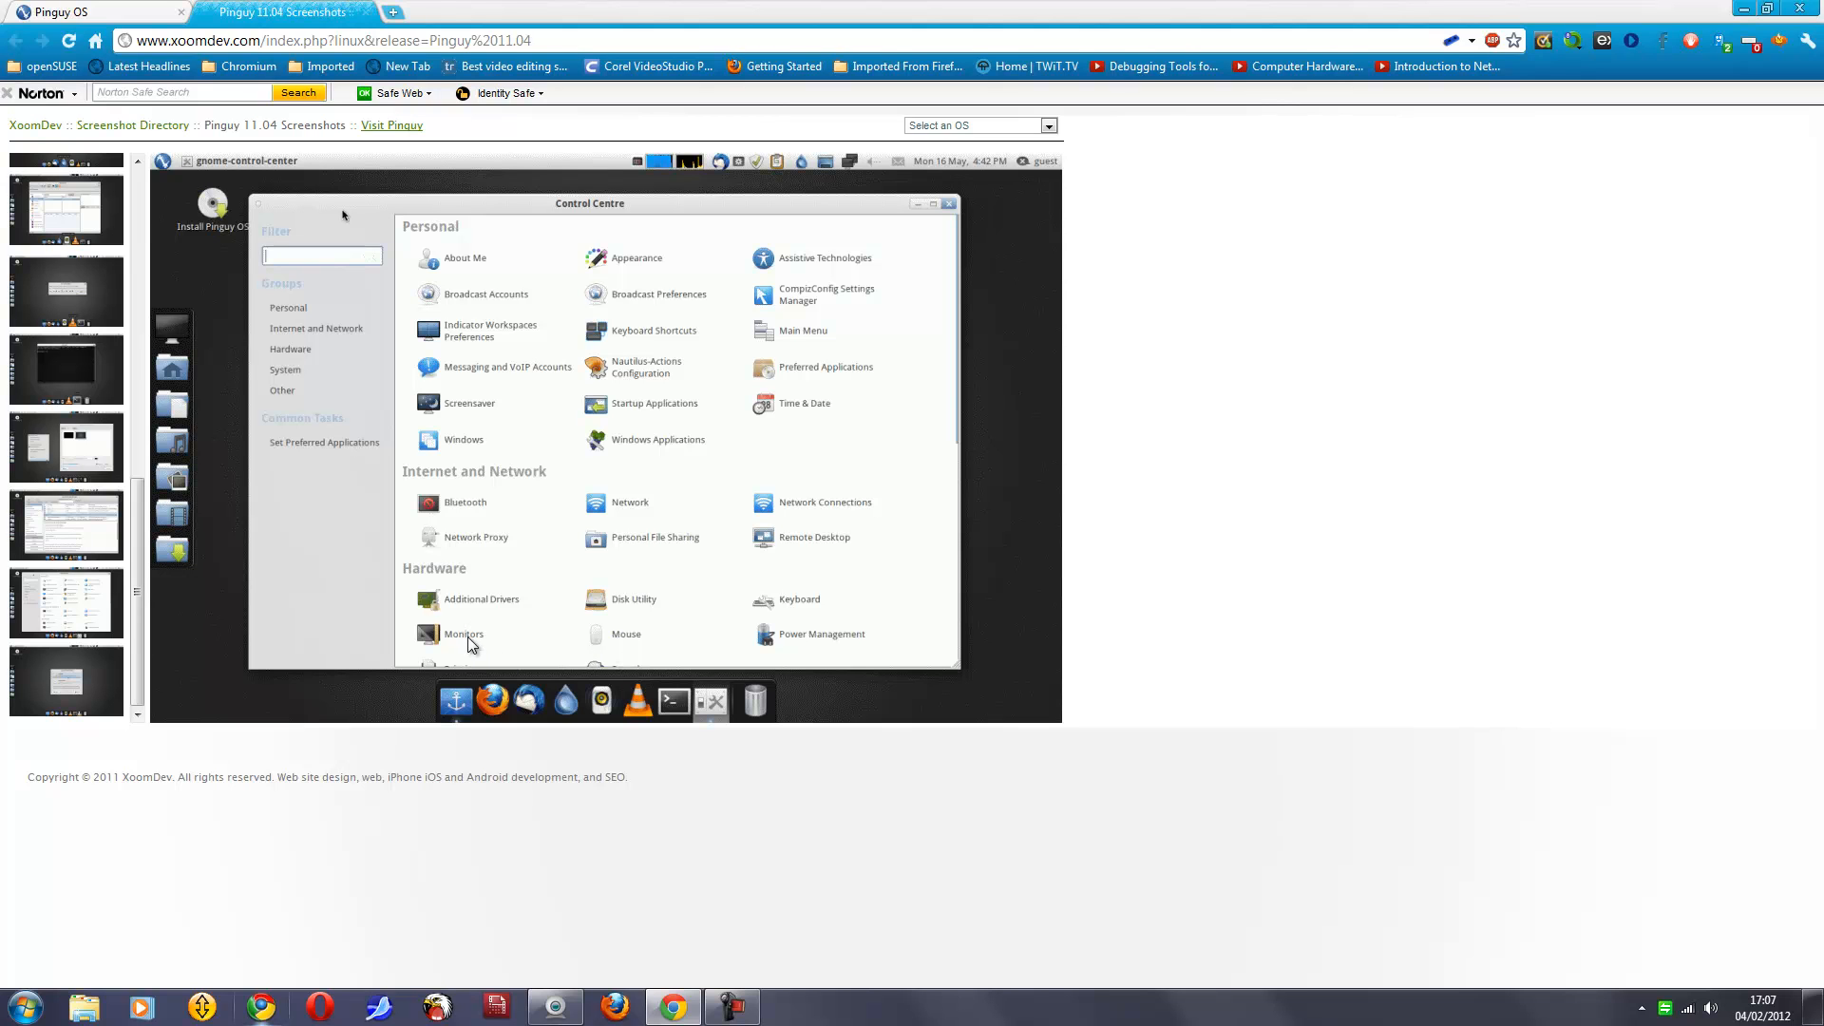
{"action": "mouse_move", "coordinate": [662, 431]}
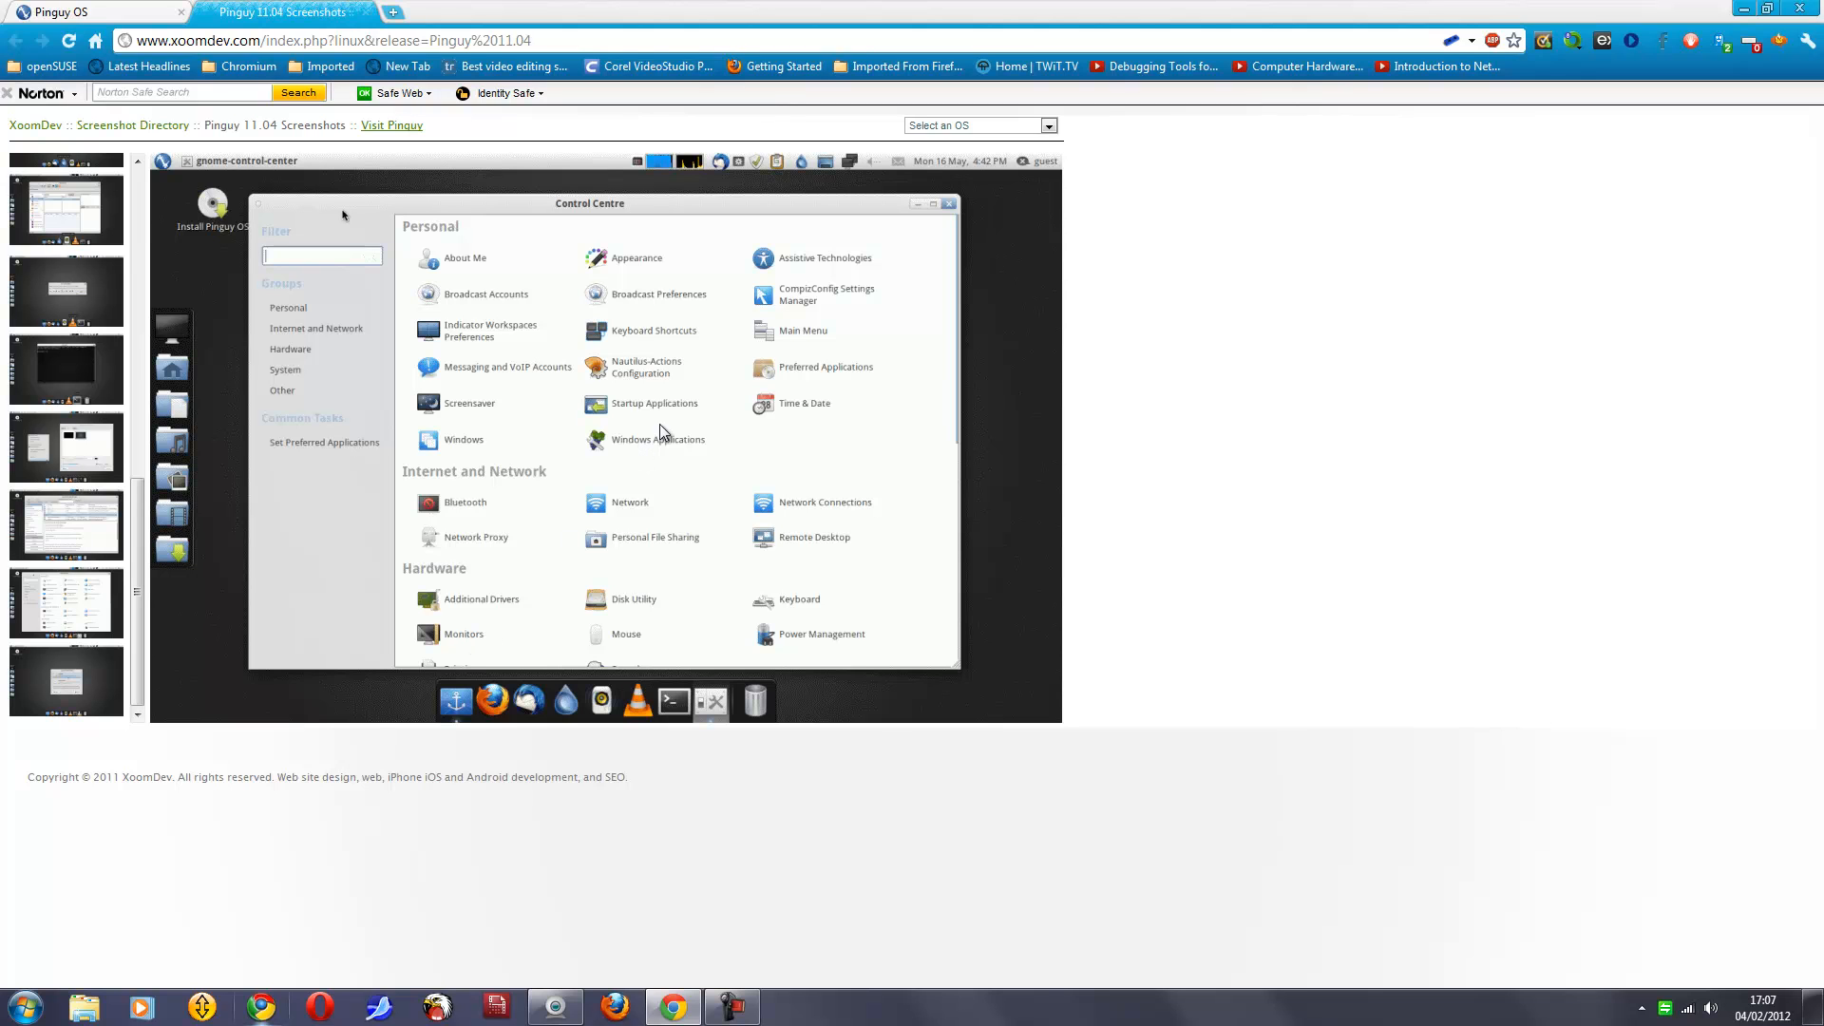
{"action": "mouse_move", "coordinate": [685, 621]}
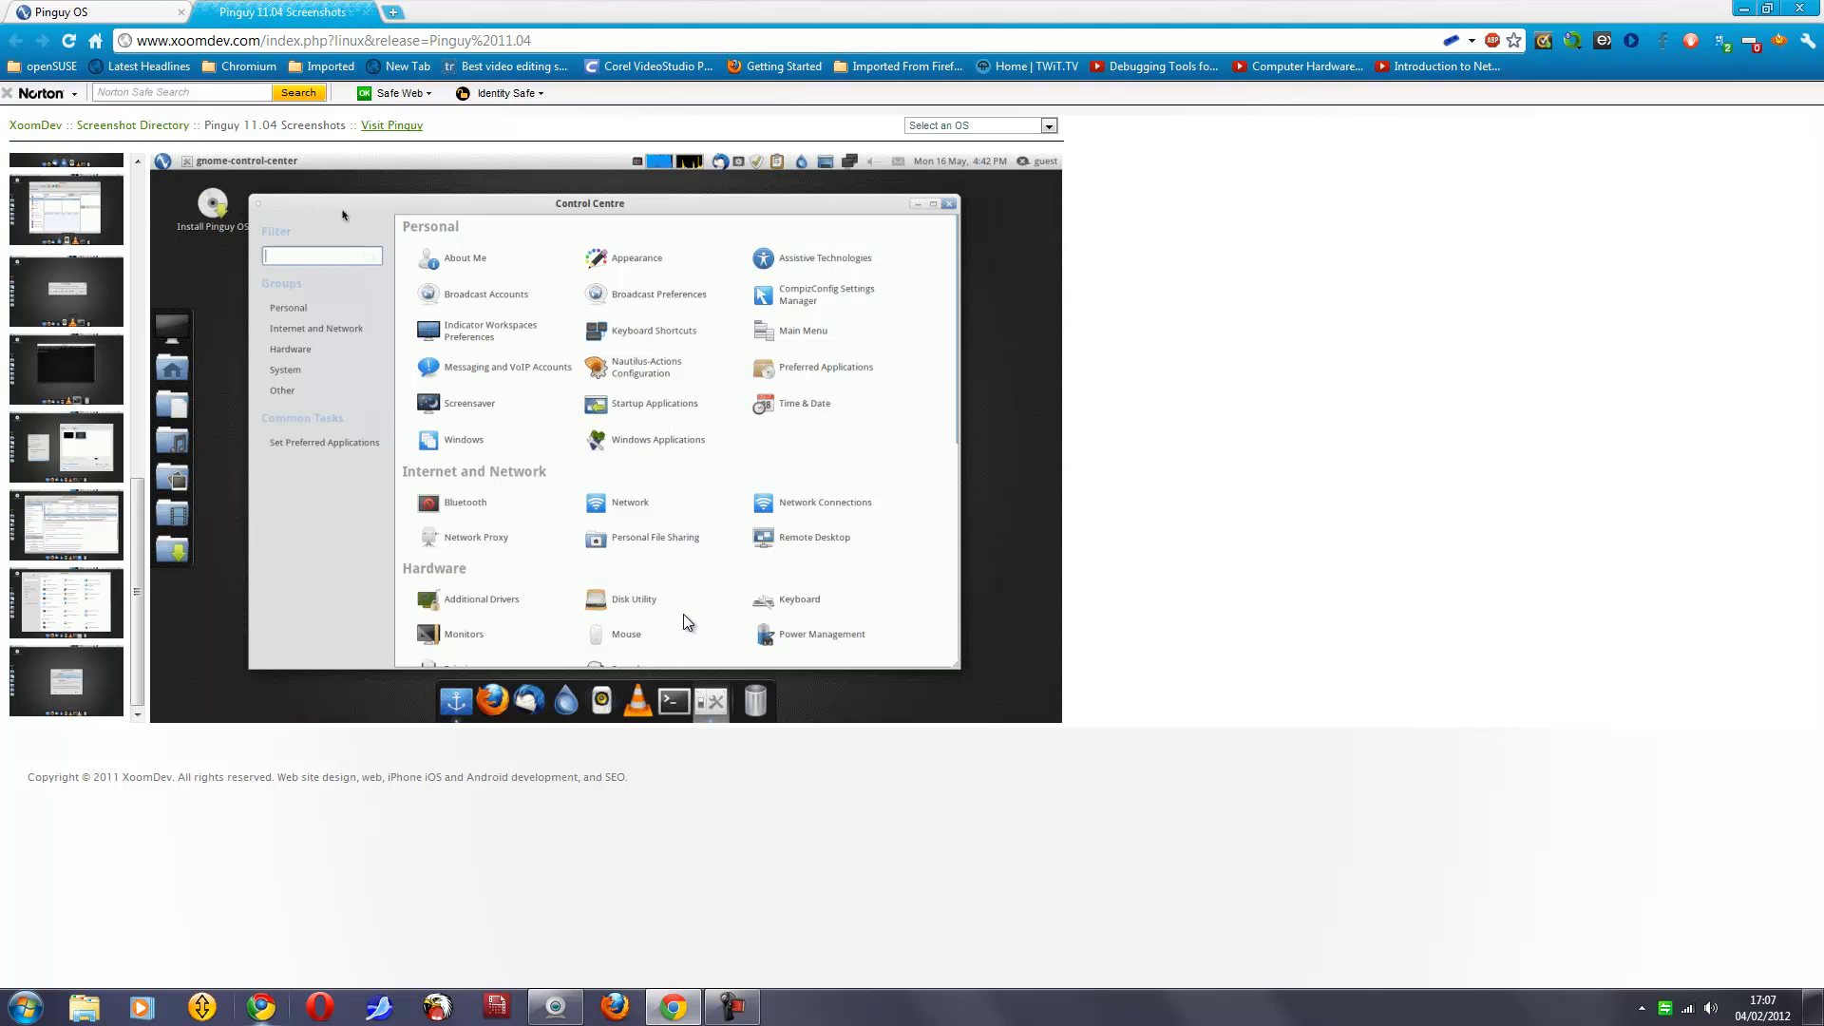
{"action": "mouse_move", "coordinate": [680, 572]}
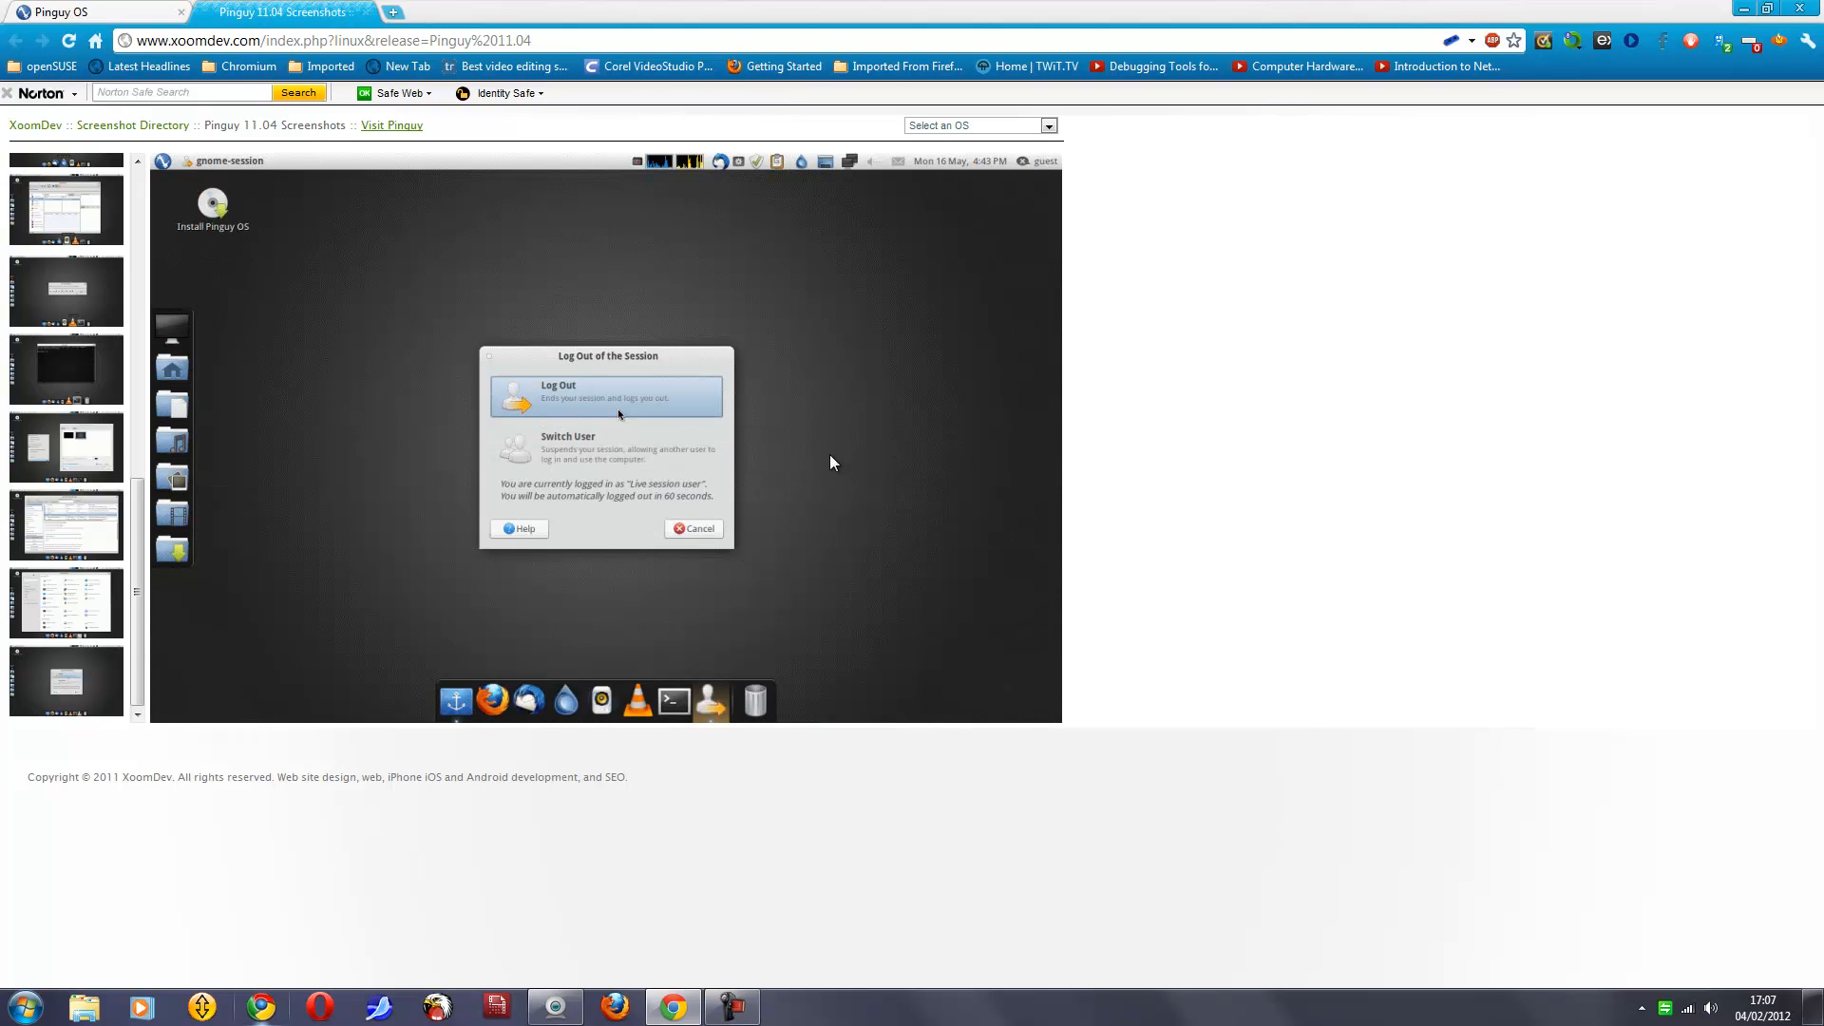
{"action": "mouse_move", "coordinate": [829, 475]}
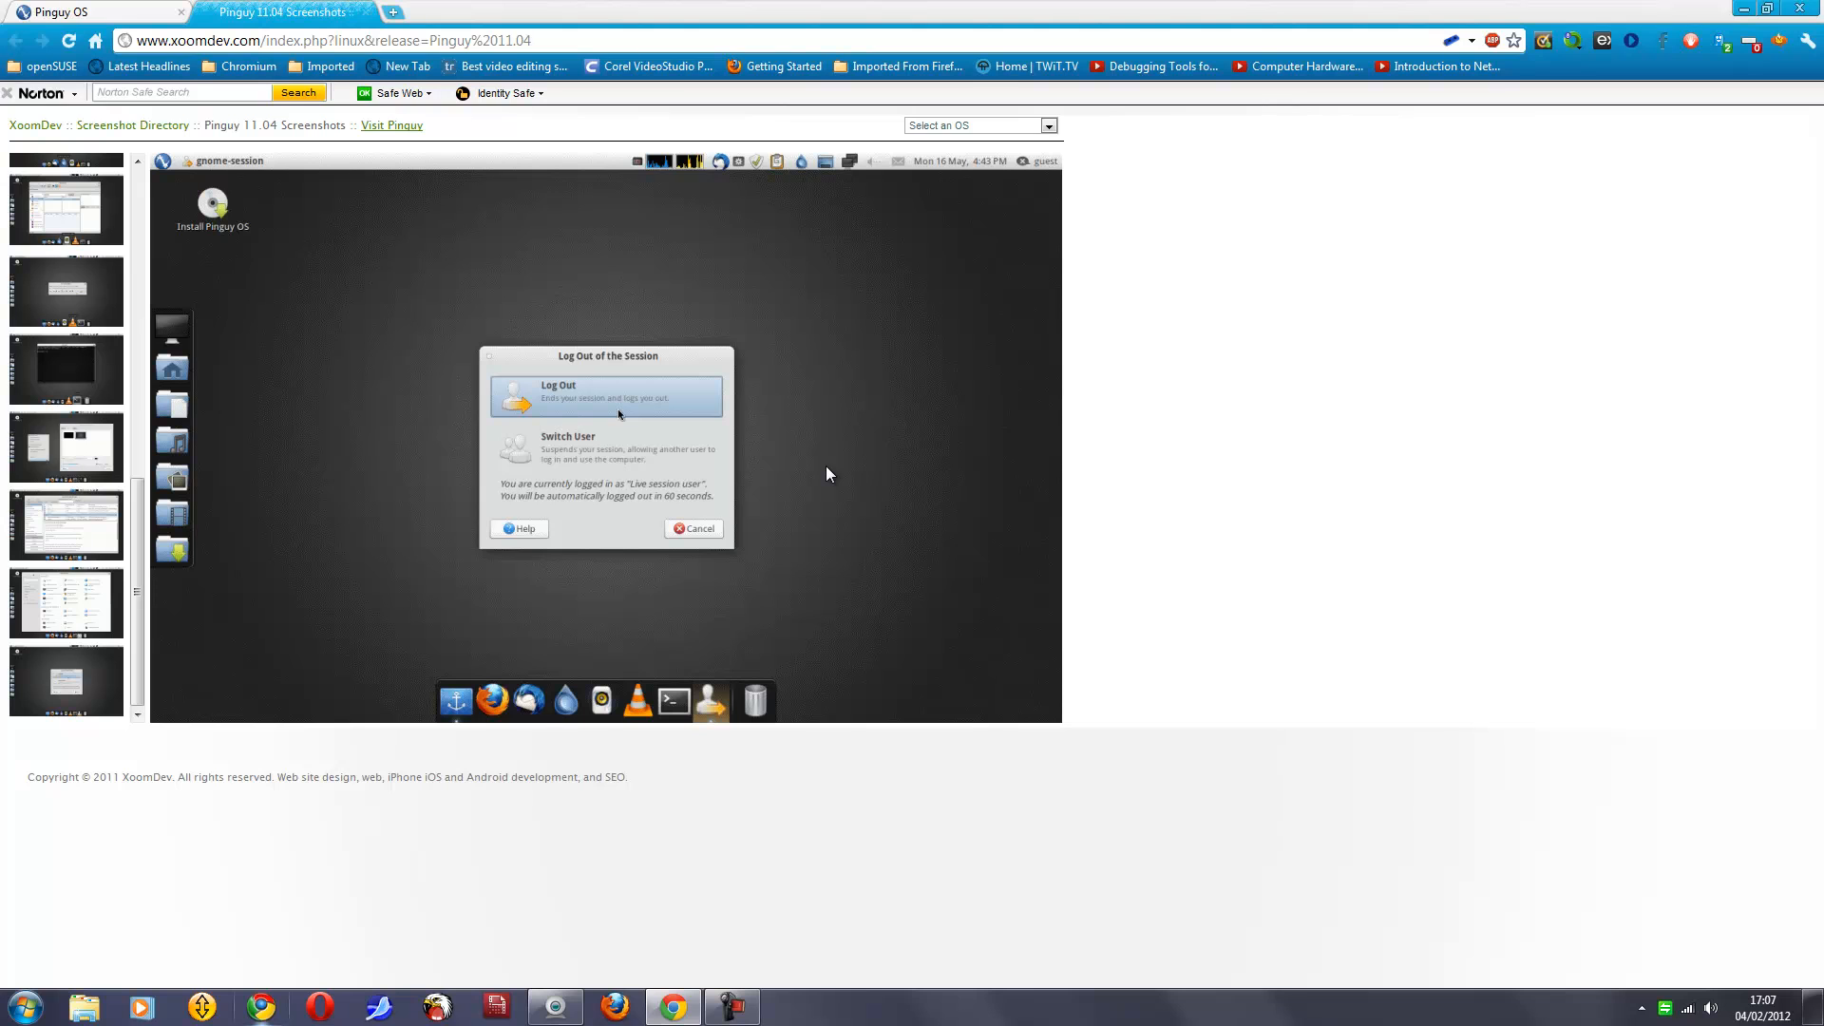
{"action": "mouse_move", "coordinate": [798, 543]}
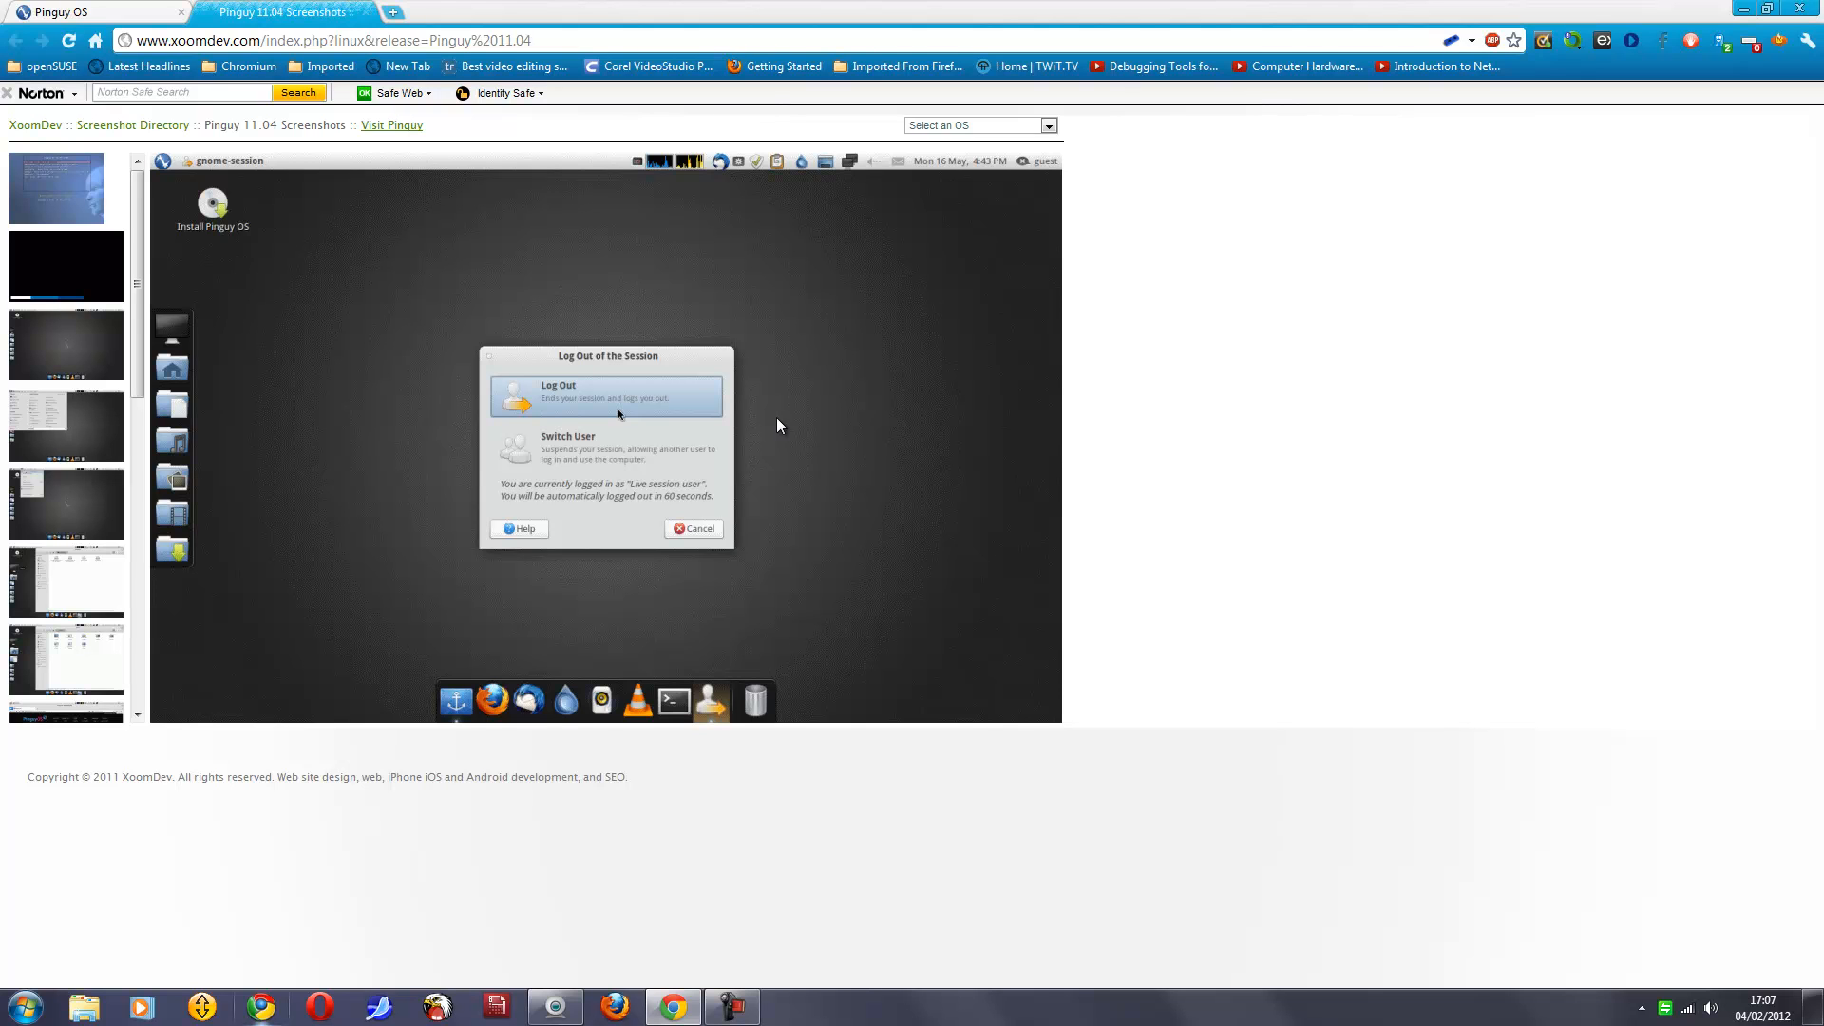
{"action": "mouse_move", "coordinate": [862, 420]}
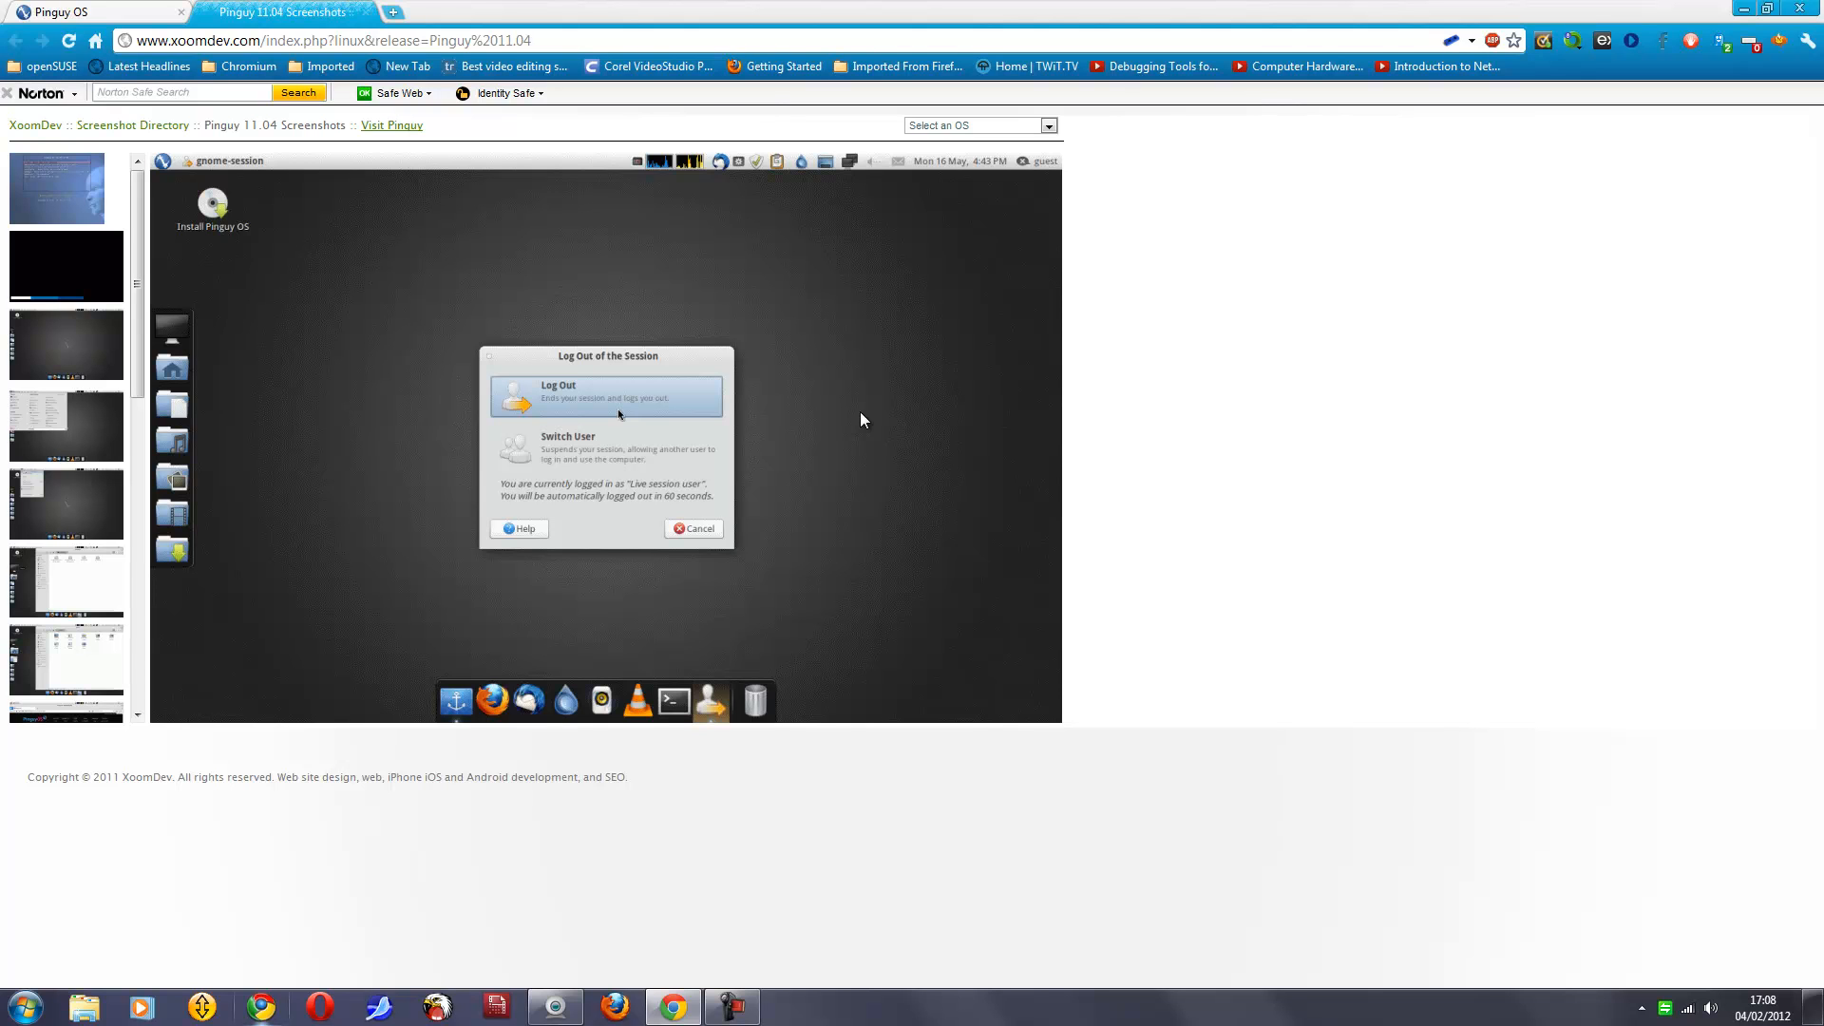
{"action": "mouse_move", "coordinate": [672, 756]}
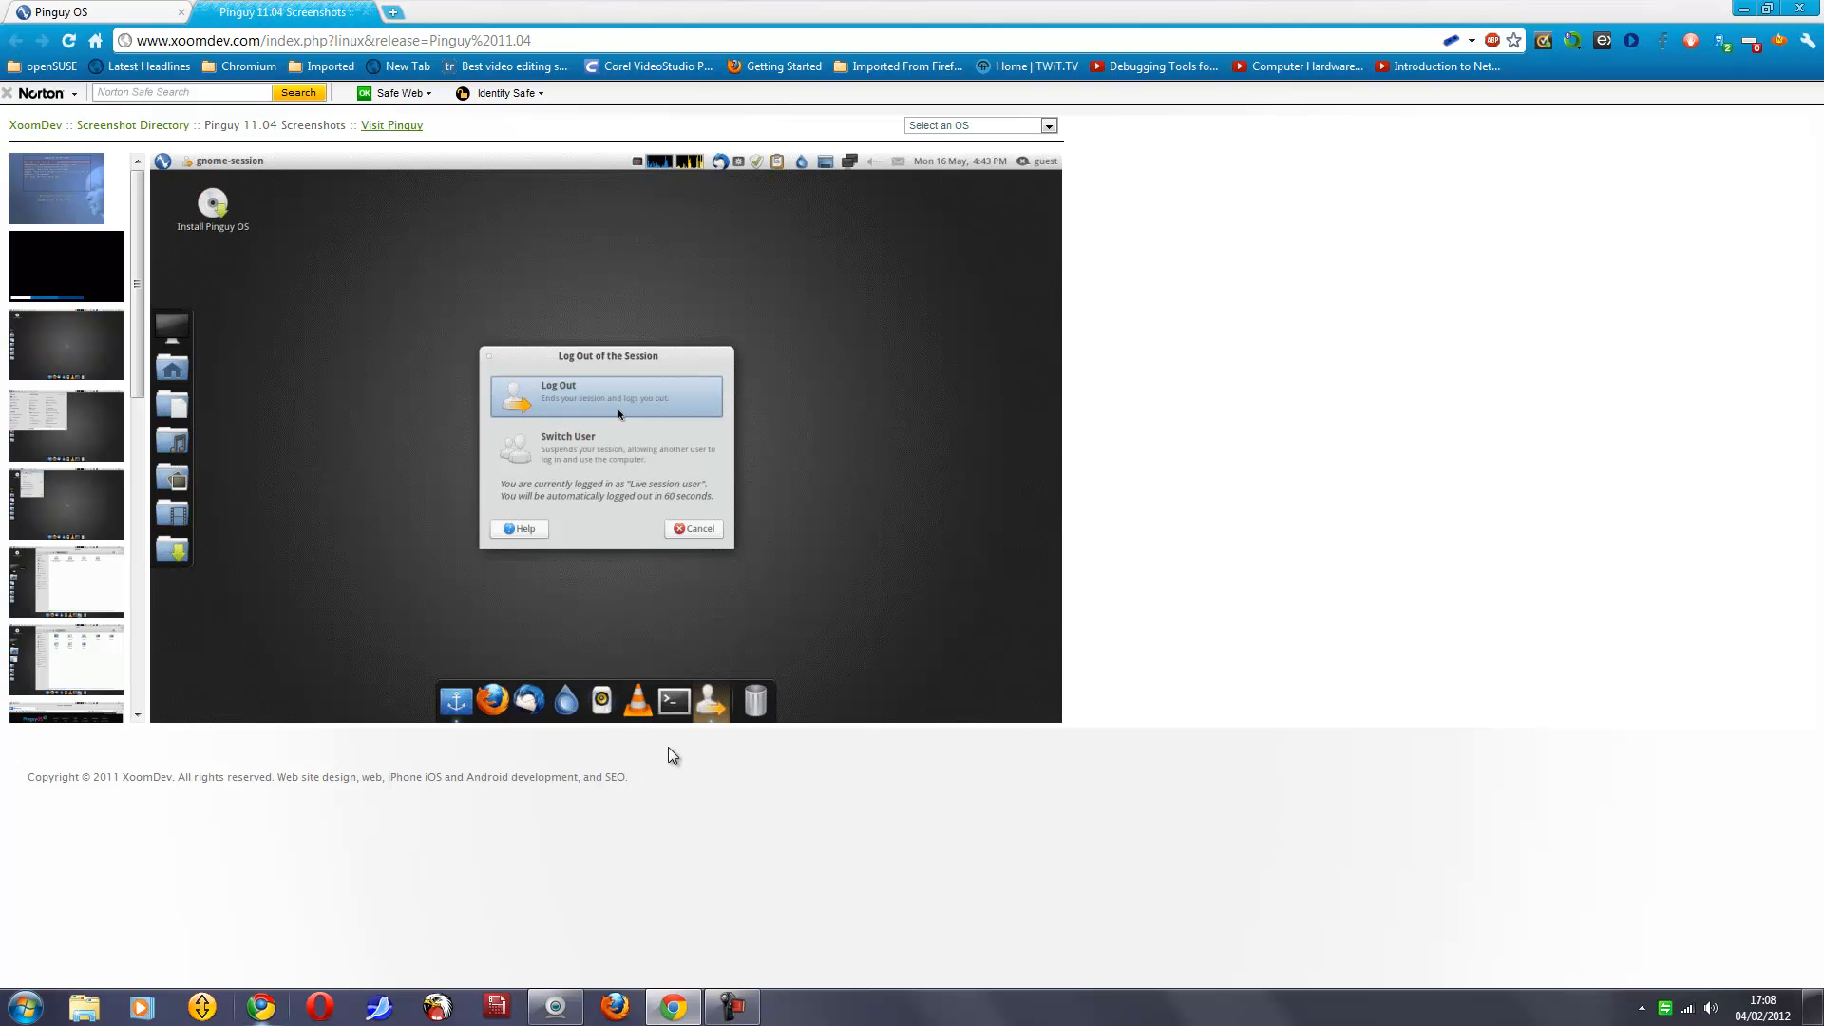
{"action": "mouse_move", "coordinate": [801, 555]}
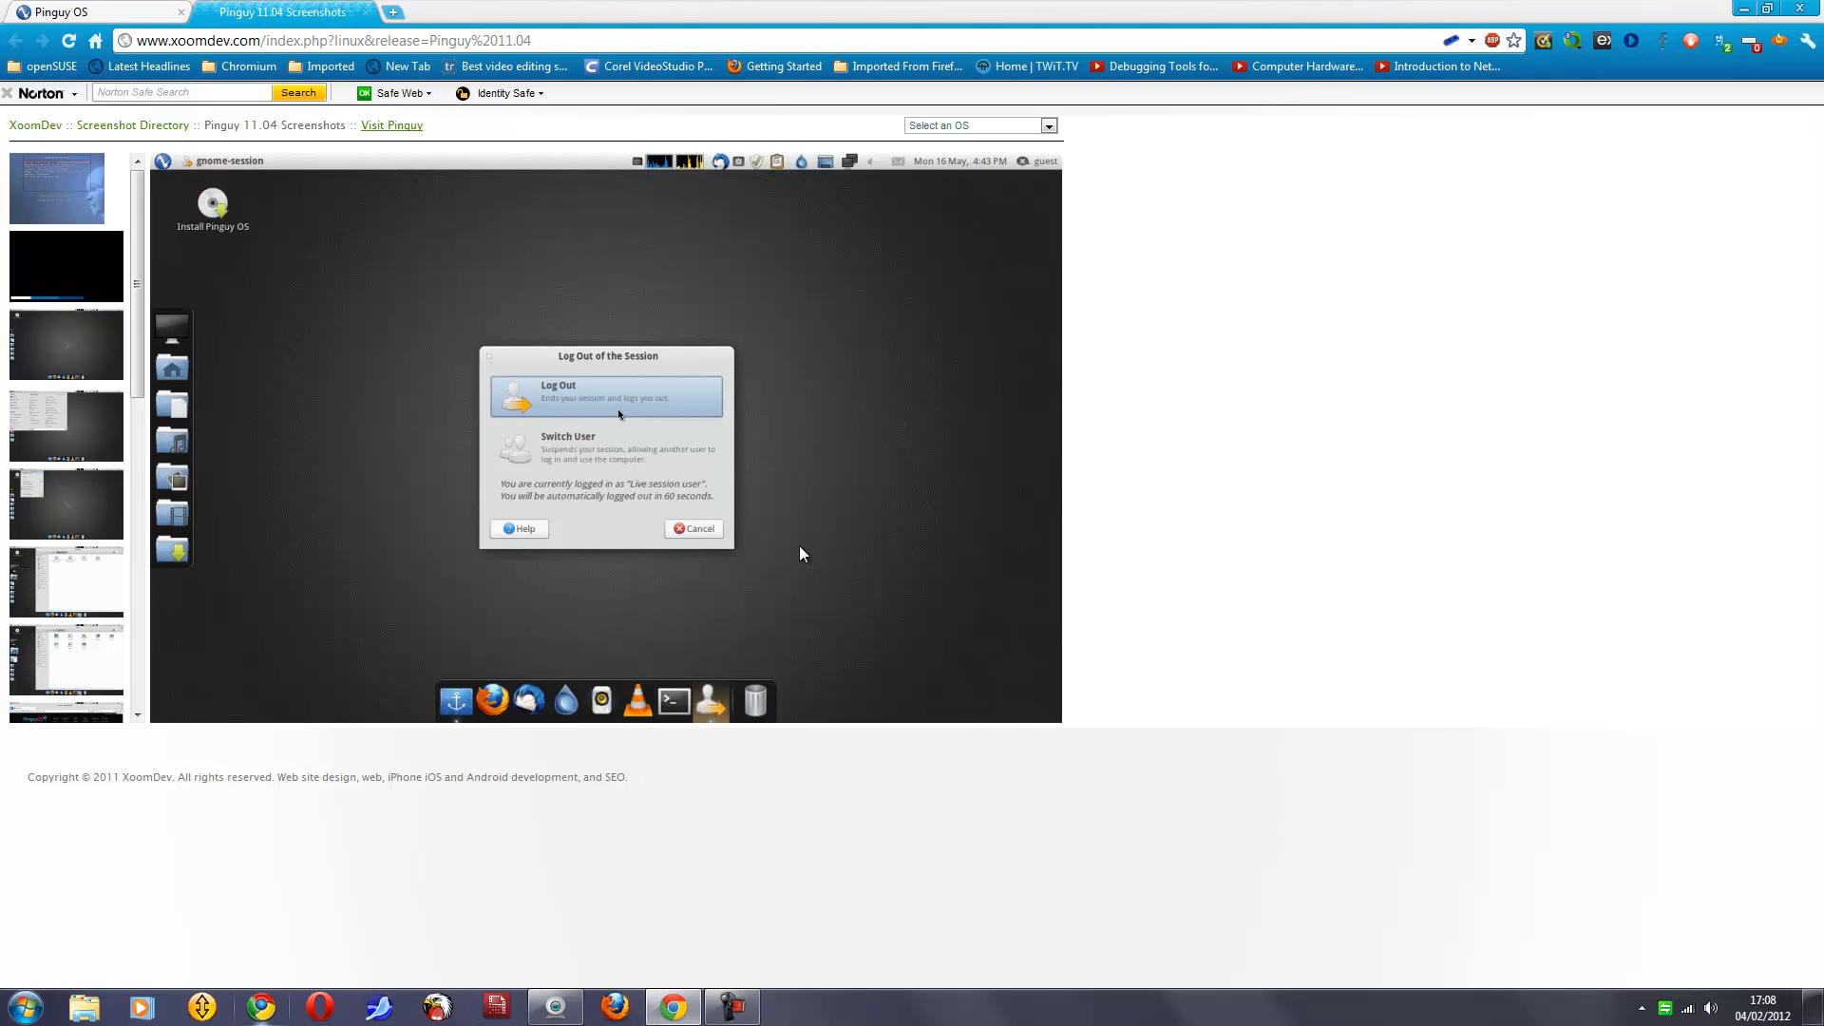
{"action": "mouse_move", "coordinate": [816, 527]}
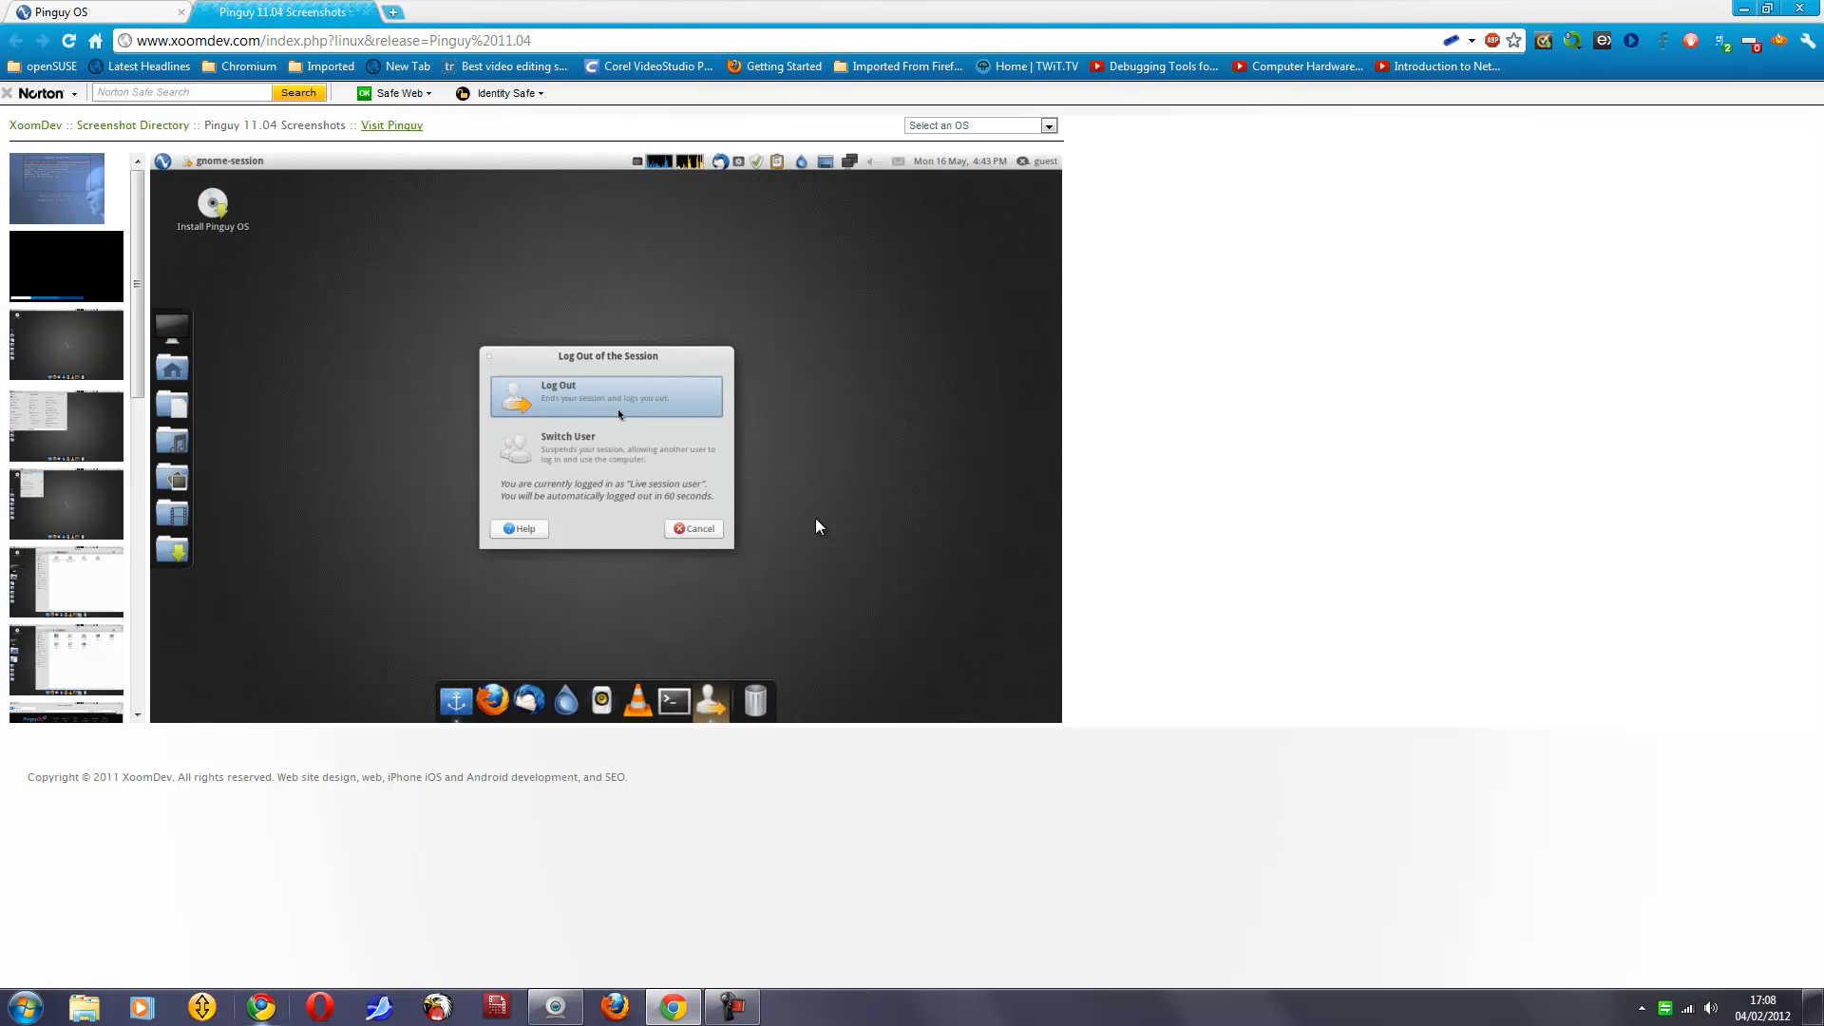
{"action": "mouse_move", "coordinate": [798, 420]}
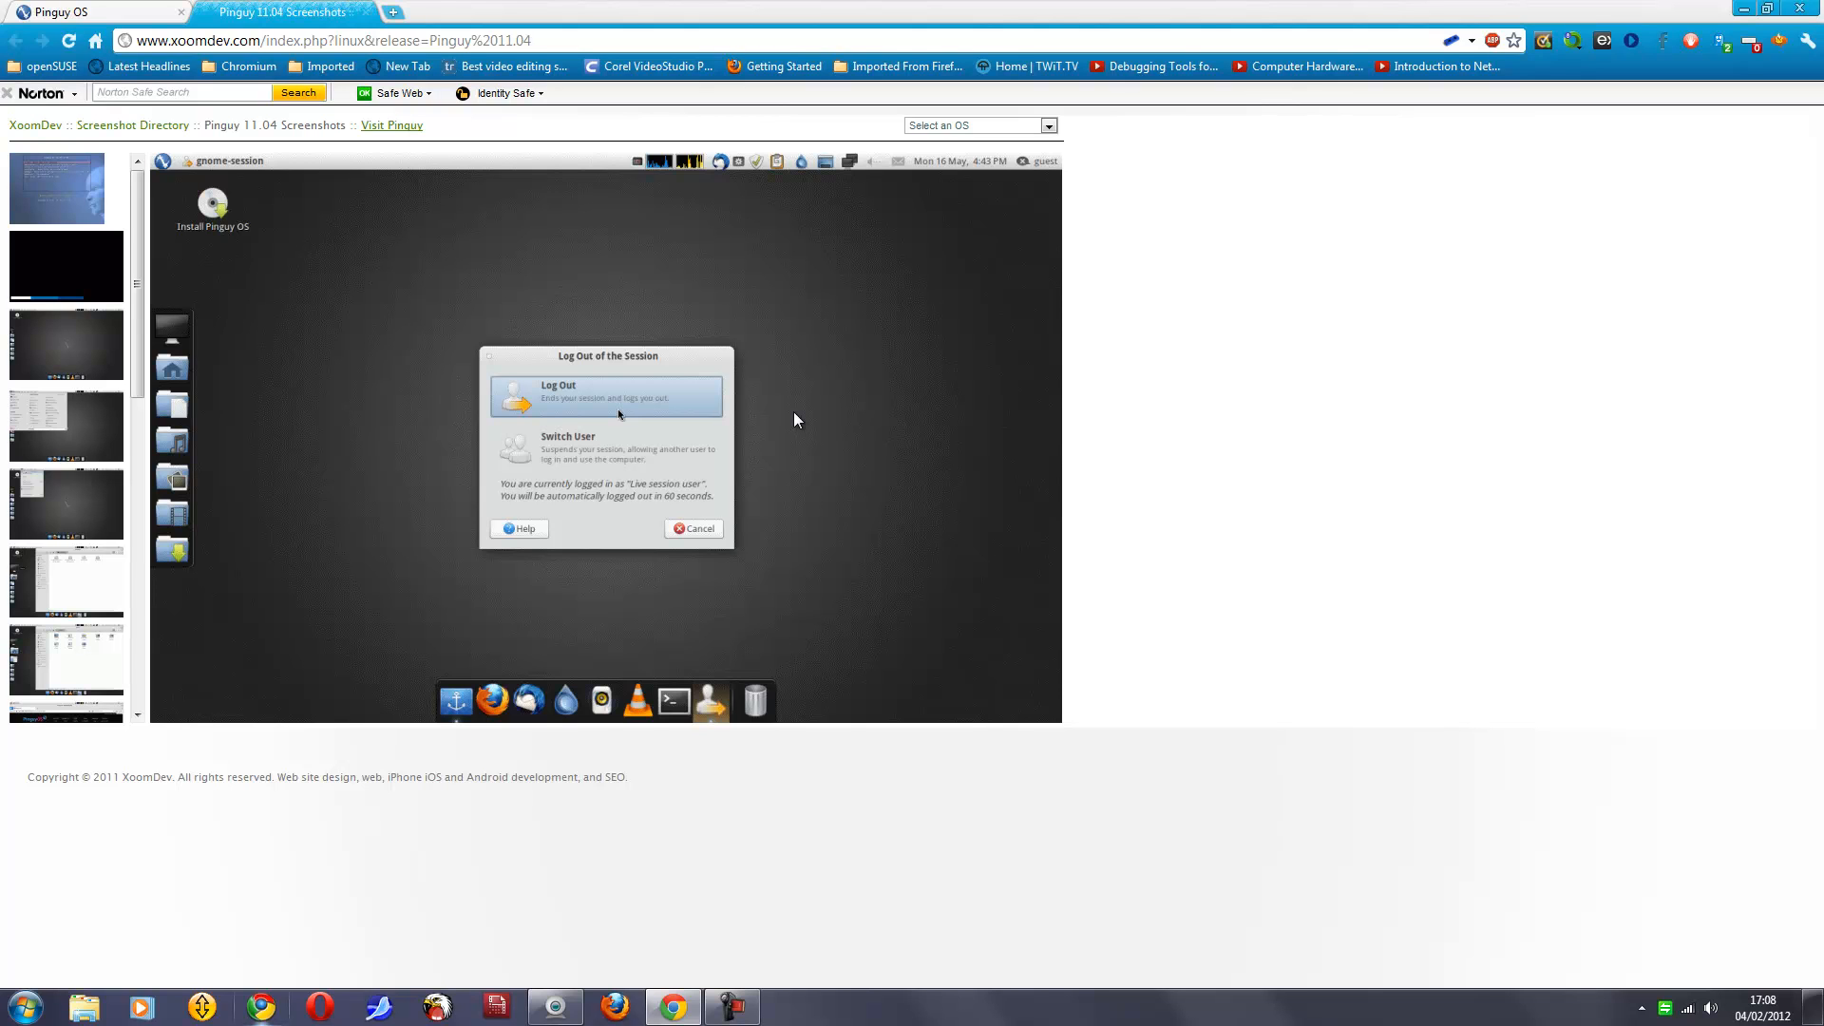
{"action": "mouse_move", "coordinate": [805, 446]}
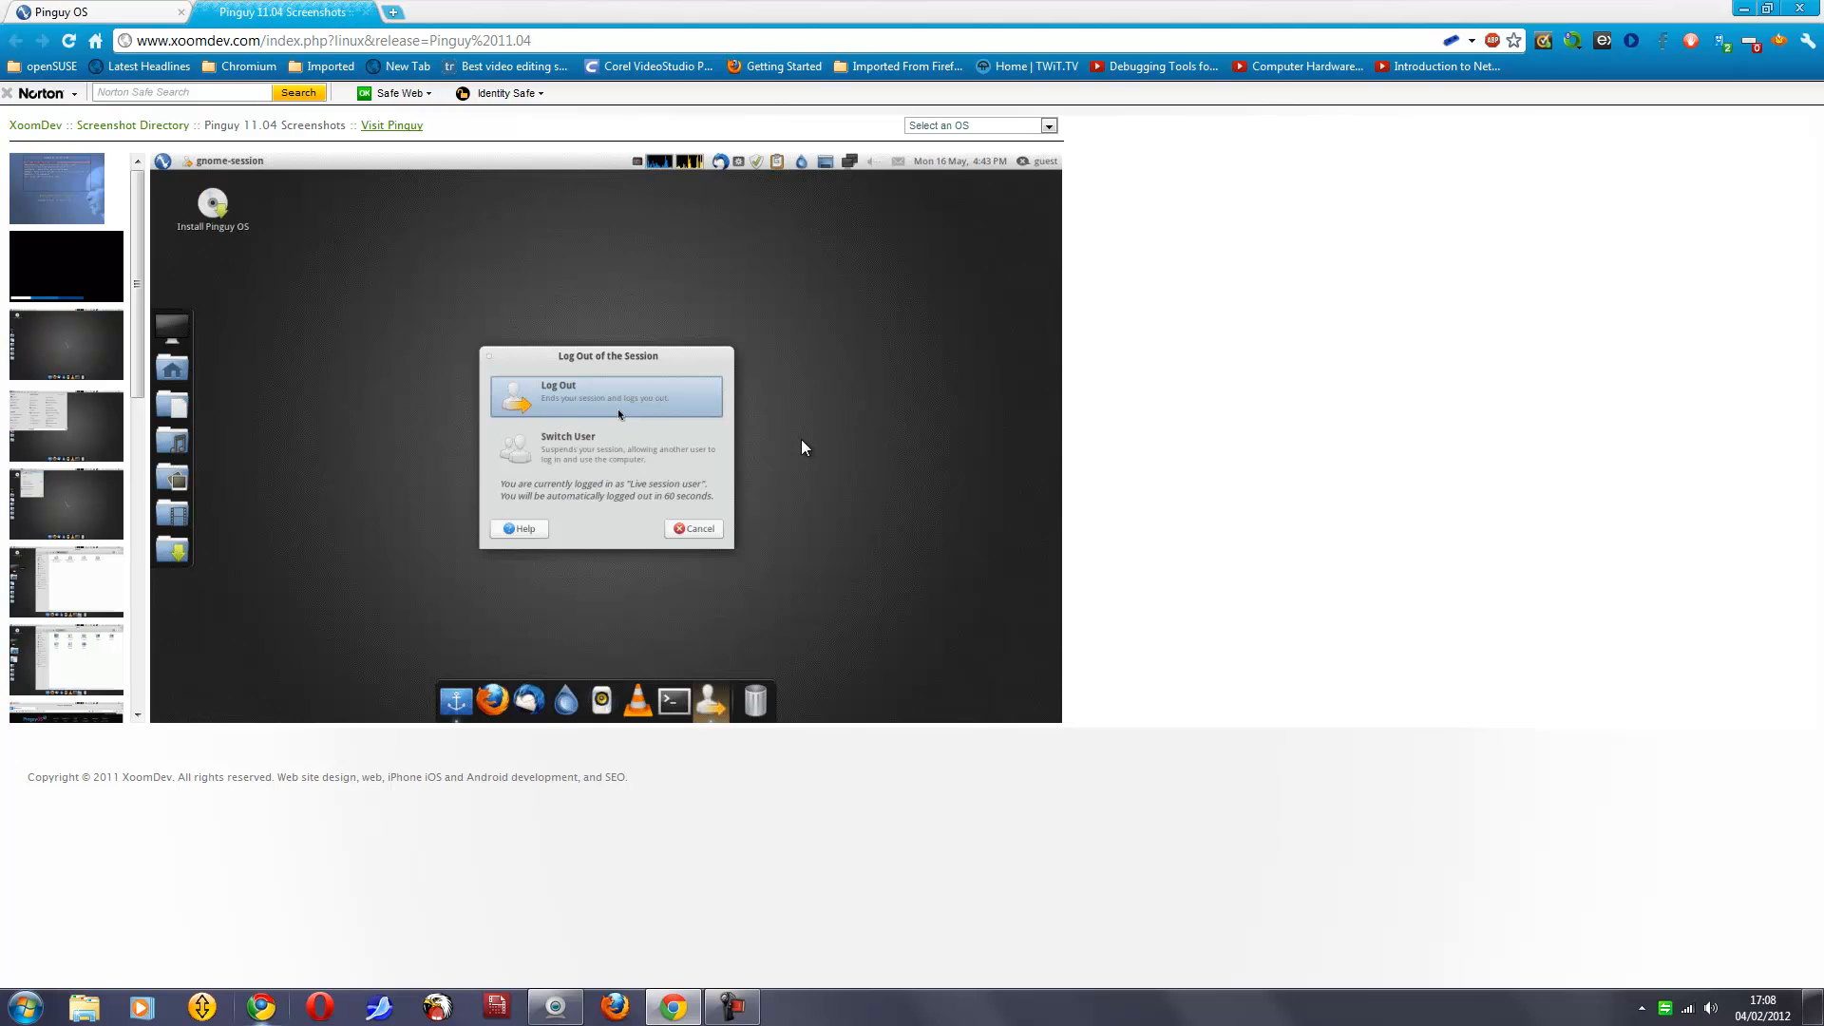
{"action": "mouse_move", "coordinate": [807, 494]}
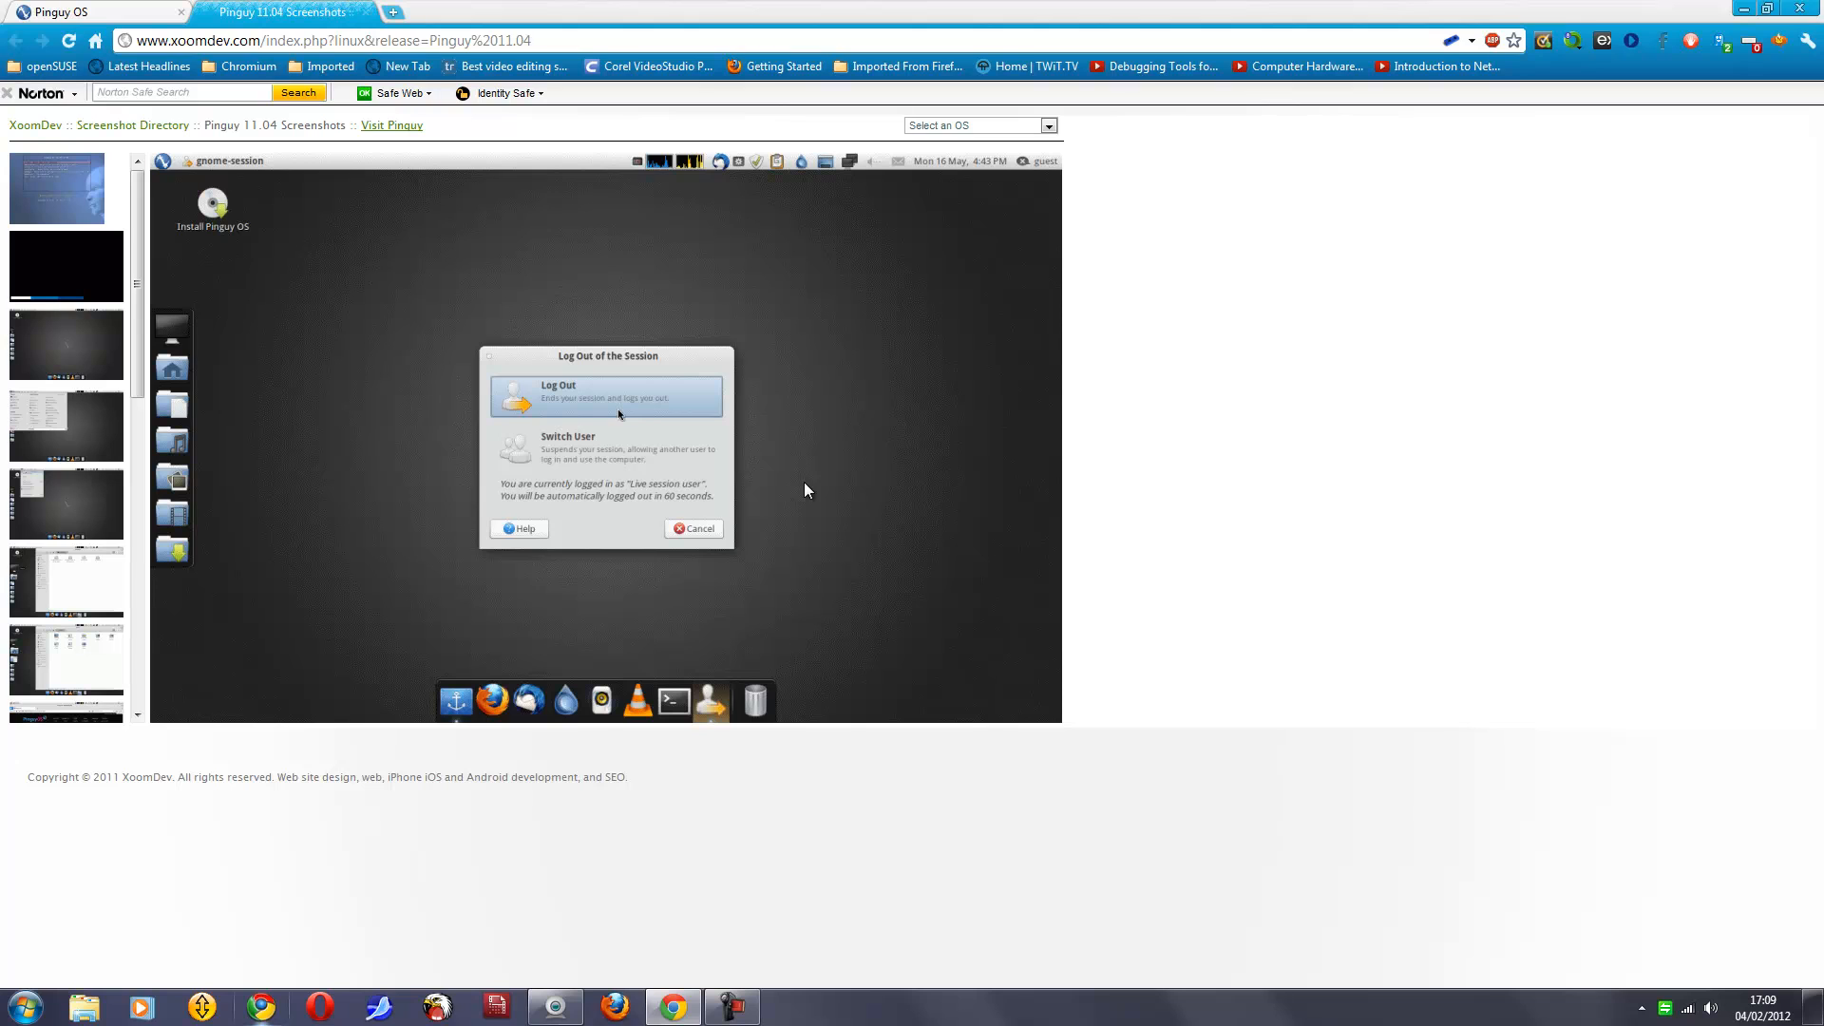
{"action": "mouse_move", "coordinate": [665, 169]}
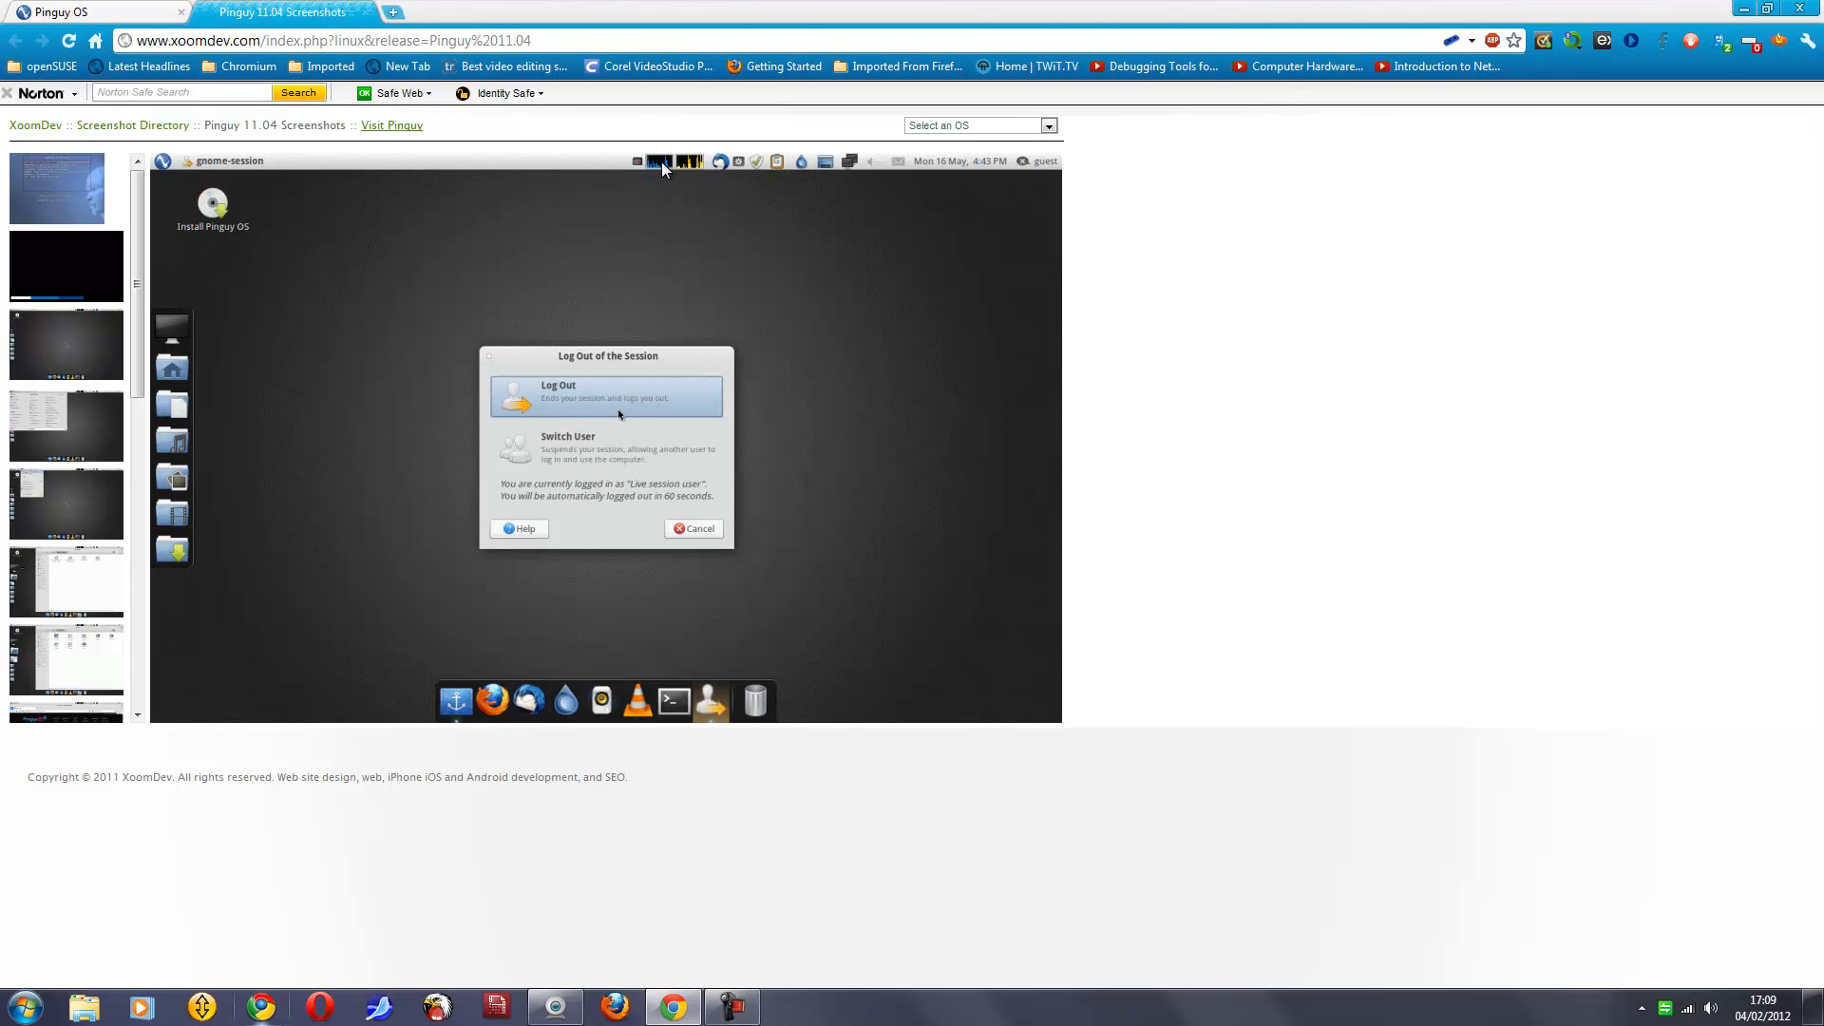
{"action": "mouse_move", "coordinate": [694, 169]}
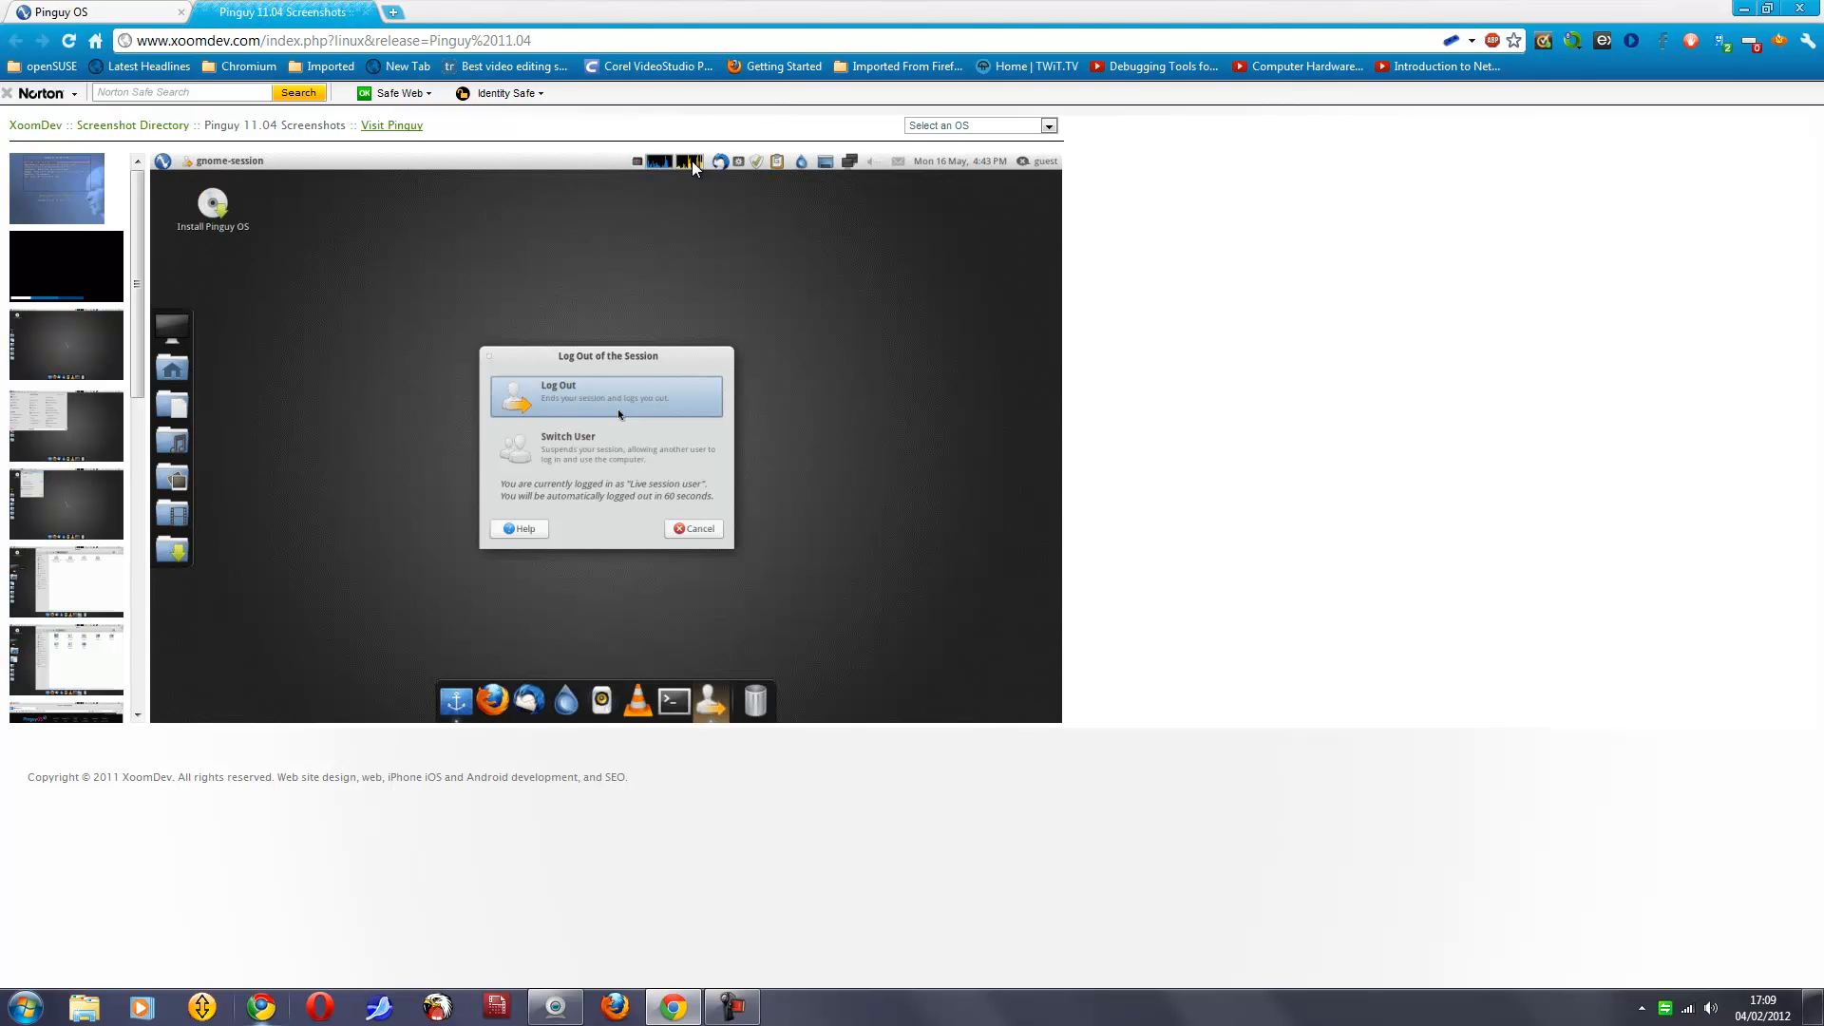
{"action": "mouse_move", "coordinate": [688, 176]}
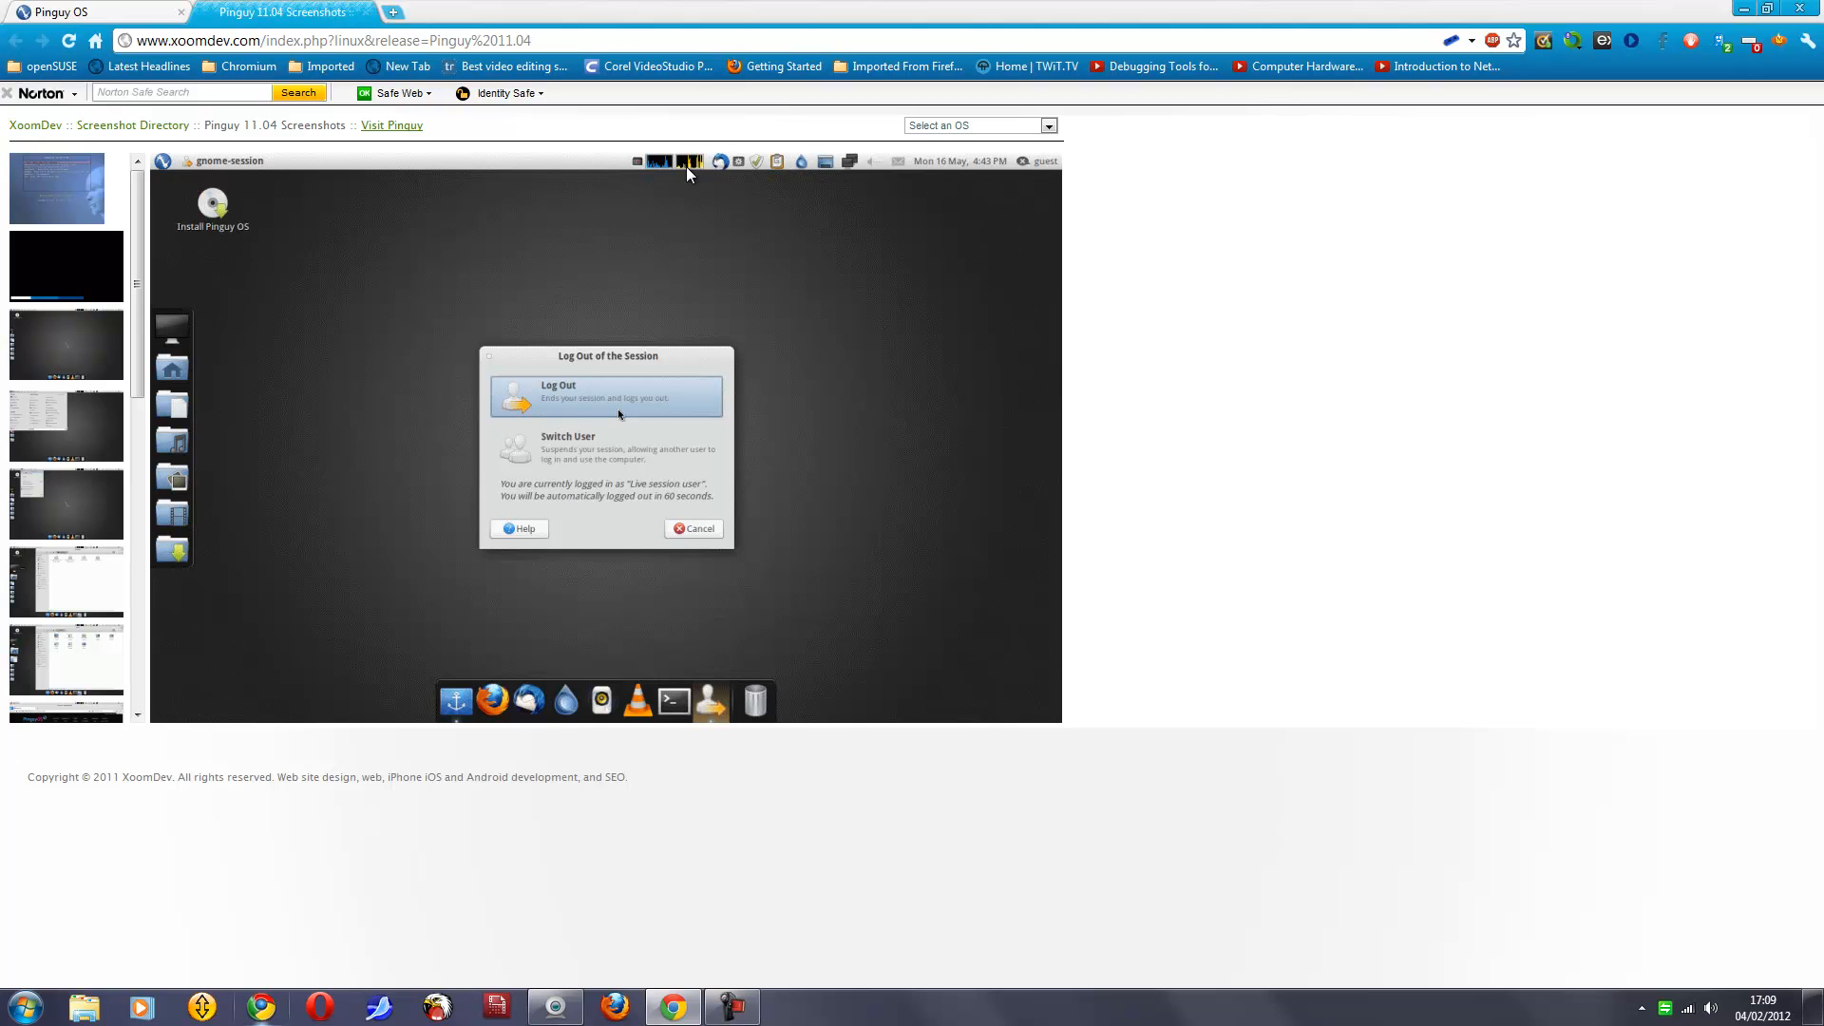
{"action": "mouse_move", "coordinate": [832, 453]}
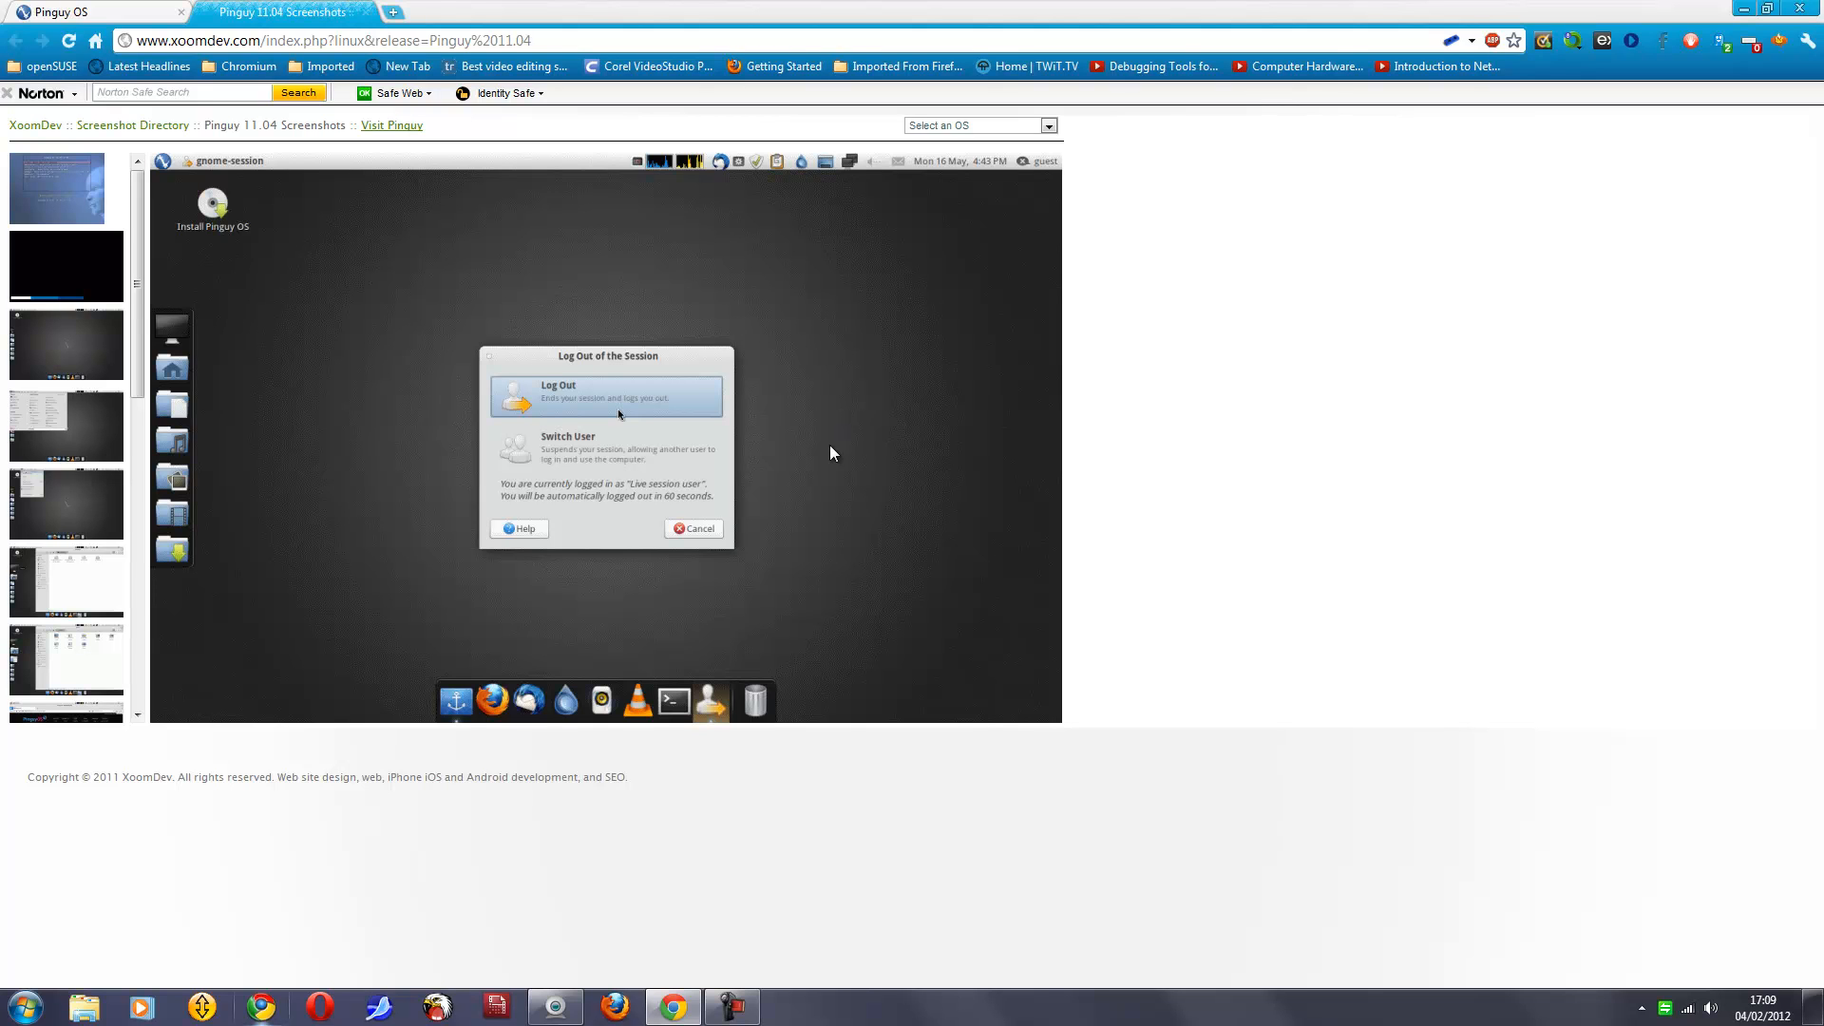
{"action": "mouse_move", "coordinate": [805, 461]}
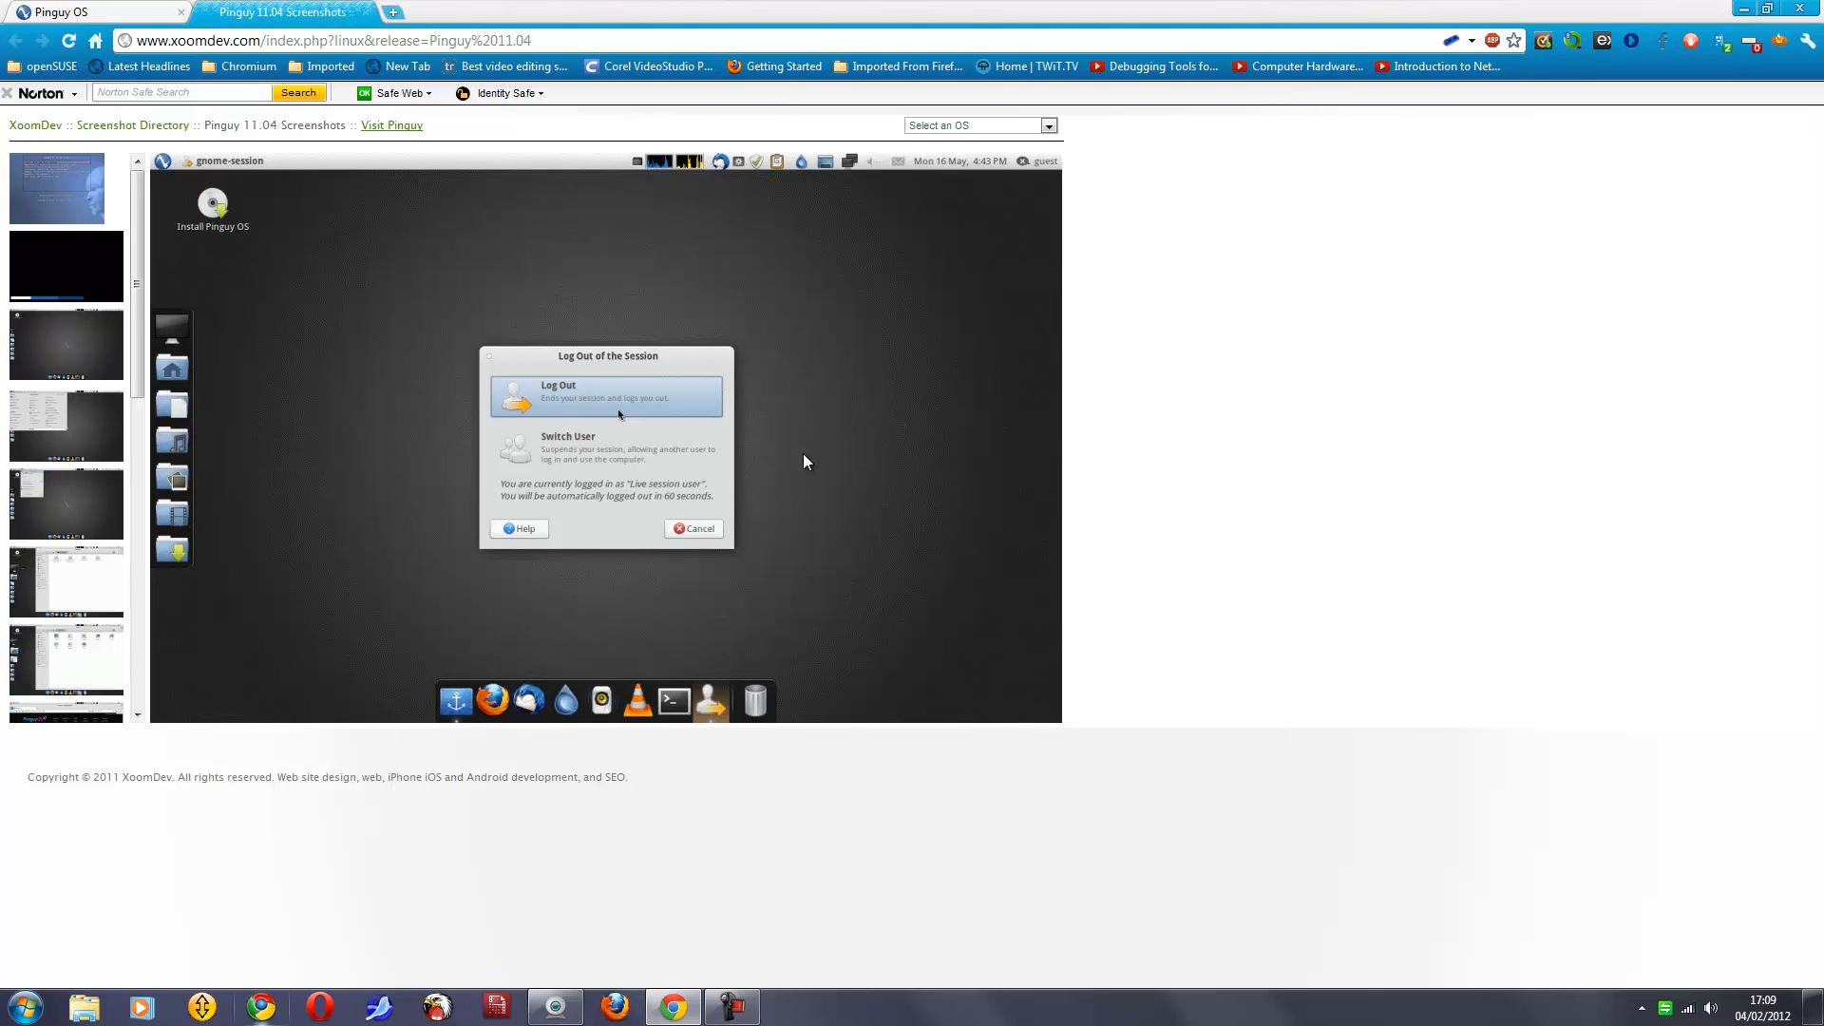
{"action": "mouse_move", "coordinate": [813, 543]}
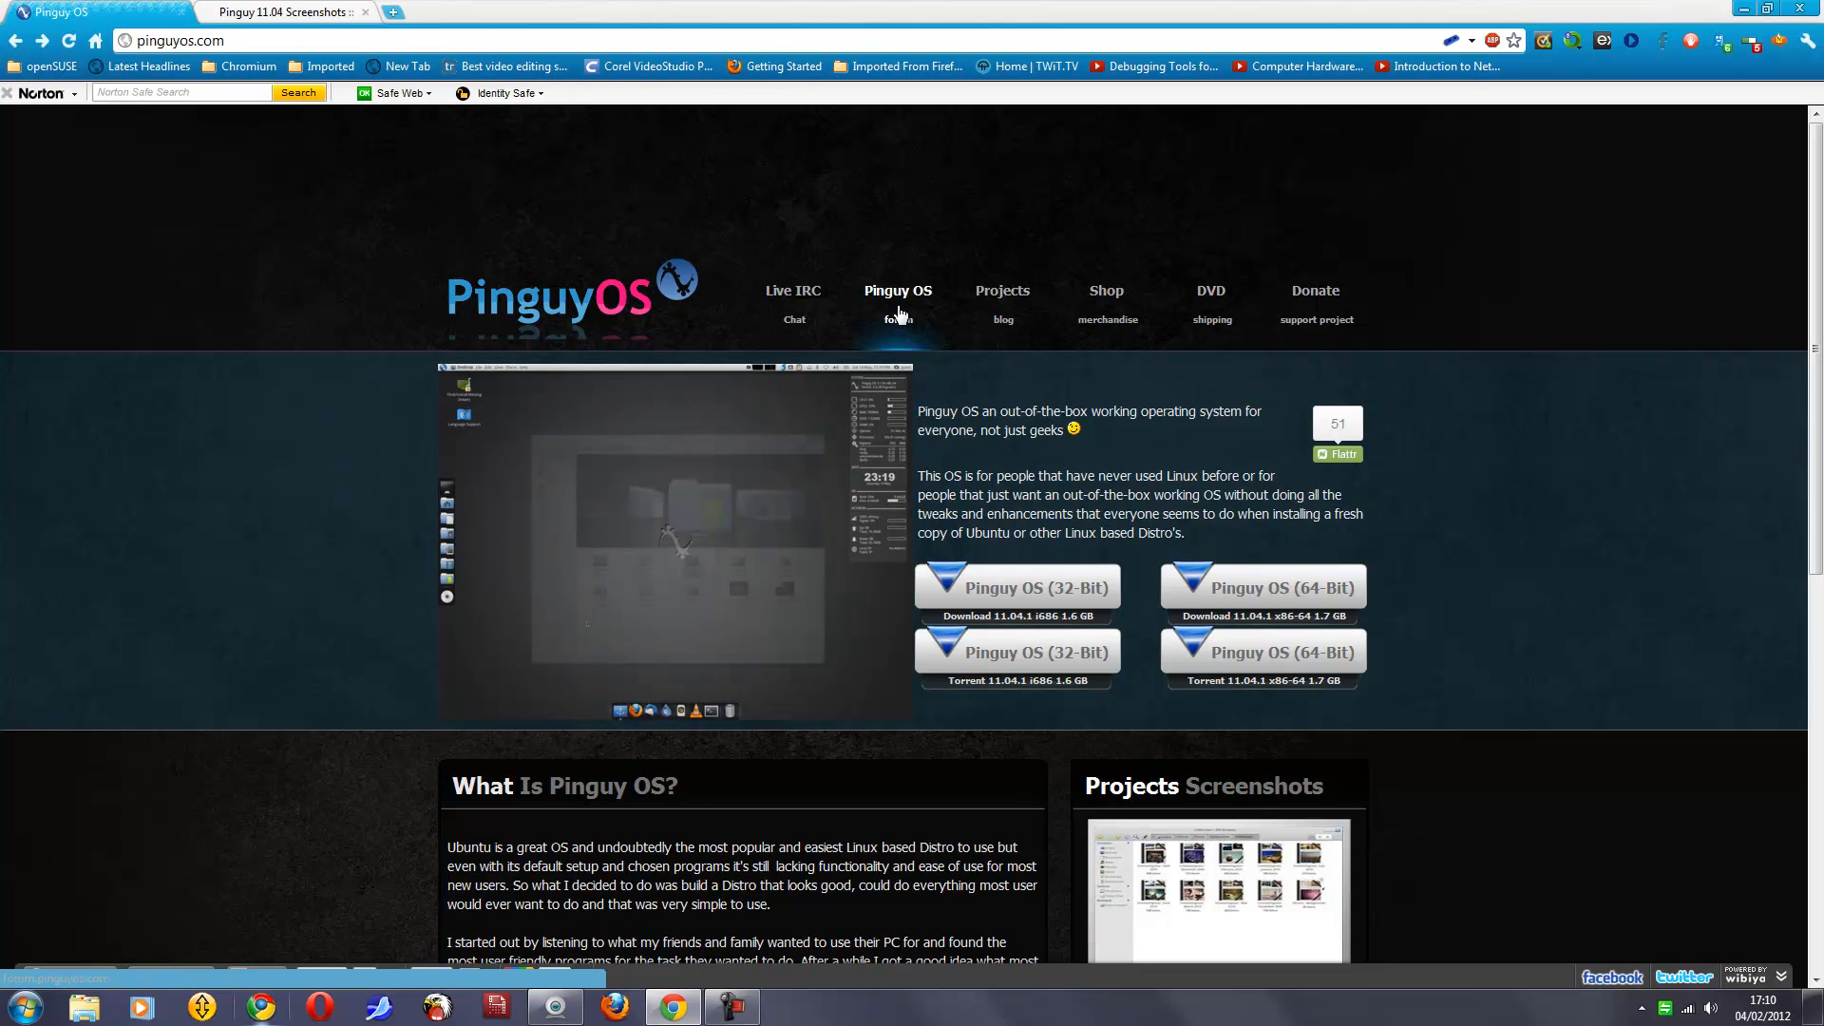
Step: Scroll down the Pinguy OS homepage toward the 11.04 Screen Captures link
{"action": "scroll", "scroll_direction": "down", "scroll_amount": 3}
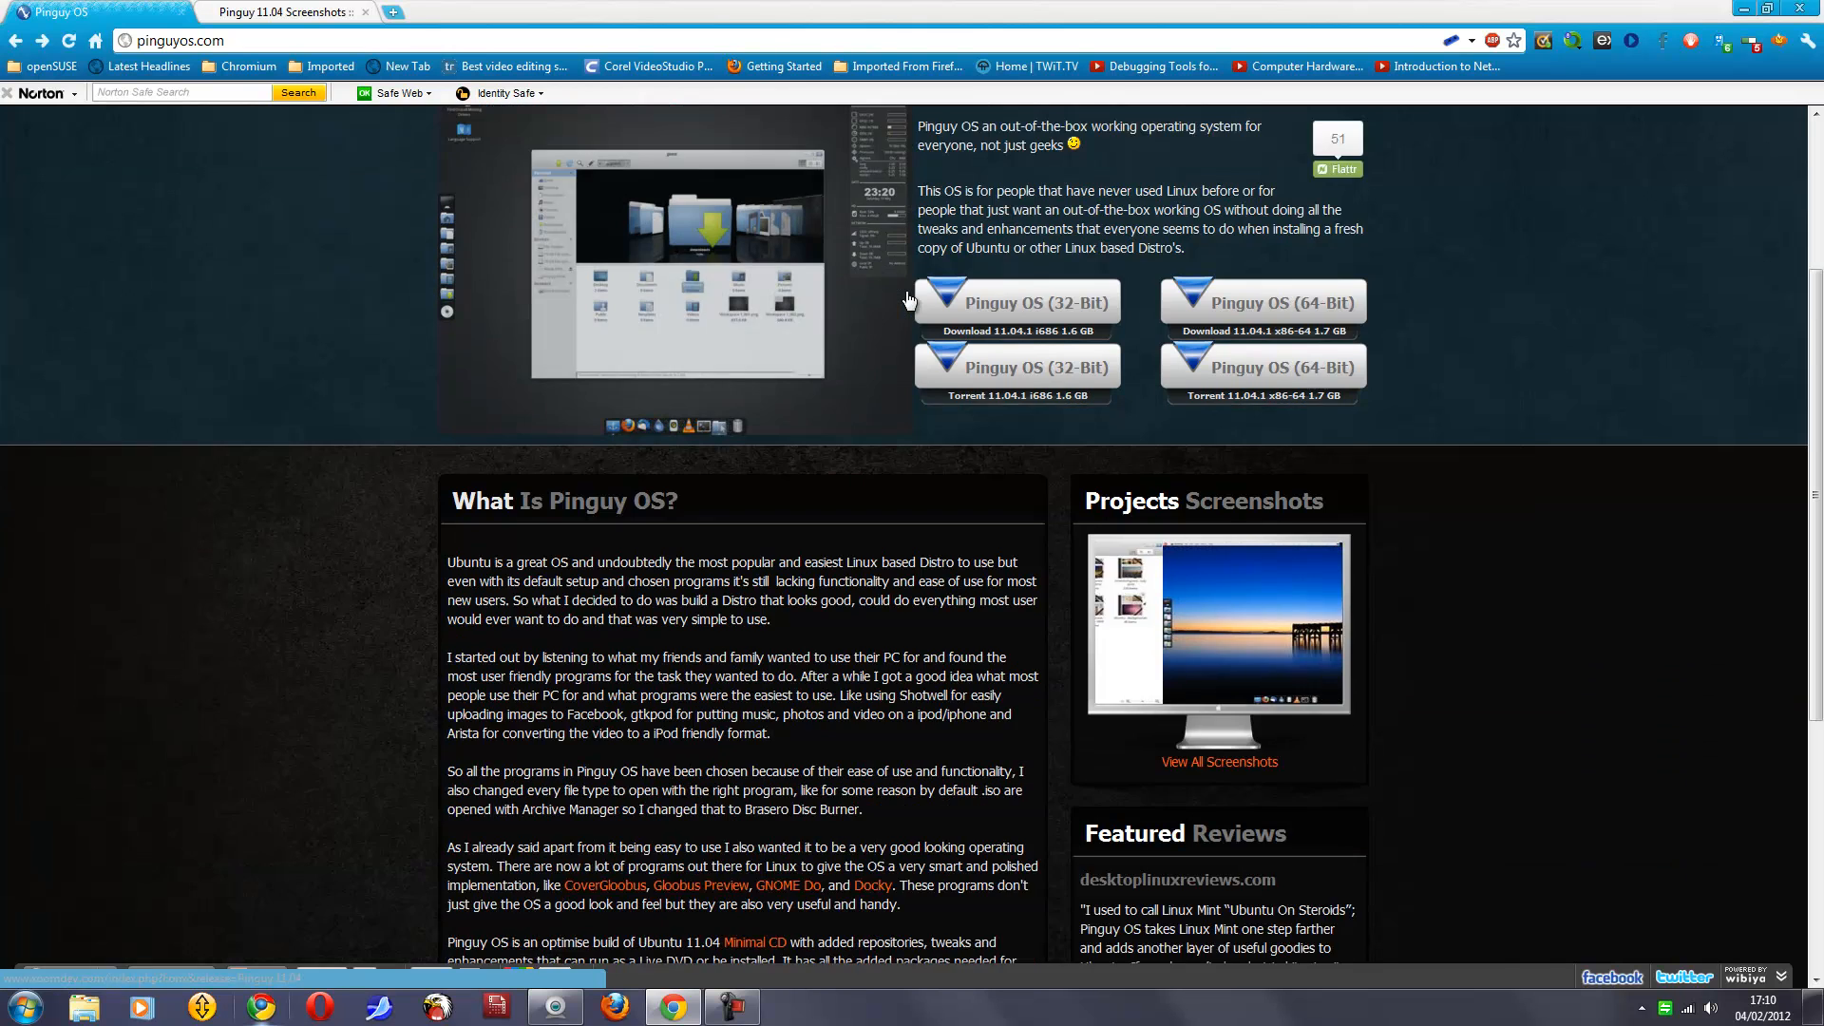
{"action": "scroll", "scroll_direction": "down", "scroll_amount": 3}
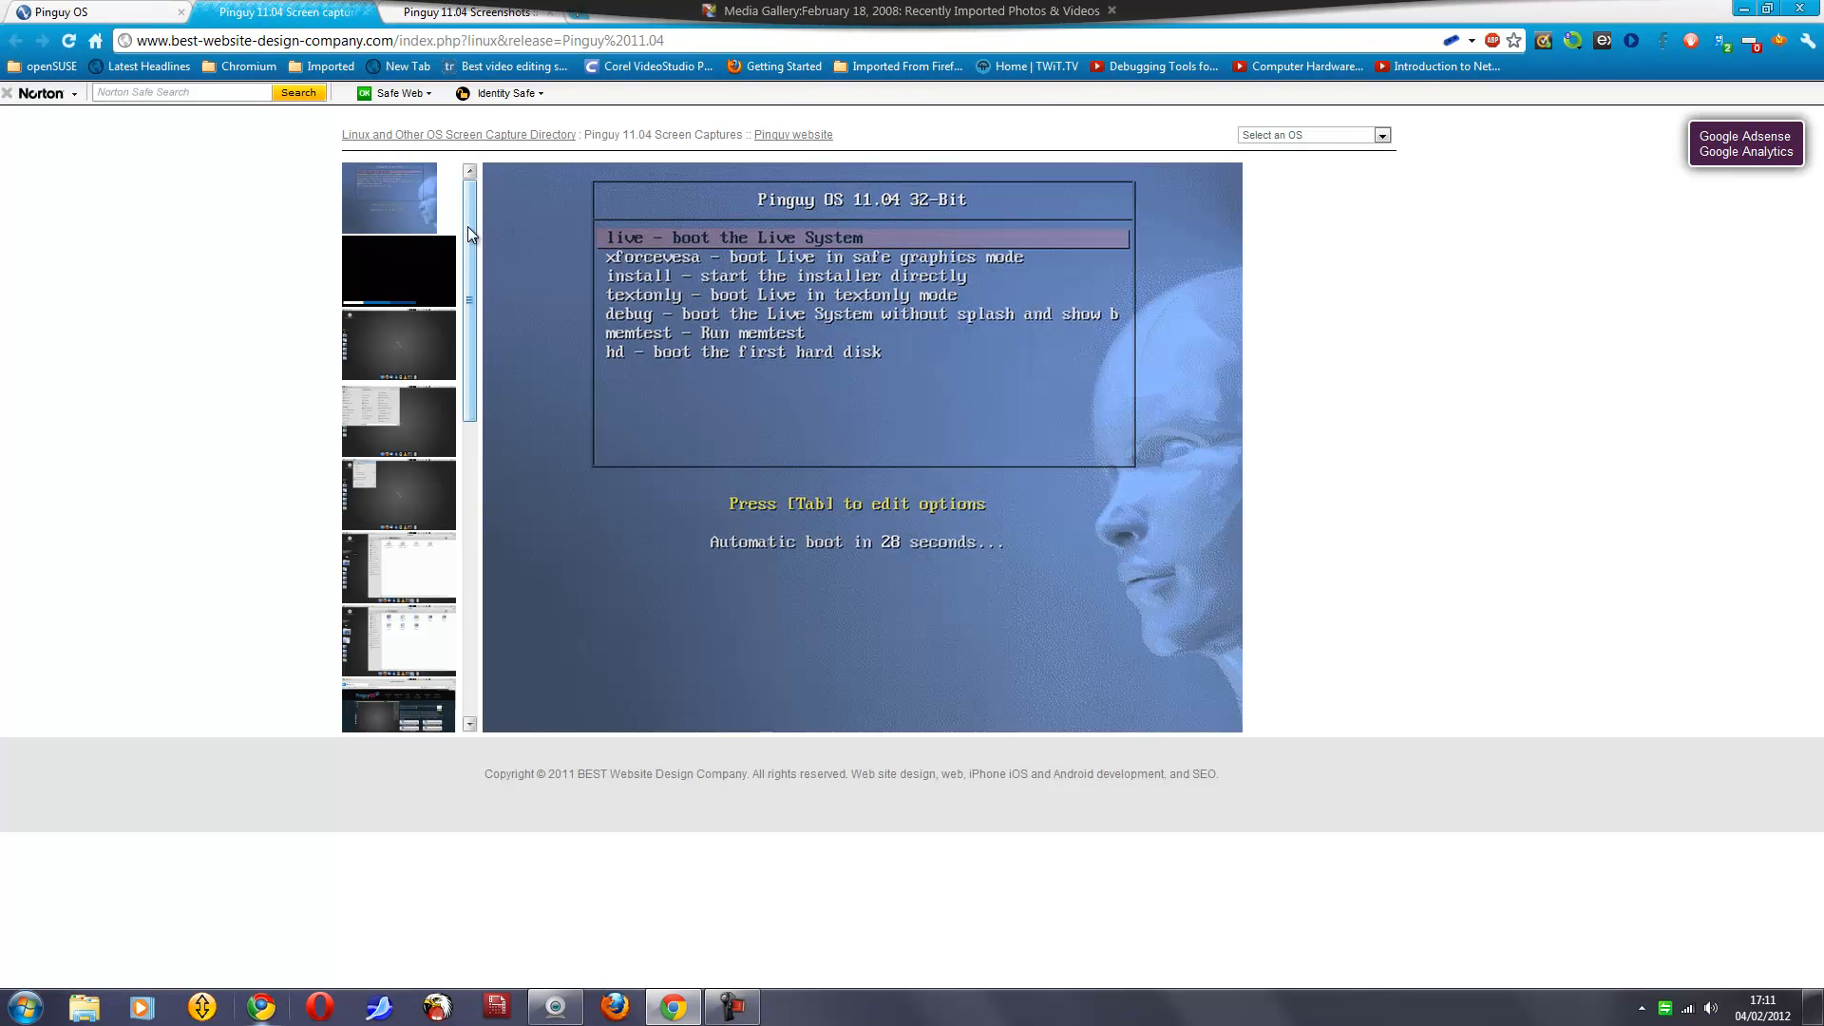
{"action": "mouse_move", "coordinate": [528, 158]}
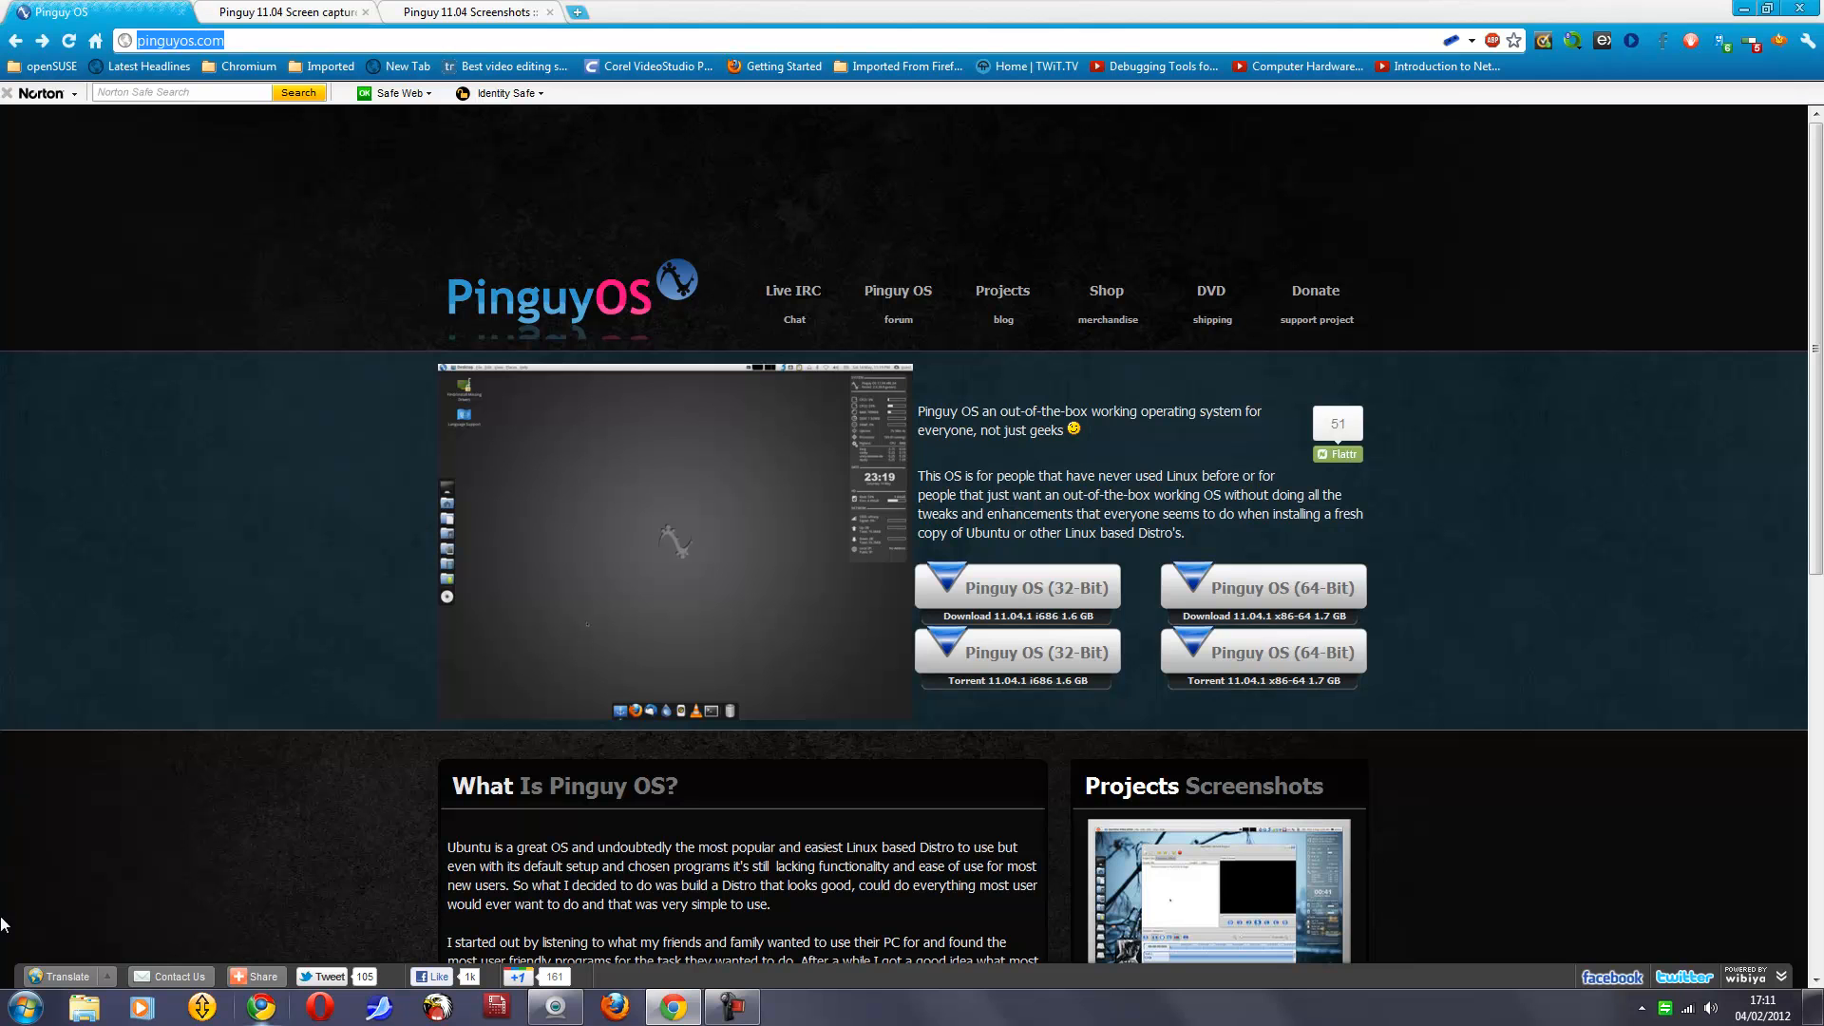
Step: Bring up the Windows Start menu over the Pinguy OS homepage
{"action": "left_click", "coordinate": [17, 1005]}
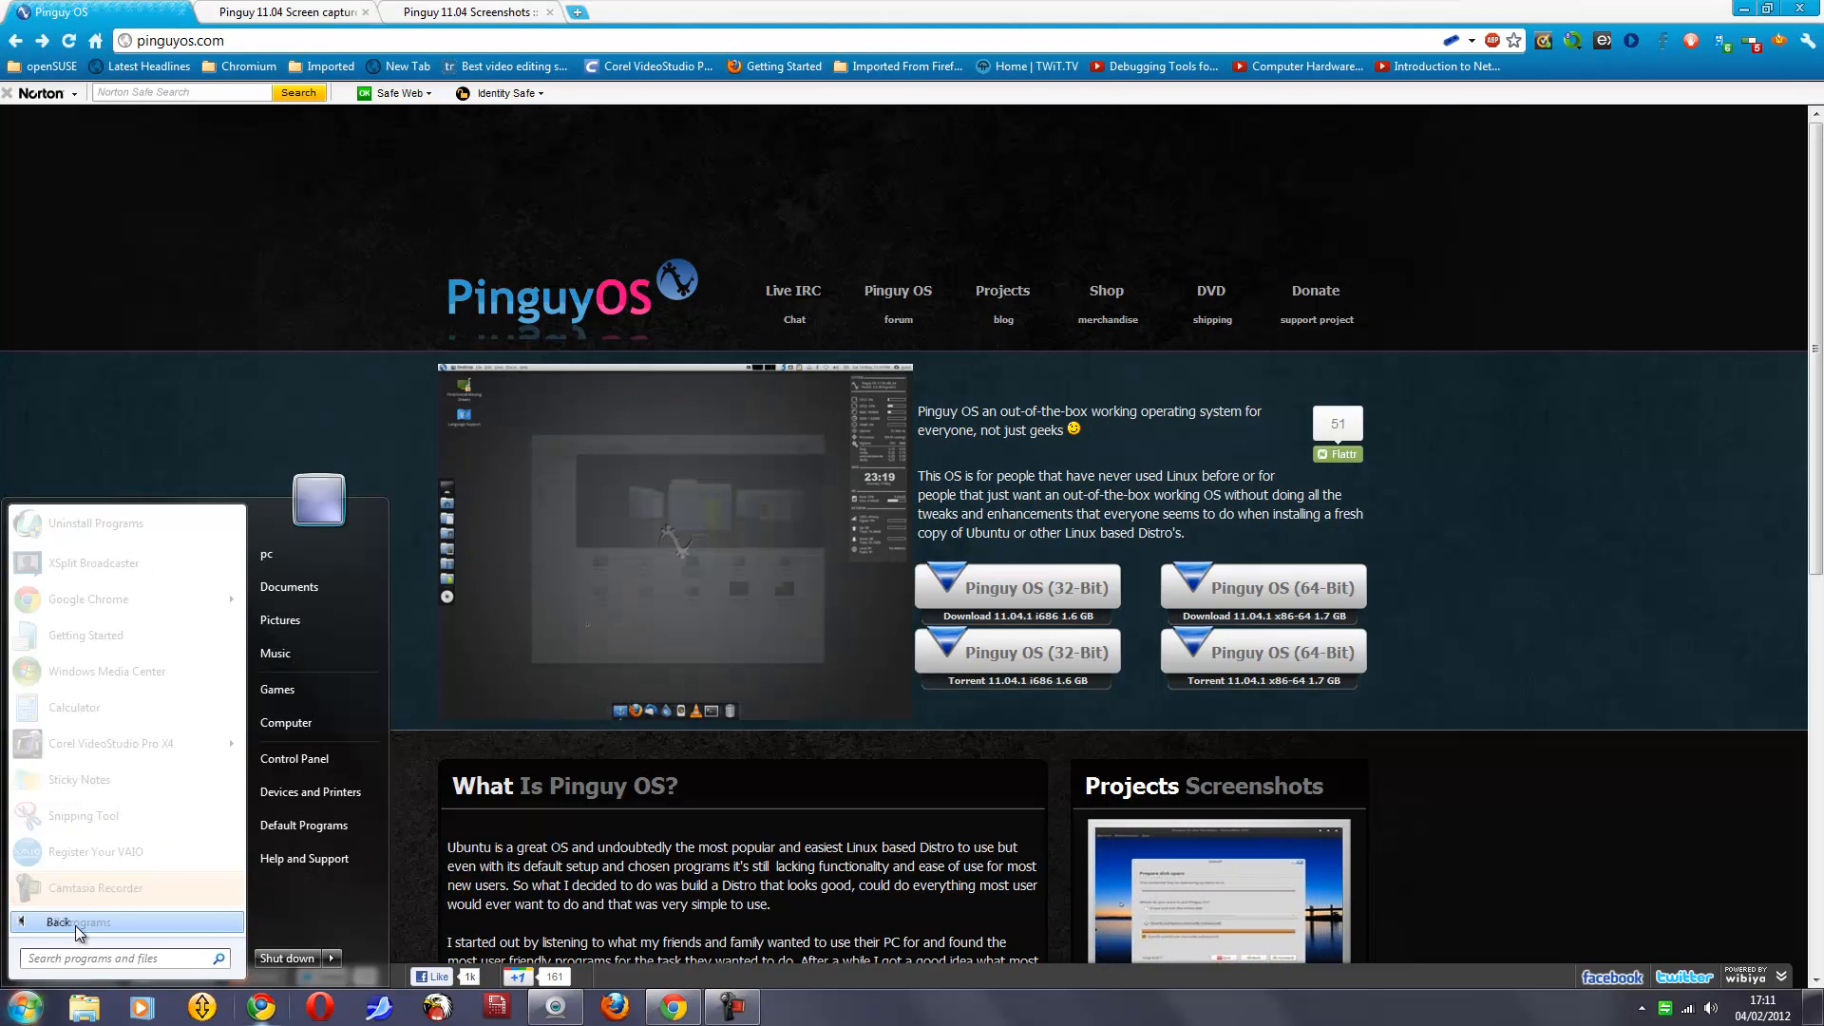
Step: Browse down through the full All Programs list of installed software
{"action": "left_click", "coordinate": [51, 923]}
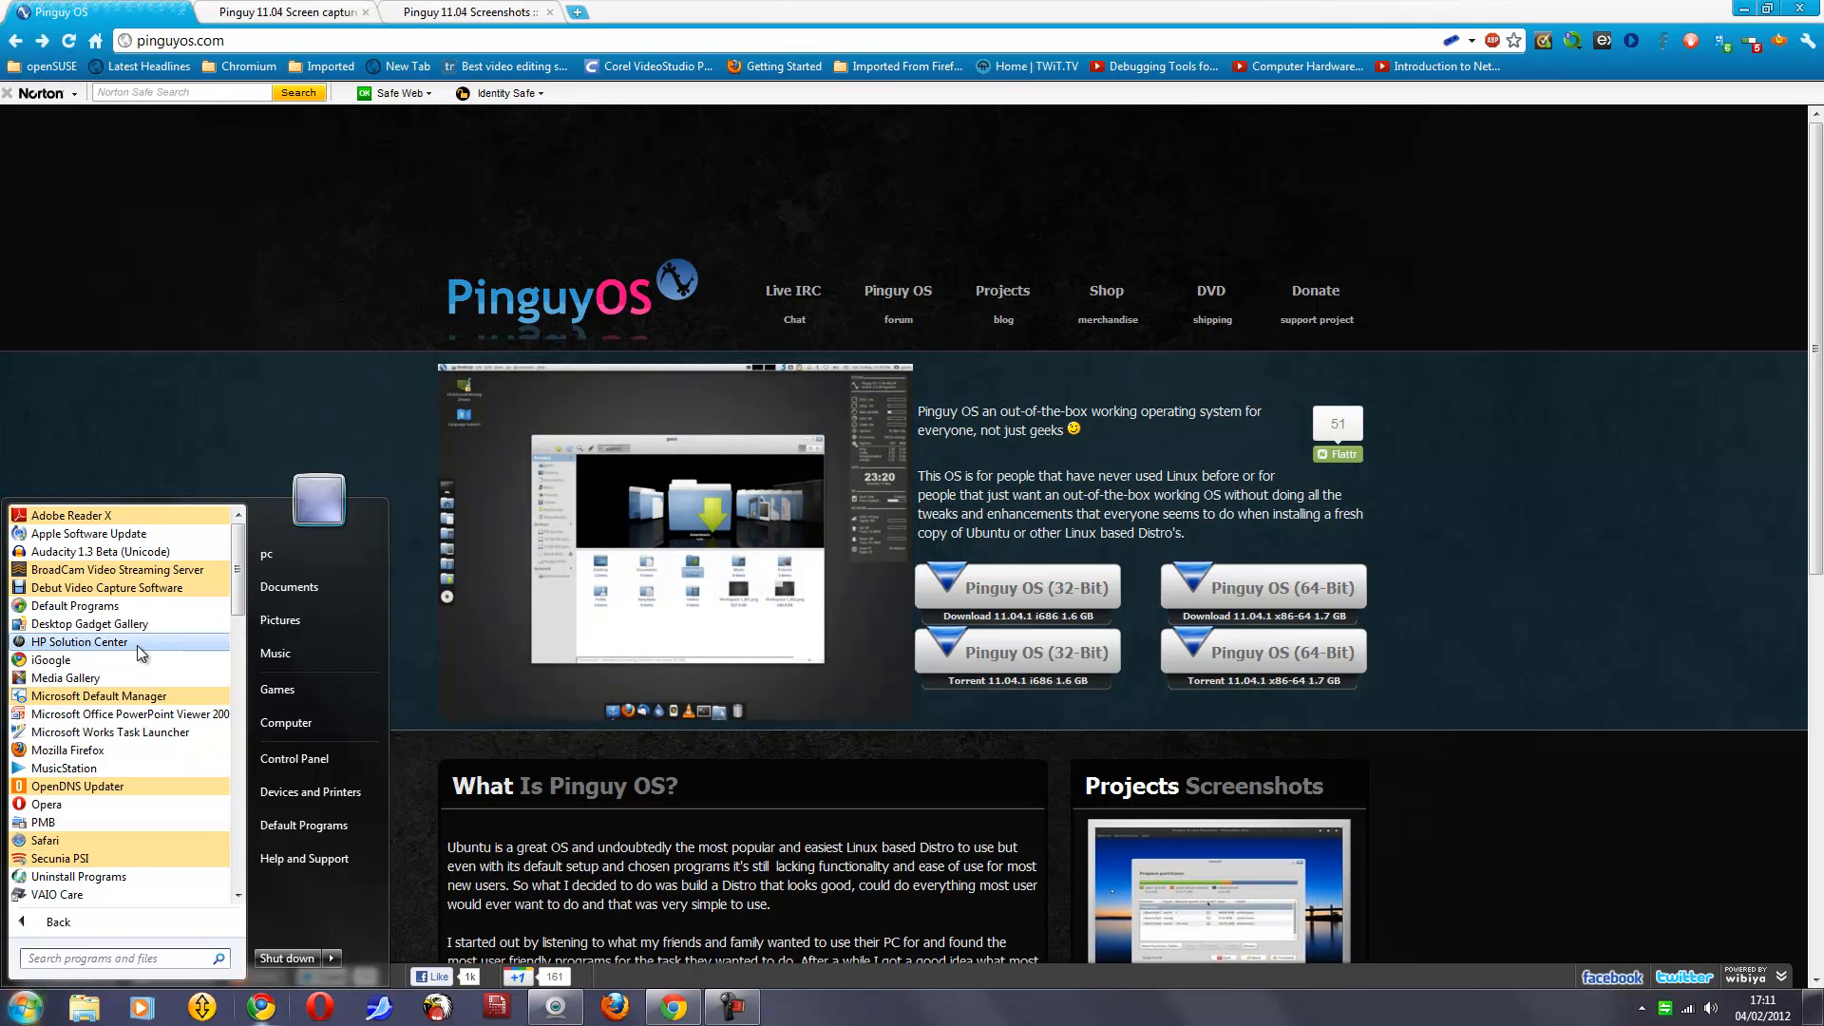
{"action": "scroll", "scroll_direction": "down", "scroll_amount": 3}
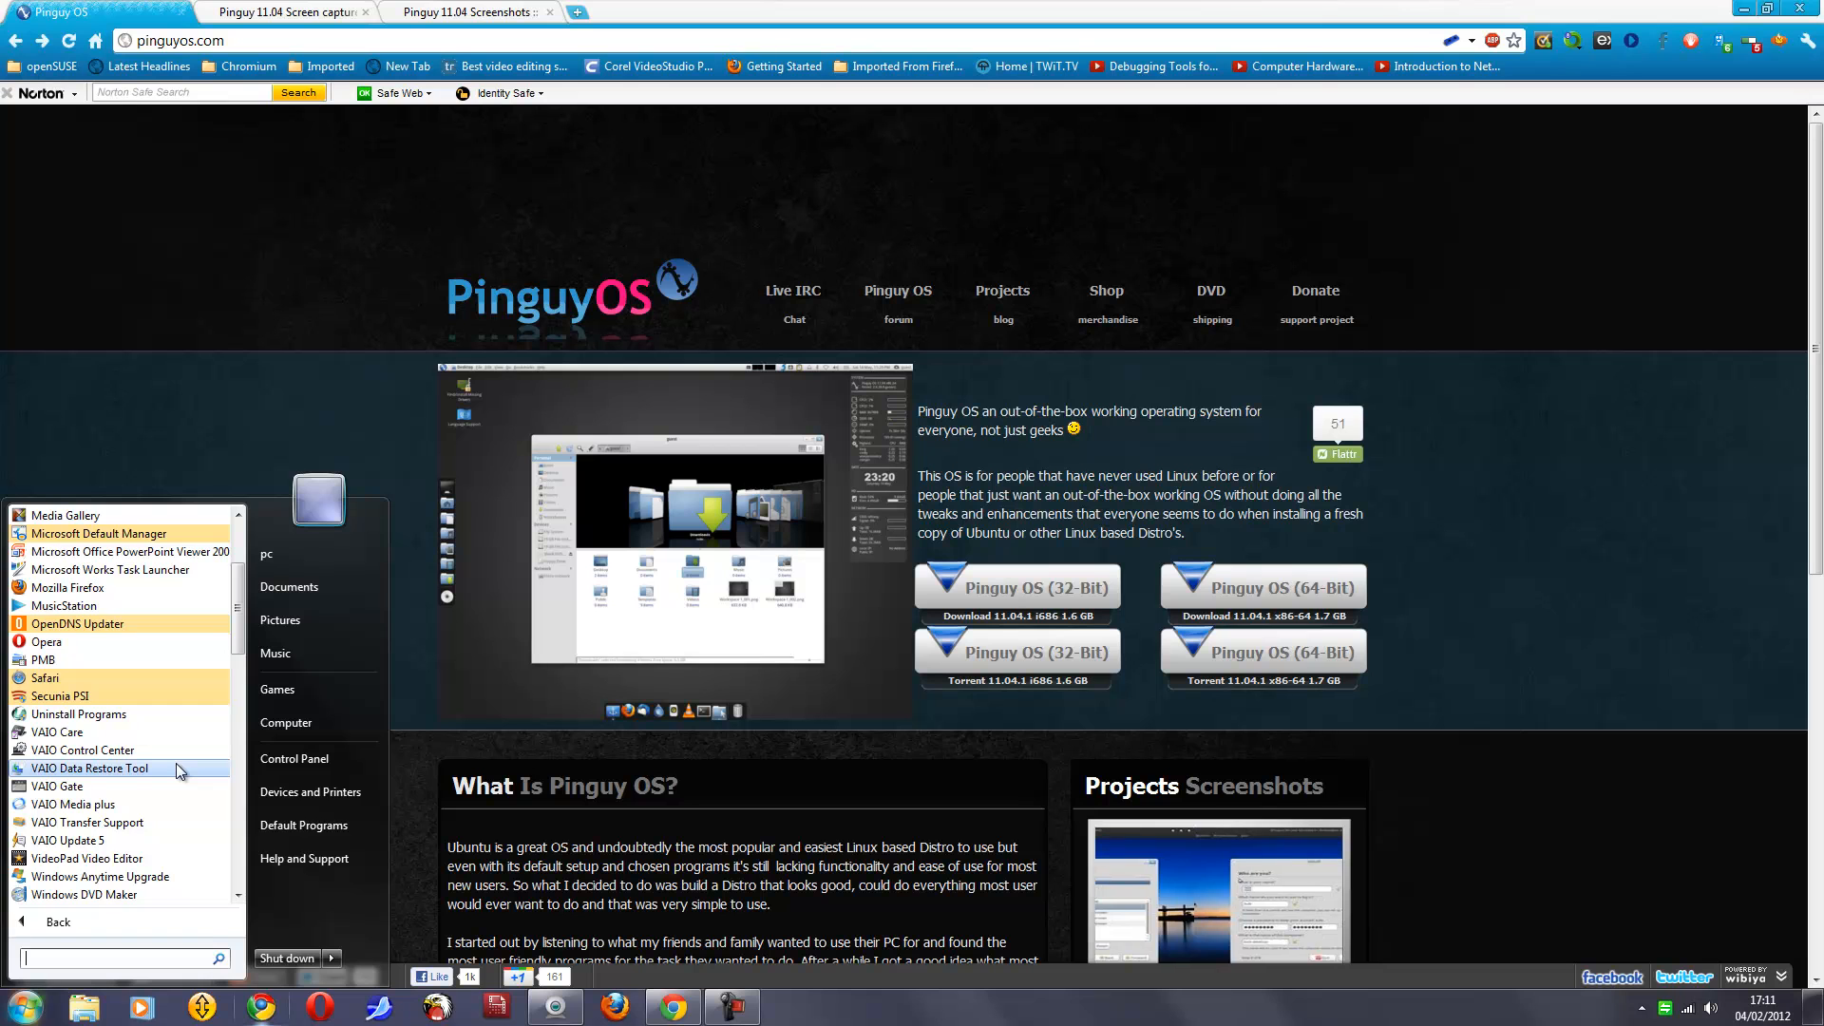
{"action": "scroll", "scroll_direction": "down", "scroll_amount": 3}
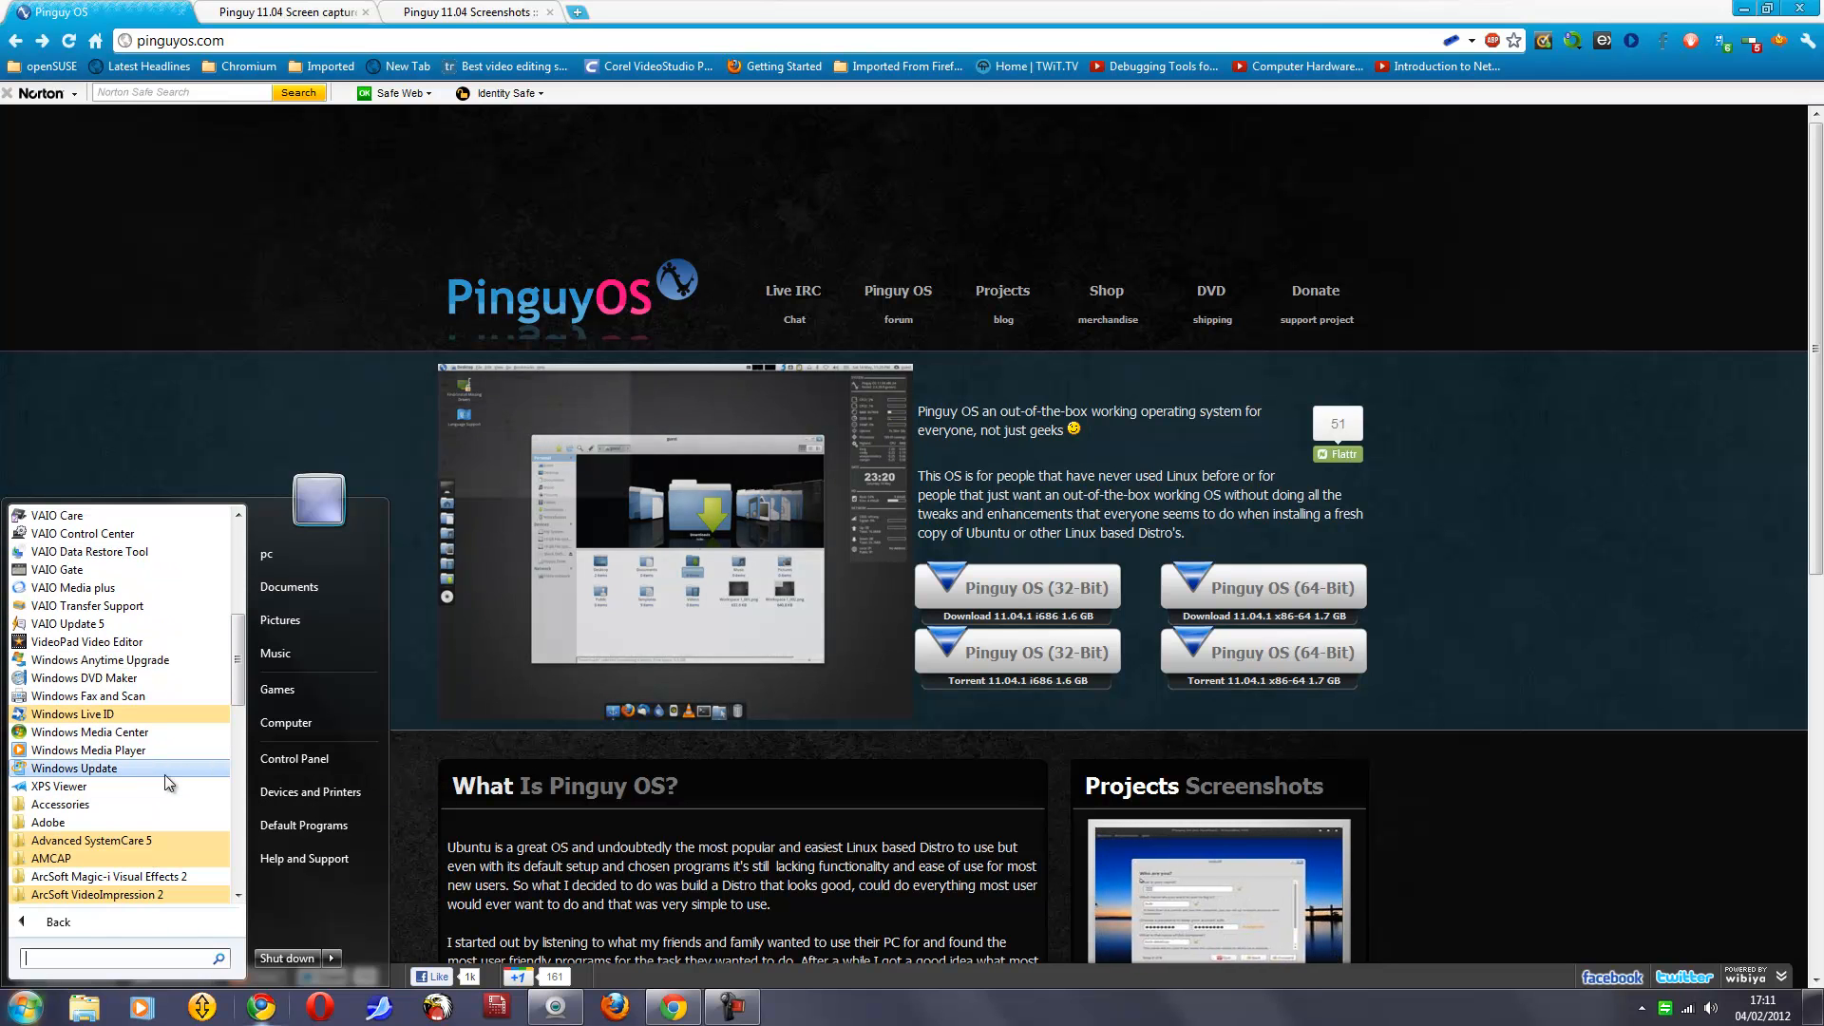
{"action": "scroll", "scroll_direction": "down", "scroll_amount": 3}
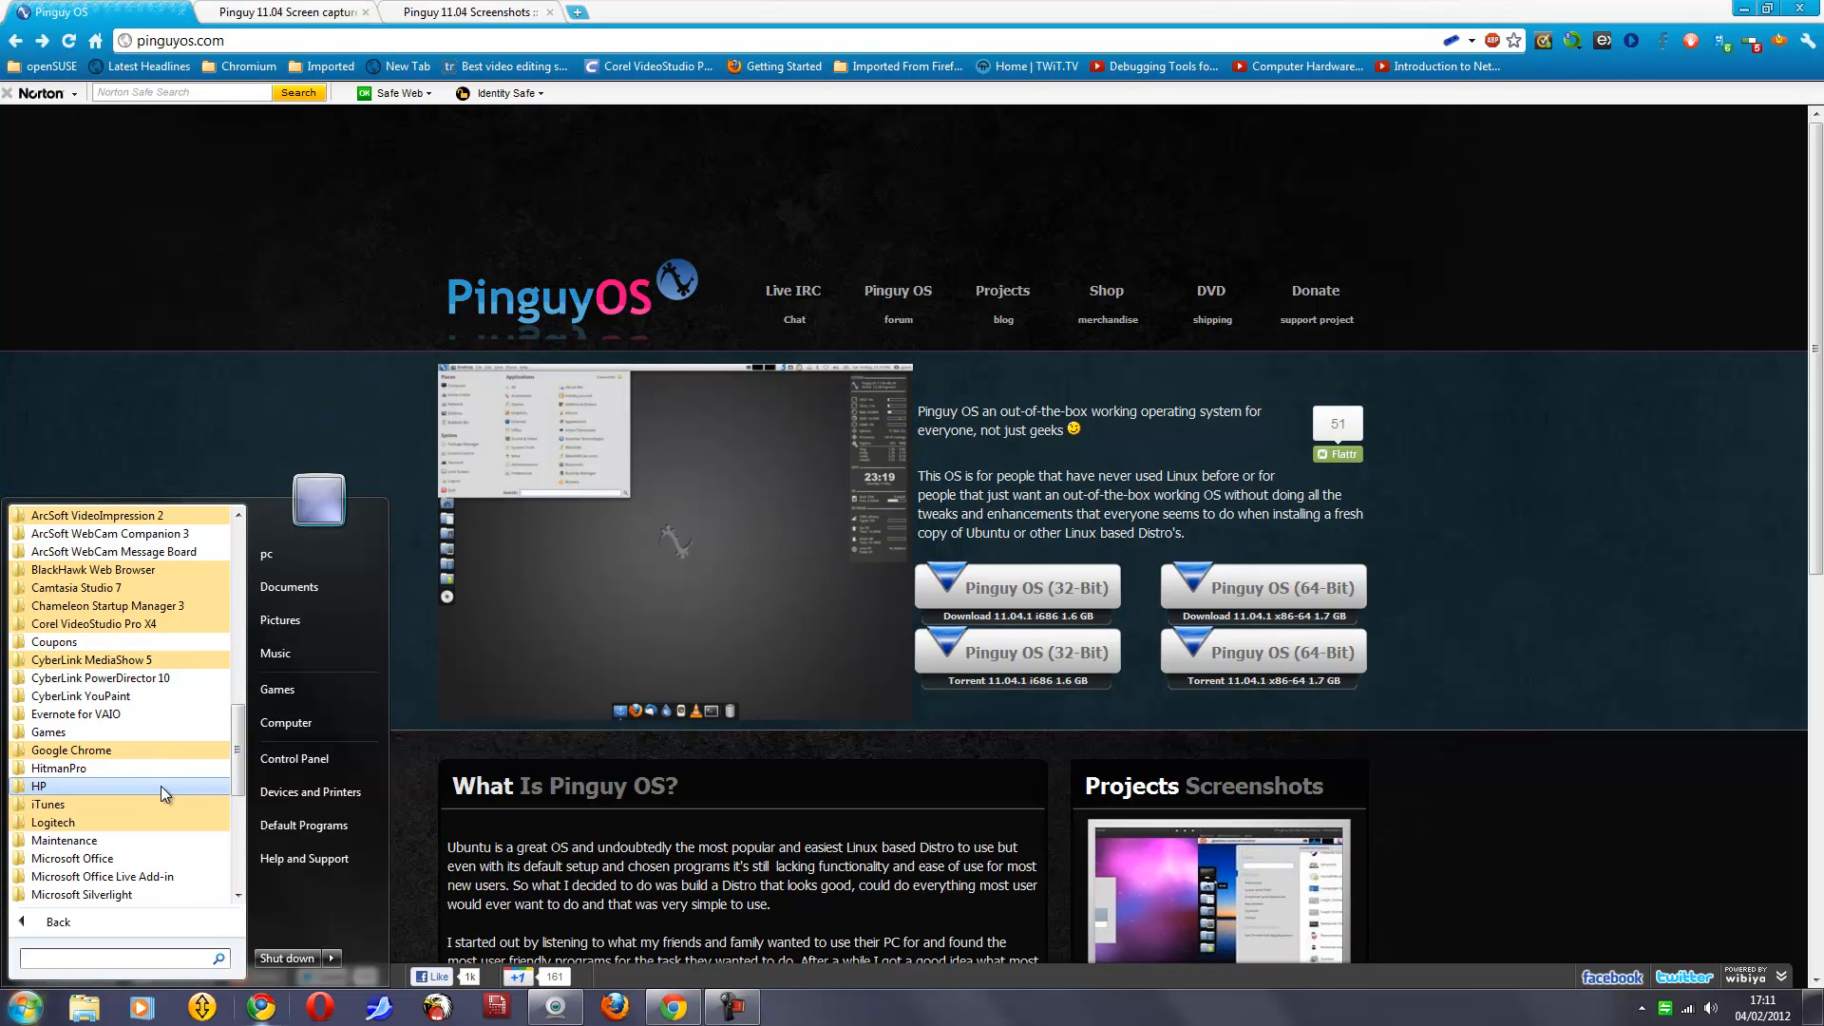
{"action": "scroll", "scroll_direction": "down", "scroll_amount": 3}
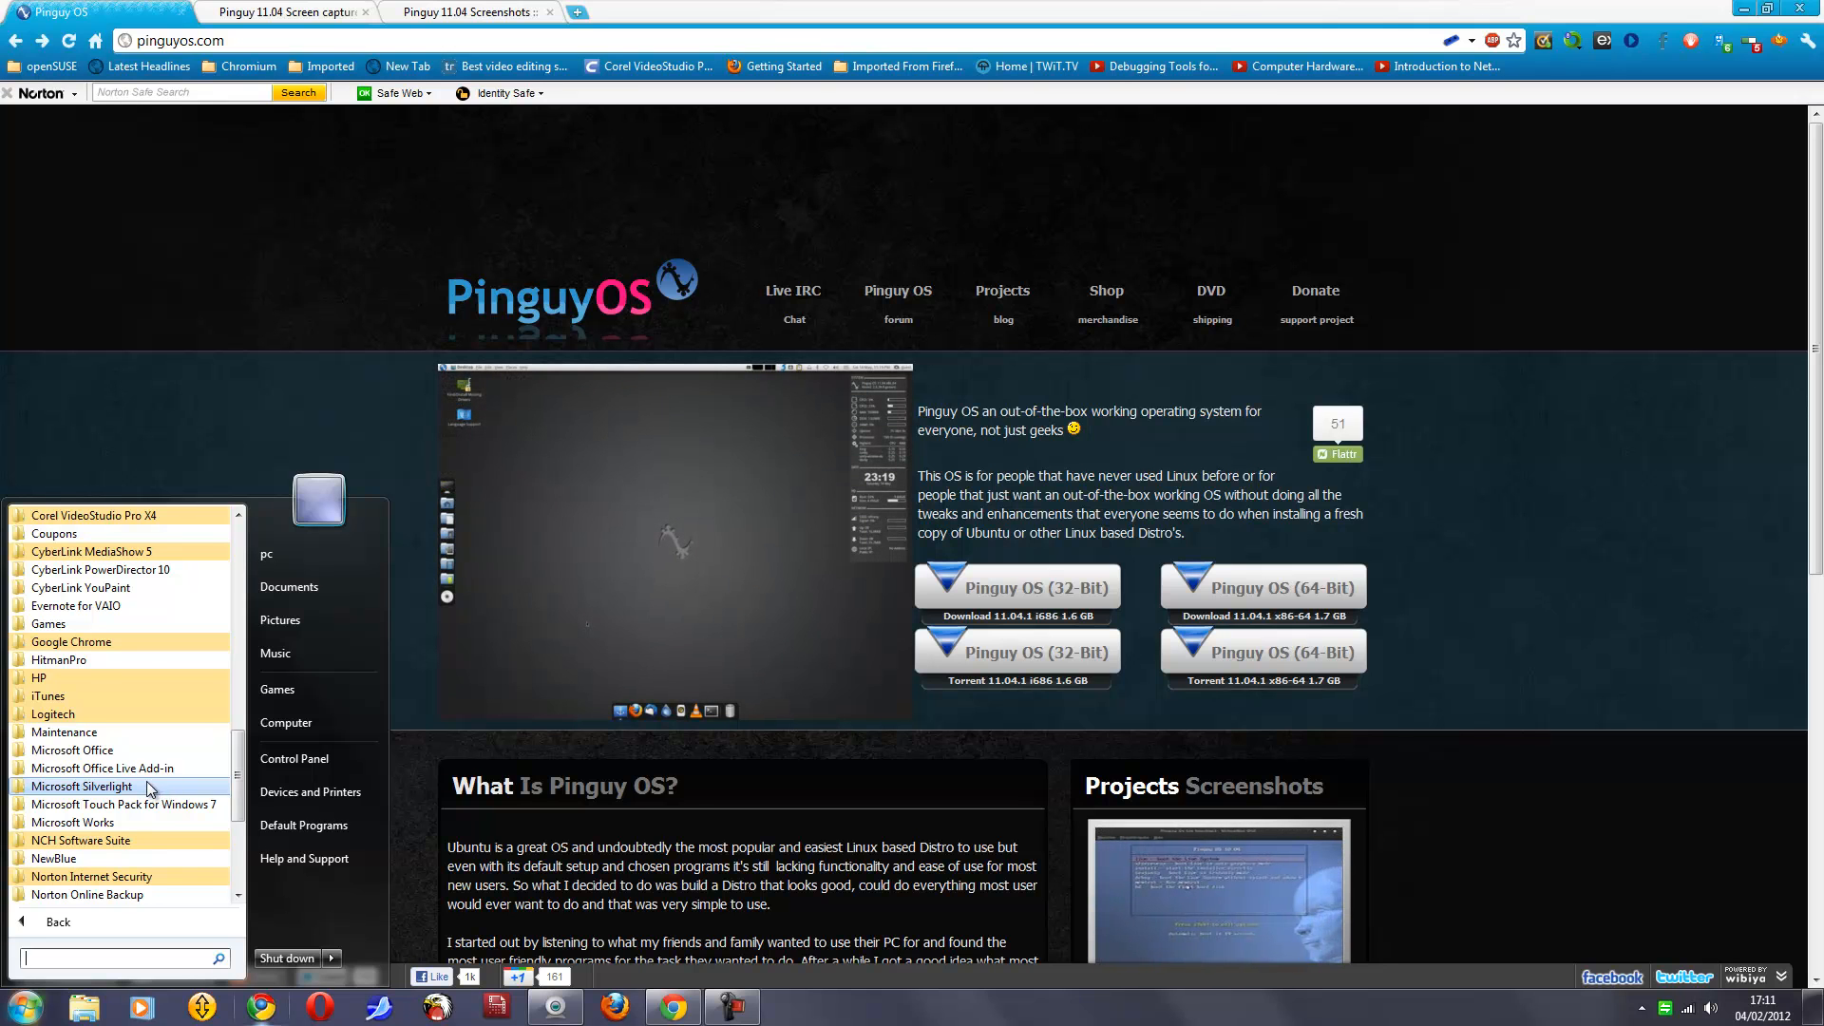
{"action": "scroll", "scroll_direction": "down", "scroll_amount": 3}
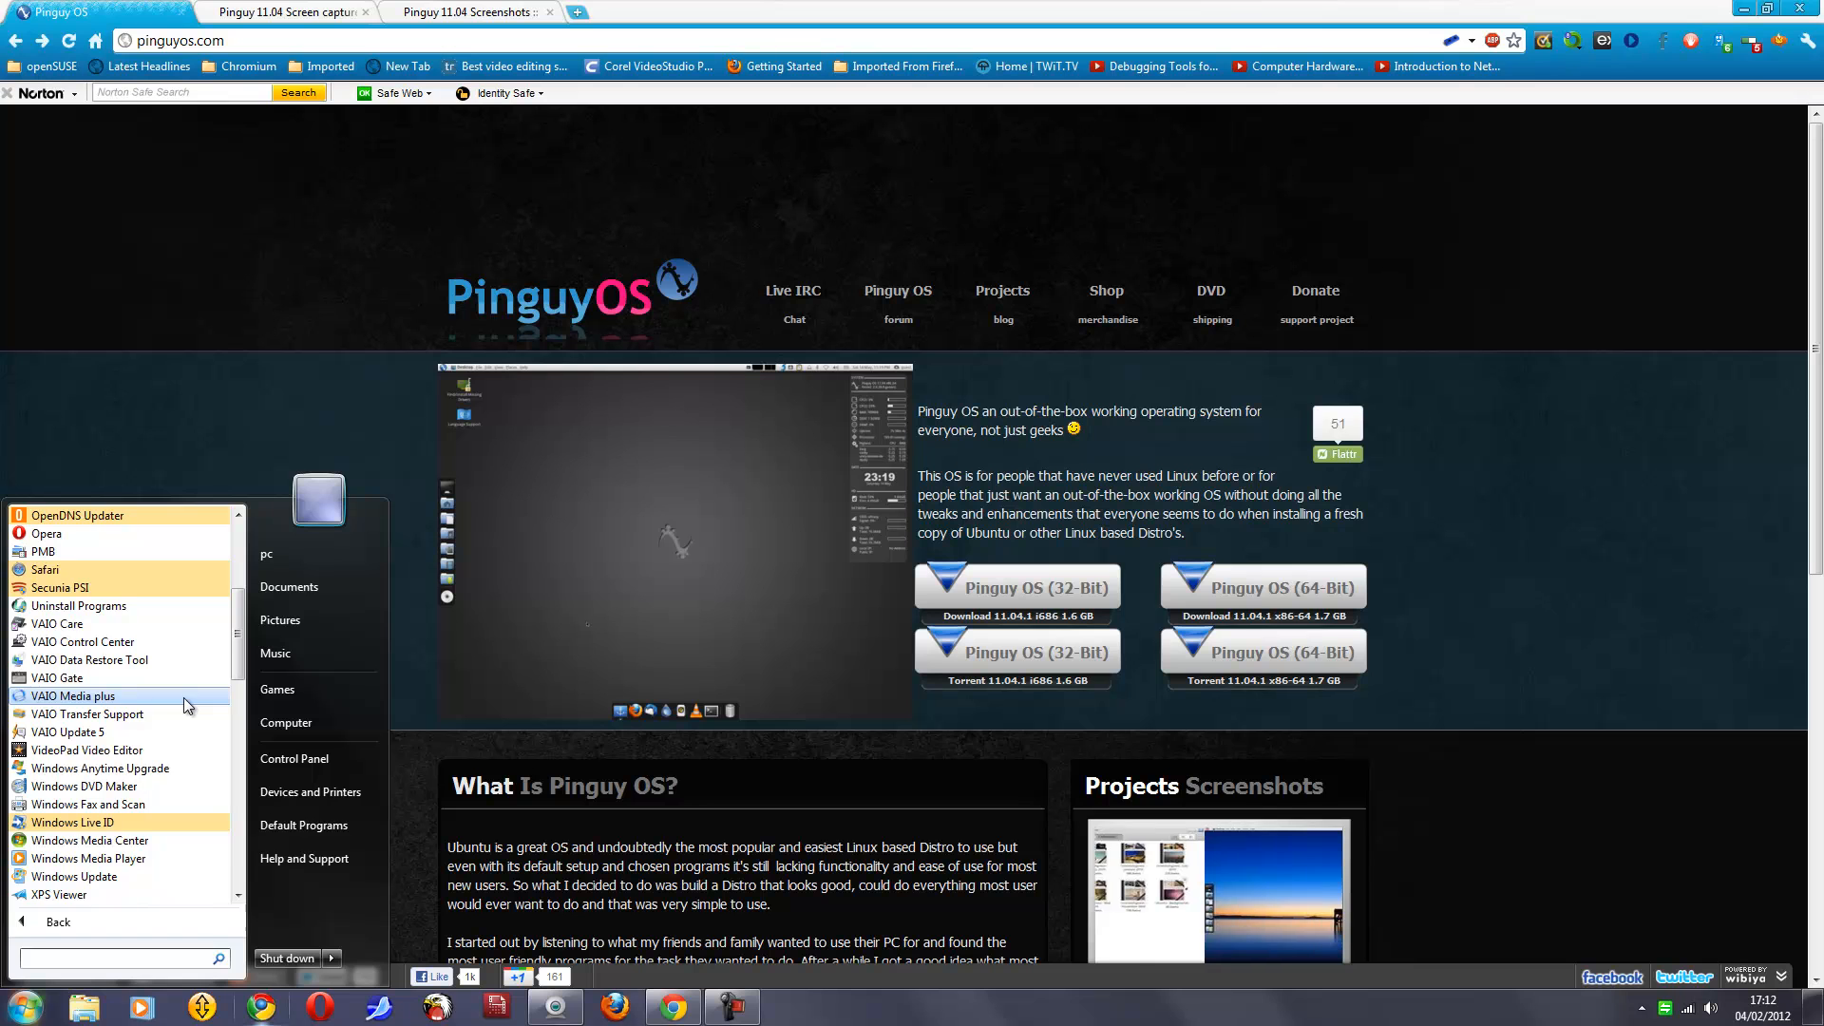
{"action": "scroll", "scroll_direction": "down", "scroll_amount": 3}
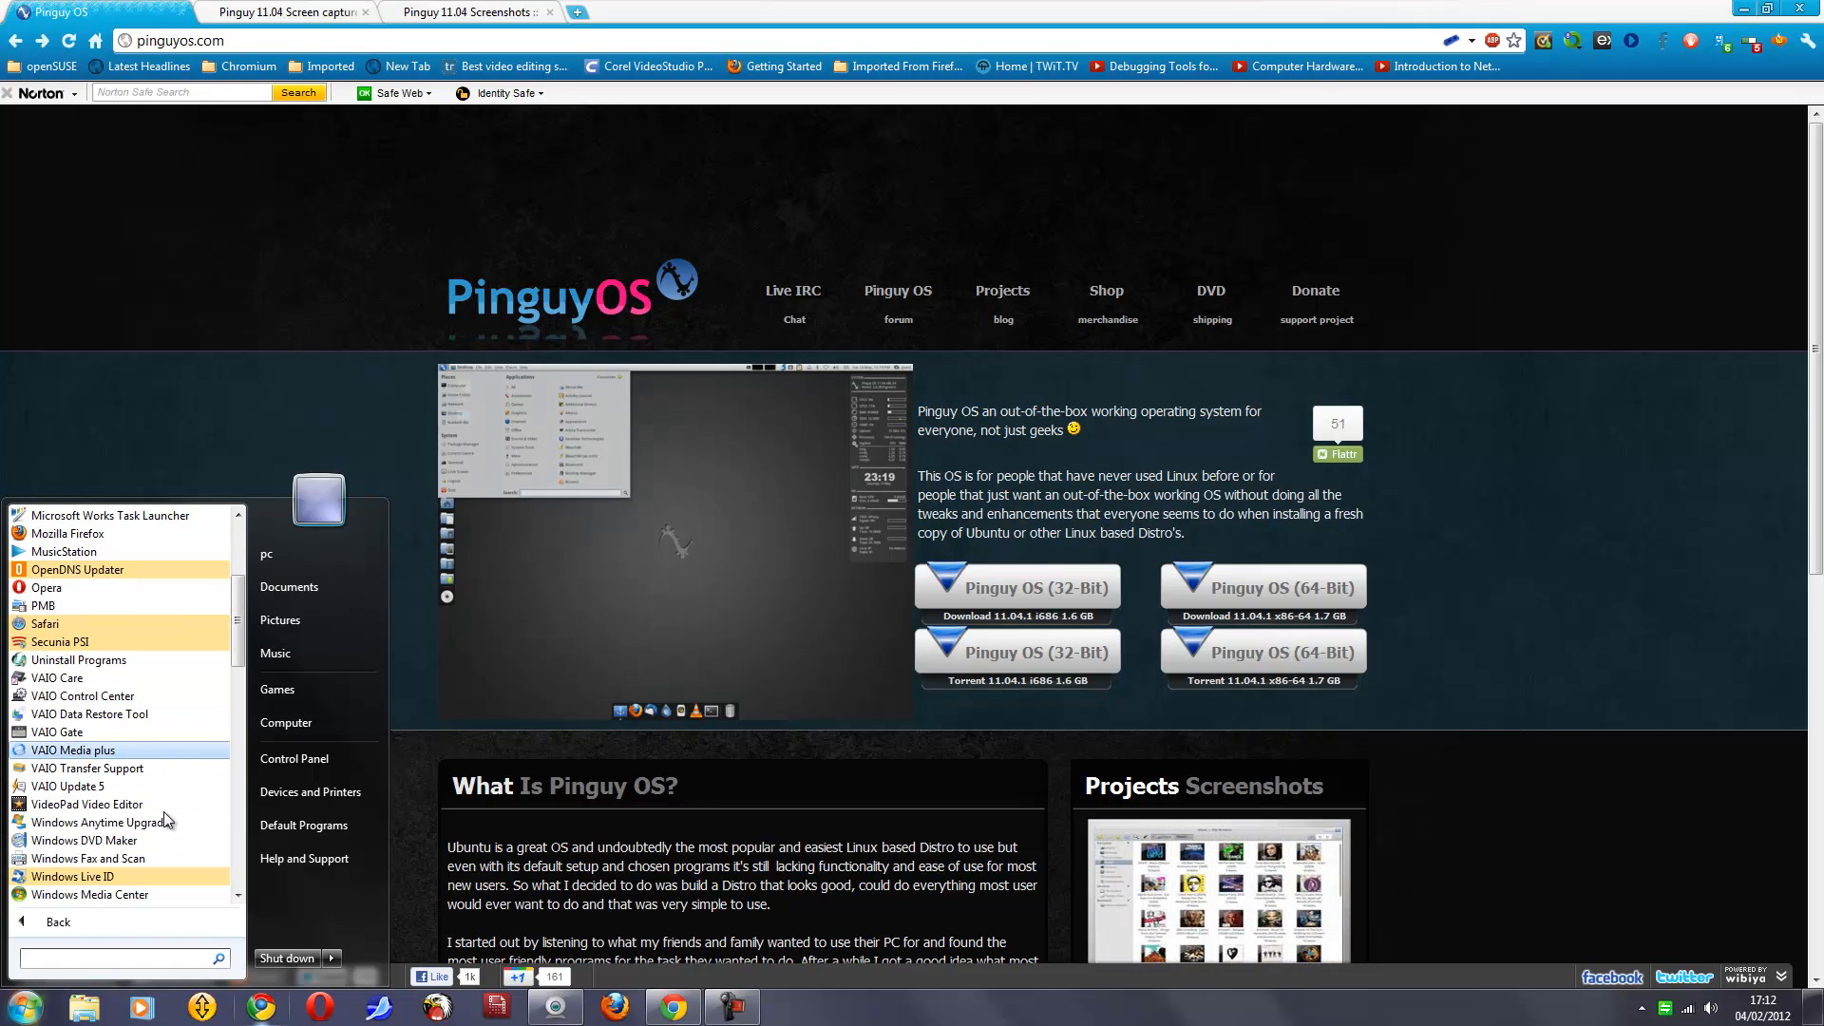
{"action": "scroll", "scroll_direction": "down", "scroll_amount": 3}
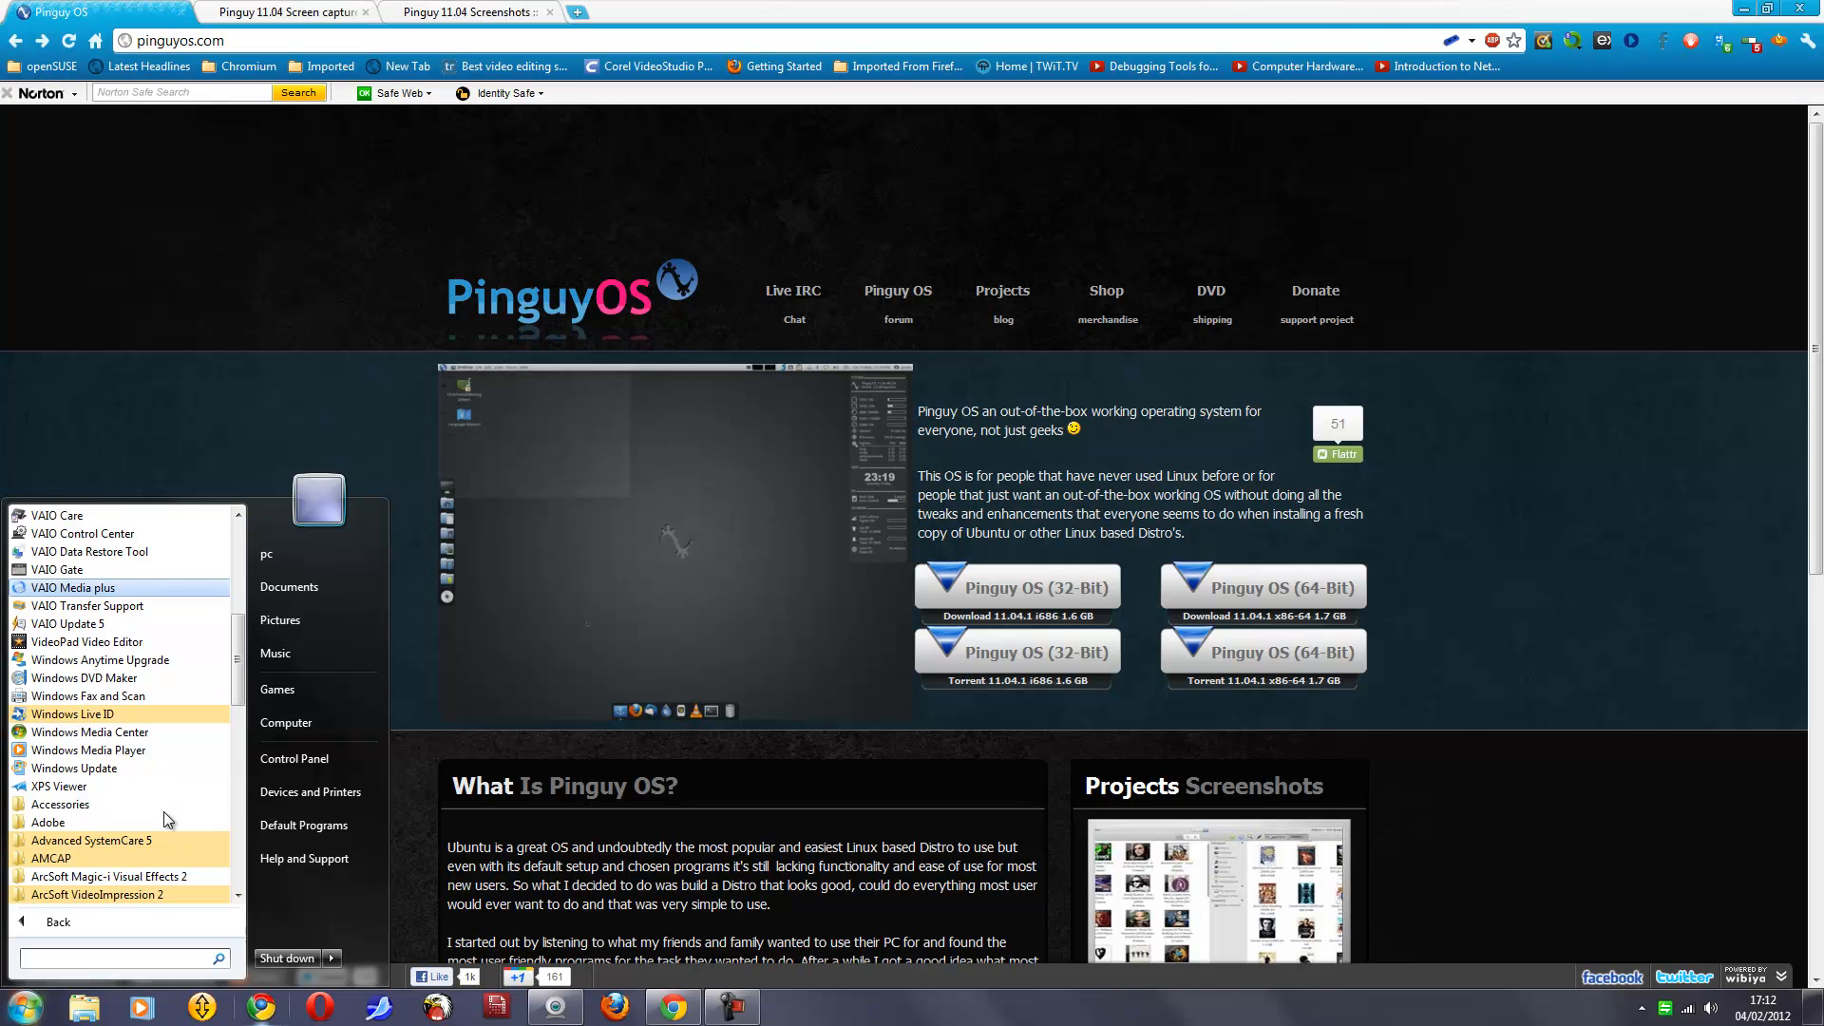
{"action": "scroll", "scroll_direction": "down", "scroll_amount": 3}
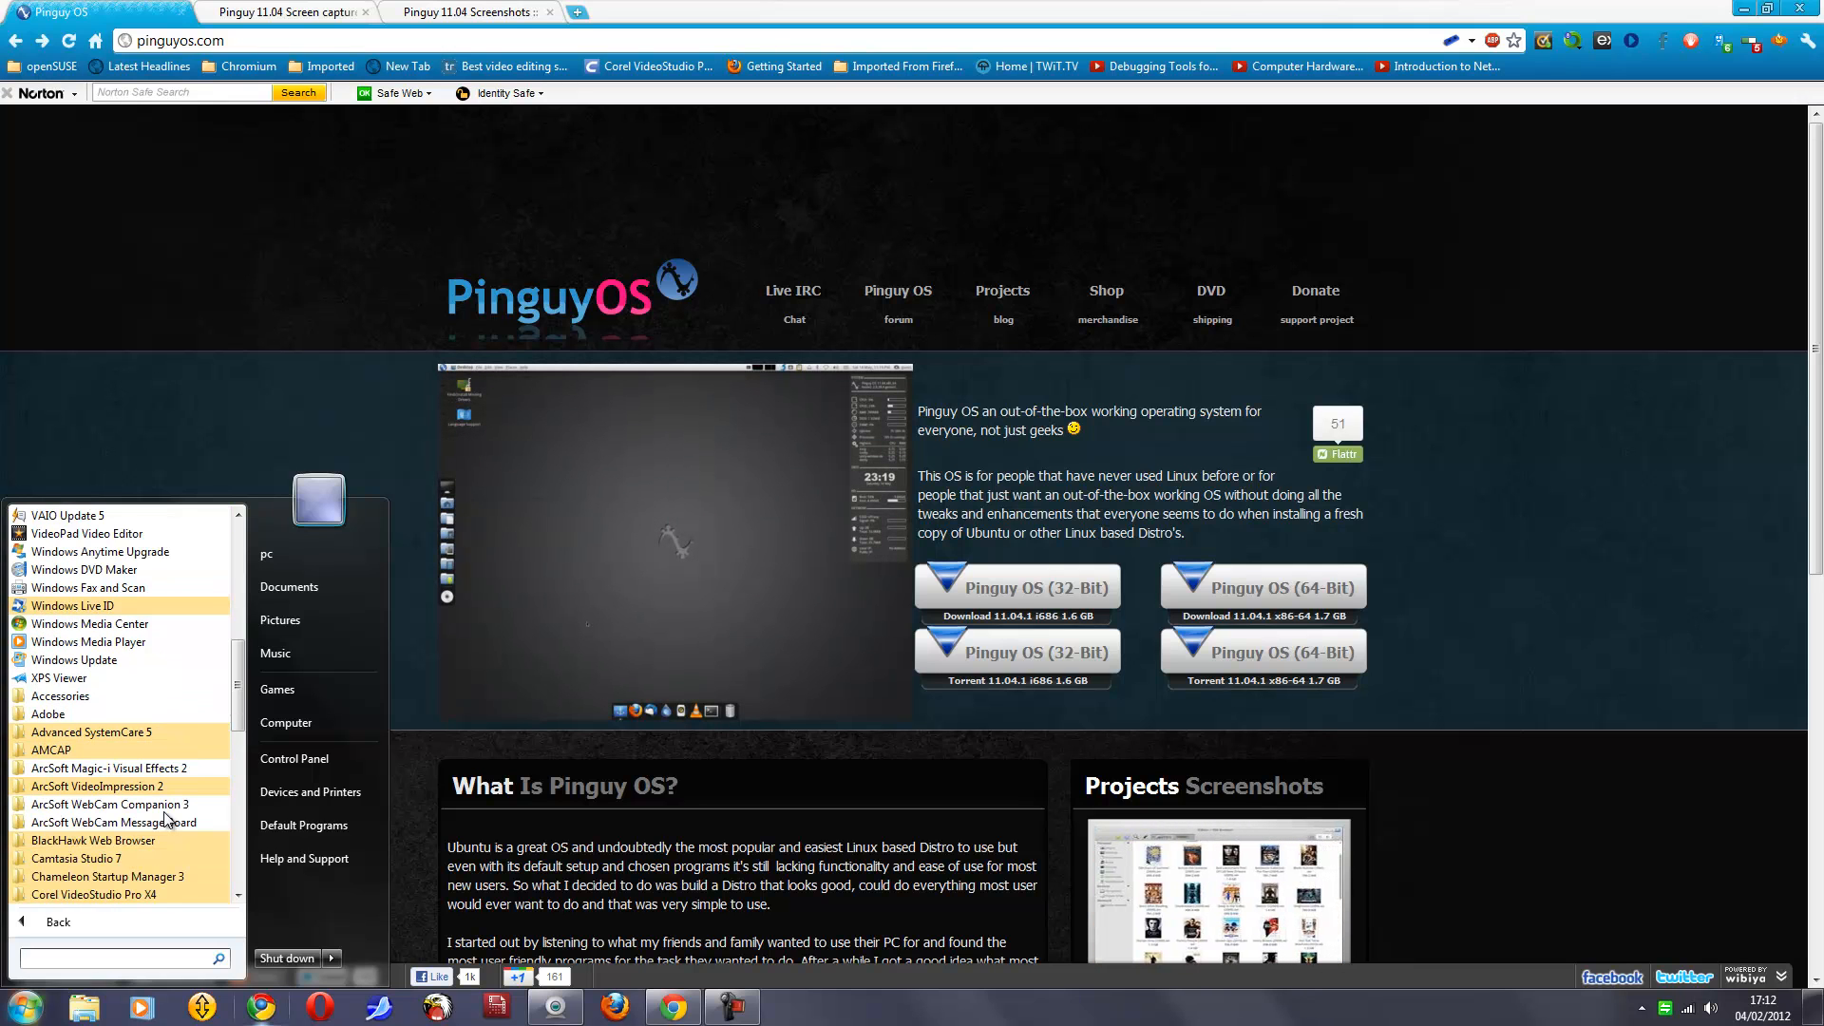
{"action": "scroll", "scroll_direction": "down", "scroll_amount": 3}
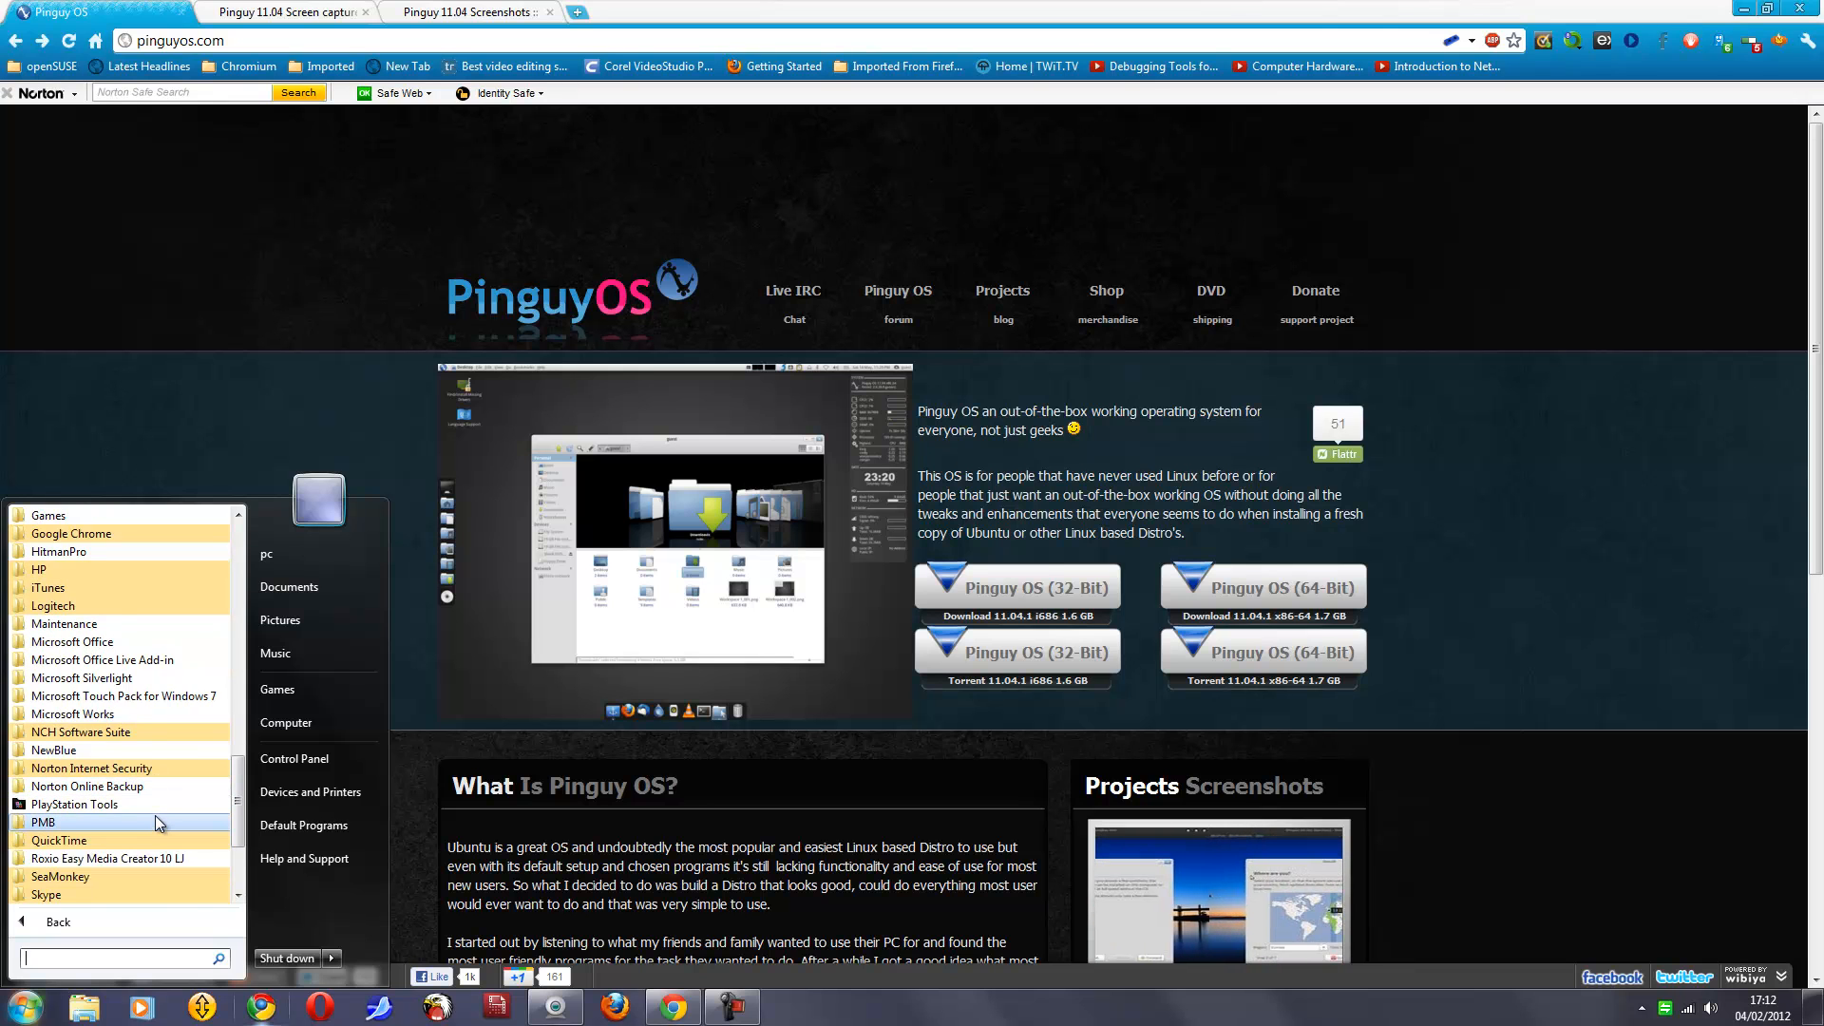
{"action": "scroll", "scroll_direction": "down", "scroll_amount": 3}
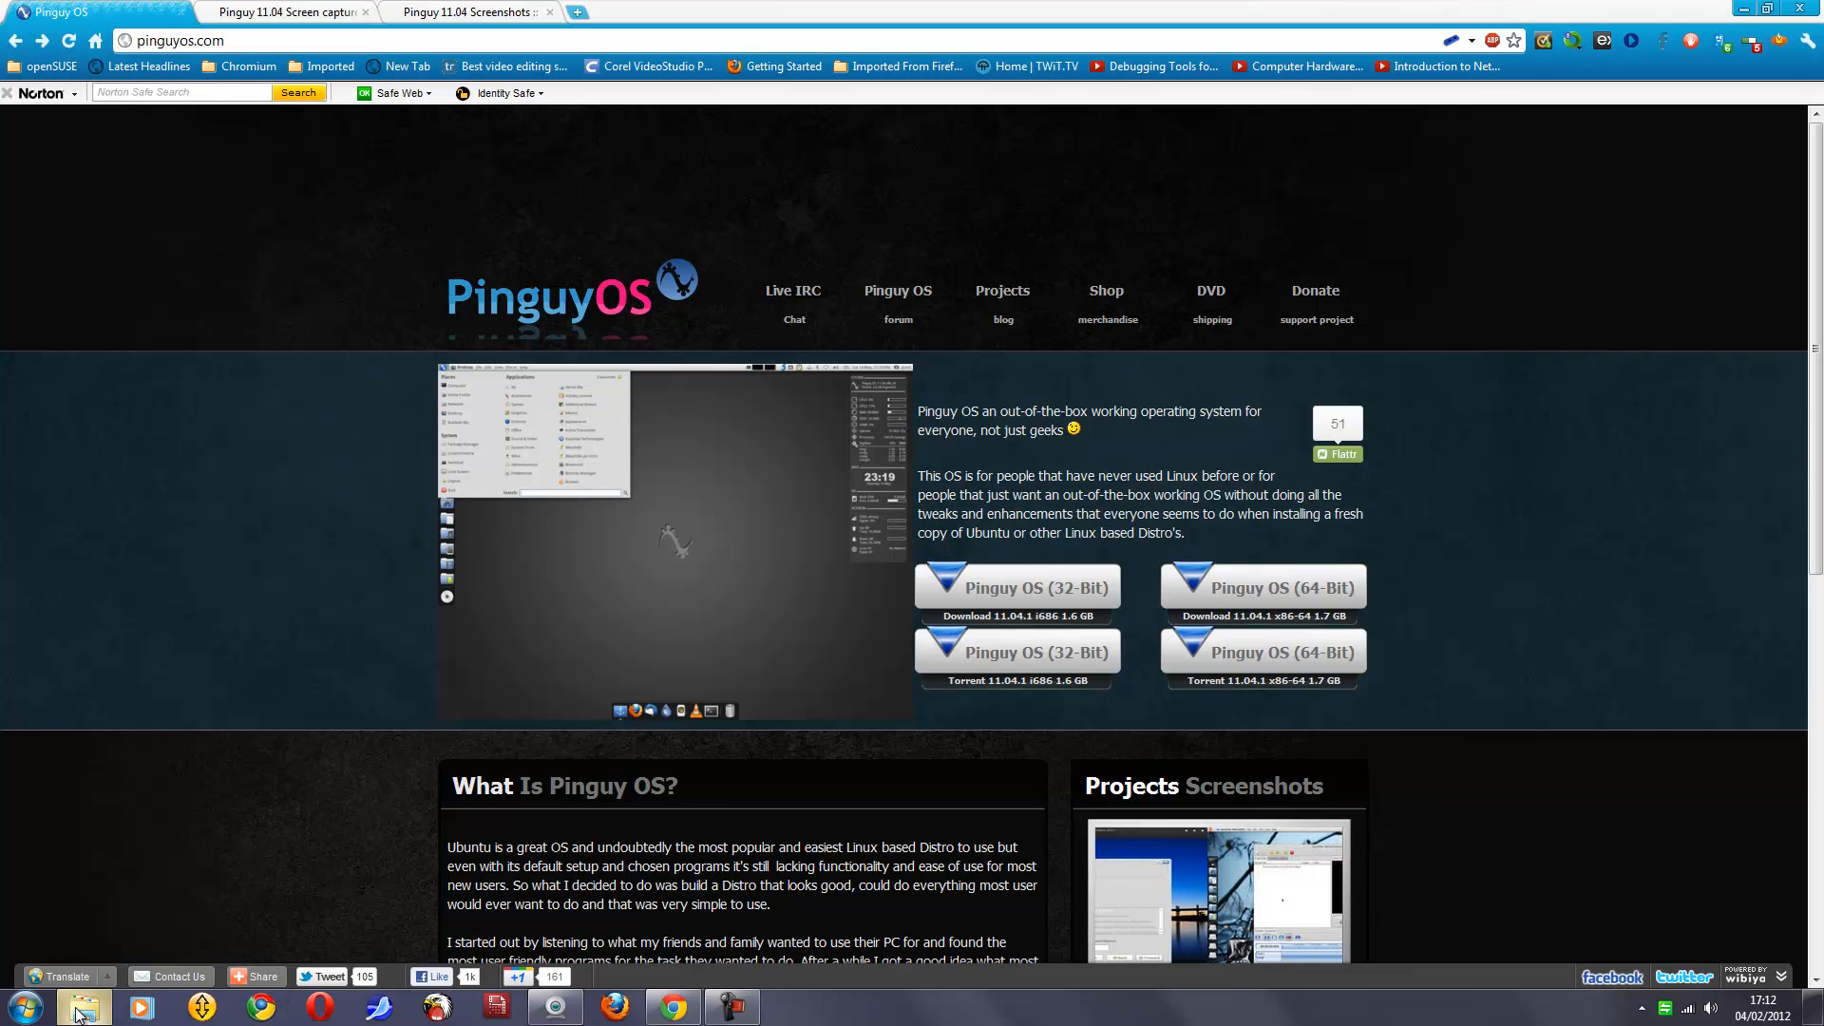
Step: Bring up the Open with choice for AnimatedScreensaverMaker.zip in the Downloads folder
{"action": "left_click", "coordinate": [84, 1007]}
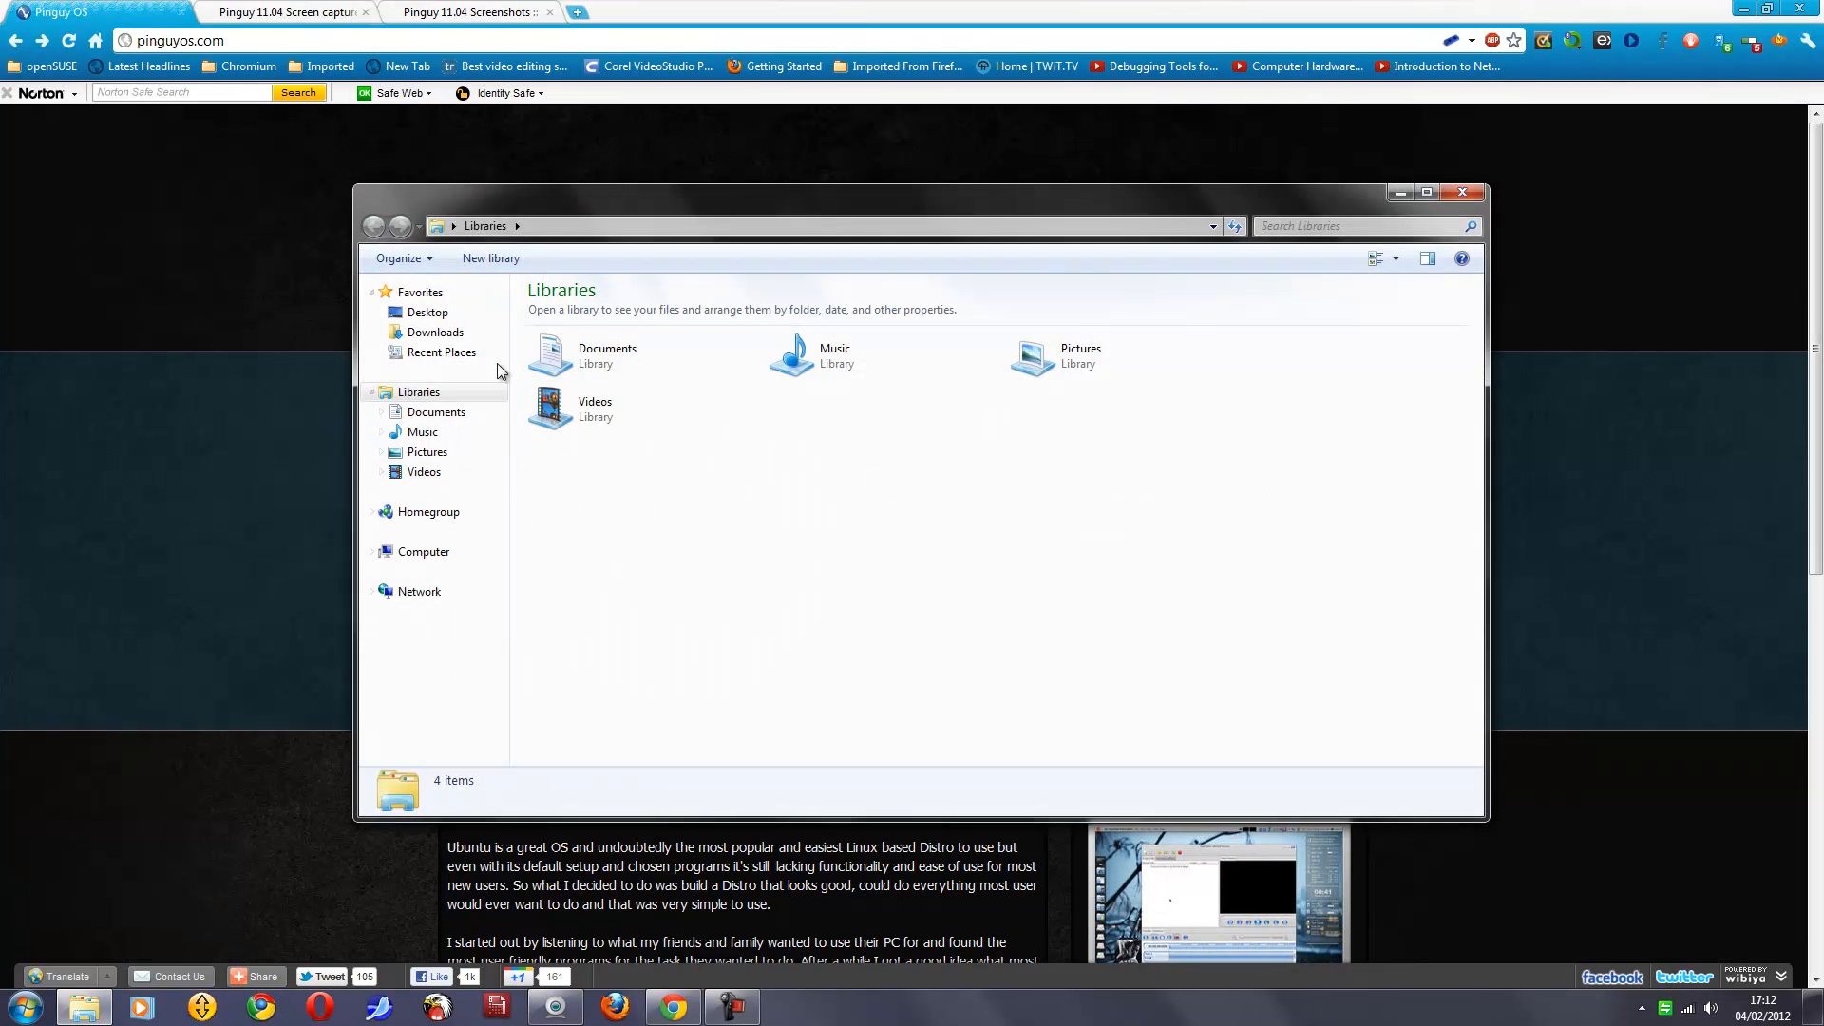
{"action": "left_click", "coordinate": [433, 331]}
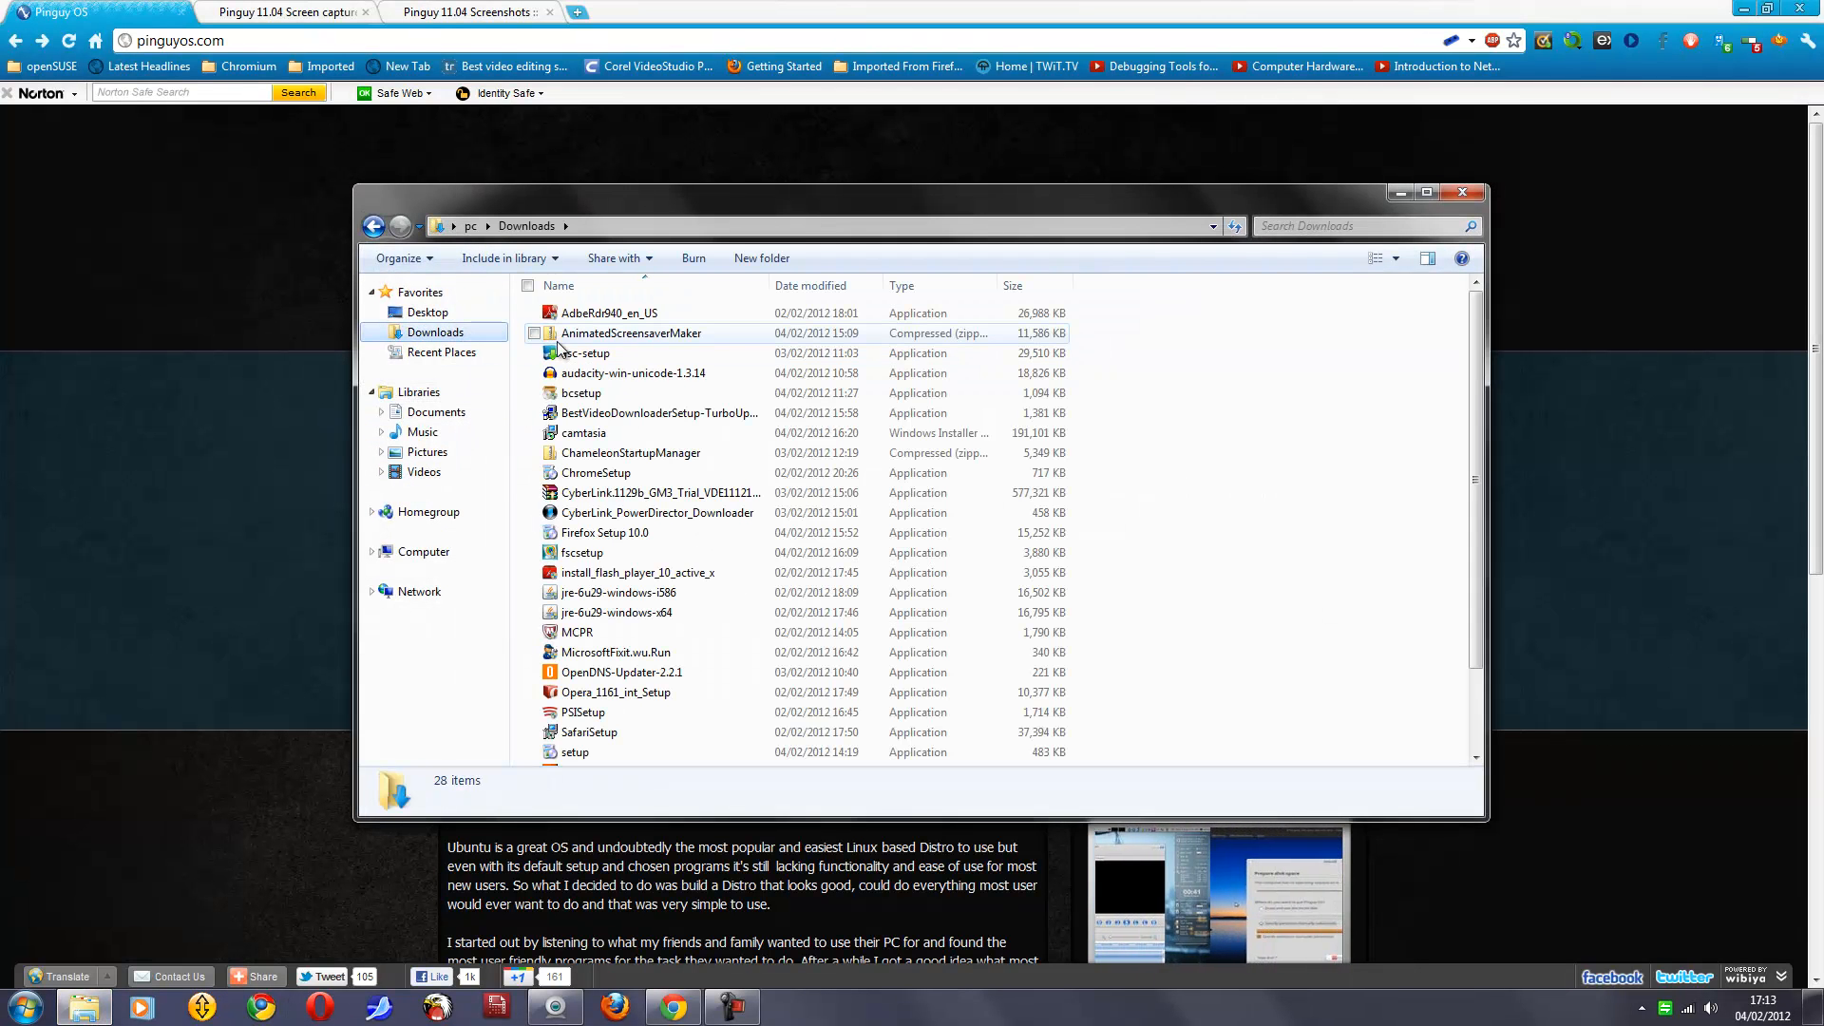
{"action": "right_click", "coordinate": [628, 333]}
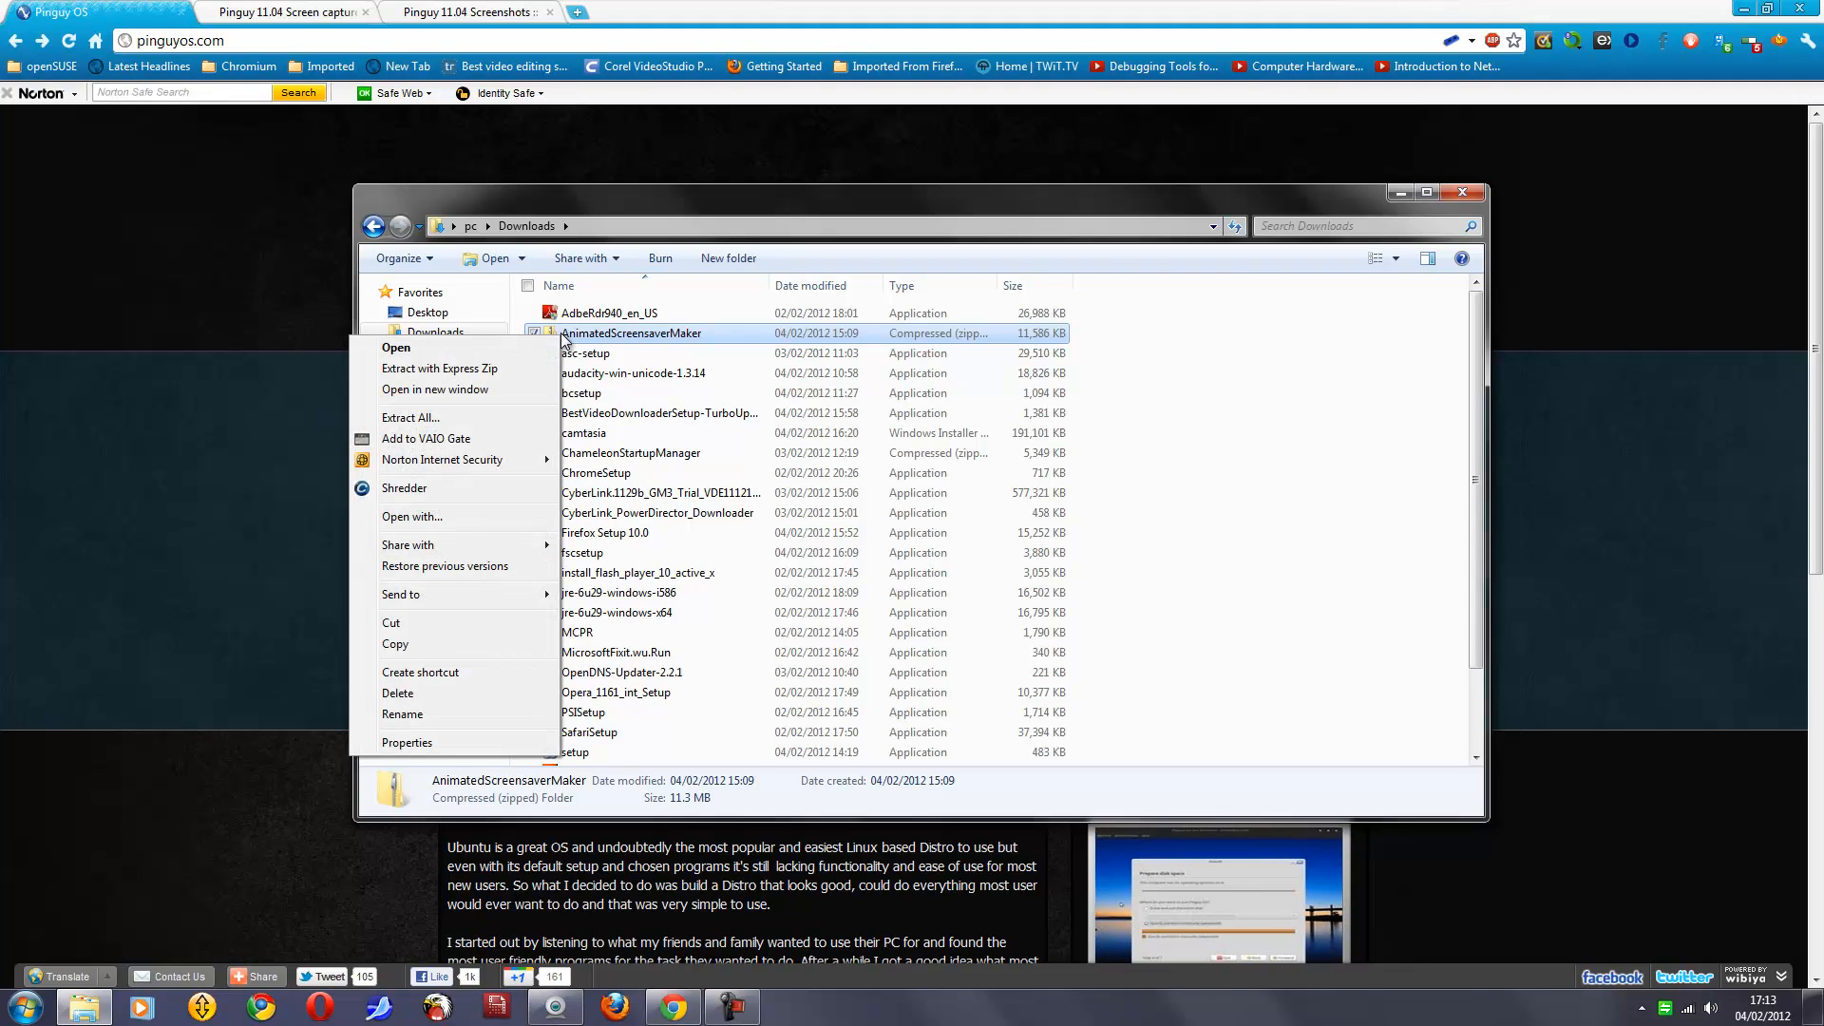
{"action": "mouse_move", "coordinate": [490, 369]}
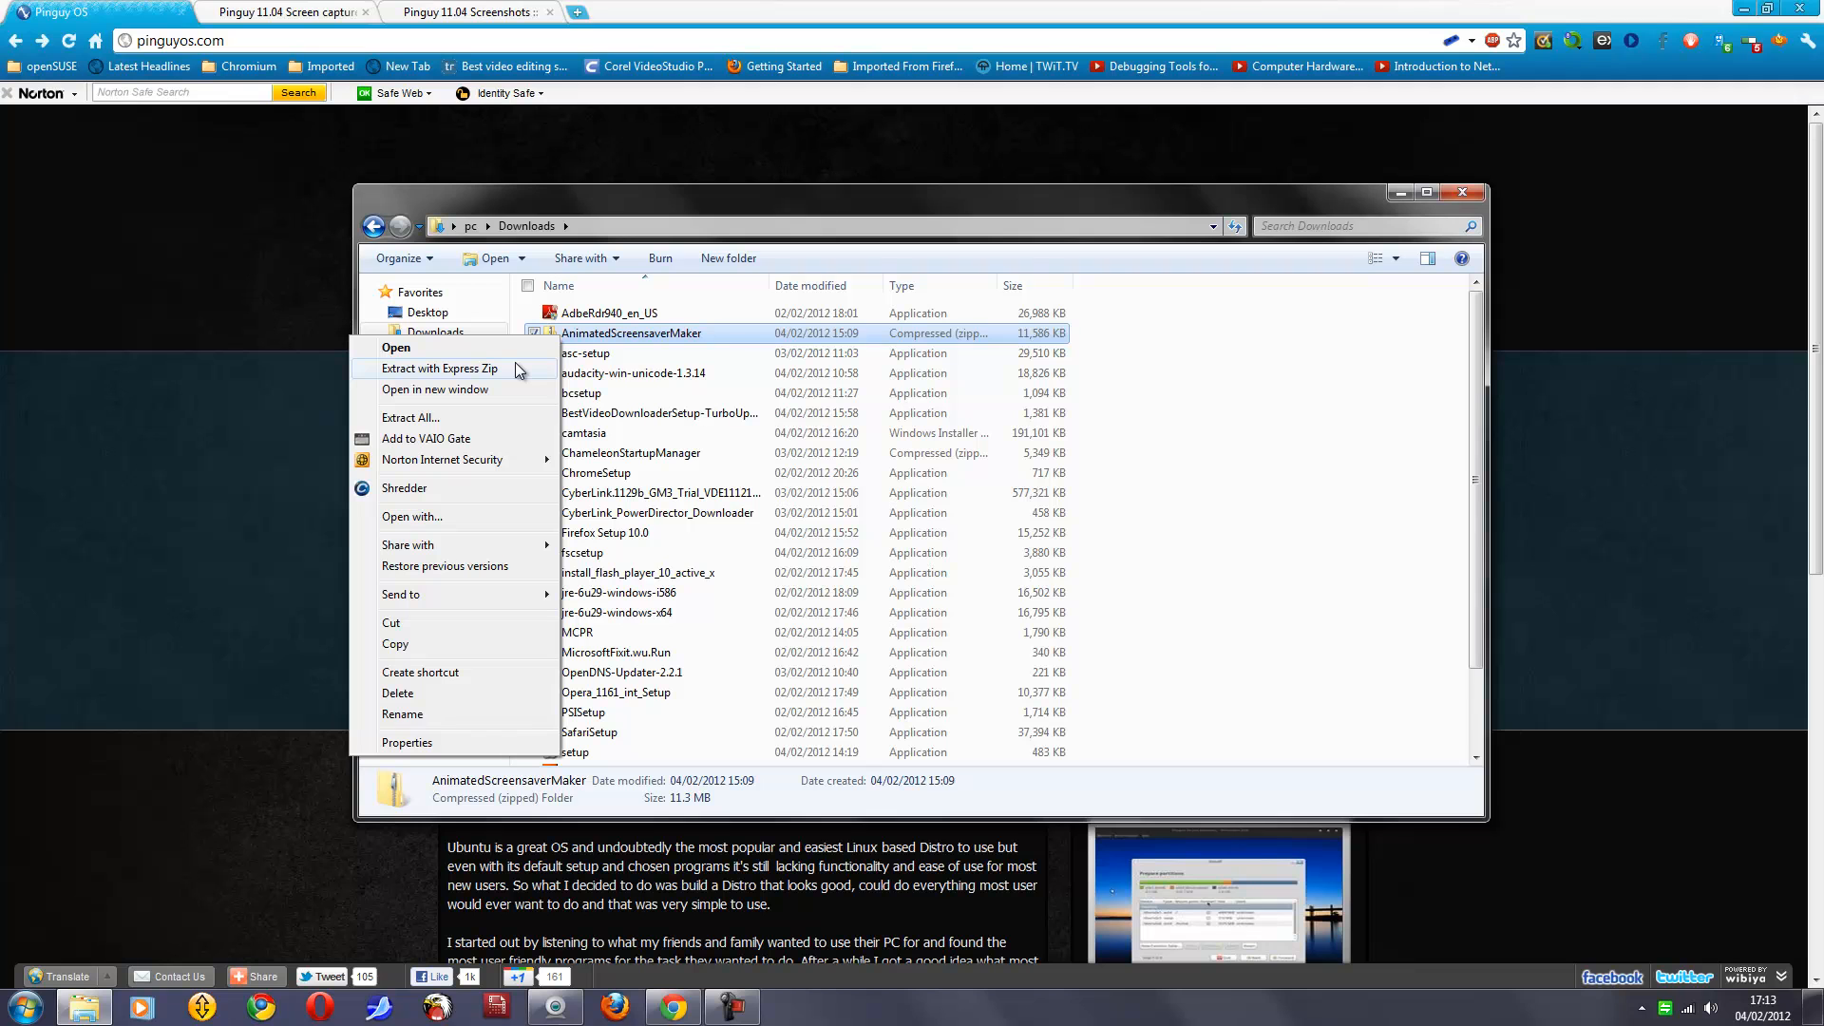
{"action": "mouse_move", "coordinate": [475, 517]}
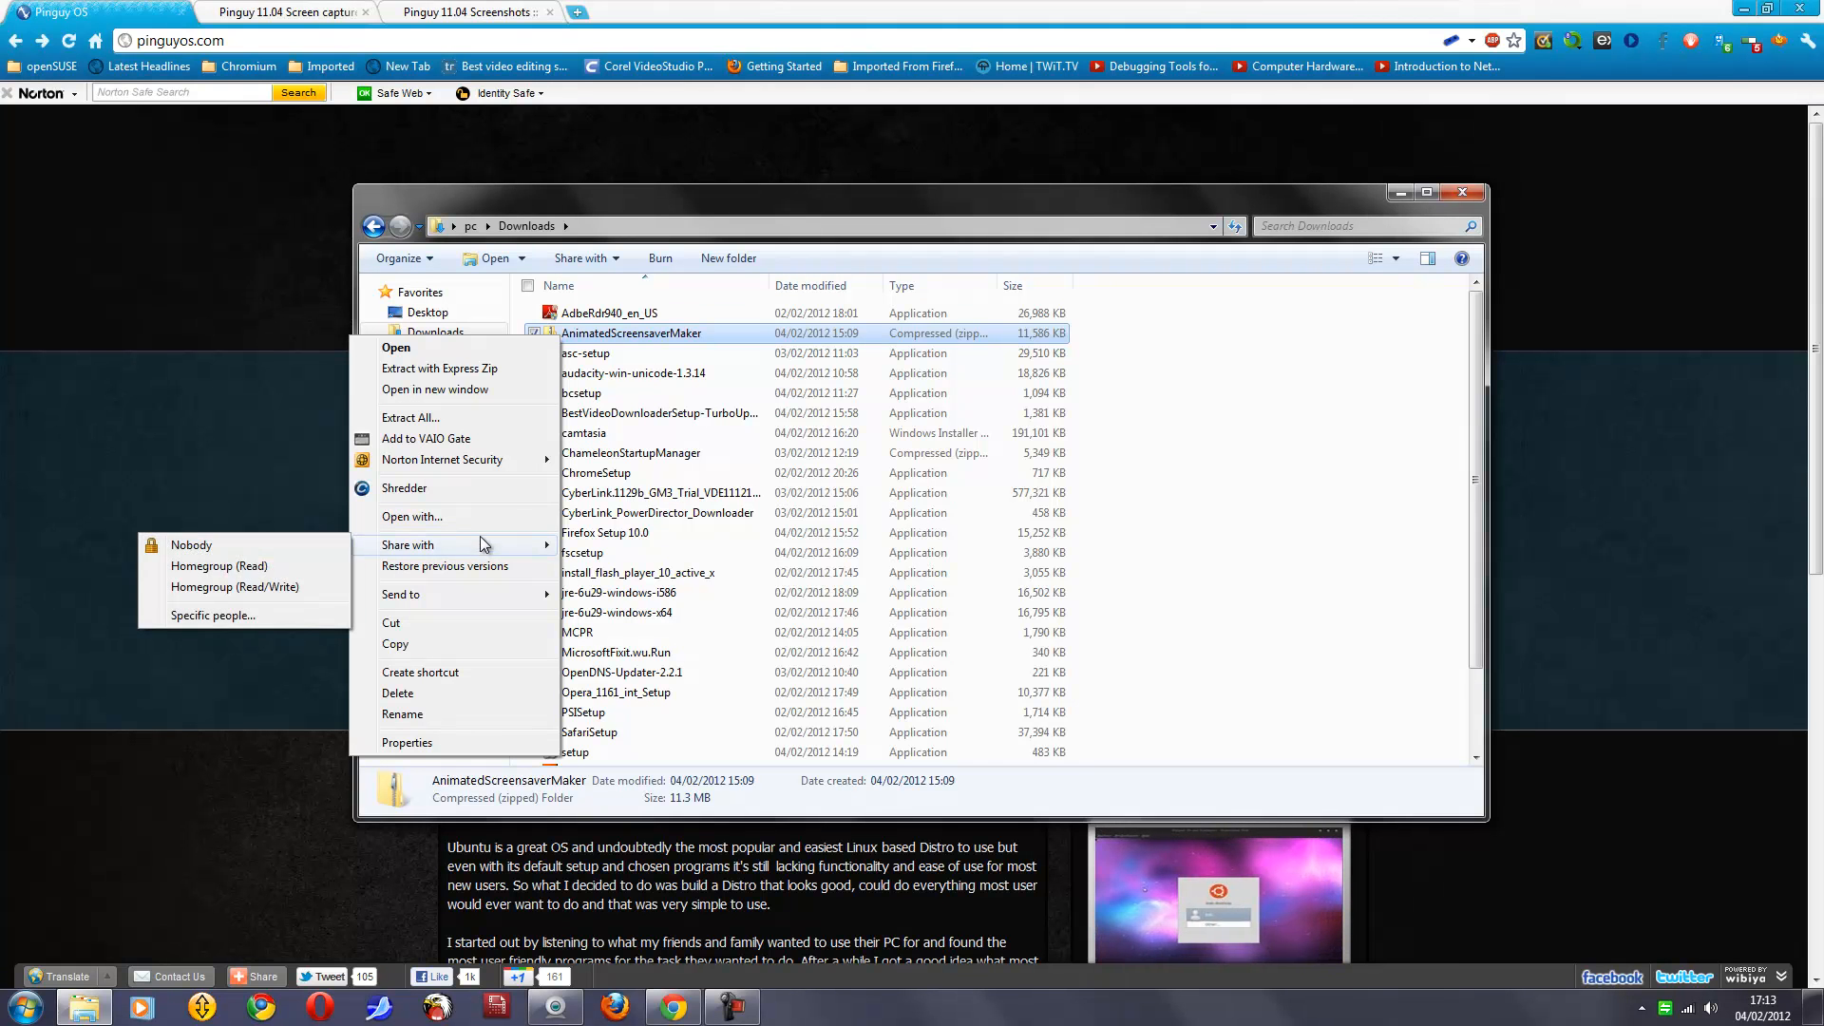
{"action": "left_click", "coordinate": [410, 517]}
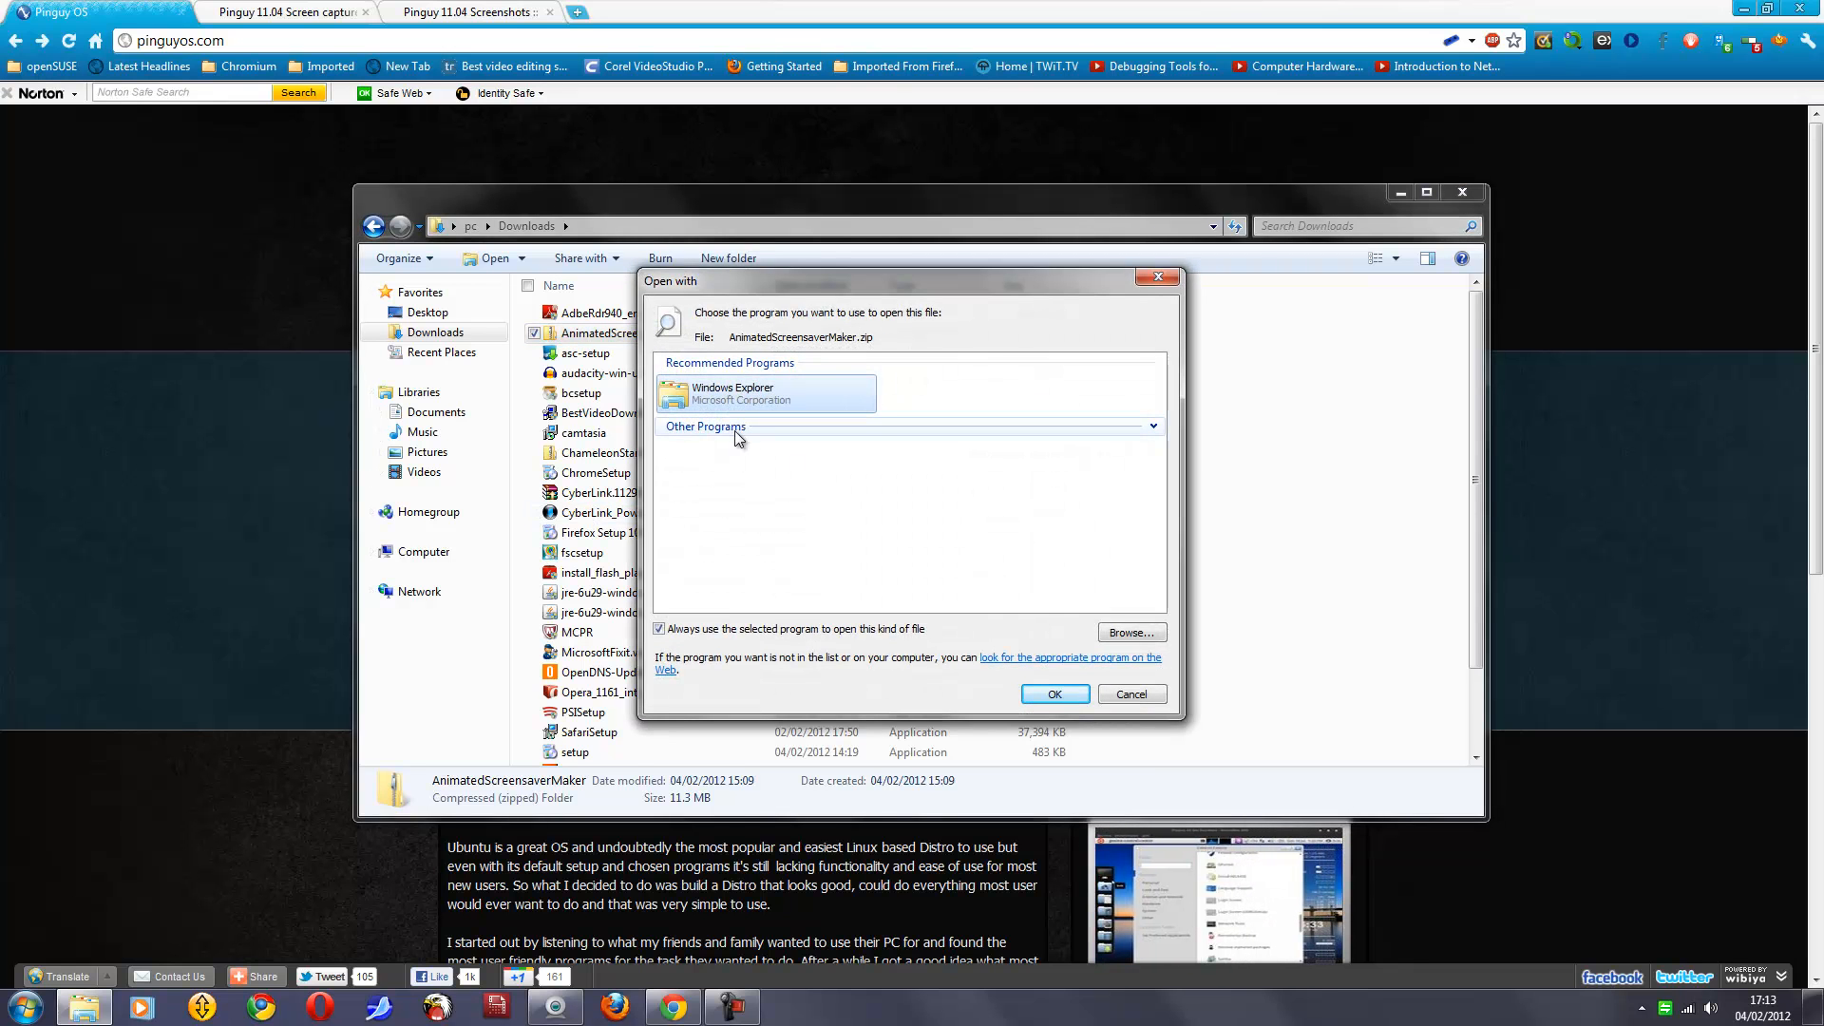
Step: Look through Other Programs for the zip, then dismiss the dialog without choosing one
{"action": "left_click", "coordinate": [705, 425]}
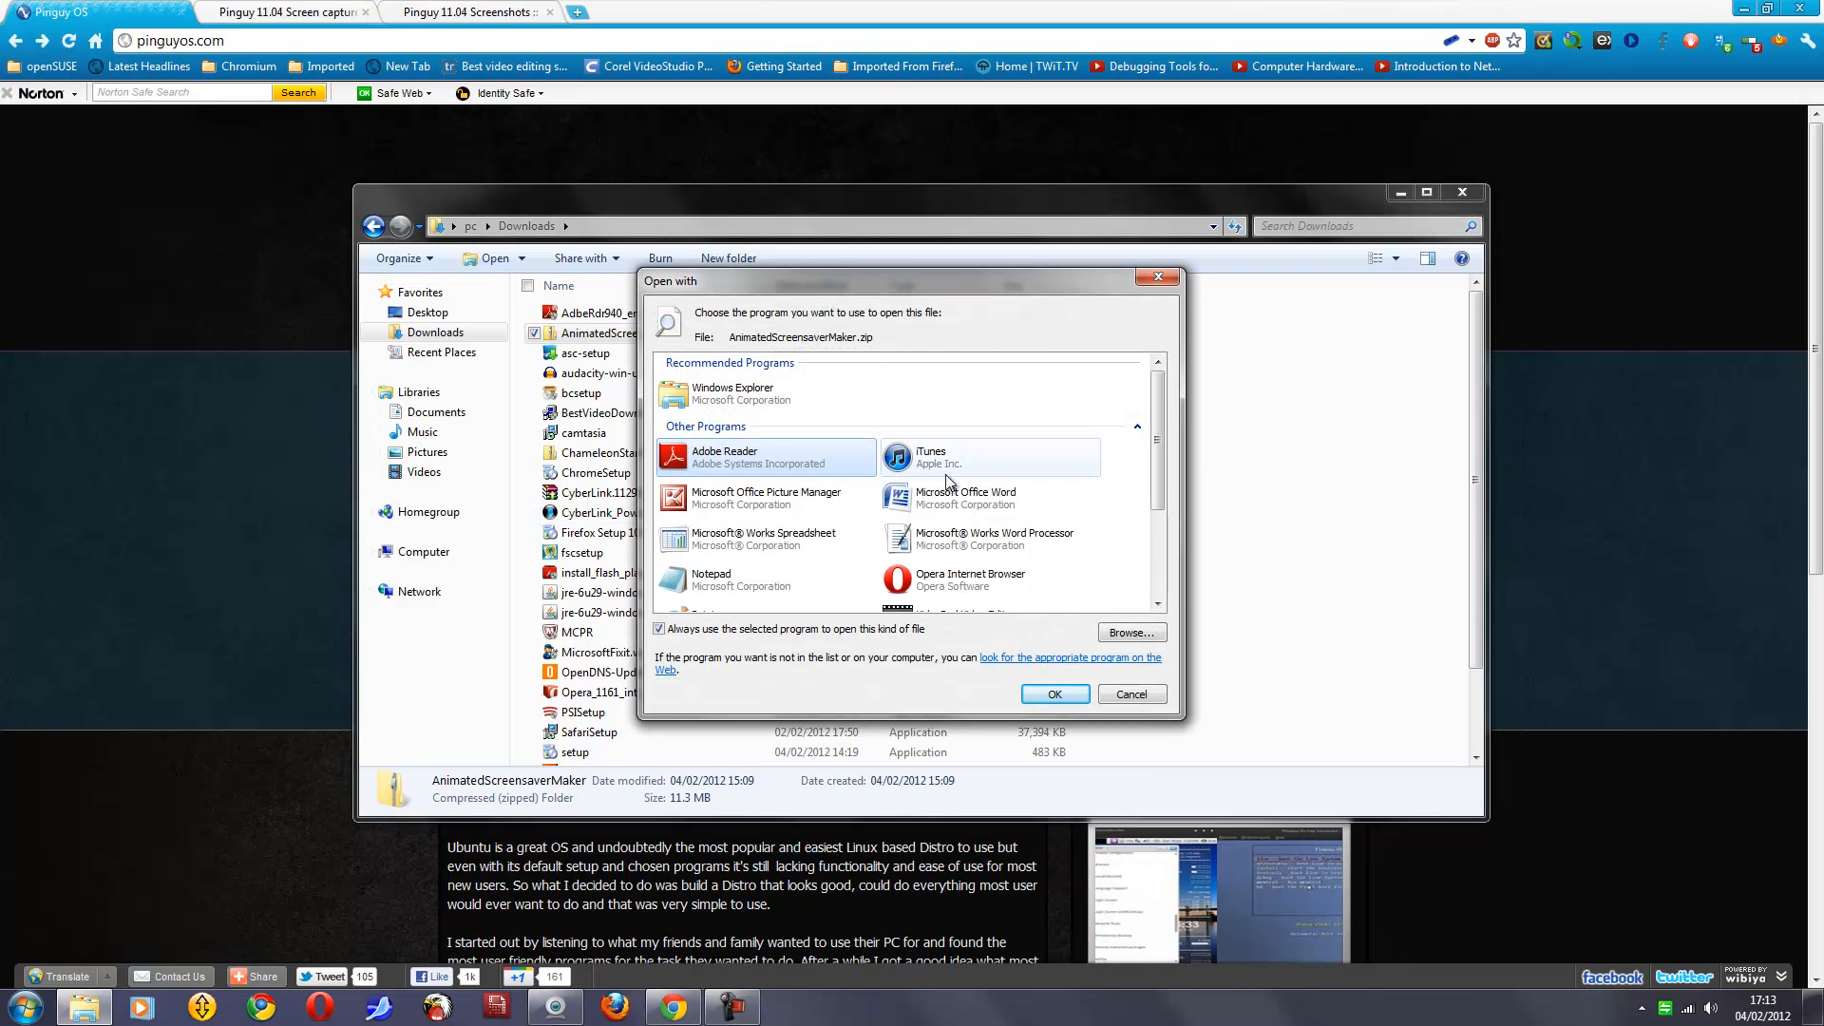
{"action": "scroll", "scroll_direction": "down", "scroll_amount": 3}
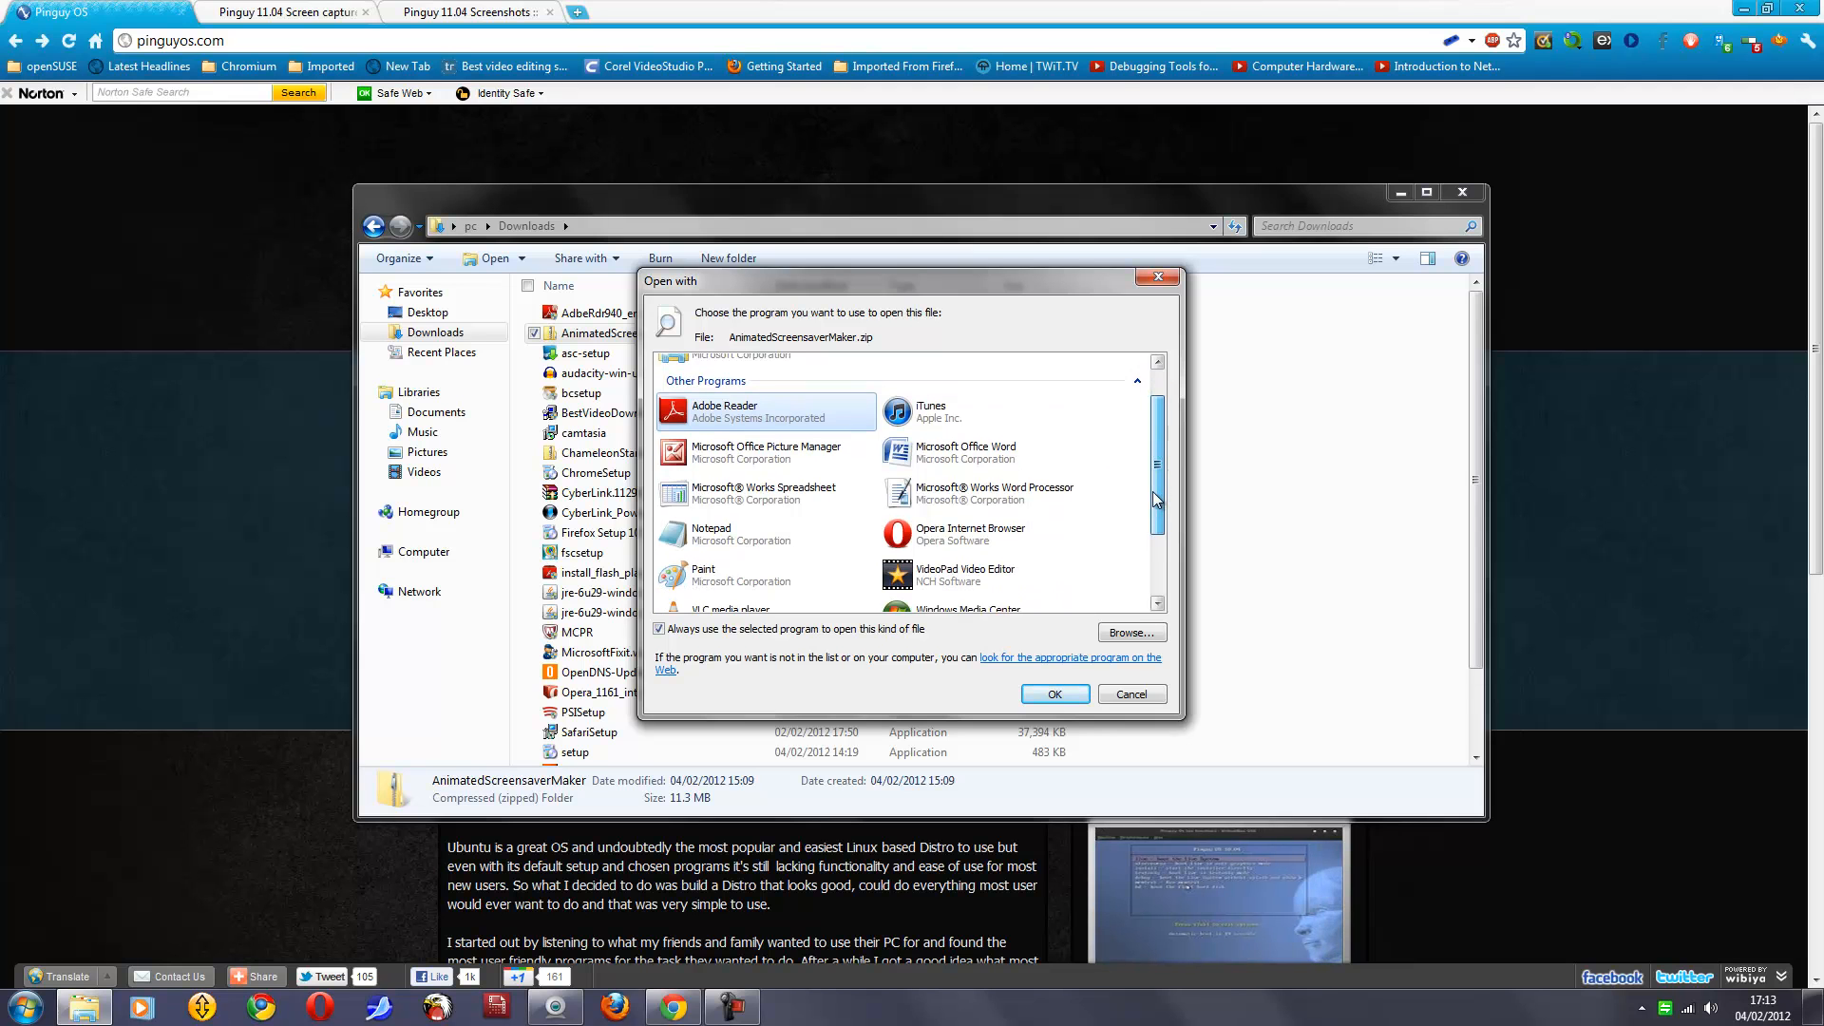
{"action": "scroll", "scroll_direction": "down", "scroll_amount": 3}
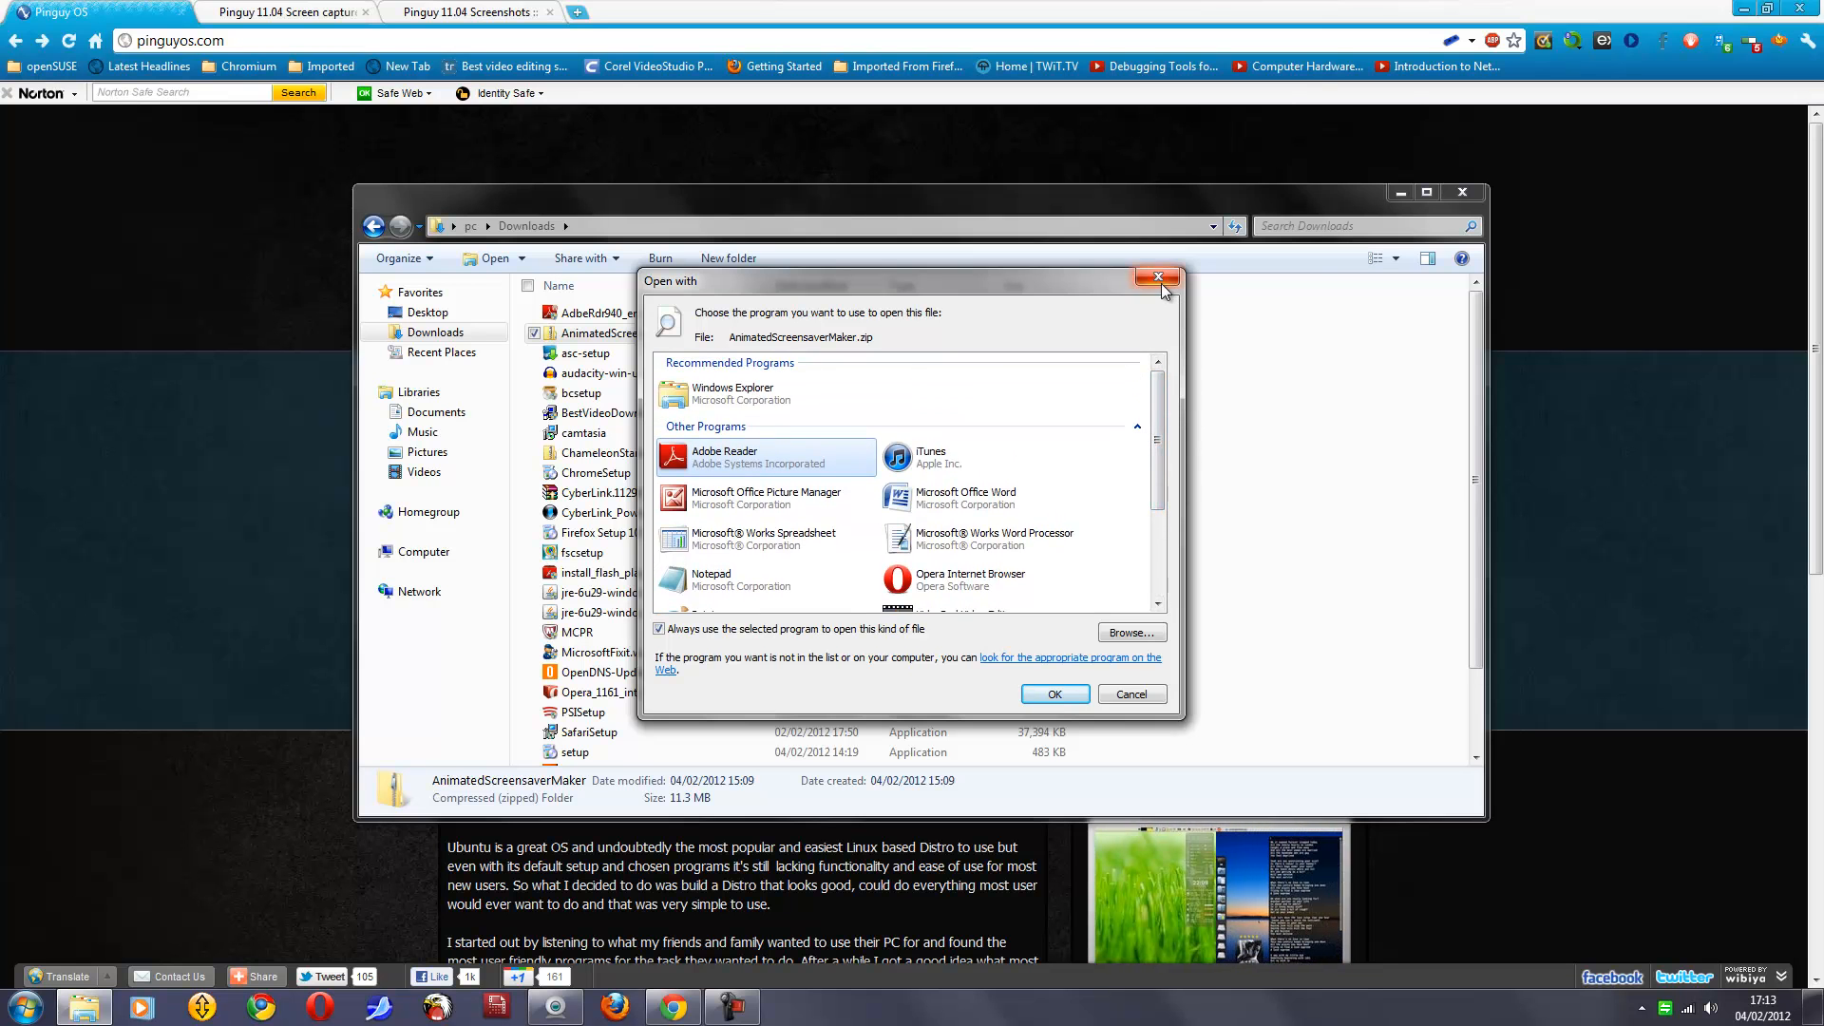
{"action": "left_click", "coordinate": [1159, 277]}
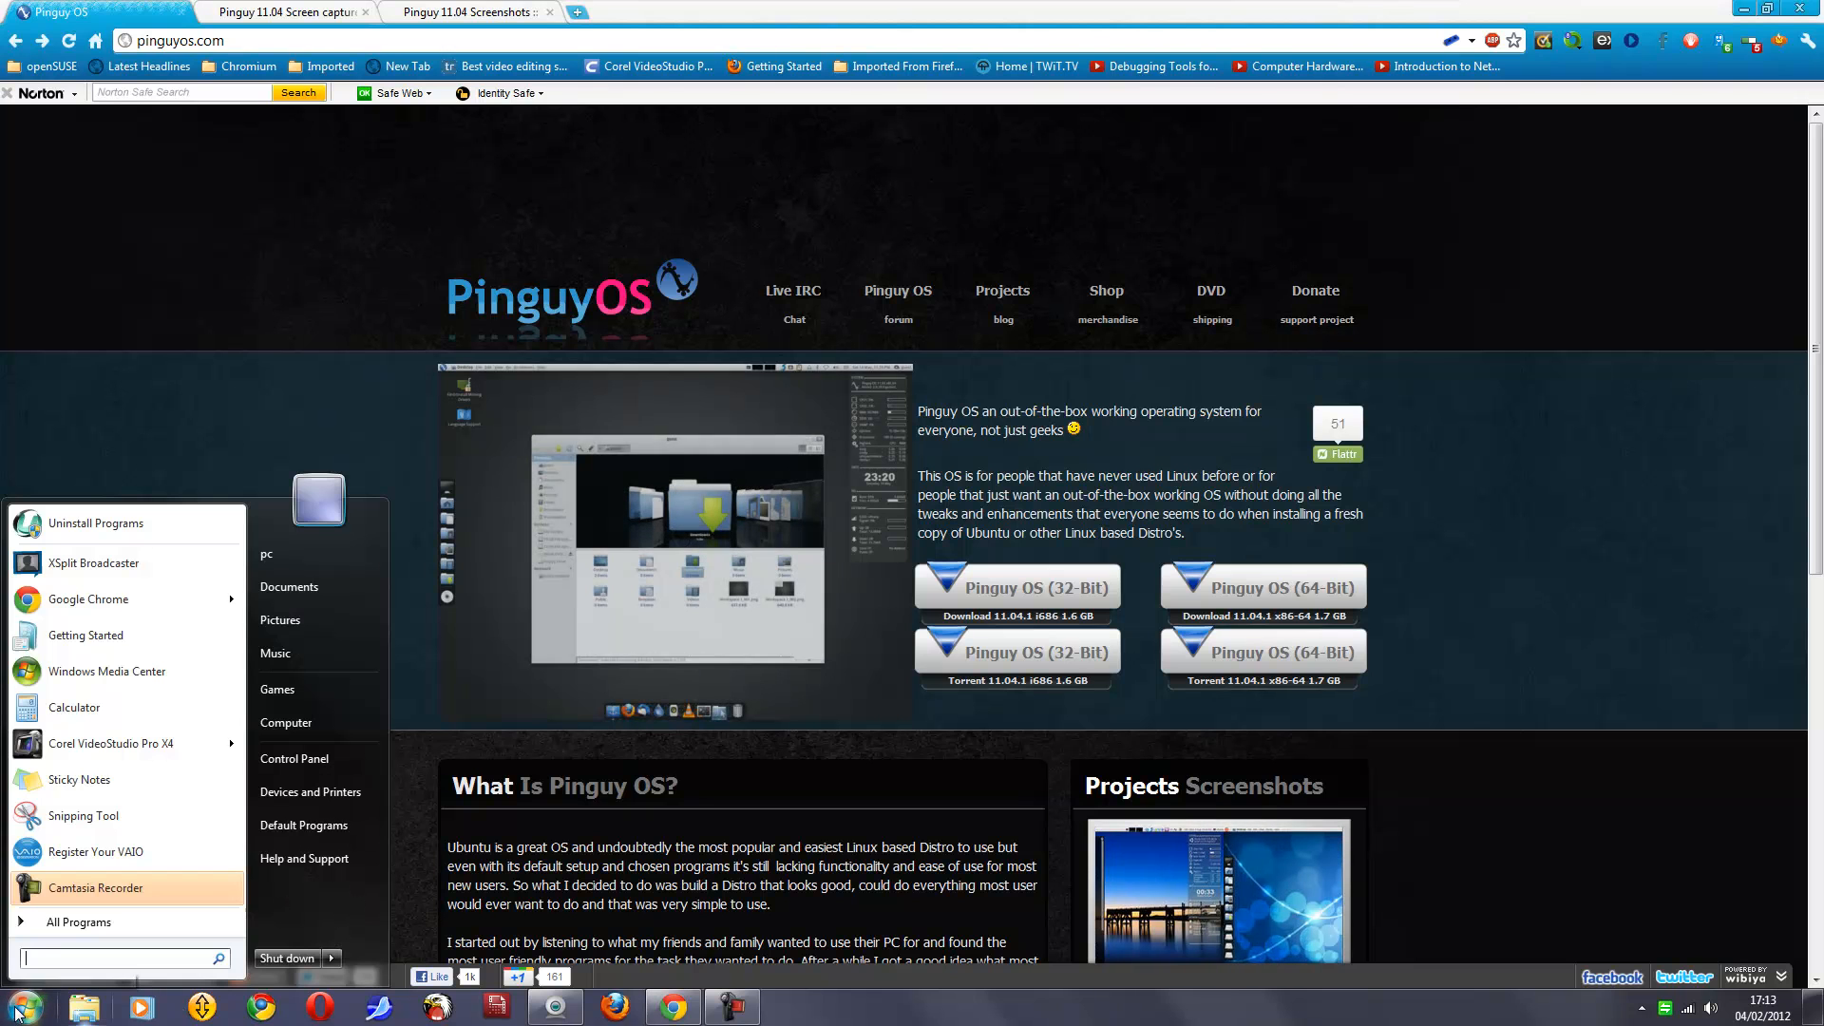
{"action": "left_click", "coordinate": [80, 921]}
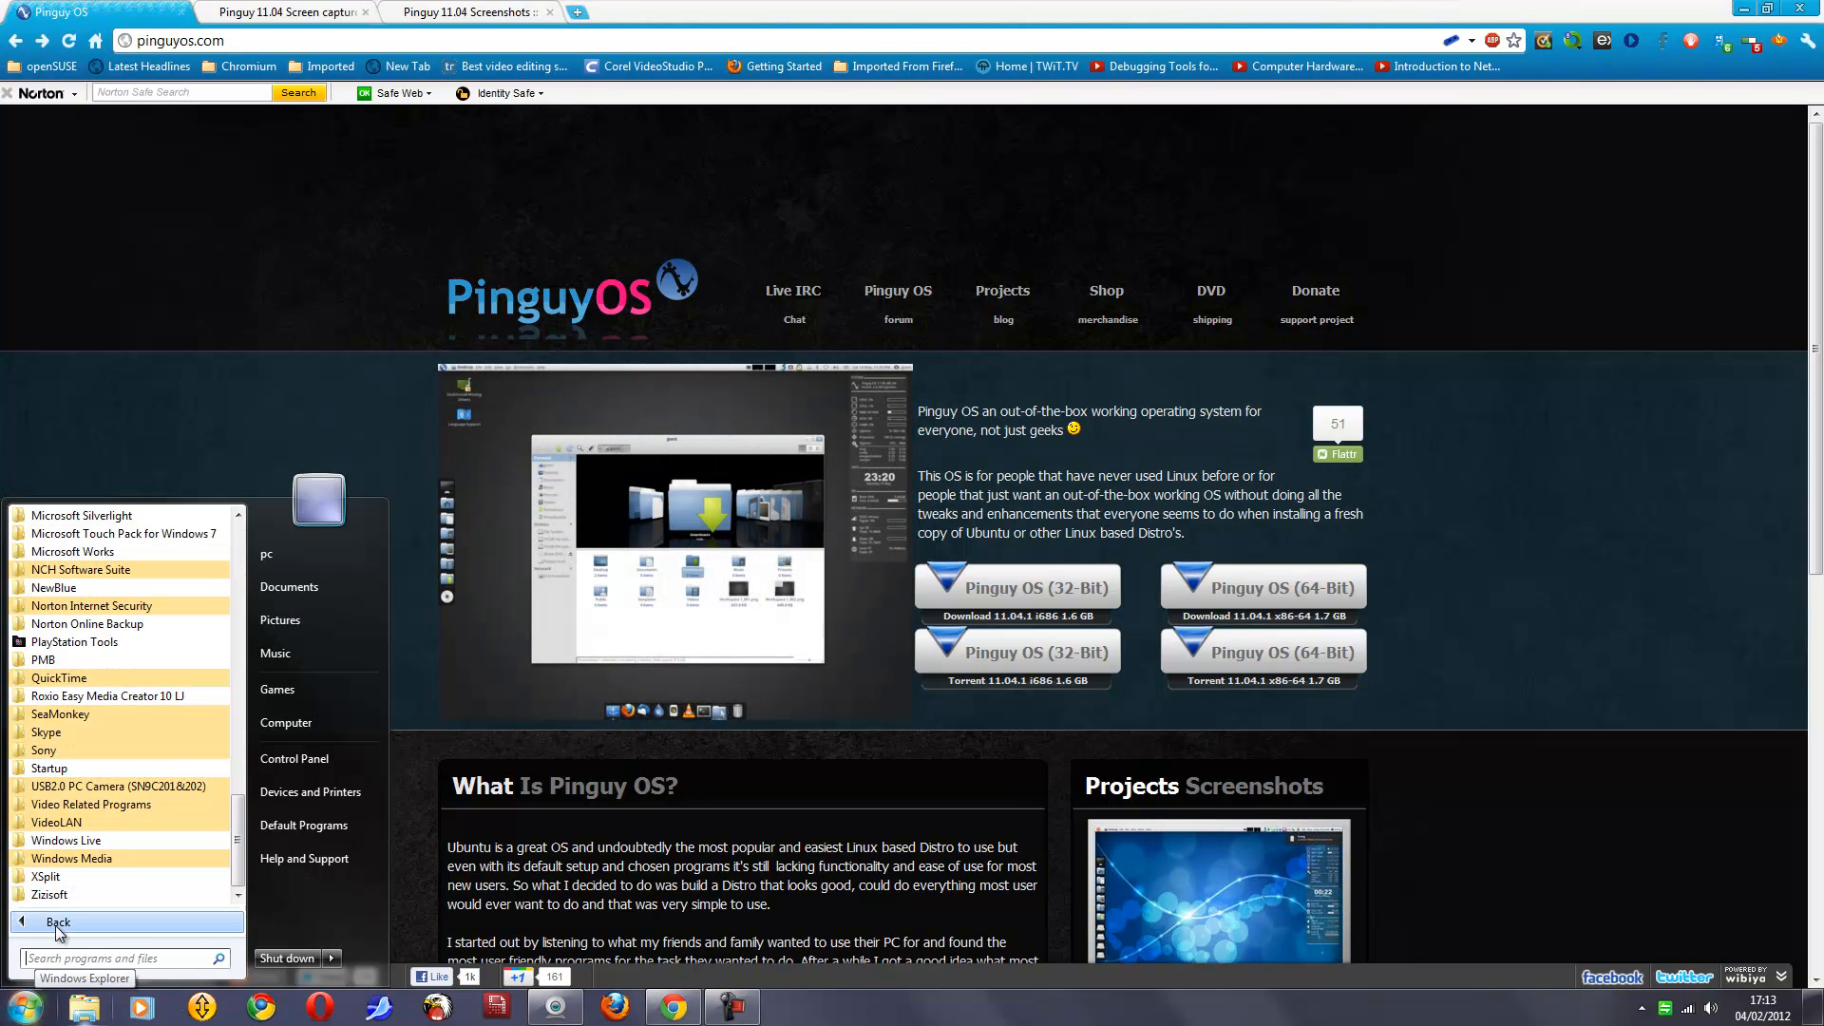
{"action": "mouse_move", "coordinate": [65, 840]}
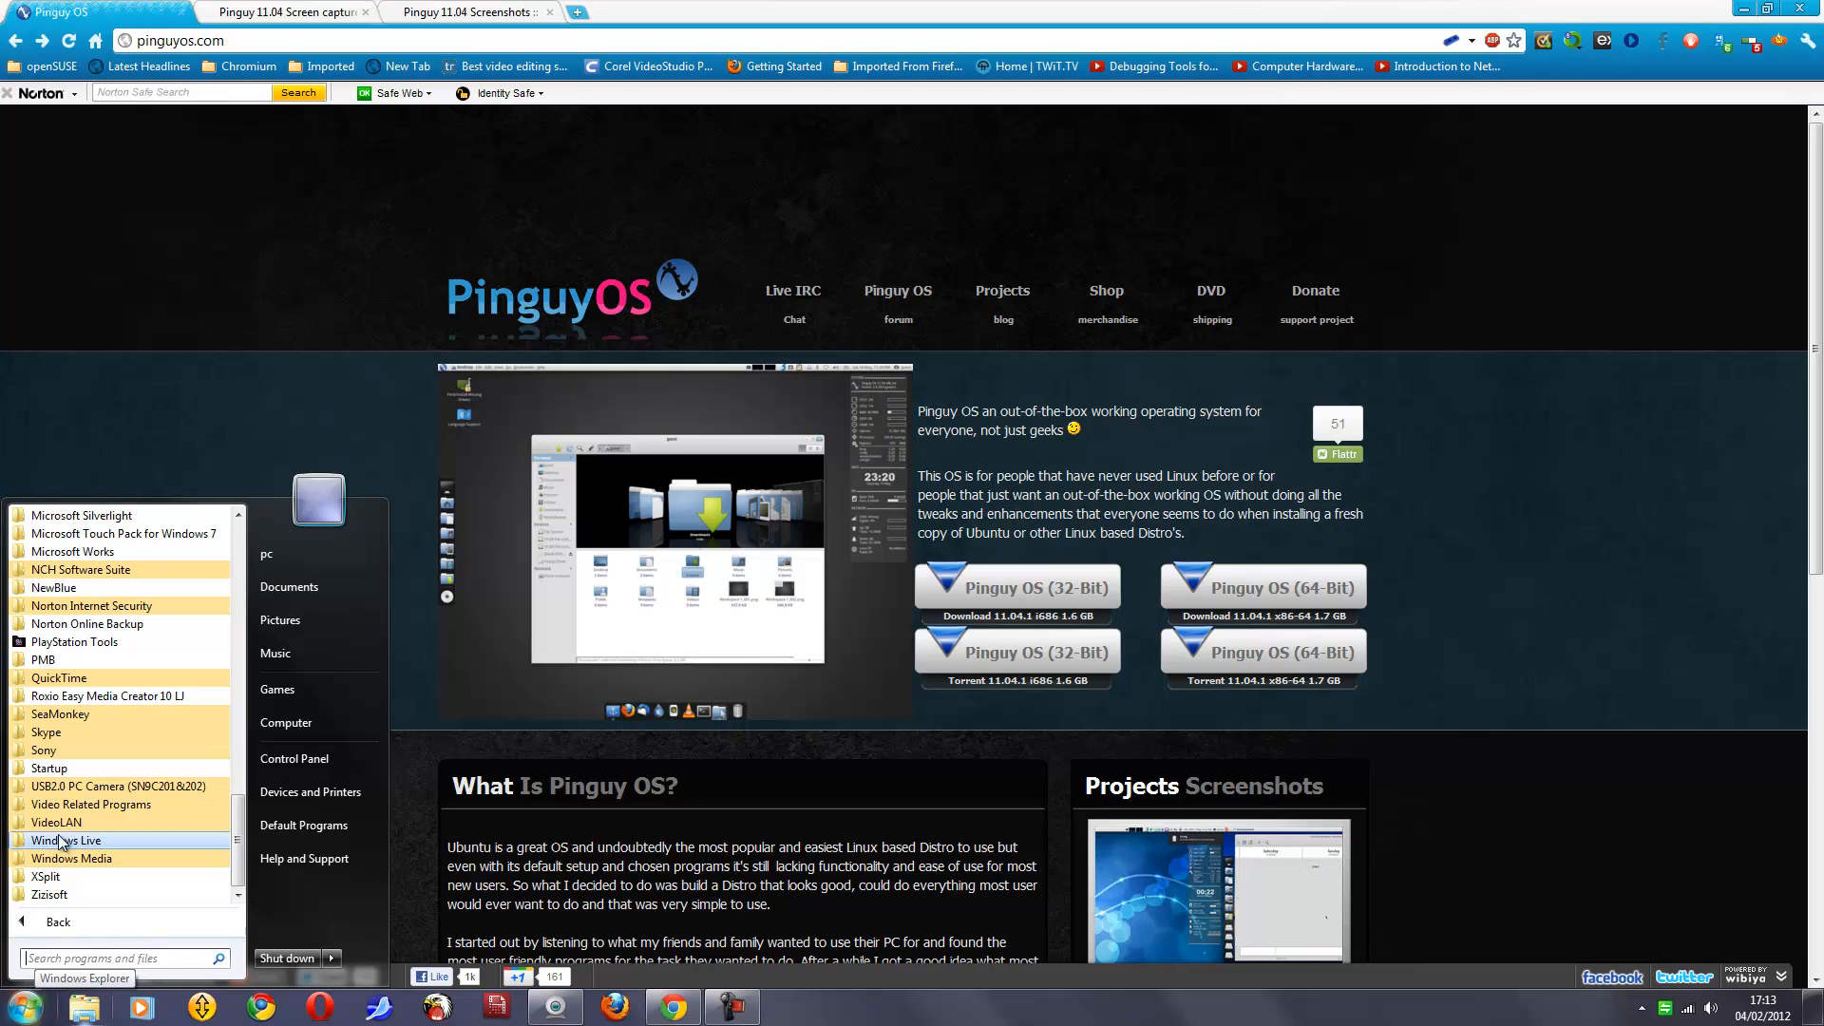
{"action": "mouse_move", "coordinate": [49, 767]}
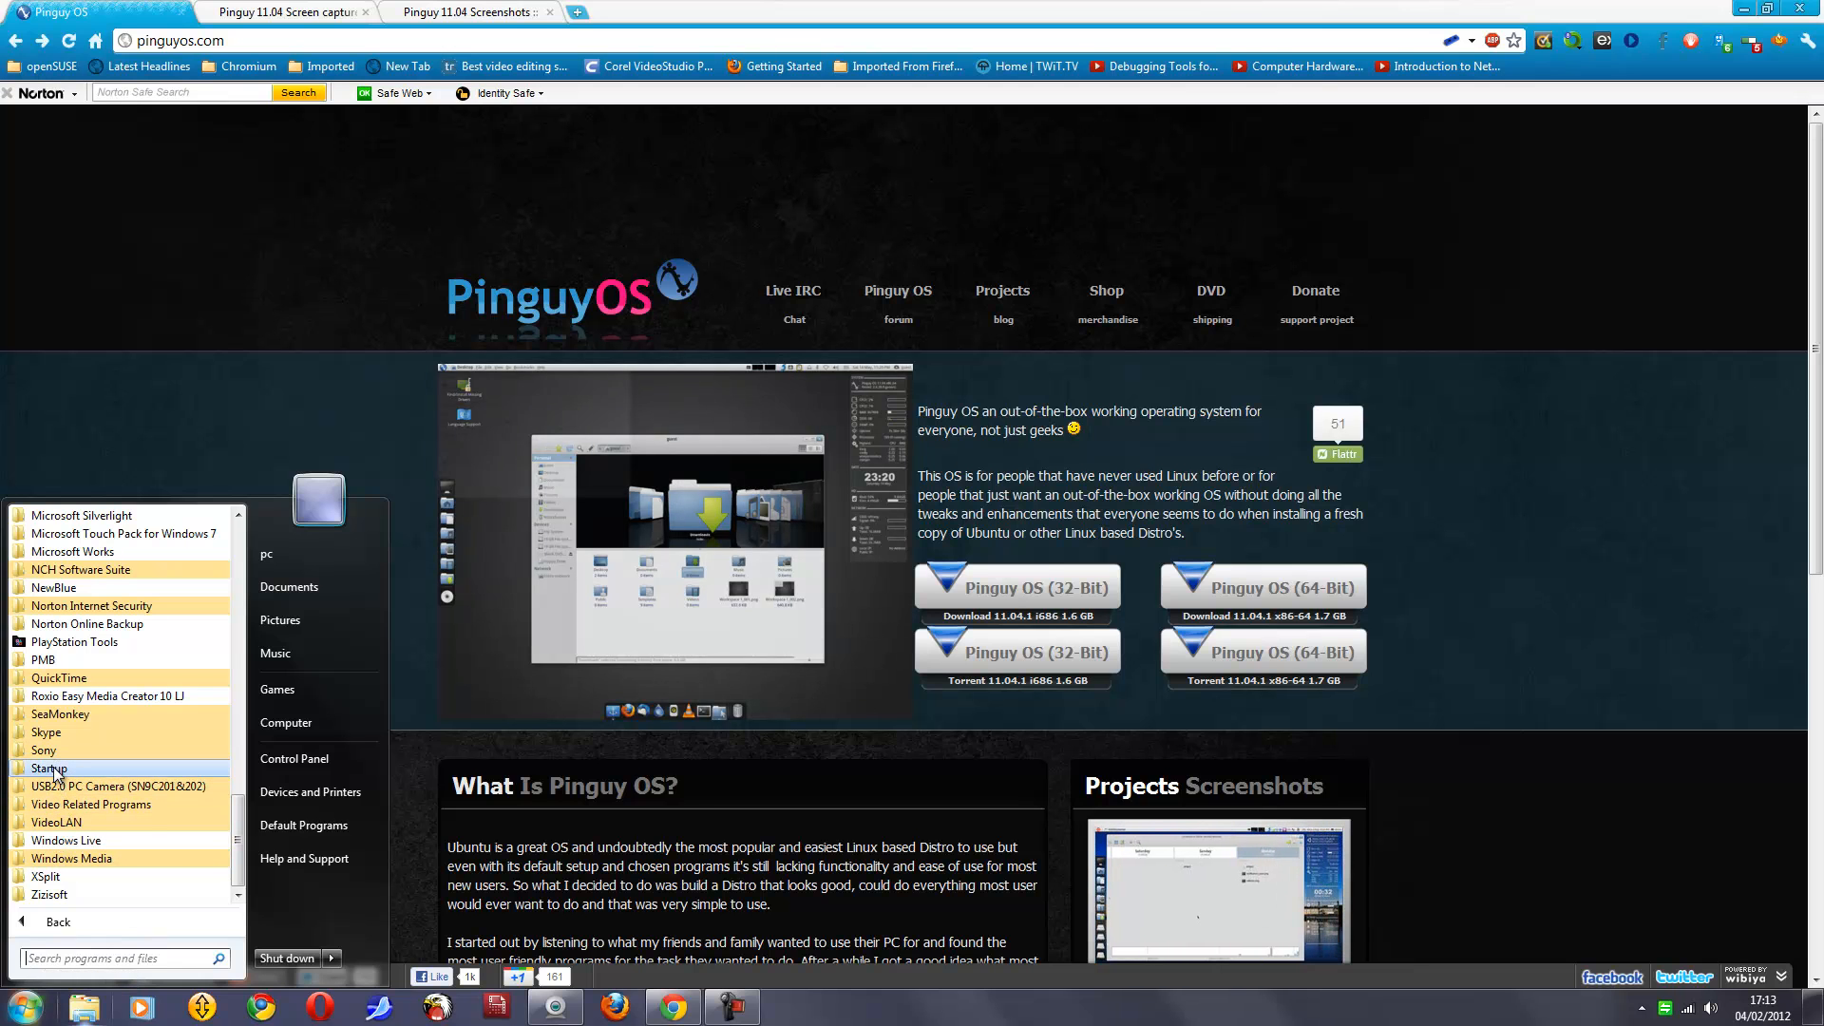
{"action": "left_click", "coordinate": [47, 767]}
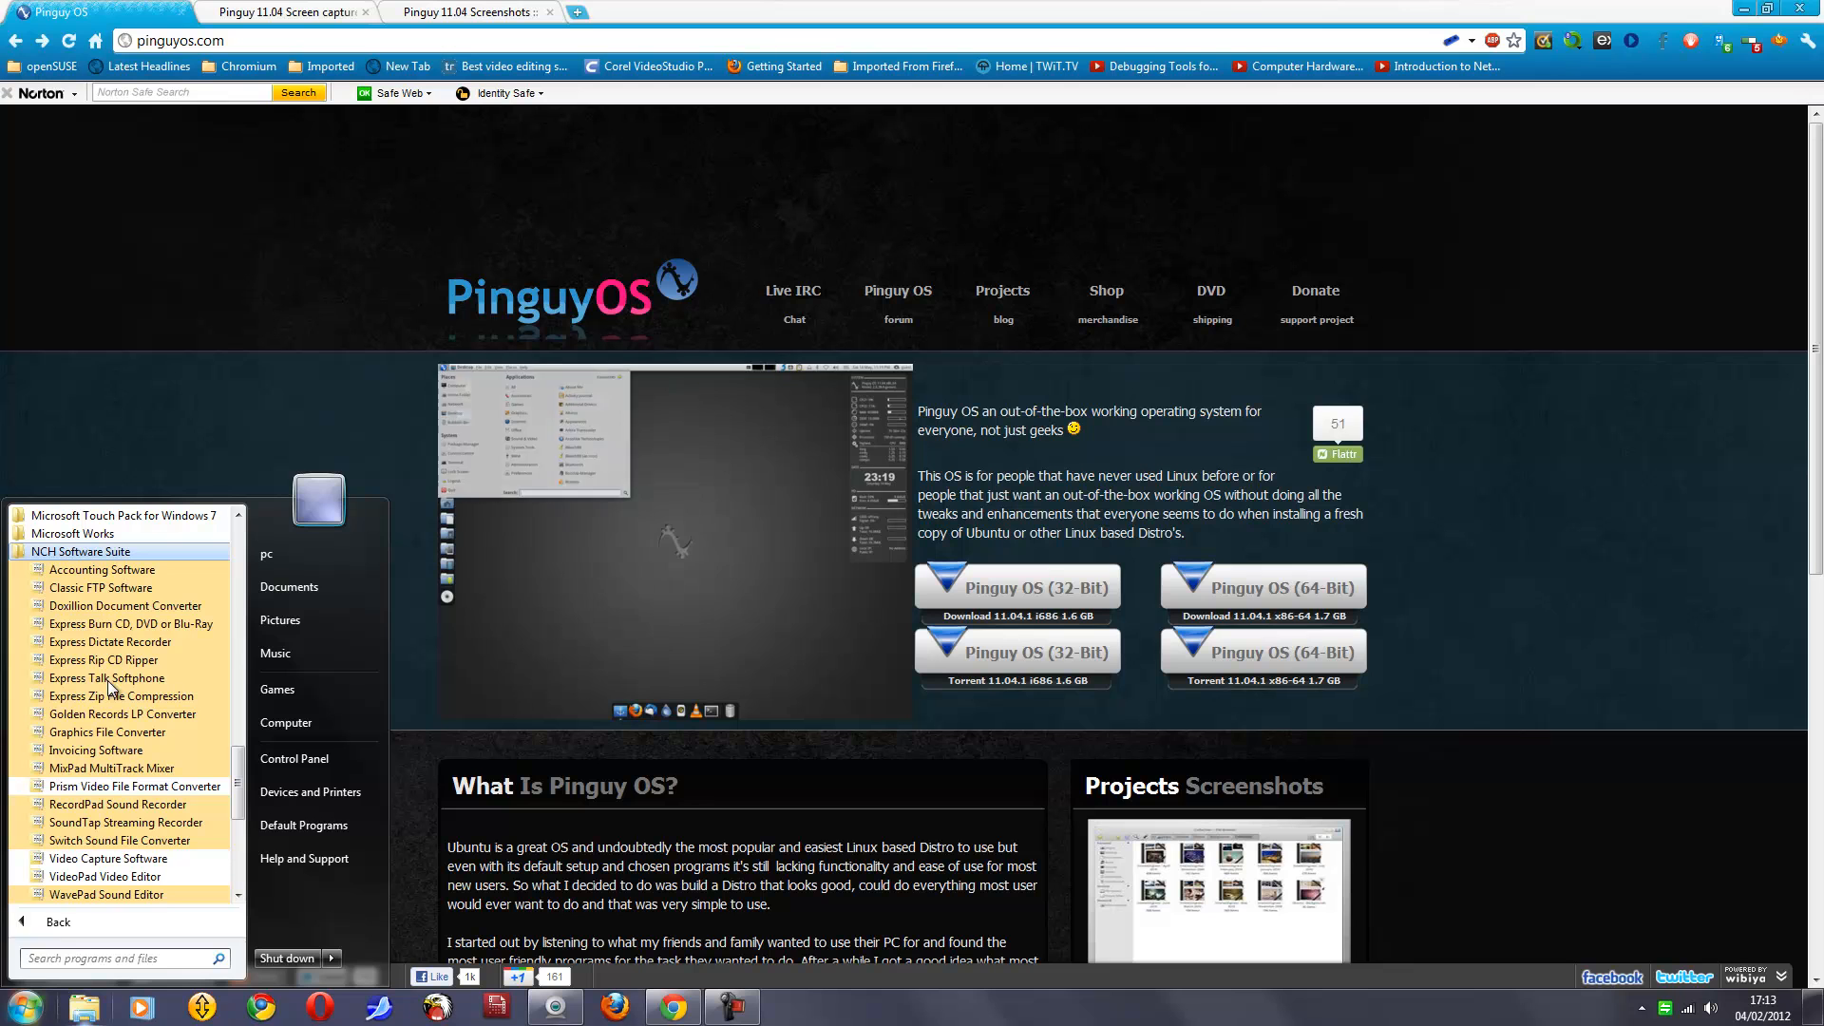
{"action": "scroll", "scroll_direction": "down", "scroll_amount": 3}
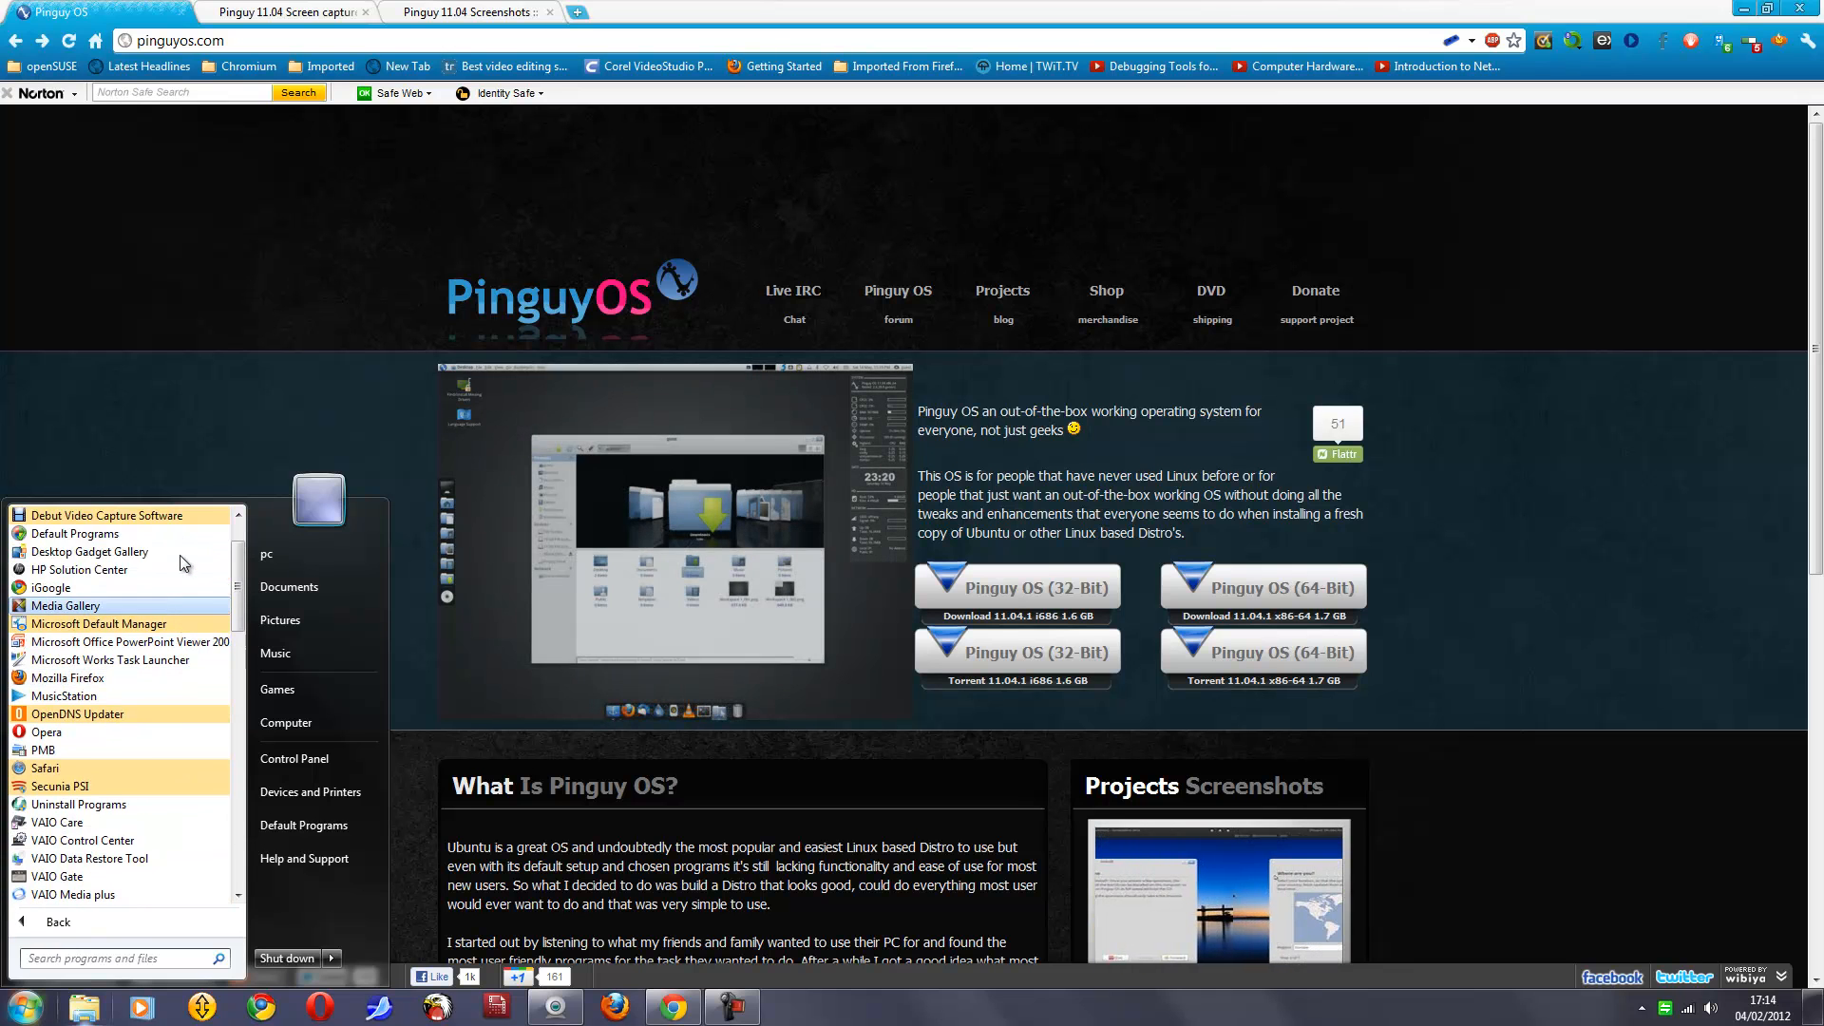
{"action": "mouse_move", "coordinate": [182, 572]}
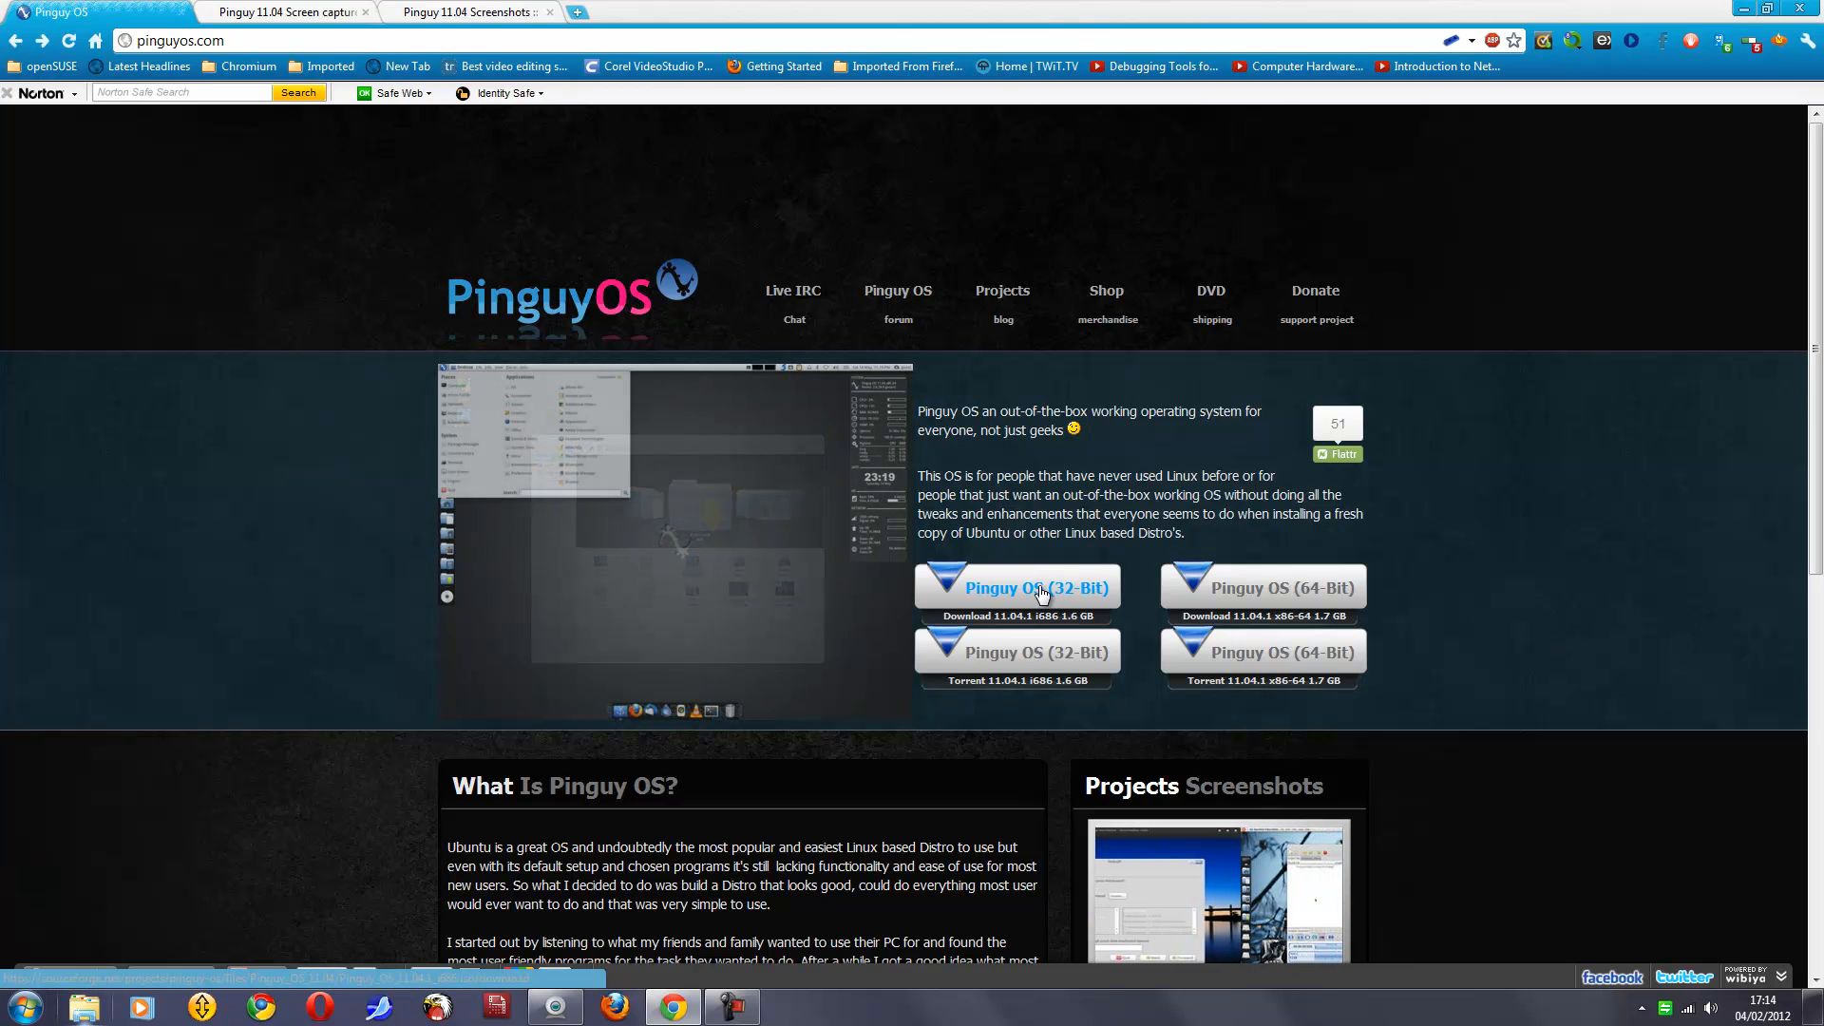
Step: Start the Pinguy OS (32-Bit) download, bringing up Save As for Pinguy_OS_11.04.1_i686
{"action": "left_click", "coordinate": [1036, 589]}
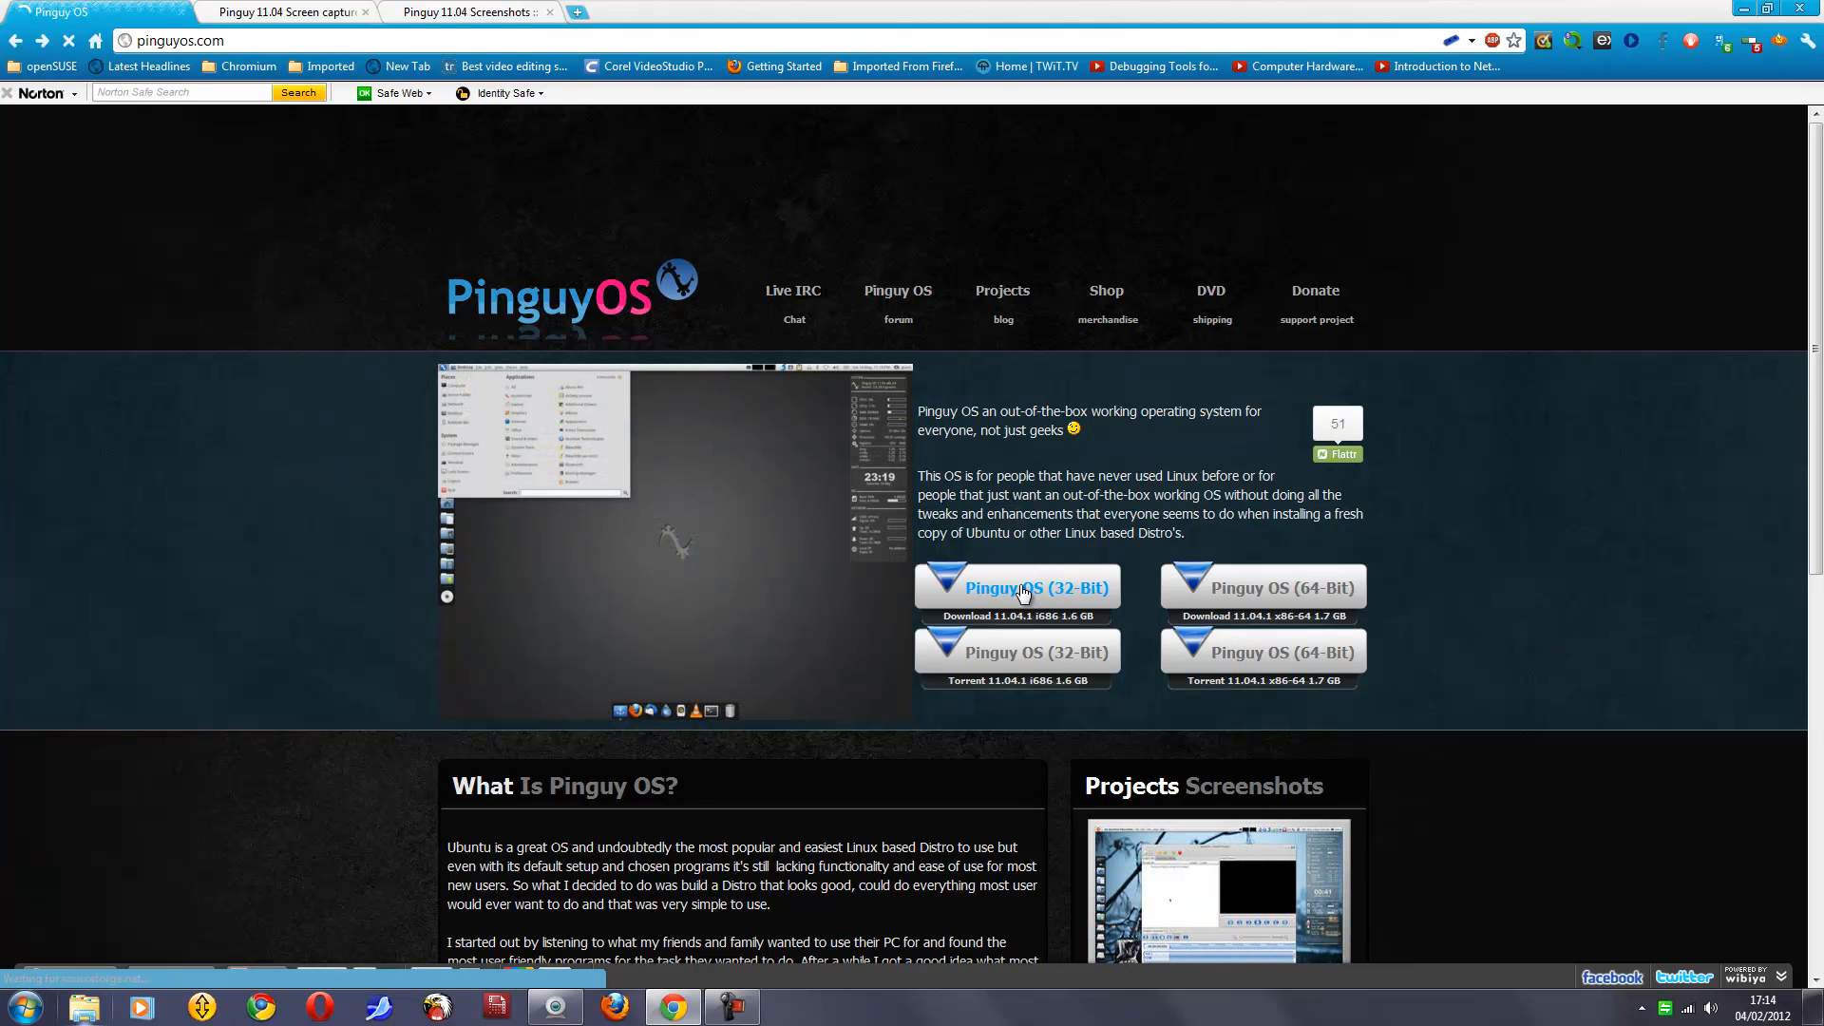
{"action": "left_click", "coordinate": [1030, 587]}
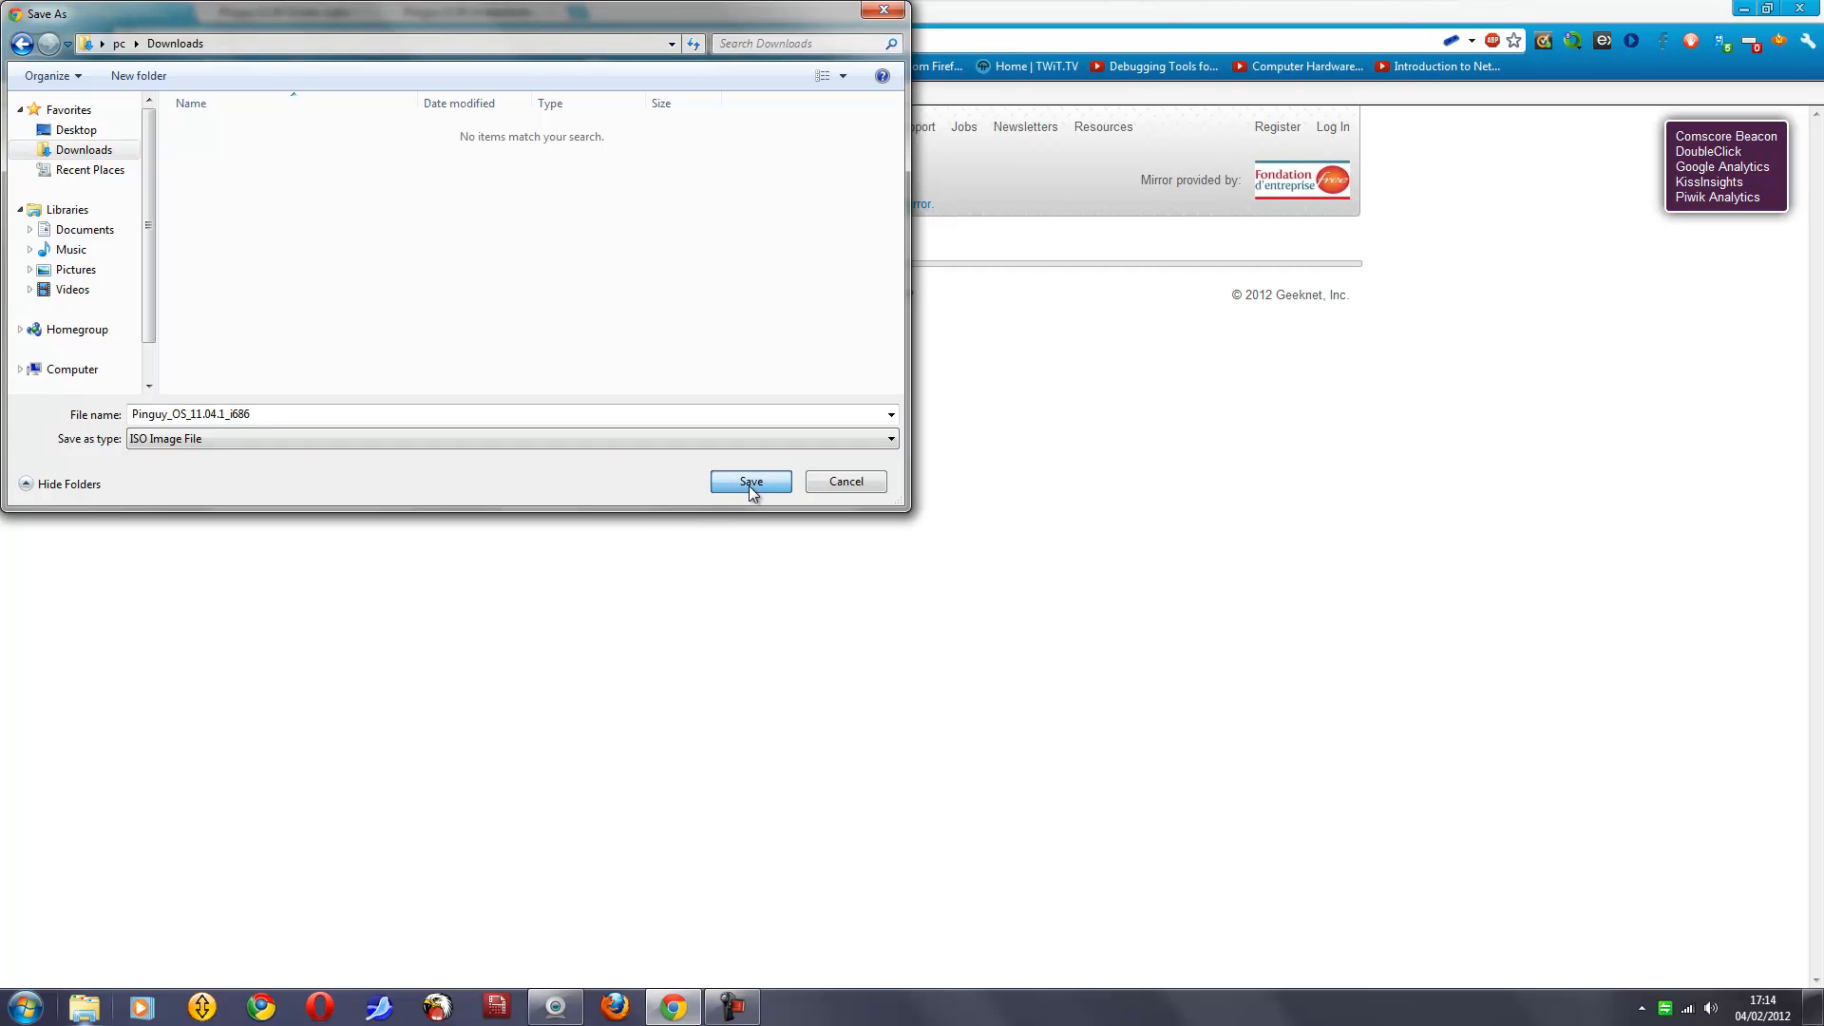
Step: Save the Pinguy ISO to Downloads, then cancel the download that started
{"action": "left_click", "coordinate": [750, 483]}
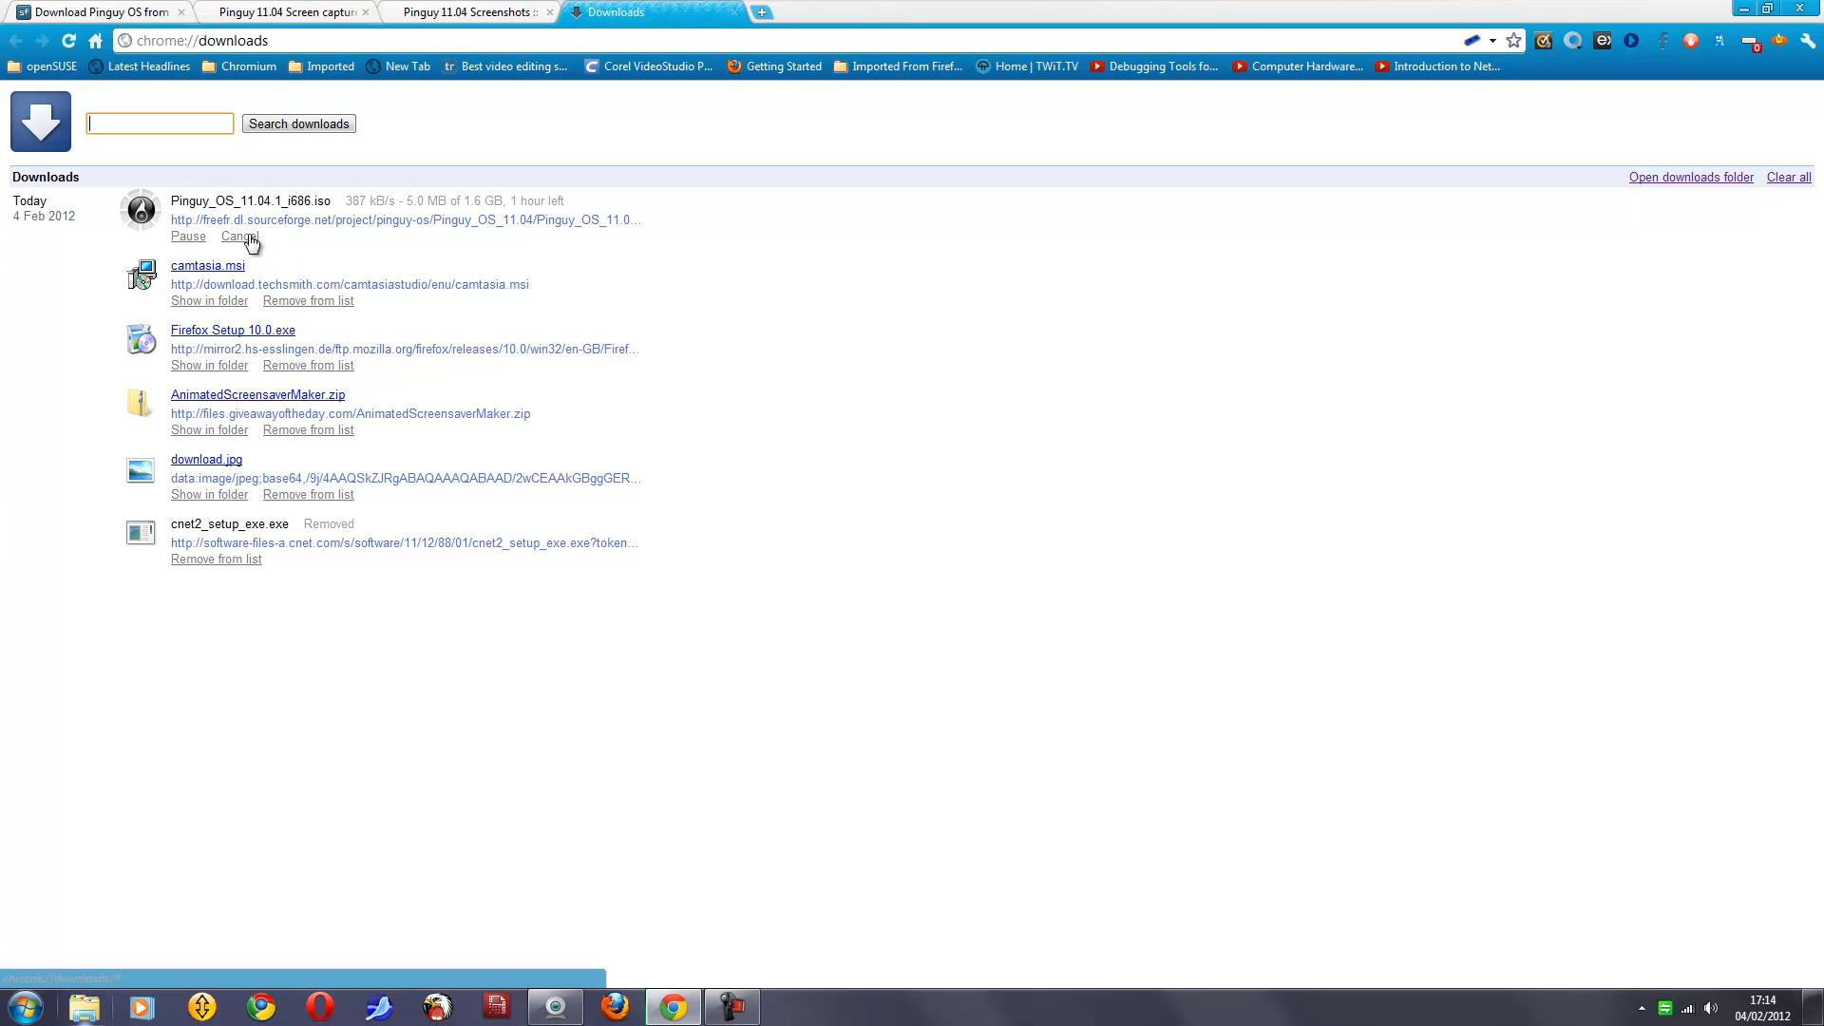
{"action": "left_click", "coordinate": [233, 235]}
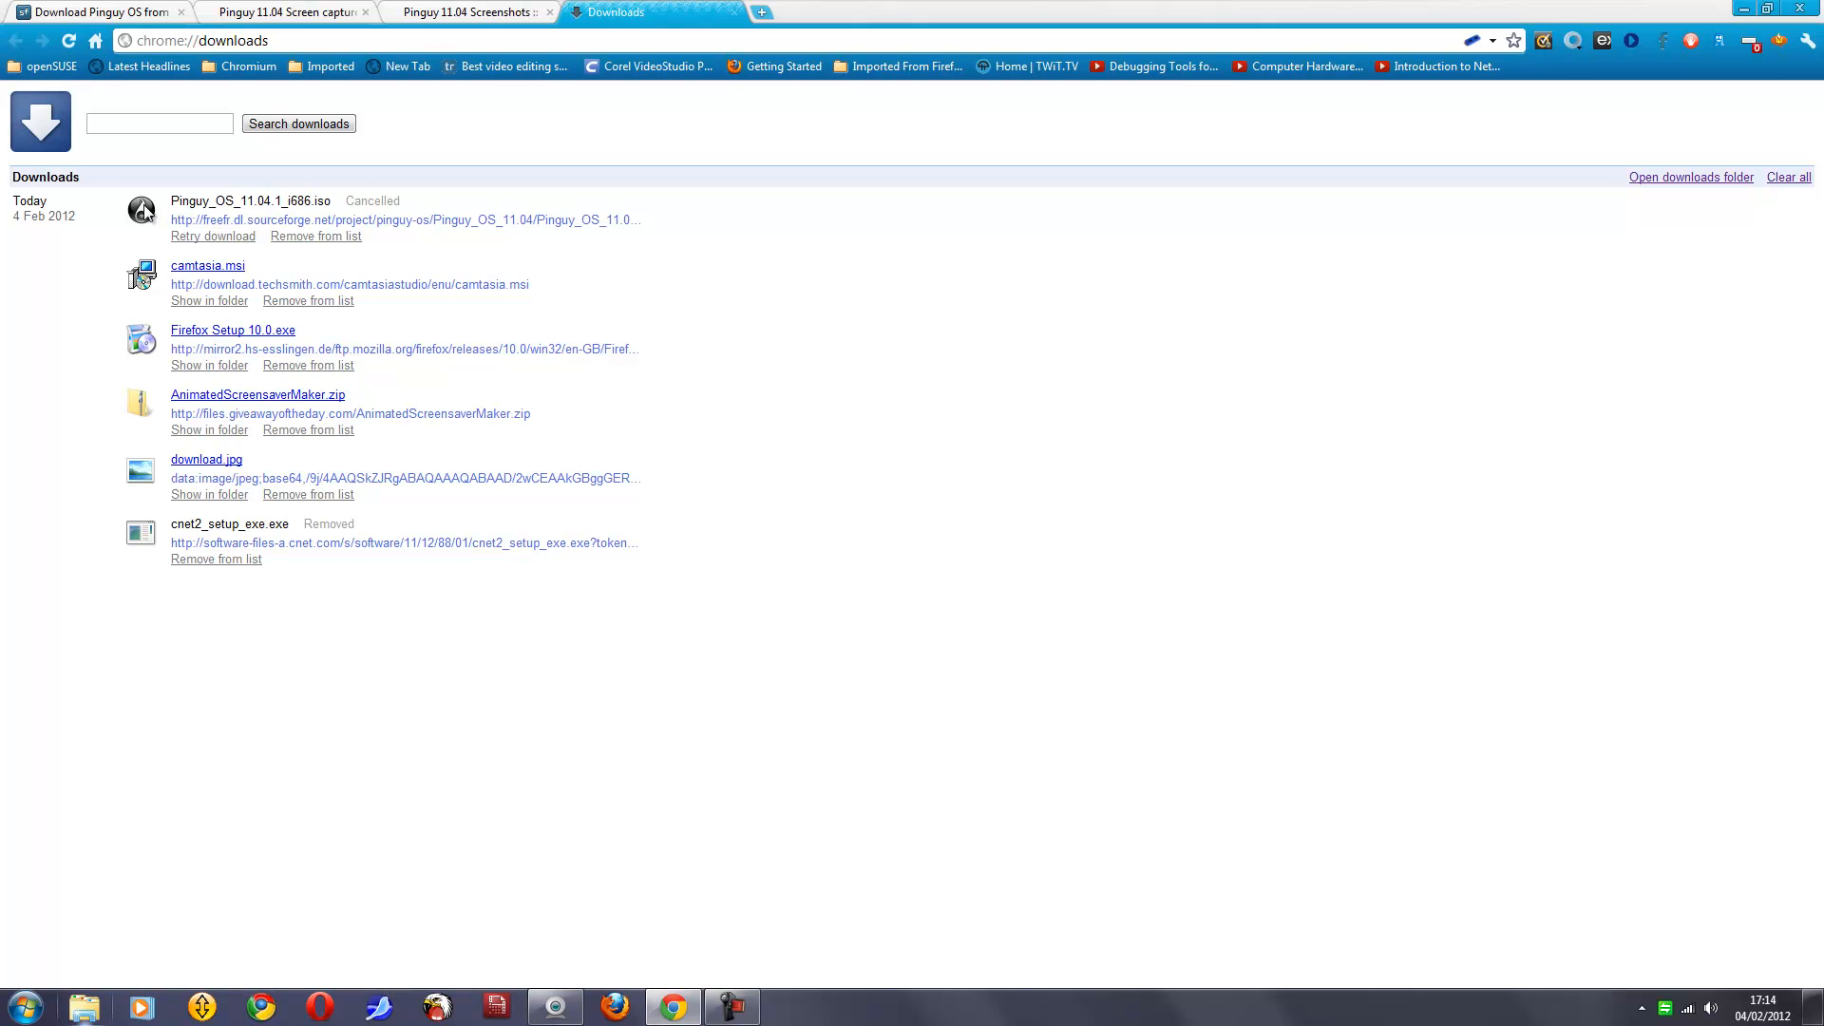
{"action": "right_click", "coordinate": [141, 209]}
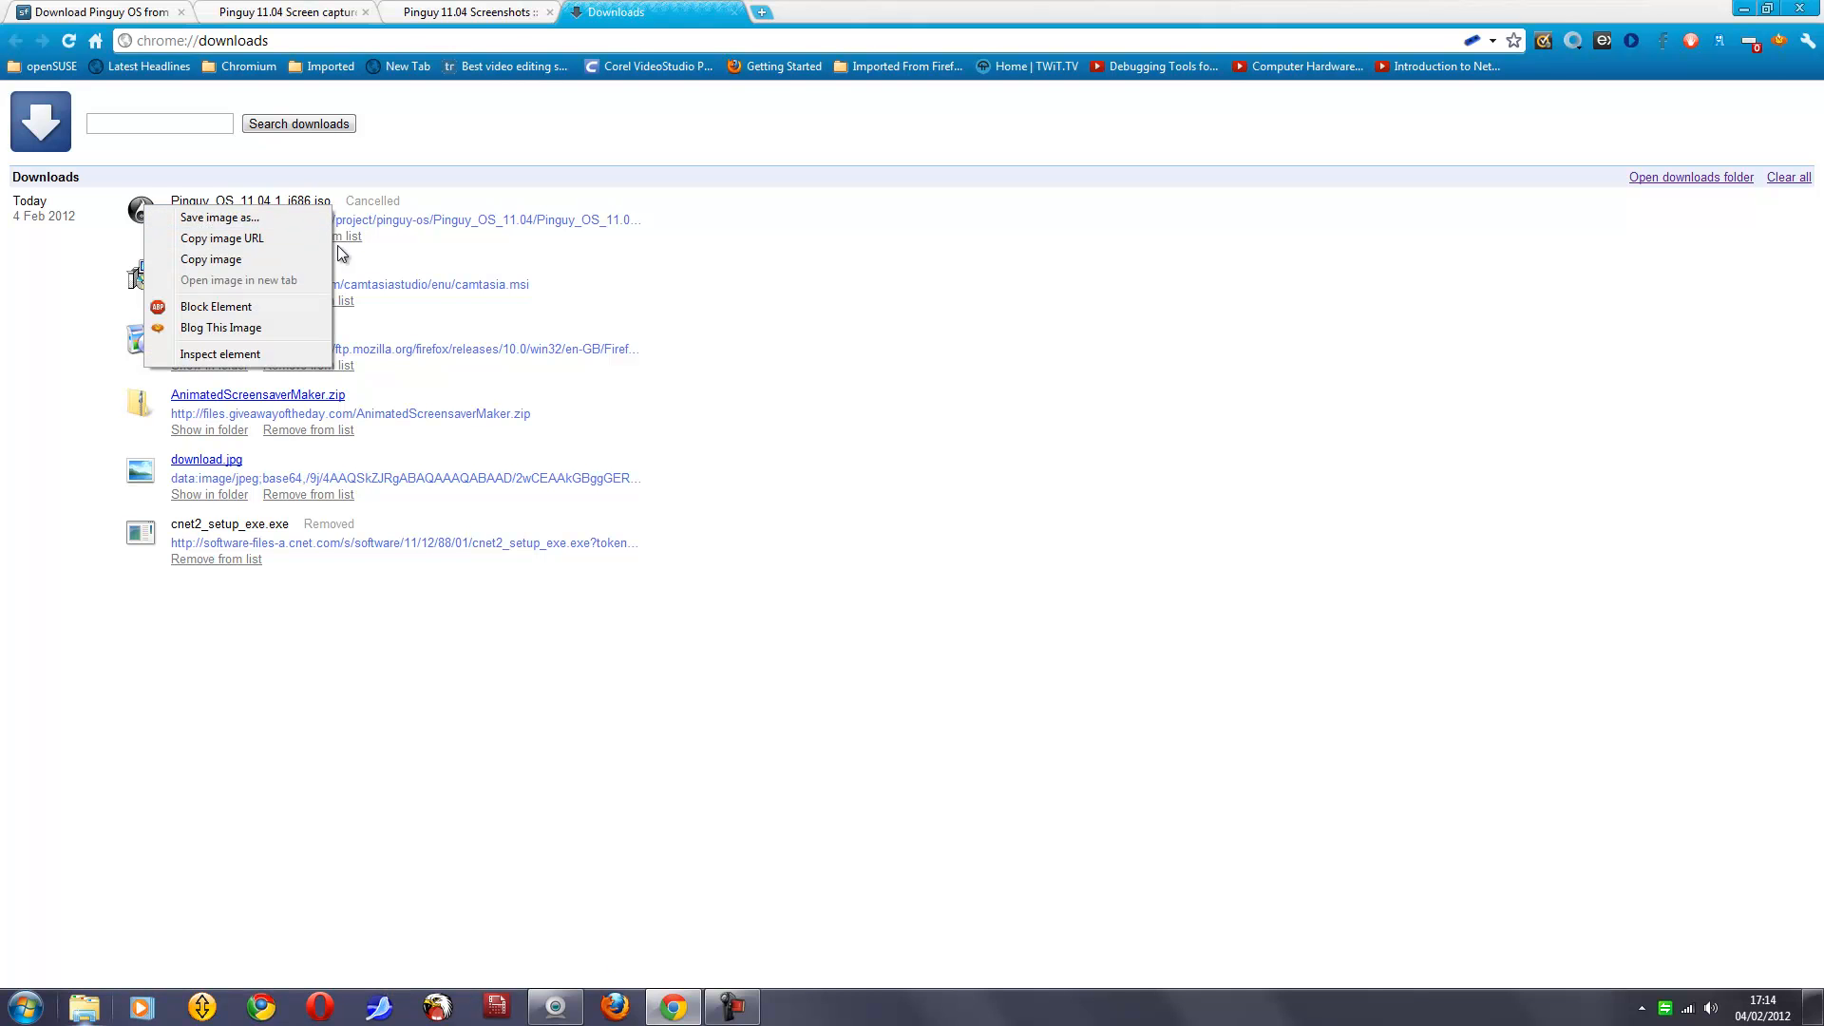
{"action": "left_click", "coordinate": [269, 245]}
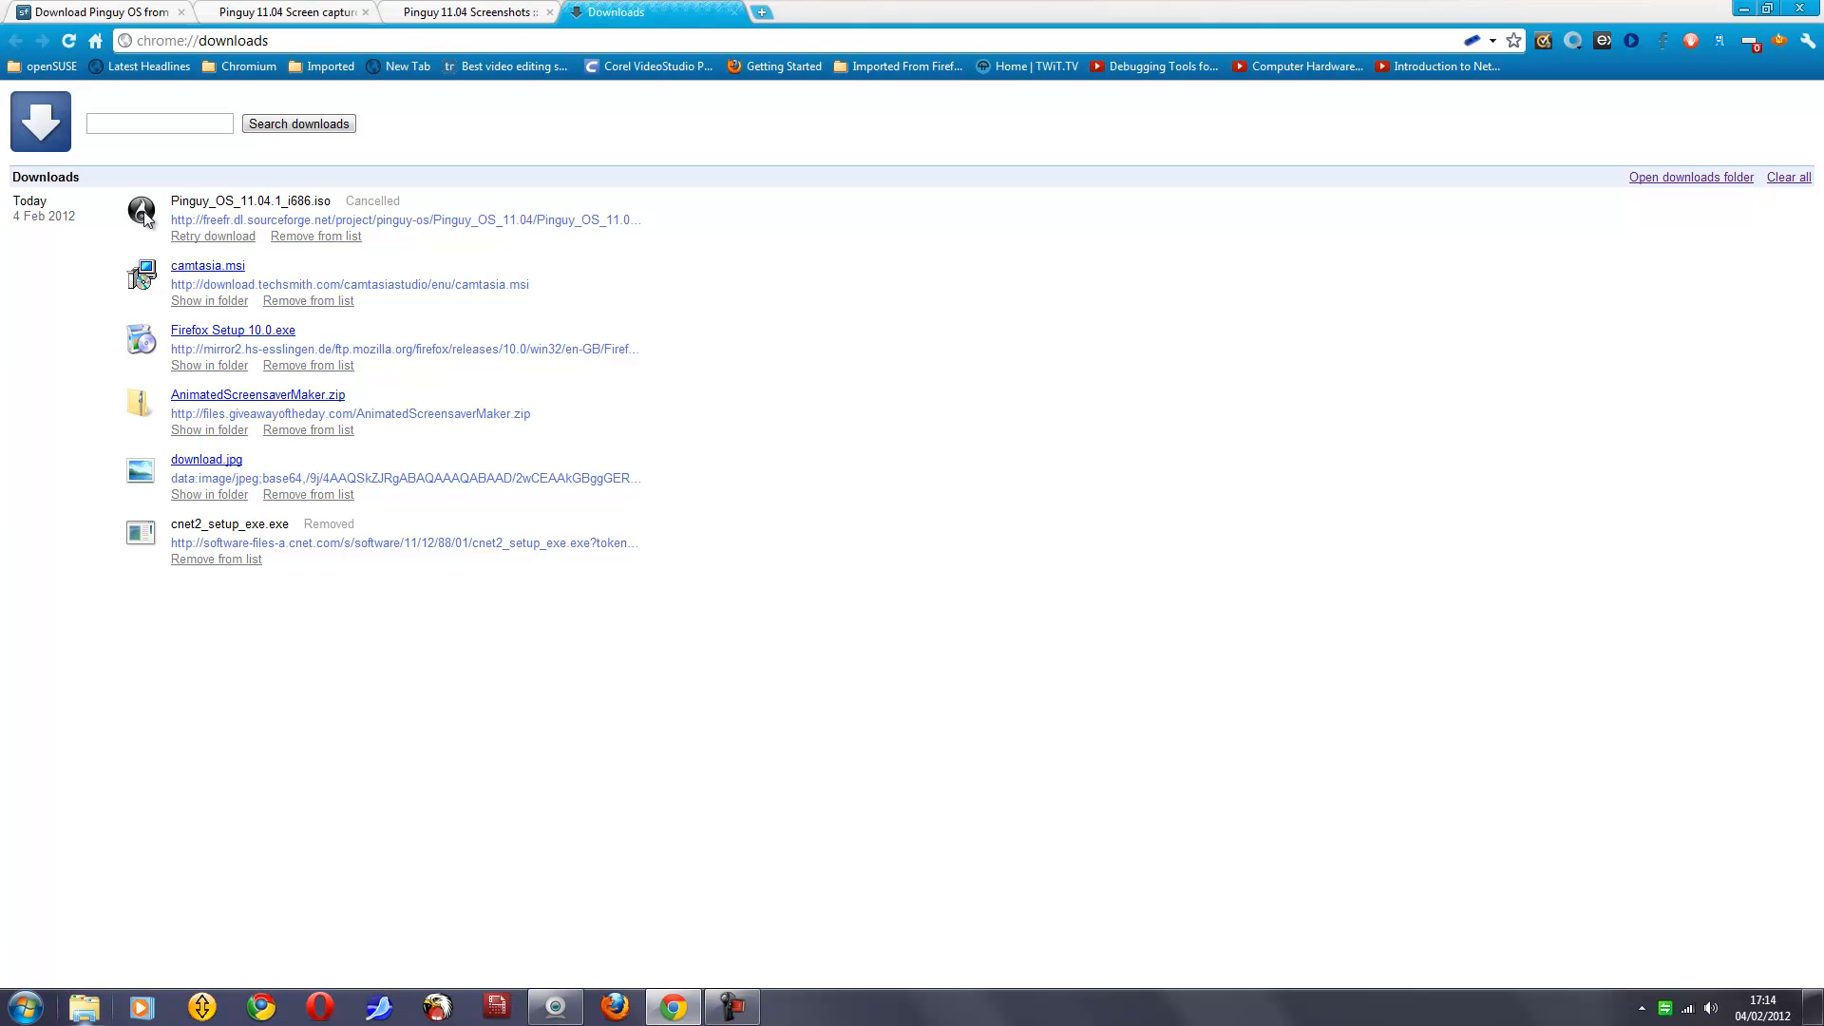
Step: Retry the cancelled Pinguy ISO download, save it to Downloads and remove the cancelled entry
{"action": "right_click", "coordinate": [138, 213]}
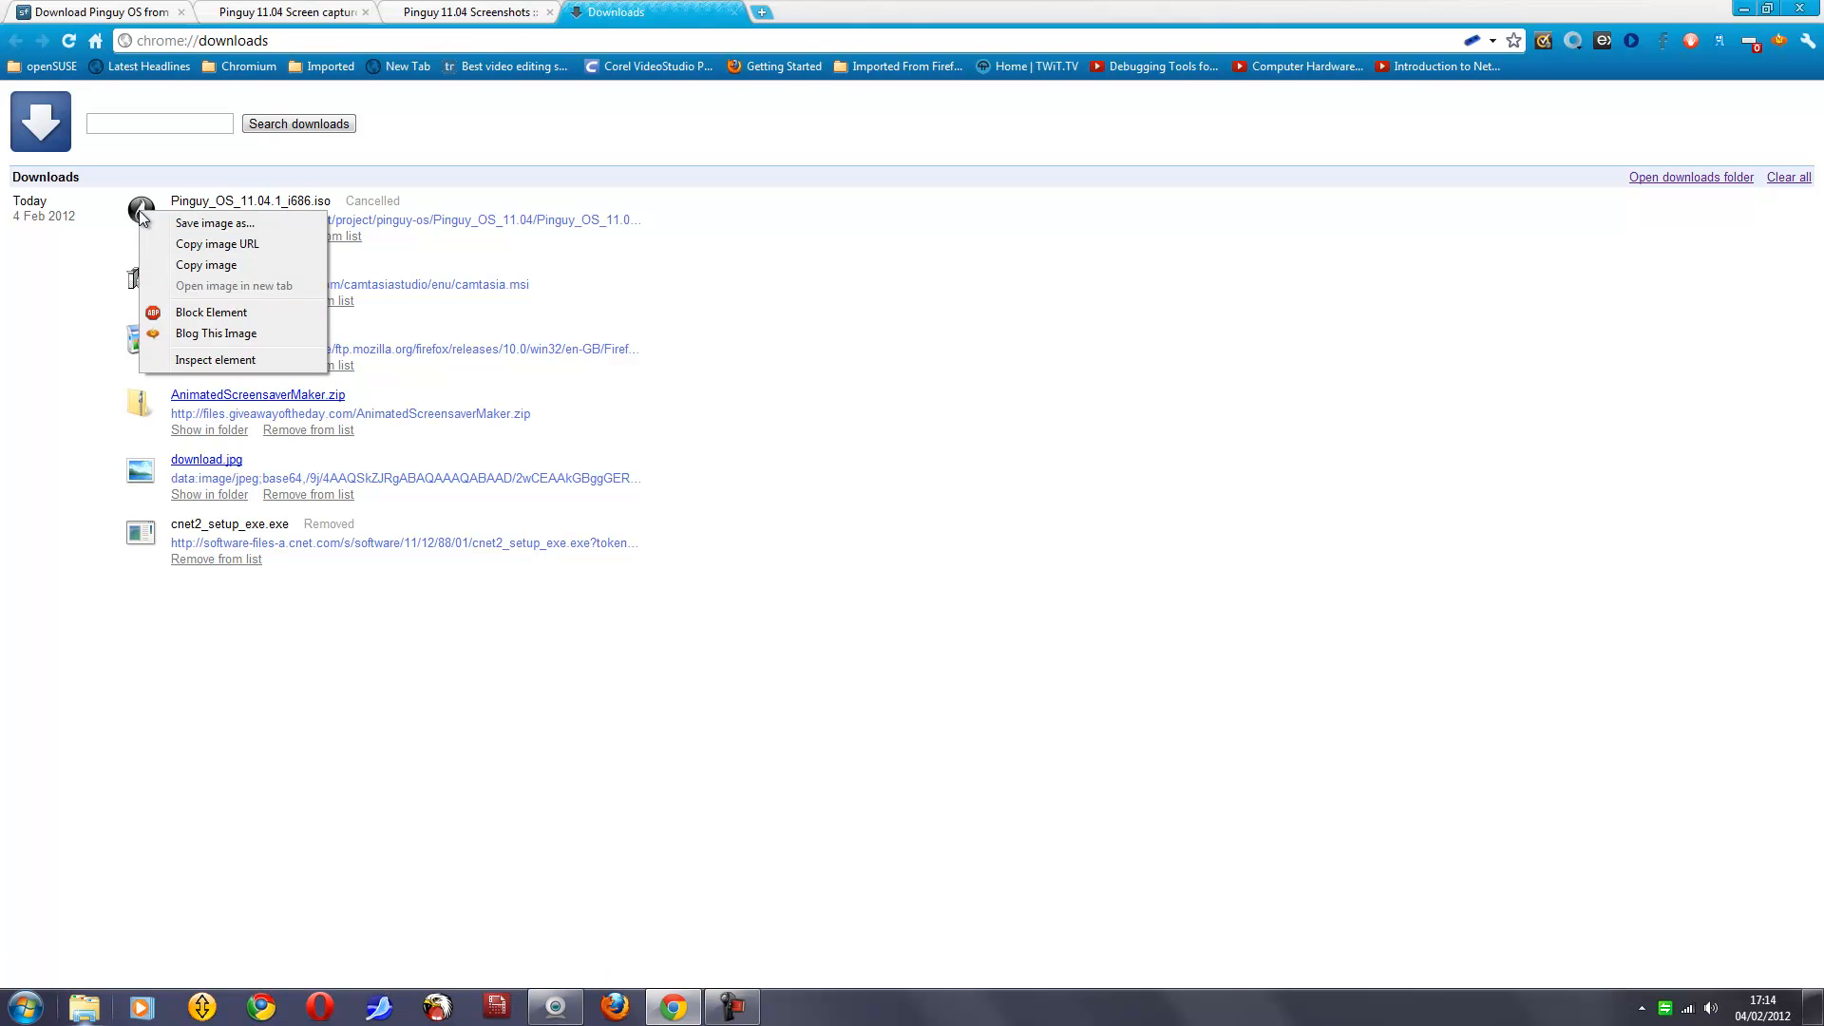
{"action": "left_click", "coordinate": [288, 259]}
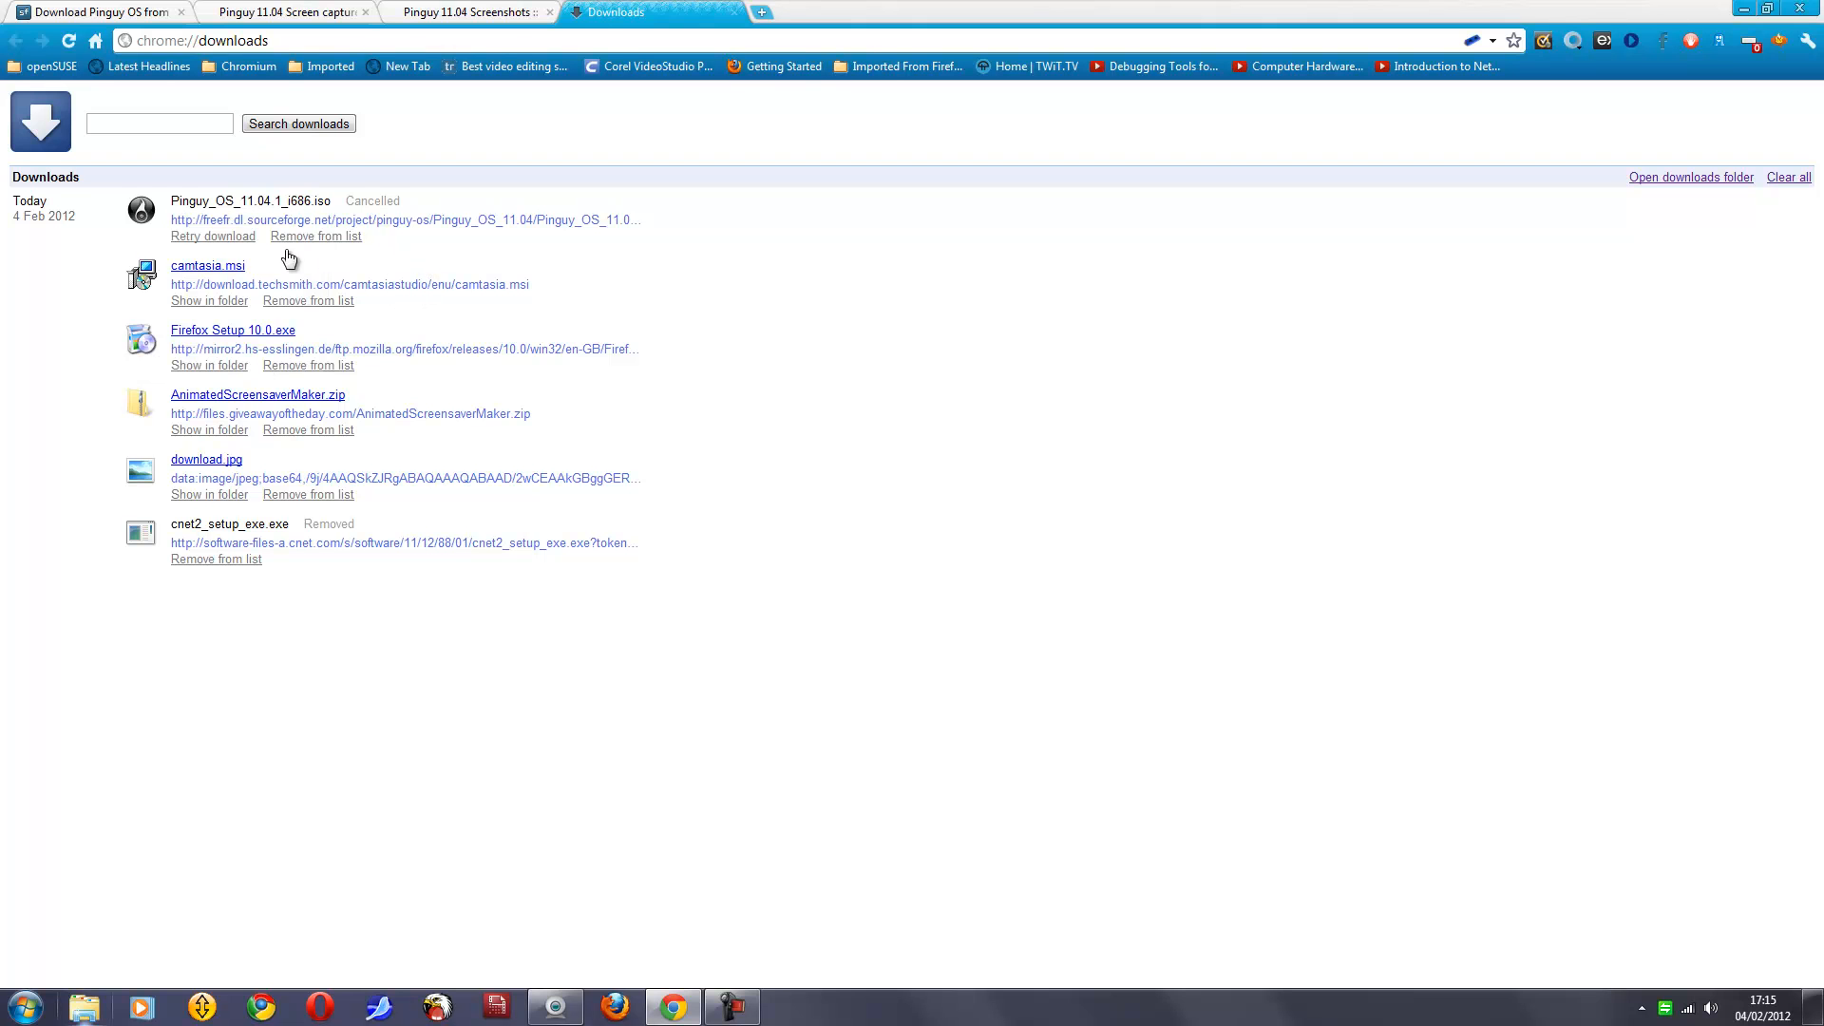
{"action": "left_click", "coordinate": [213, 236]}
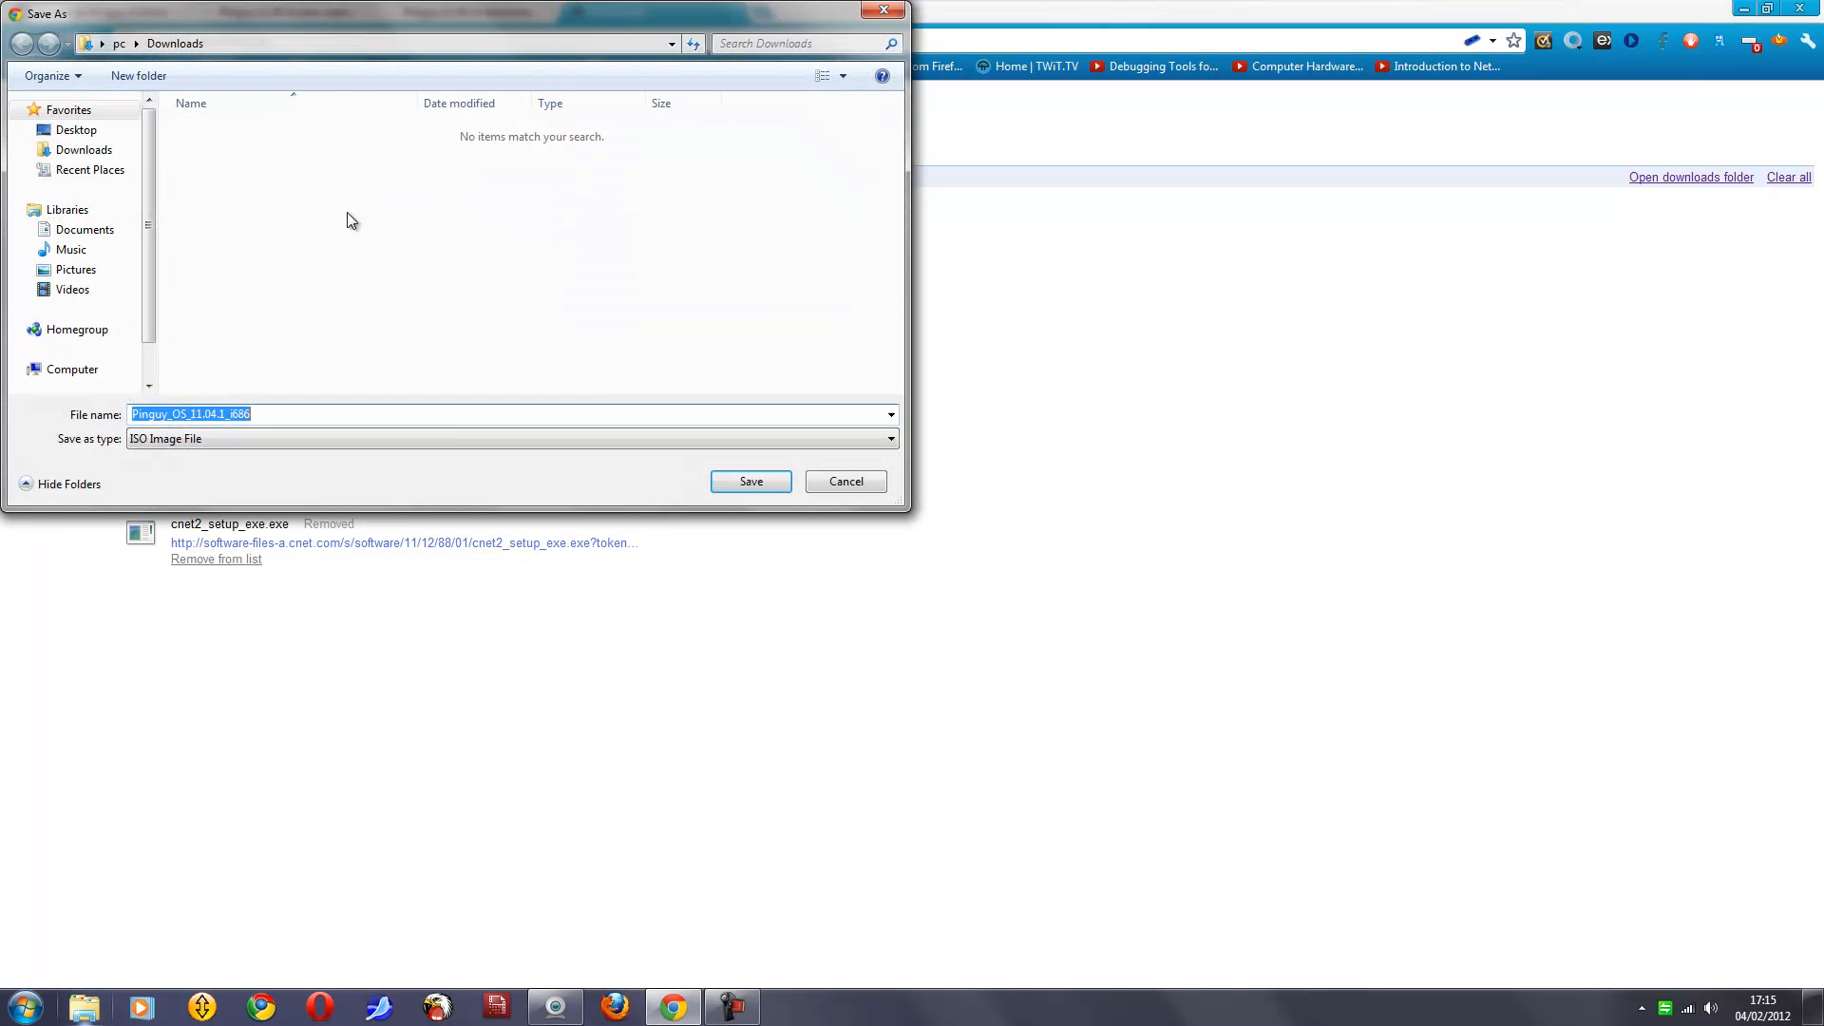
{"action": "left_click", "coordinate": [750, 482]}
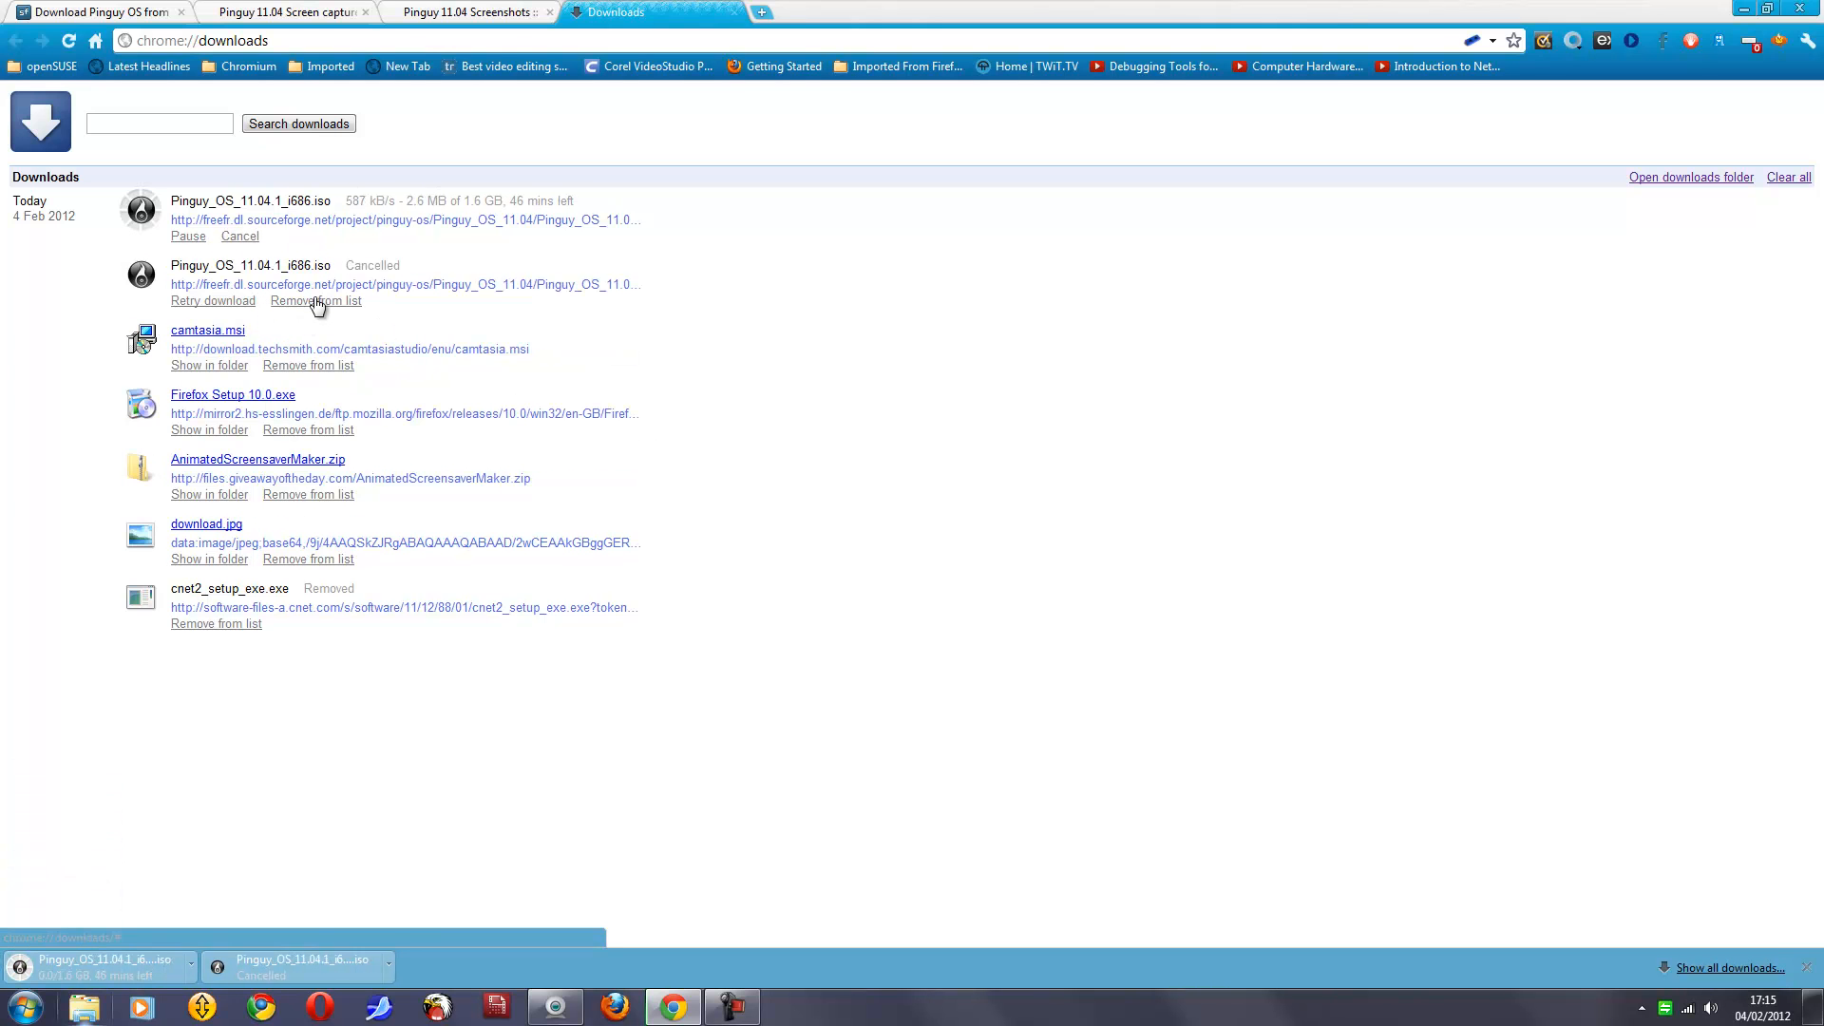
{"action": "left_click", "coordinate": [315, 300]}
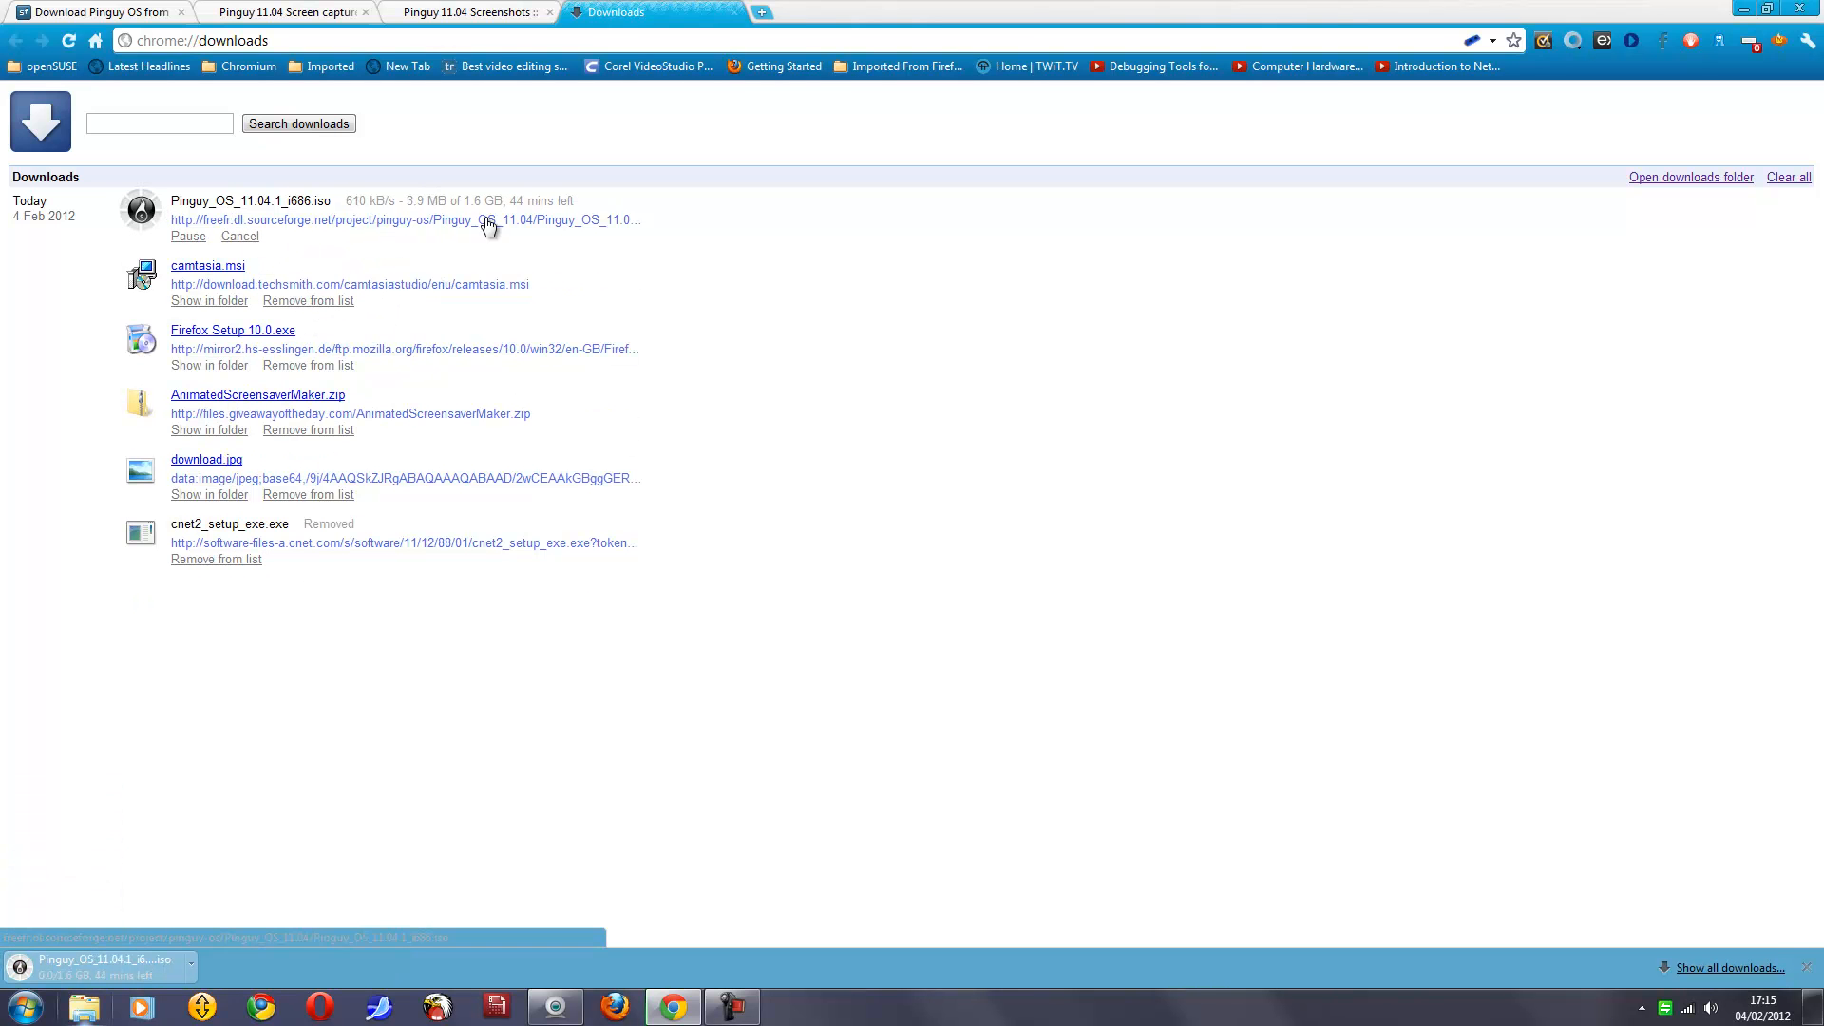
{"action": "mouse_move", "coordinate": [179, 218]}
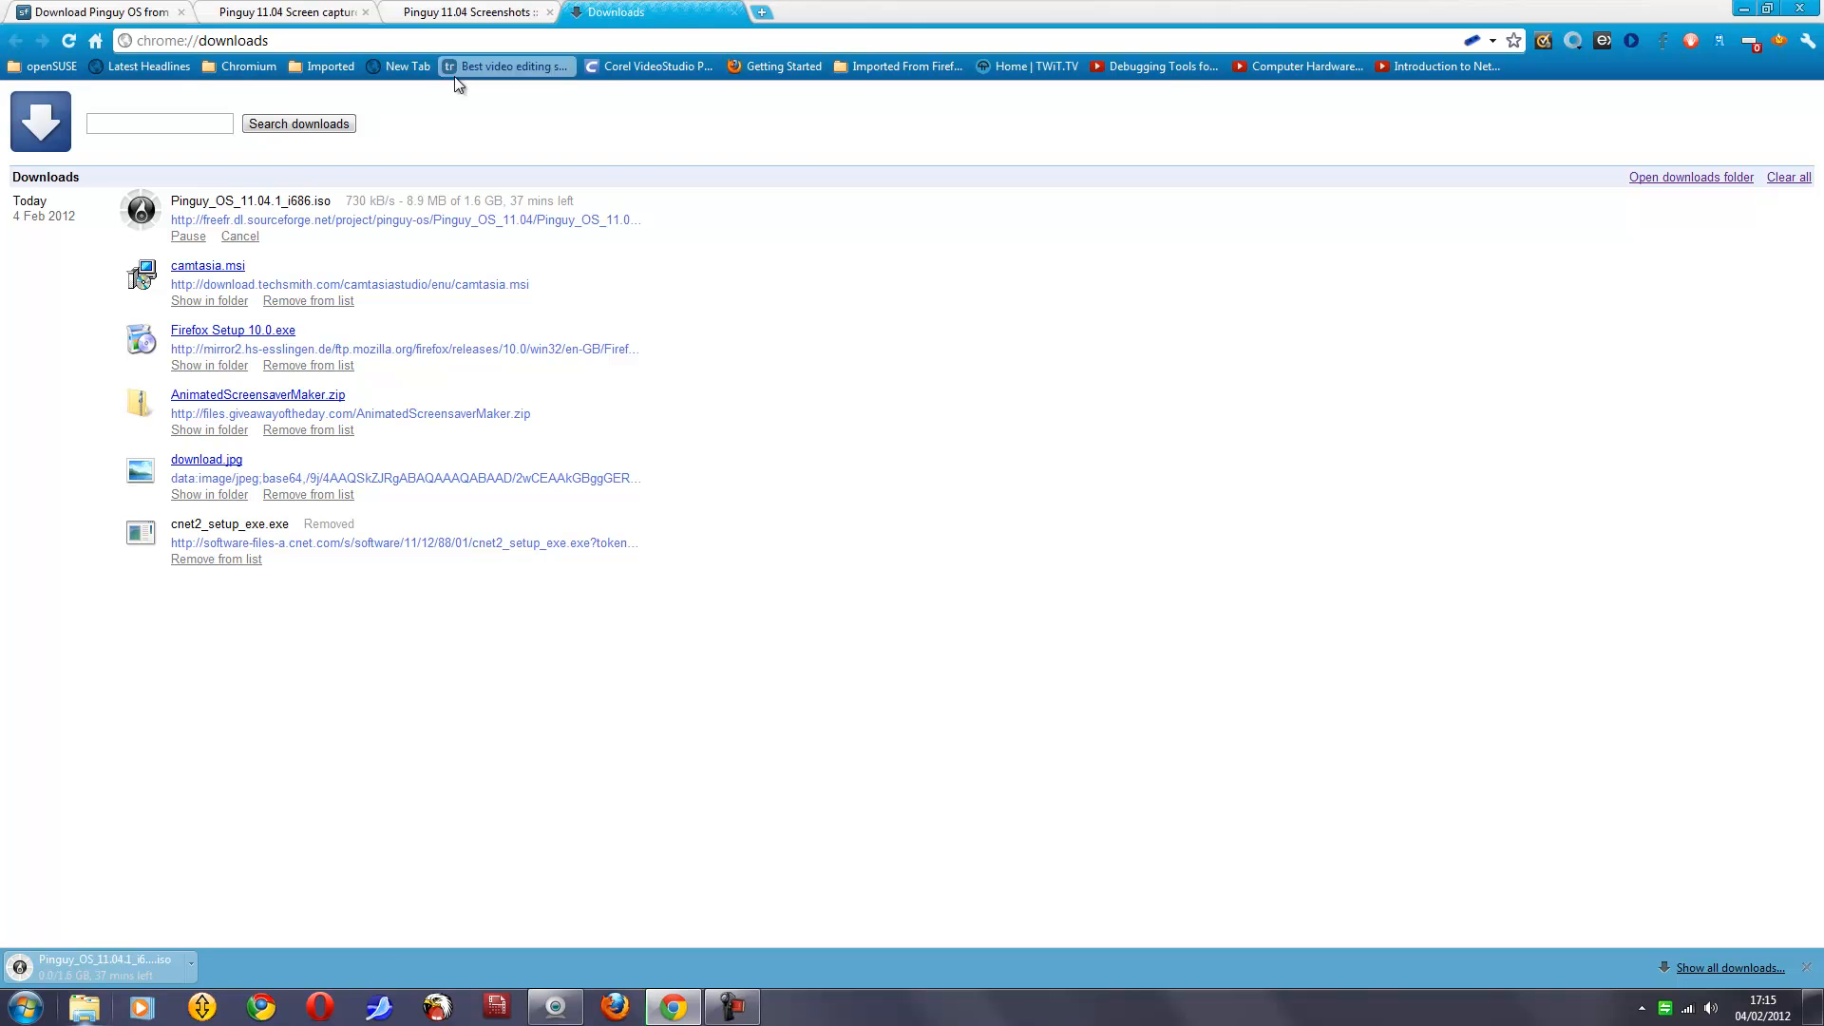
Step: Search Google for 'free iso burner' from the Pinguy download tab's address bar
{"action": "left_click", "coordinate": [80, 9]}
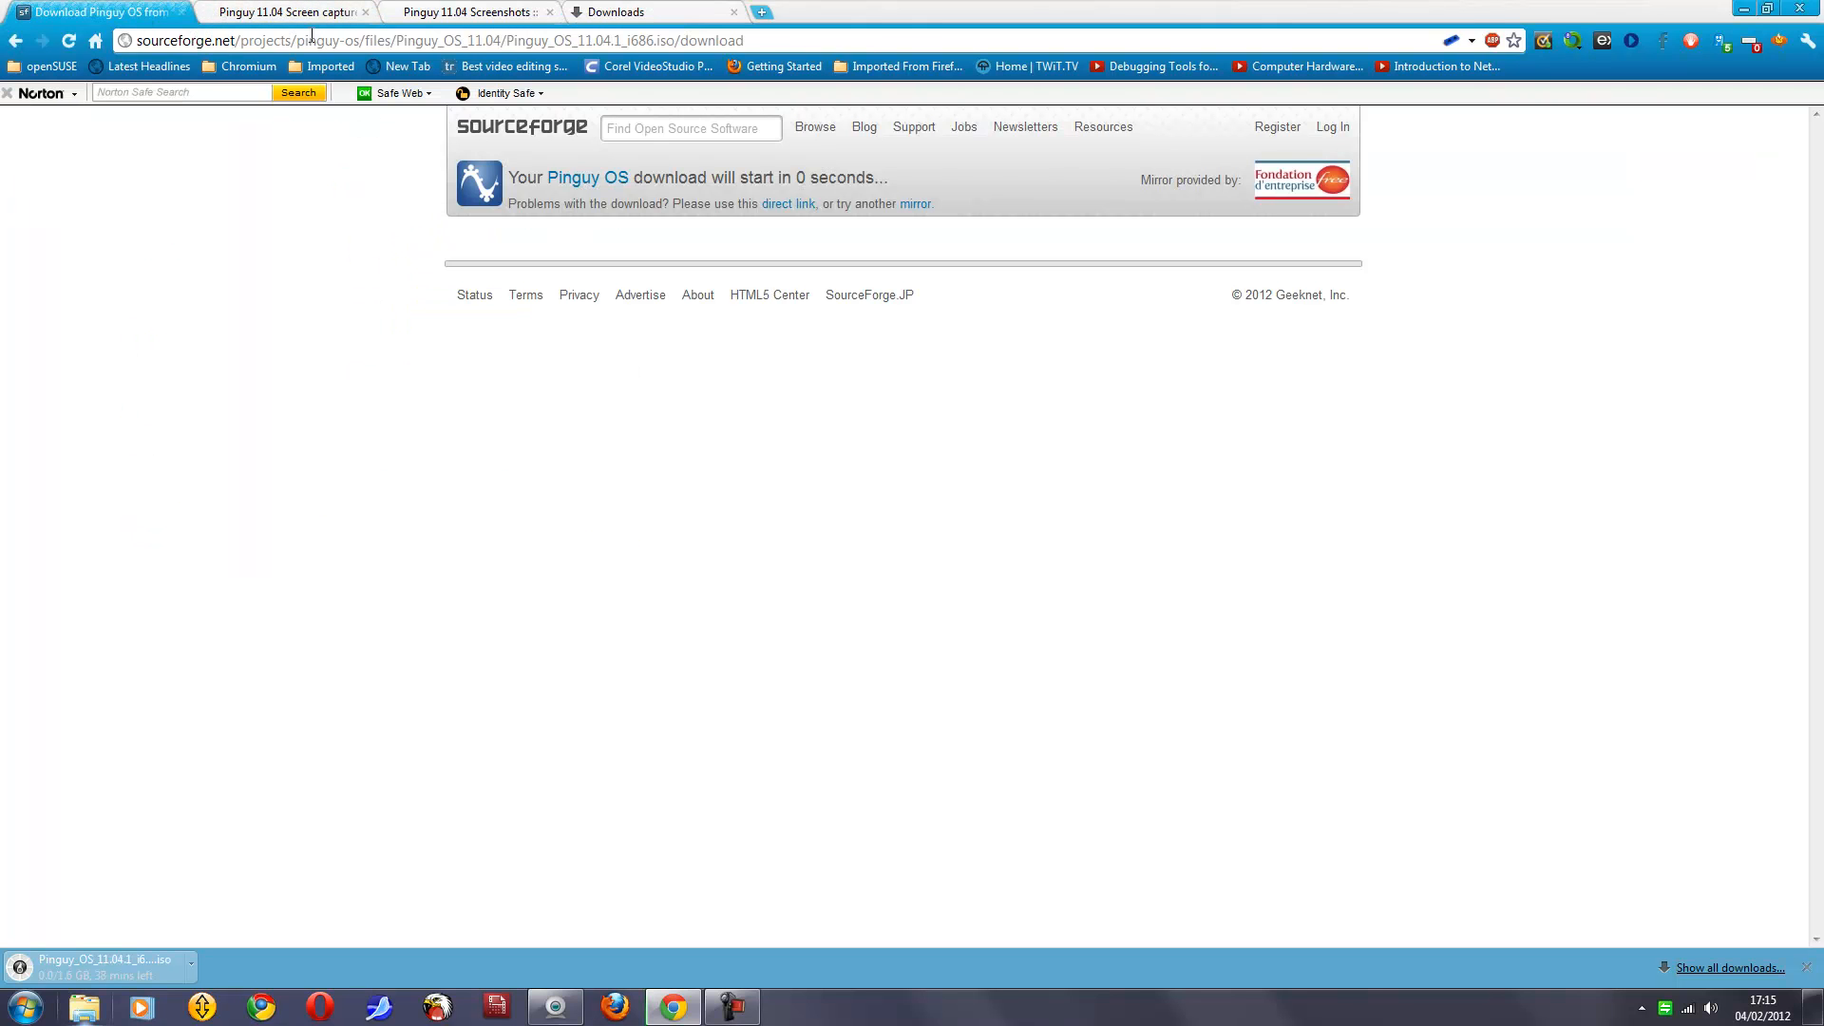
{"action": "left_click", "coordinate": [435, 40]}
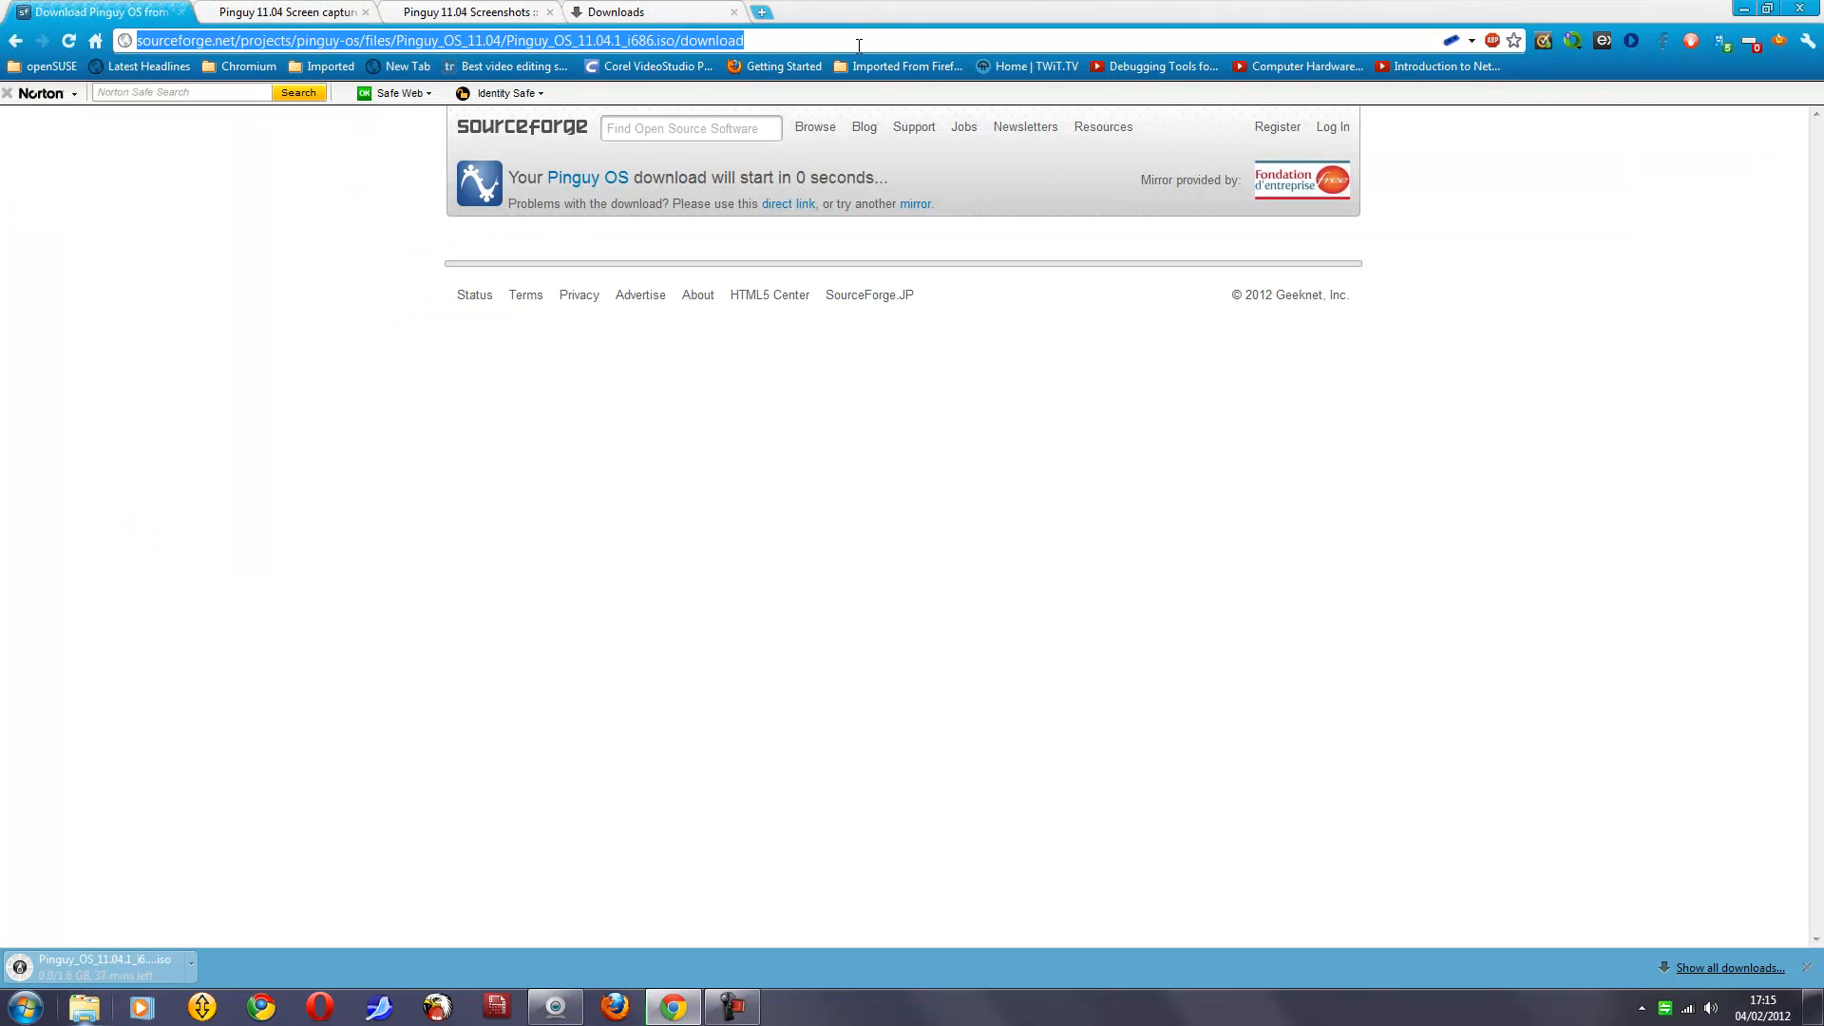
{"action": "type", "text": "fr"}
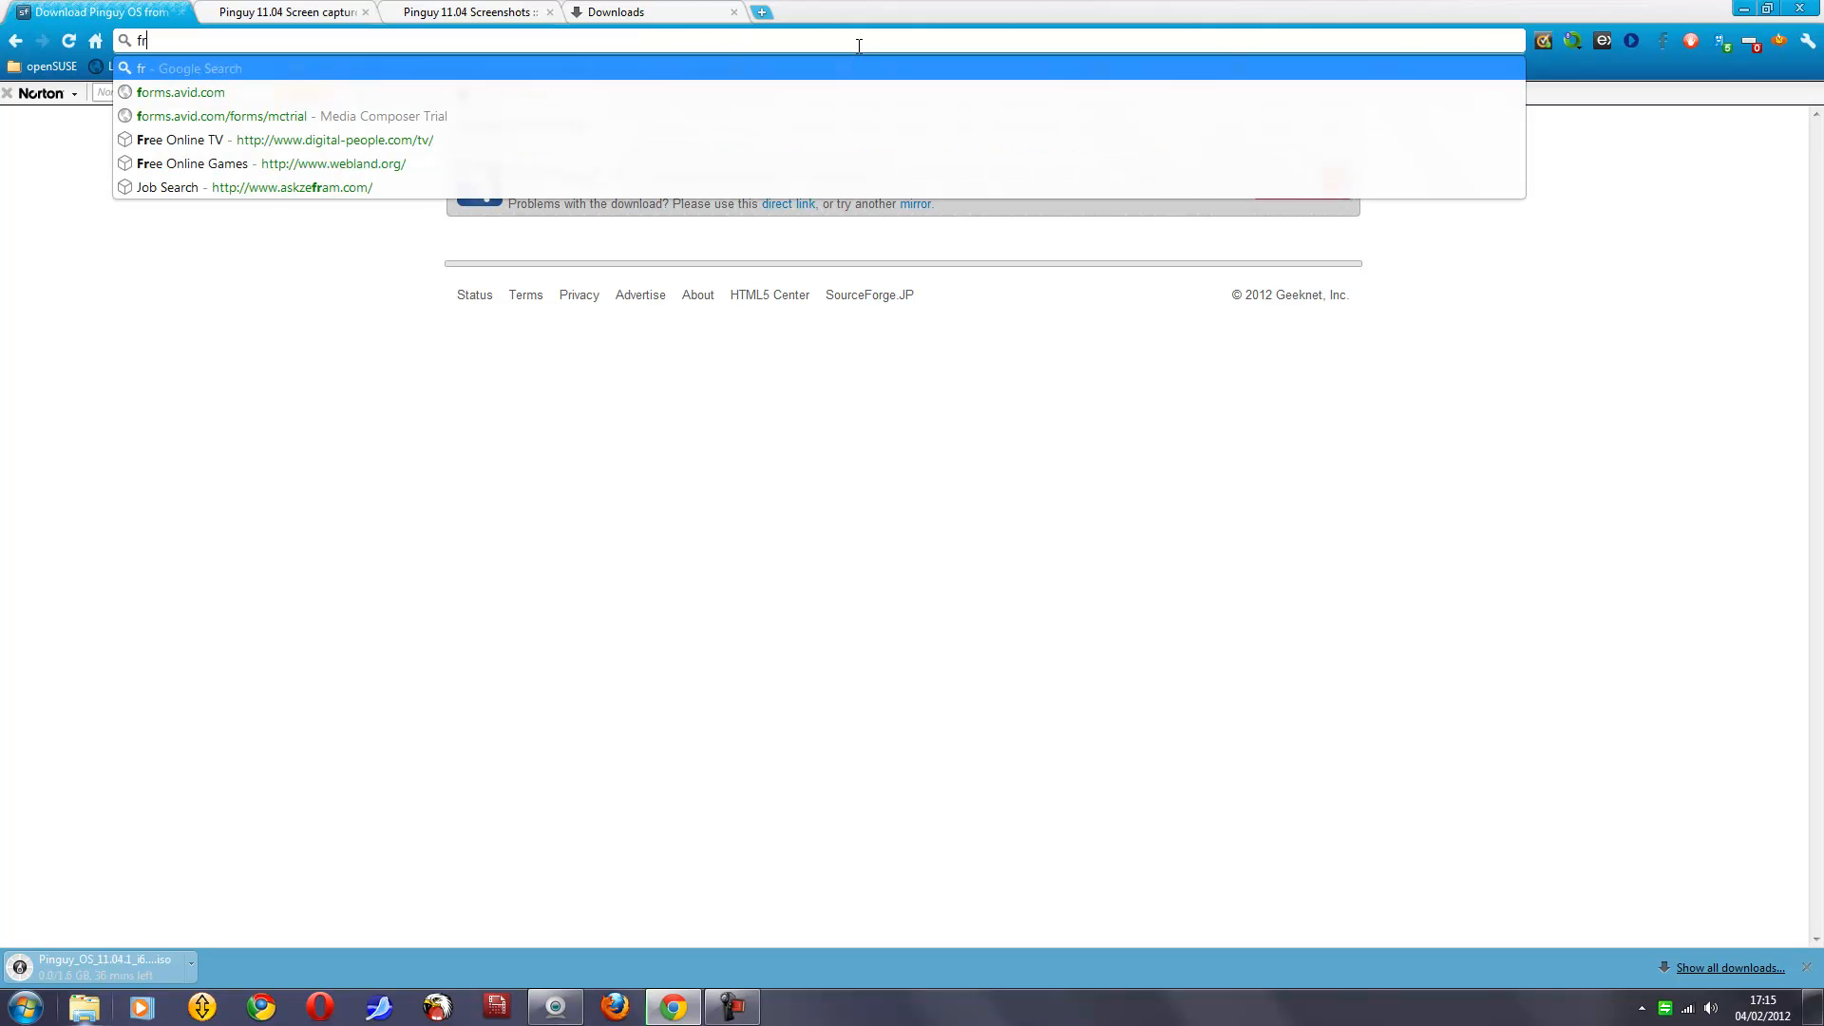
{"action": "type", "text": "free iso burner"}
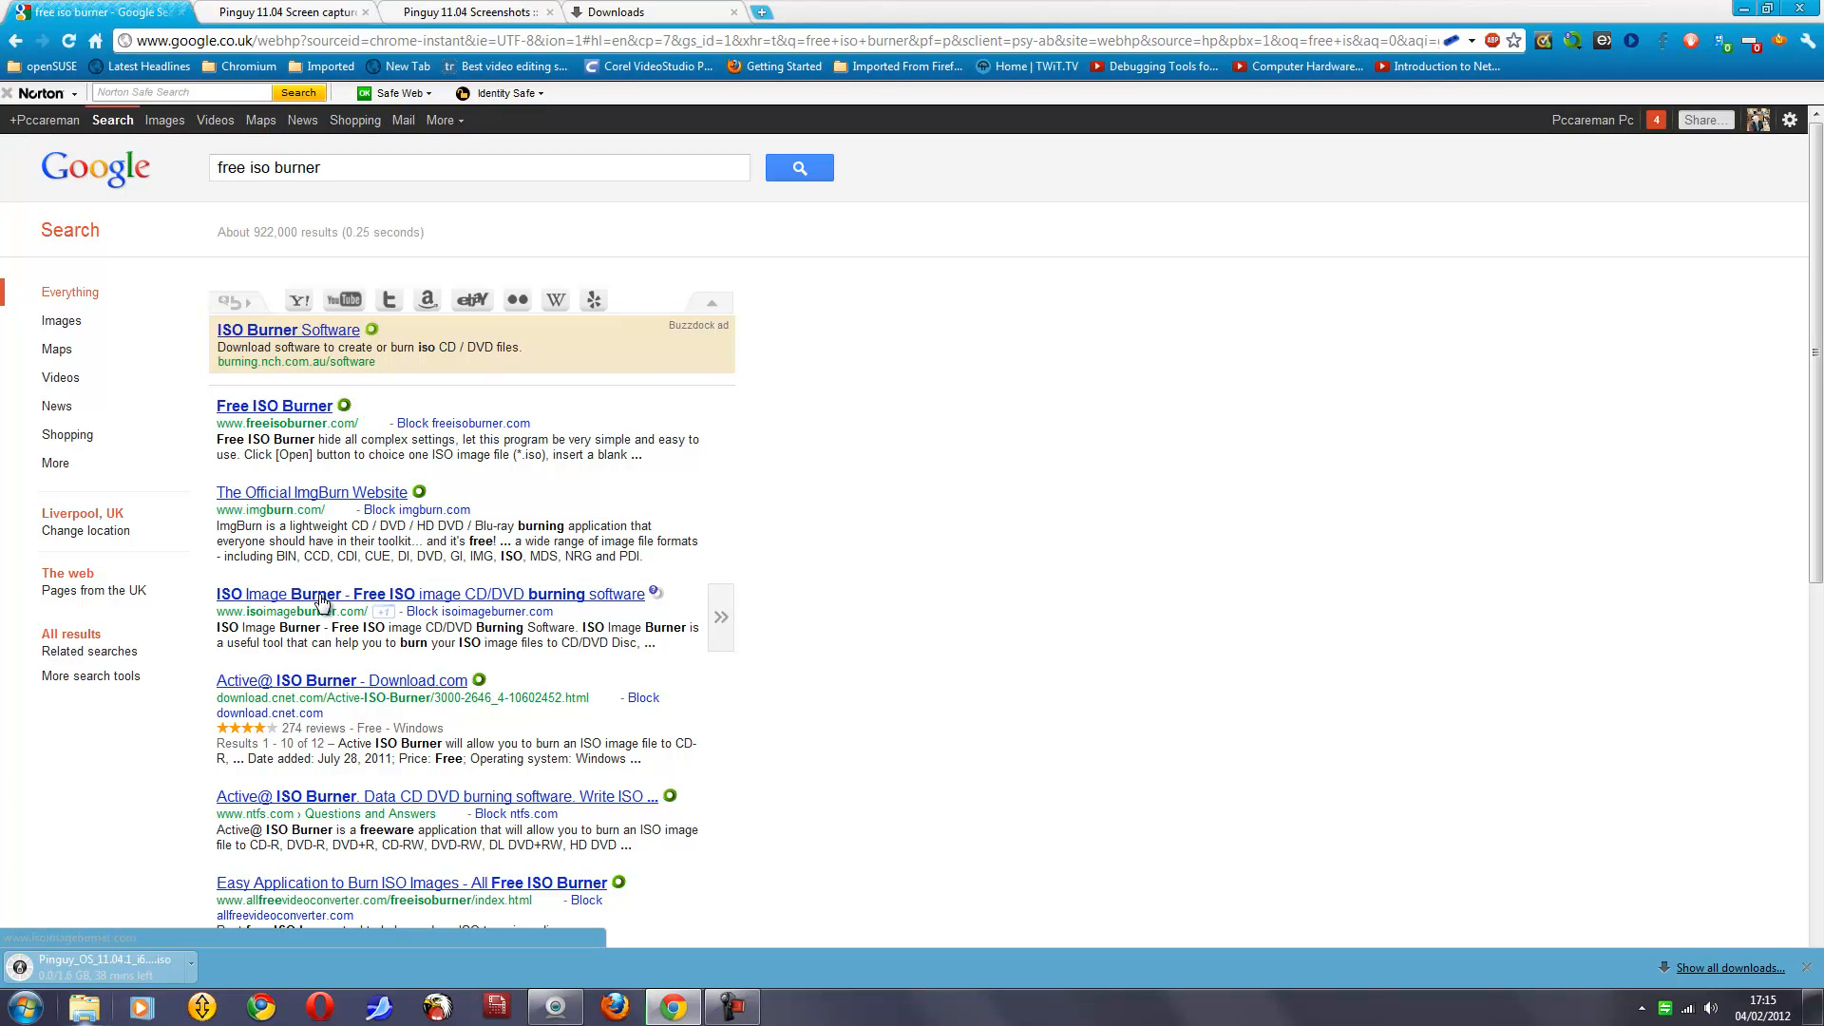
{"action": "mouse_move", "coordinate": [456, 598]}
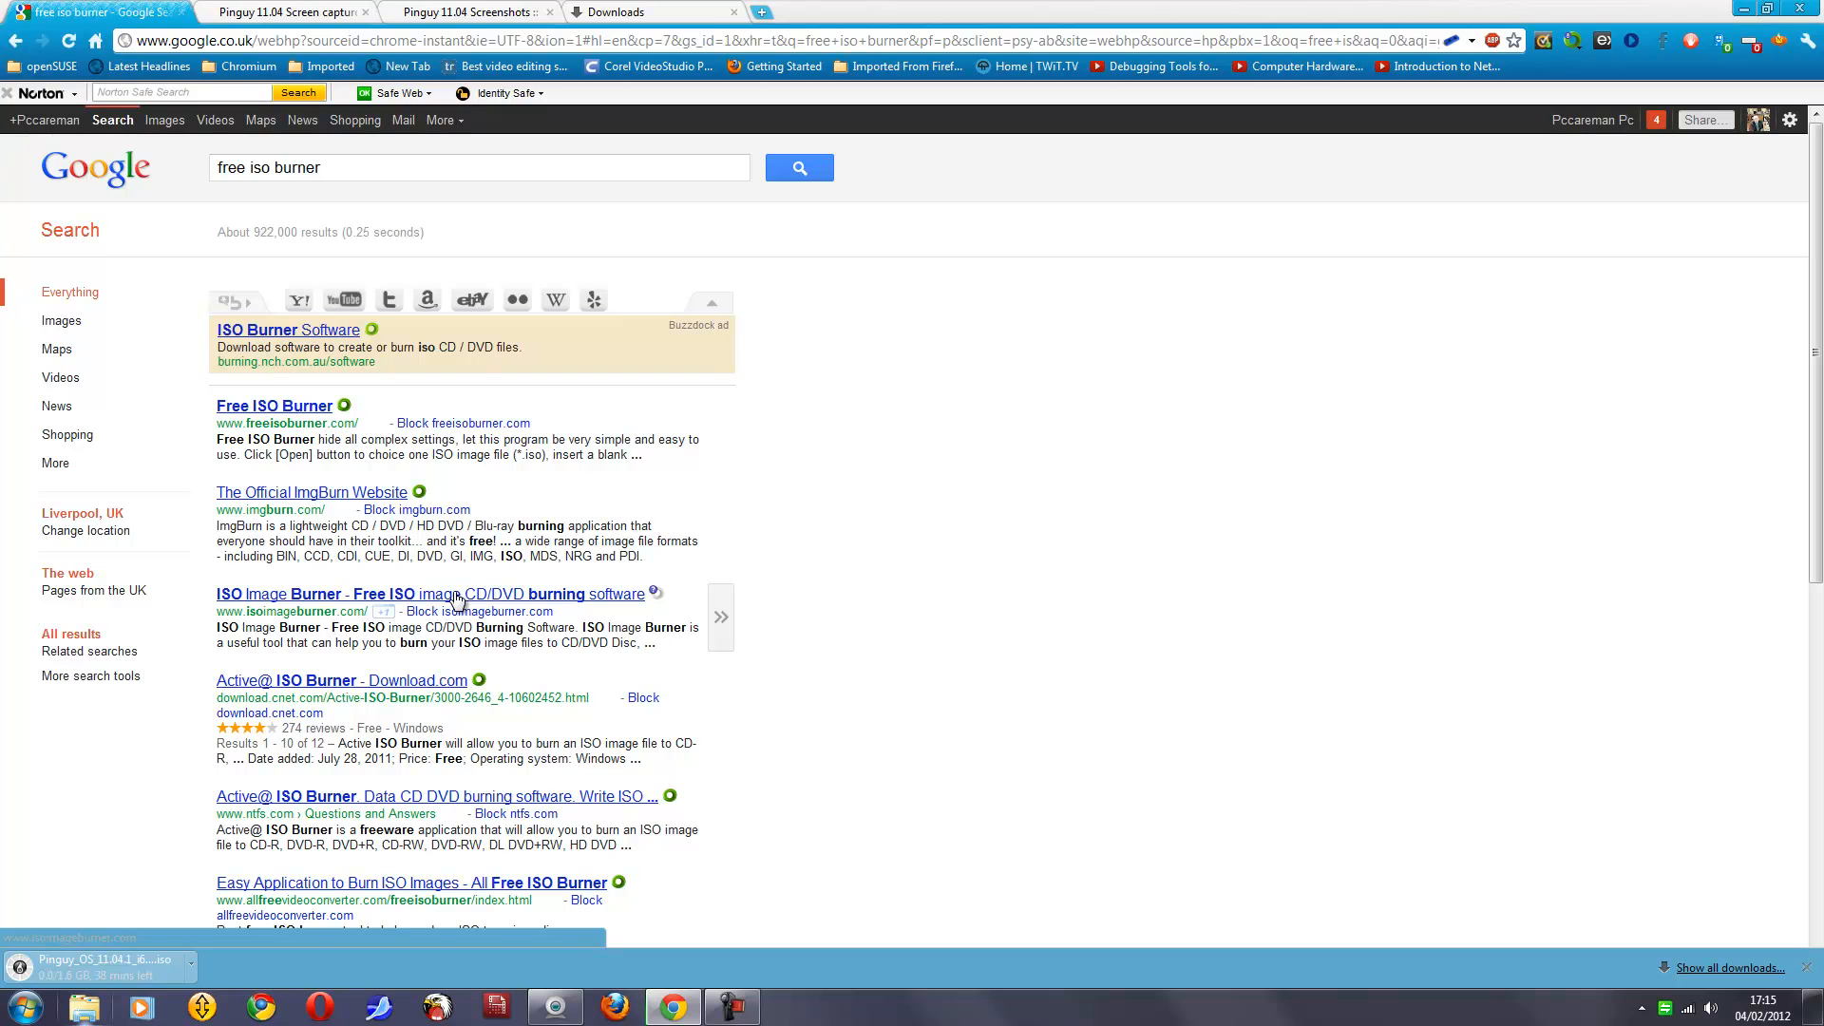
{"action": "mouse_move", "coordinate": [473, 599]}
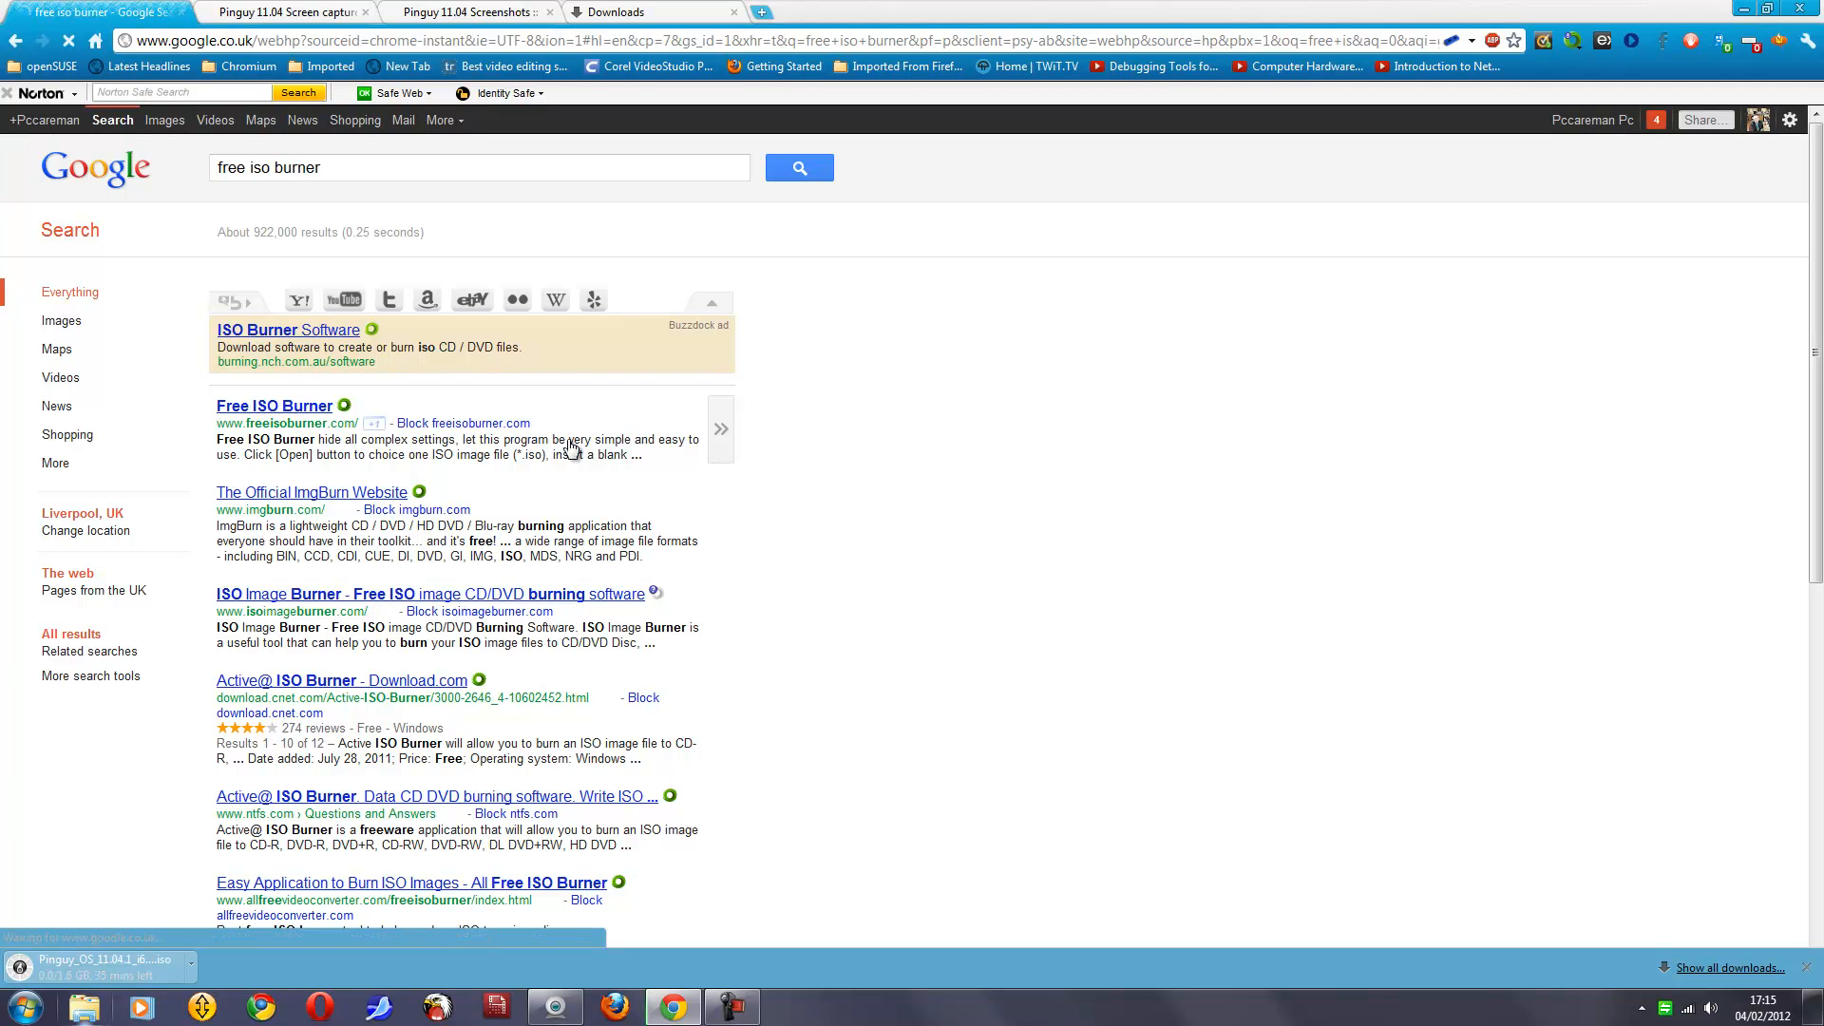
Step: Visit the Free ISO Burner site and view its first screenshot at full size
{"action": "left_click", "coordinate": [274, 404]}
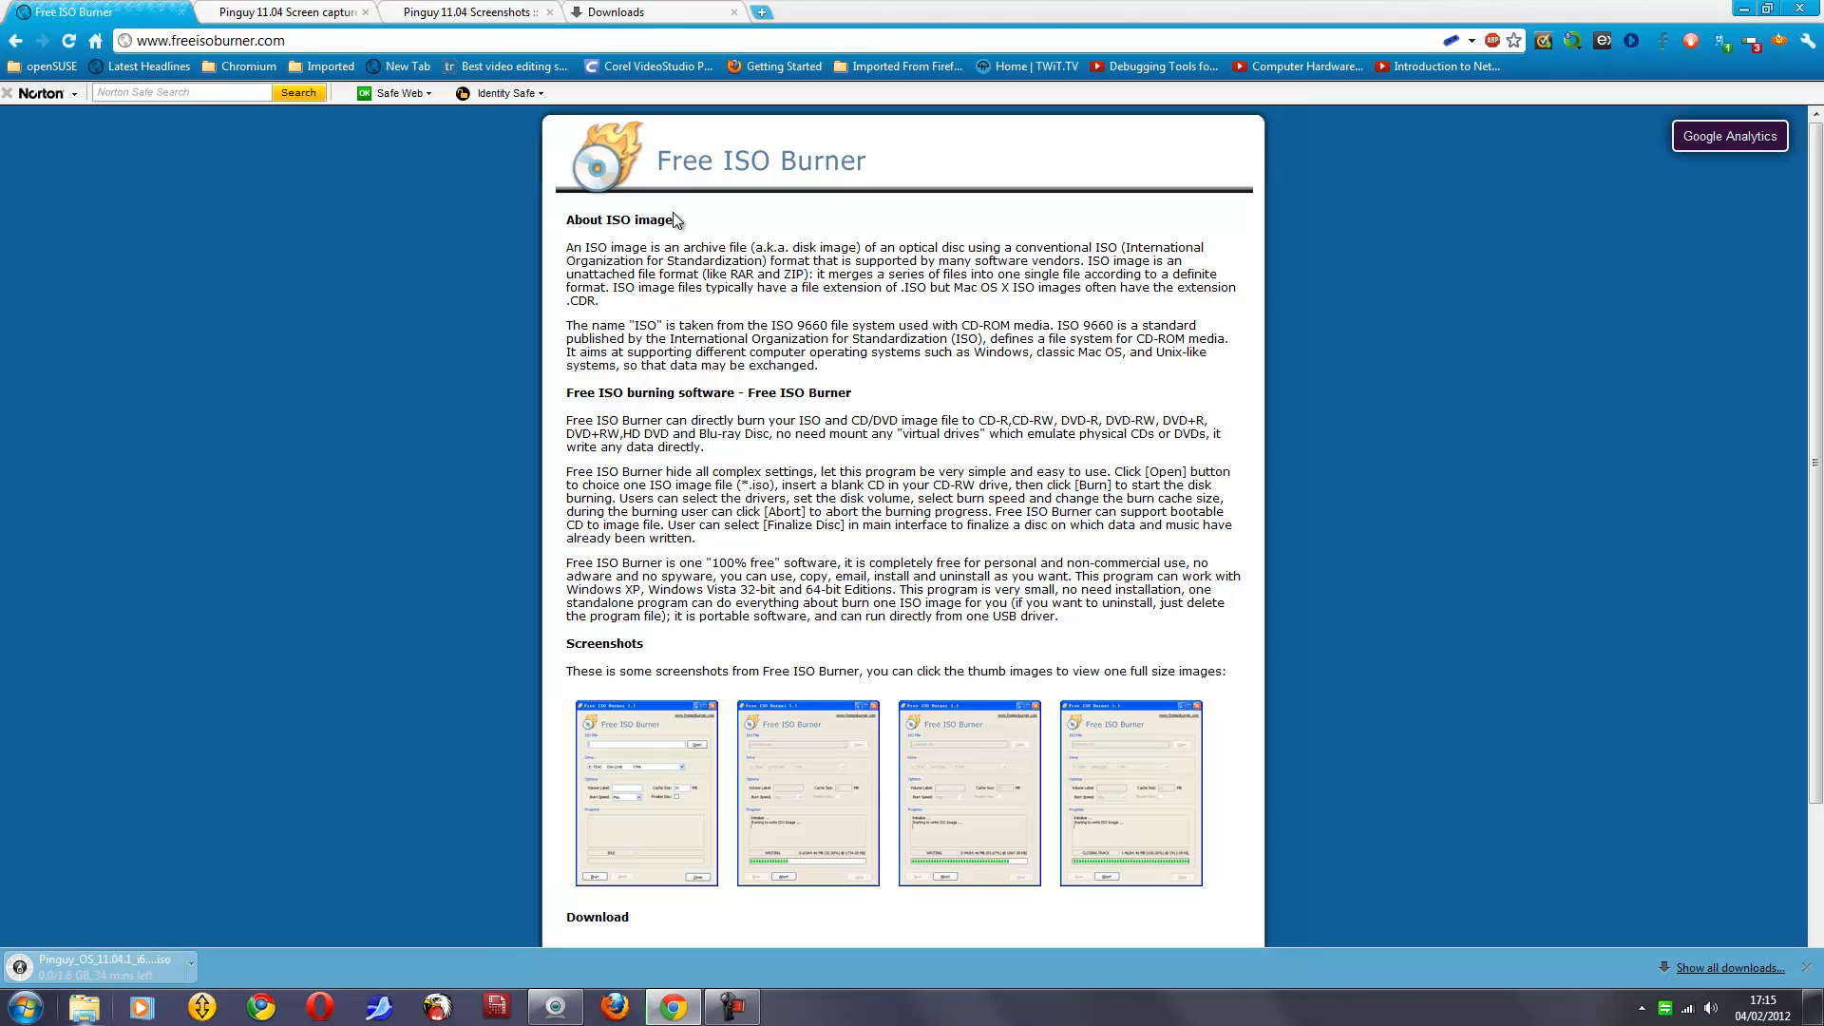
{"action": "mouse_move", "coordinate": [669, 204]}
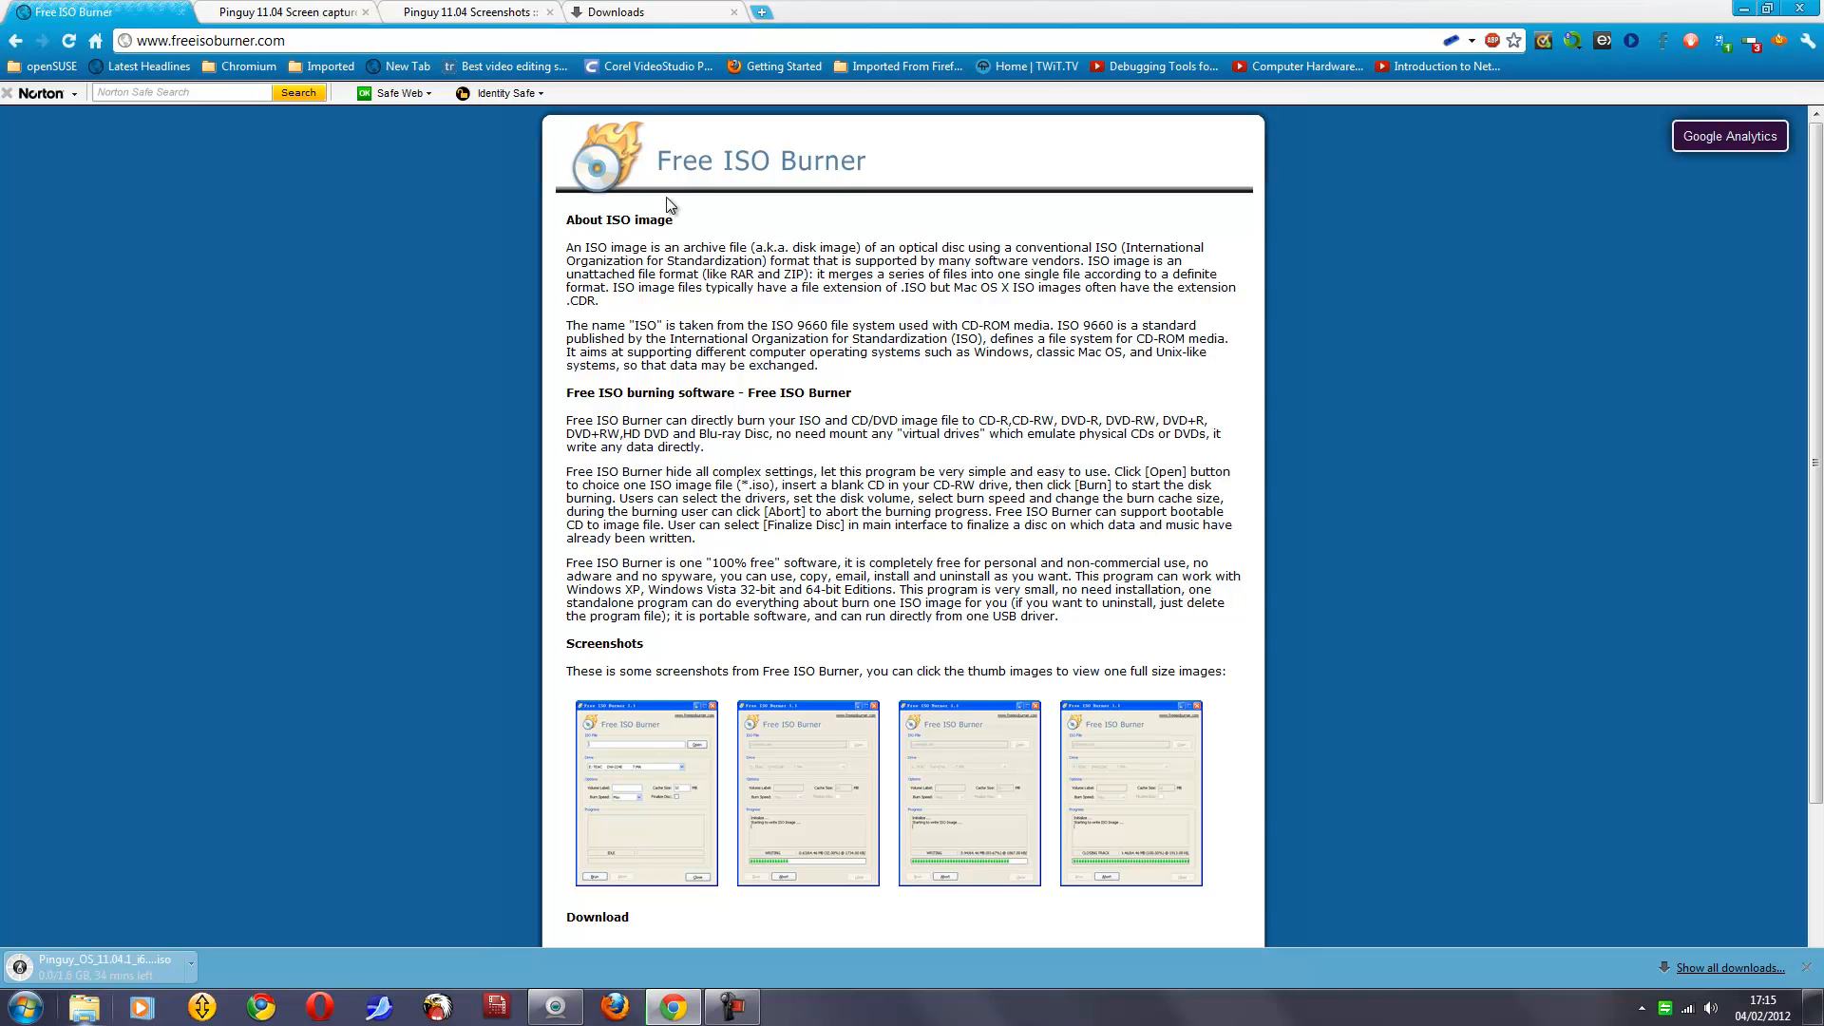
{"action": "mouse_move", "coordinate": [840, 184]}
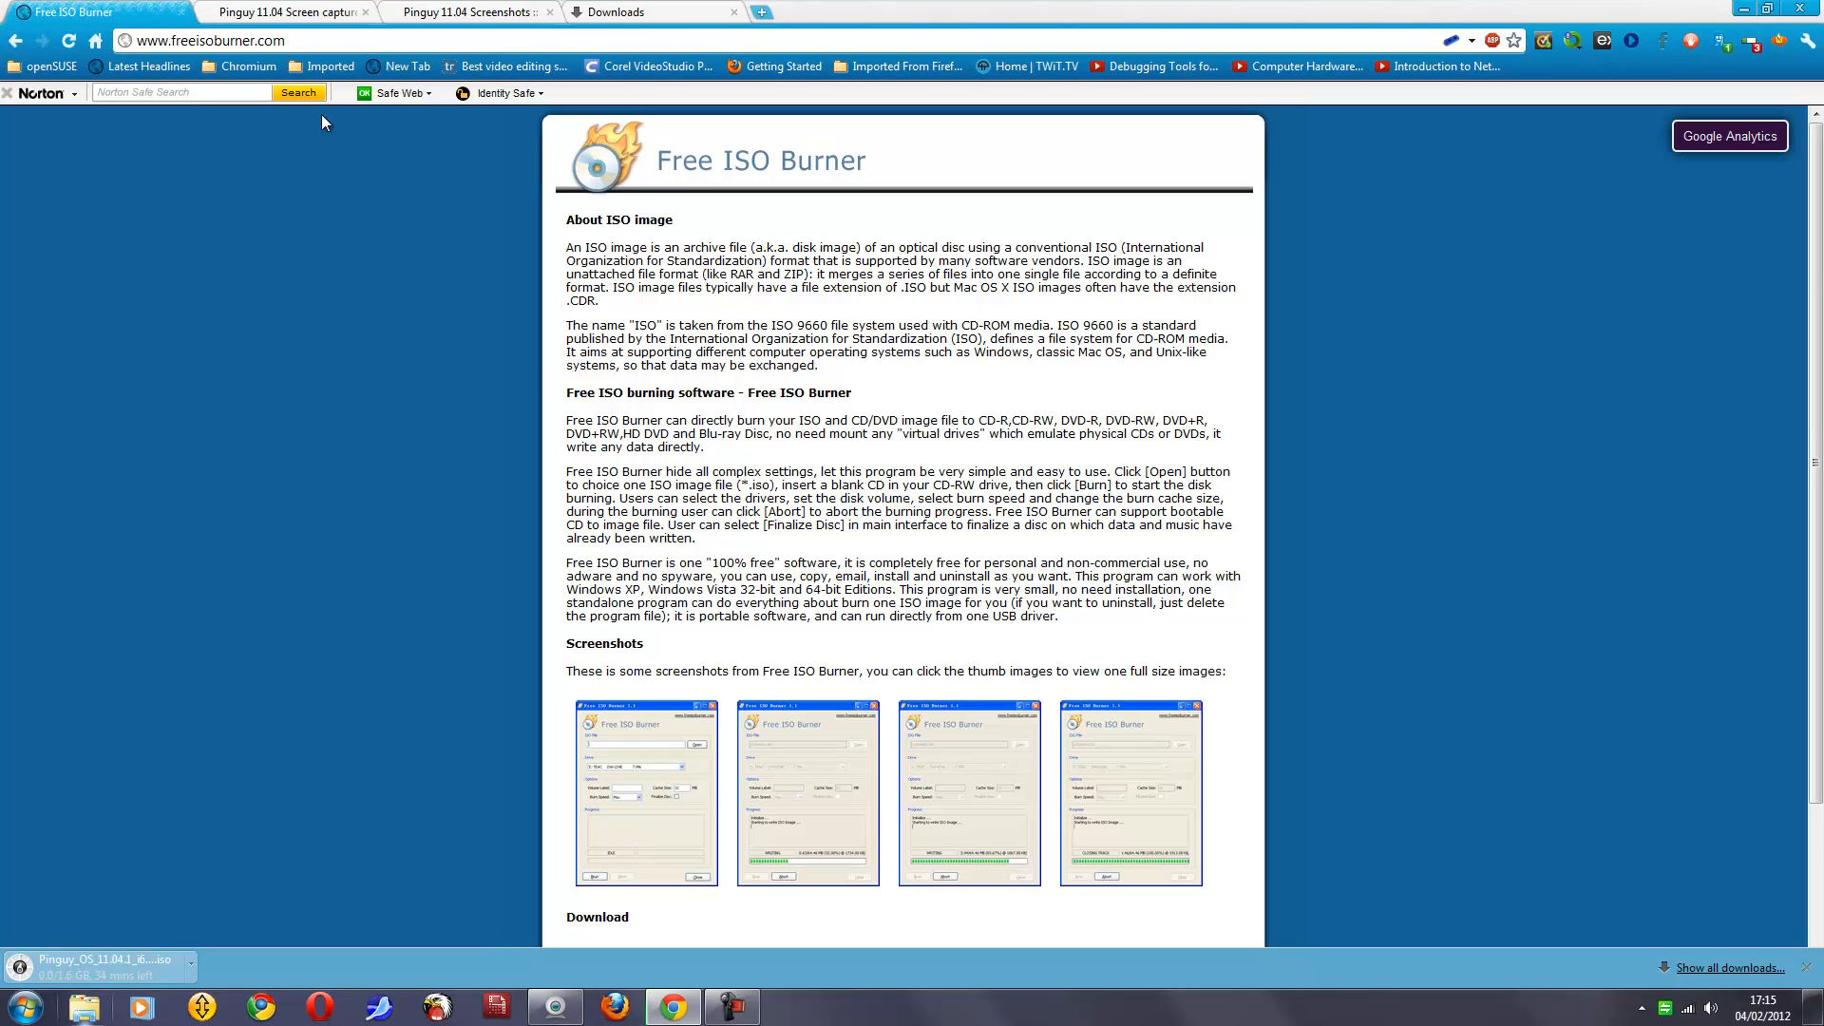
{"action": "scroll", "scroll_direction": "down", "scroll_amount": 3}
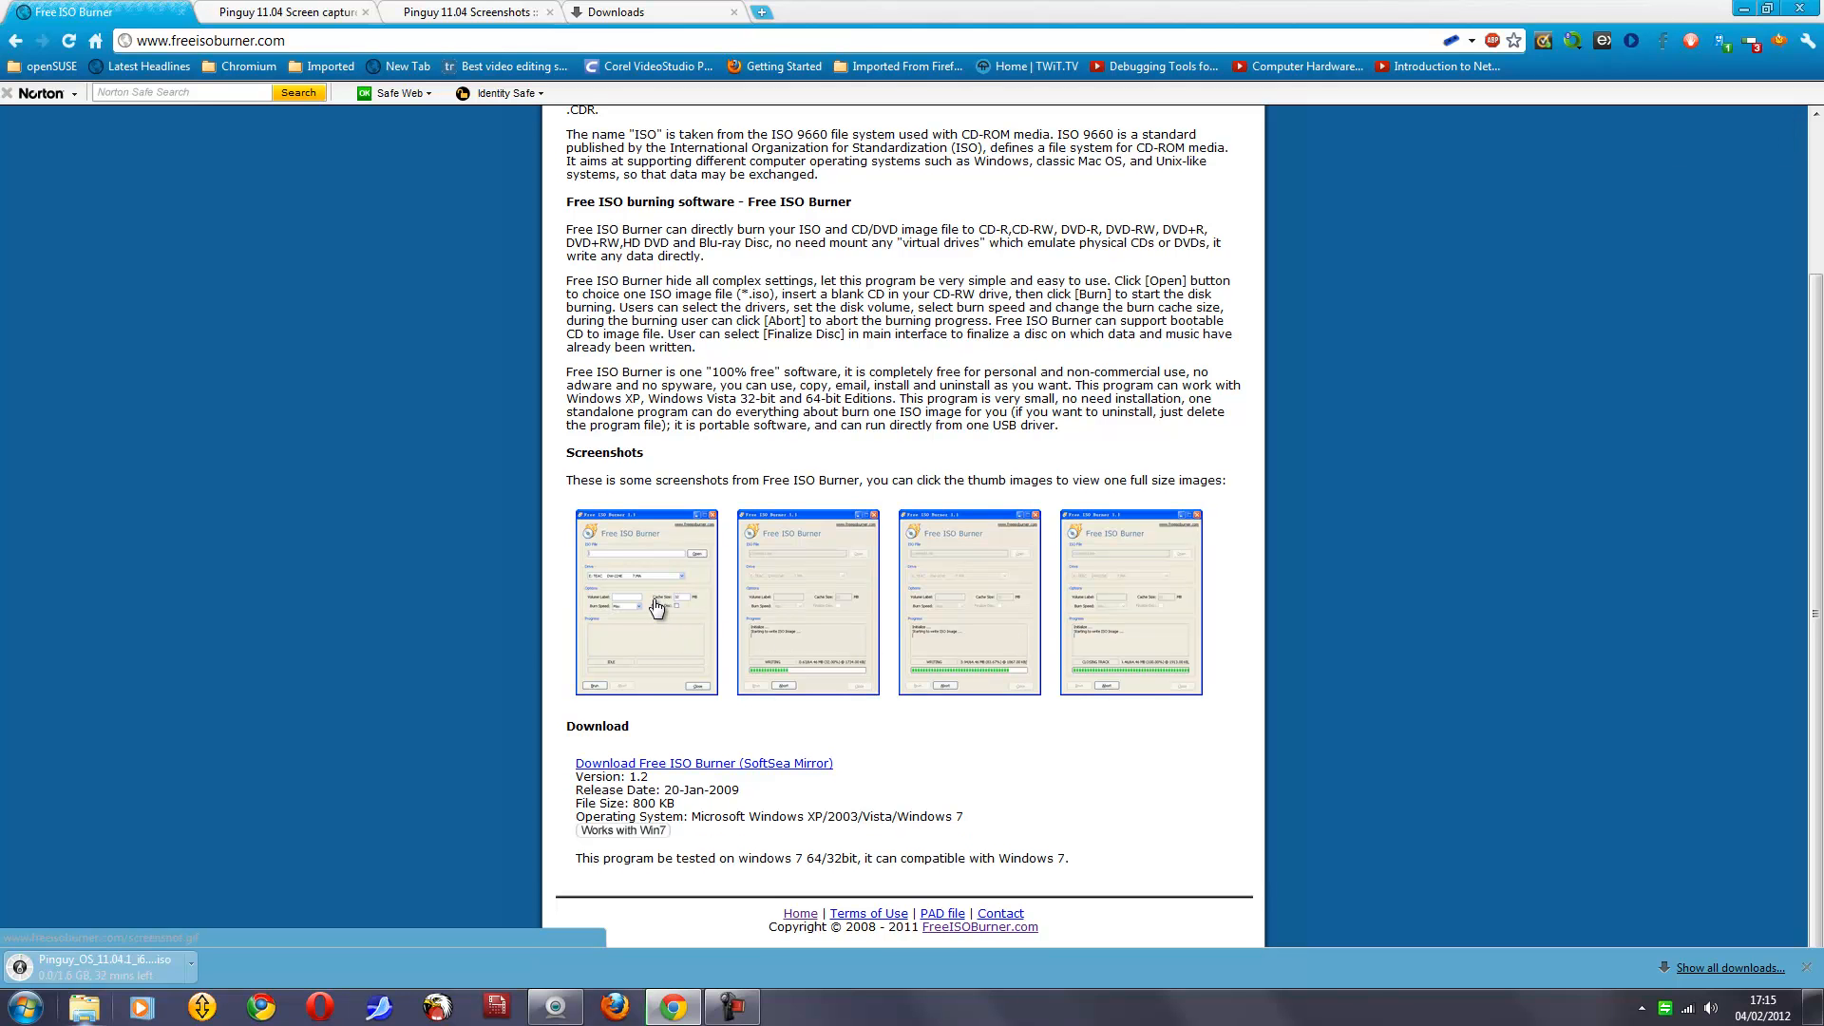
{"action": "left_click", "coordinate": [646, 603]}
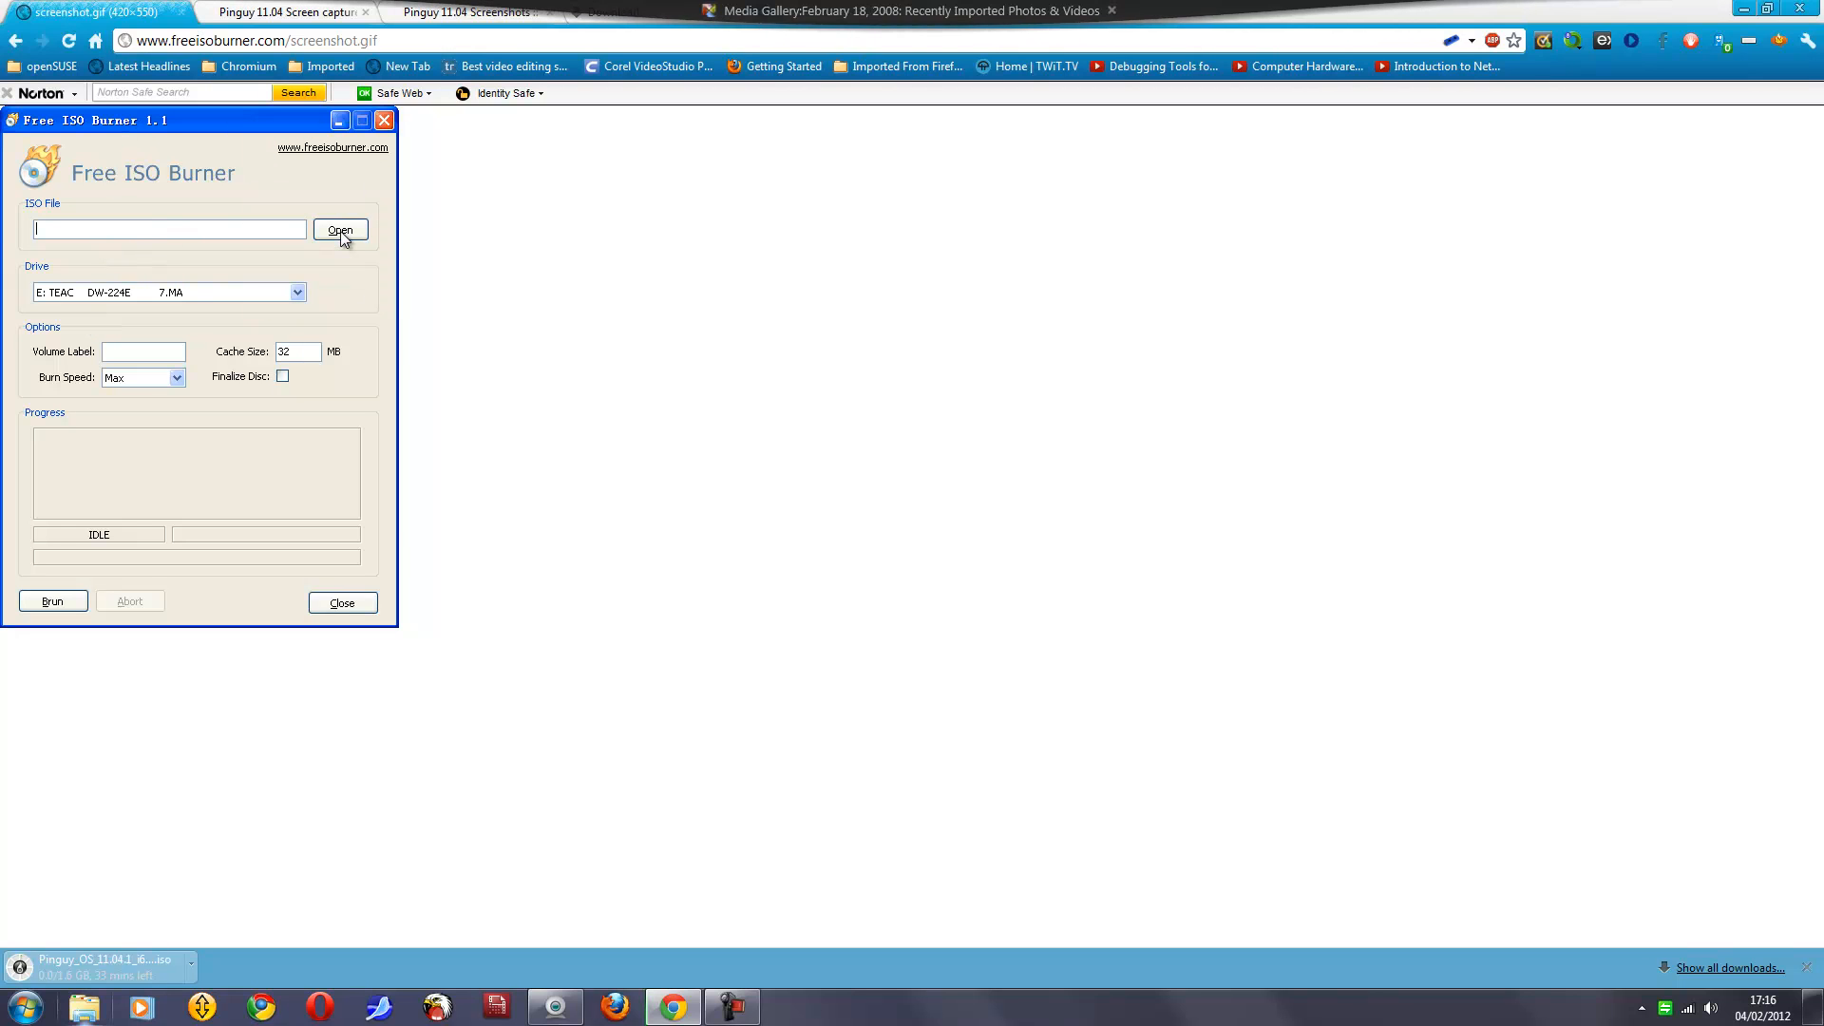
{"action": "mouse_move", "coordinate": [288, 289]}
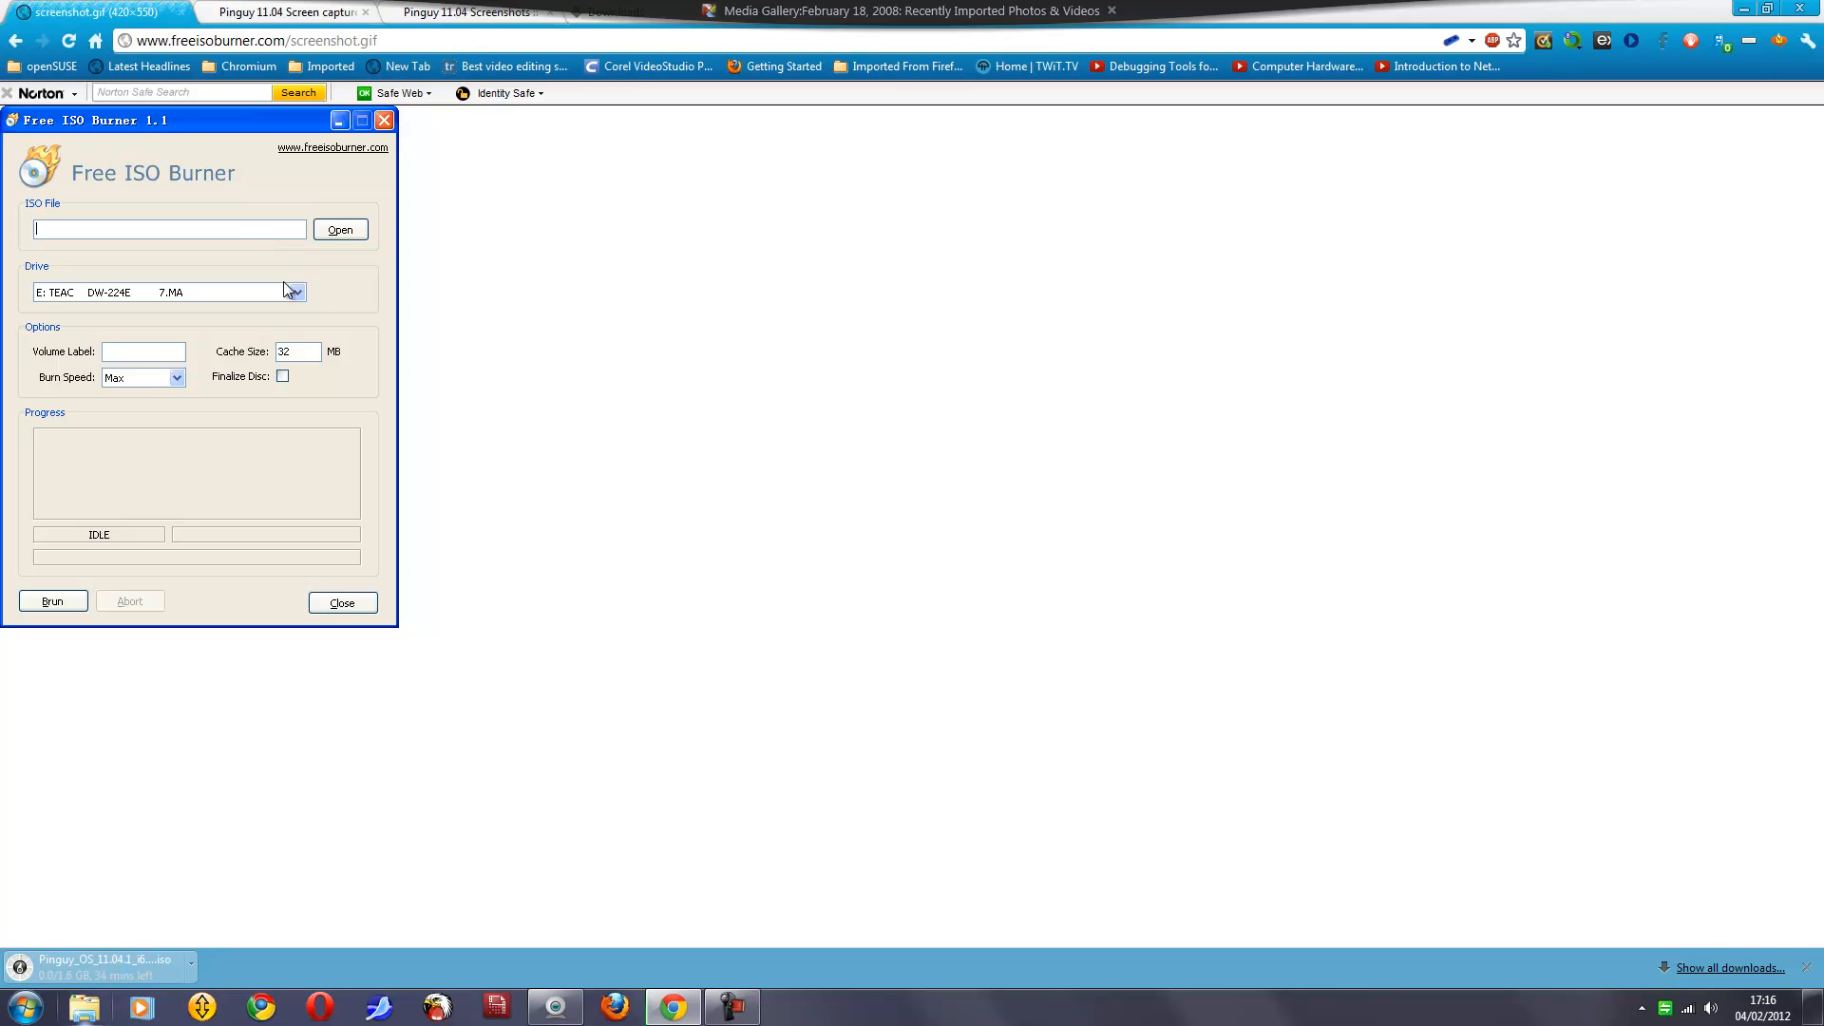
{"action": "mouse_move", "coordinate": [169, 635]}
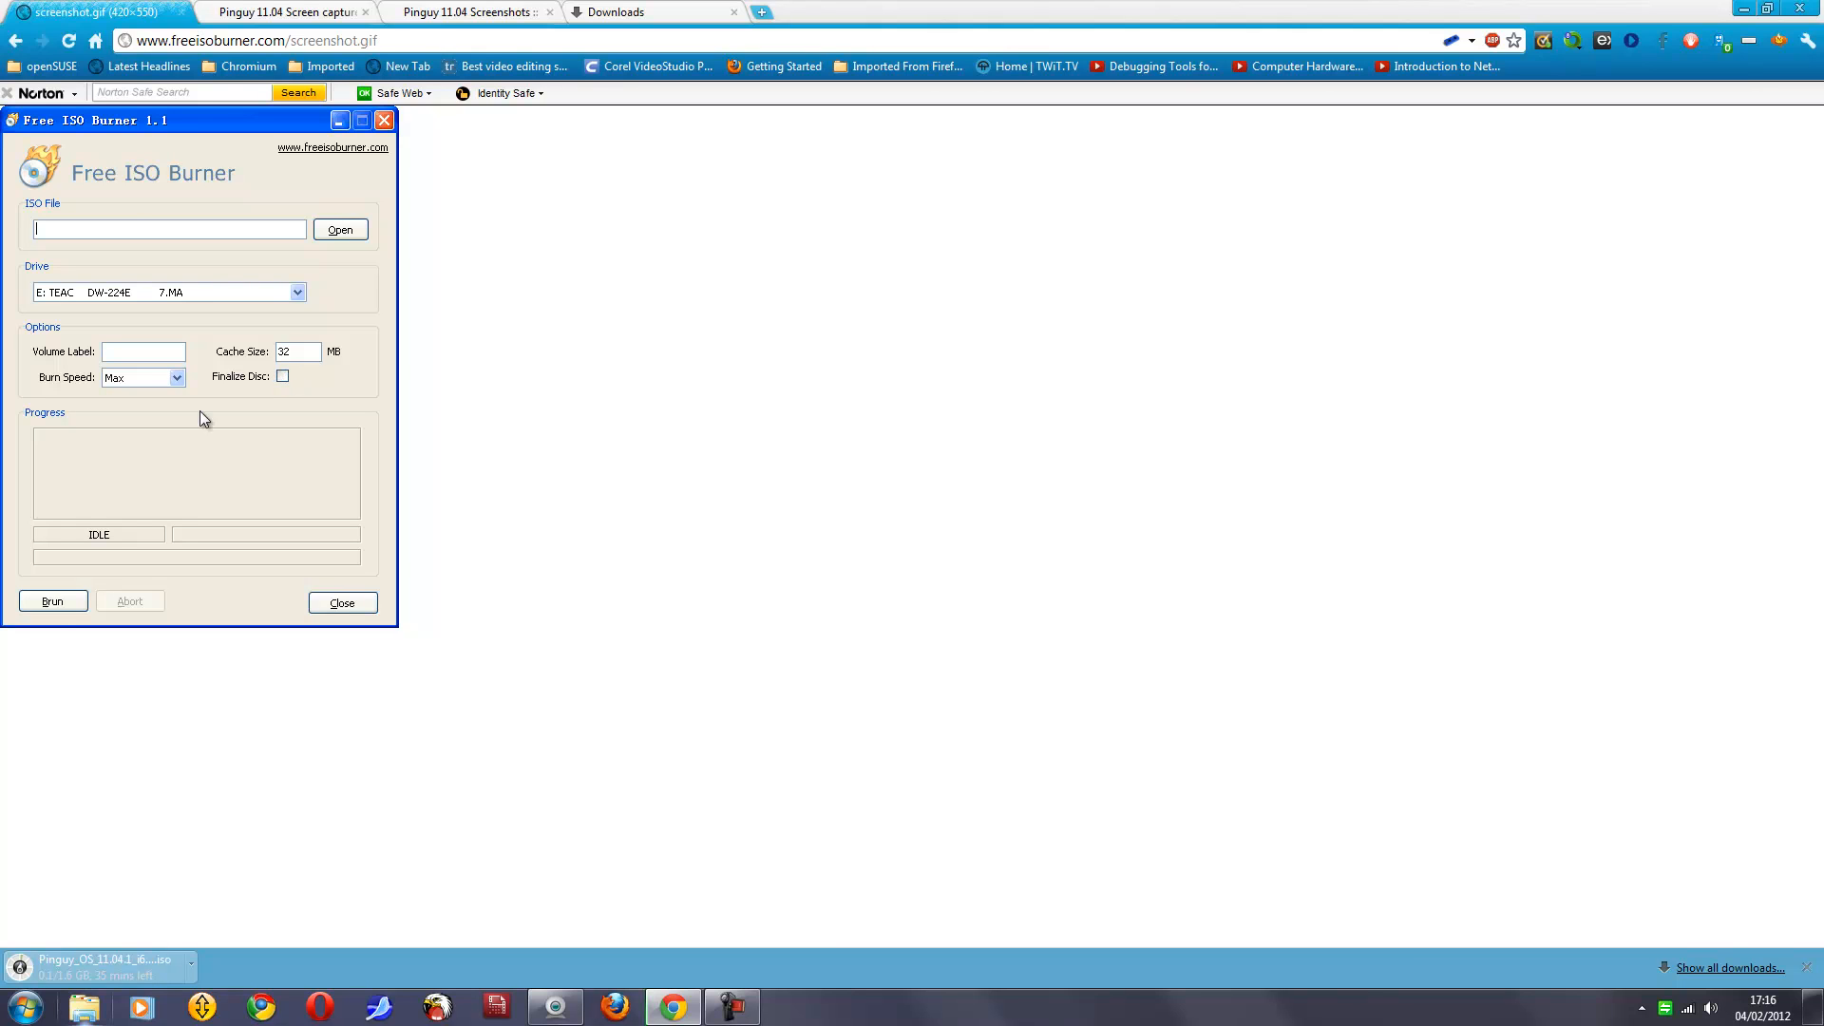
{"action": "mouse_move", "coordinate": [196, 205]}
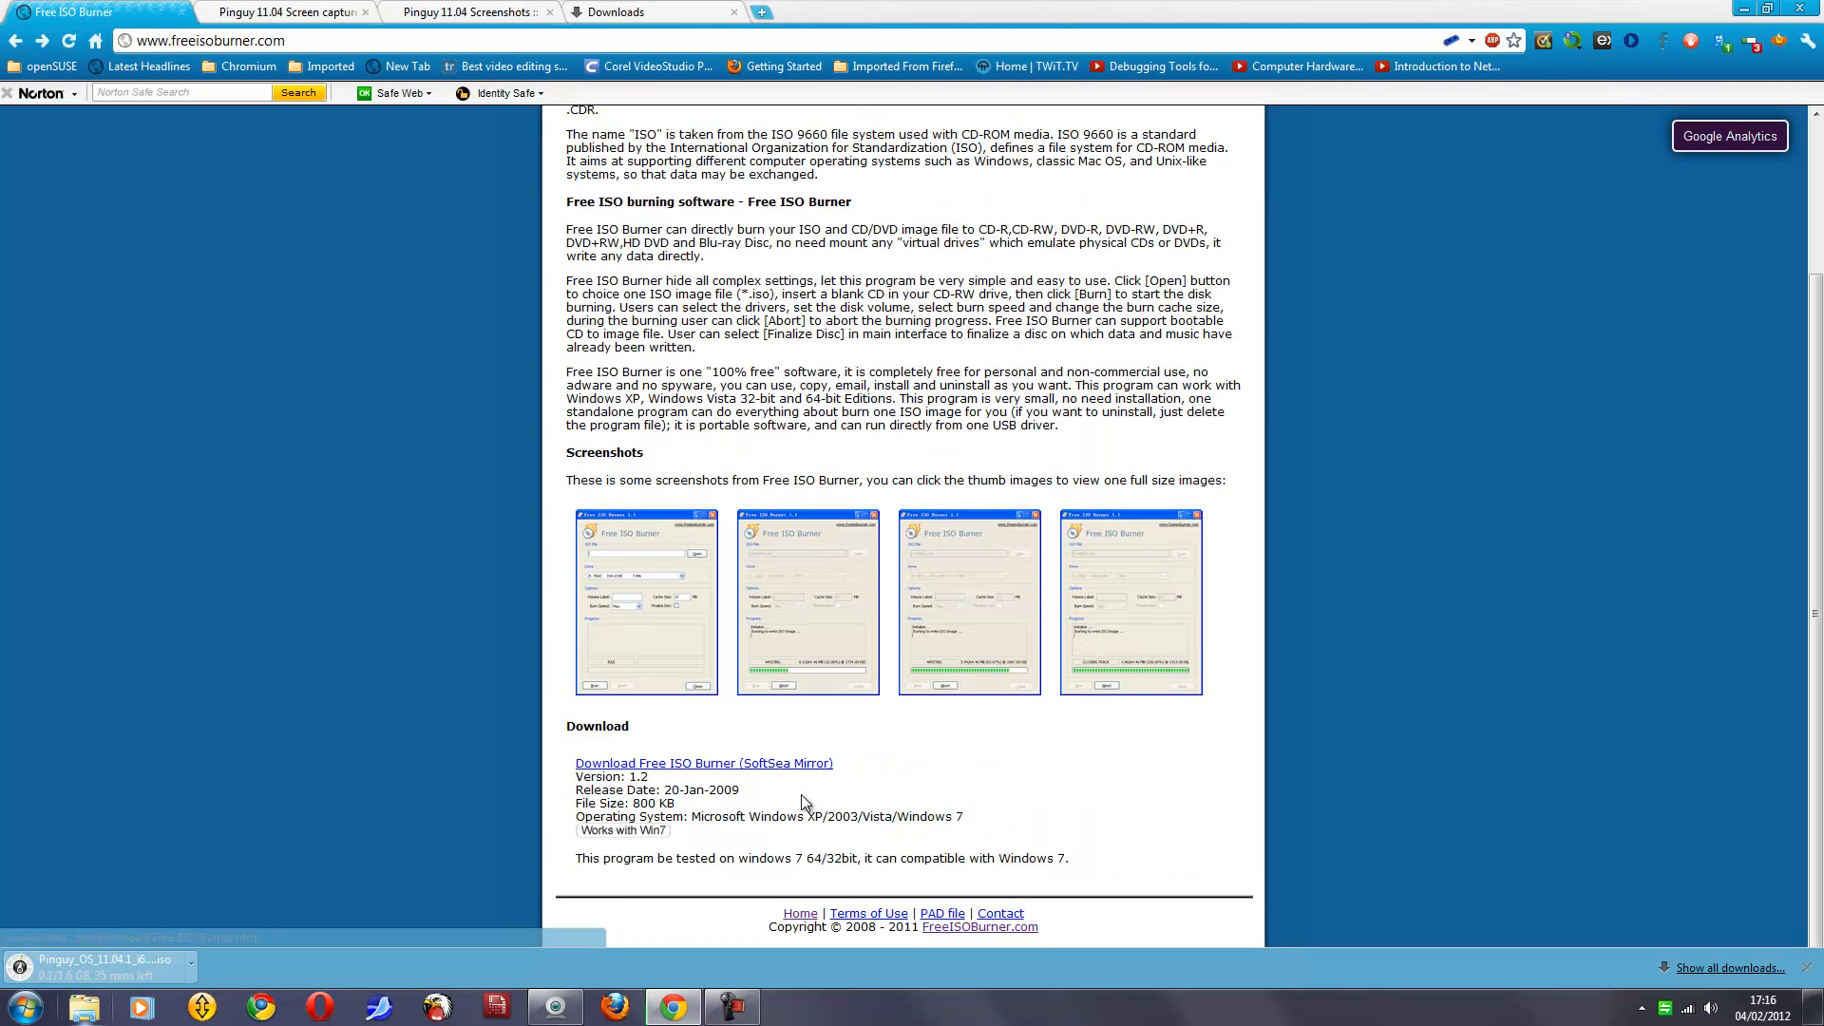
{"action": "mouse_move", "coordinate": [684, 849]}
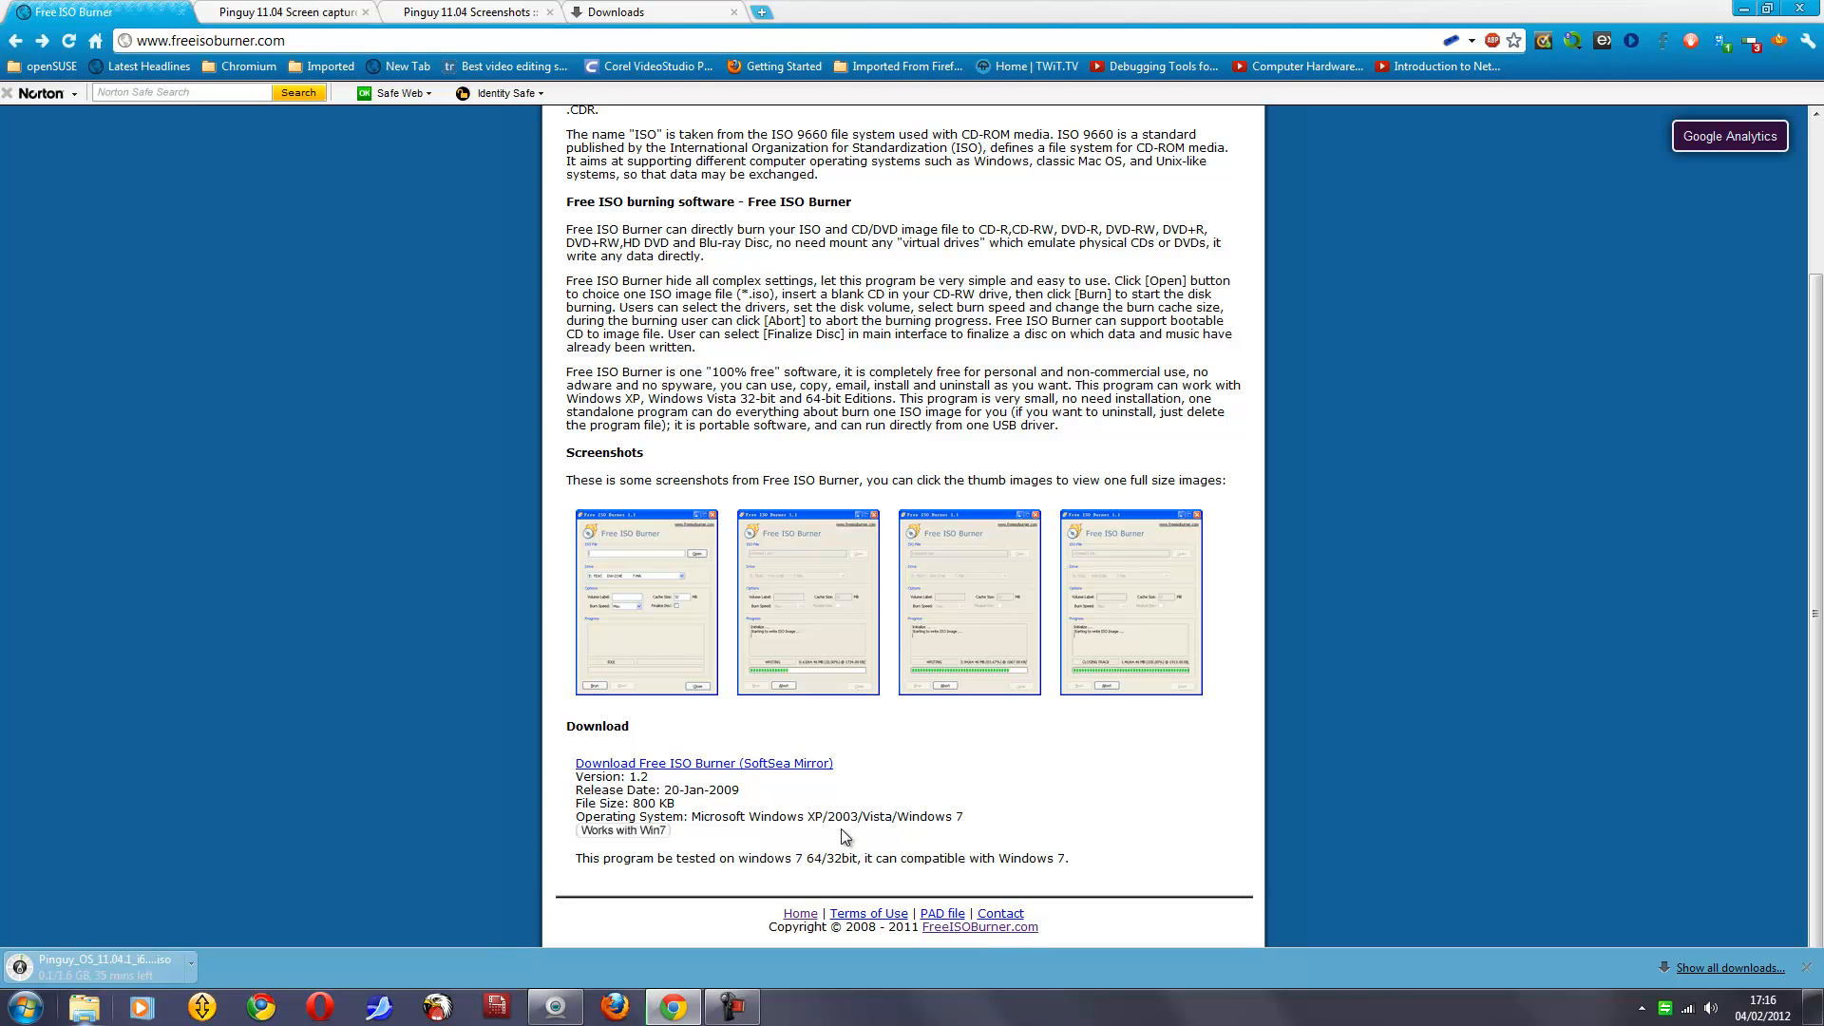
{"action": "mouse_move", "coordinate": [650, 897]}
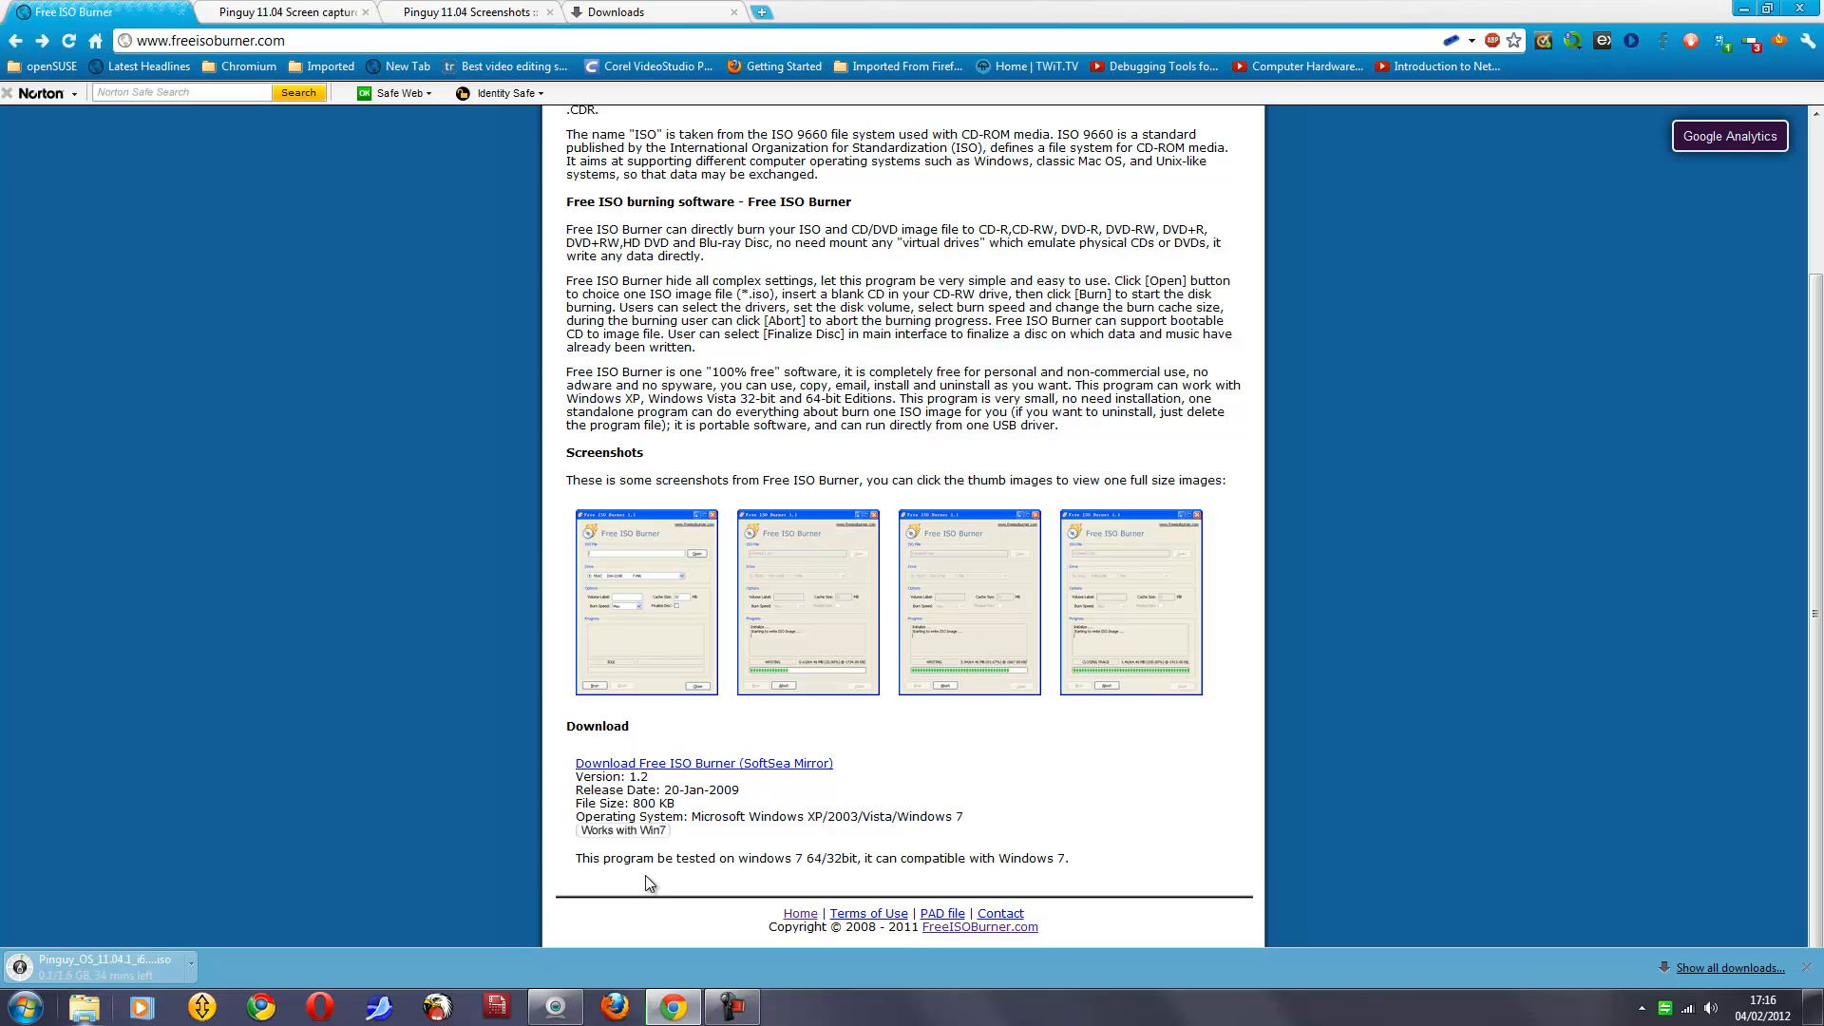
{"action": "mouse_move", "coordinate": [718, 883]}
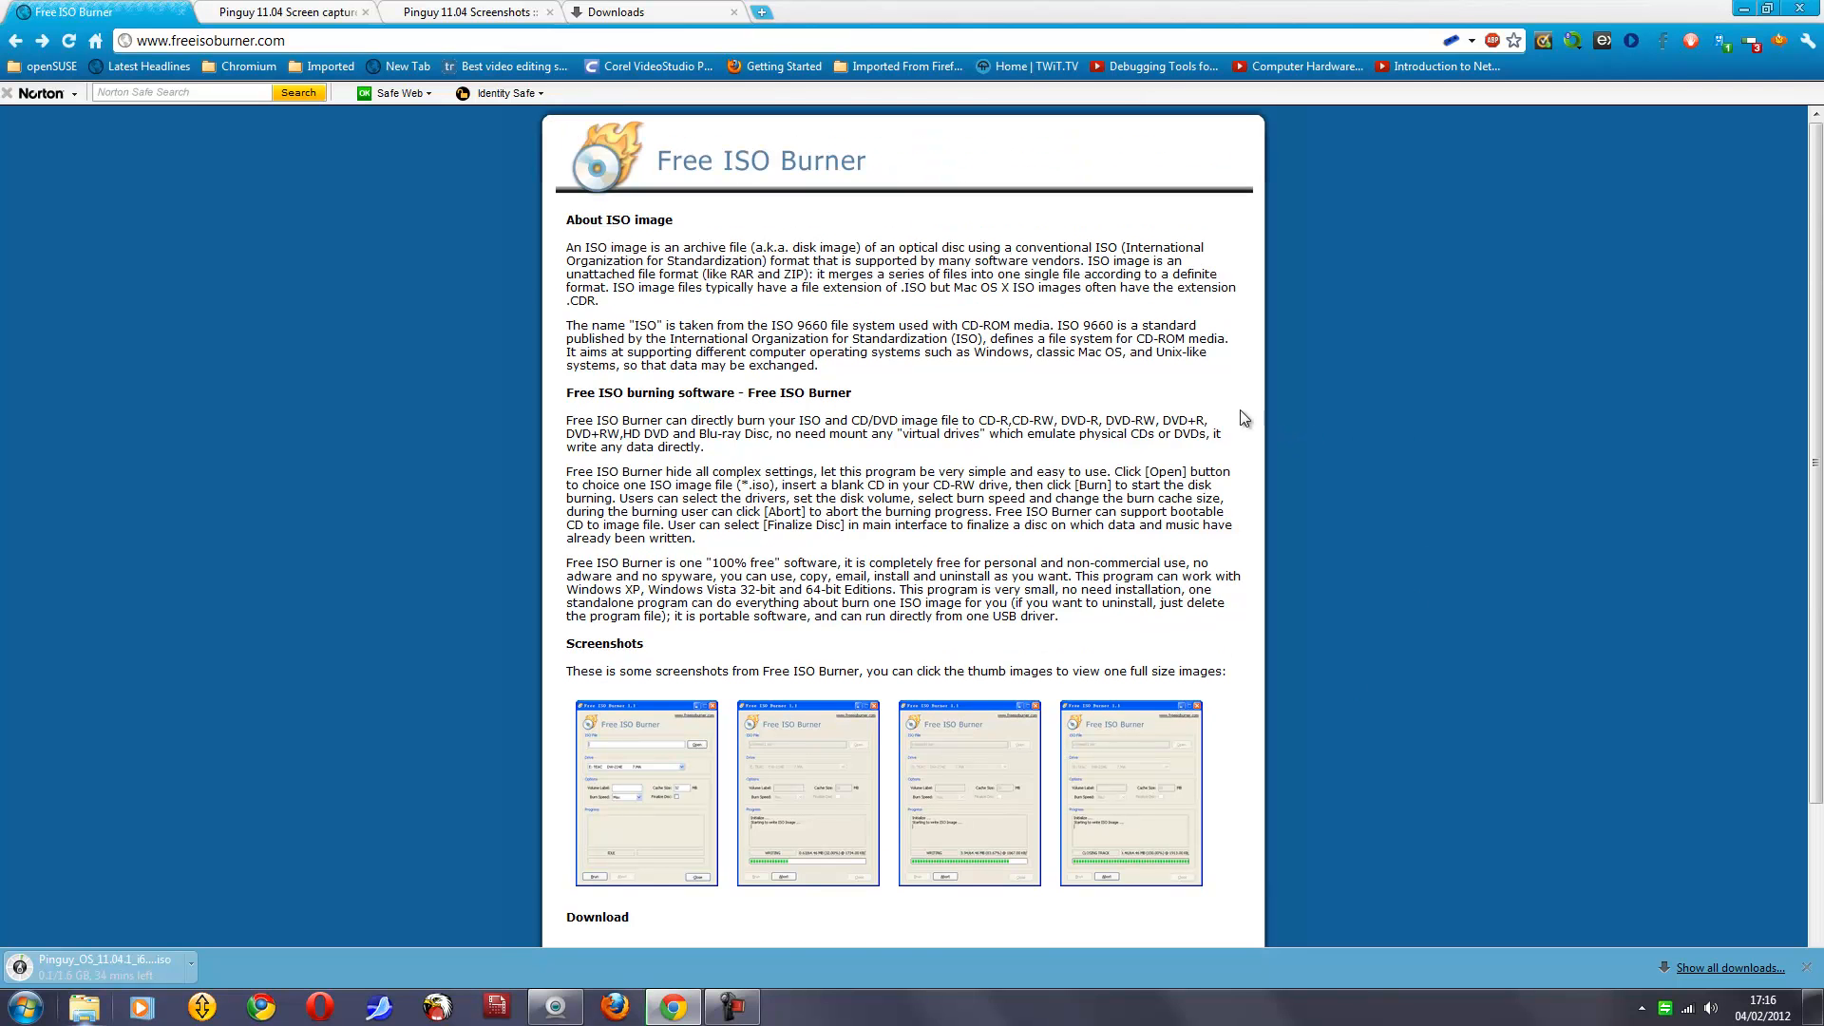
{"action": "mouse_move", "coordinate": [873, 186]}
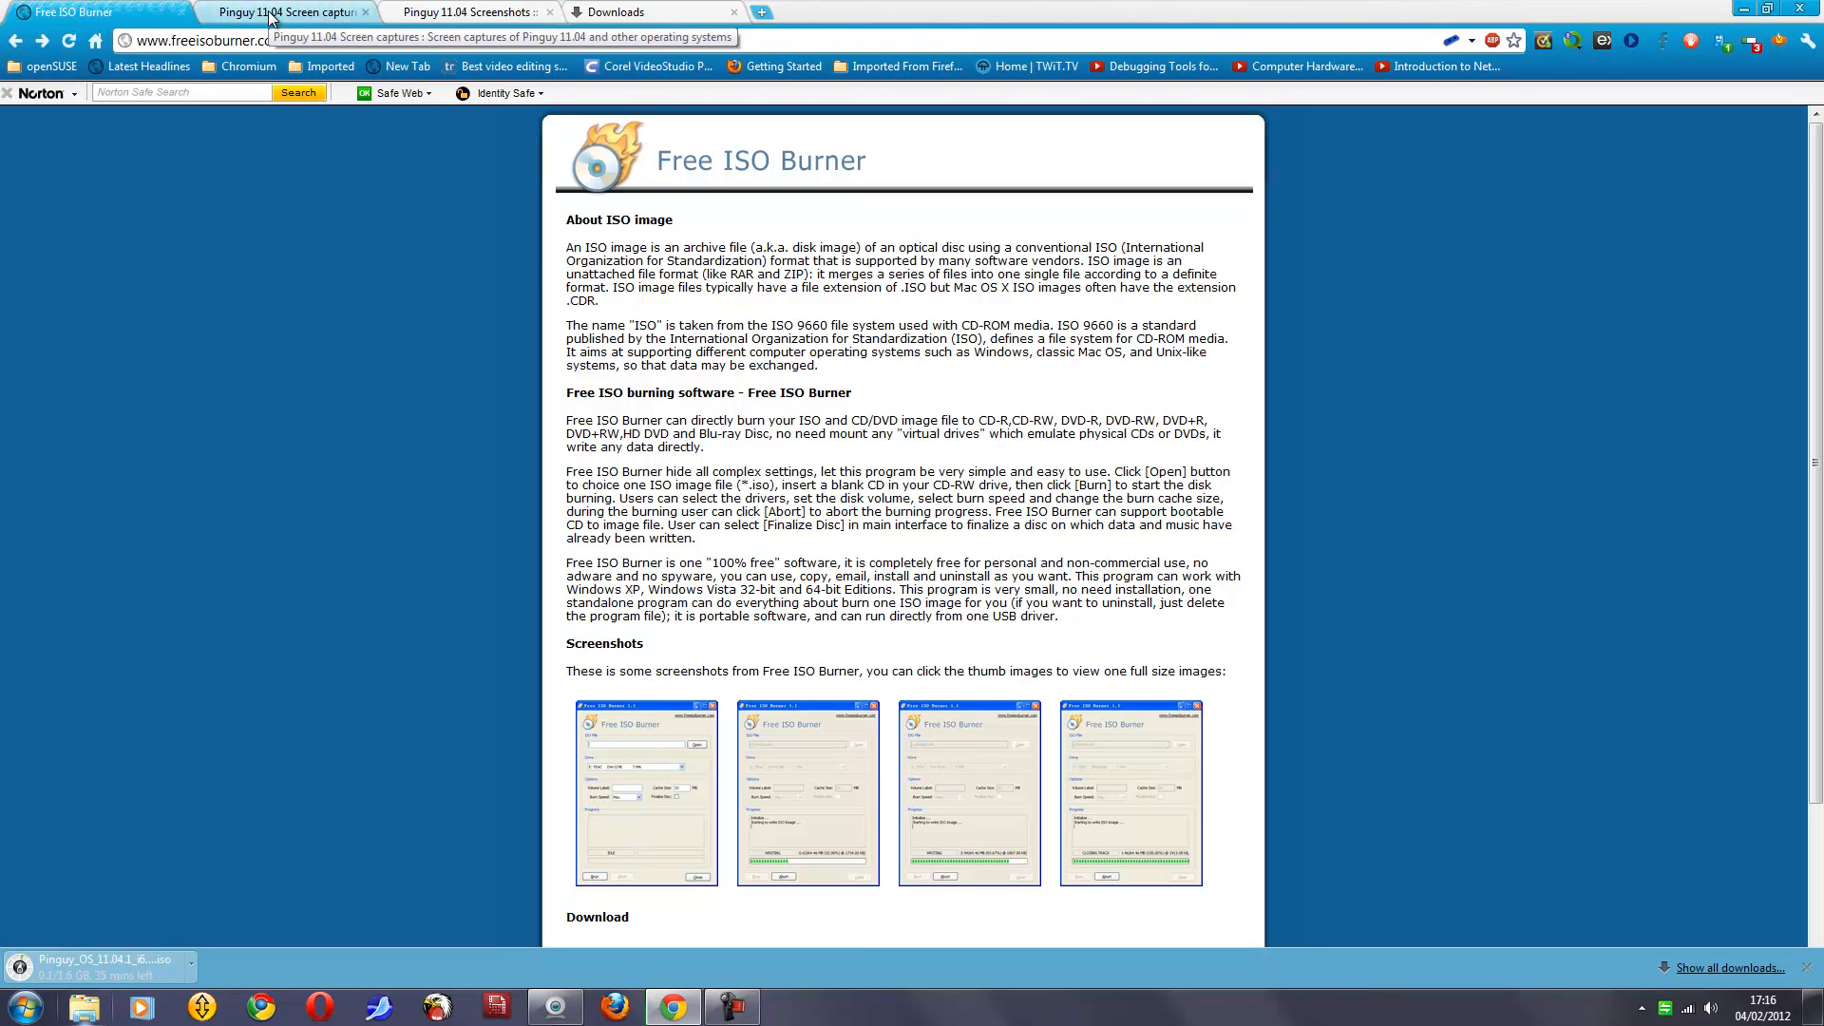
Step: Switch to the Pinguy 11.04 screen captures gallery tab
{"action": "left_click", "coordinate": [285, 12]}
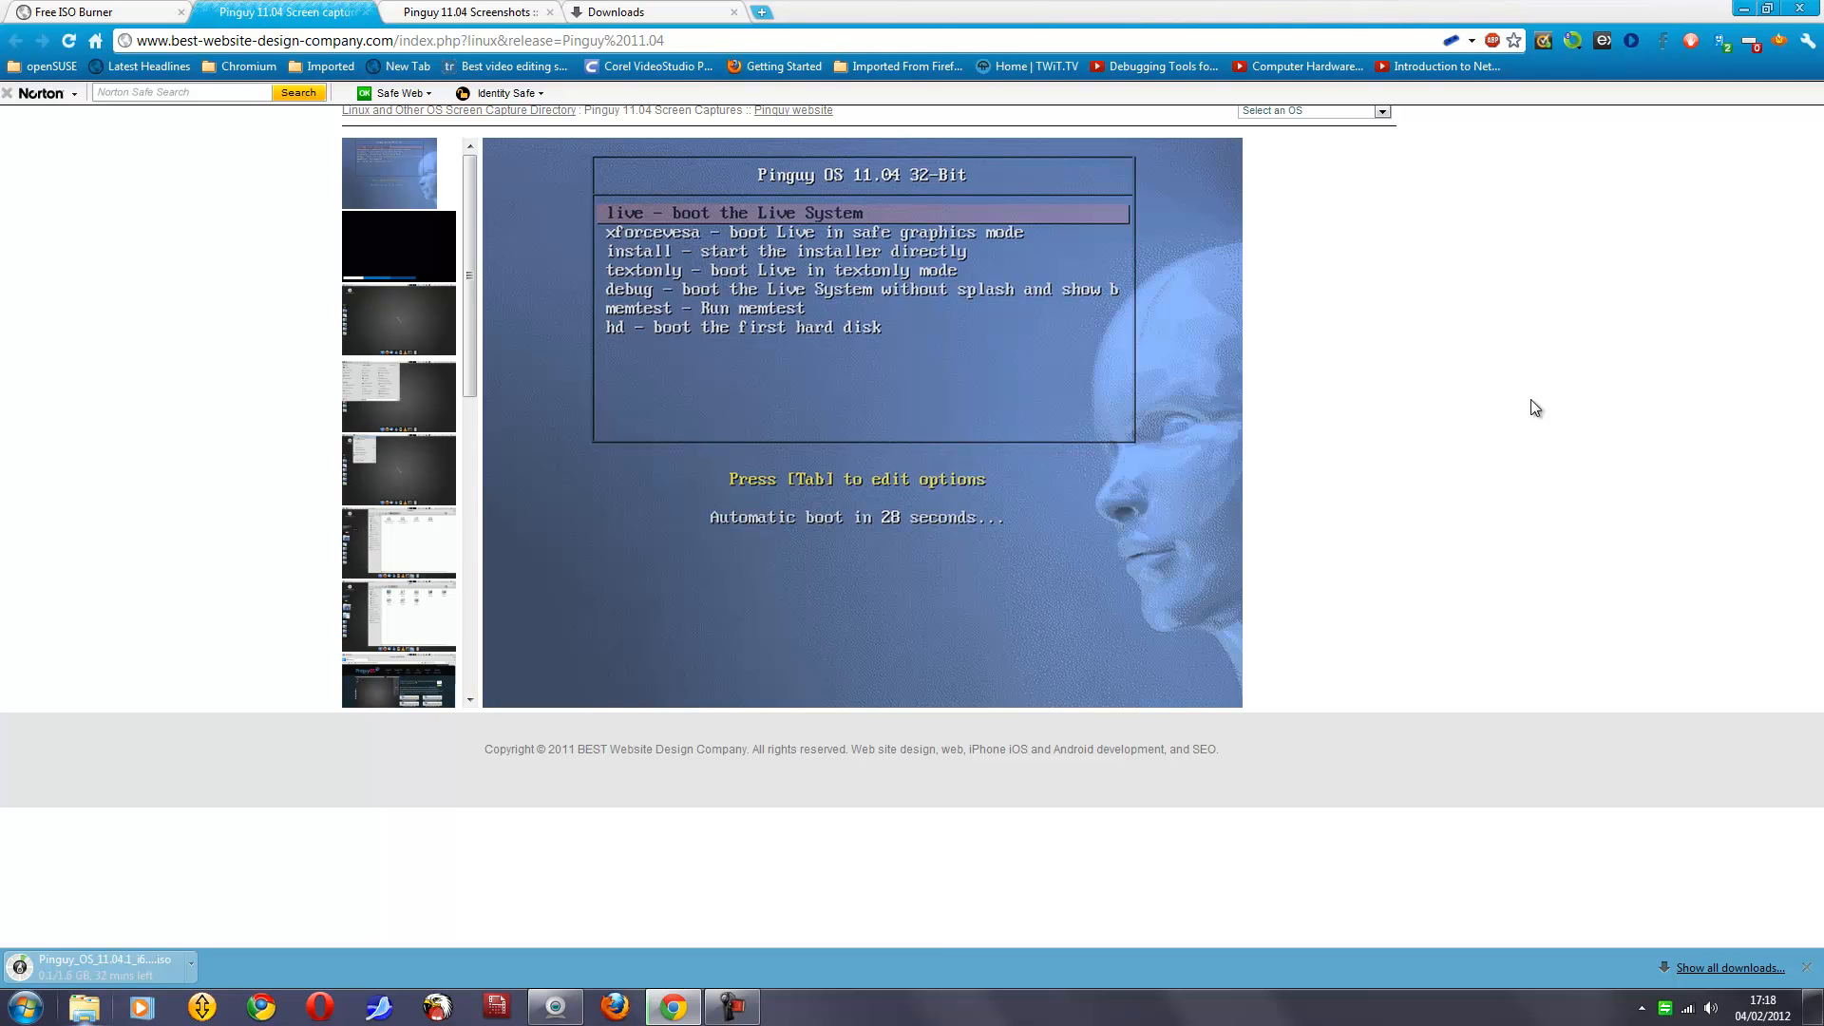
{"action": "mouse_move", "coordinate": [692, 336]}
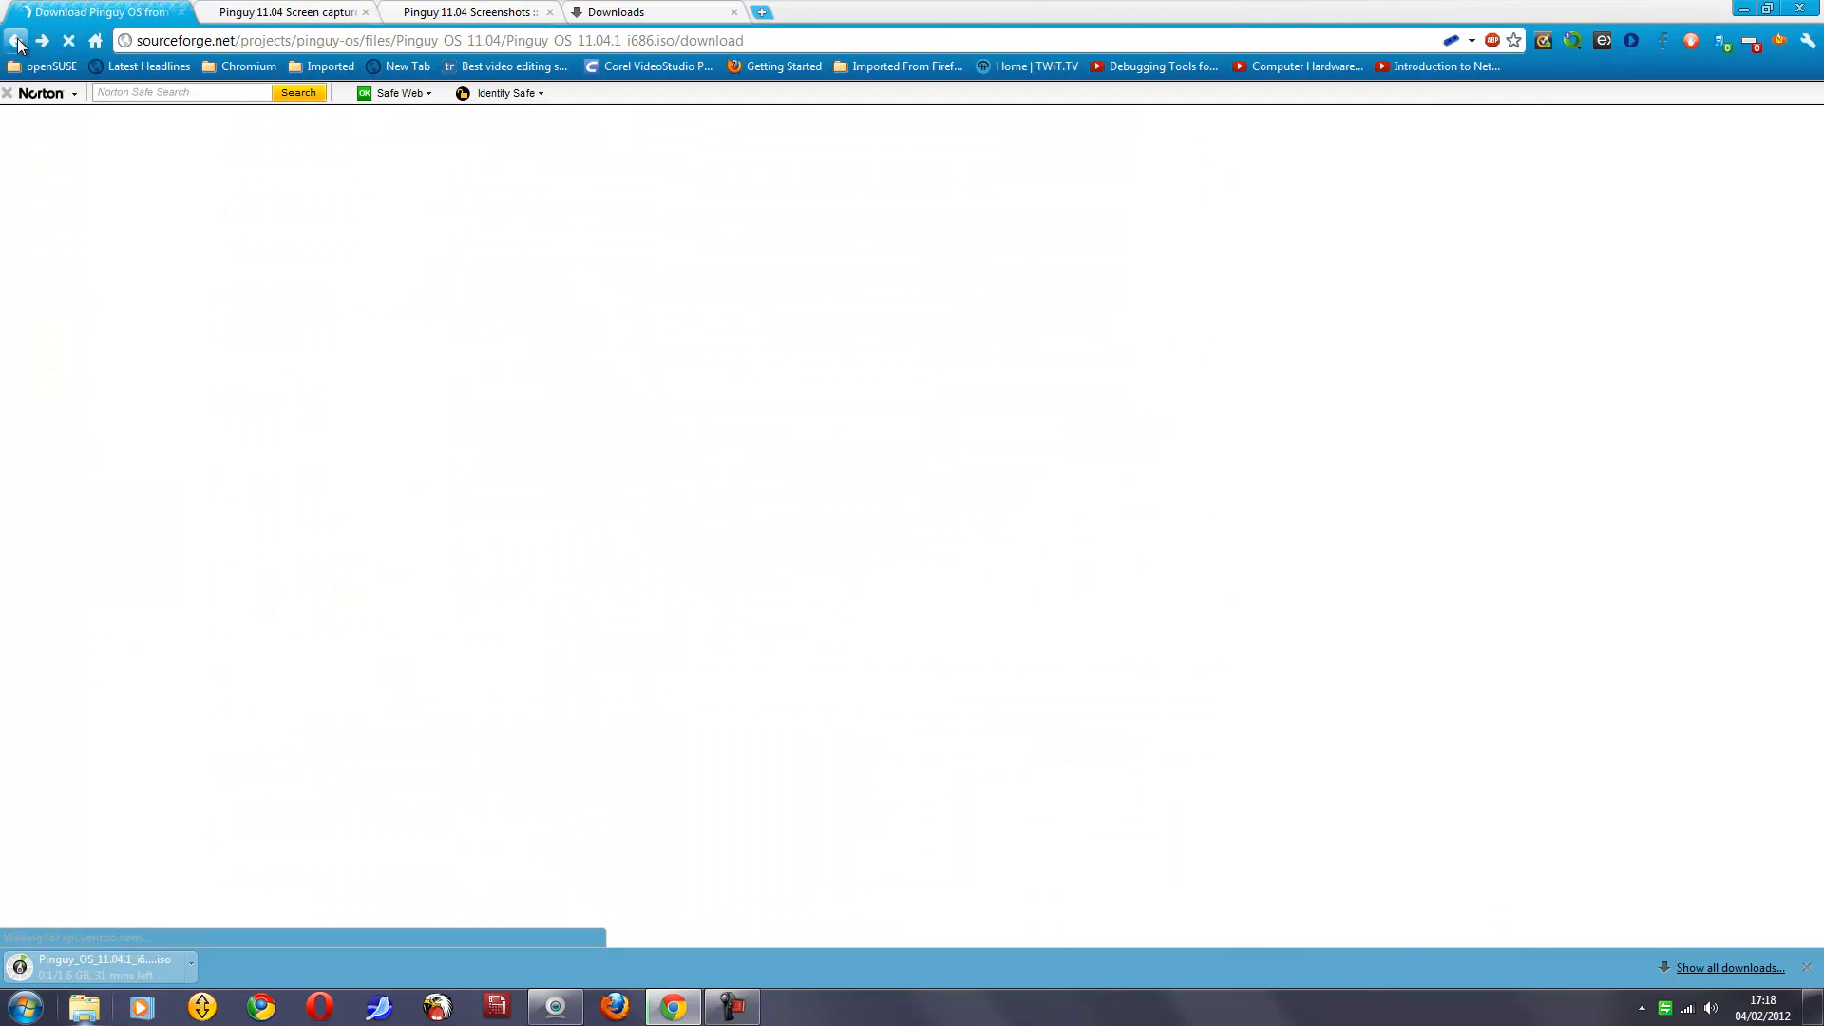
Step: Return to pinguyos.com, then check the ISO's progress on the downloads page
{"action": "left_click", "coordinate": [17, 41]}
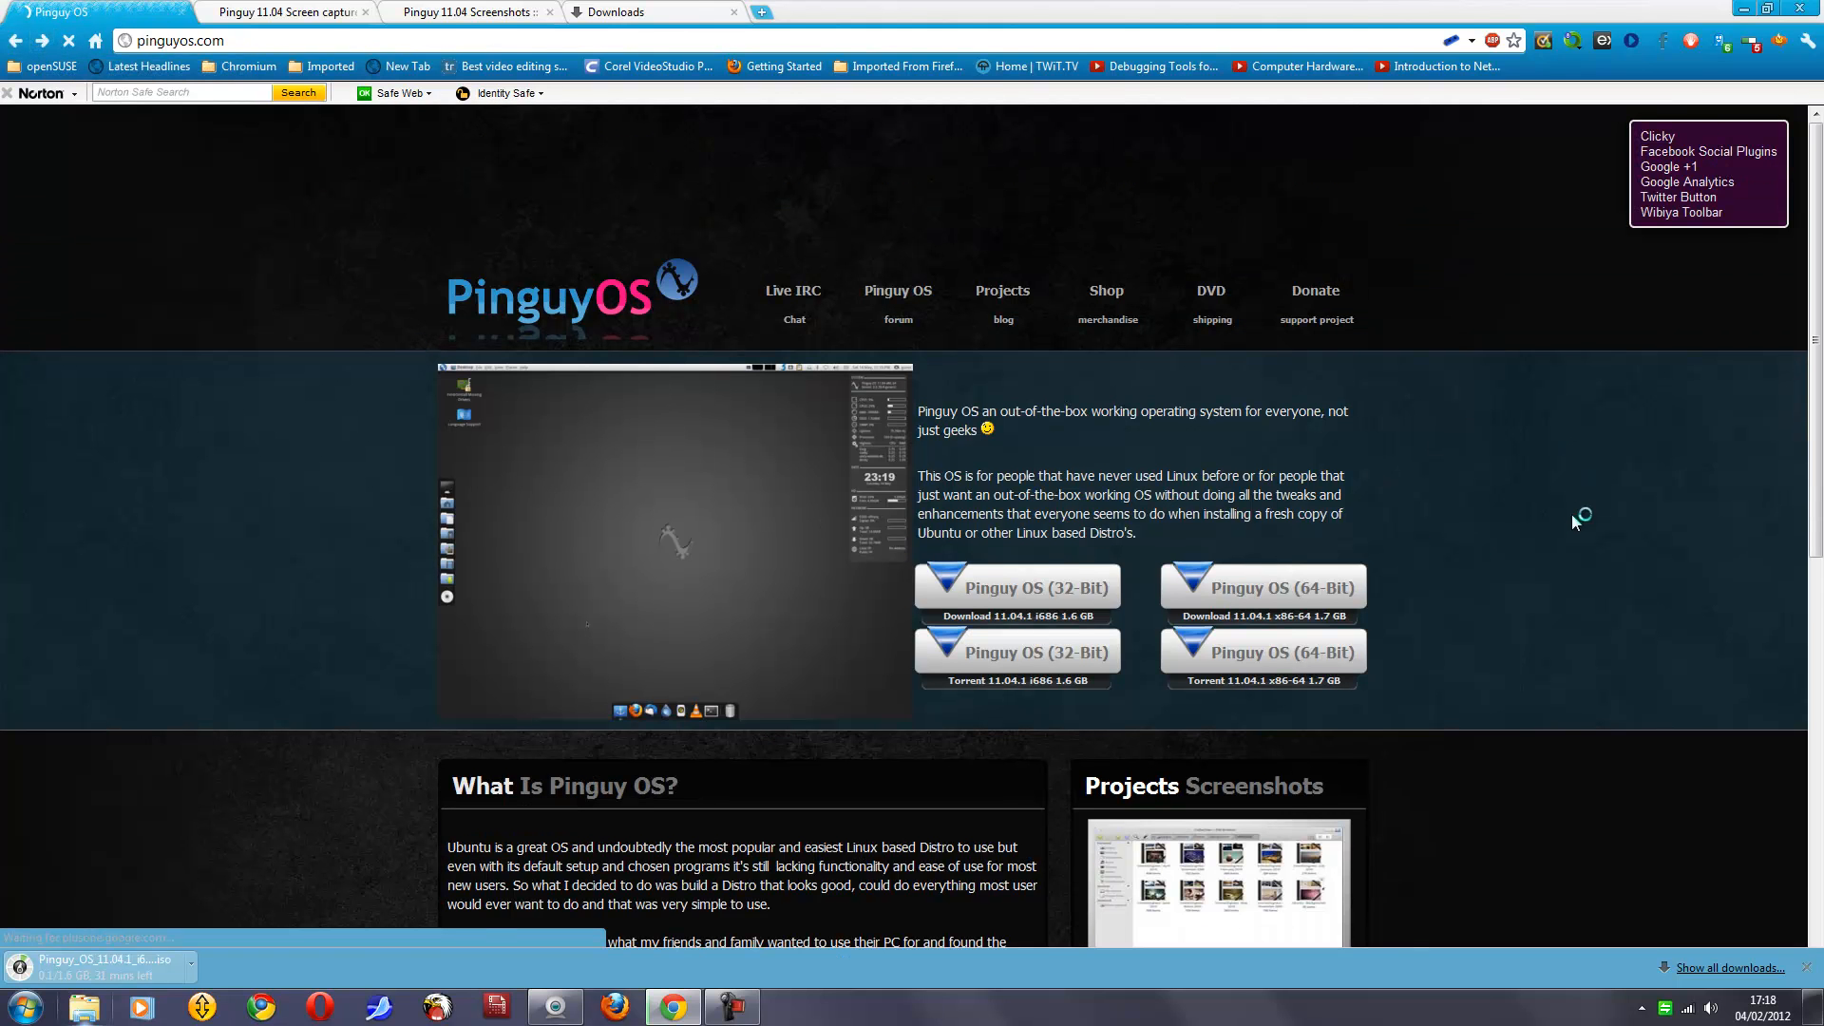
{"action": "mouse_move", "coordinate": [1563, 482]}
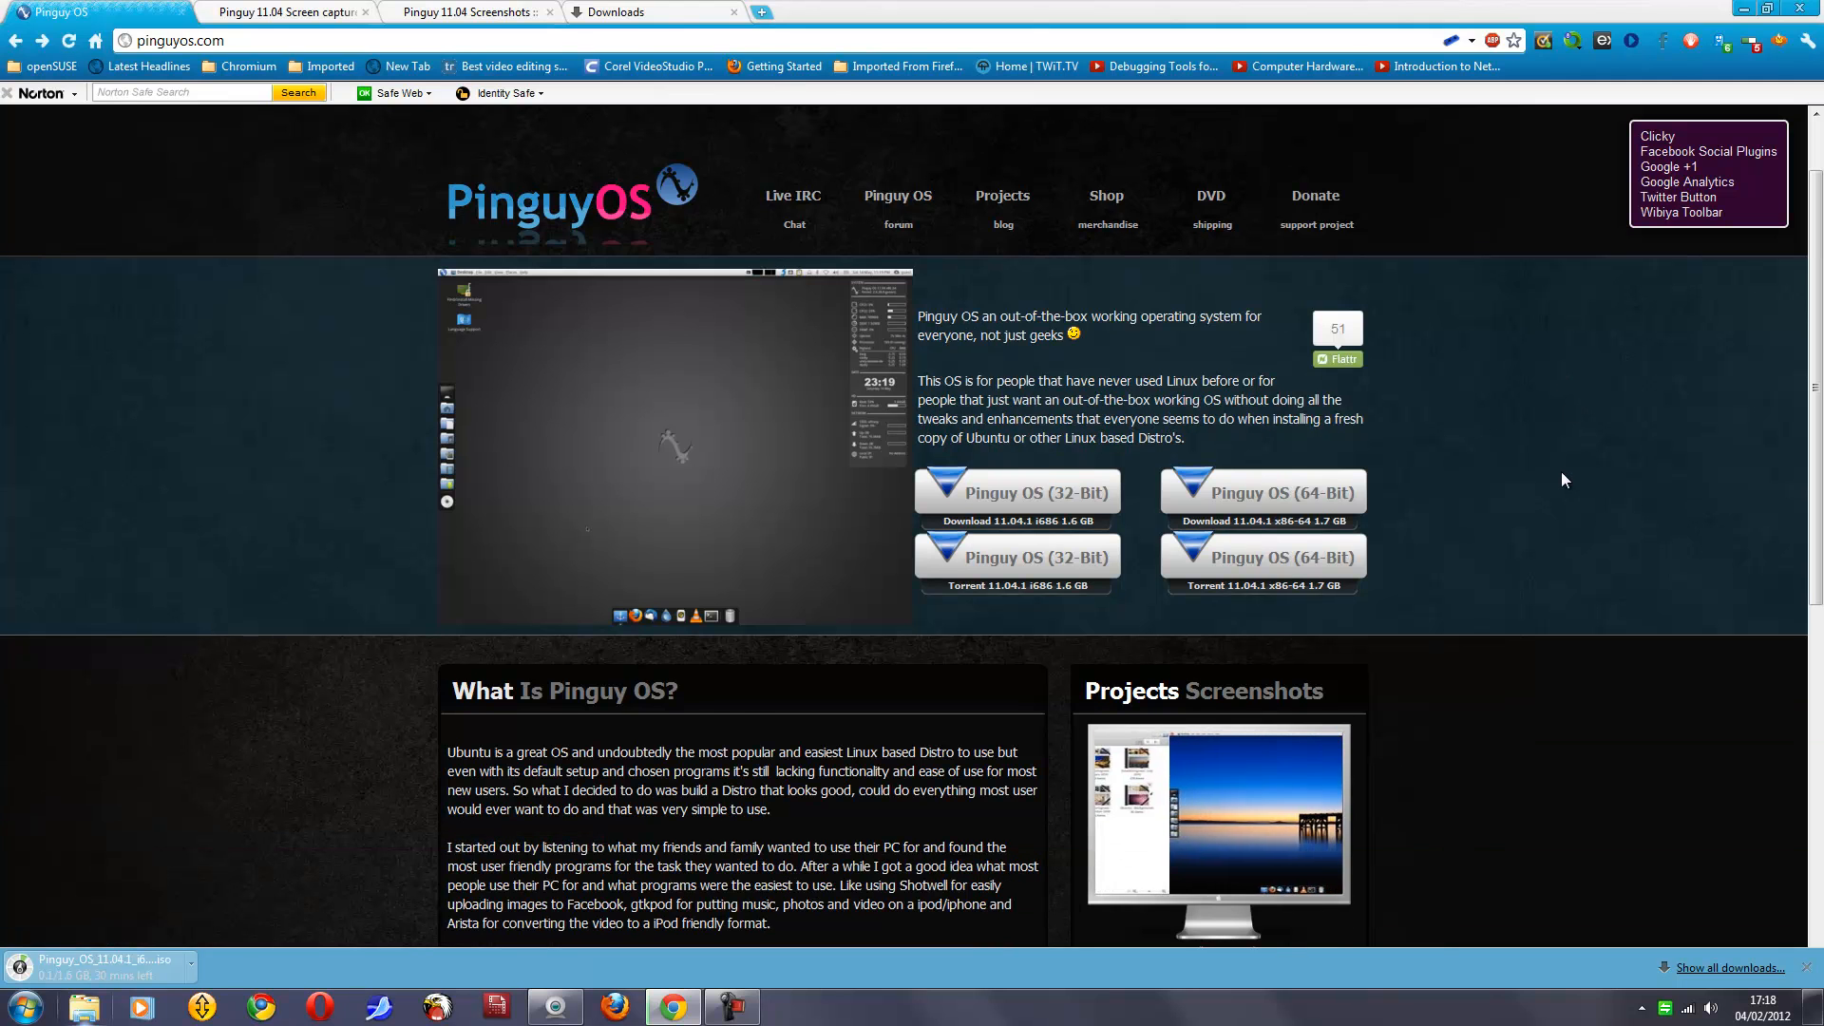
{"action": "left_click", "coordinate": [623, 11]}
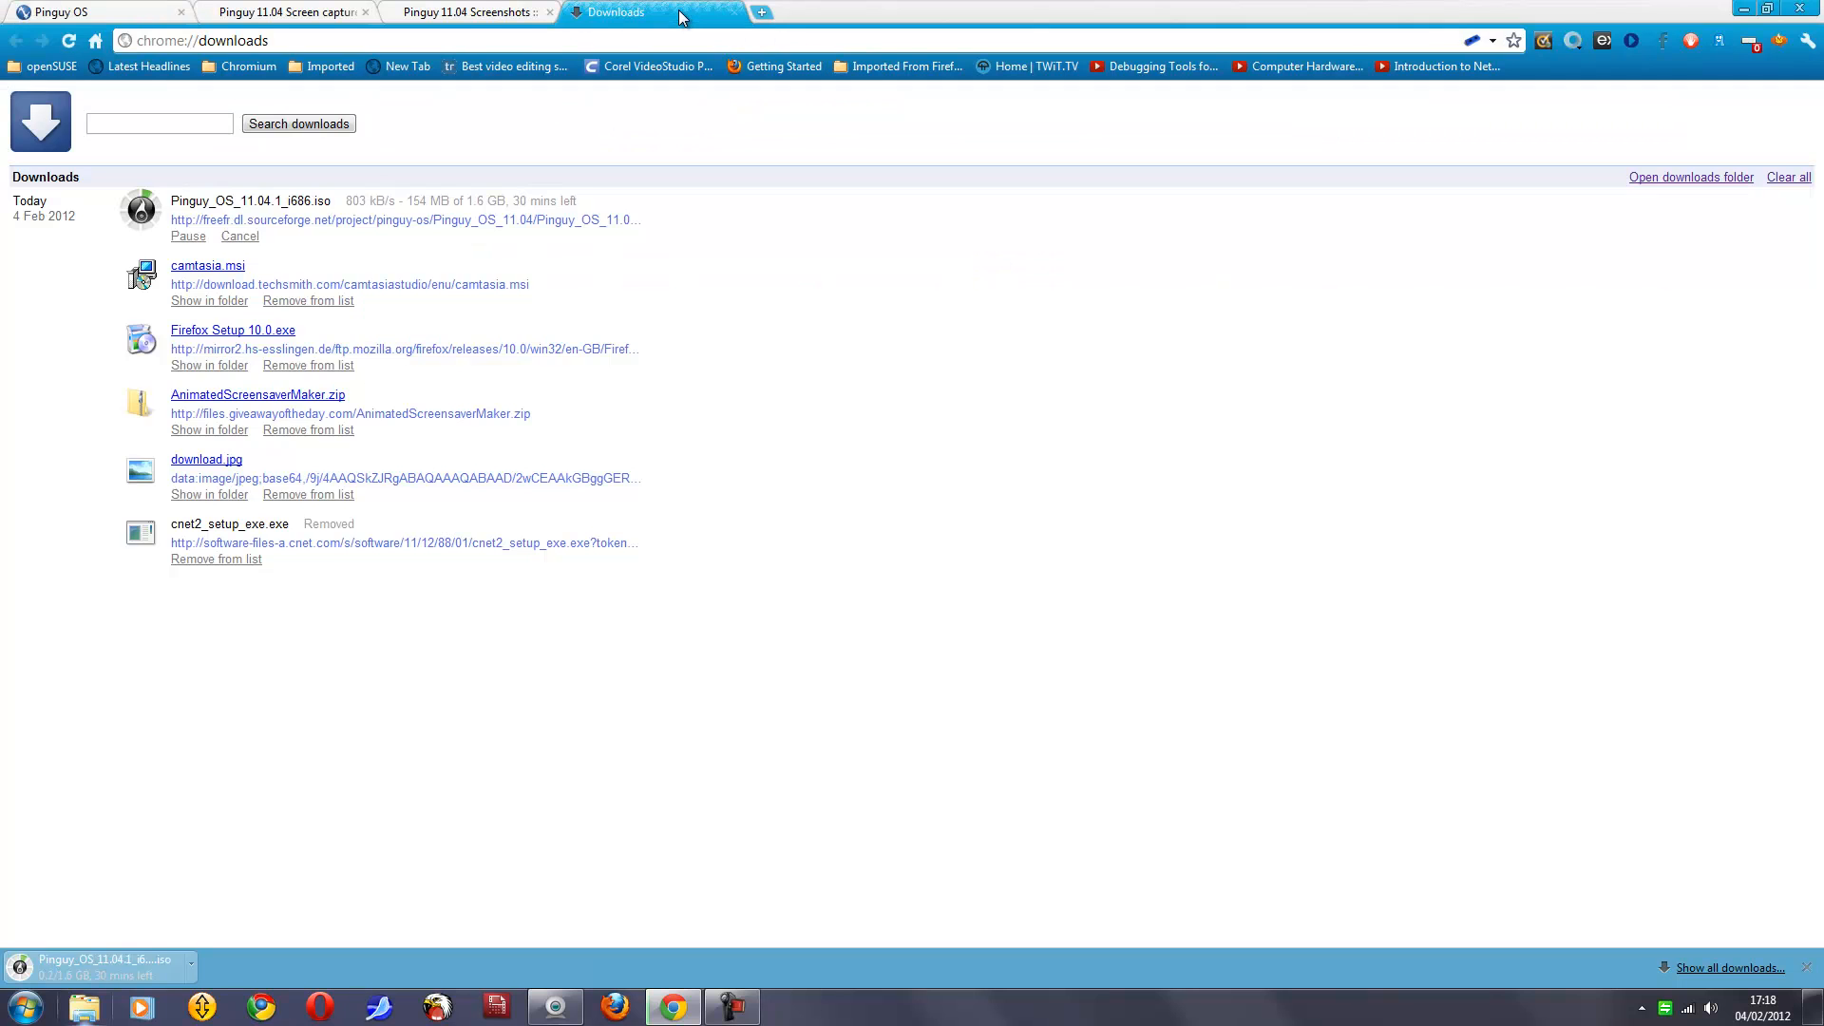